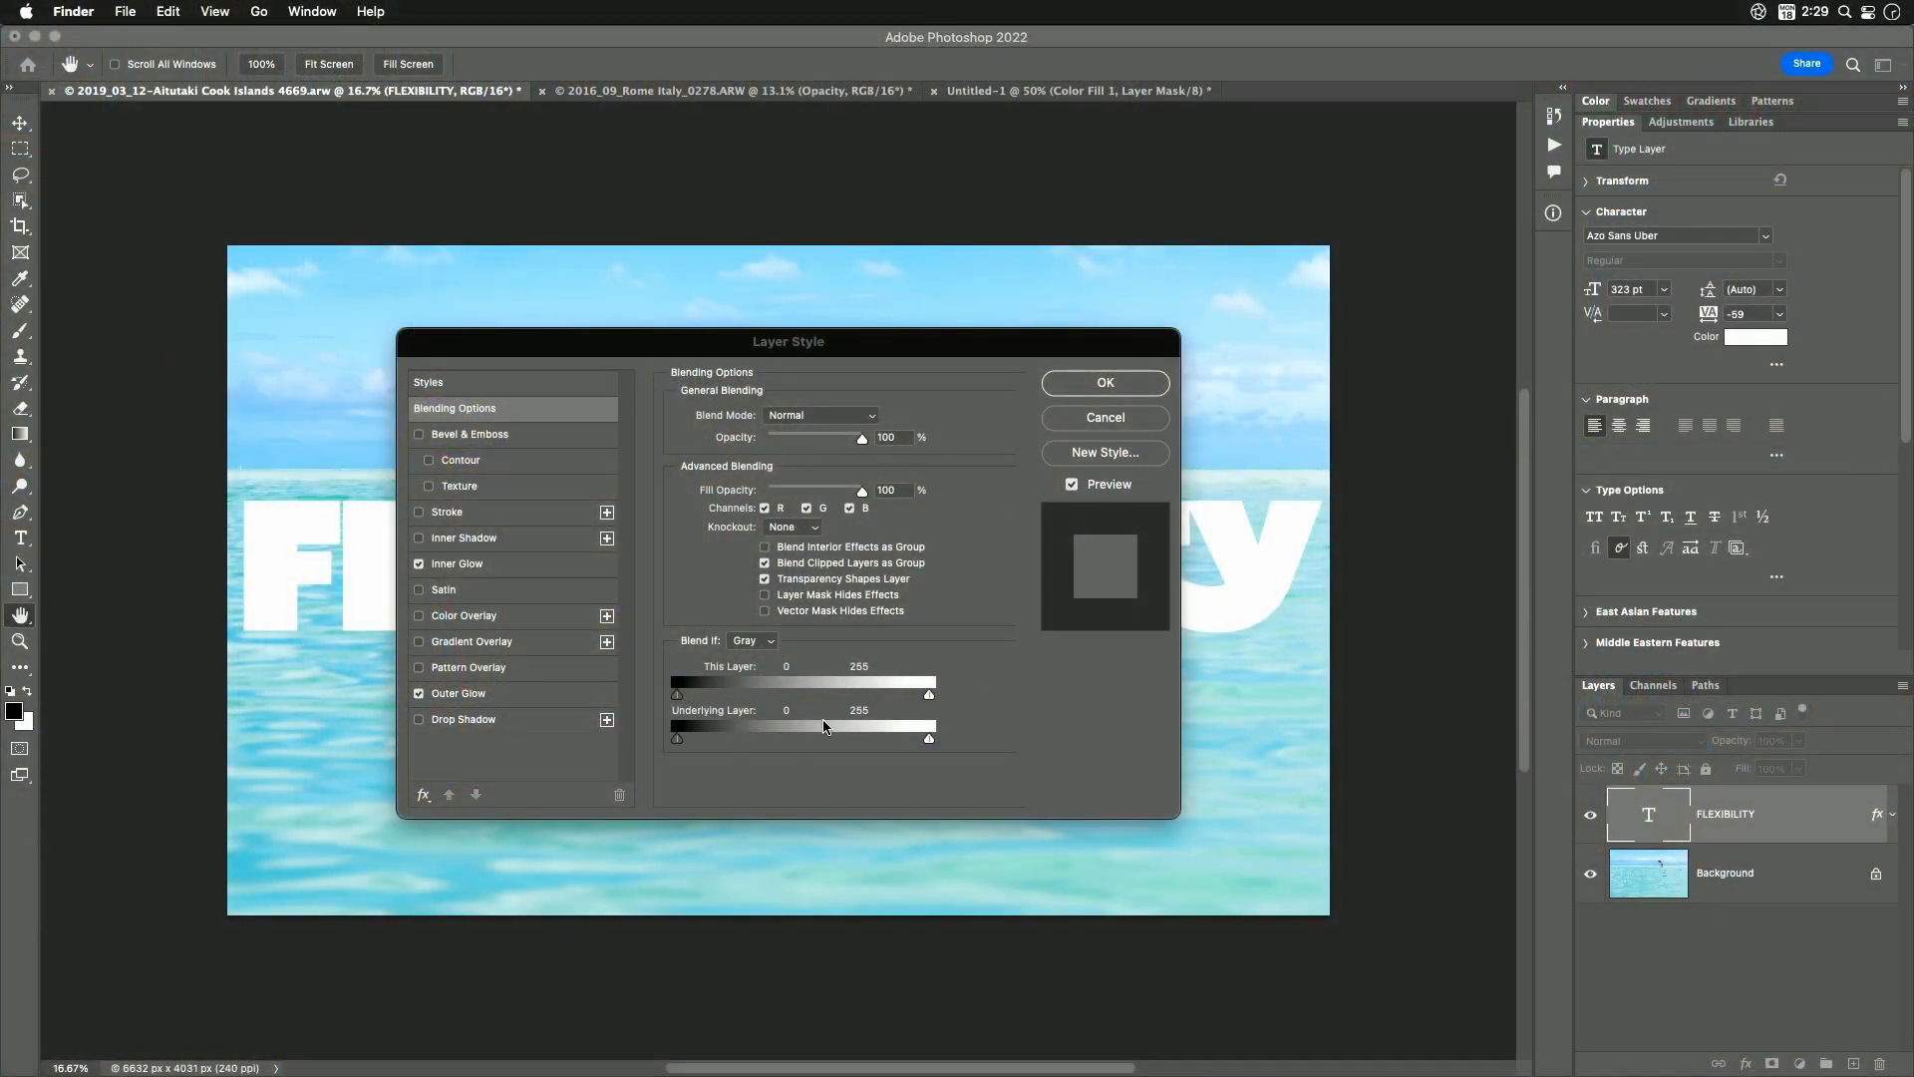
pyautogui.moveTo(983, 787)
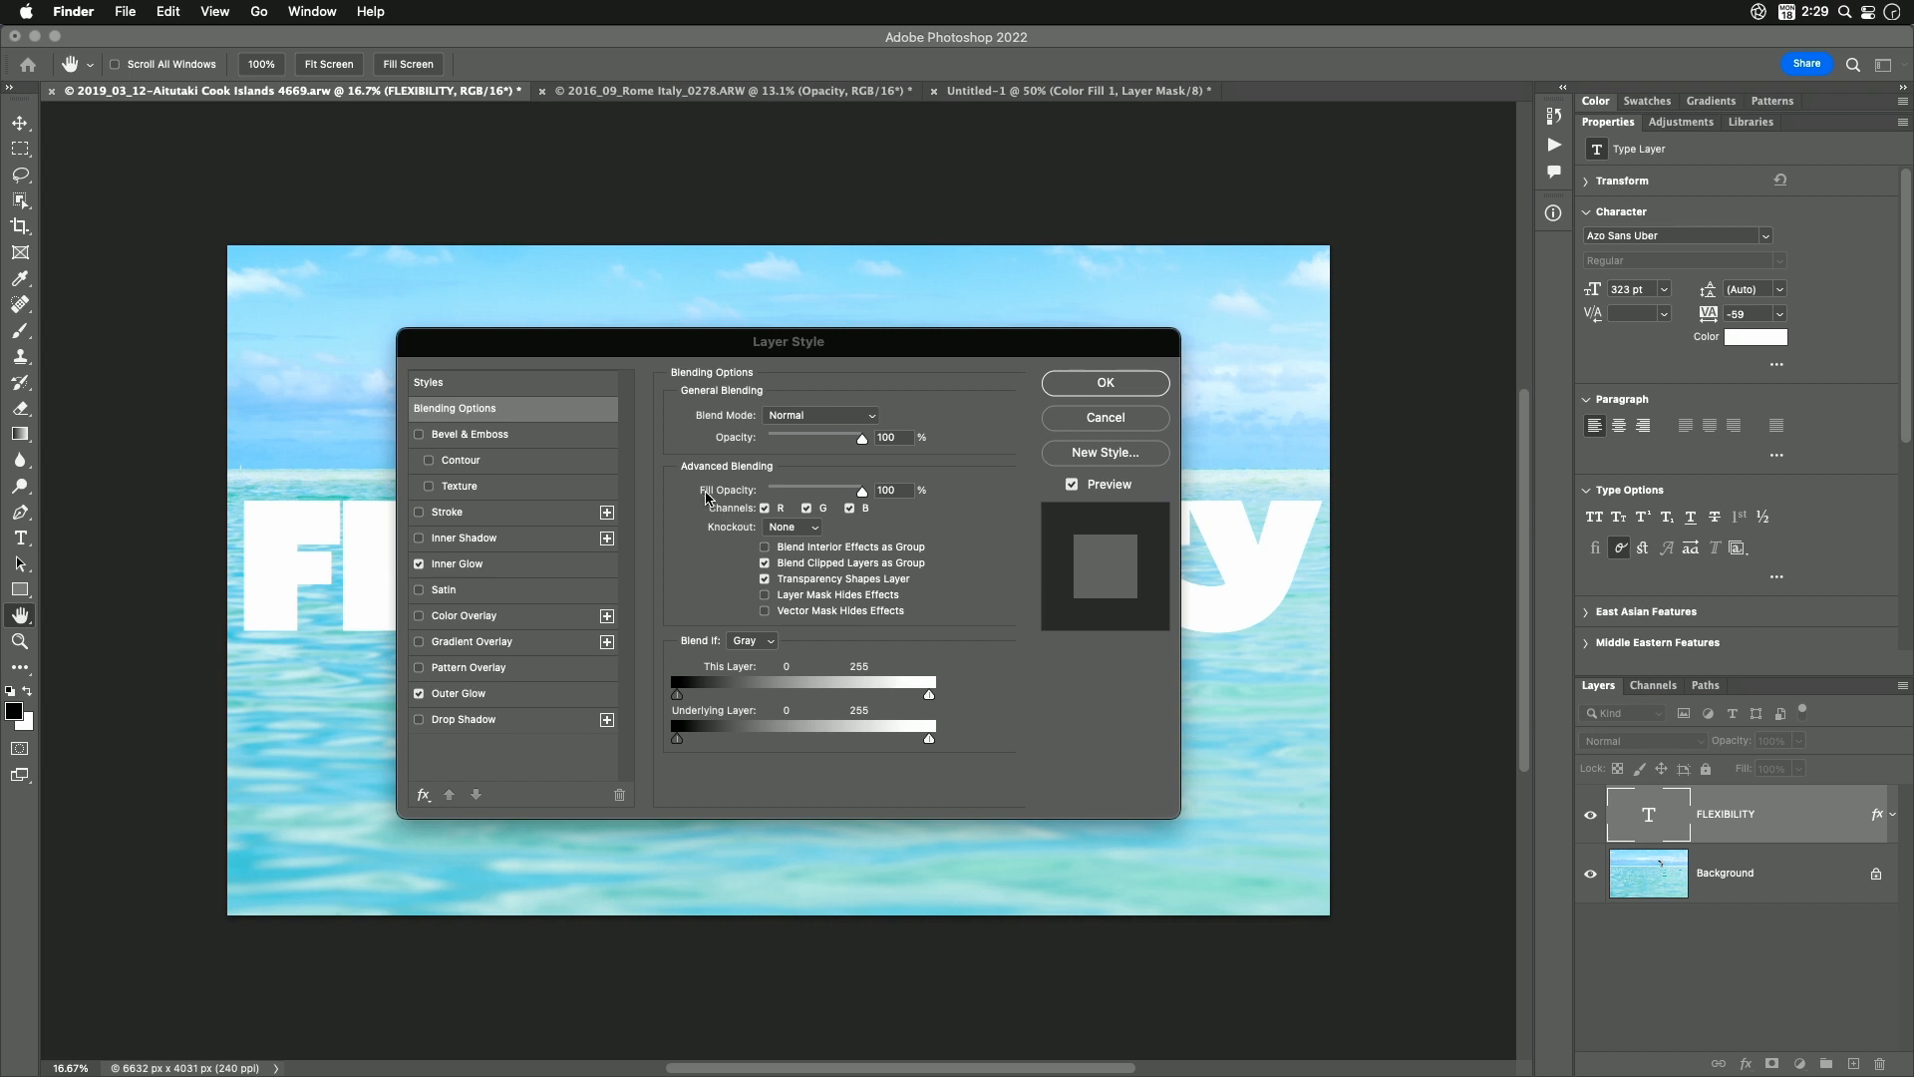
pyautogui.moveTo(754, 501)
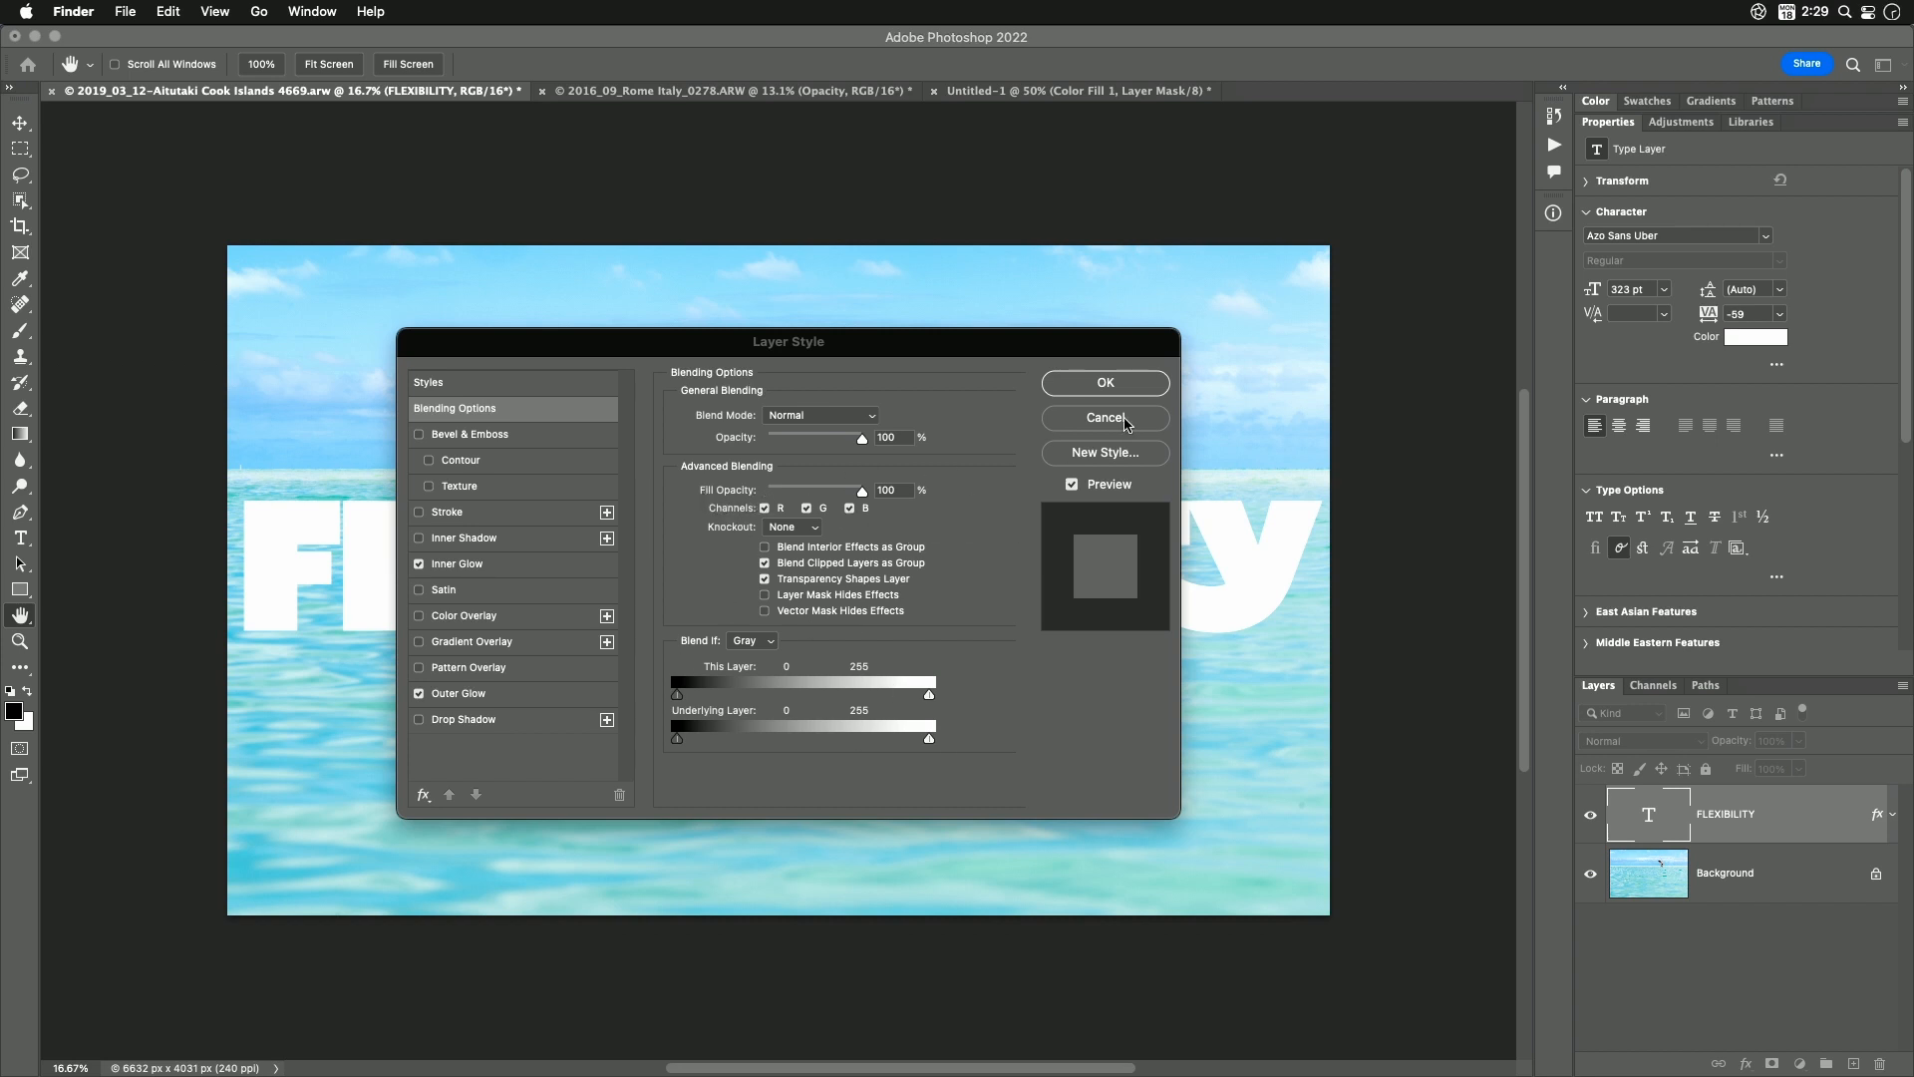
# Cancel the FLEXIBILITY layer's Blending Options, reopen them via fx, and cancel again unchanged
pyautogui.click(1103, 416)
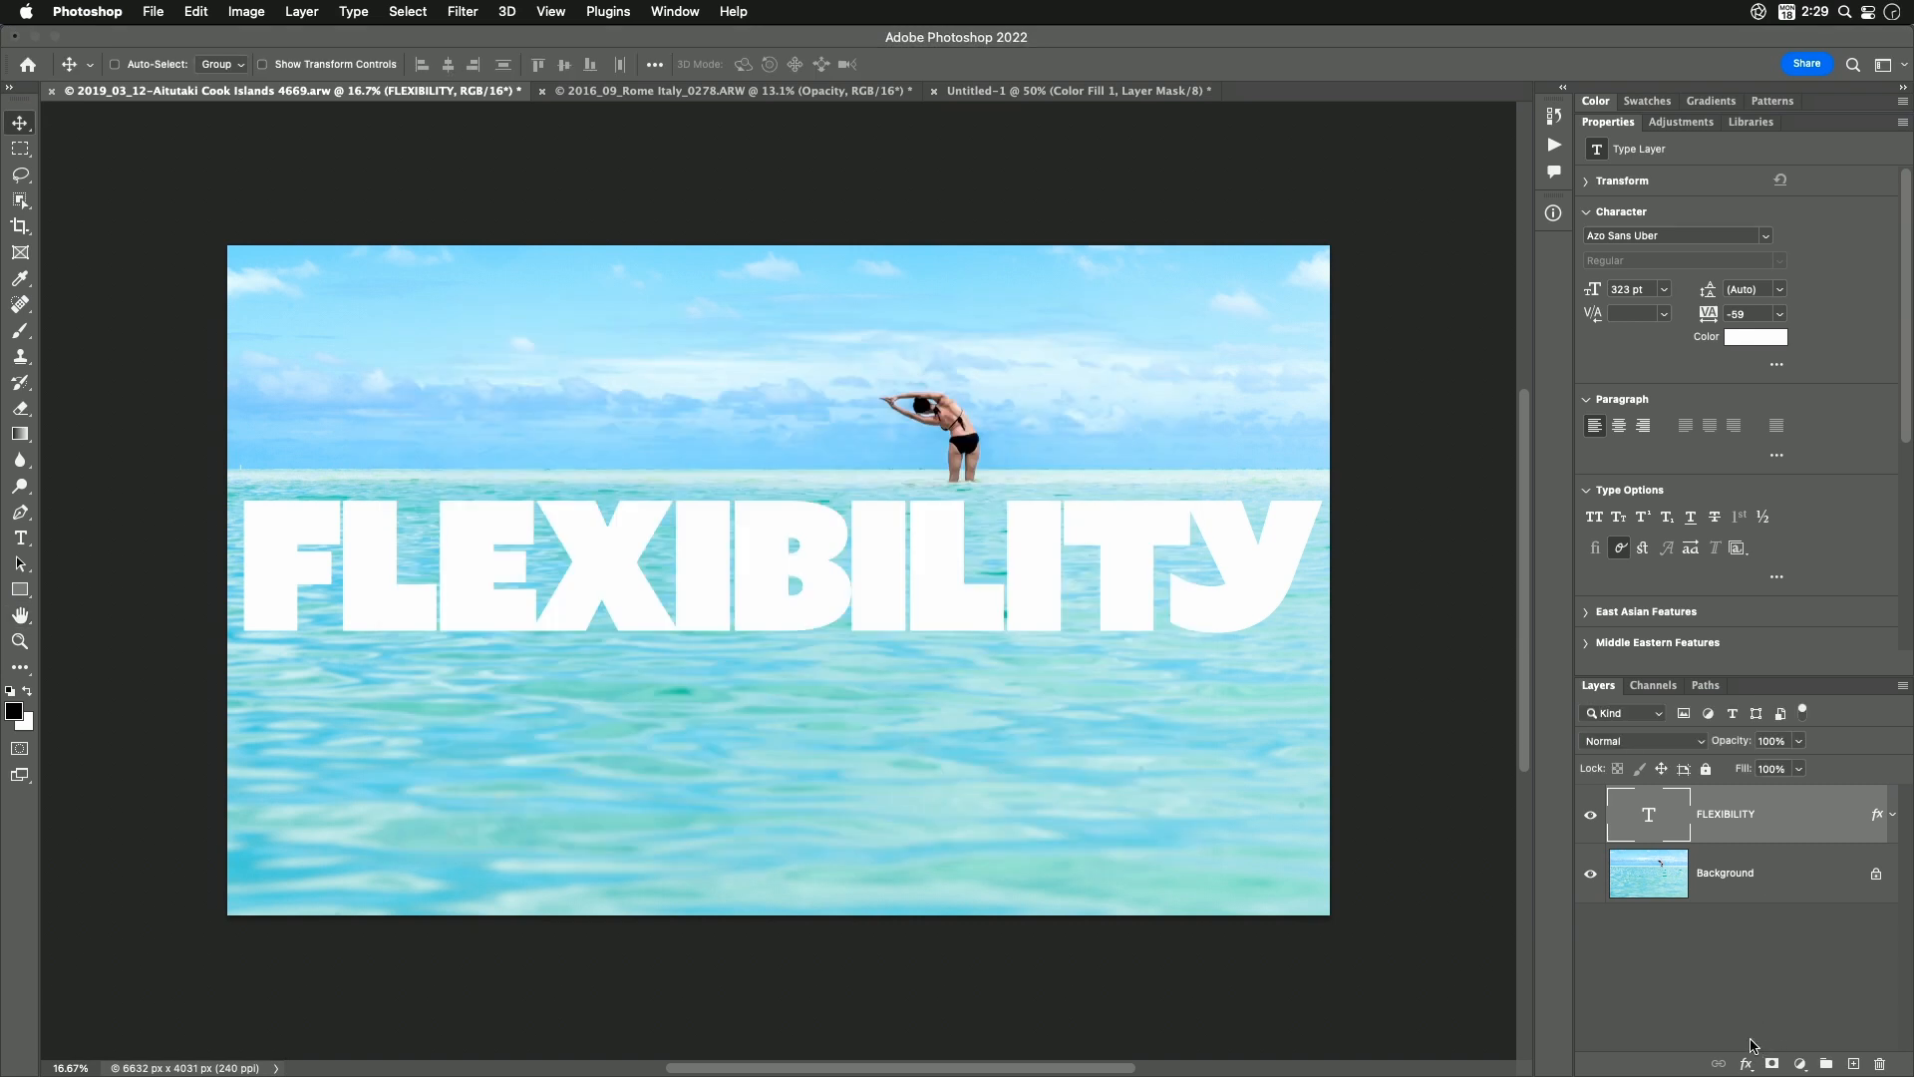
pyautogui.click(1747, 1063)
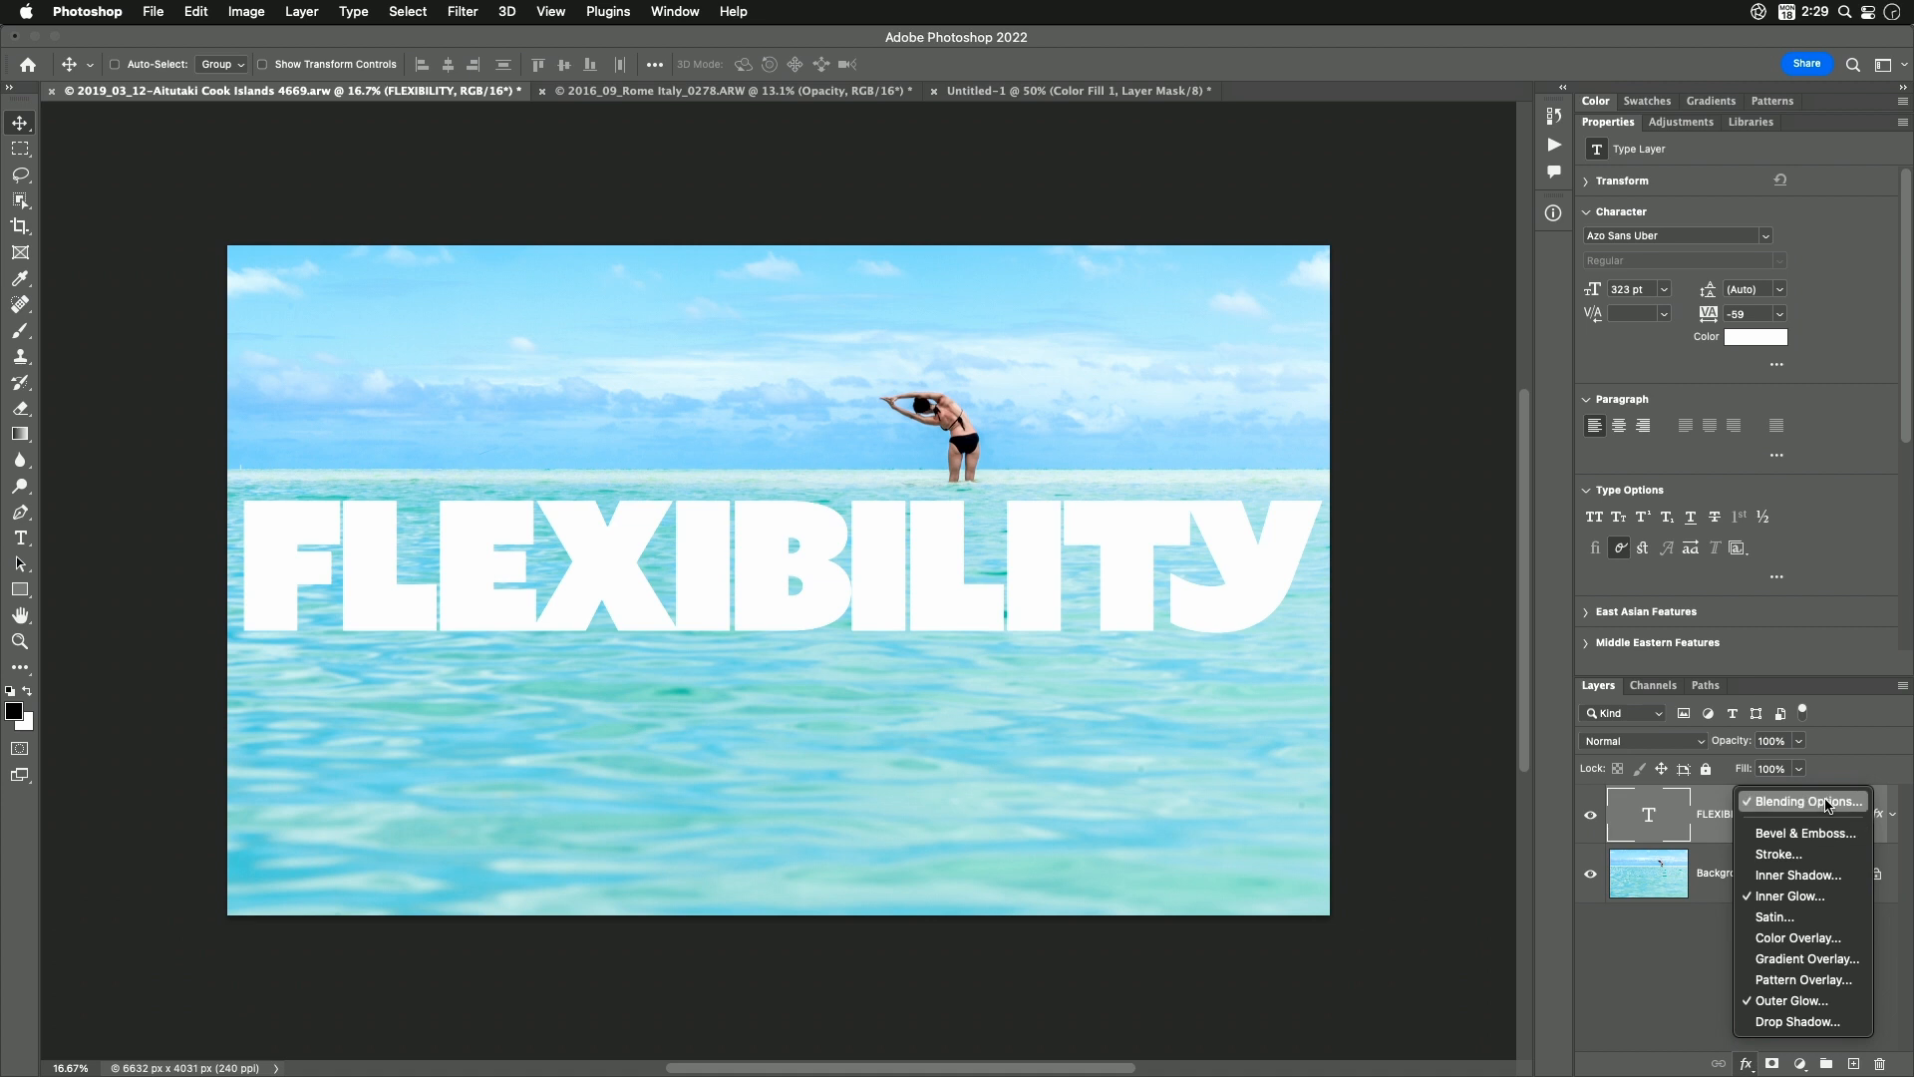
pyautogui.moveTo(1815, 807)
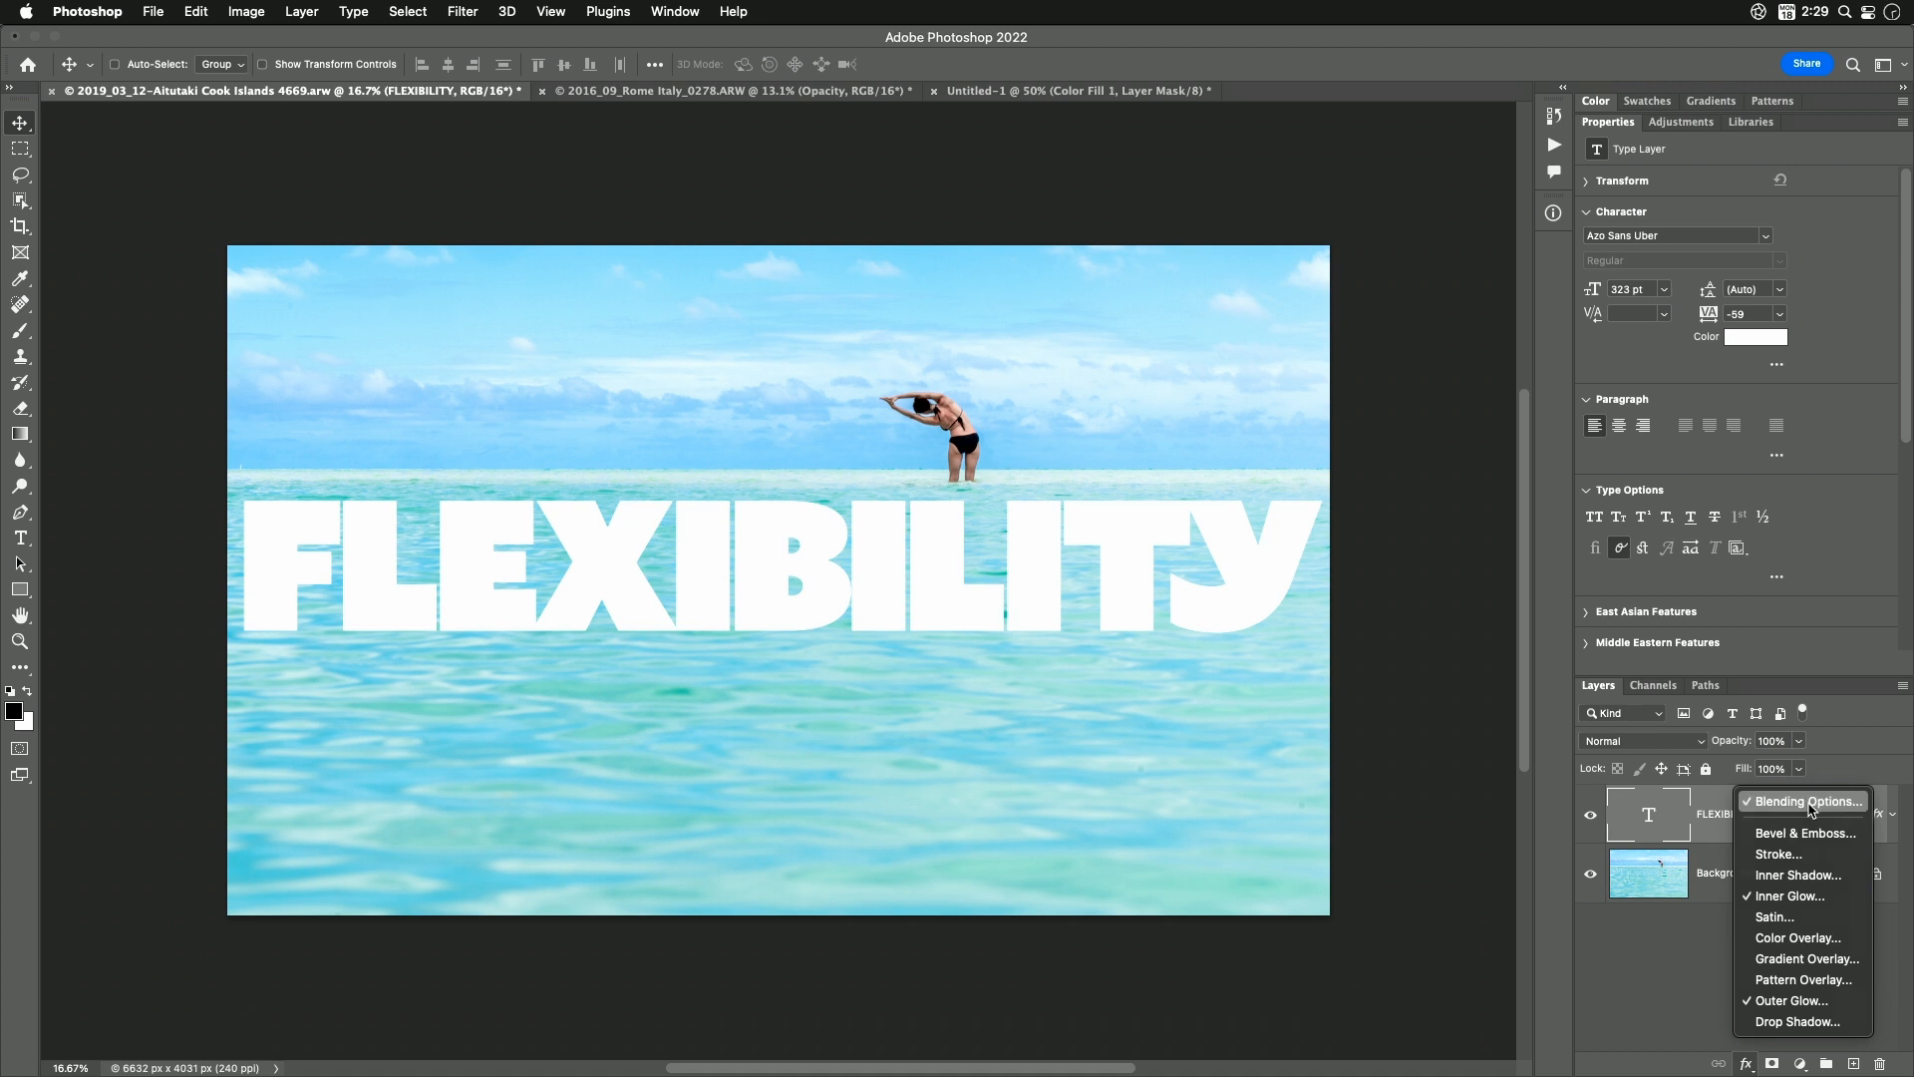
pyautogui.click(1799, 801)
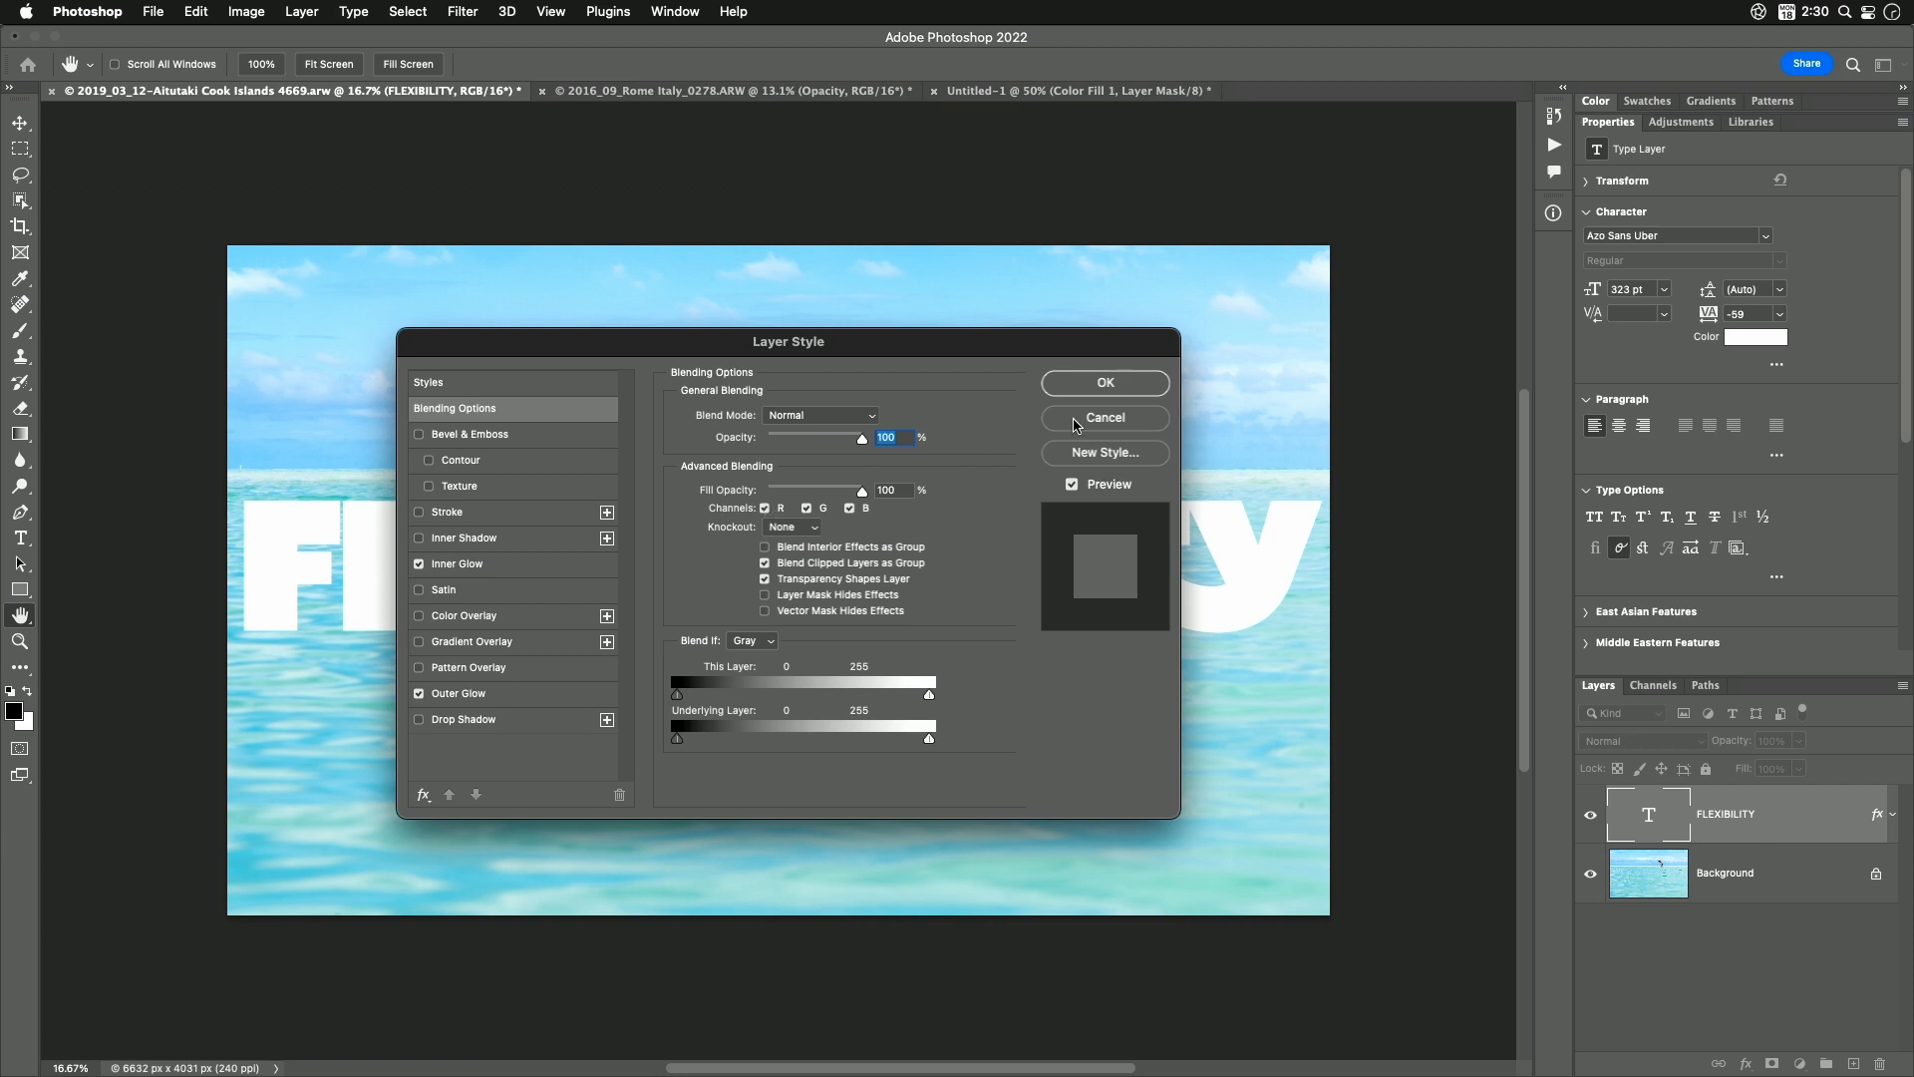
pyautogui.click(1103, 417)
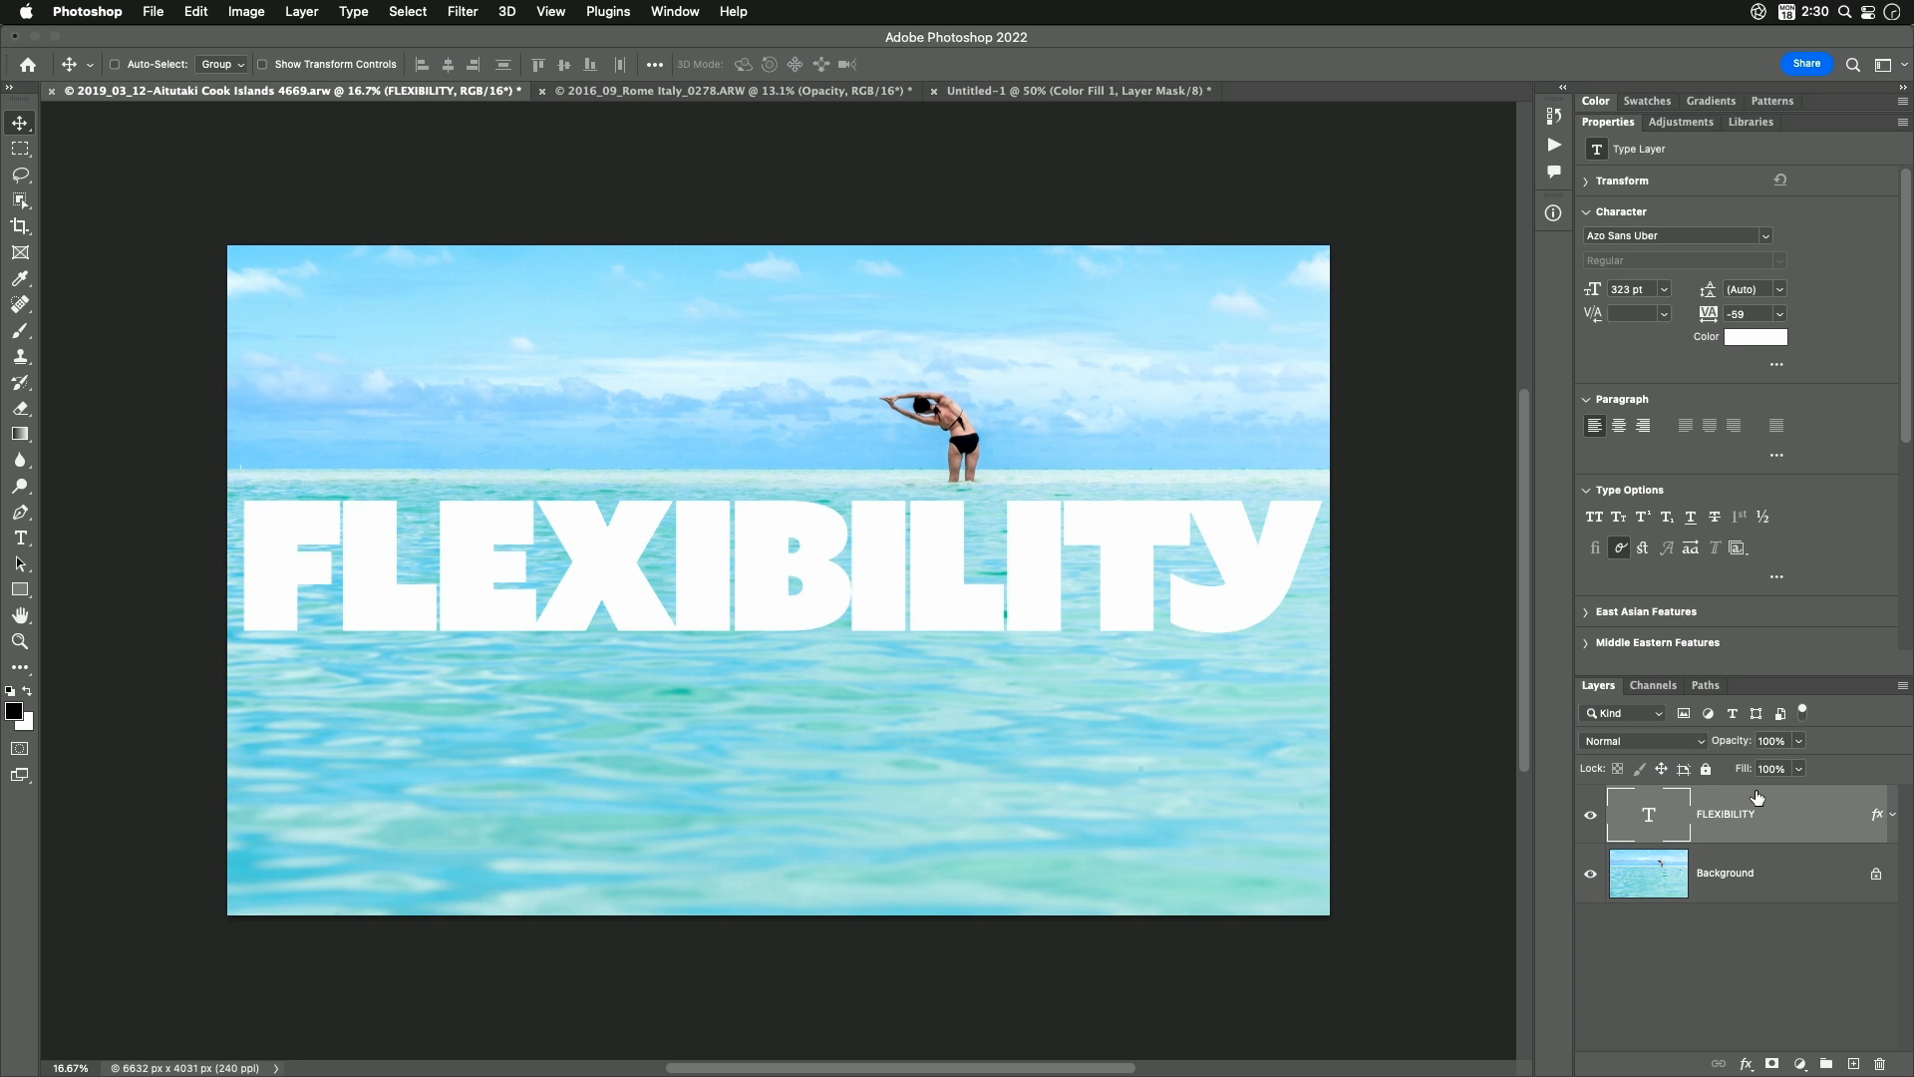
pyautogui.moveTo(1743, 752)
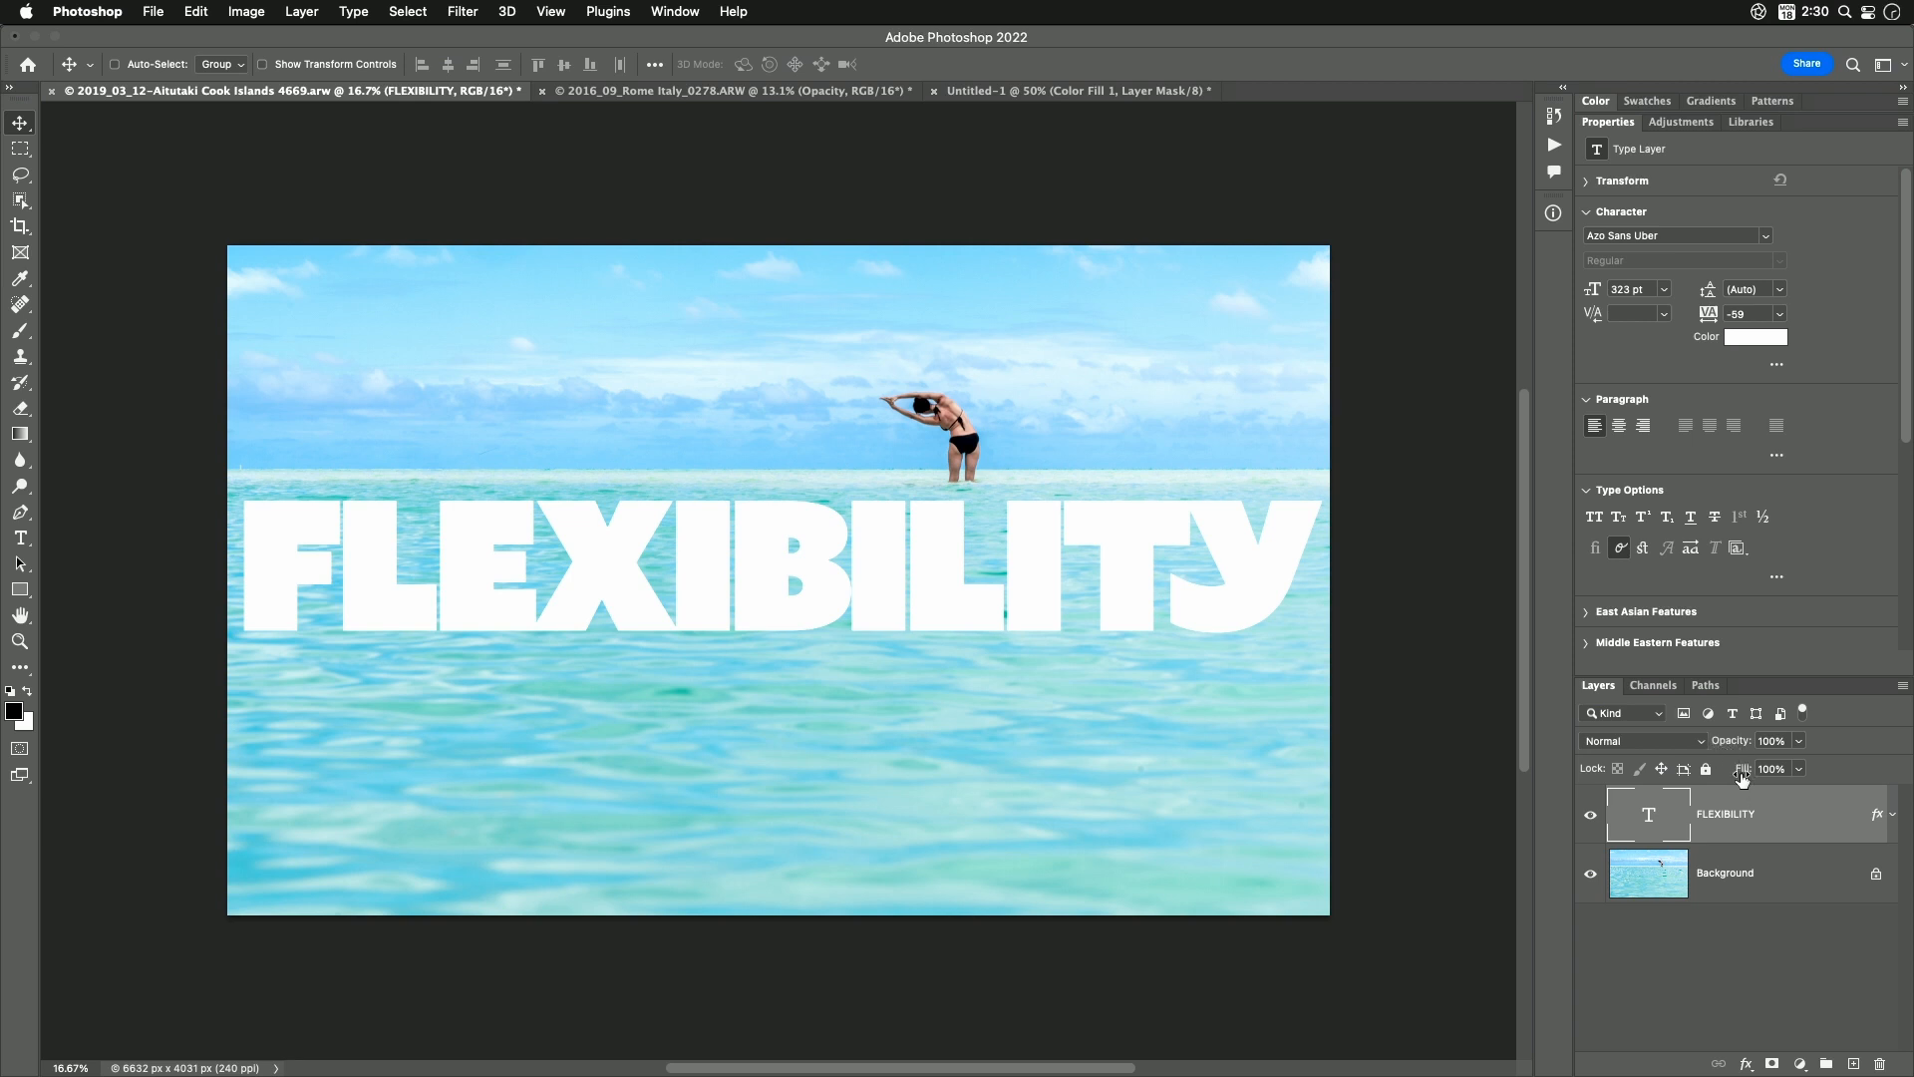
pyautogui.moveTo(1735, 780)
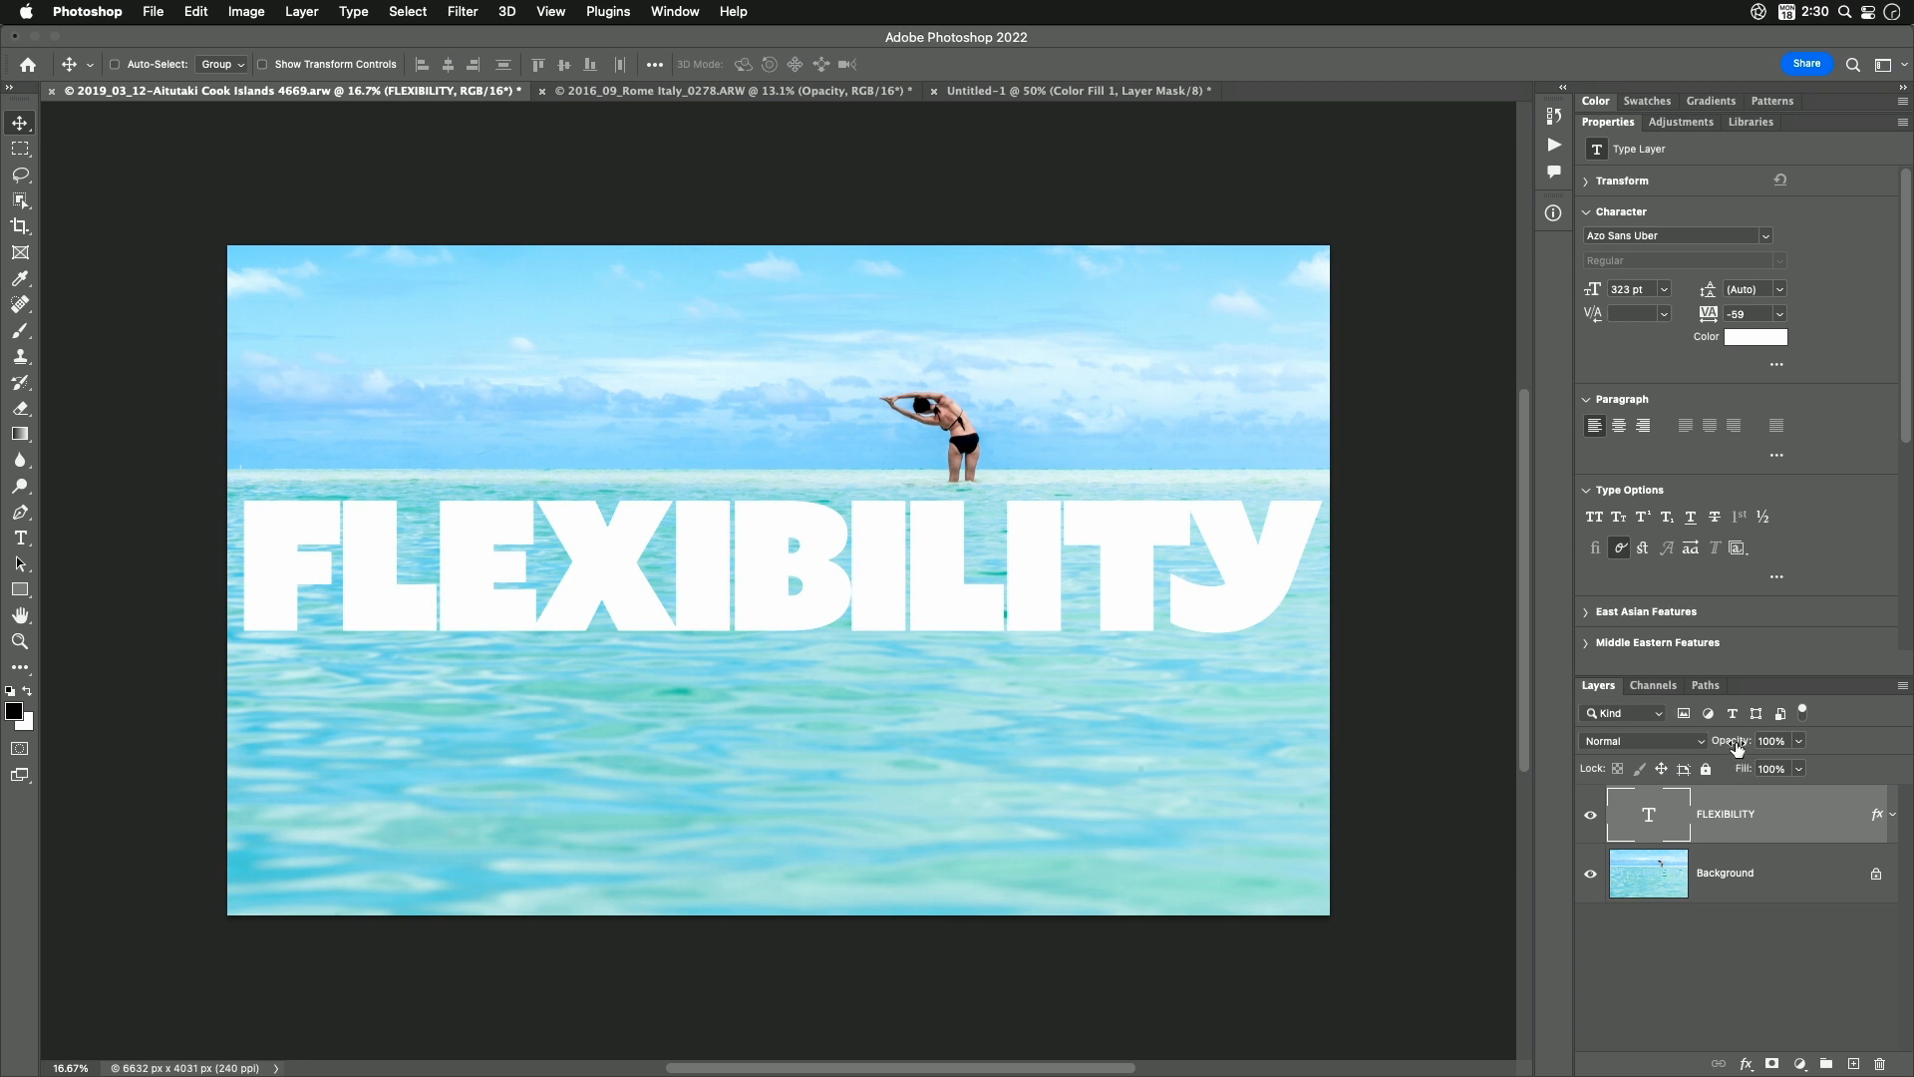
# Scrub the FLEXIBILITY text layer's opacity down so the ocean shows through the letters
pyautogui.click(1773, 742)
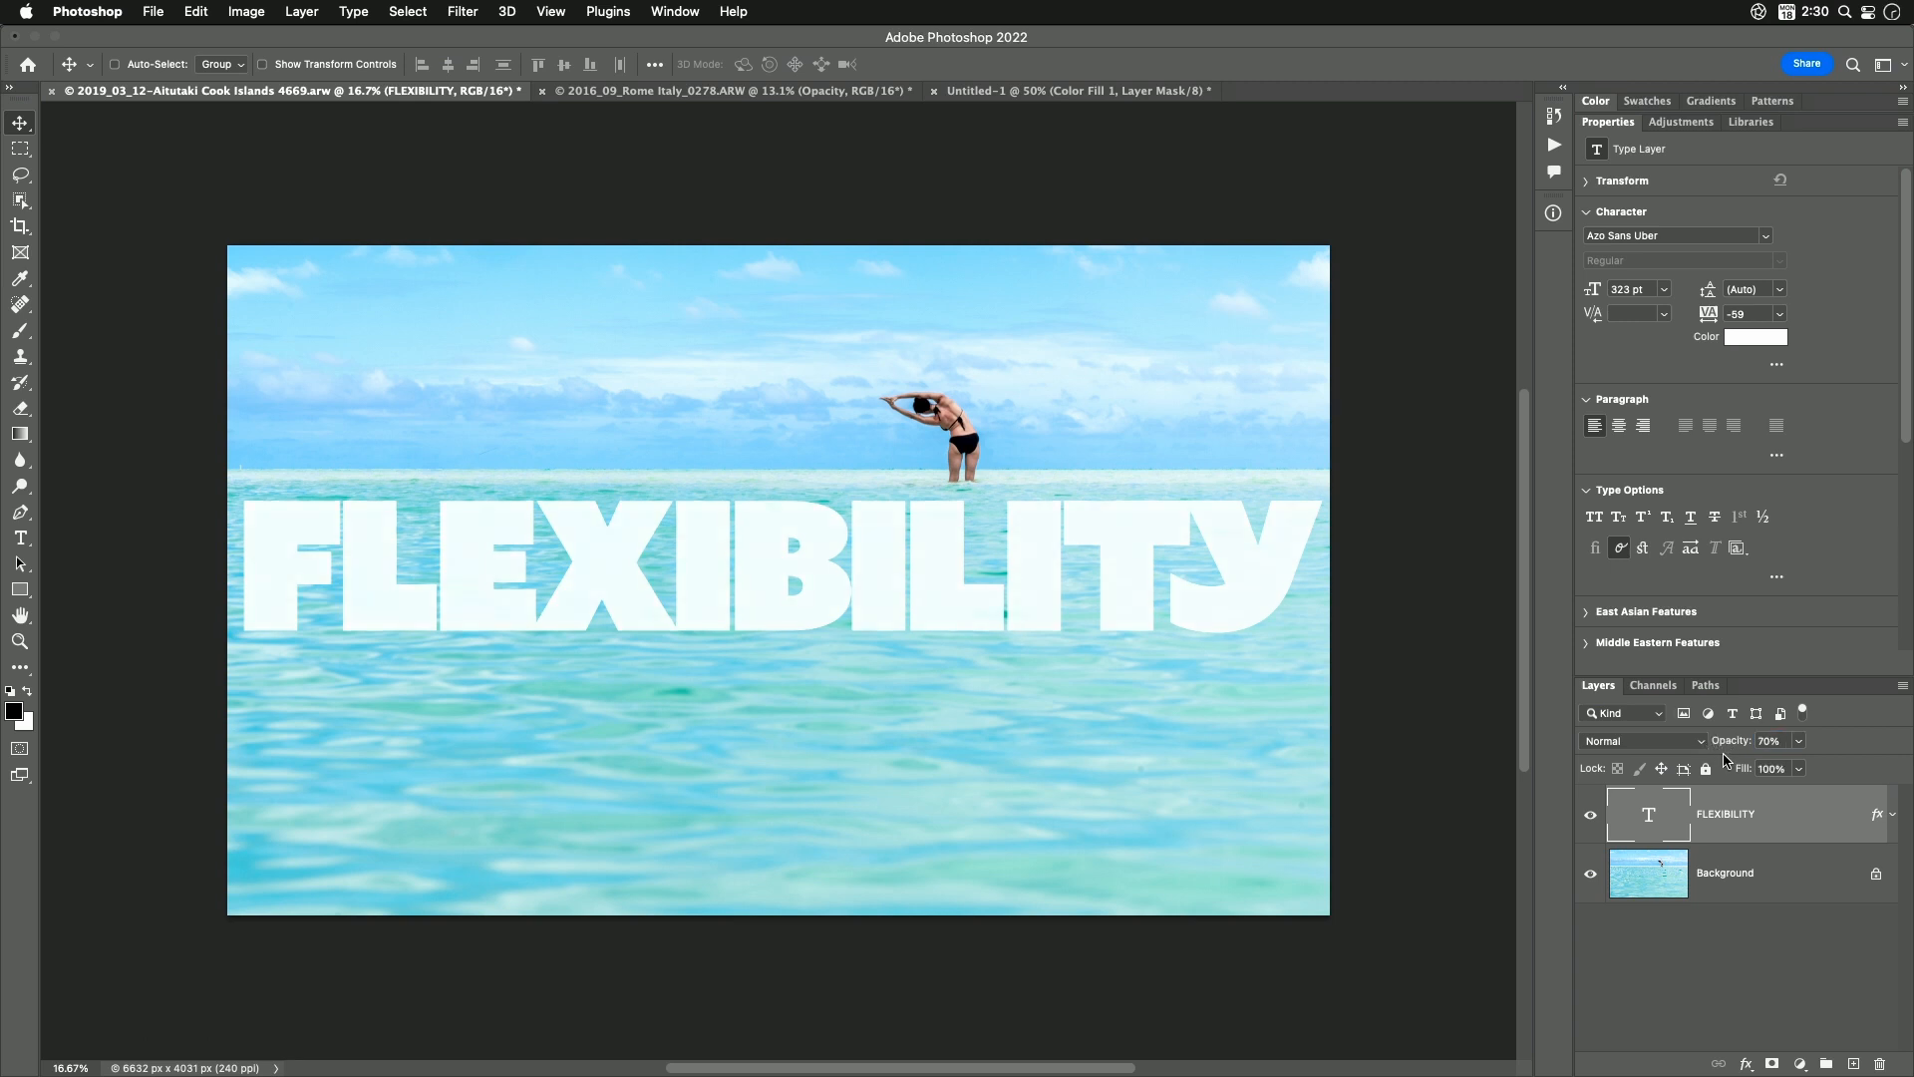
pyautogui.moveTo(1364, 812)
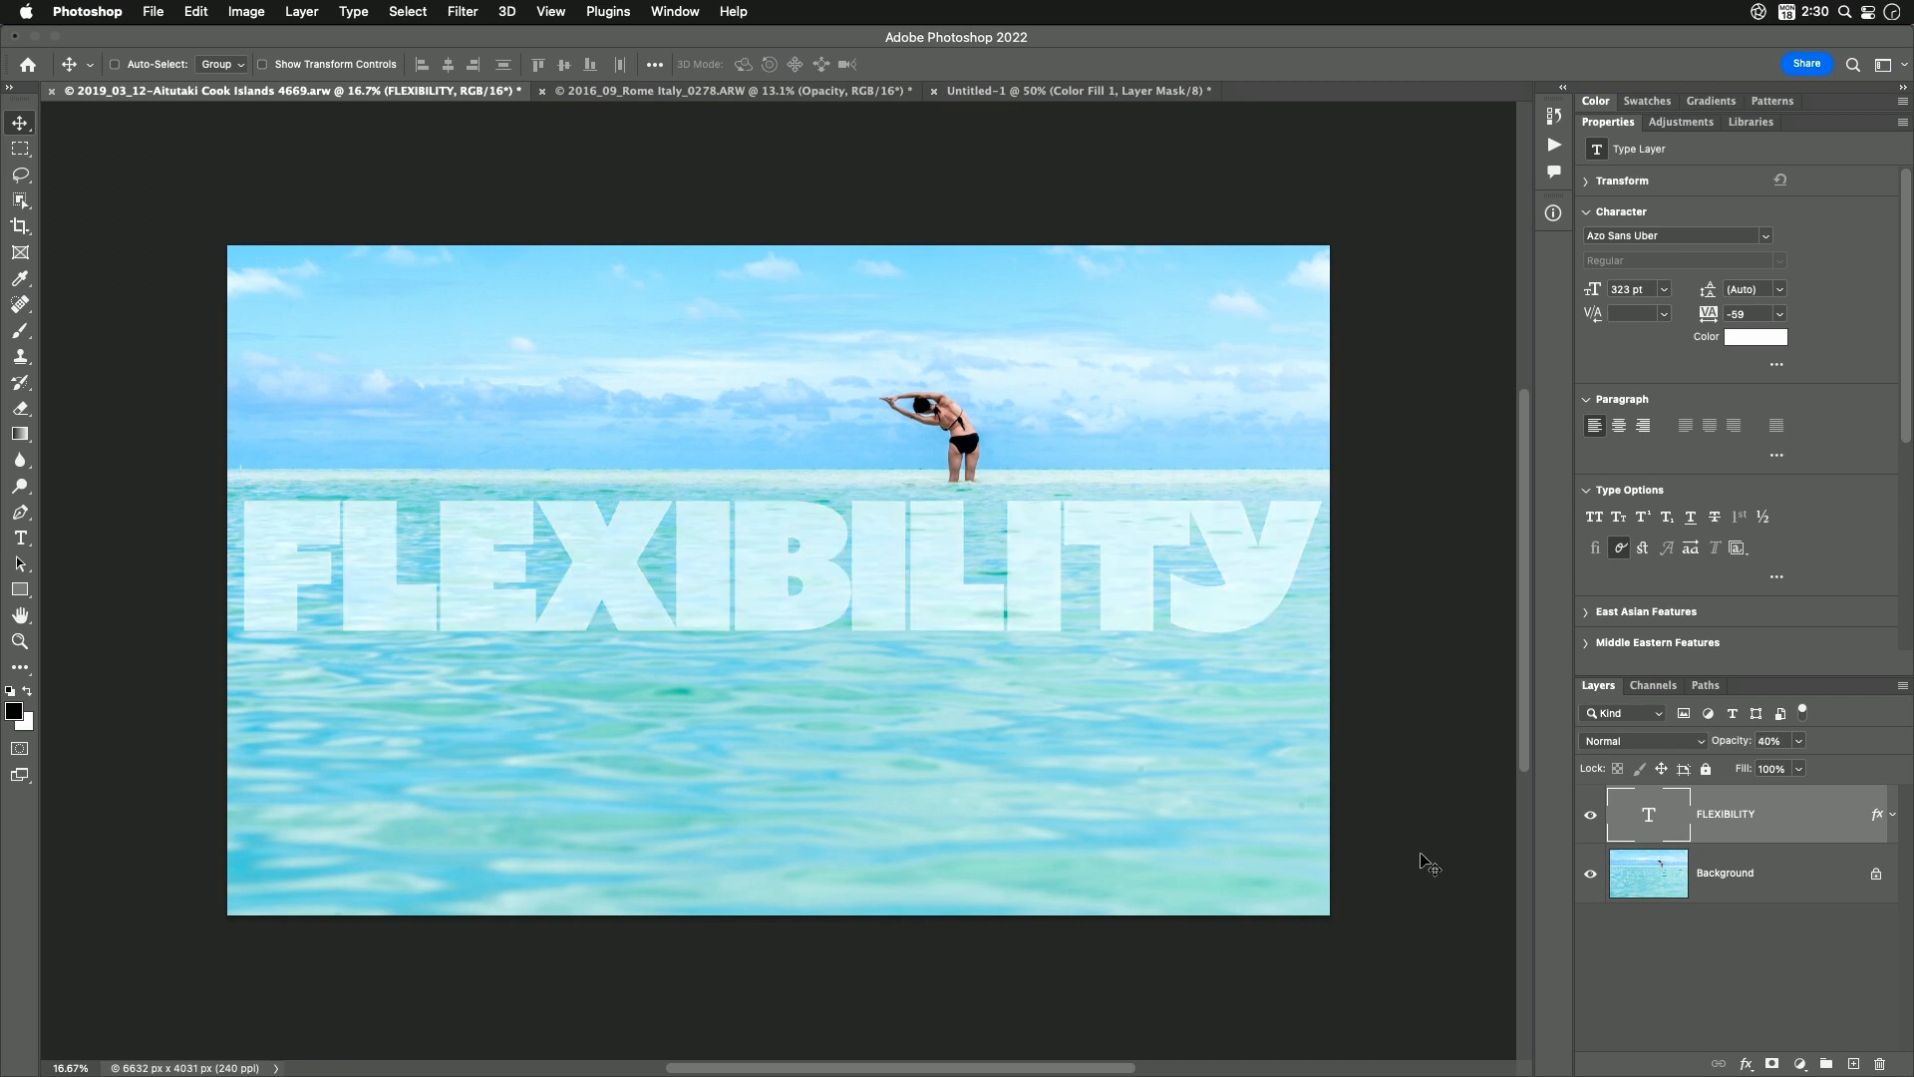
pyautogui.moveTo(527, 439)
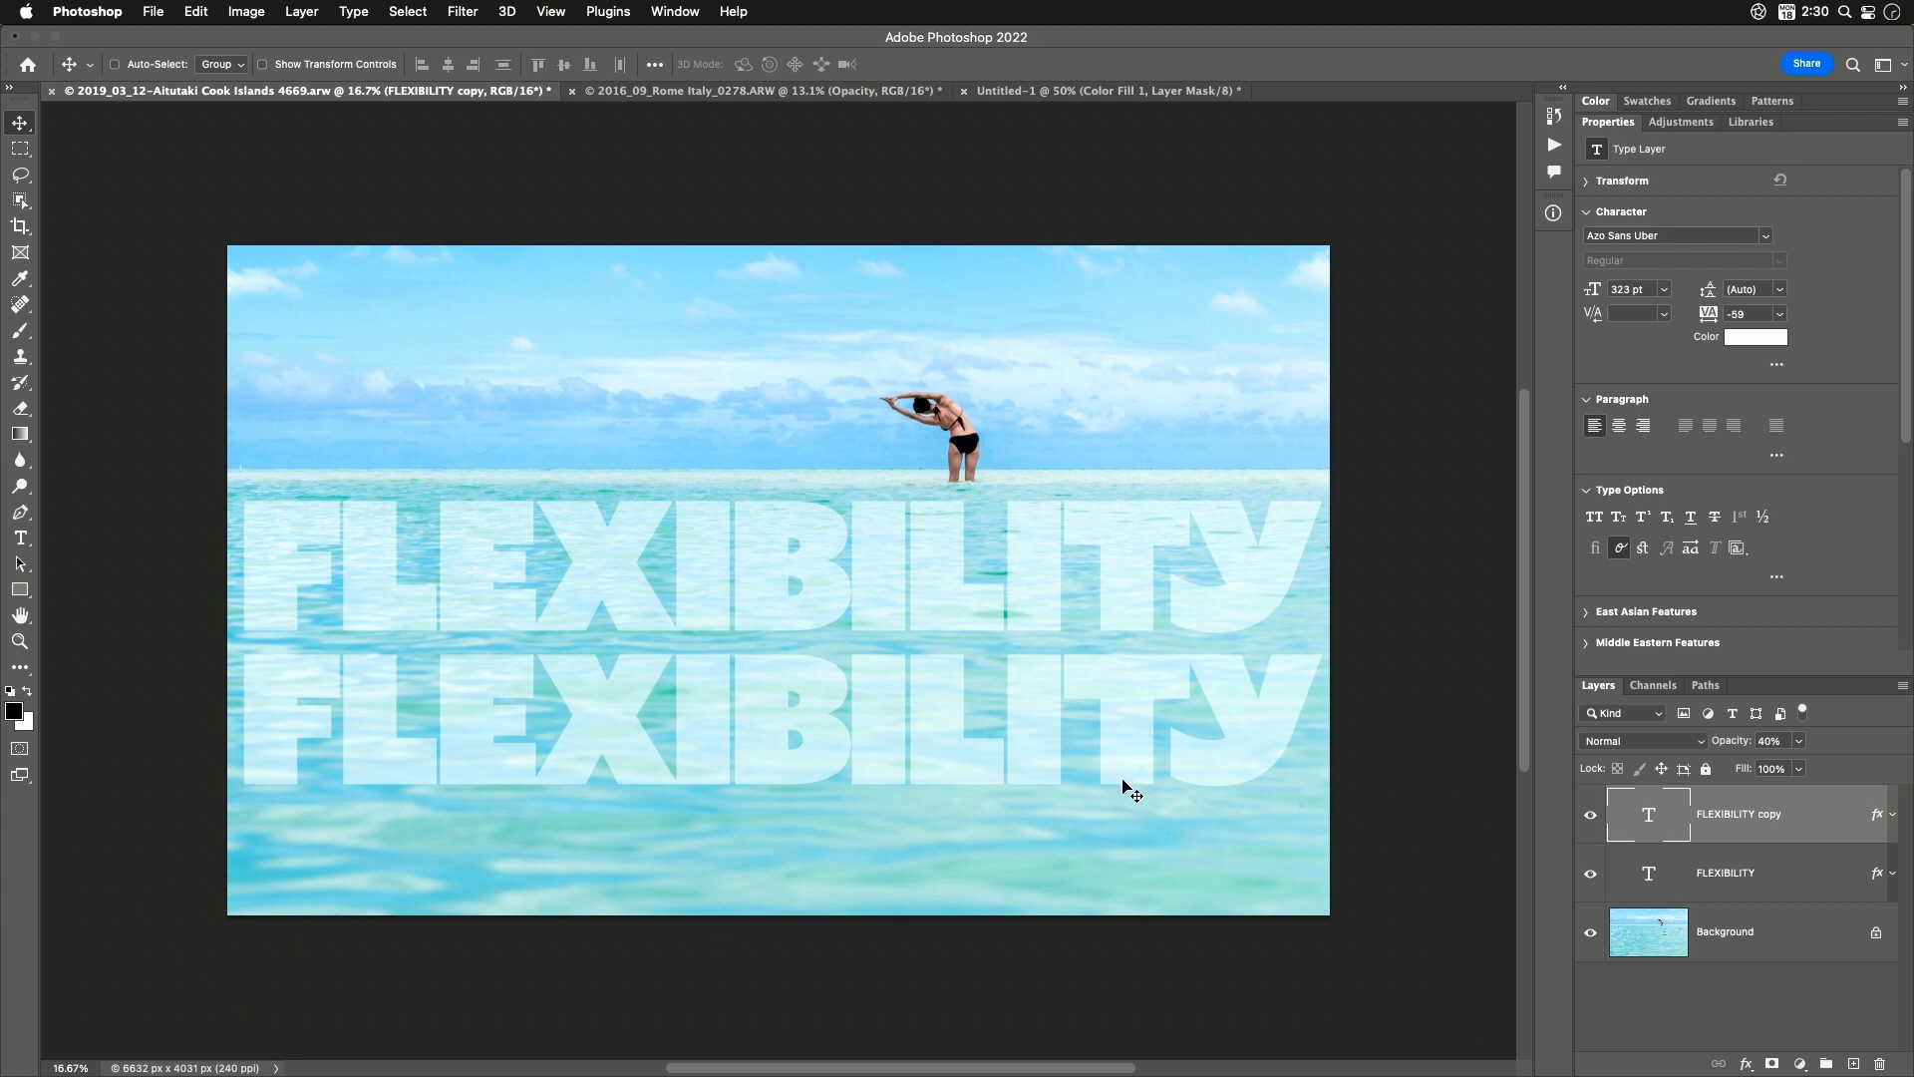
pyautogui.moveTo(1227, 827)
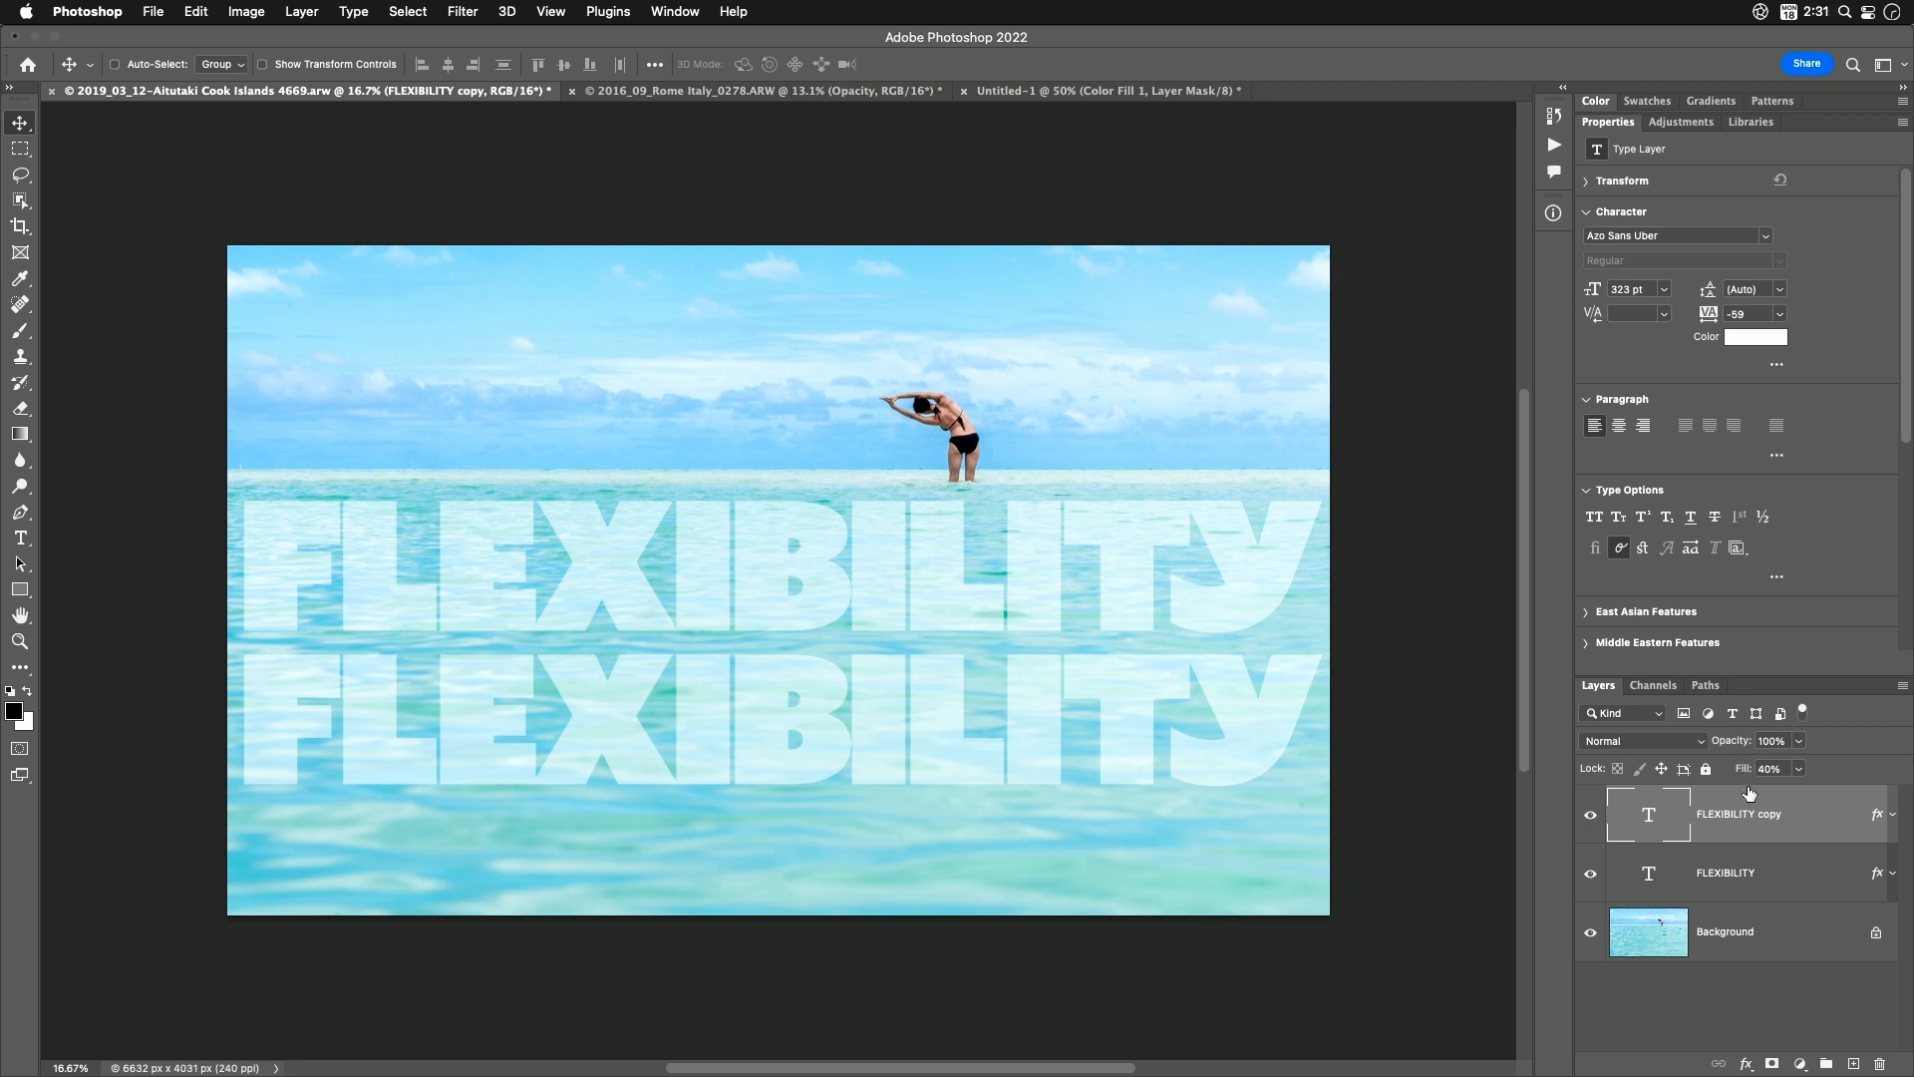
pyautogui.moveTo(1761, 821)
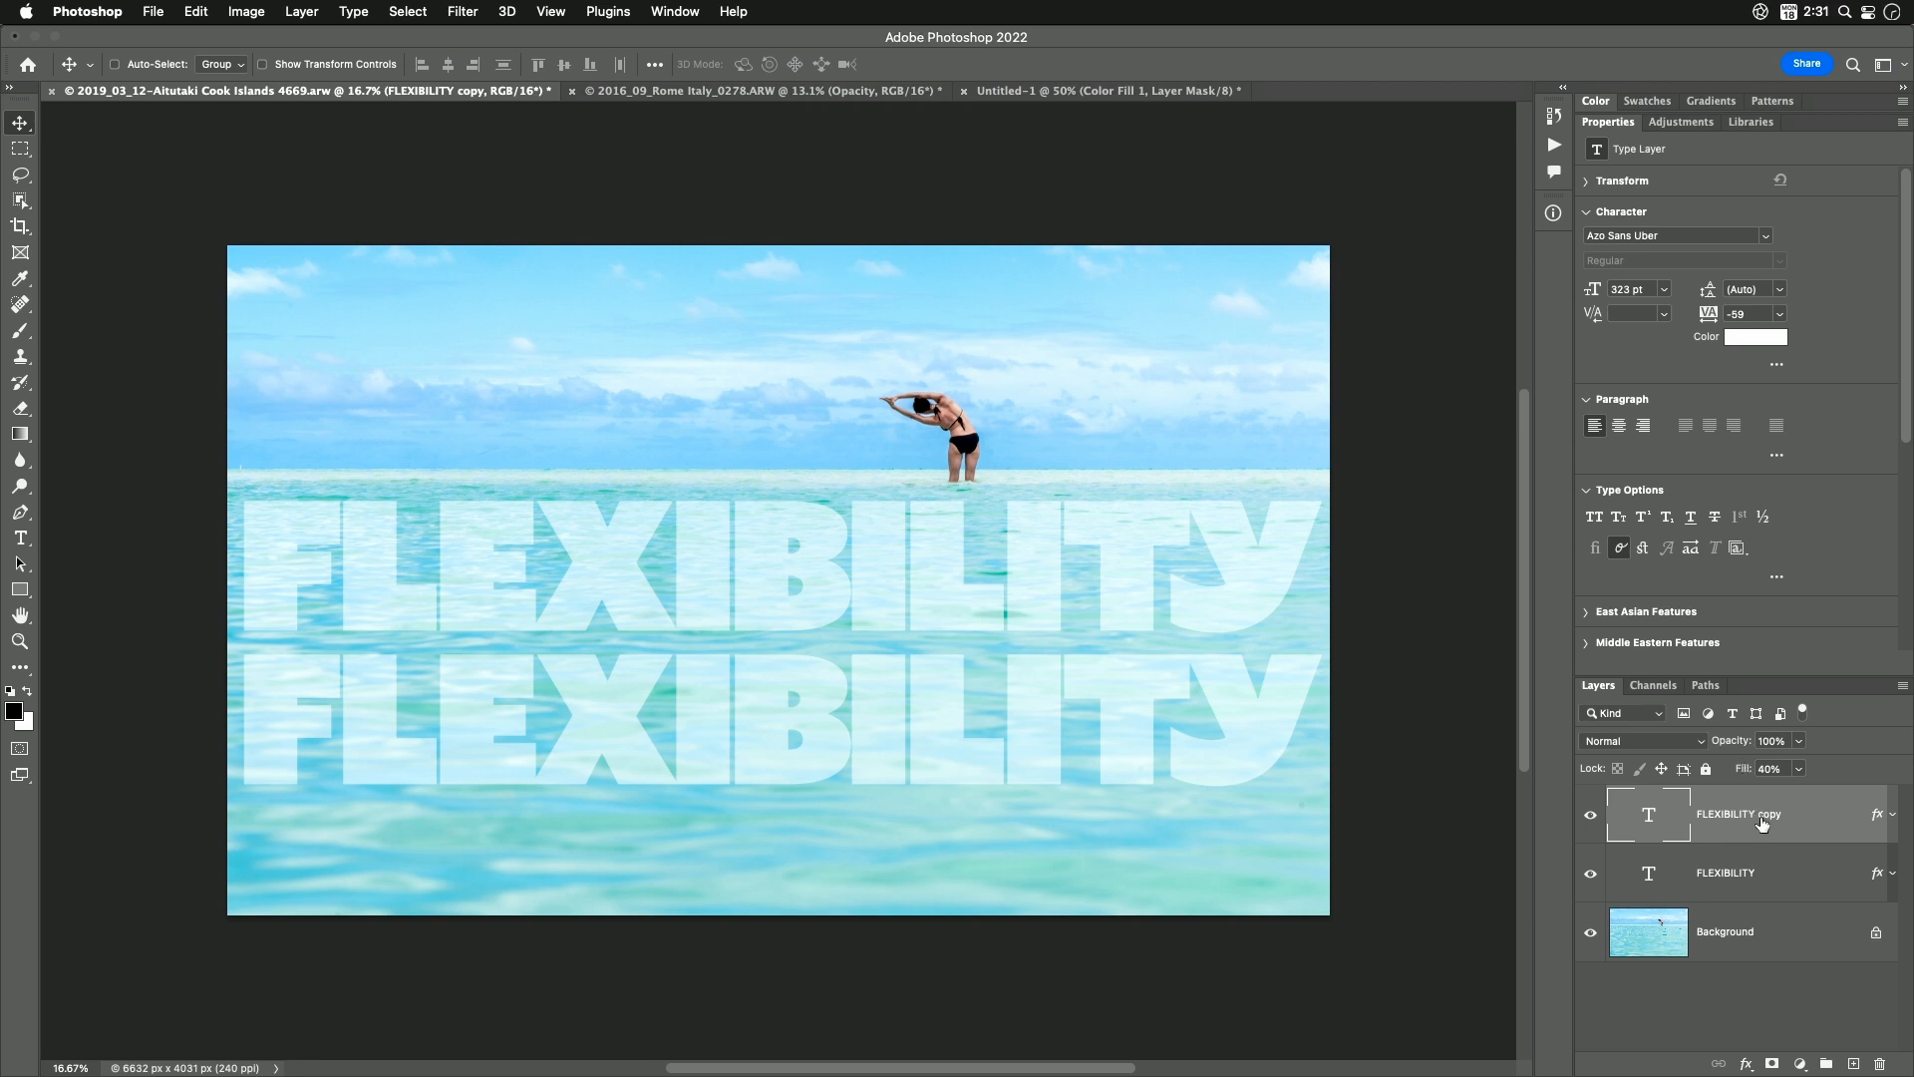
pyautogui.moveTo(1761, 820)
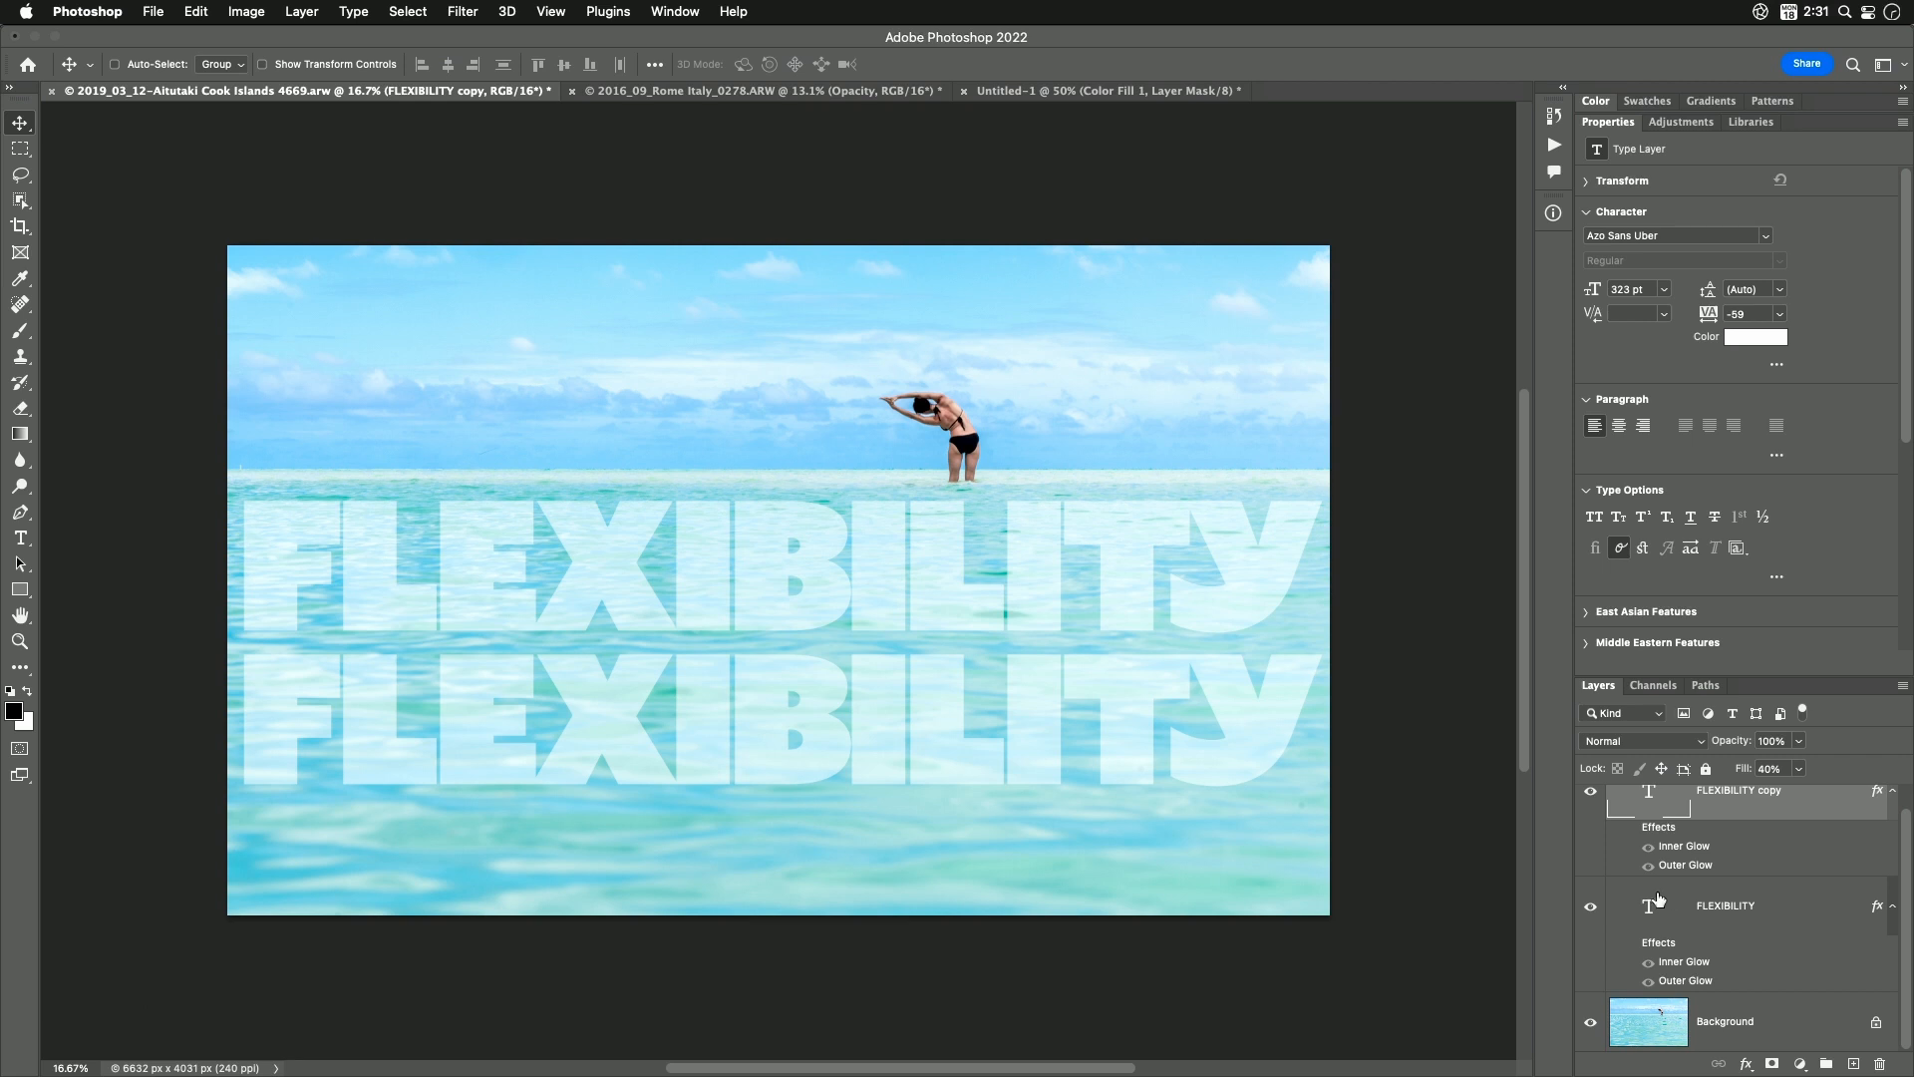
pyautogui.moveTo(1793, 884)
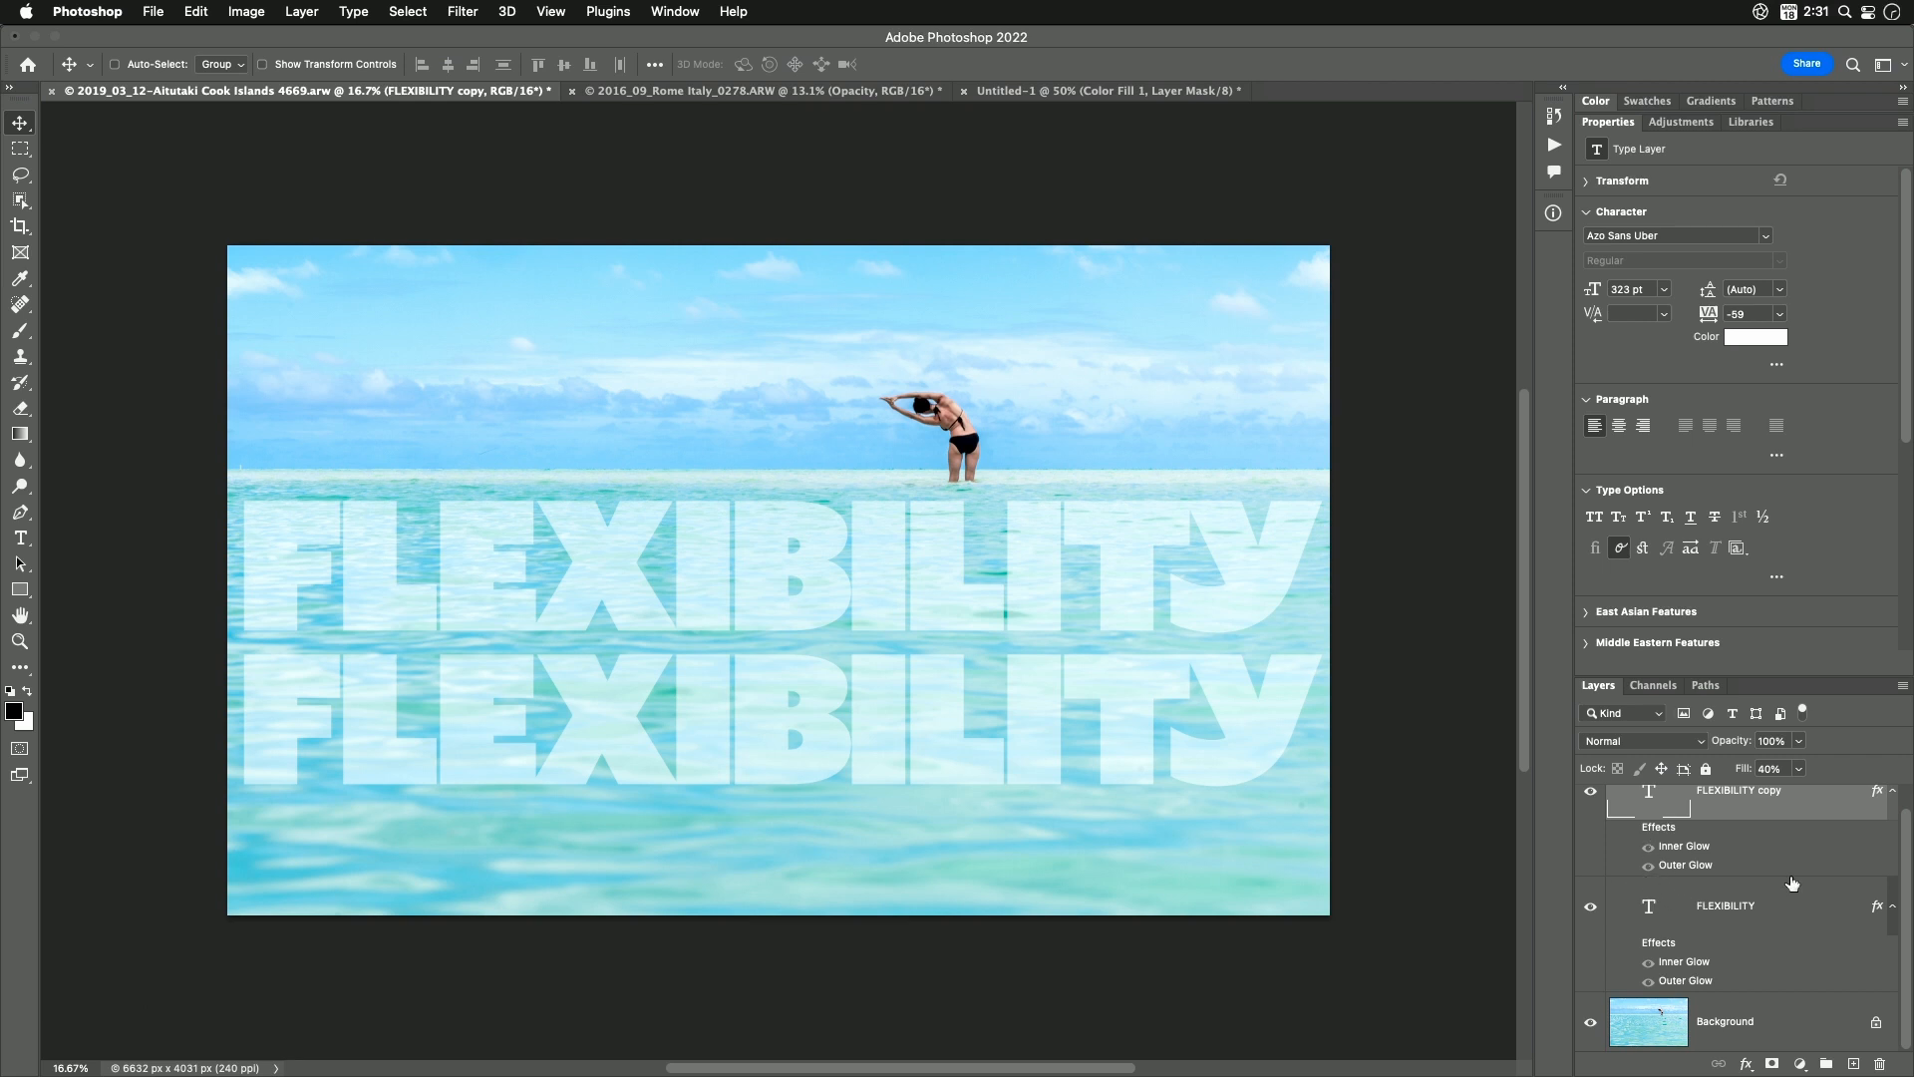
pyautogui.moveTo(1635, 834)
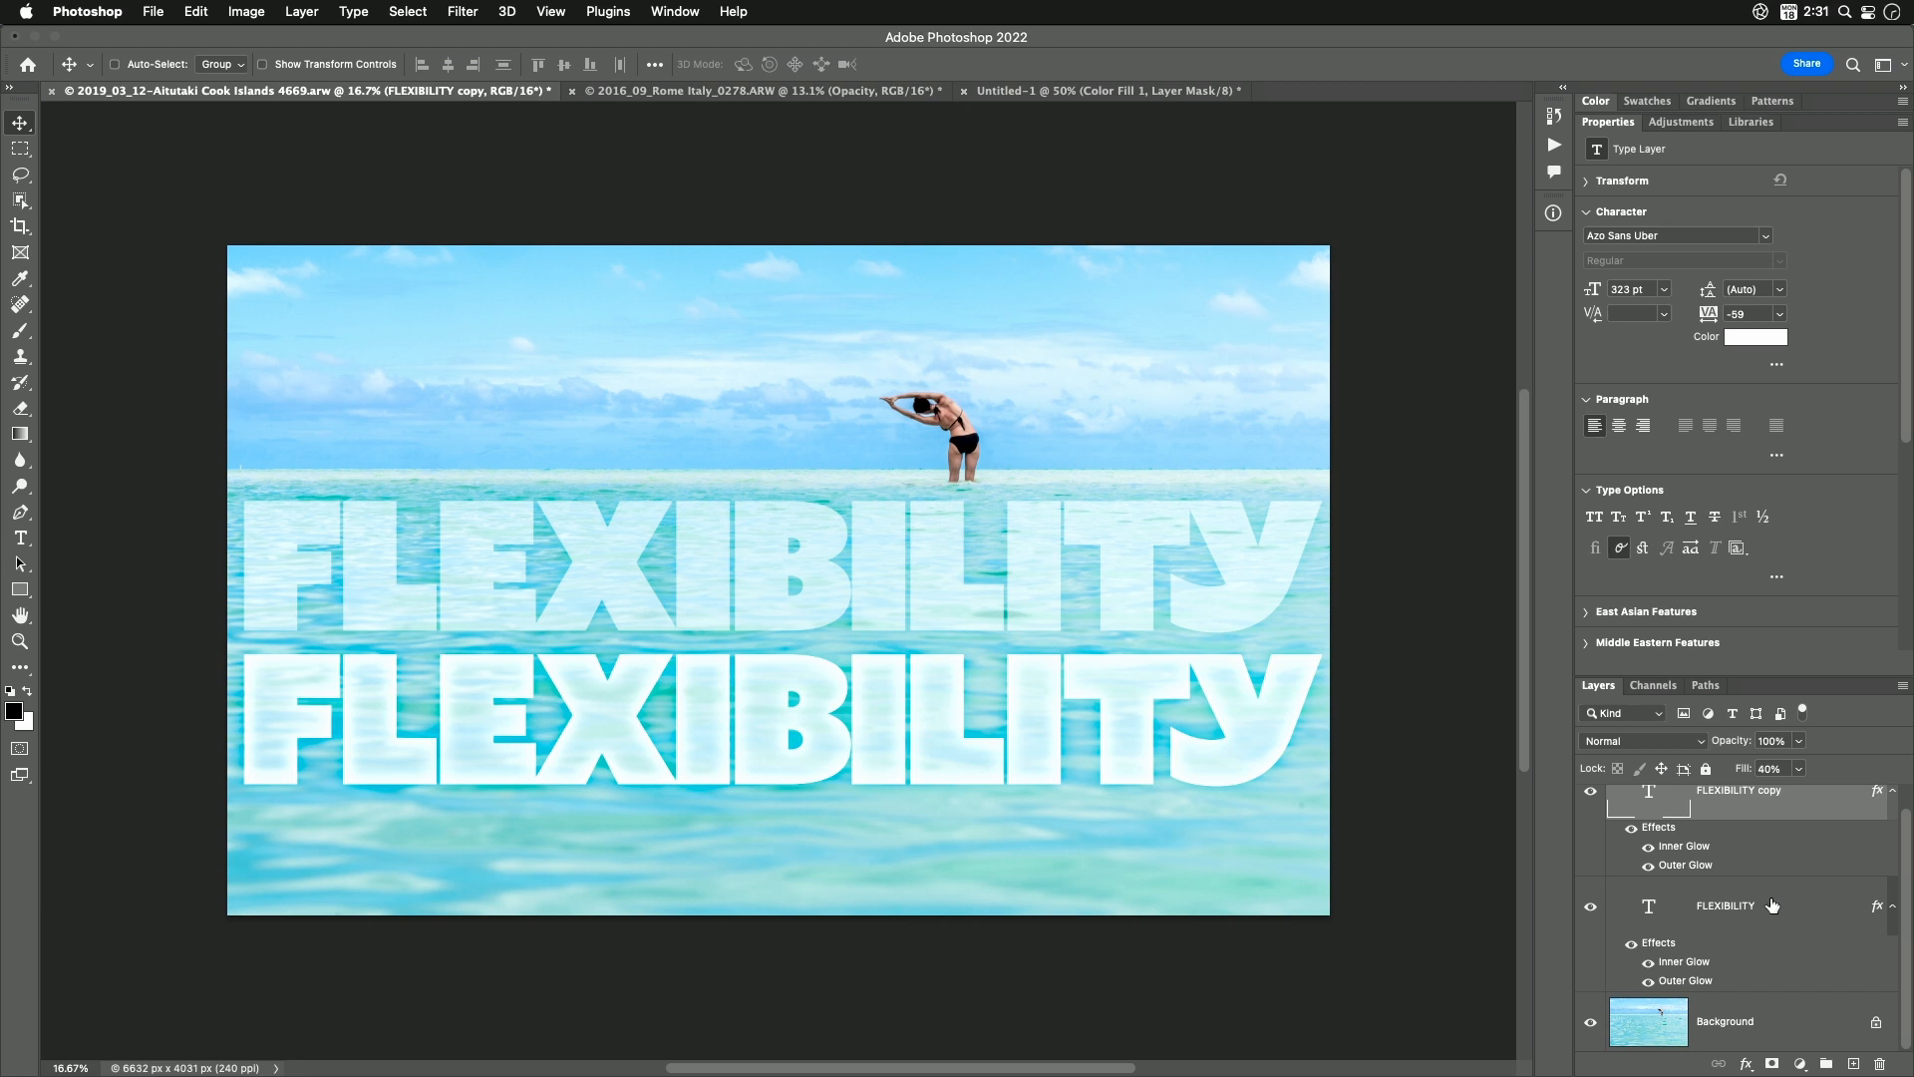
pyautogui.moveTo(1739, 873)
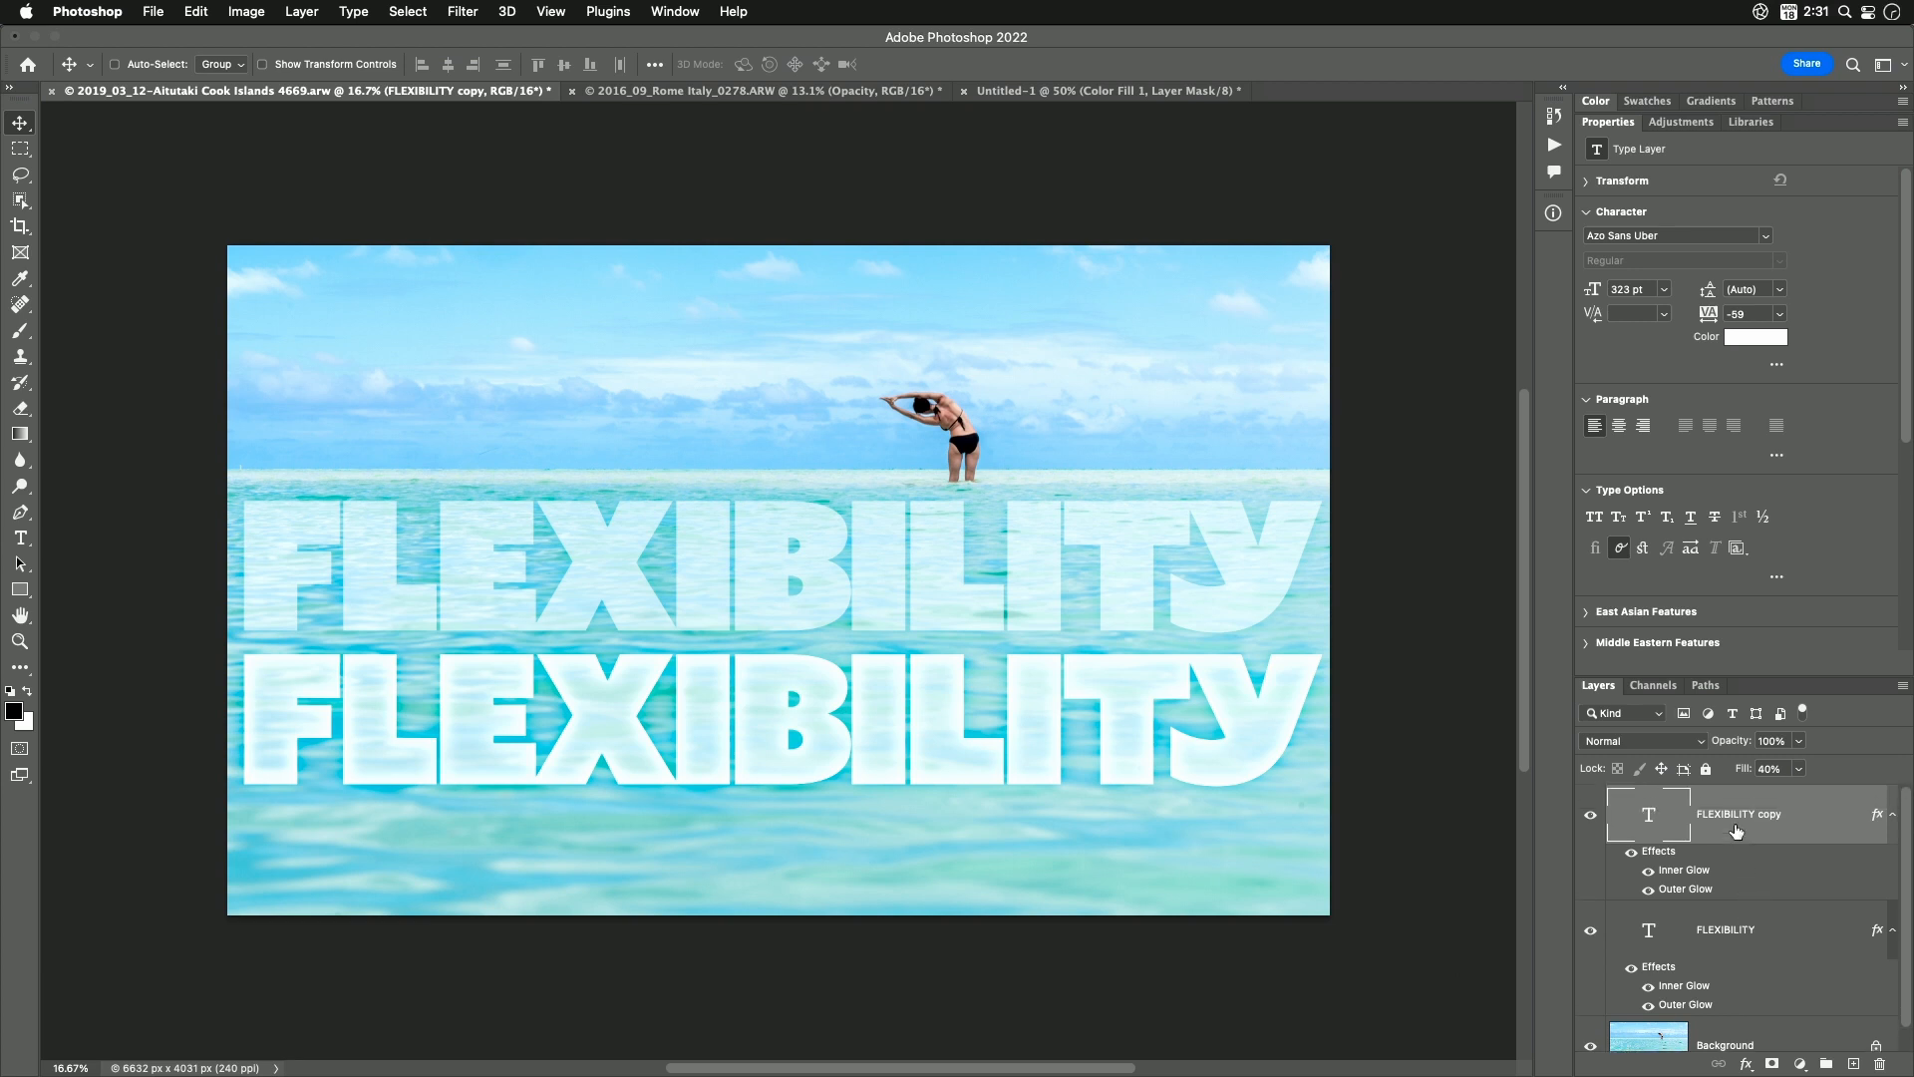
pyautogui.moveTo(1743, 772)
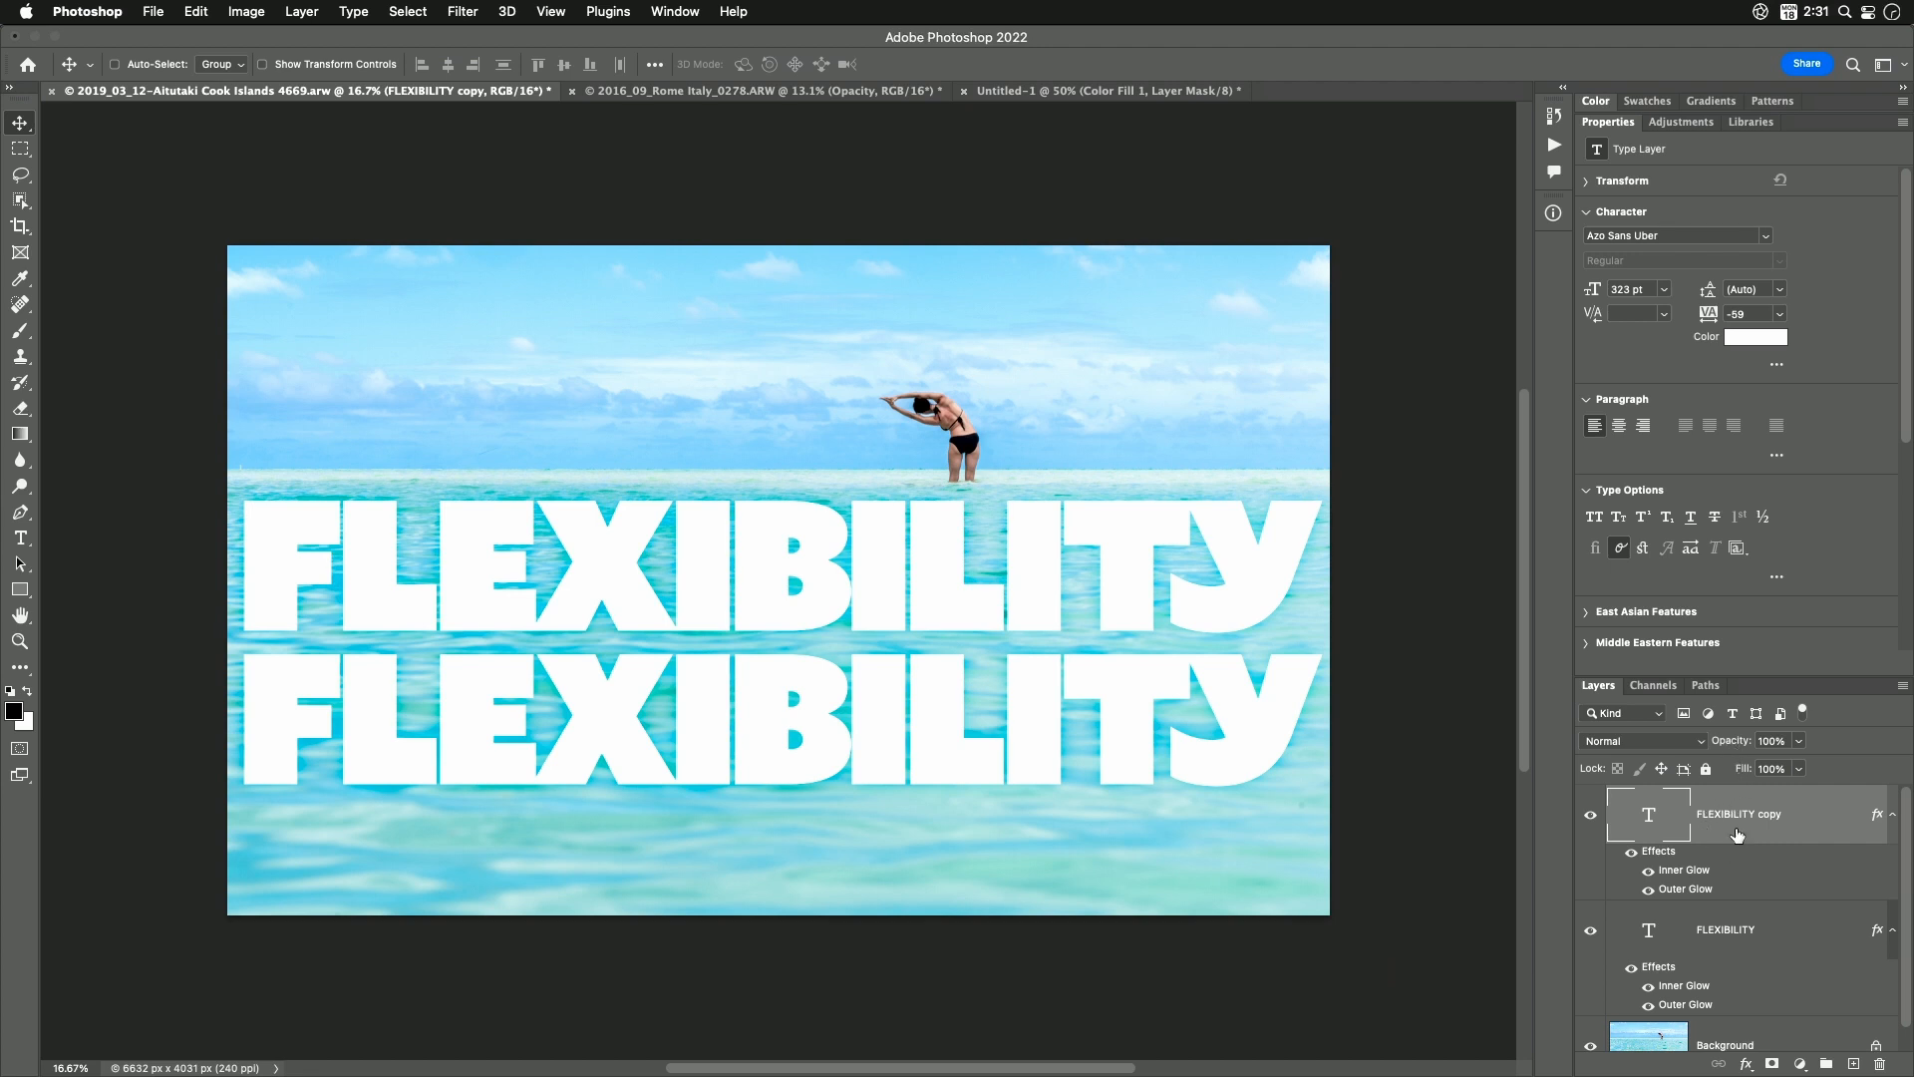
pyautogui.moveTo(1723, 744)
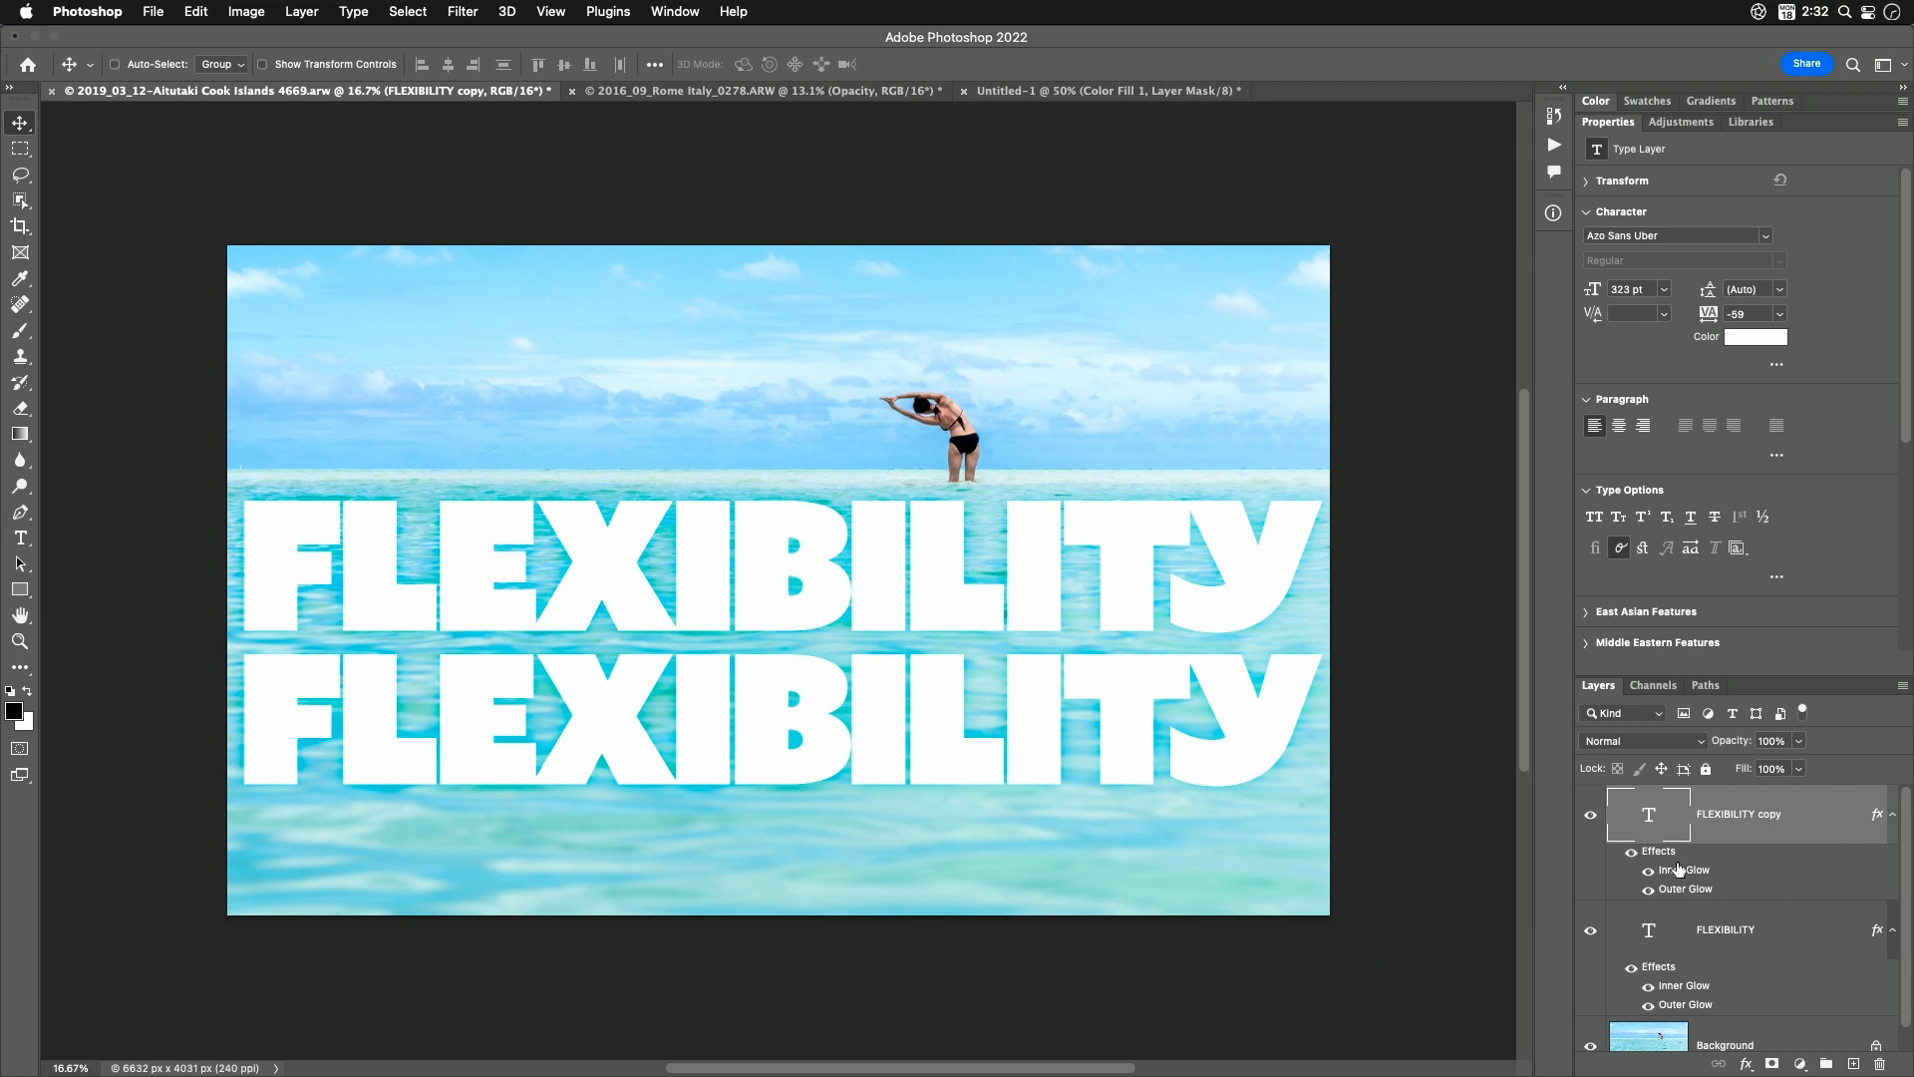
pyautogui.moveTo(1230, 804)
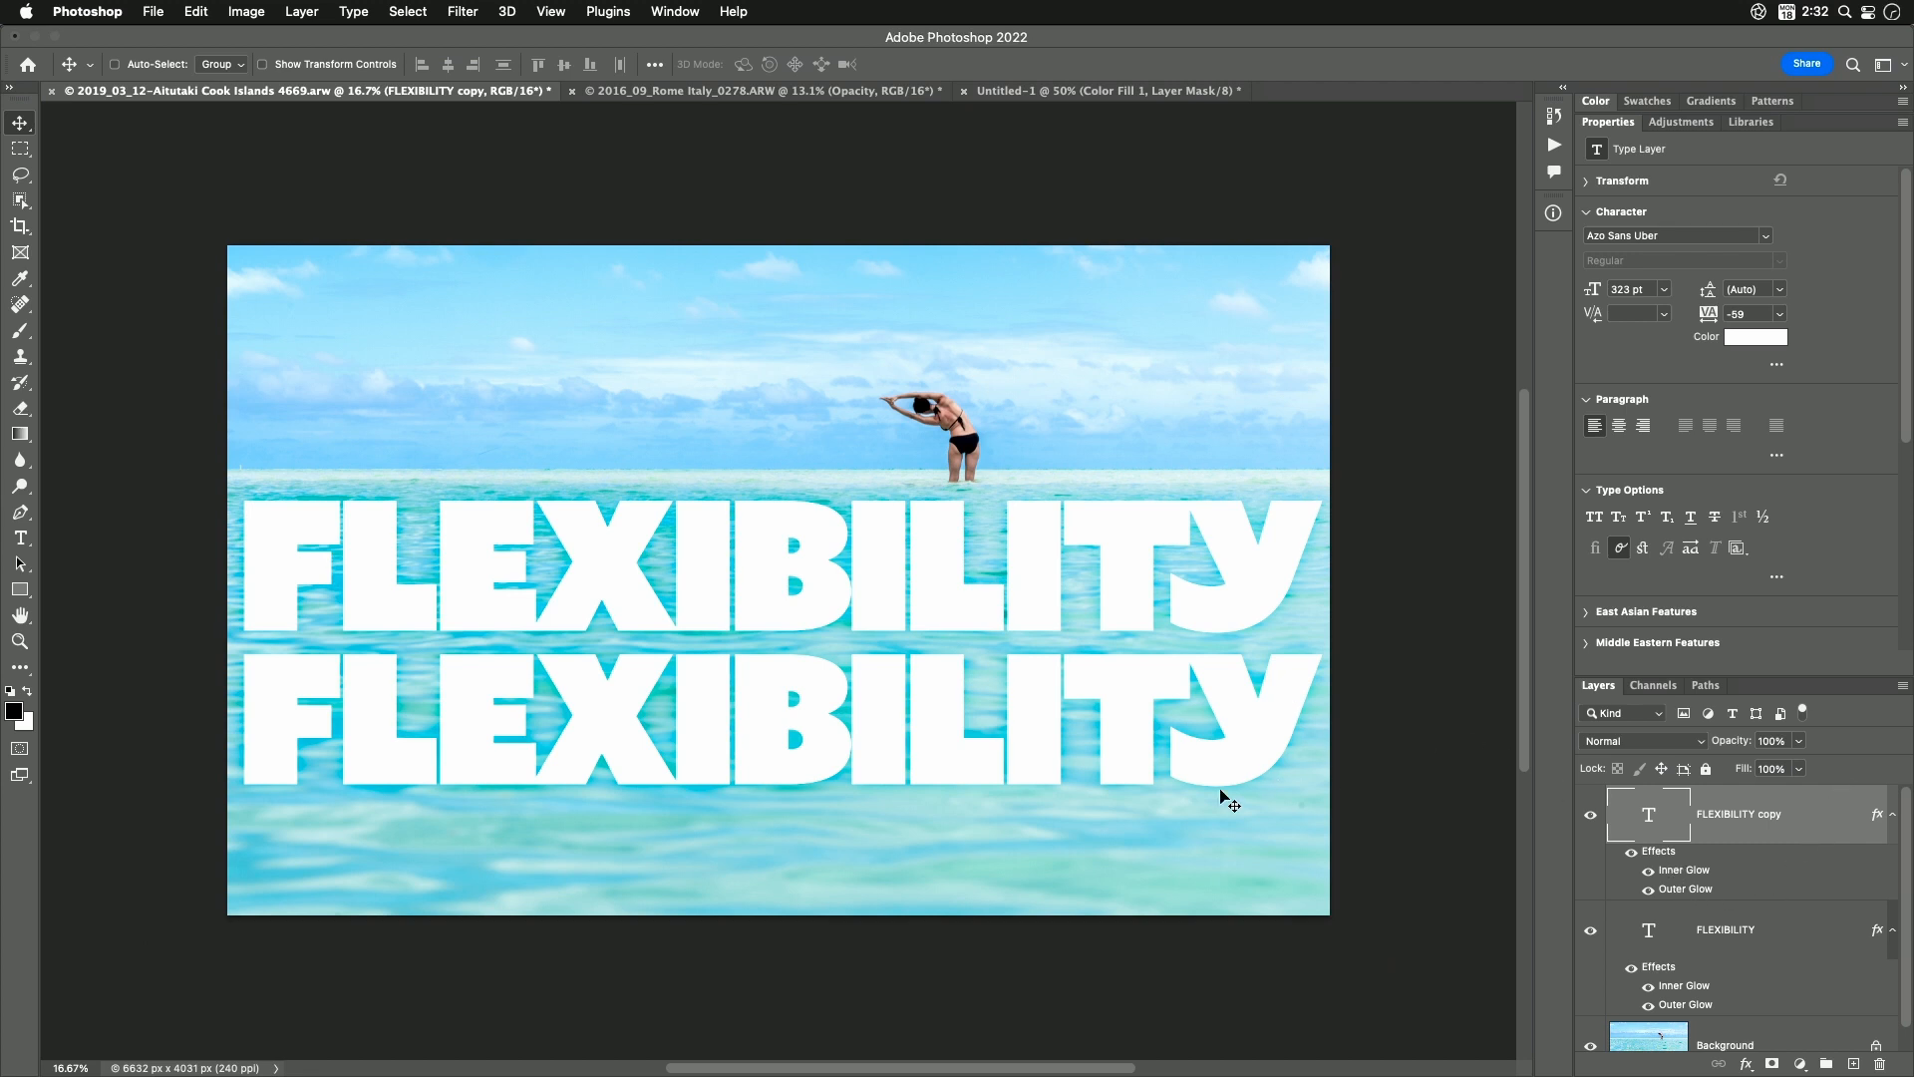
pyautogui.moveTo(1194, 790)
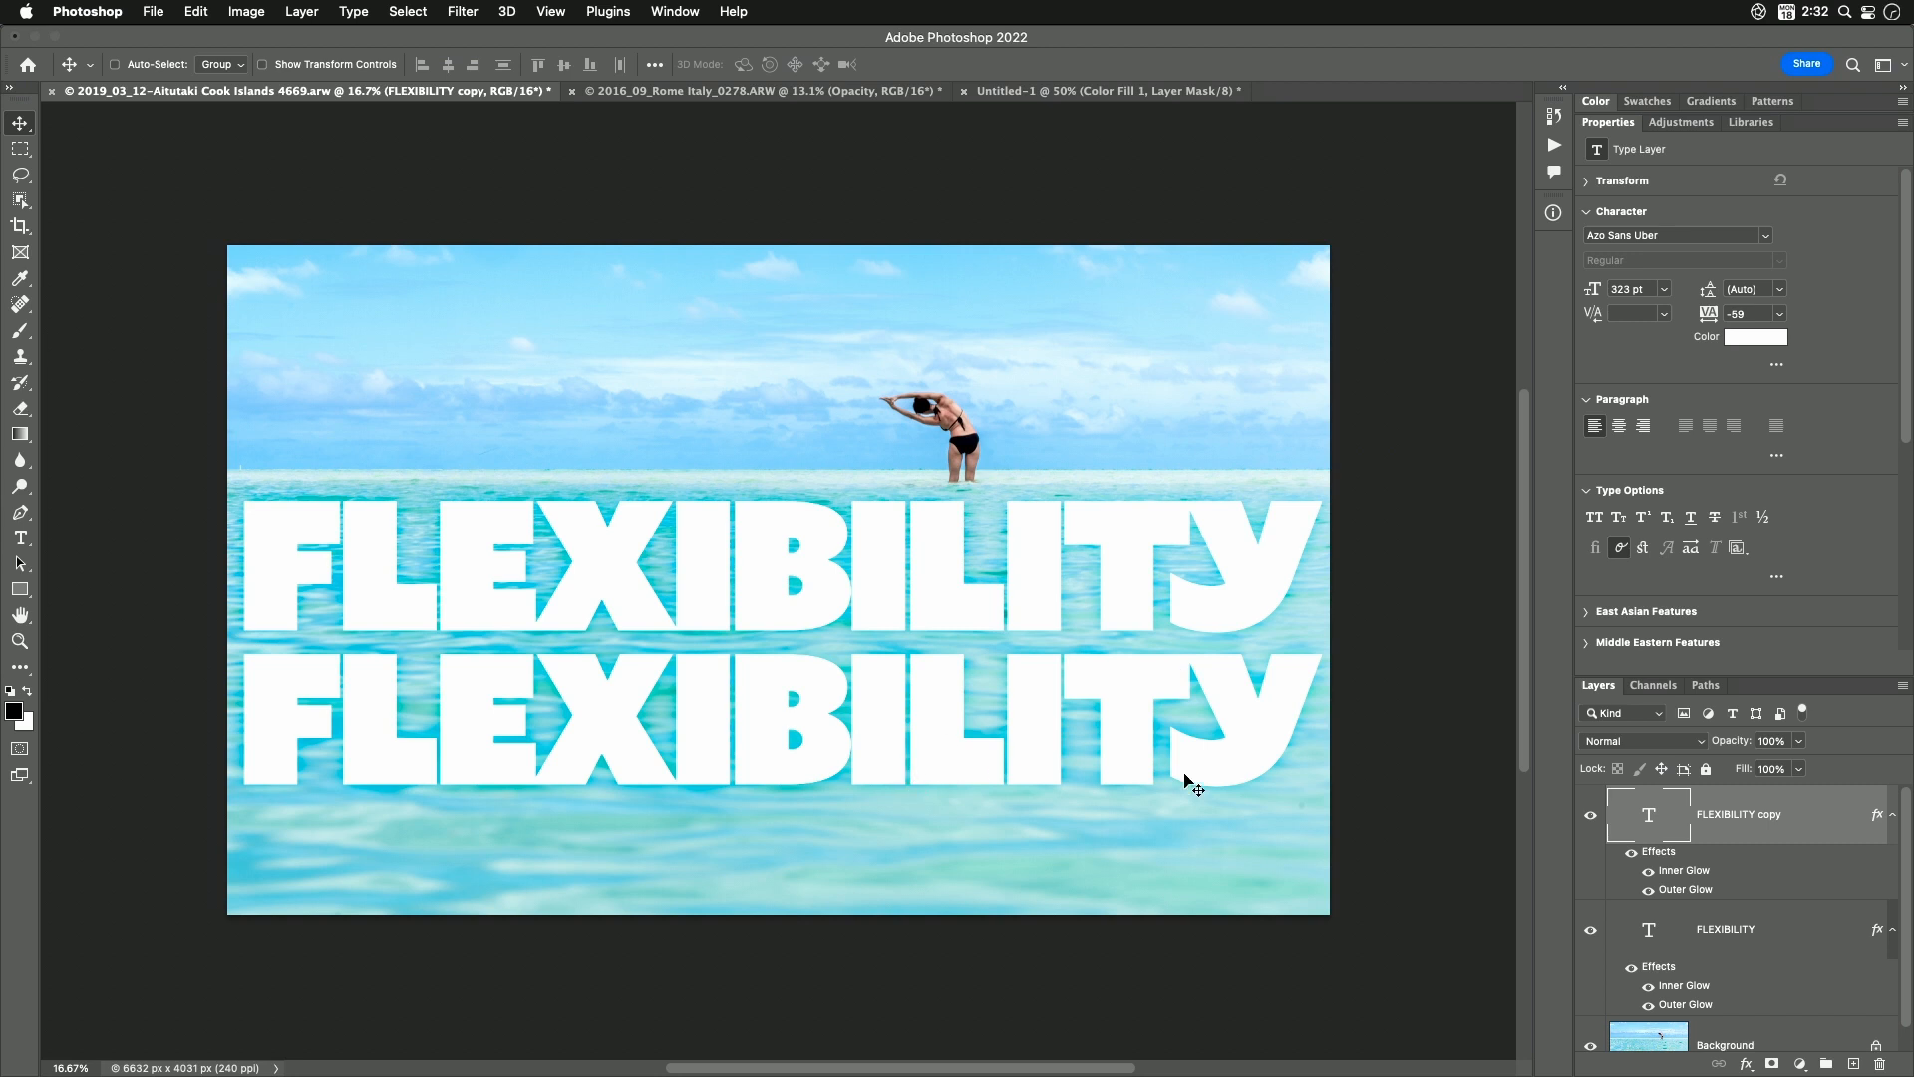
pyautogui.moveTo(1663, 929)
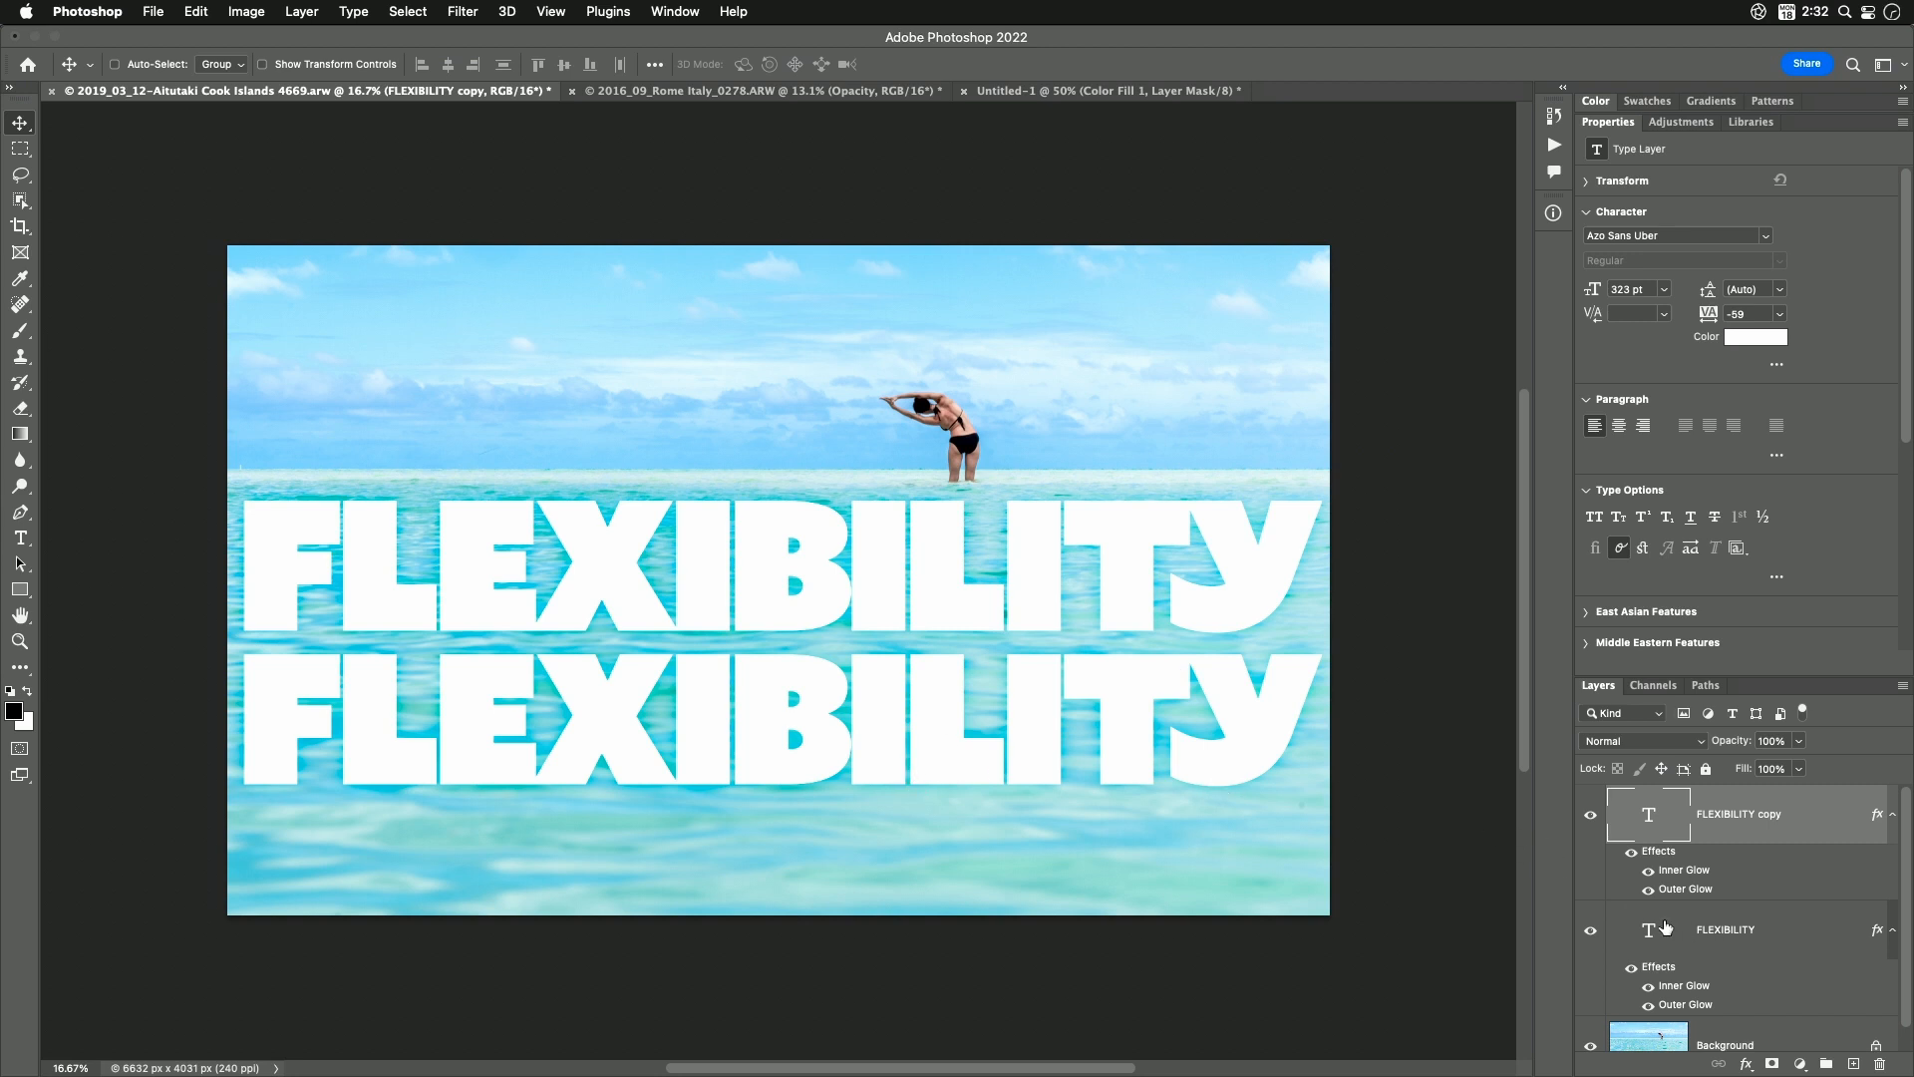
pyautogui.moveTo(1649, 929)
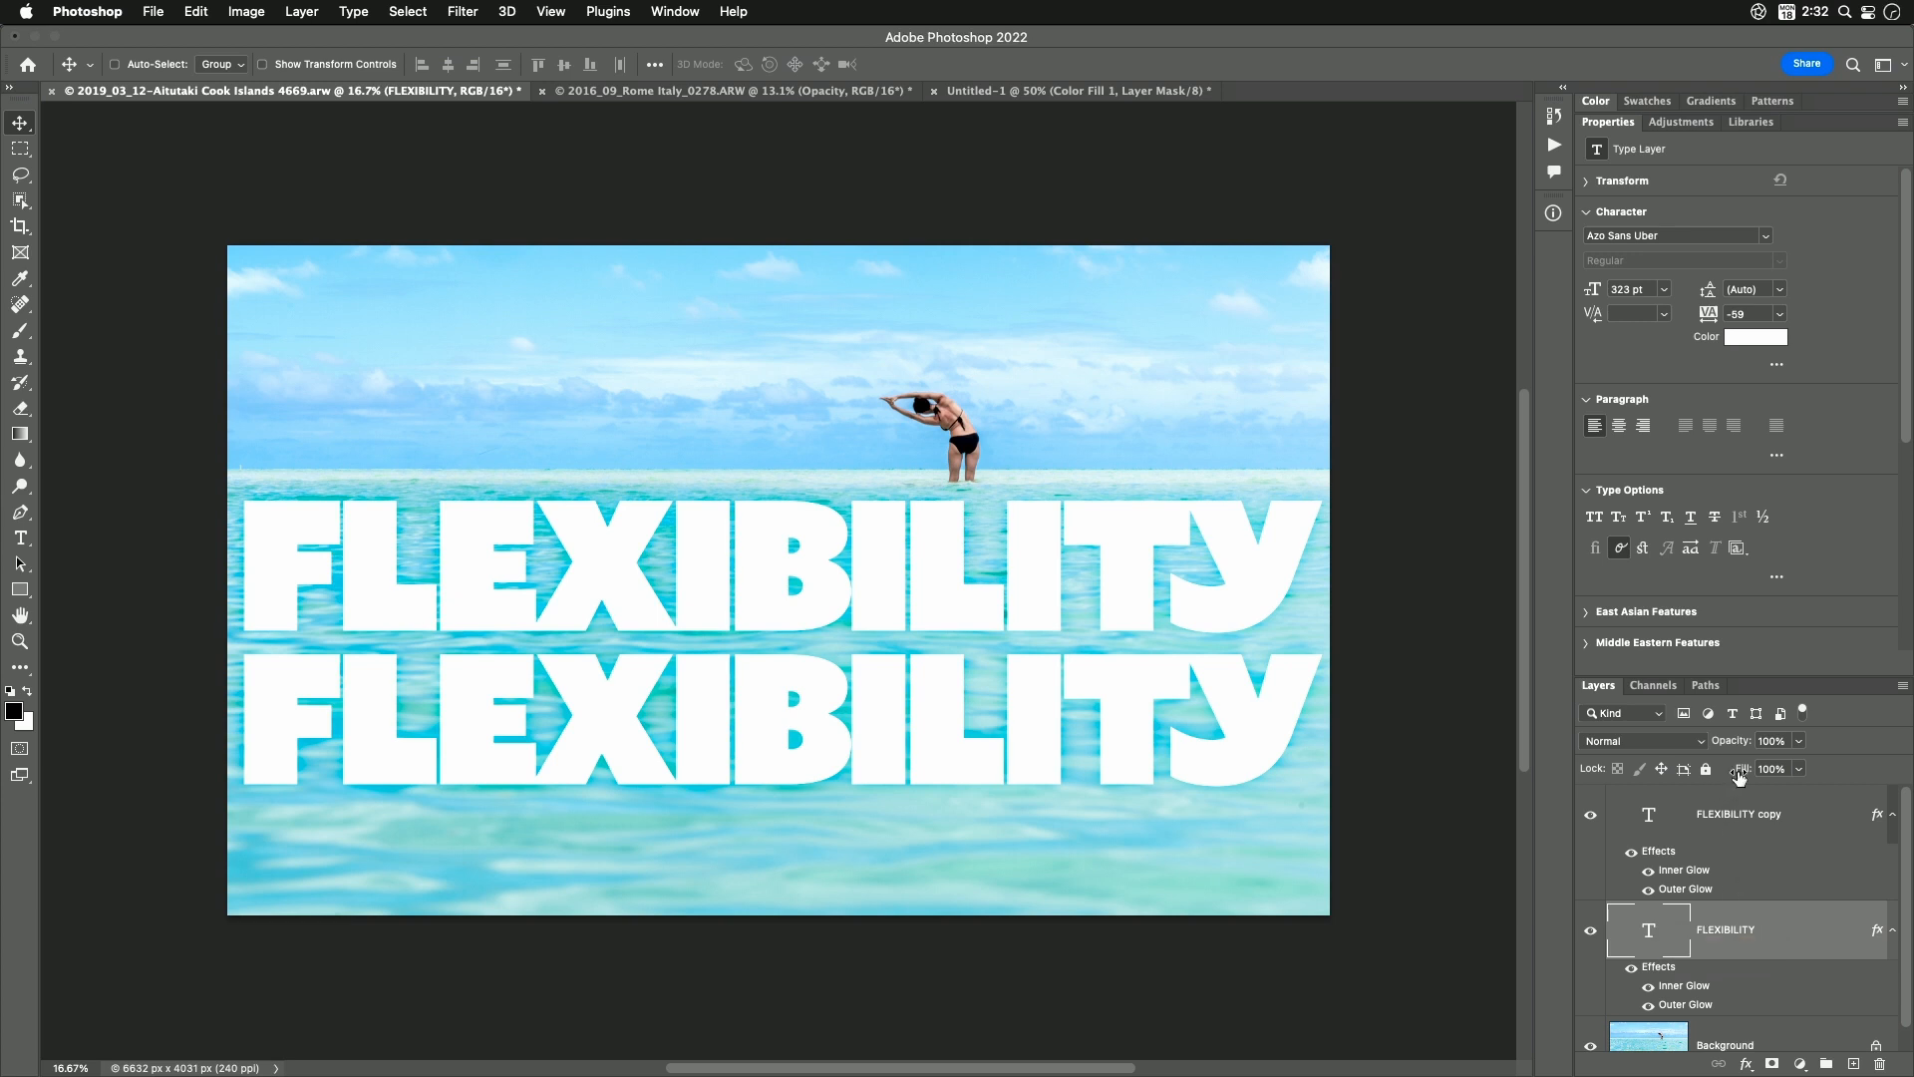
pyautogui.moveTo(1667, 1001)
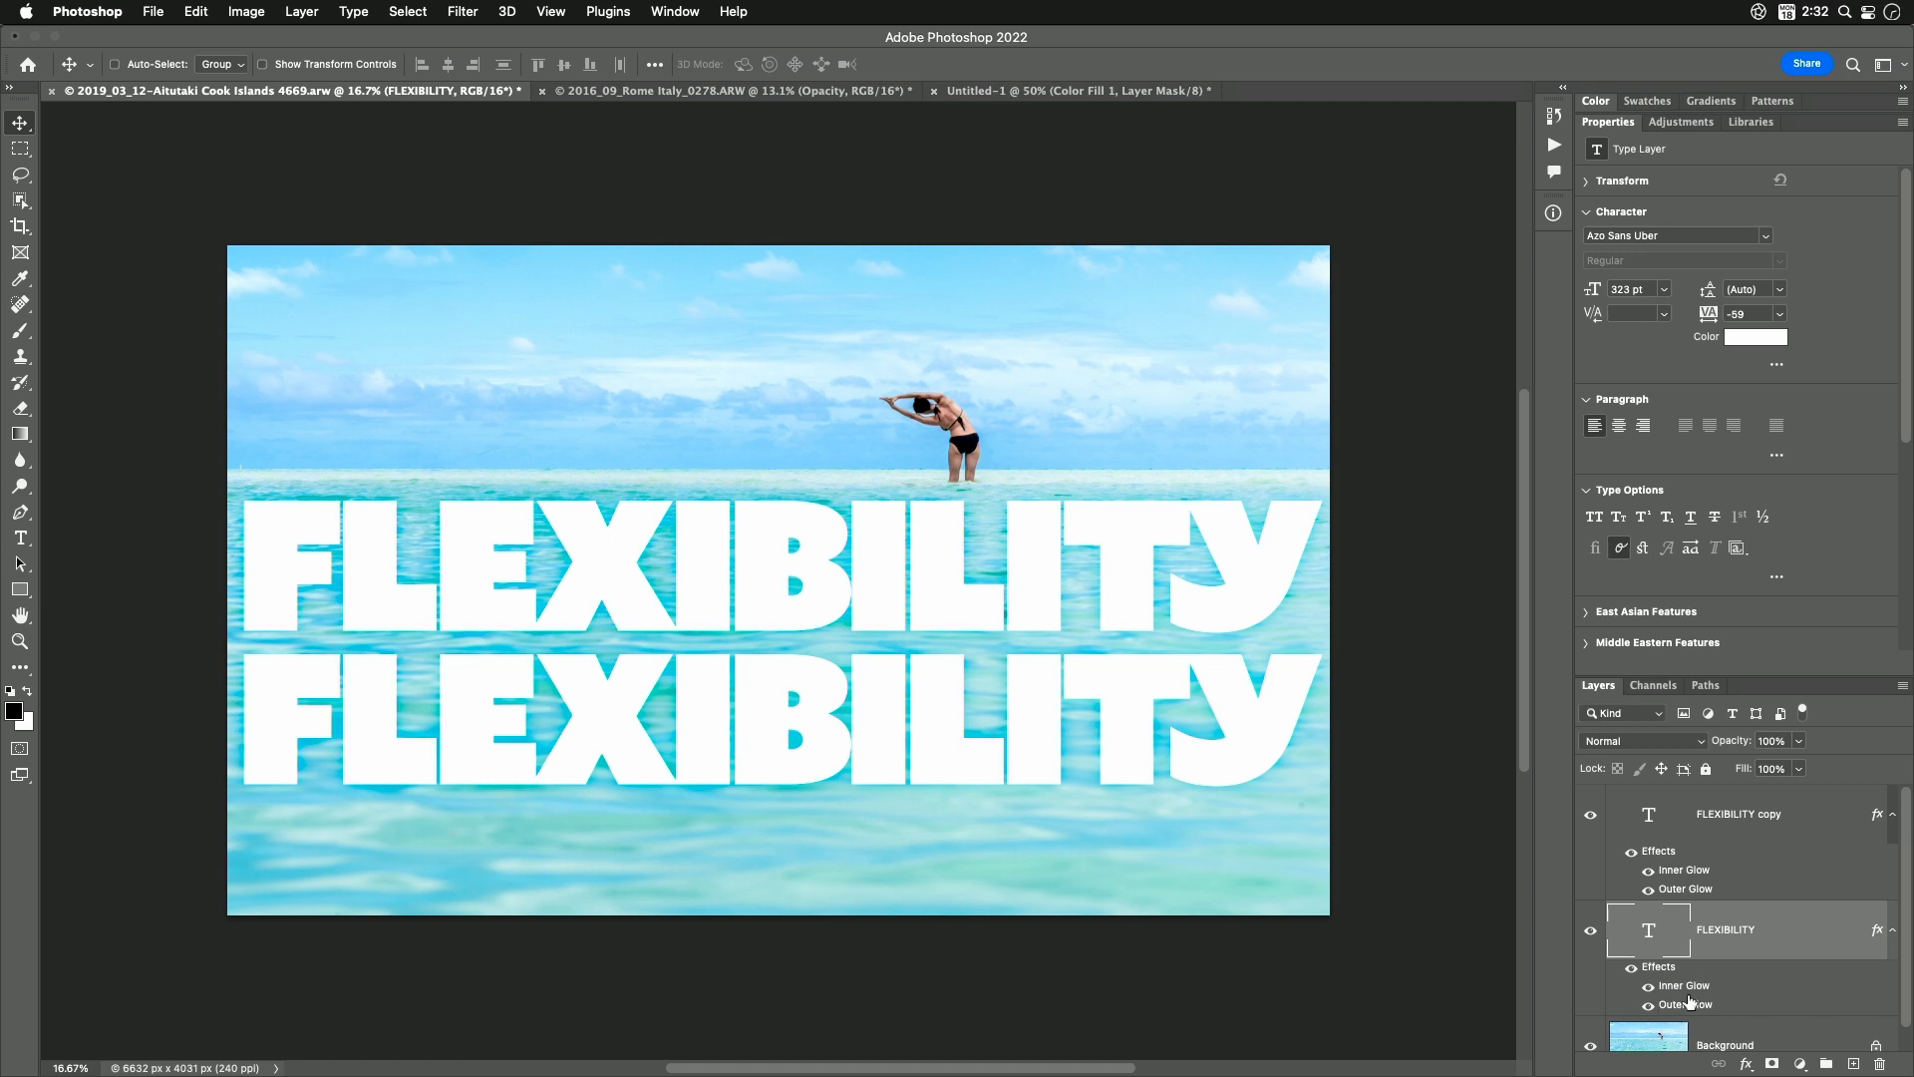
pyautogui.moveTo(1687, 1003)
pyautogui.write('0')
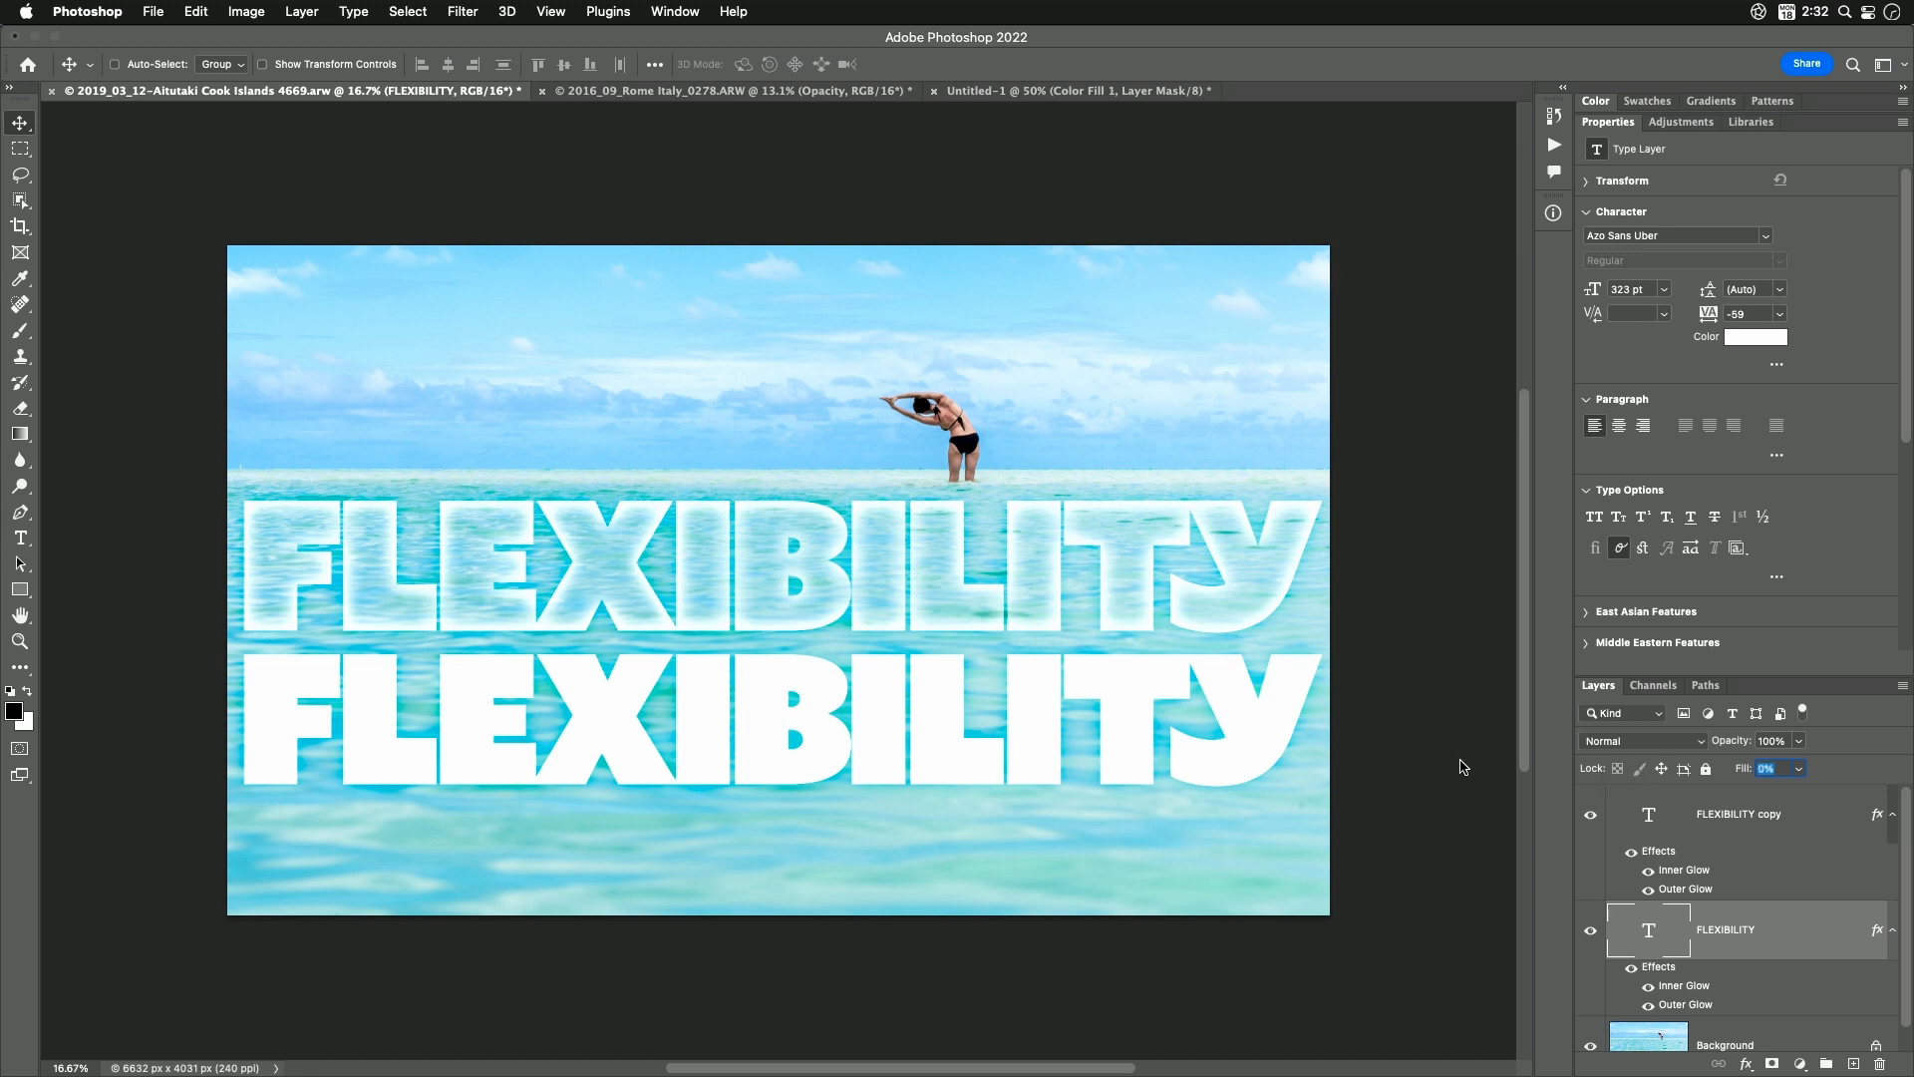
pyautogui.click(1765, 767)
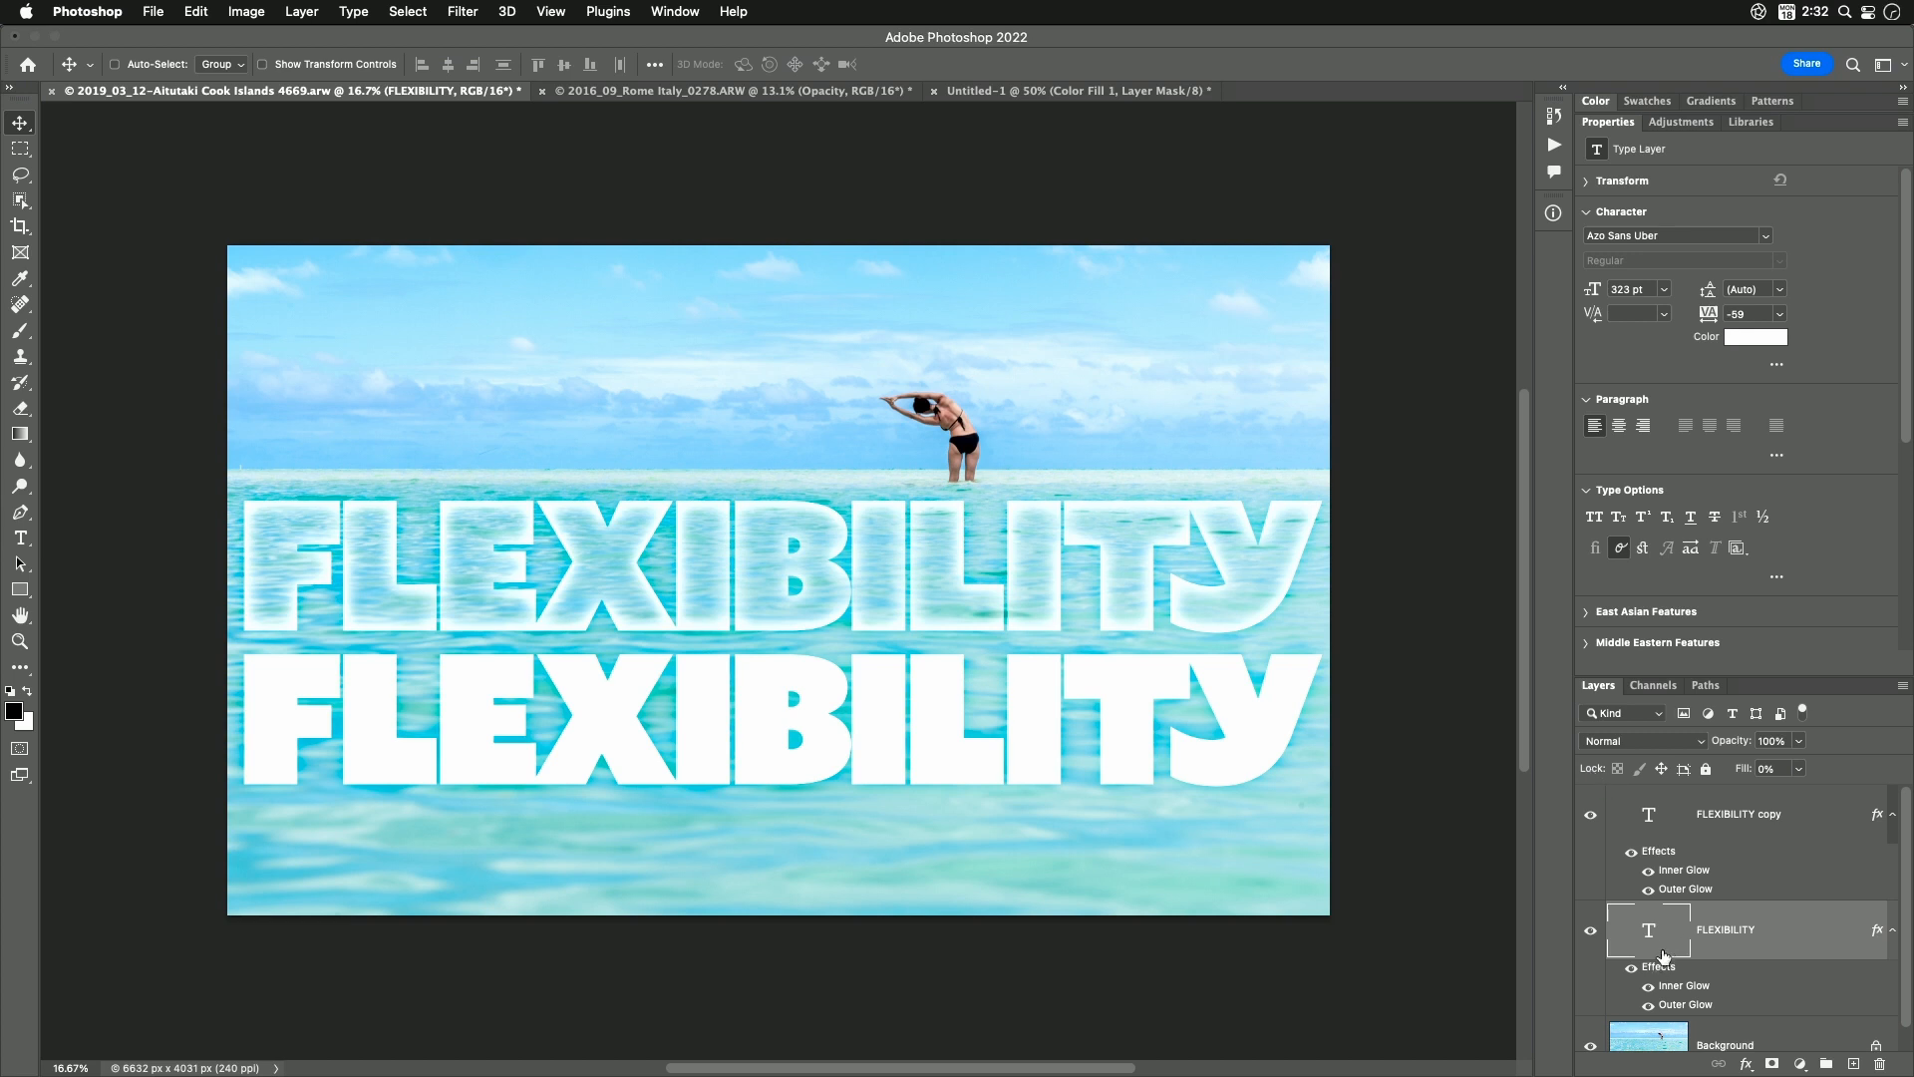
pyautogui.moveTo(1649, 933)
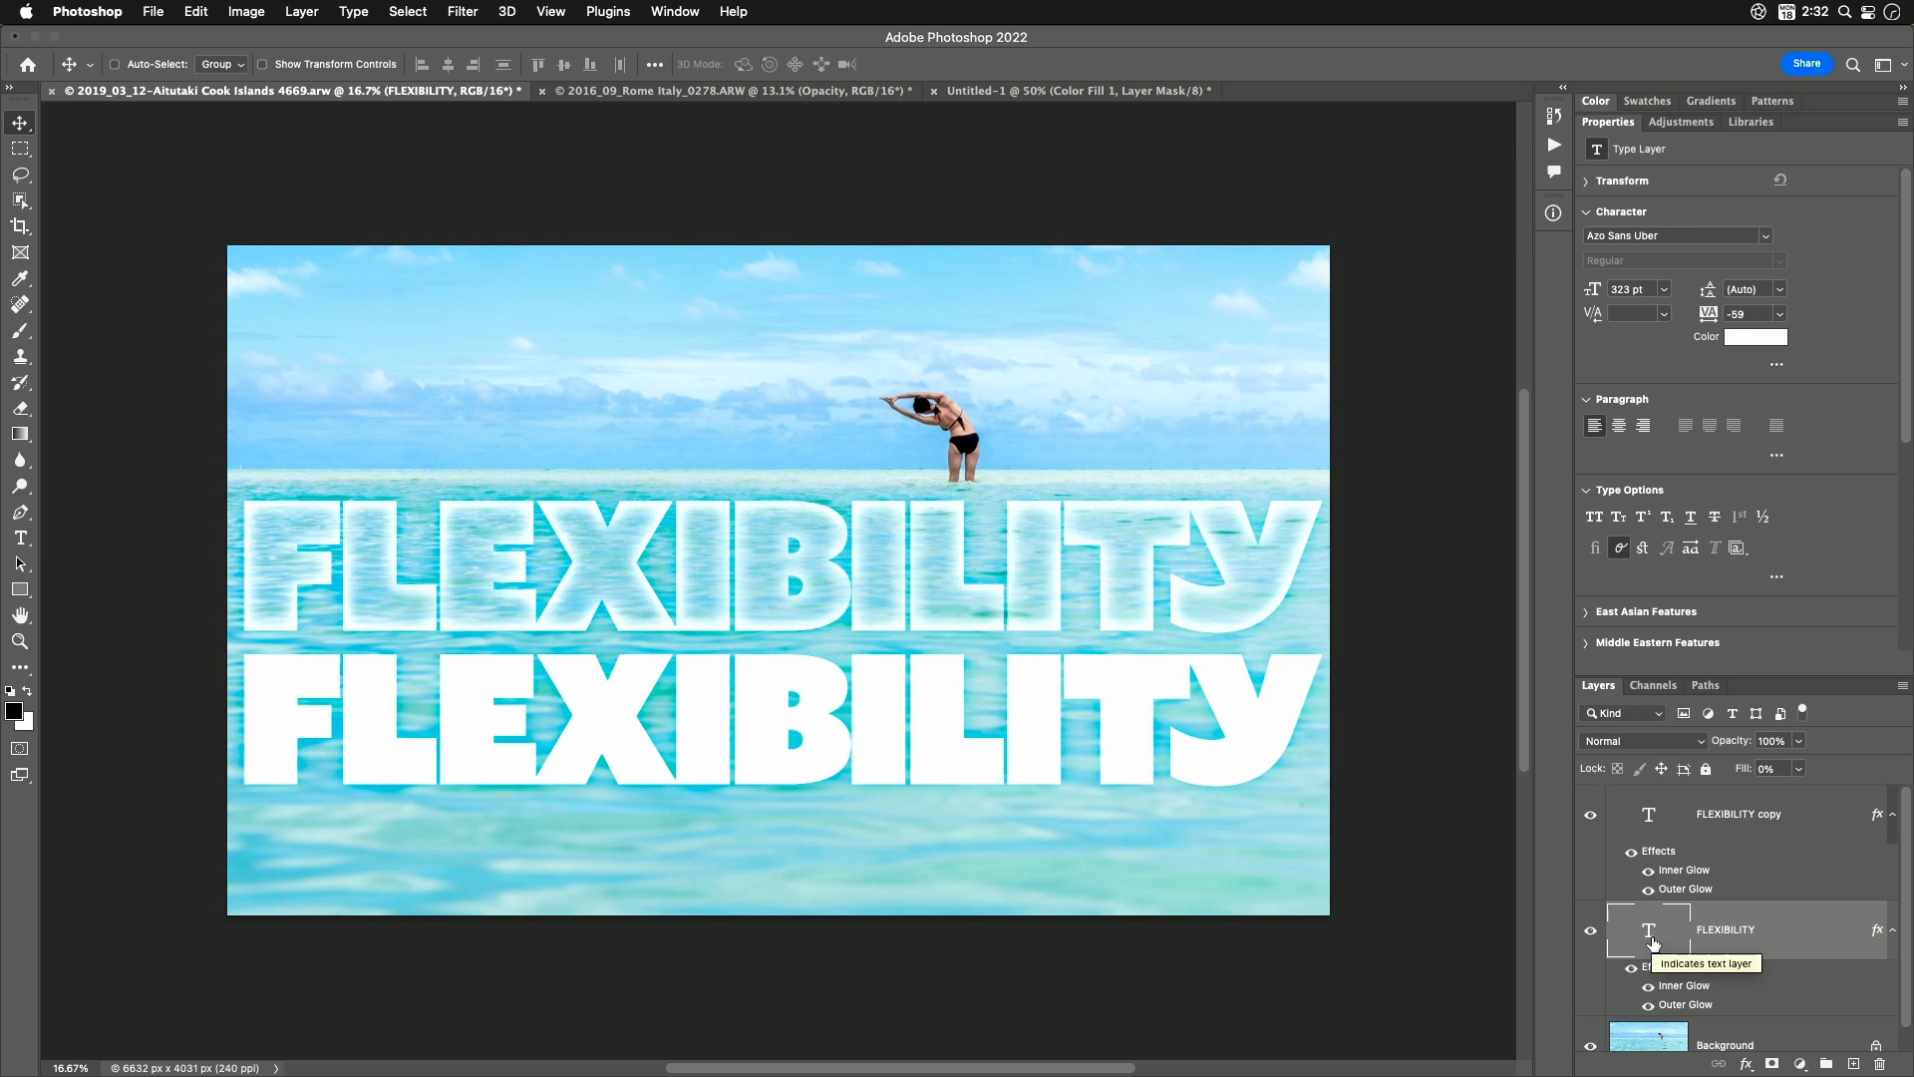
pyautogui.moveTo(1737, 949)
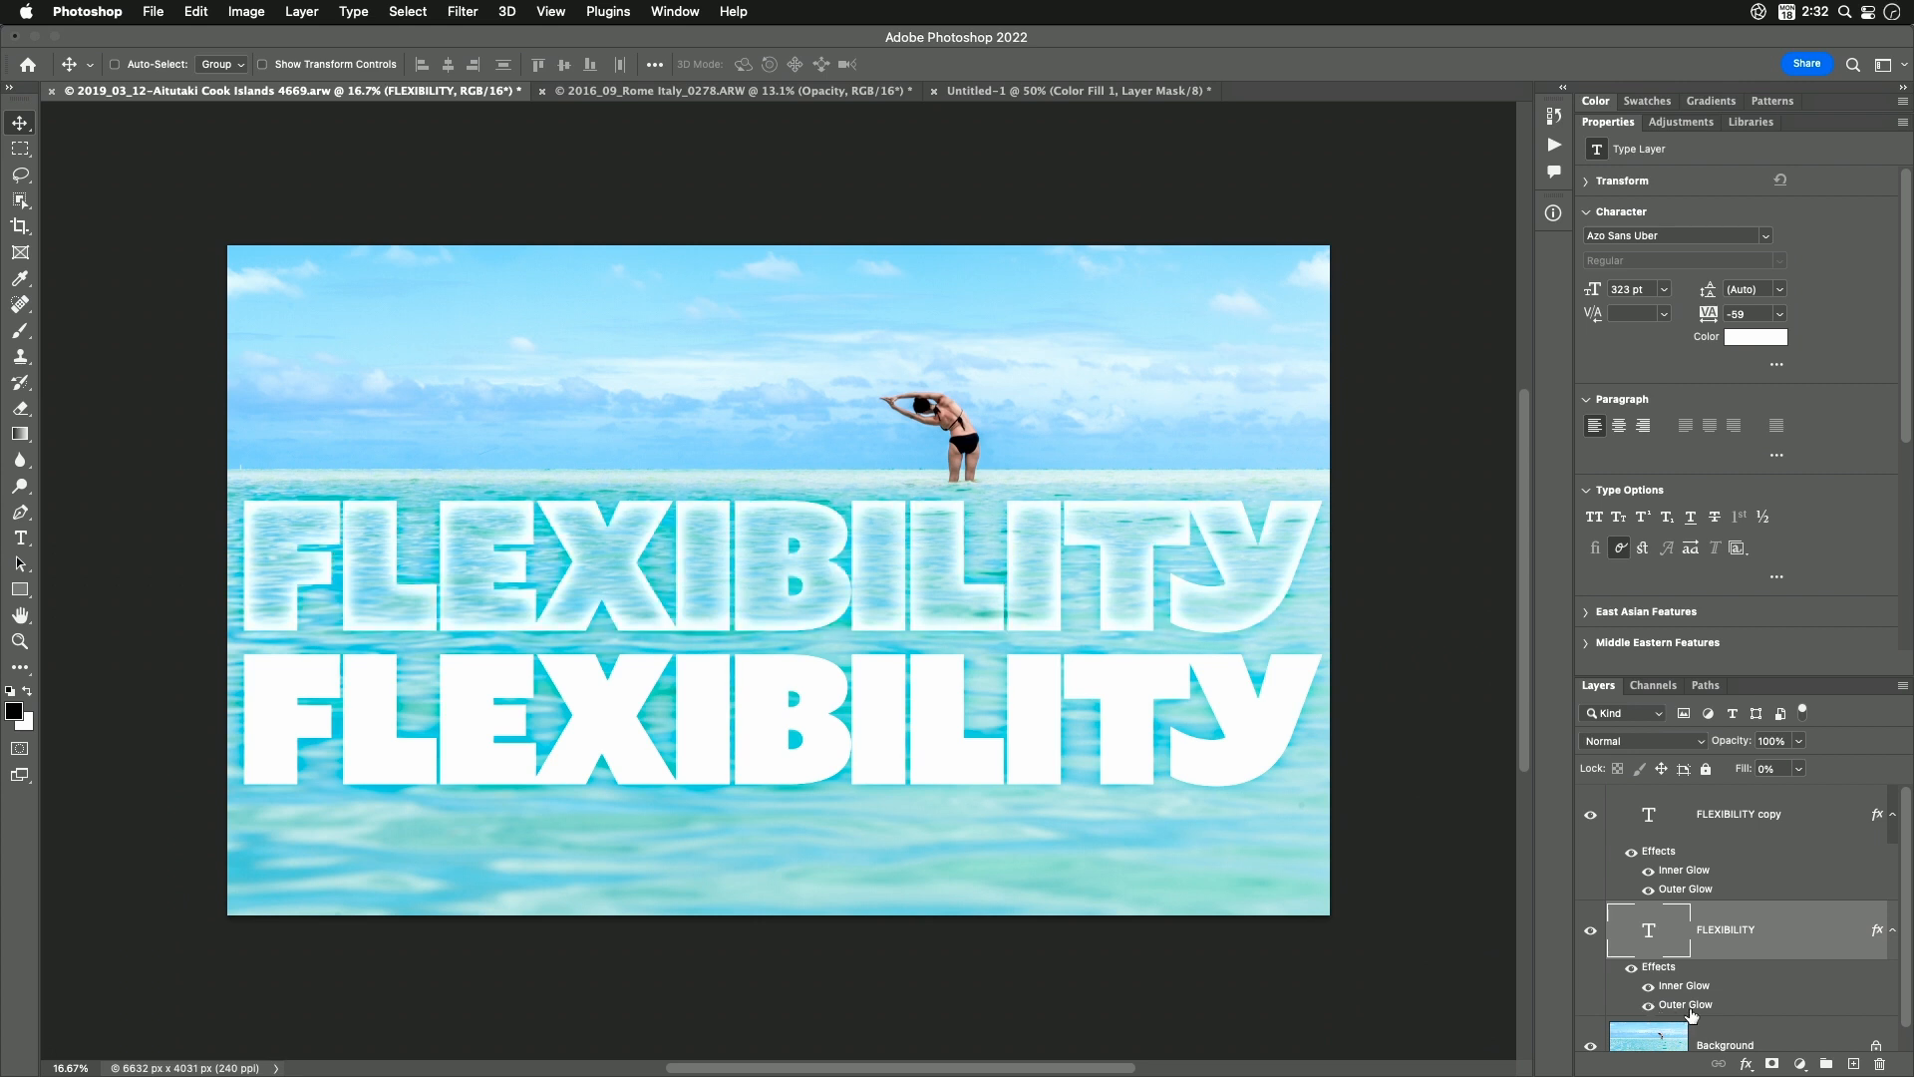
pyautogui.moveTo(1675, 971)
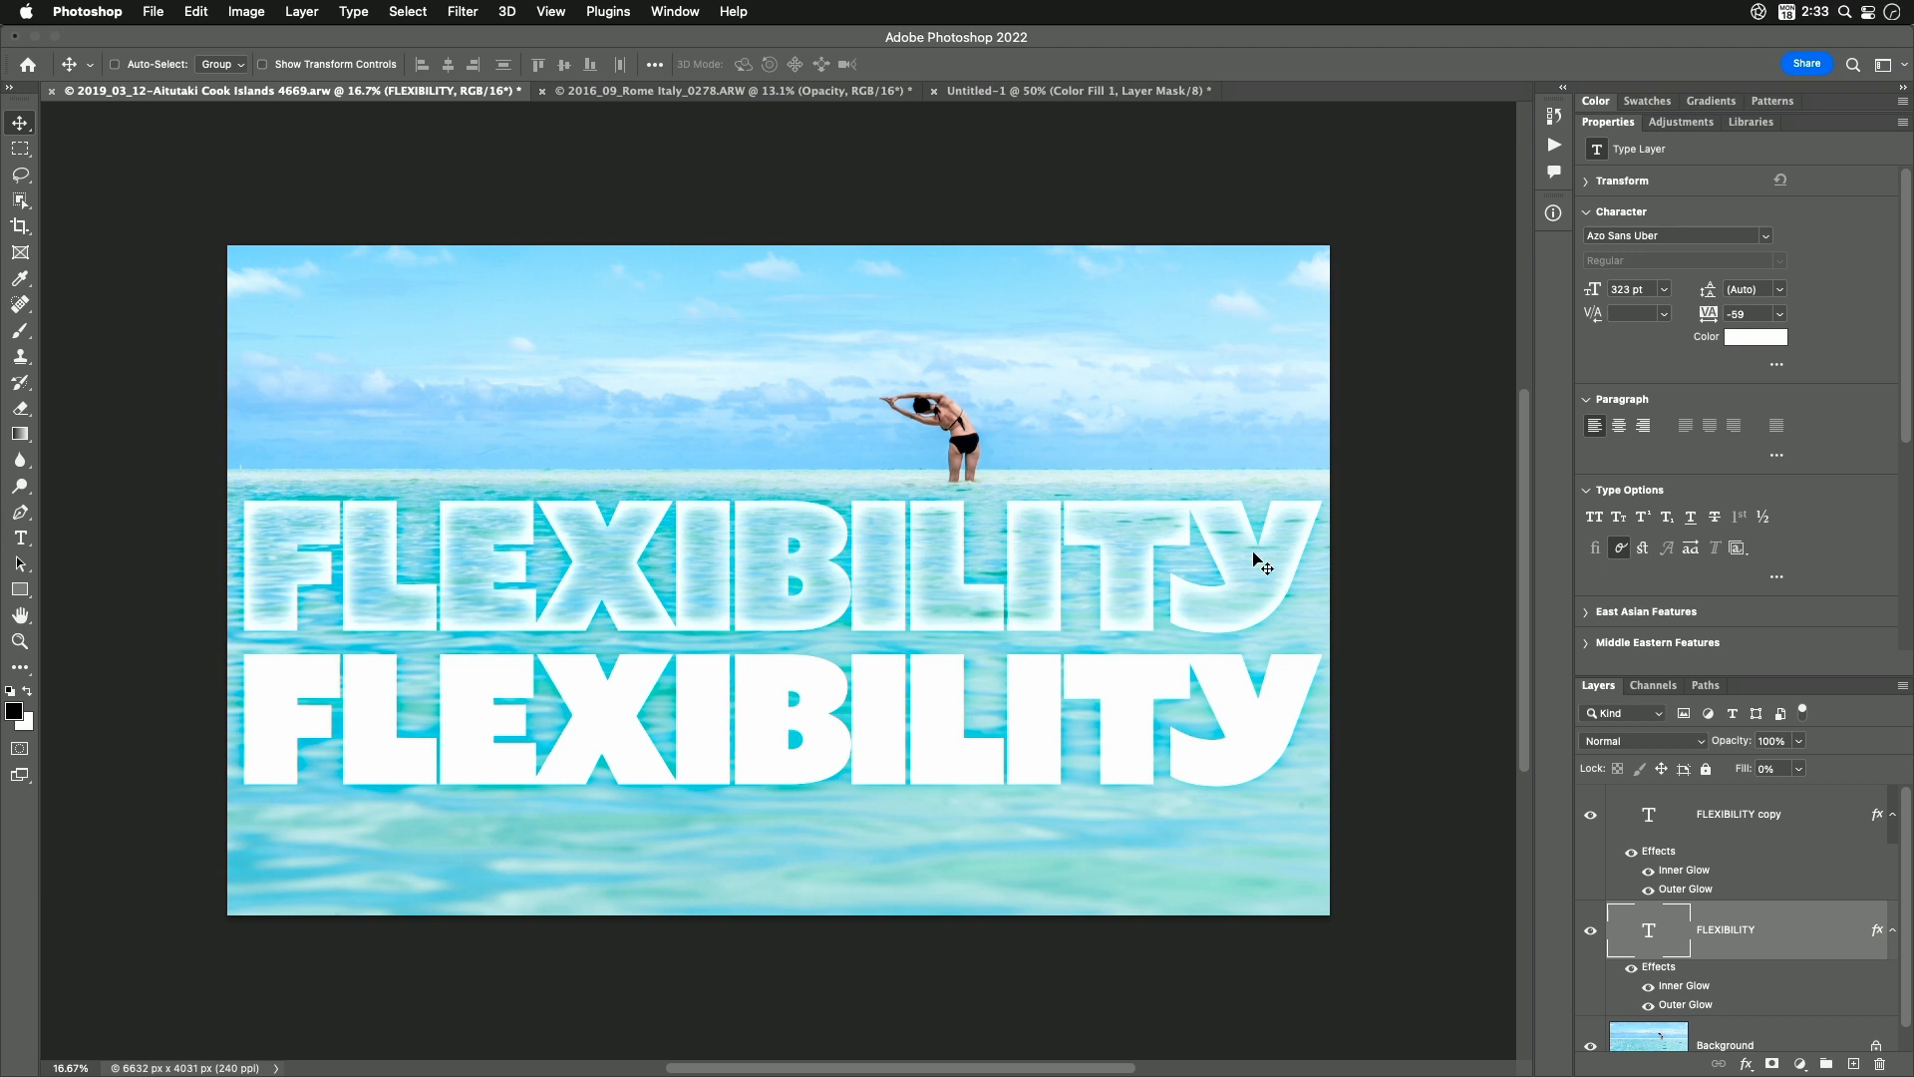
pyautogui.moveTo(1261, 580)
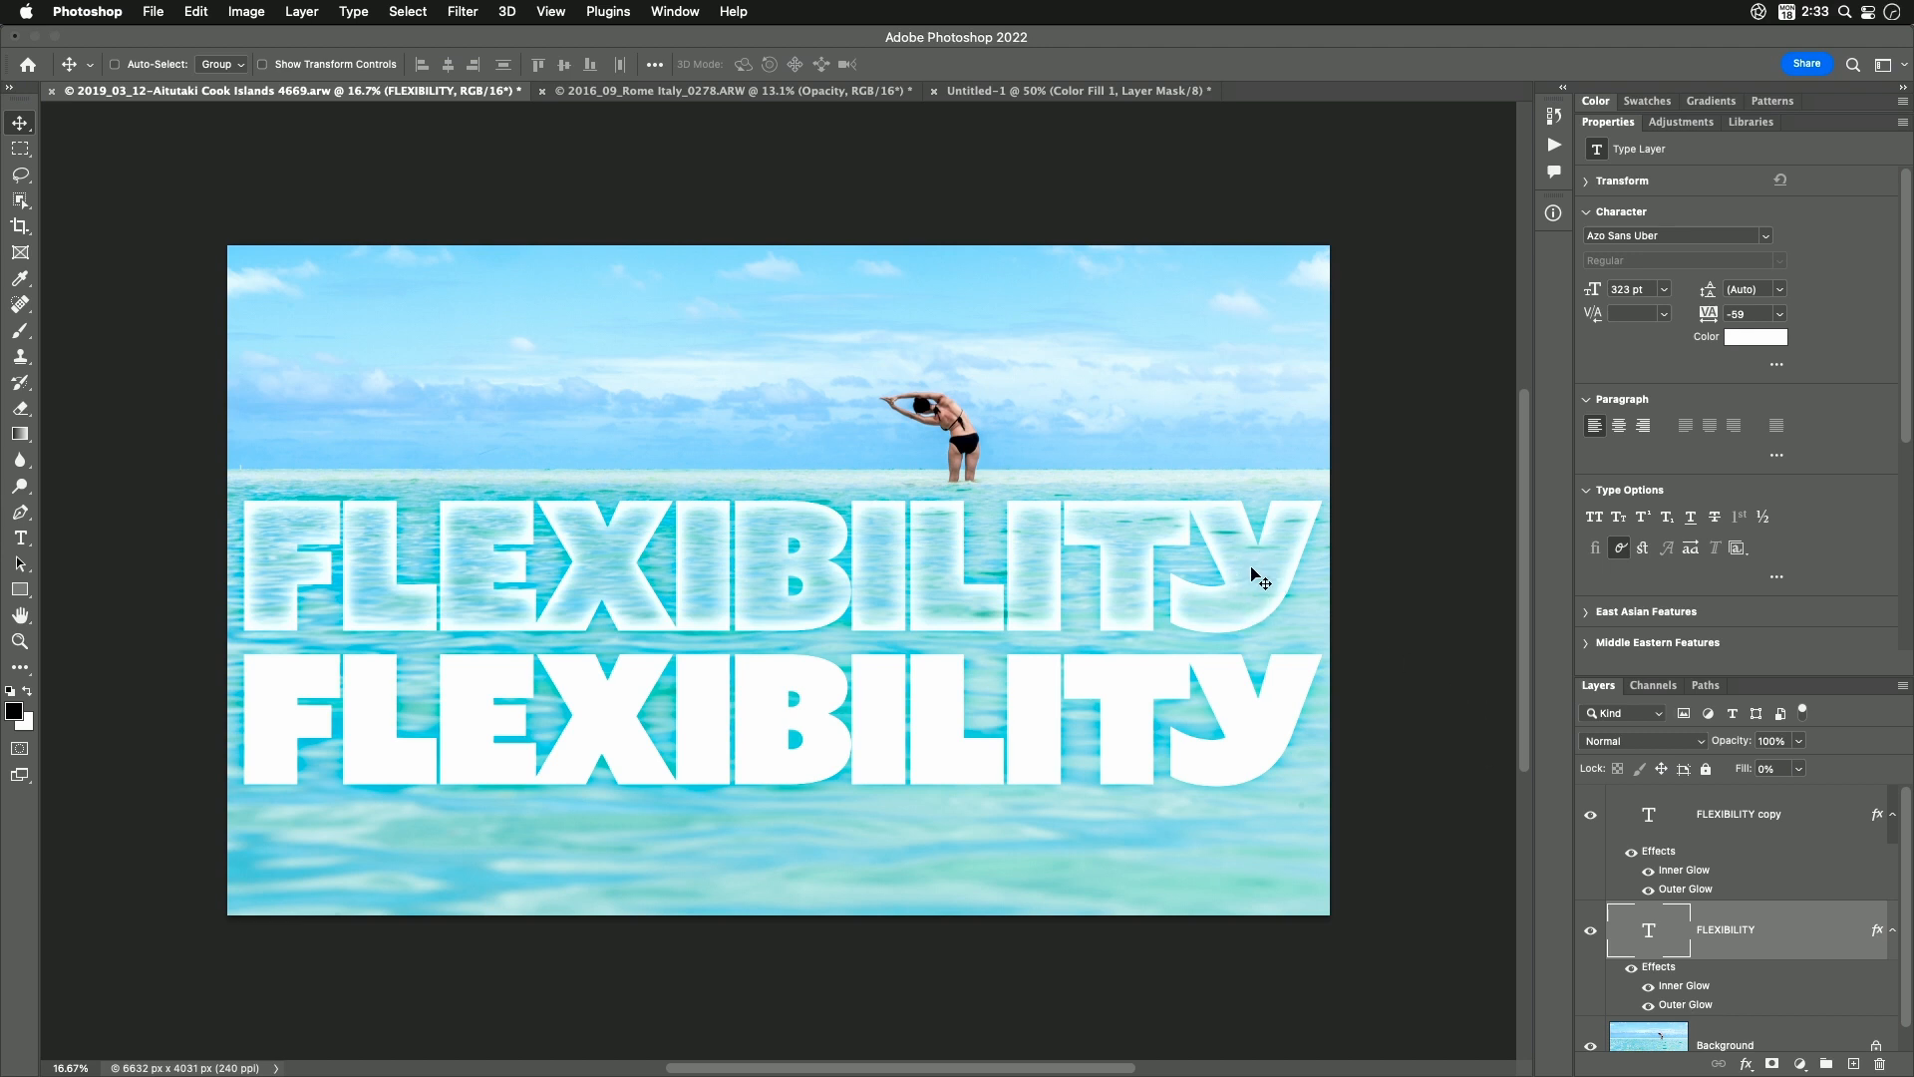
pyautogui.moveTo(1254, 662)
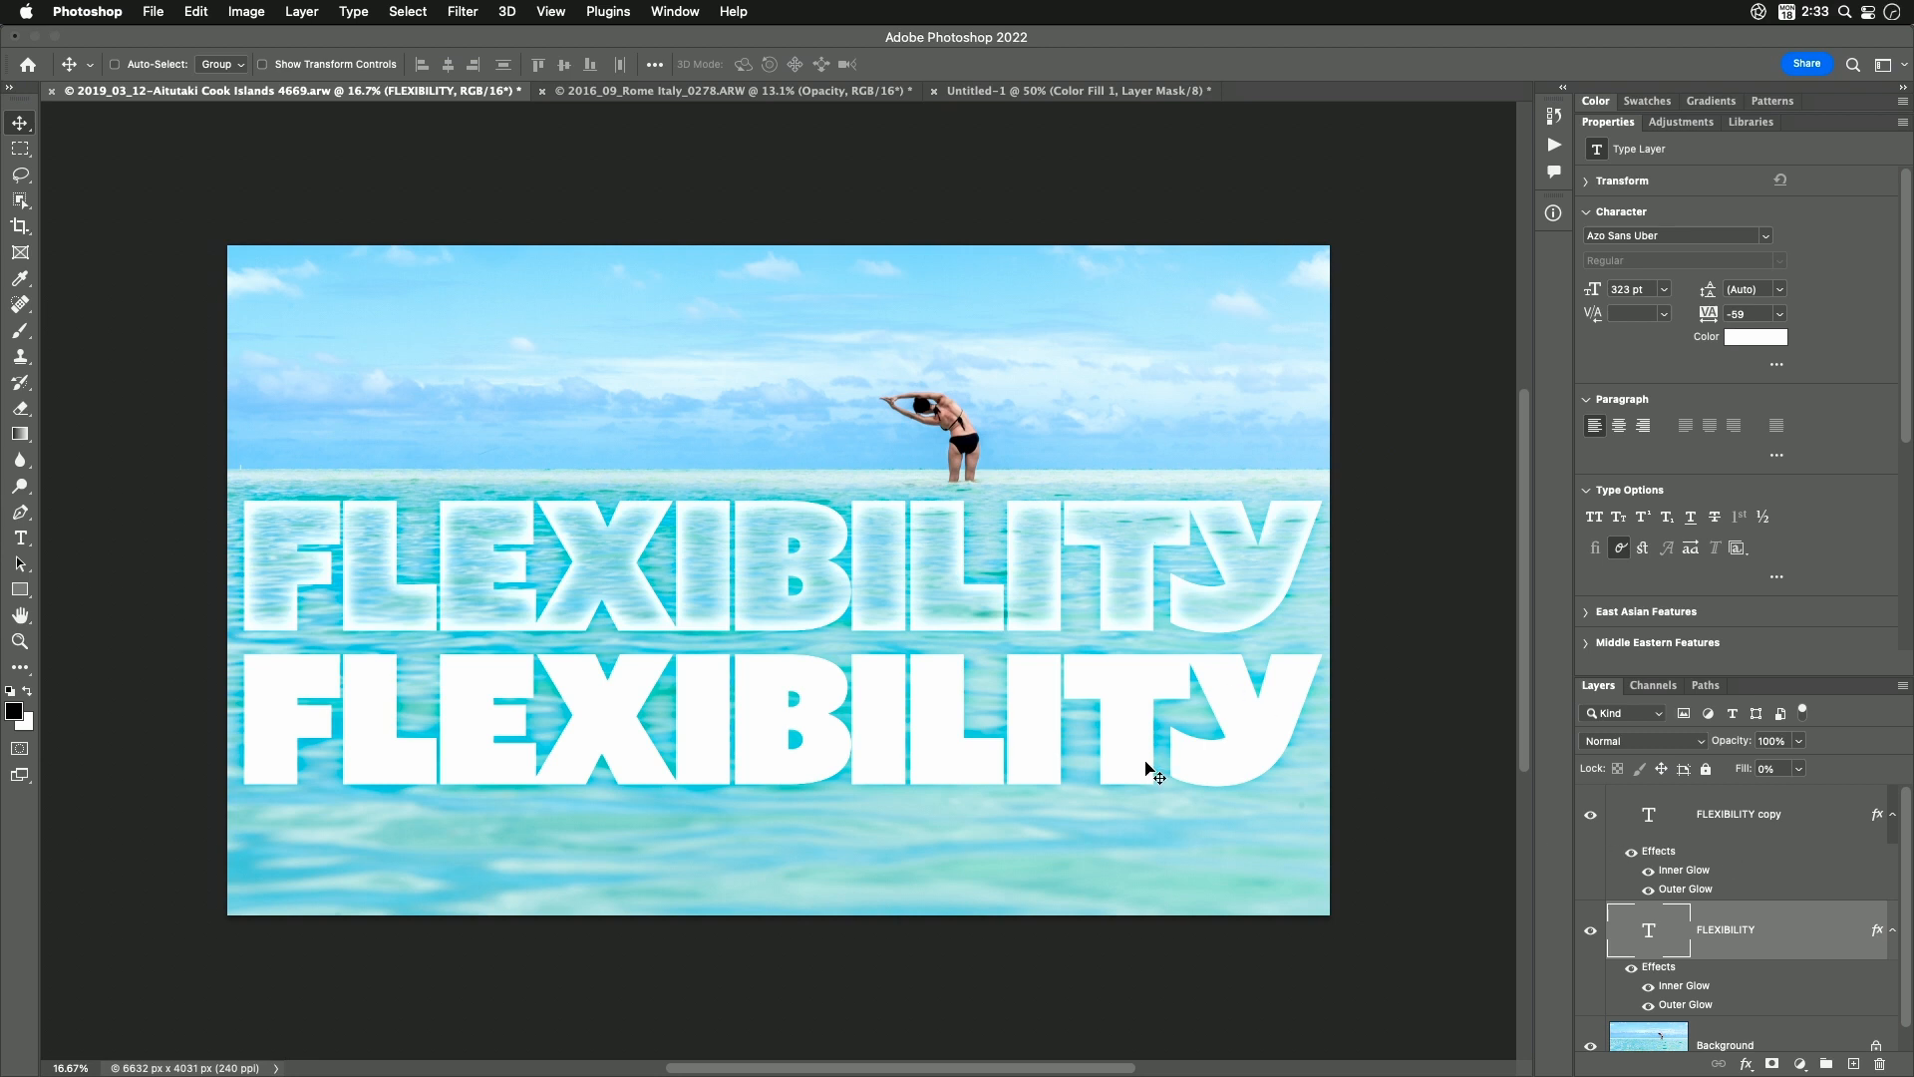
pyautogui.moveTo(898, 464)
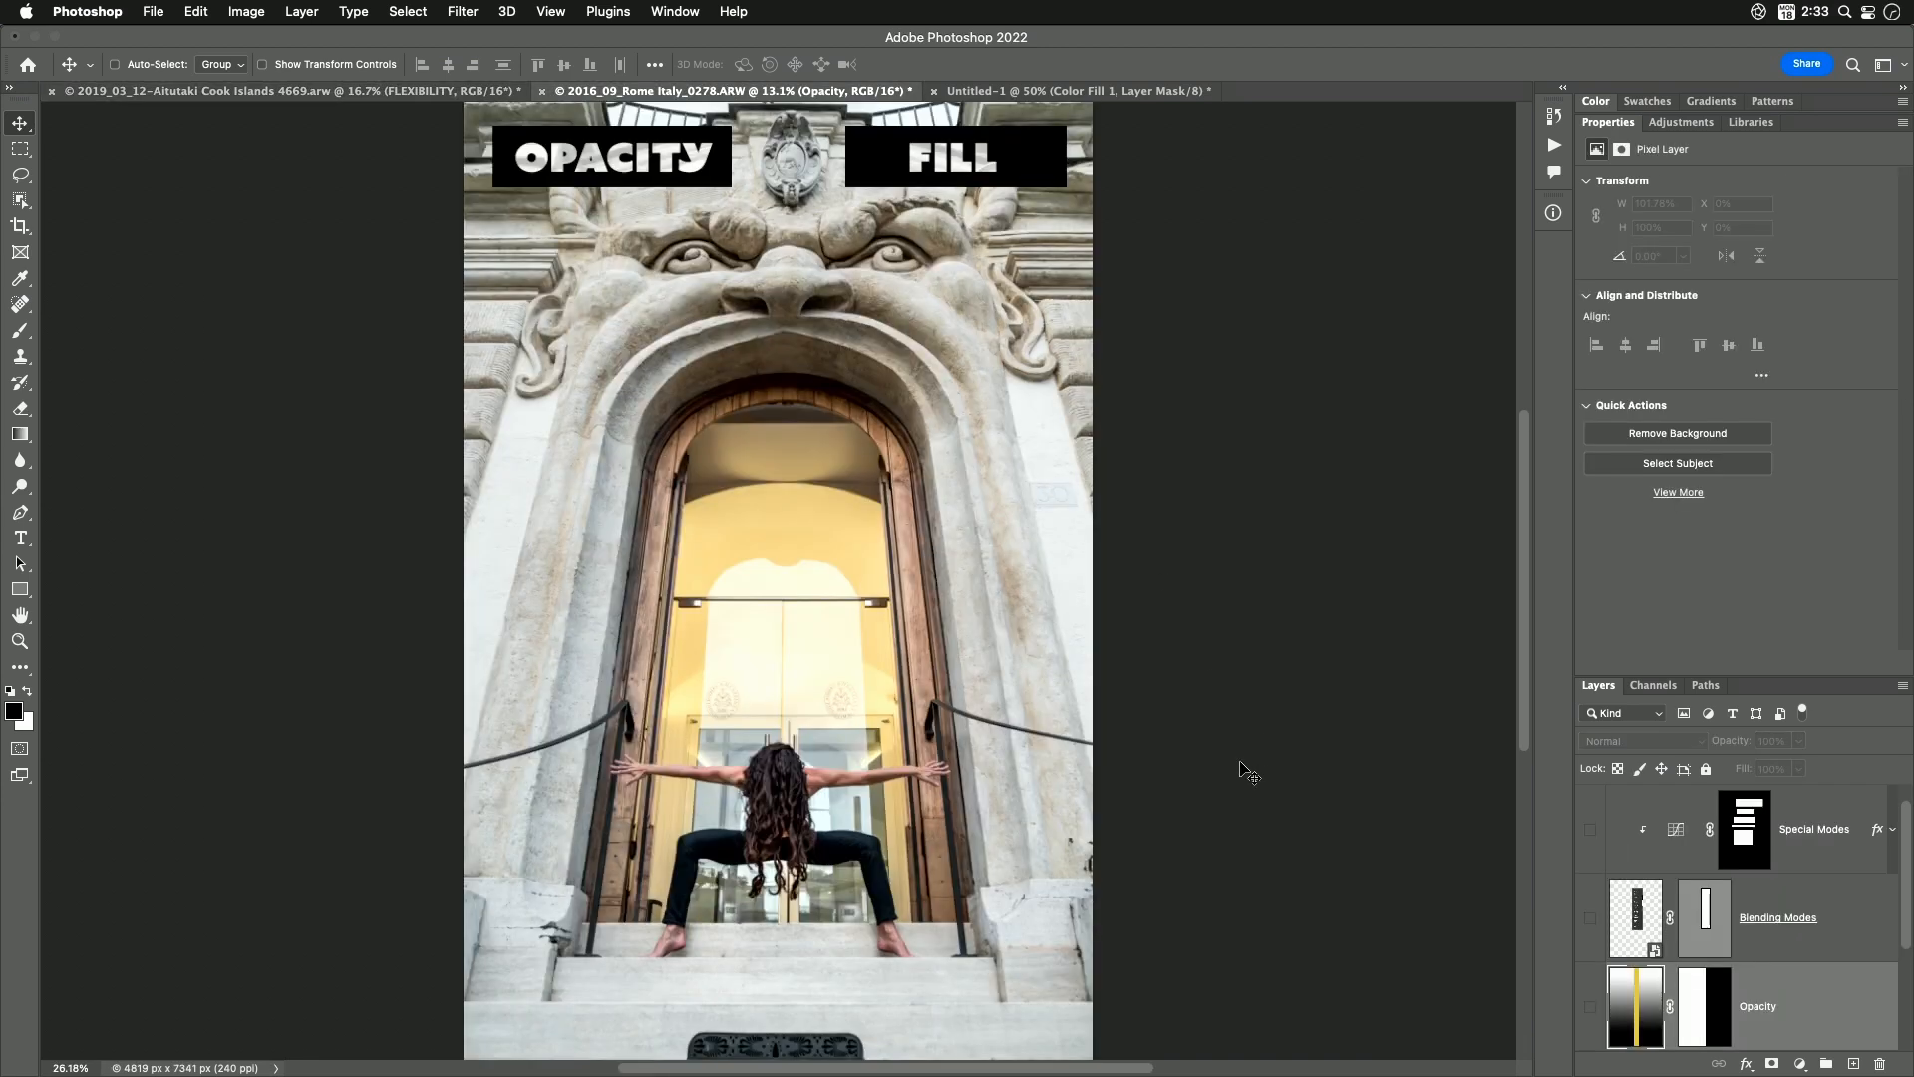
pyautogui.moveTo(1749, 984)
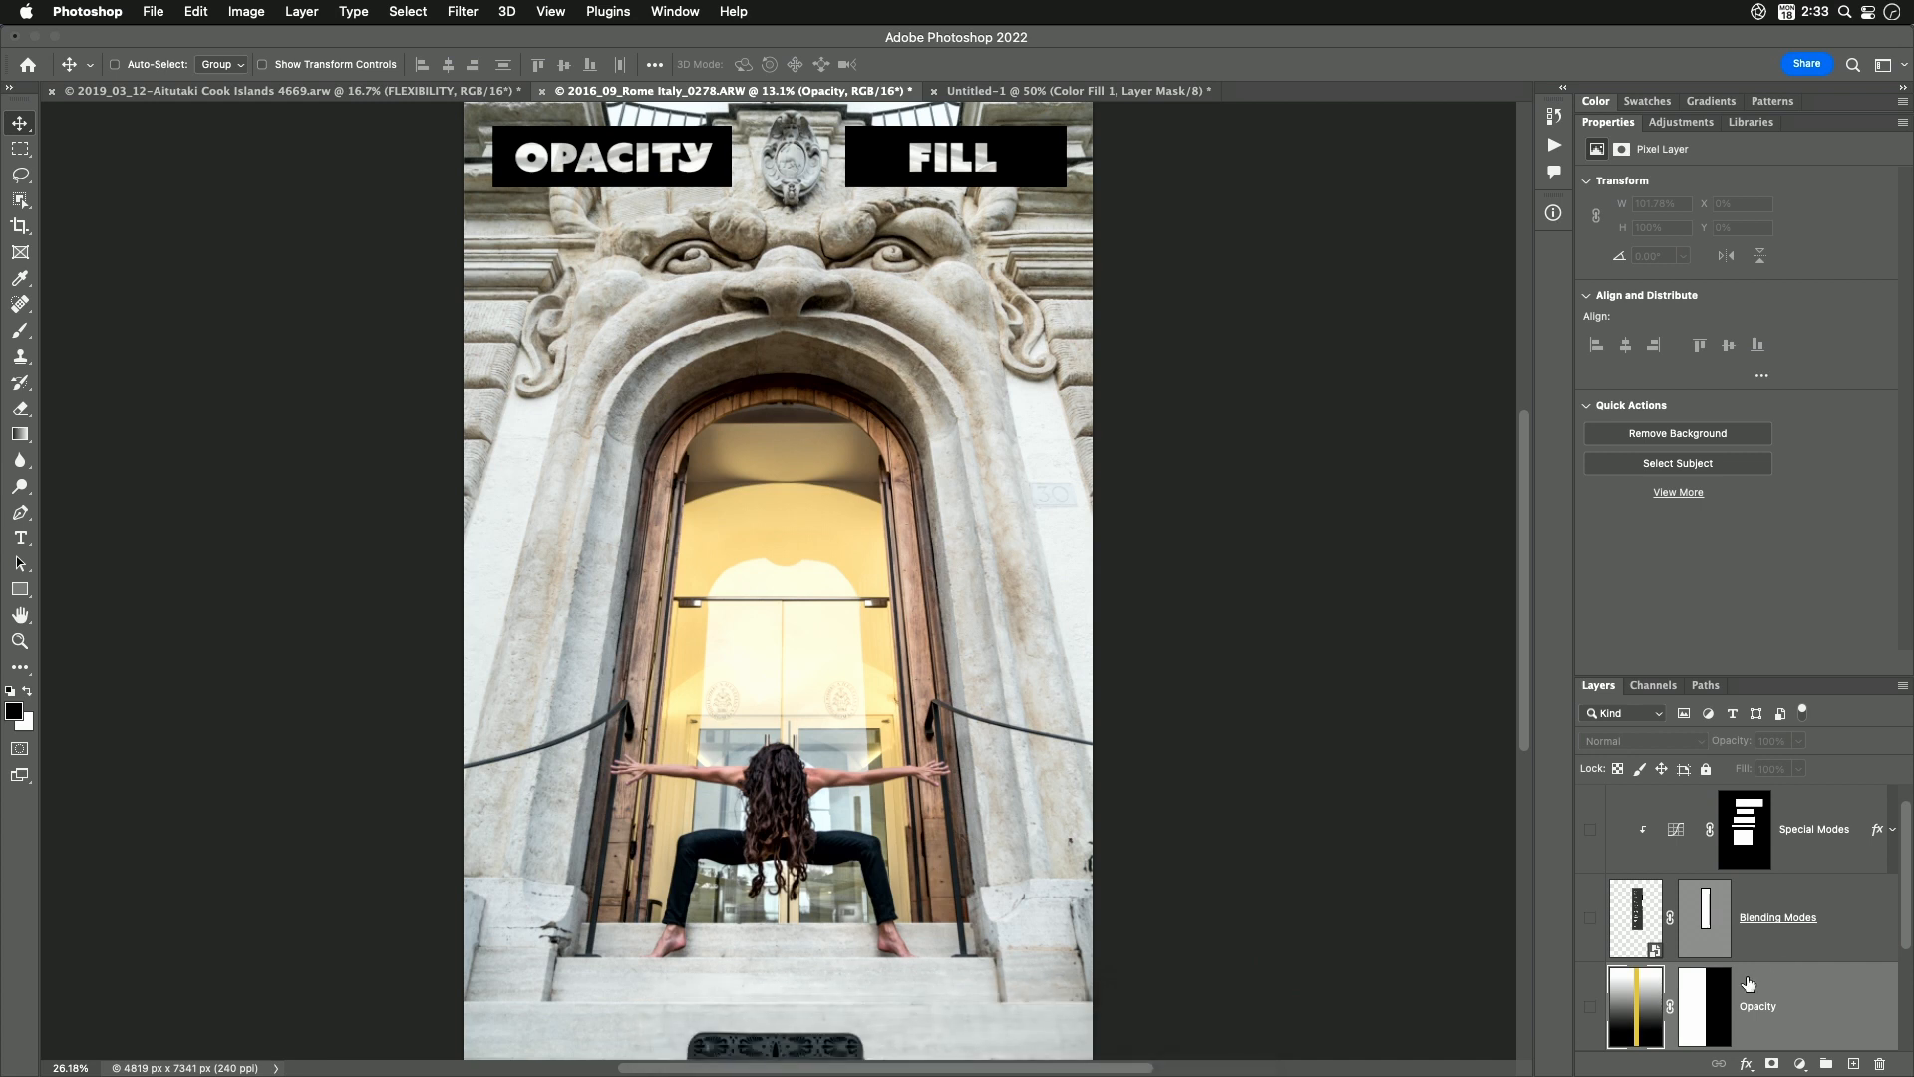
# Select the Fill gradient layer, show it, and enable its disabled layer mask
pyautogui.scroll(-3)
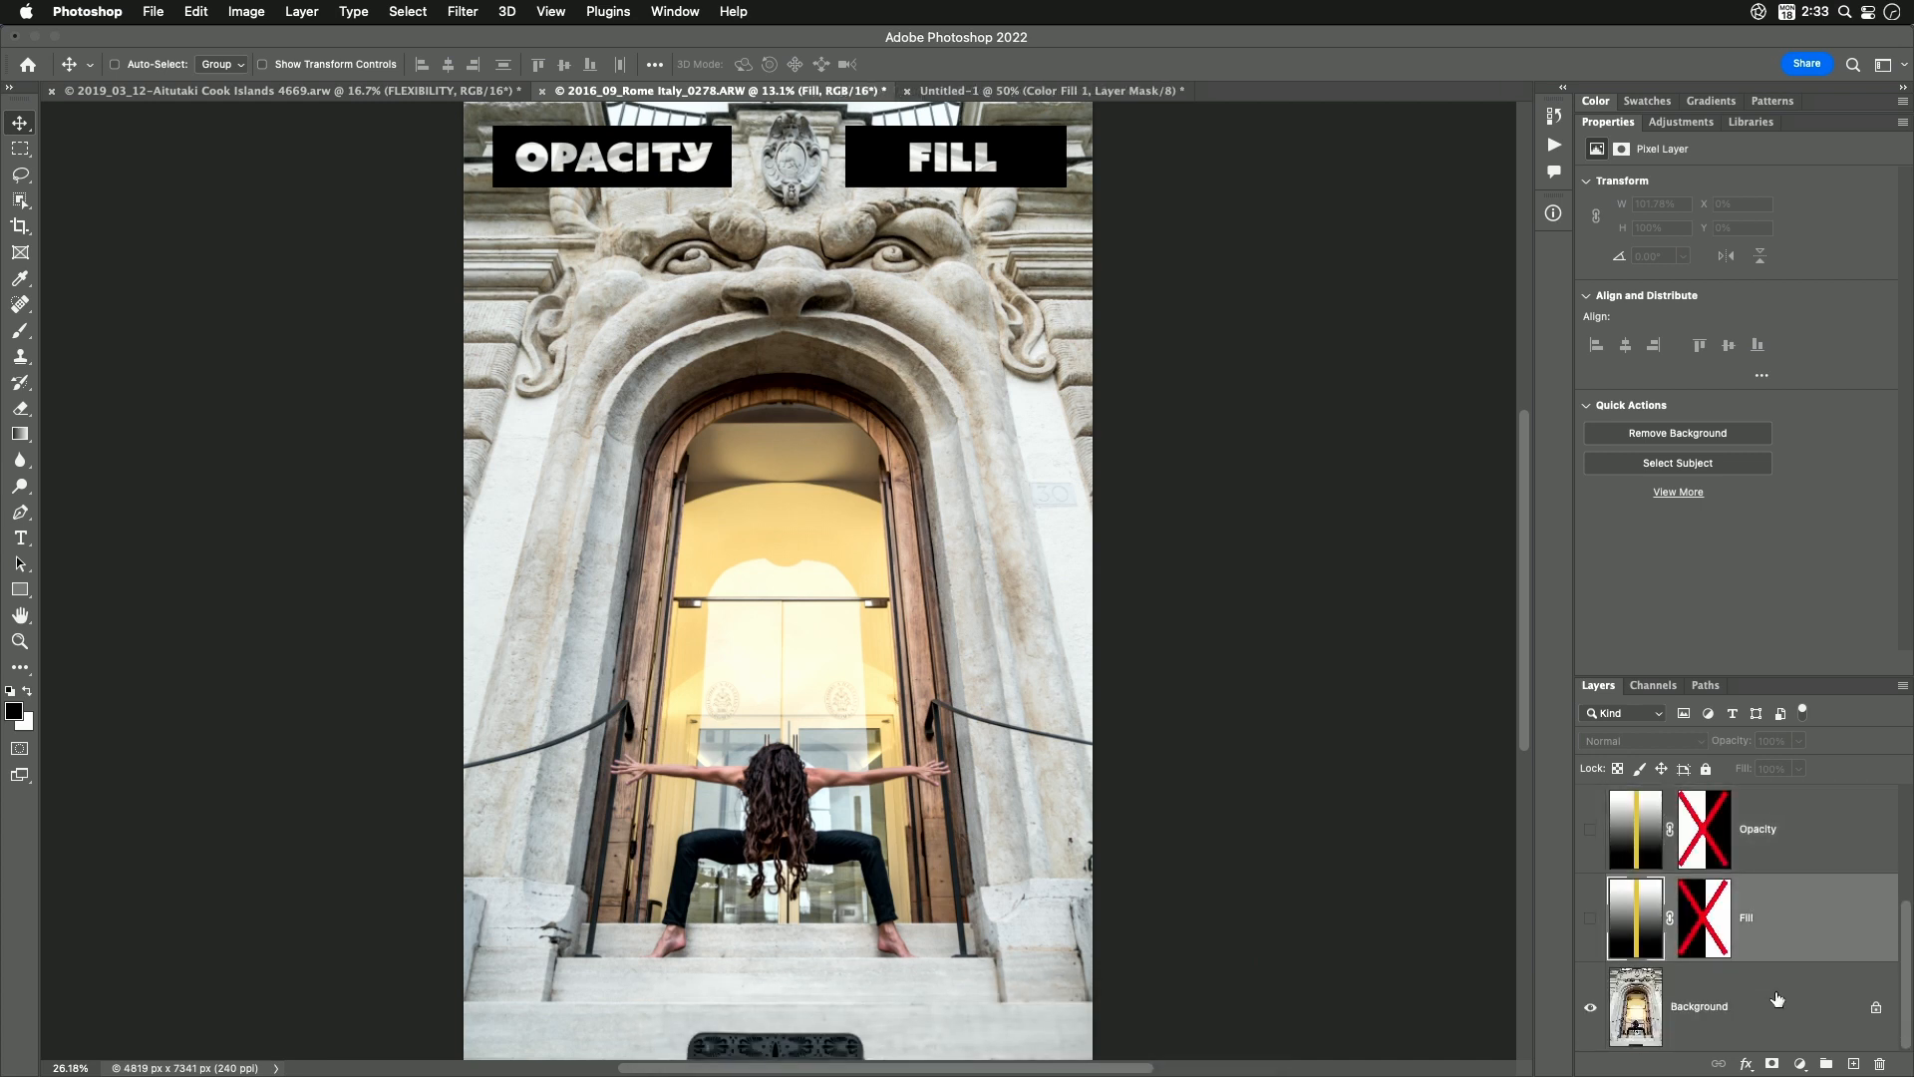
pyautogui.click(1777, 918)
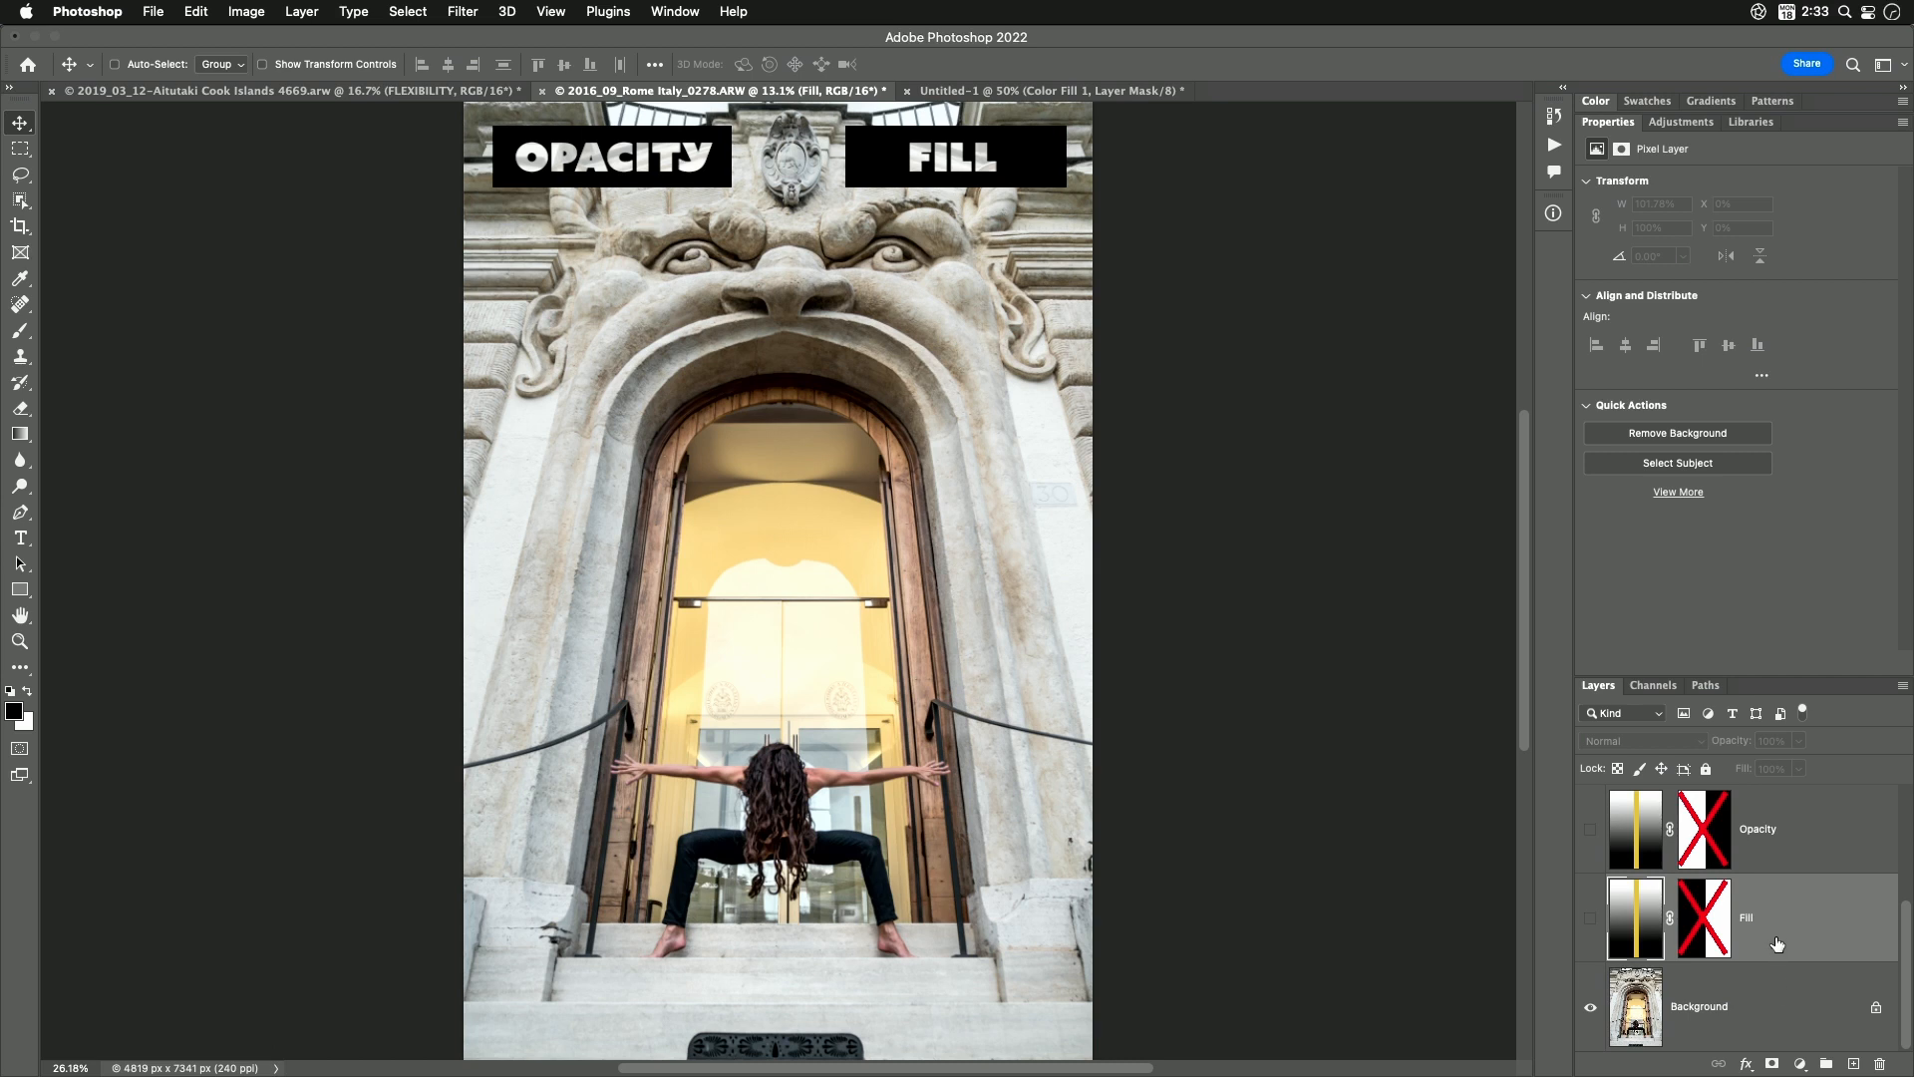
pyautogui.moveTo(1619, 924)
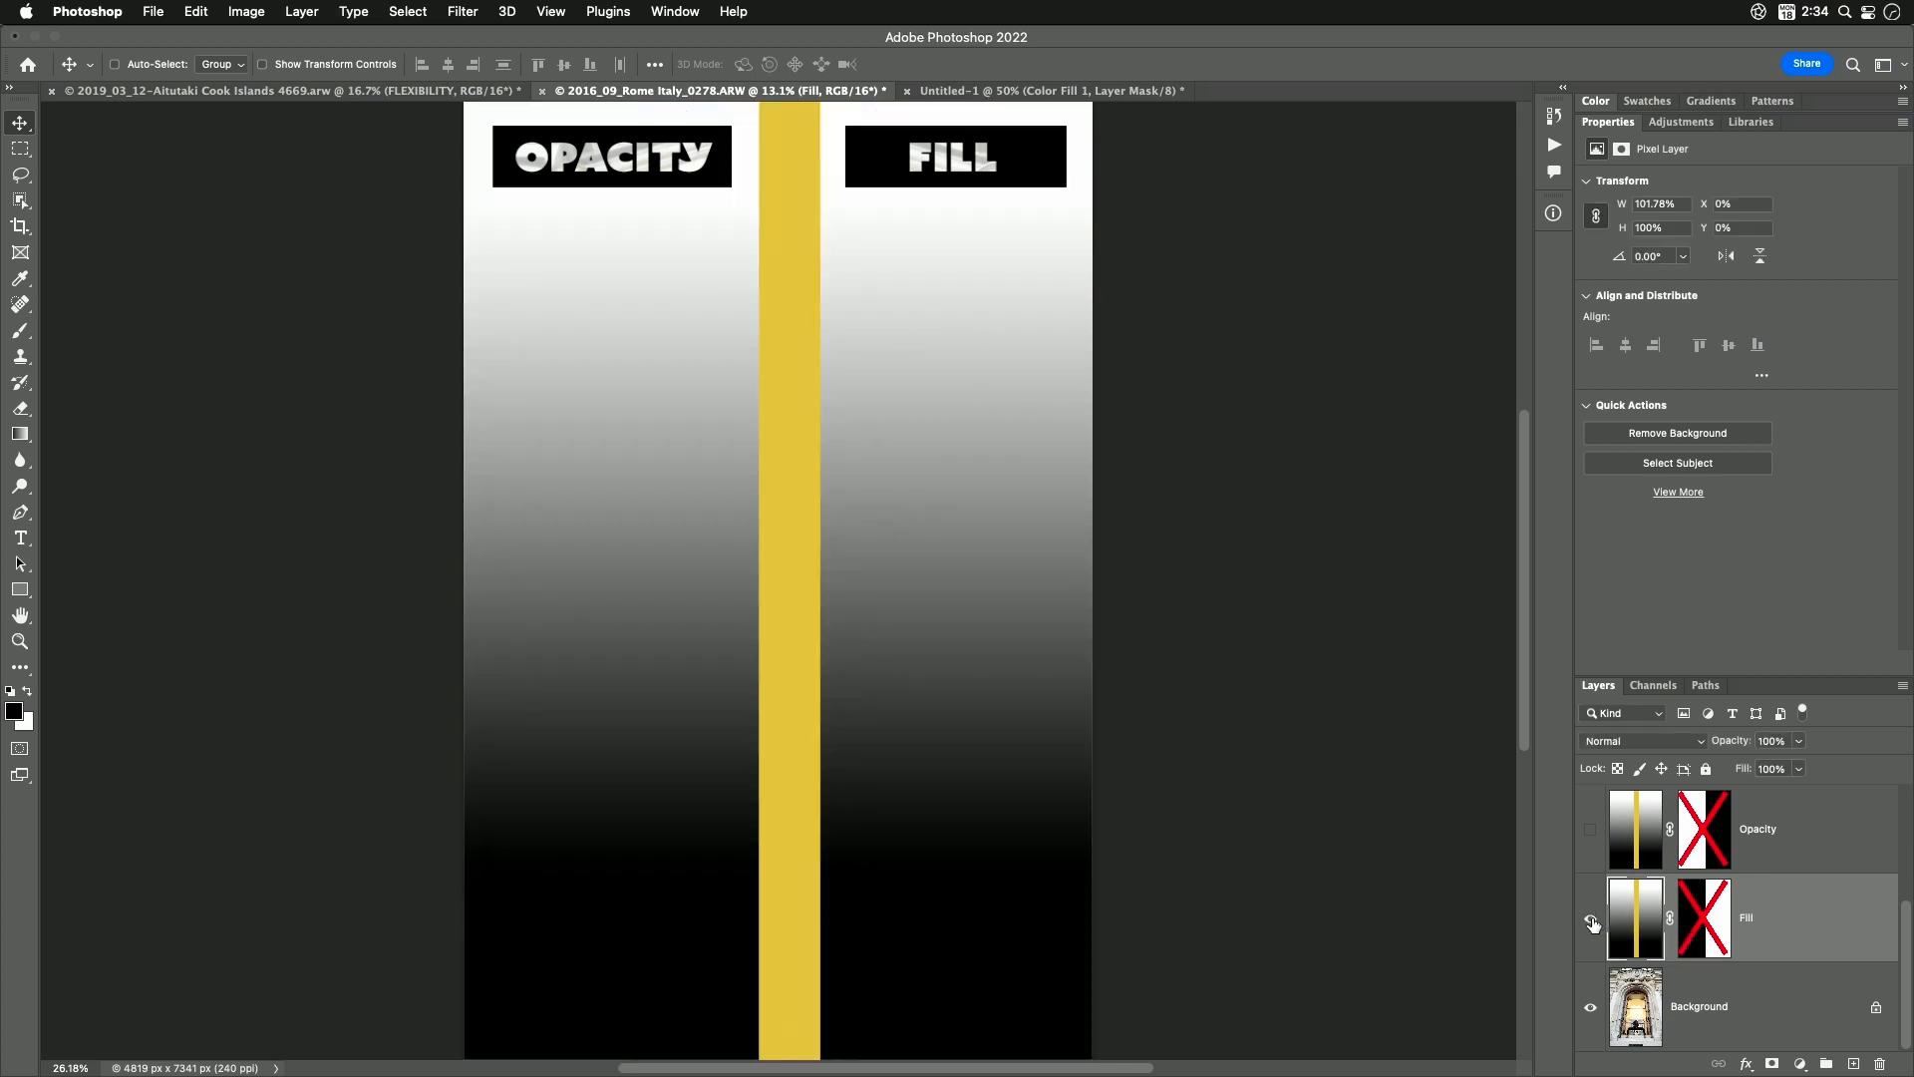
pyautogui.moveTo(1593, 922)
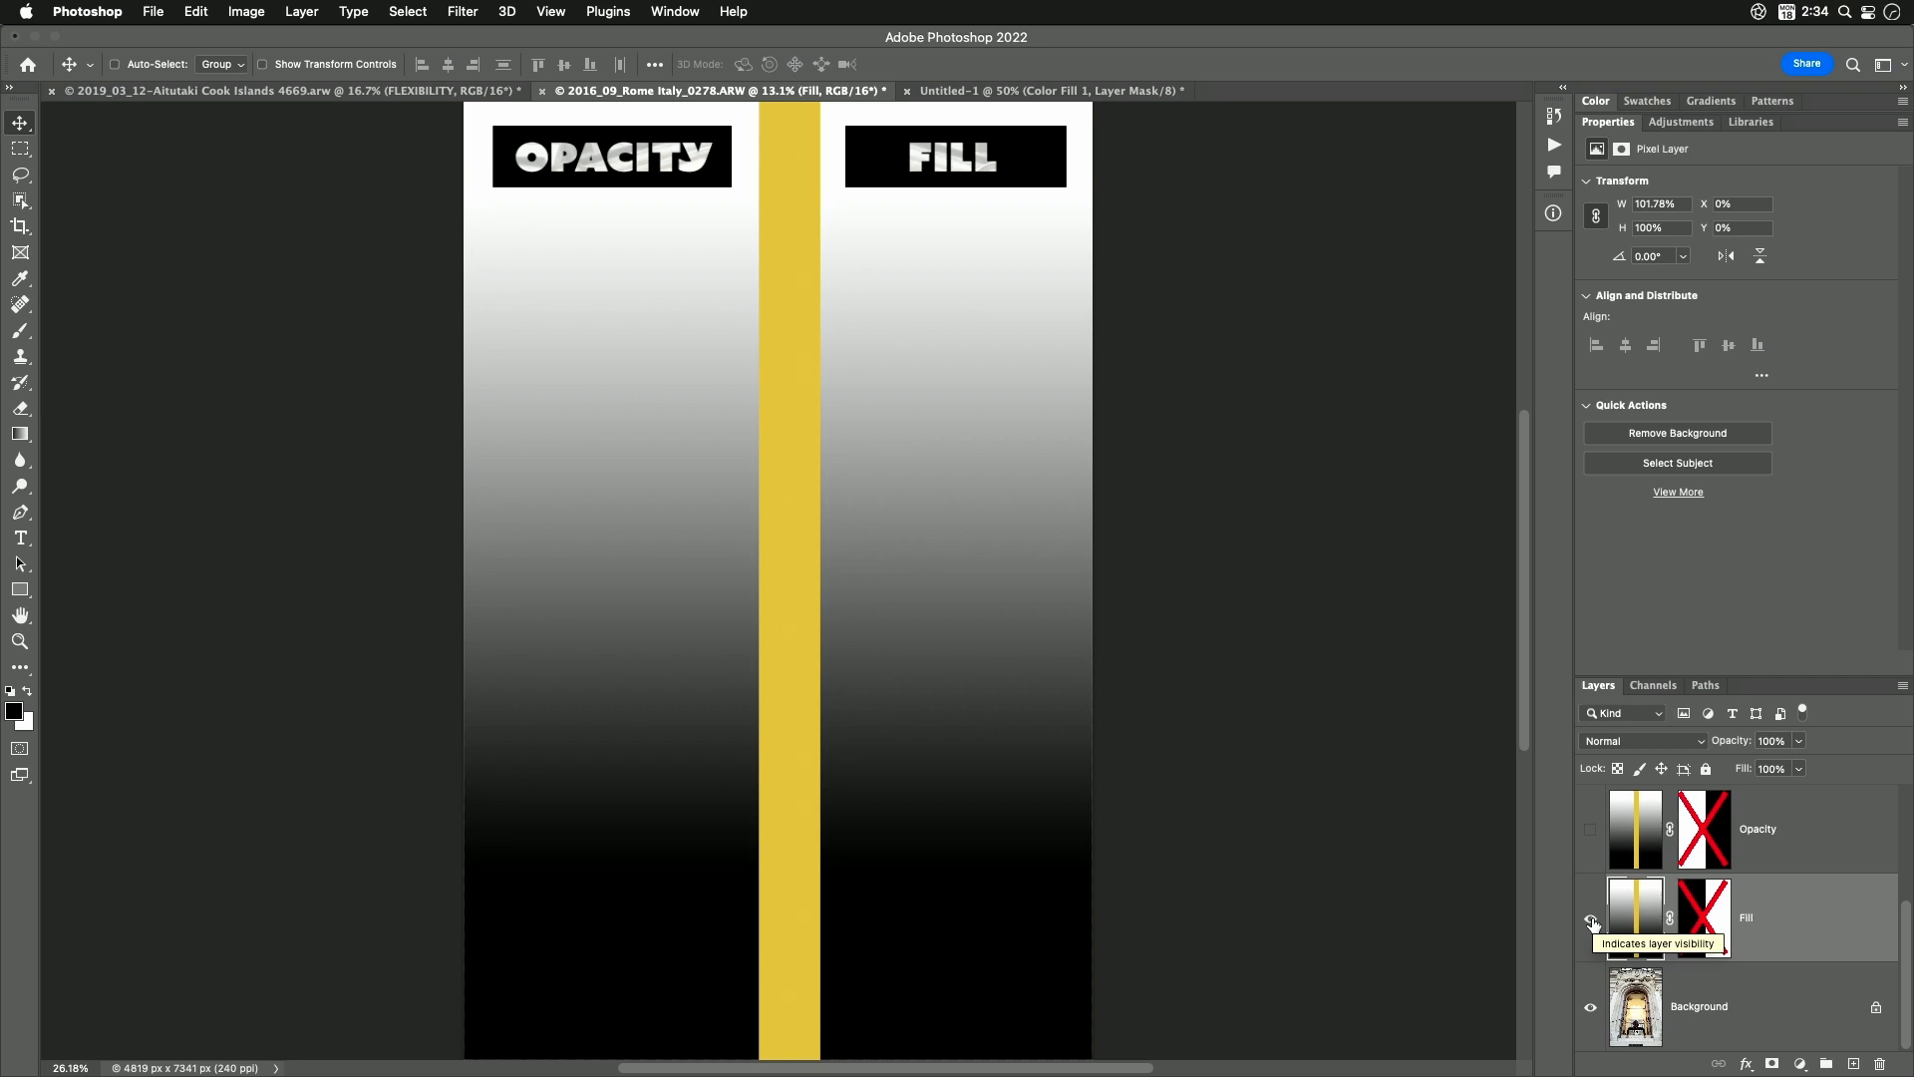
pyautogui.click(1592, 917)
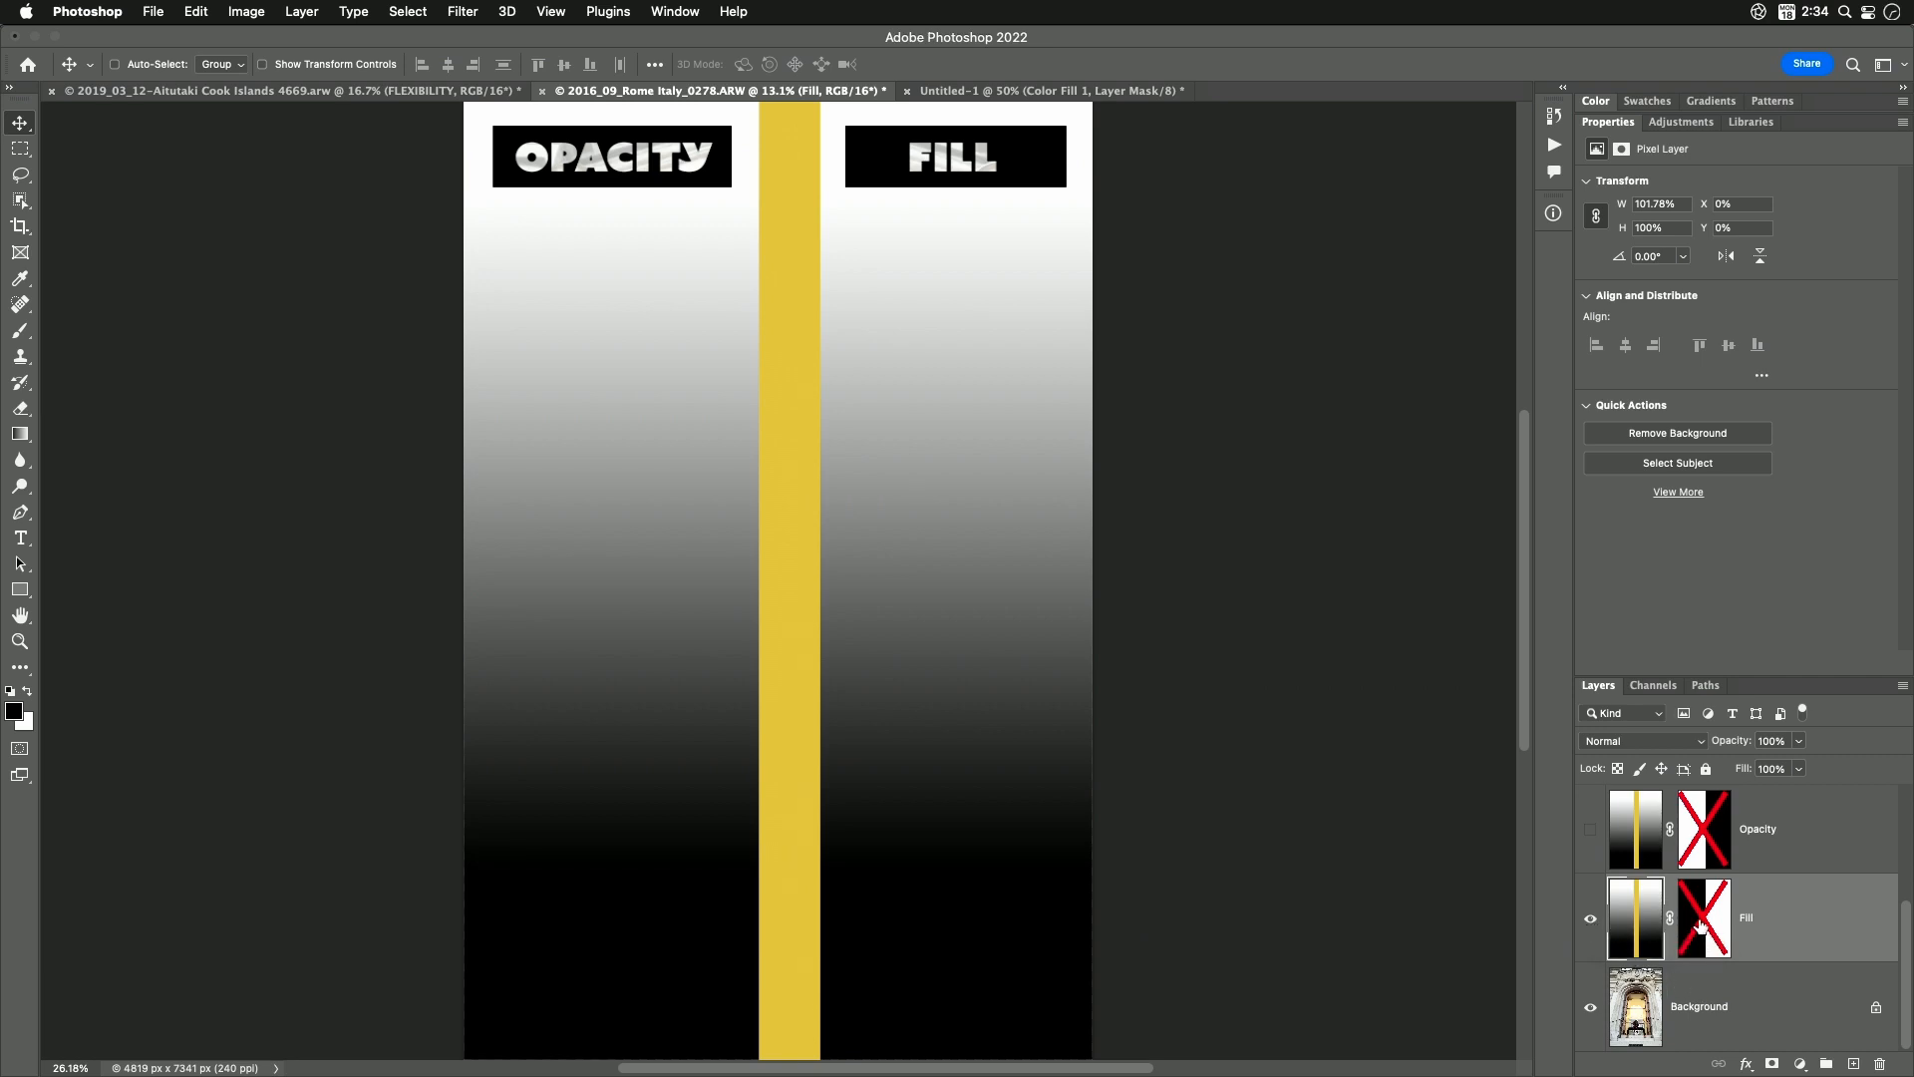
pyautogui.moveTo(1701, 918)
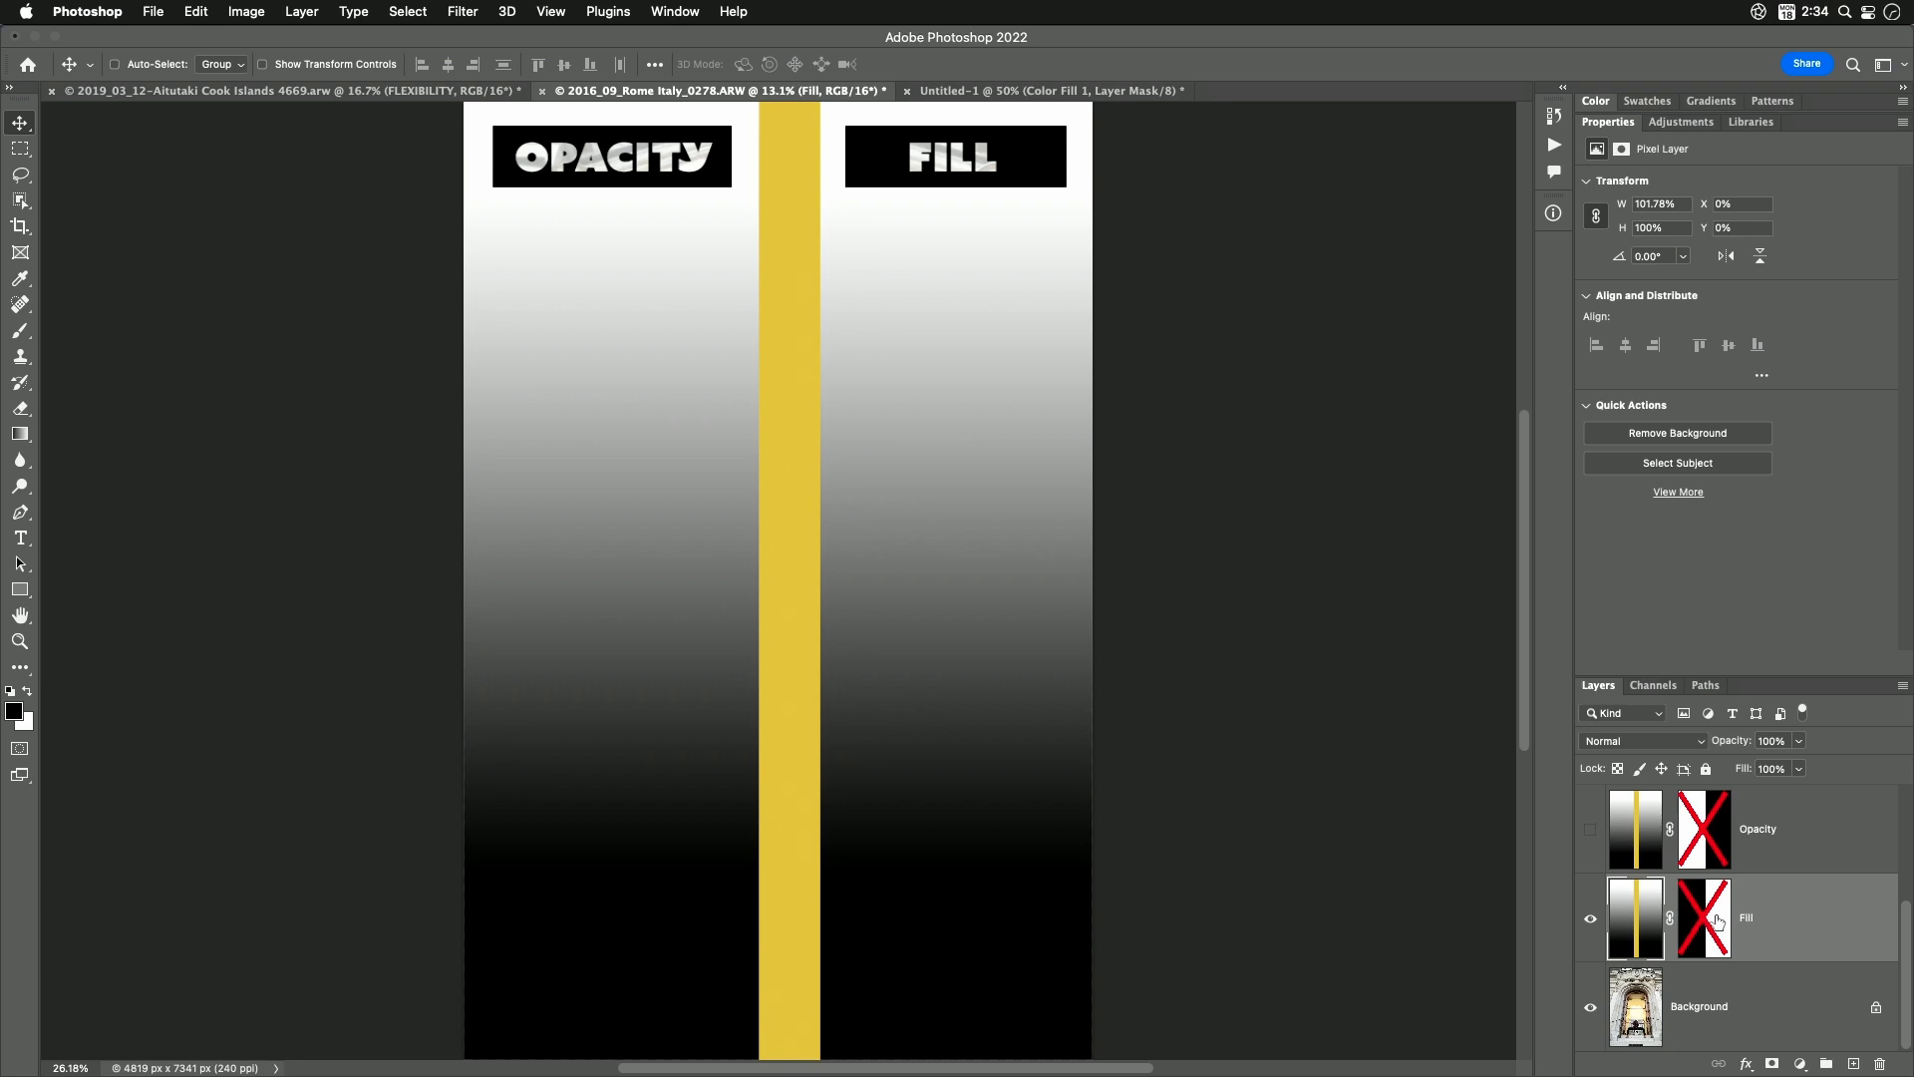
pyautogui.click(1703, 917)
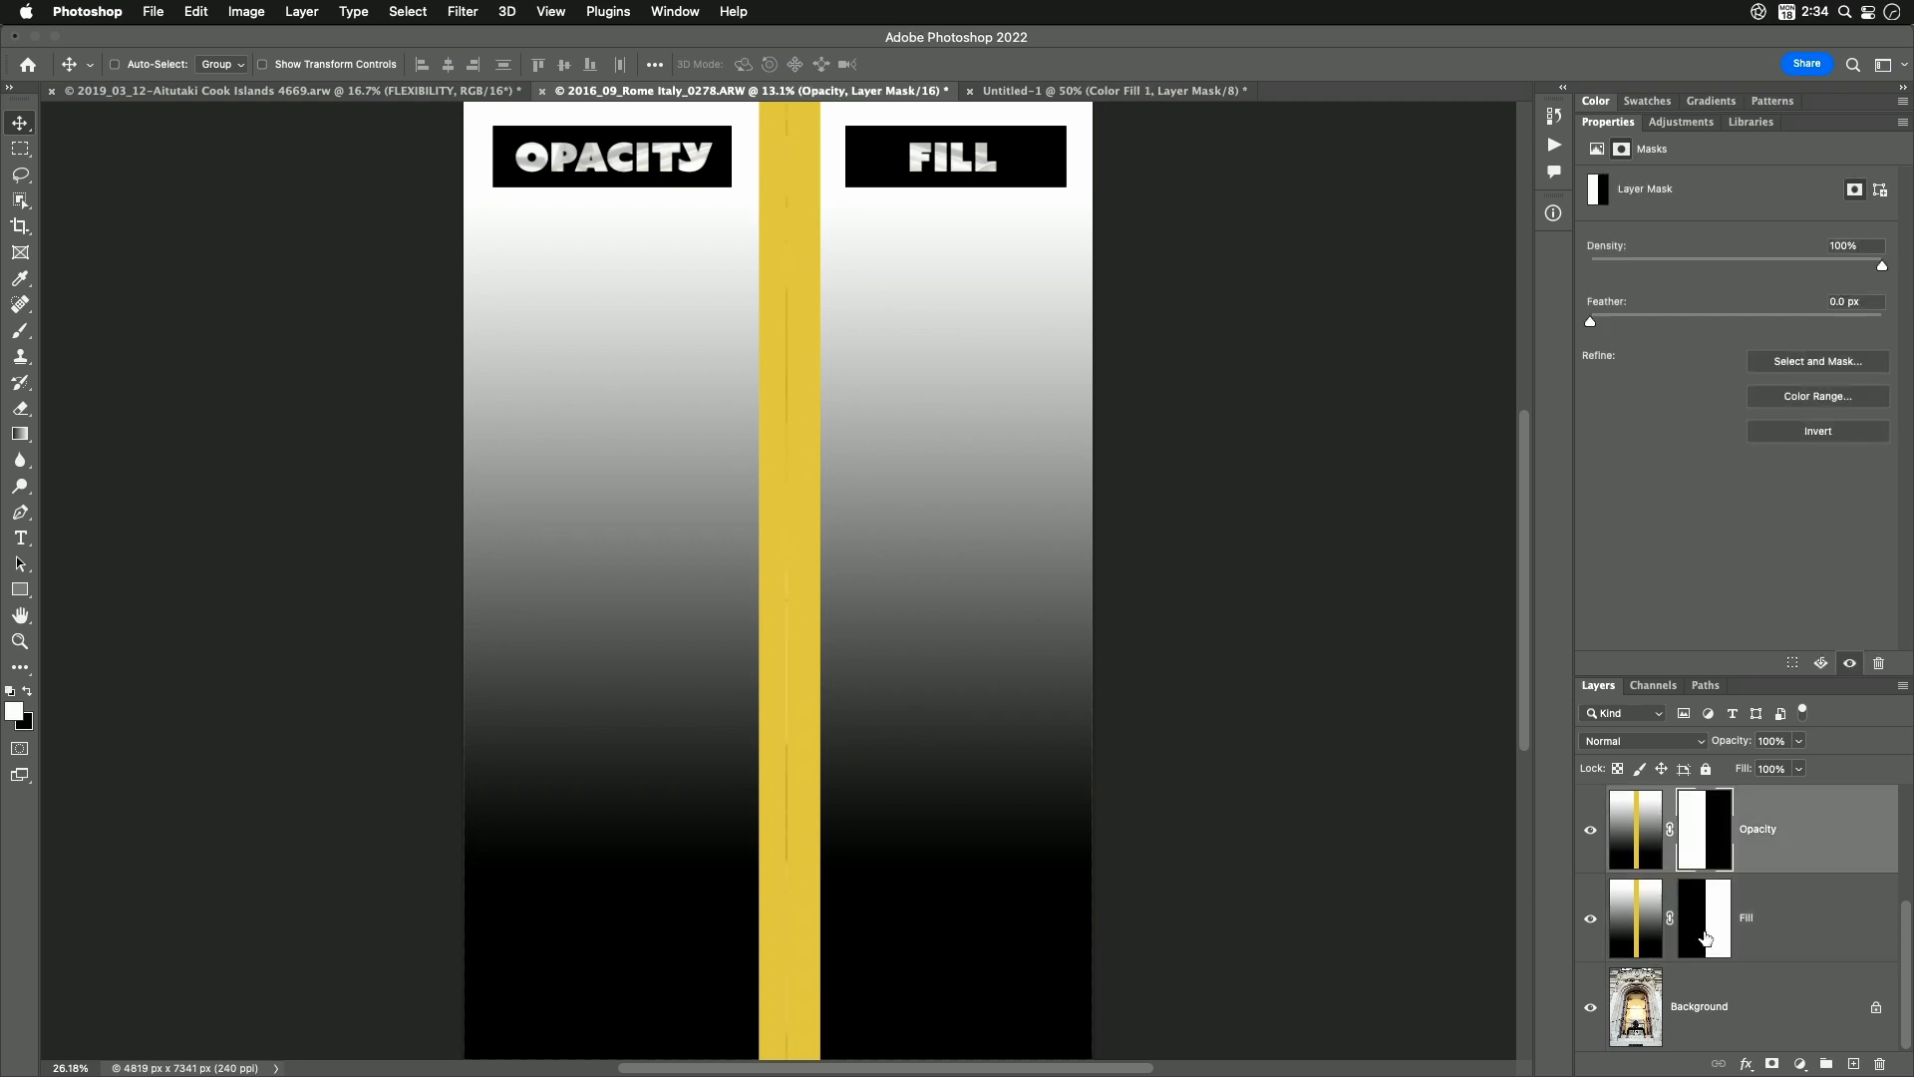
pyautogui.moveTo(1695, 923)
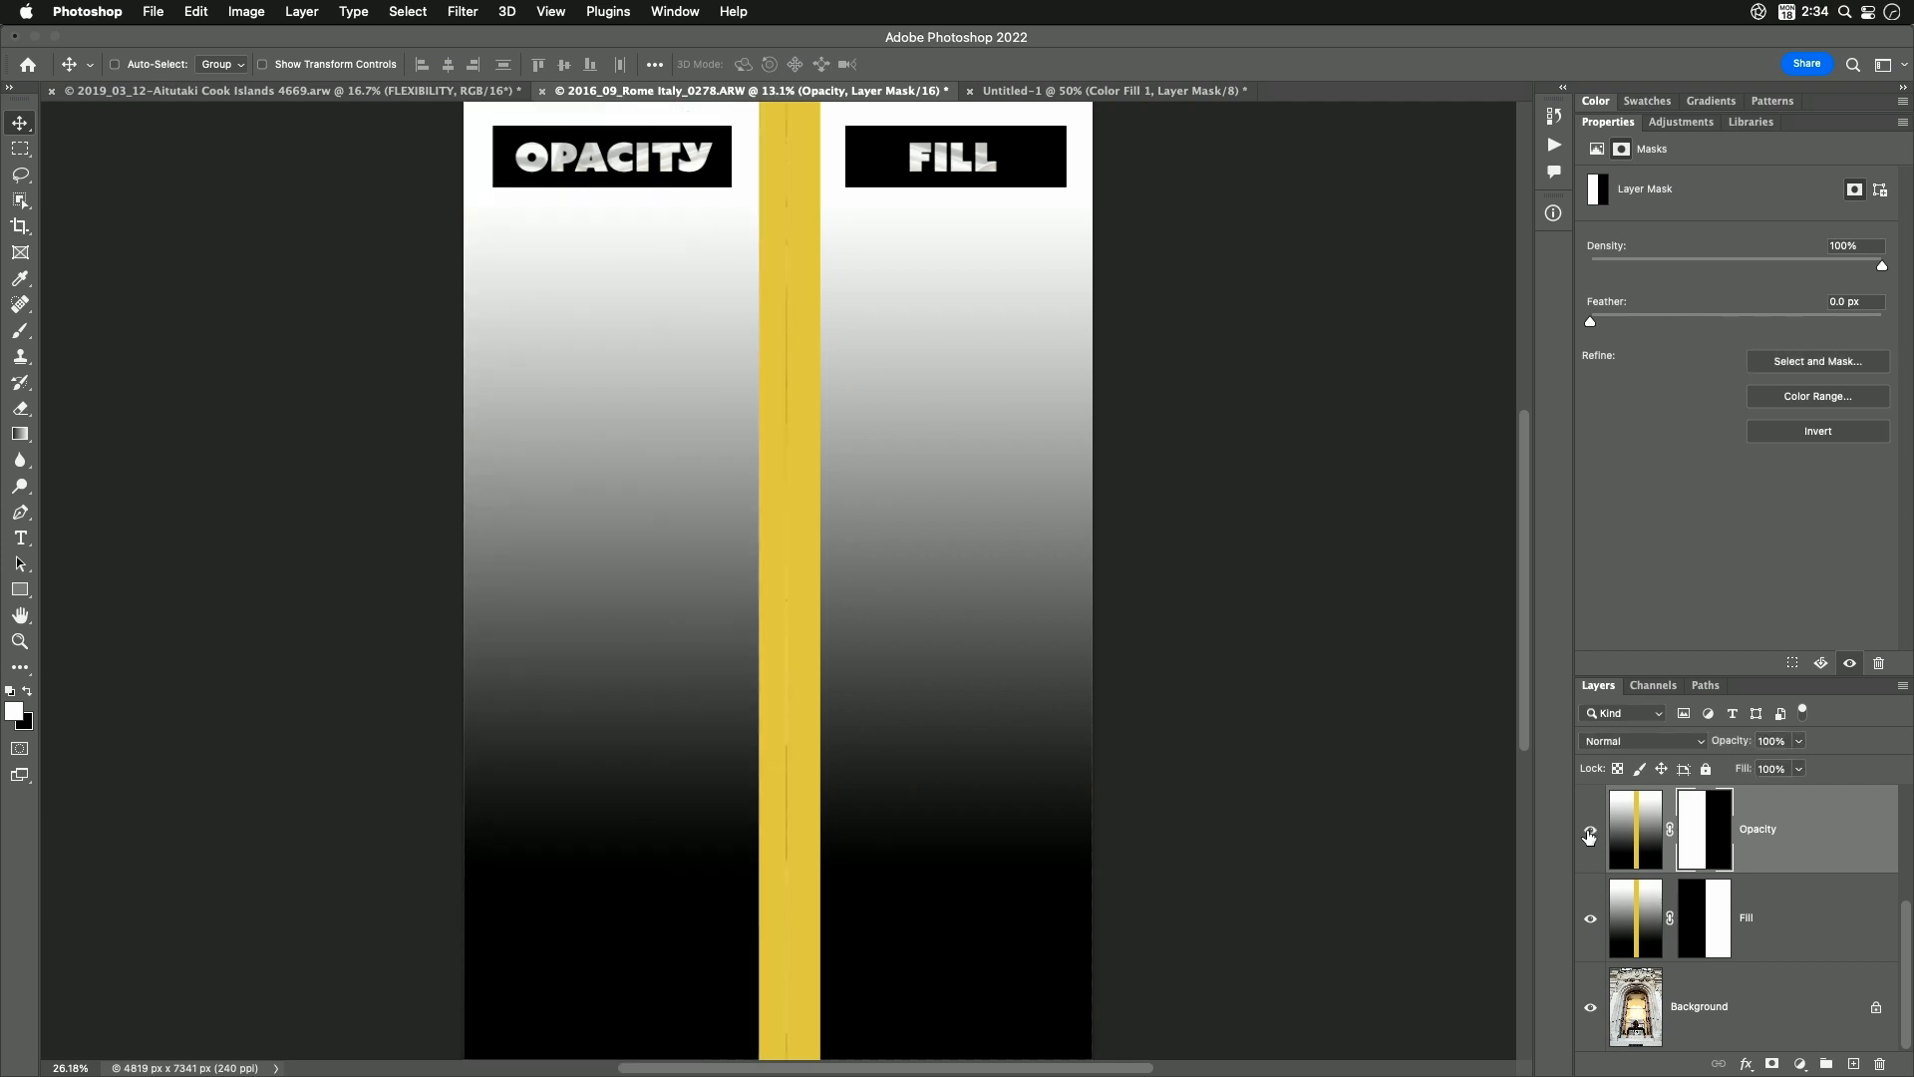
pyautogui.moveTo(1589, 836)
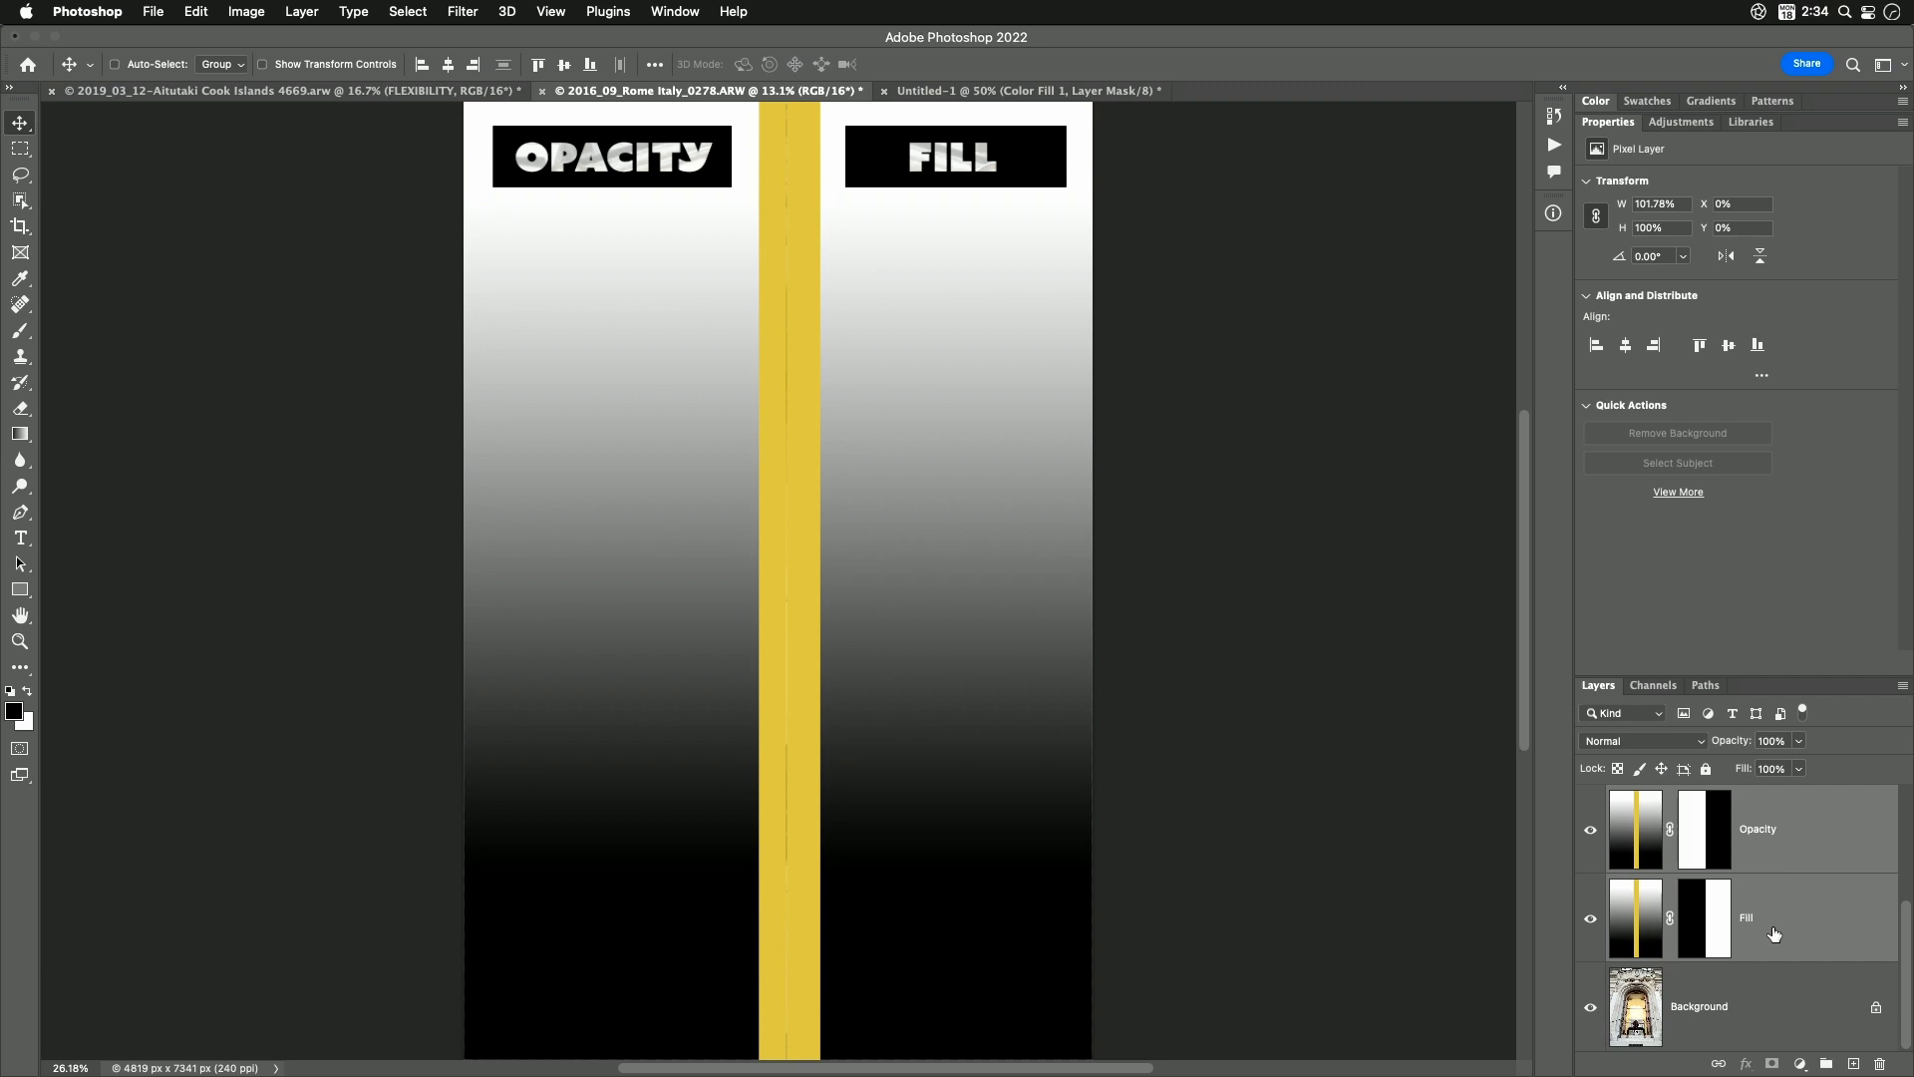
pyautogui.moveTo(1773, 893)
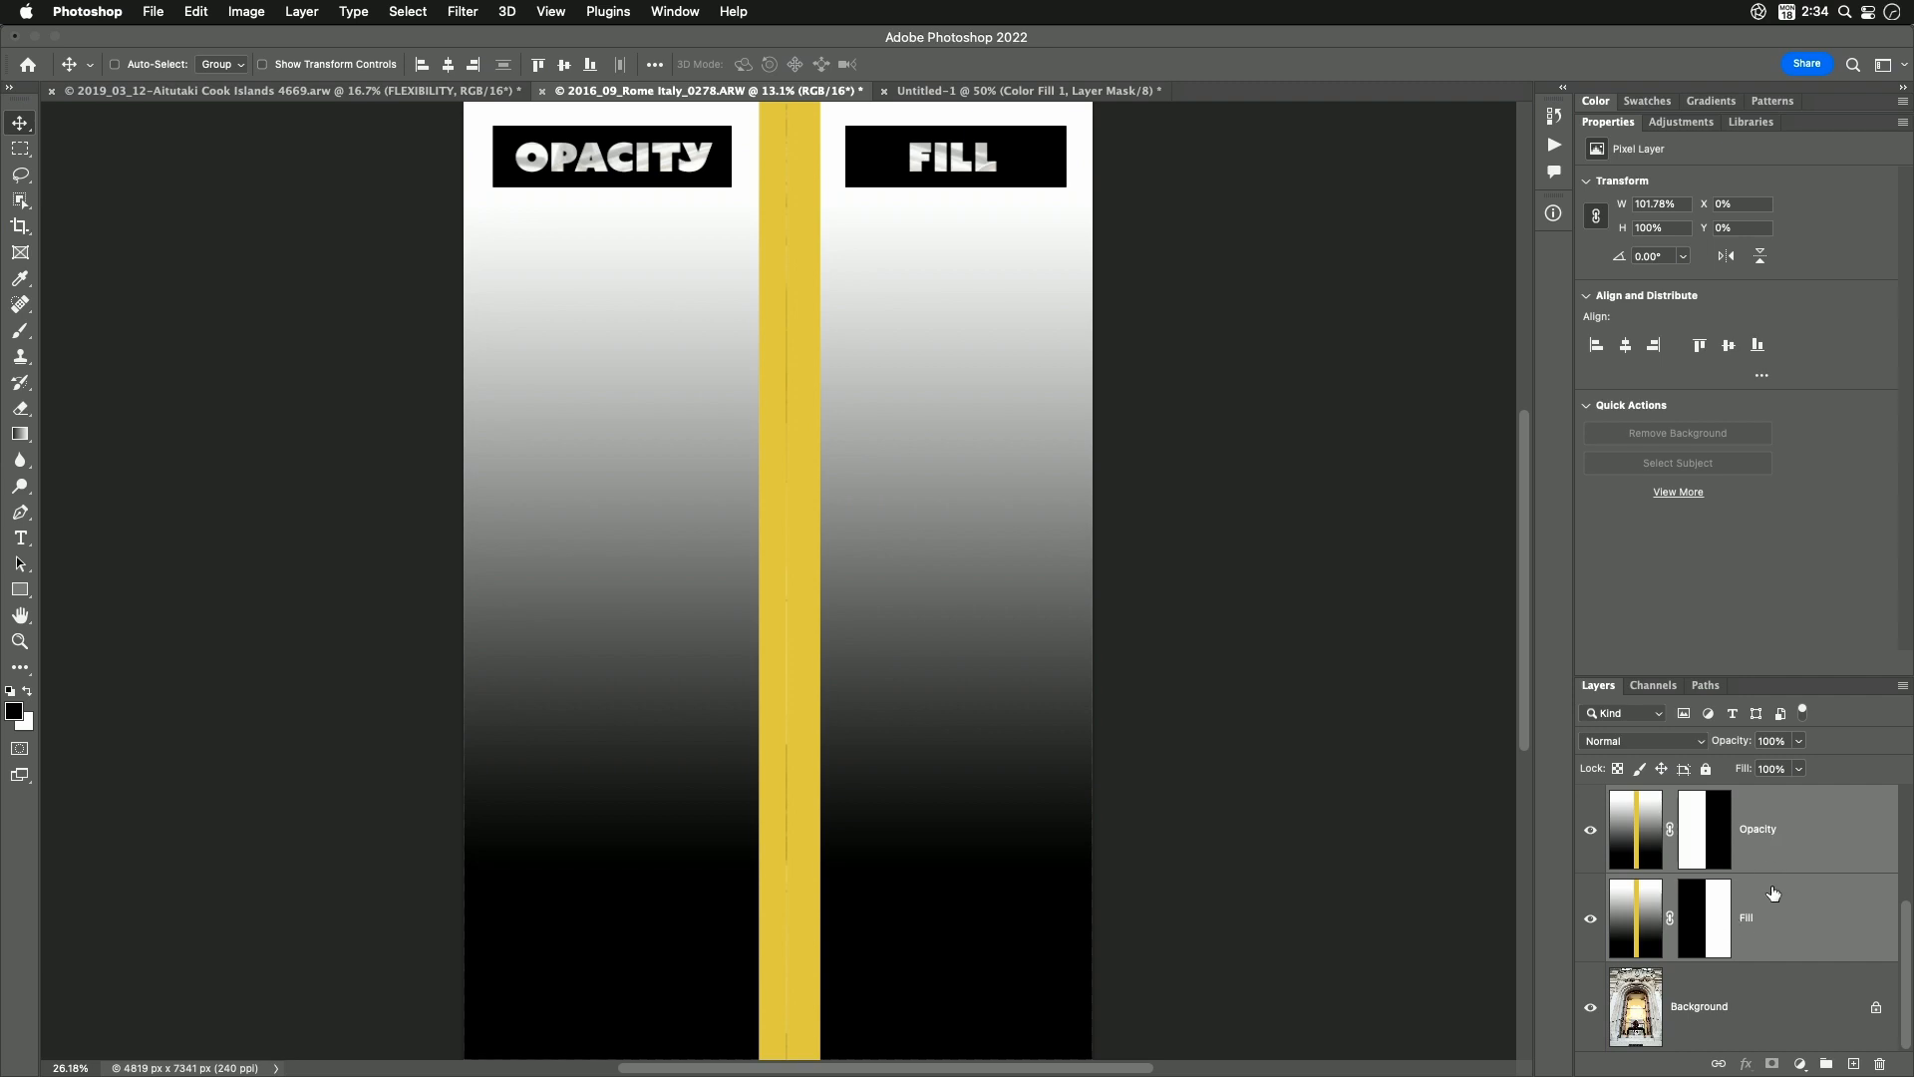
pyautogui.moveTo(1701, 744)
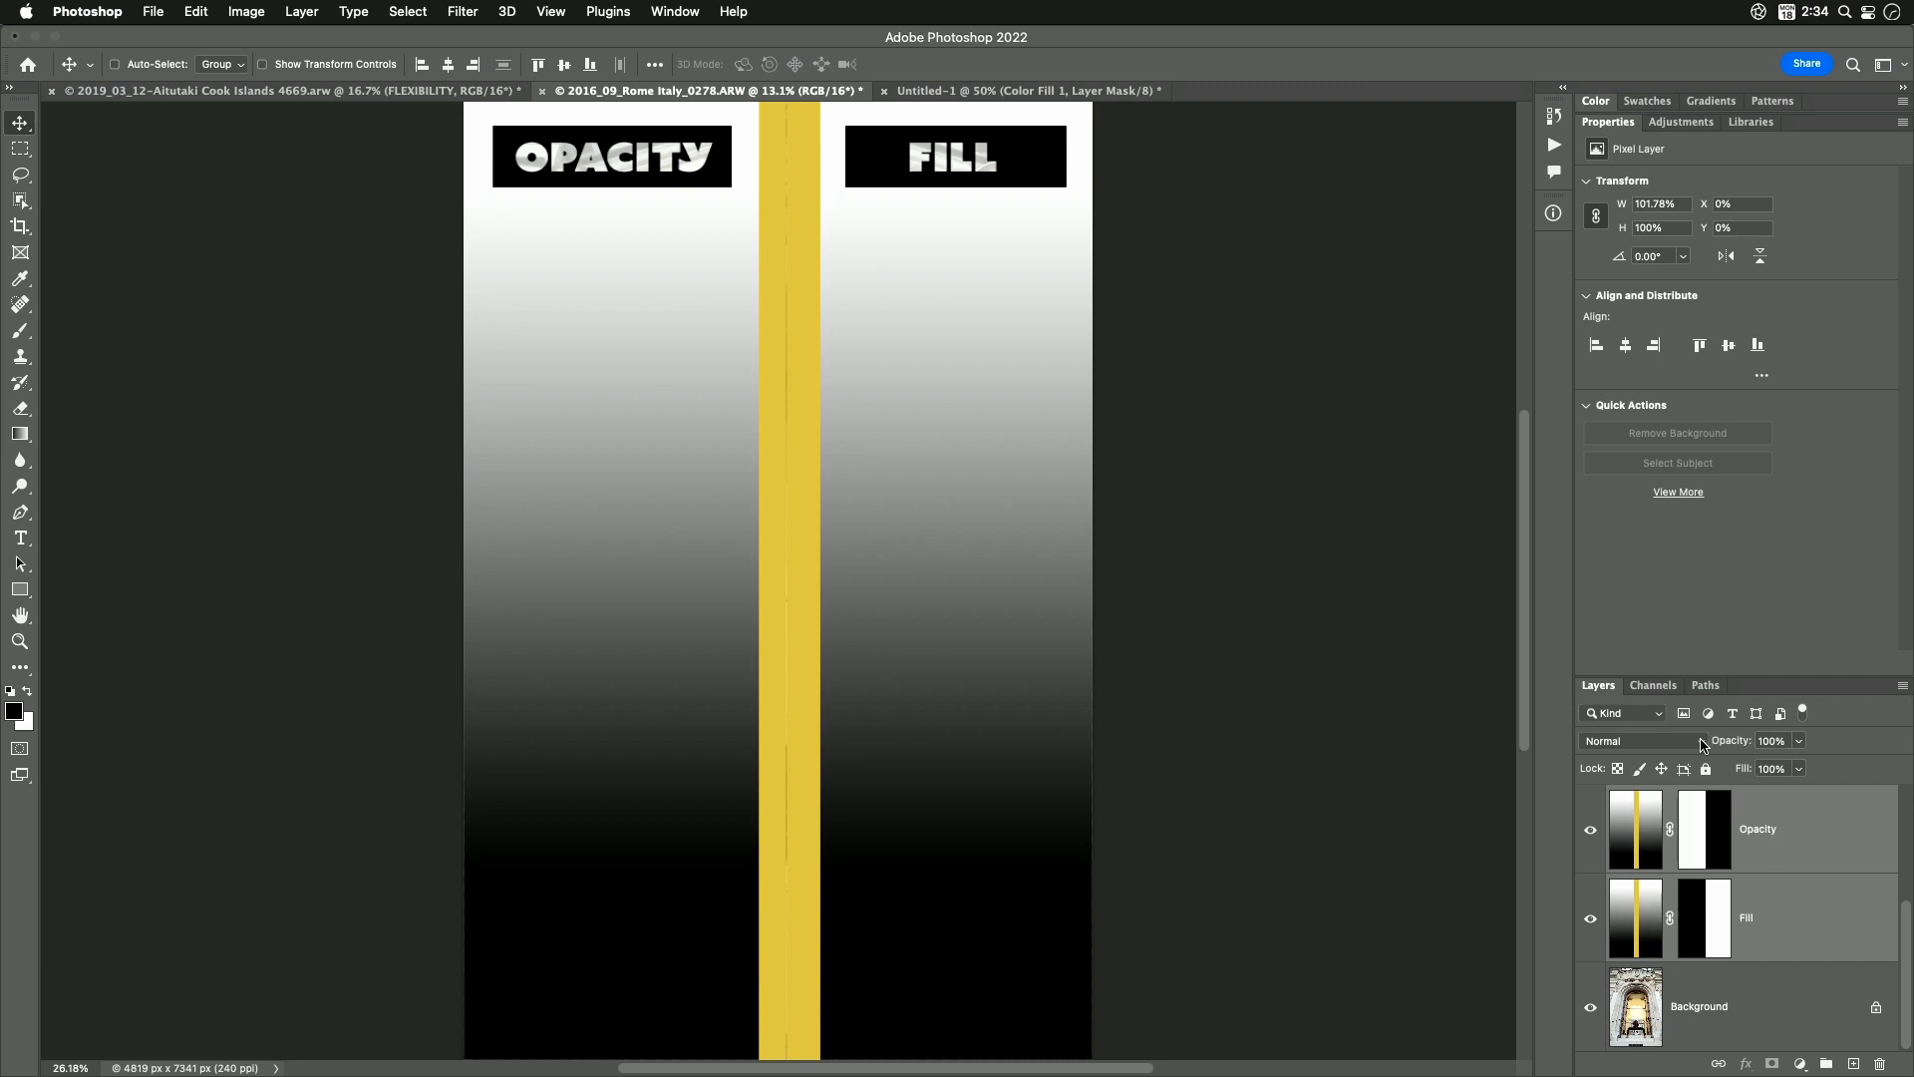
pyautogui.click(1636, 742)
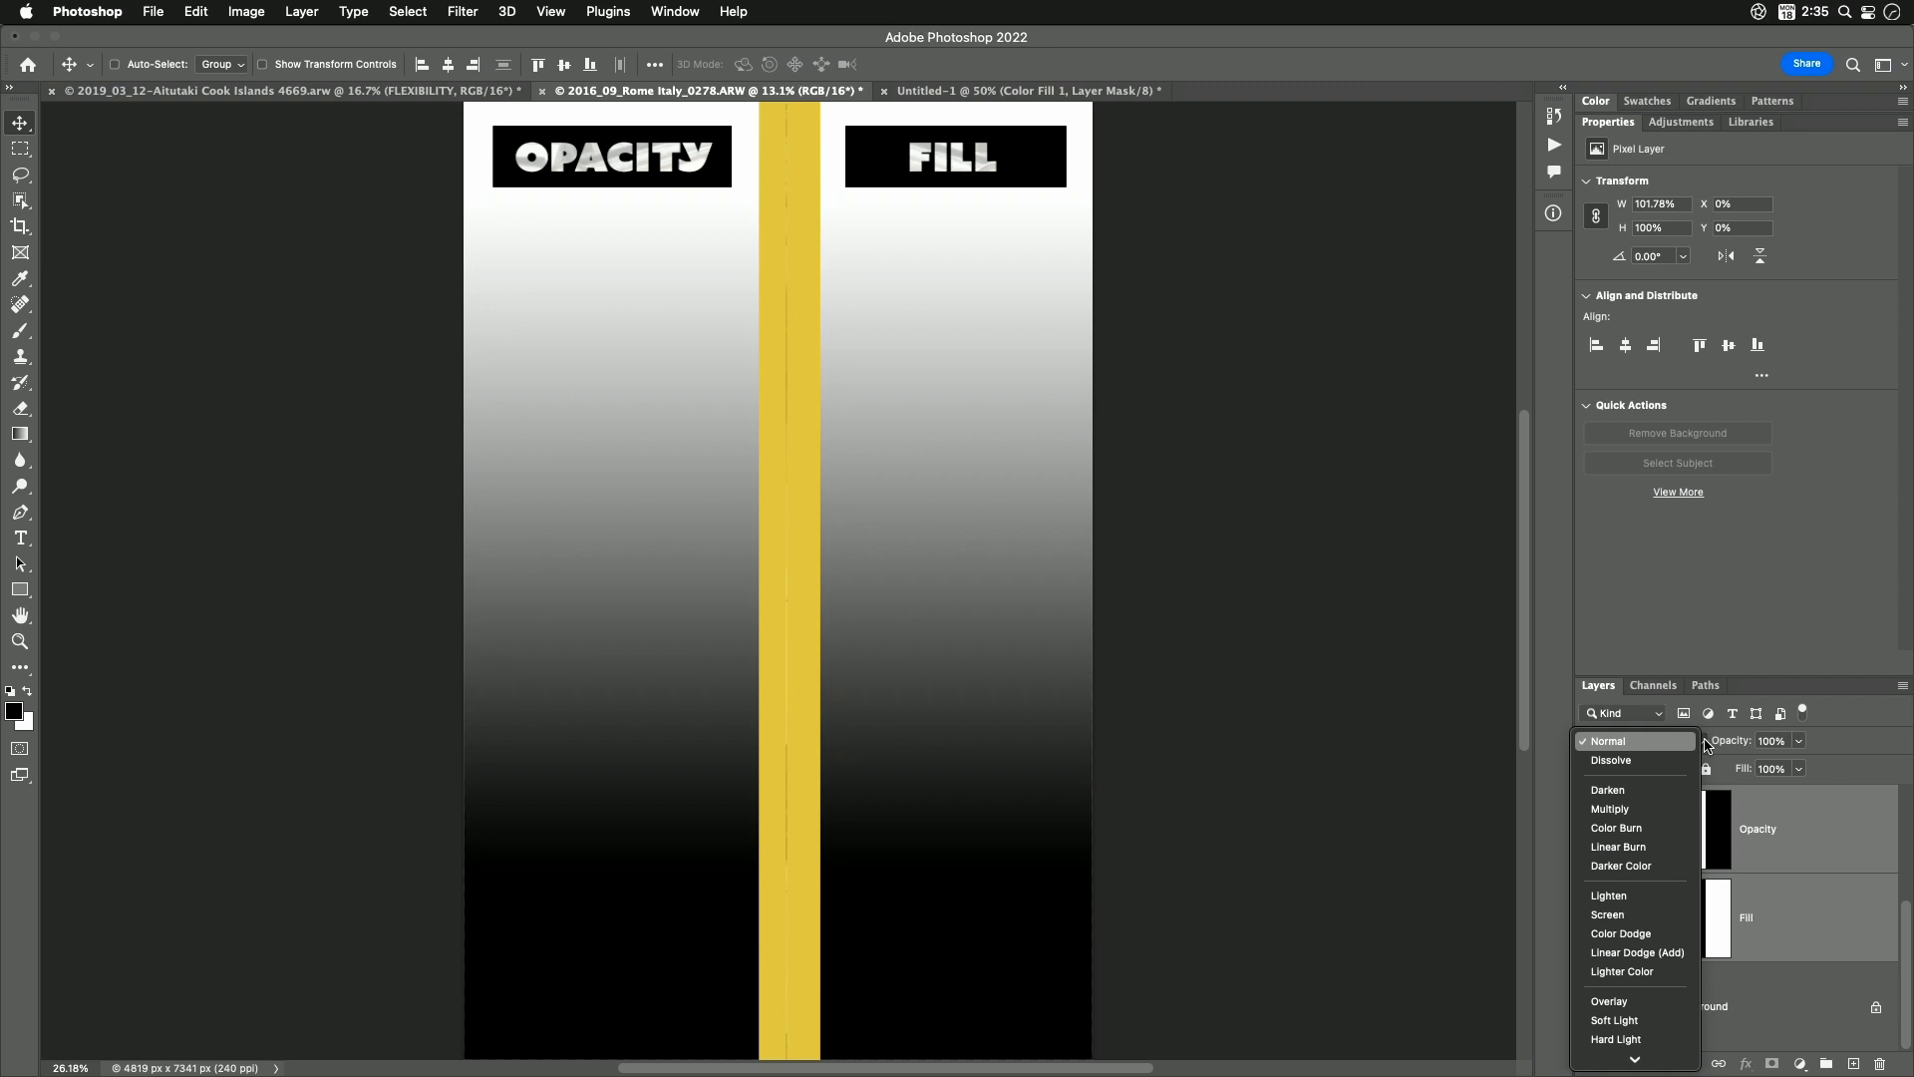
pyautogui.moveTo(1733, 743)
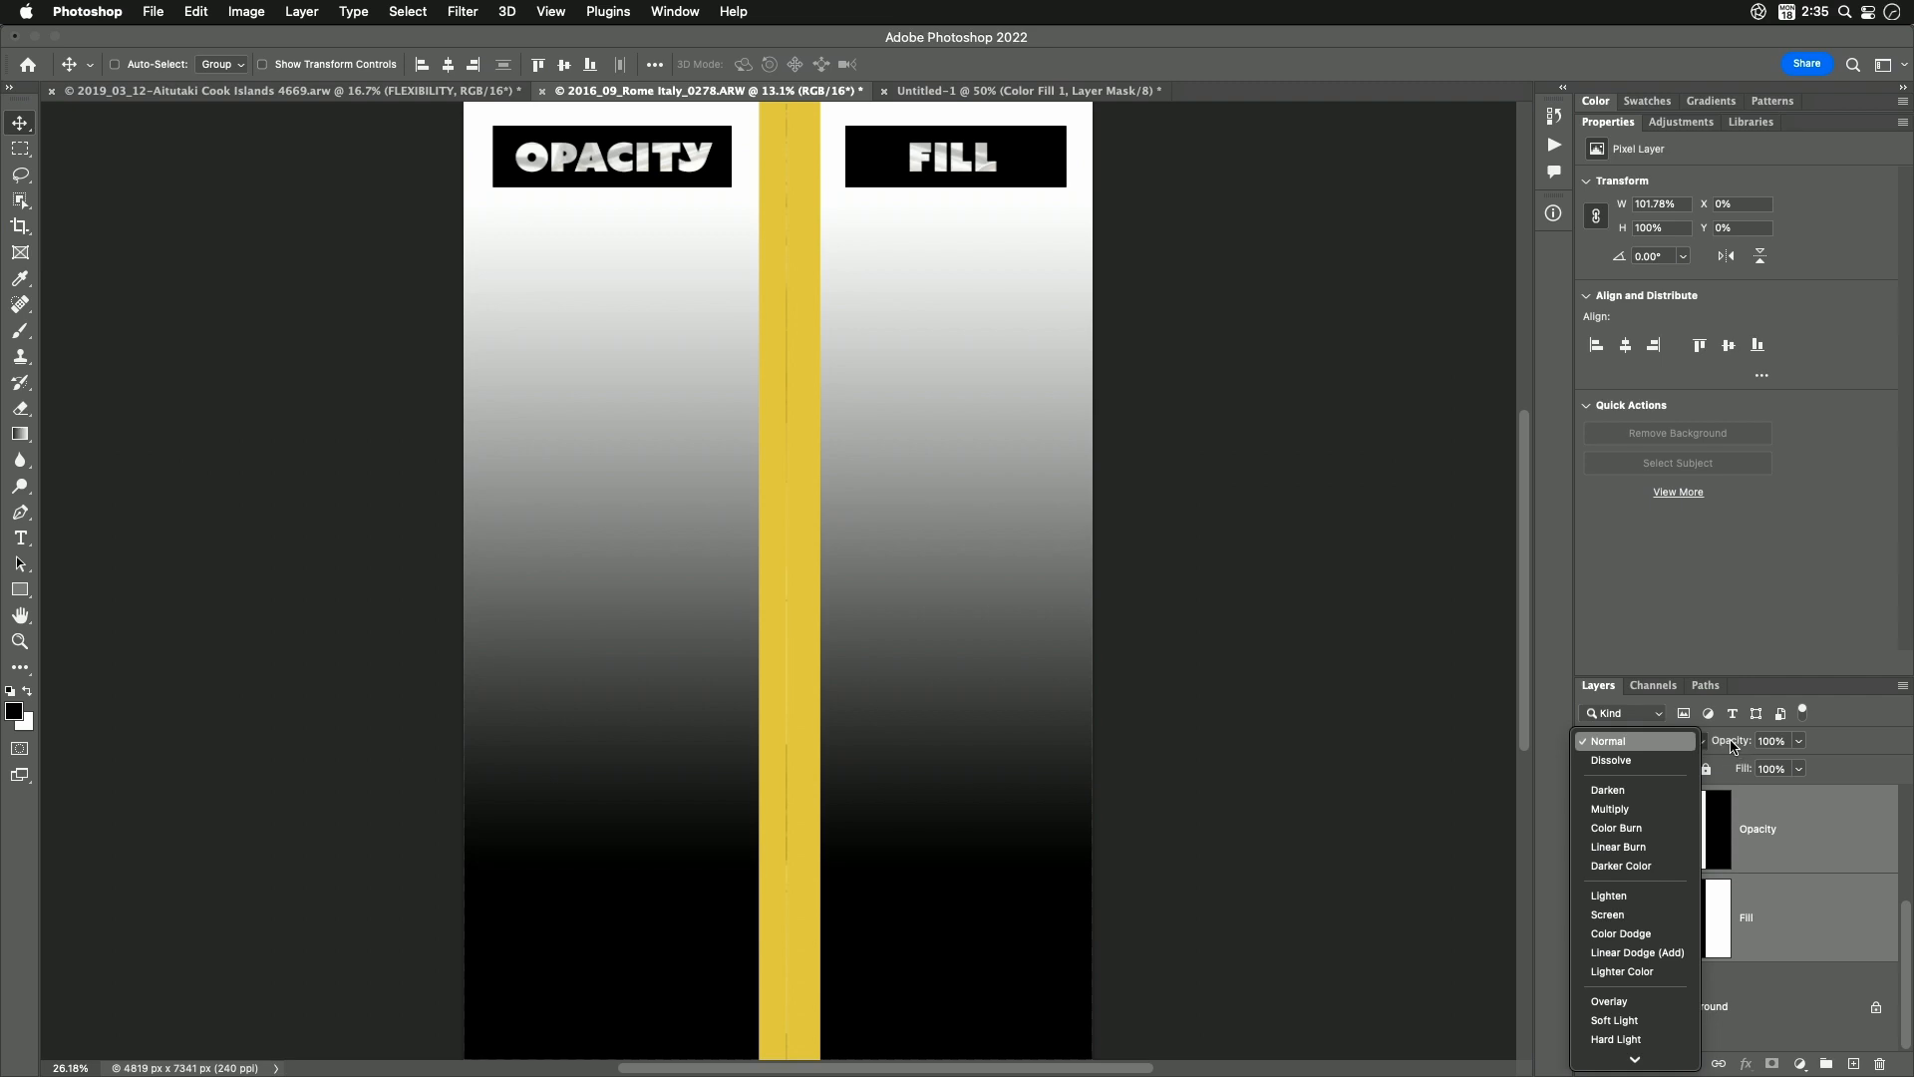
pyautogui.moveTo(1667, 744)
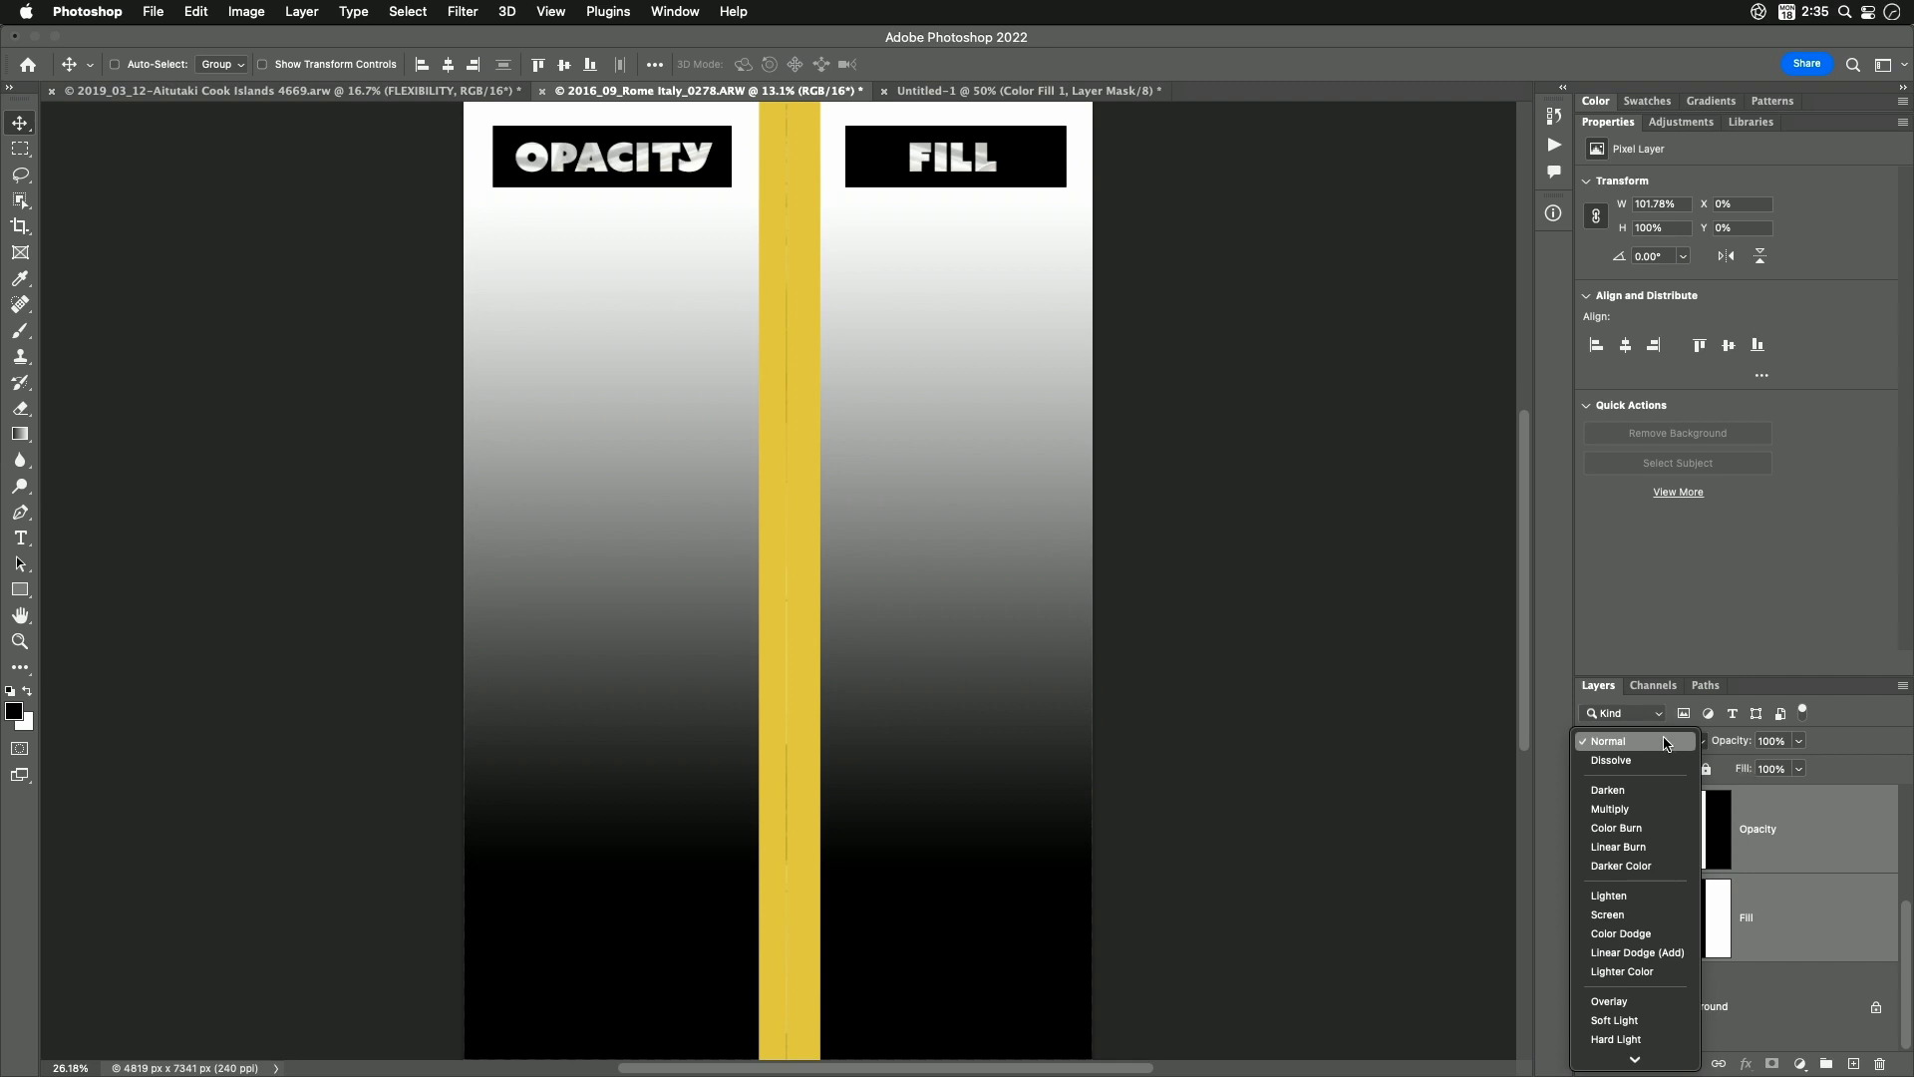
pyautogui.moveTo(1635, 789)
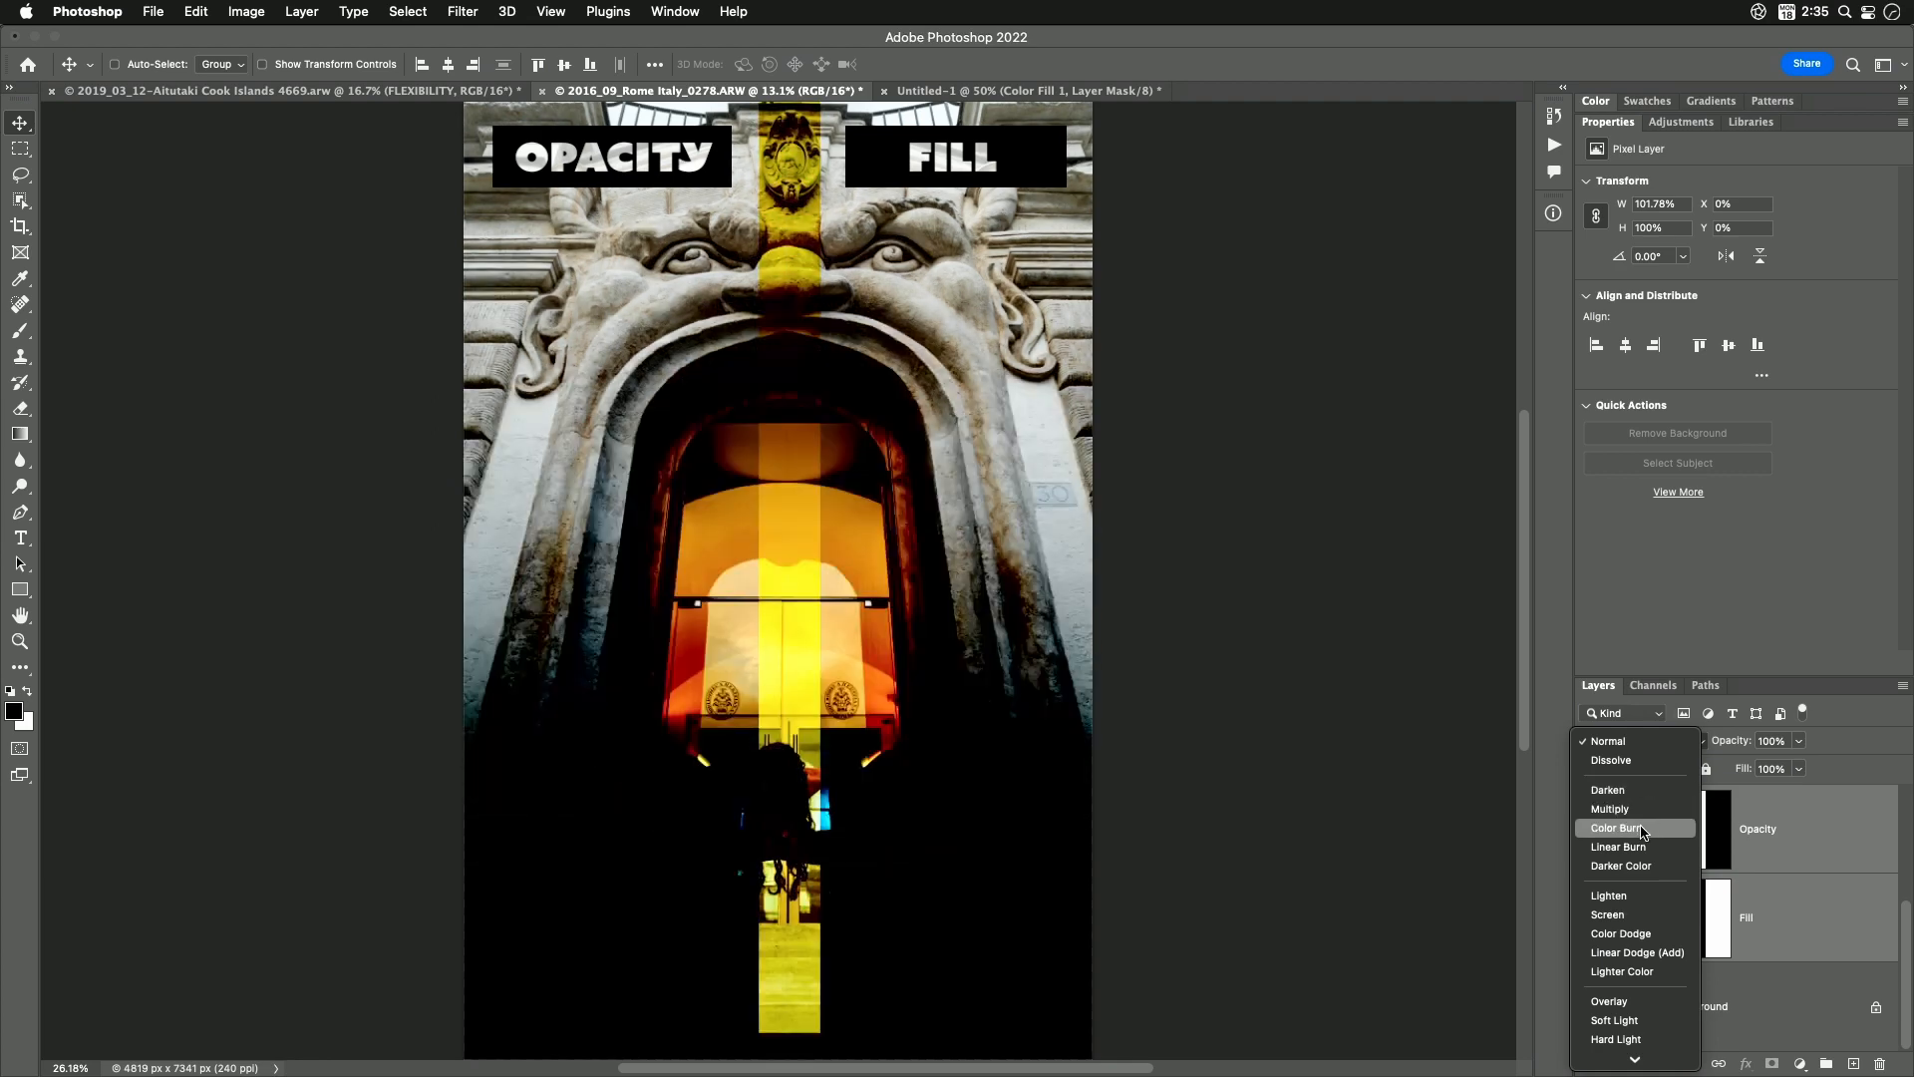
pyautogui.moveTo(1618, 845)
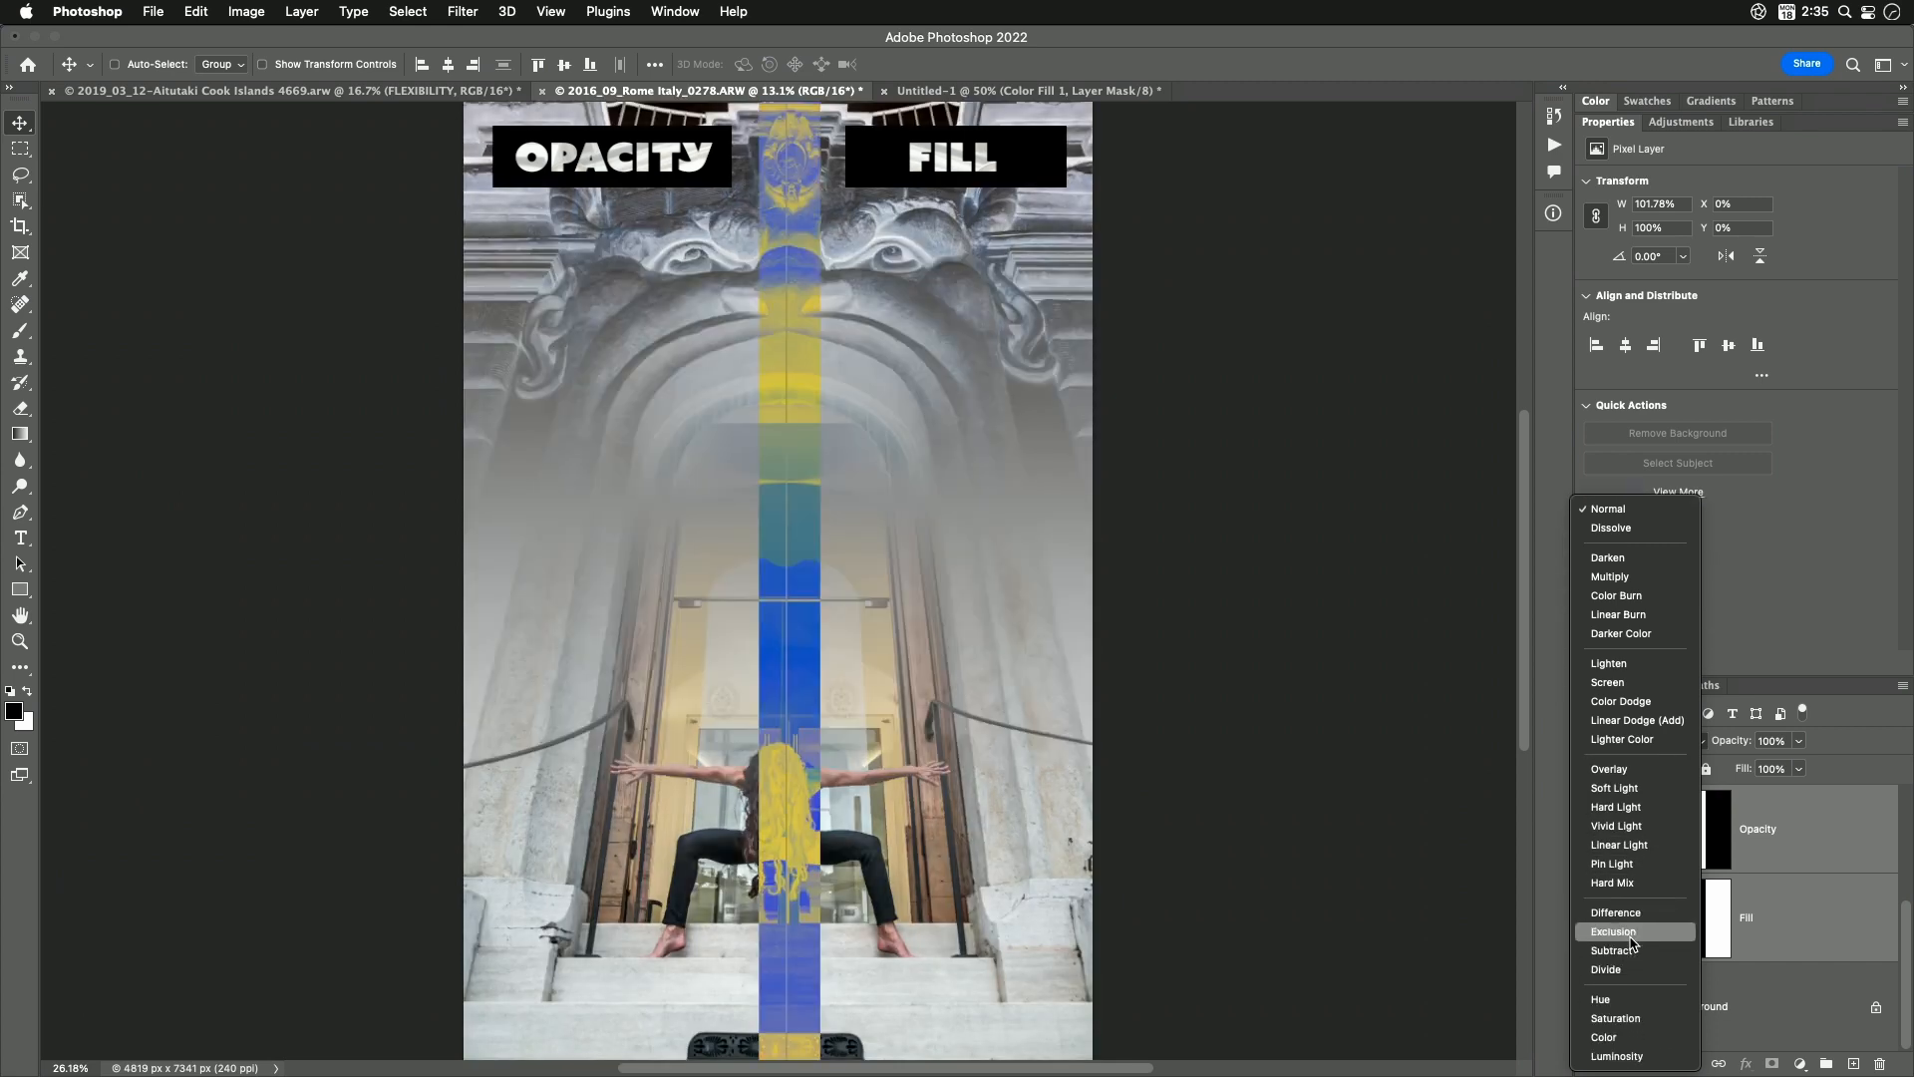
pyautogui.moveTo(1611, 864)
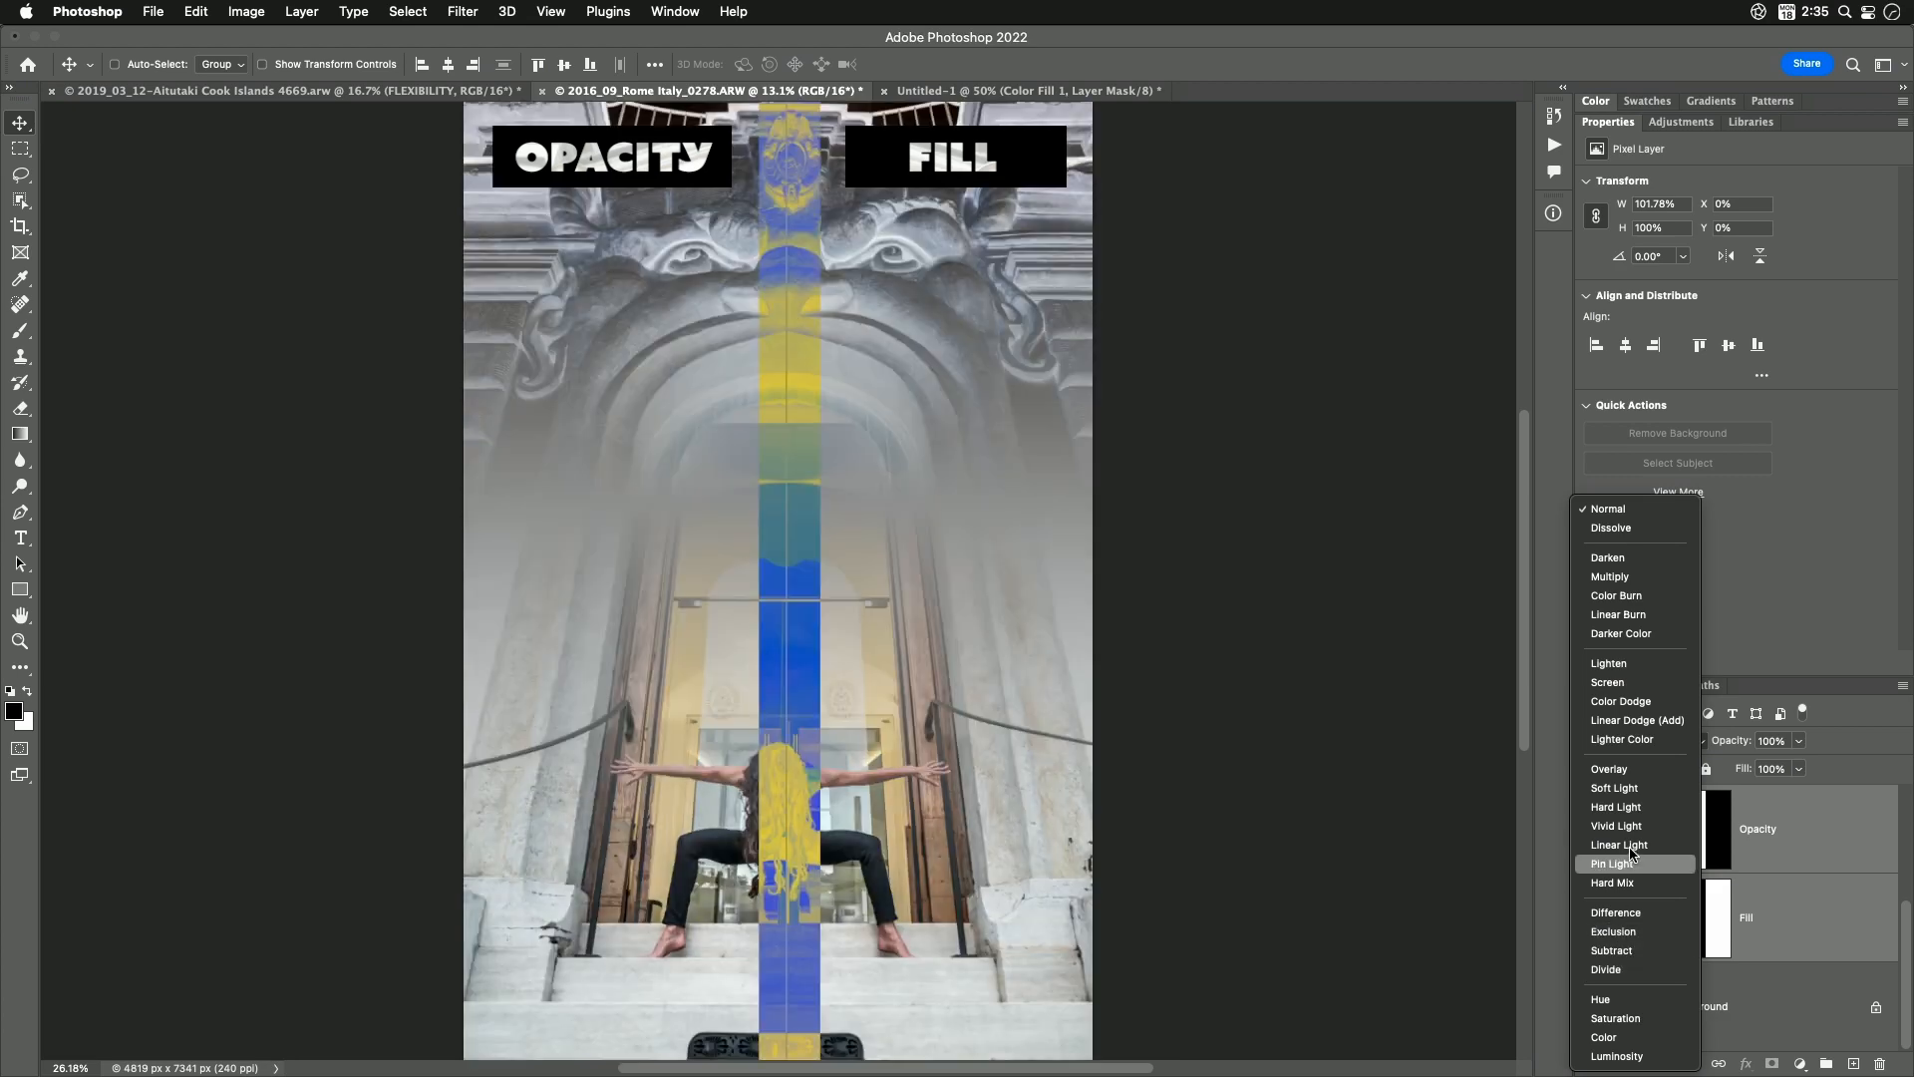
pyautogui.click(1607, 509)
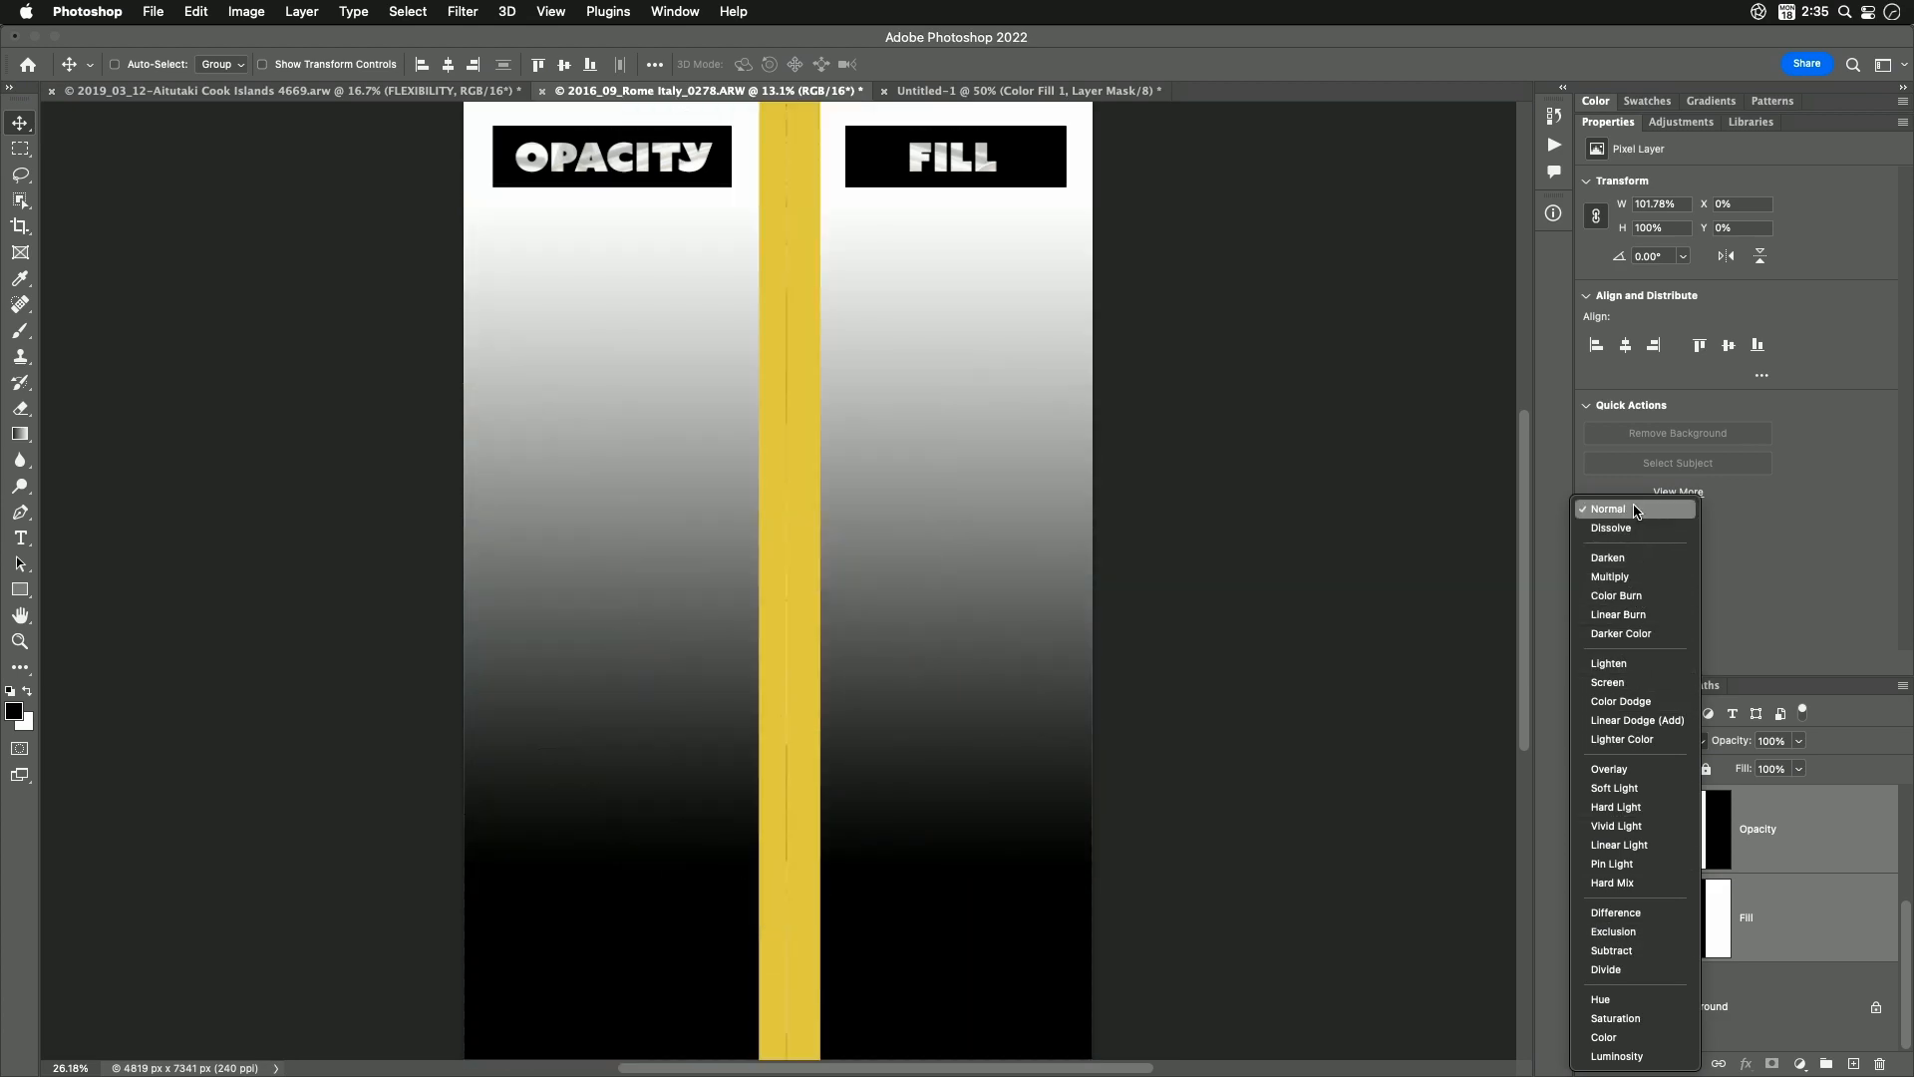
# Keep Normal blend on the Opacity layer and select the Fill layer to set 50% fill
pyautogui.click(1608, 508)
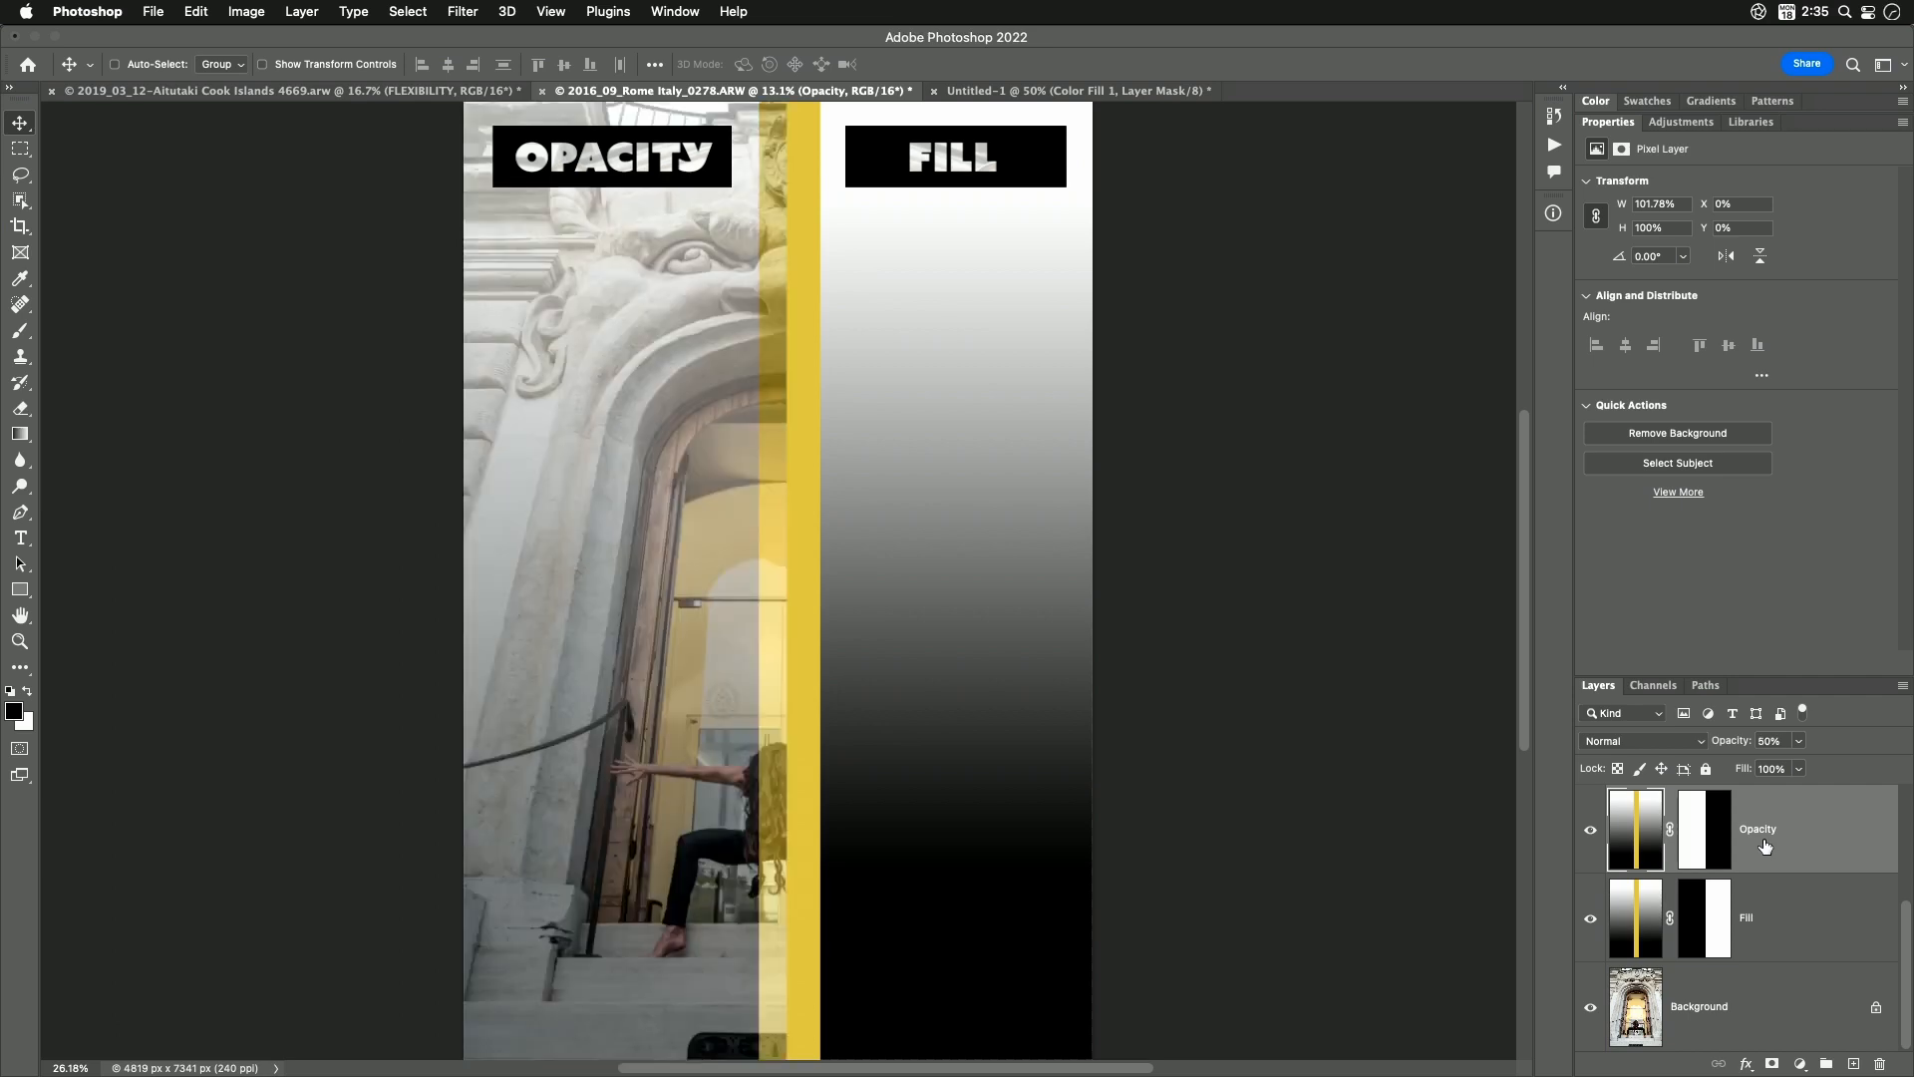
pyautogui.click(1747, 918)
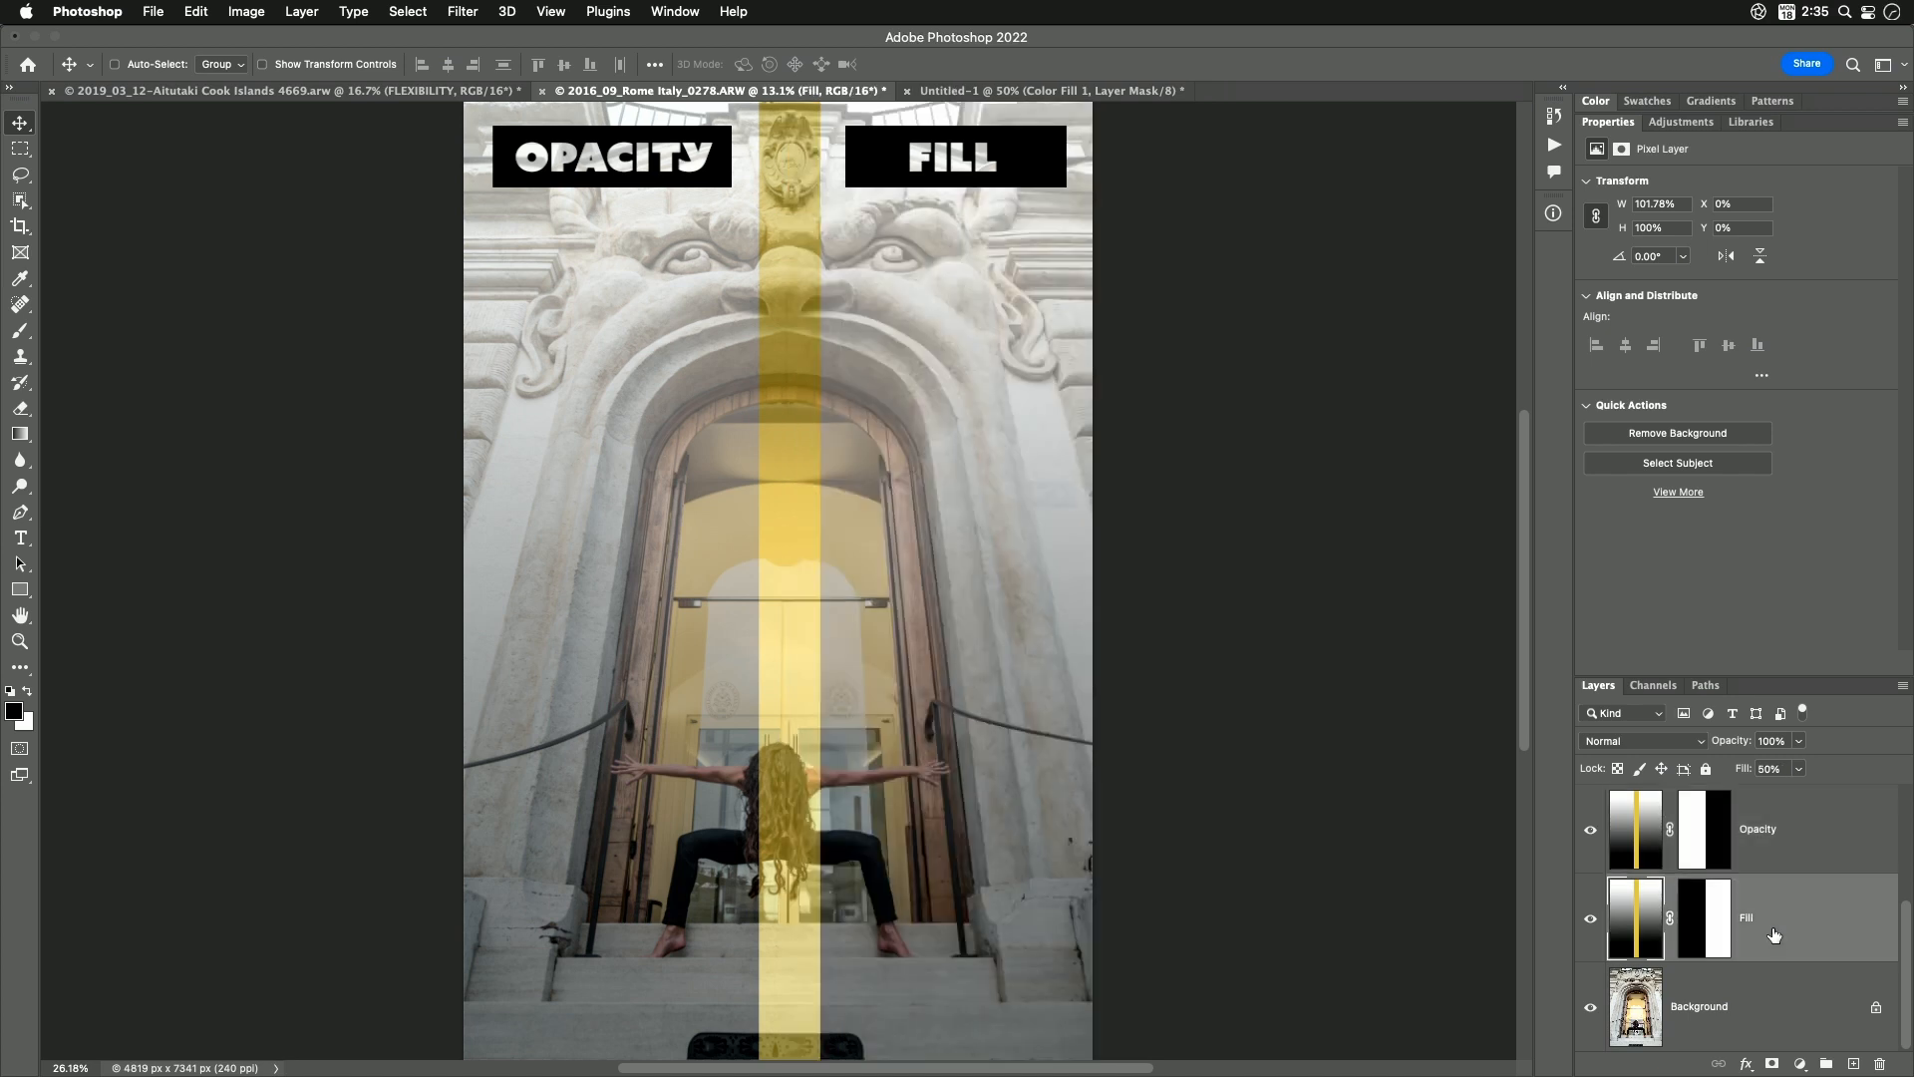
pyautogui.moveTo(1769, 862)
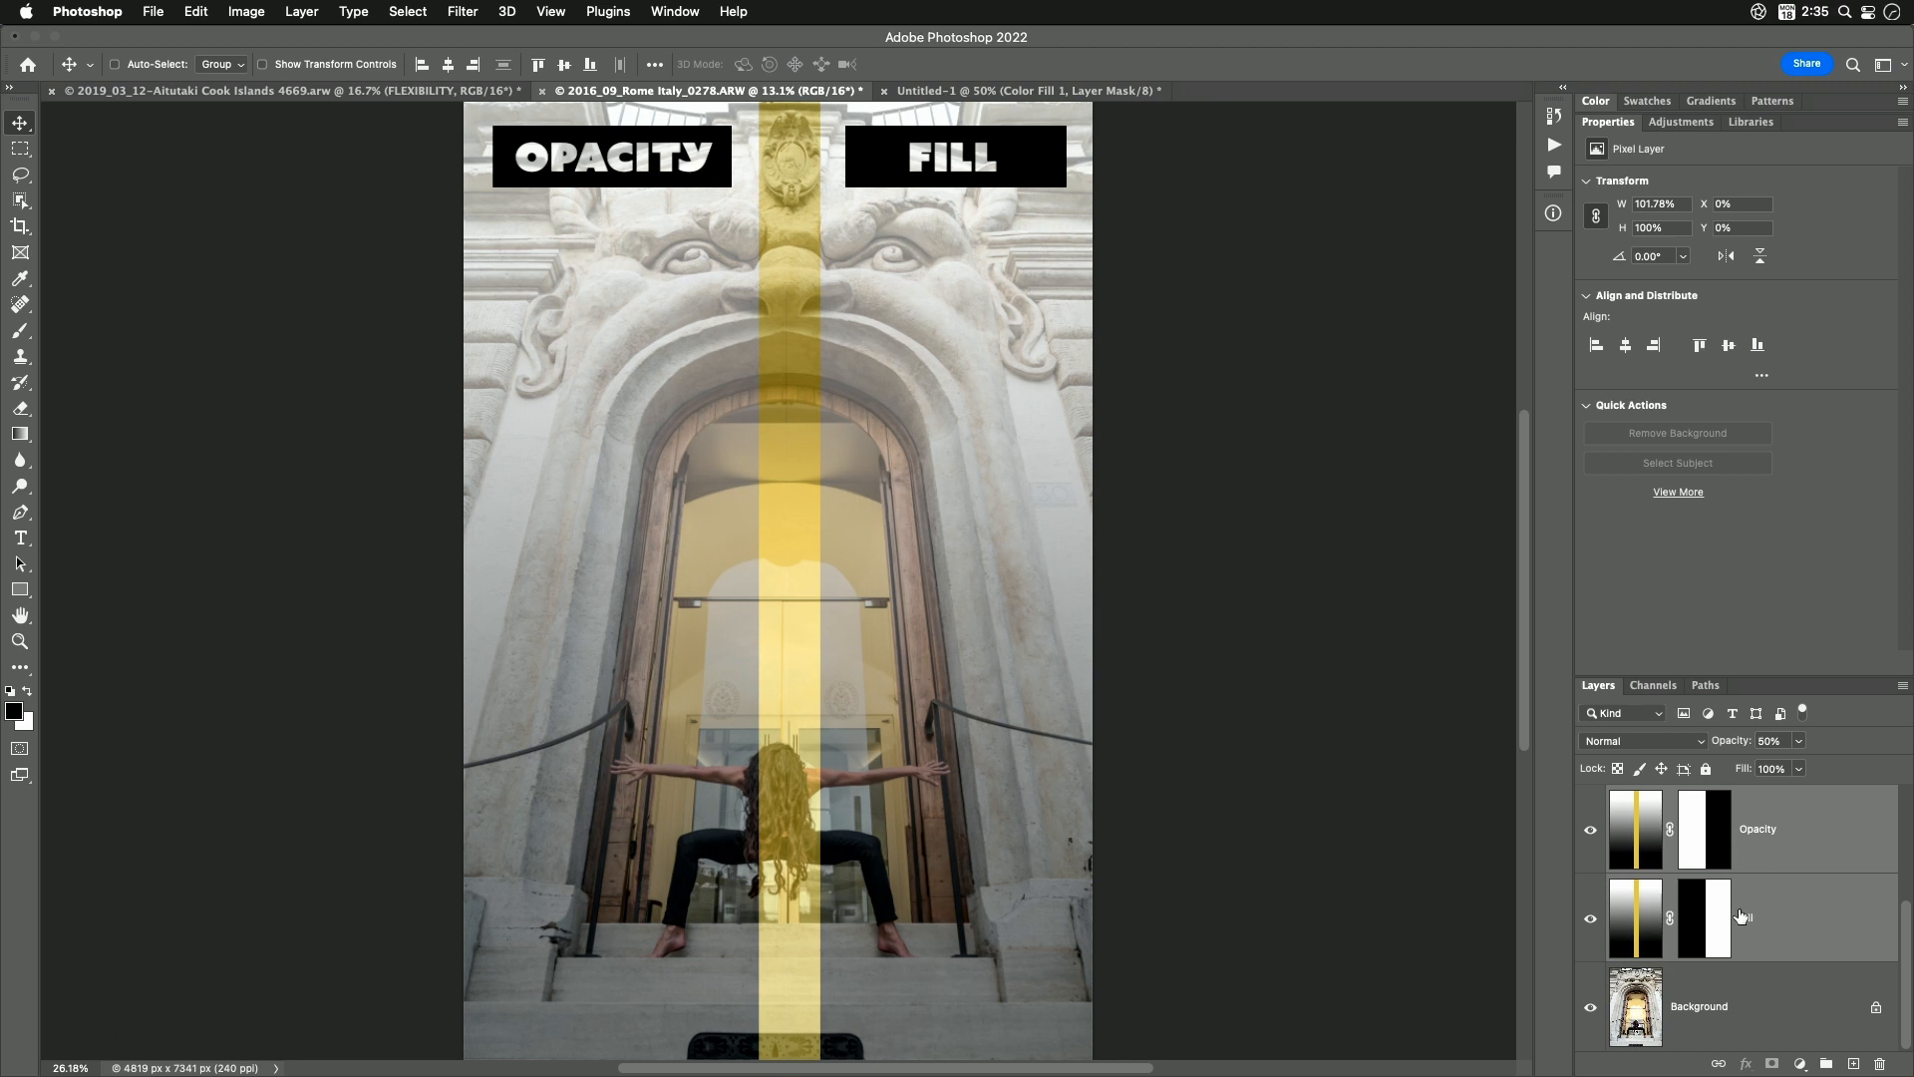
# Preview blend modes such as Dissolve on the 50% Opacity stripe over the Rome photo
pyautogui.click(1641, 740)
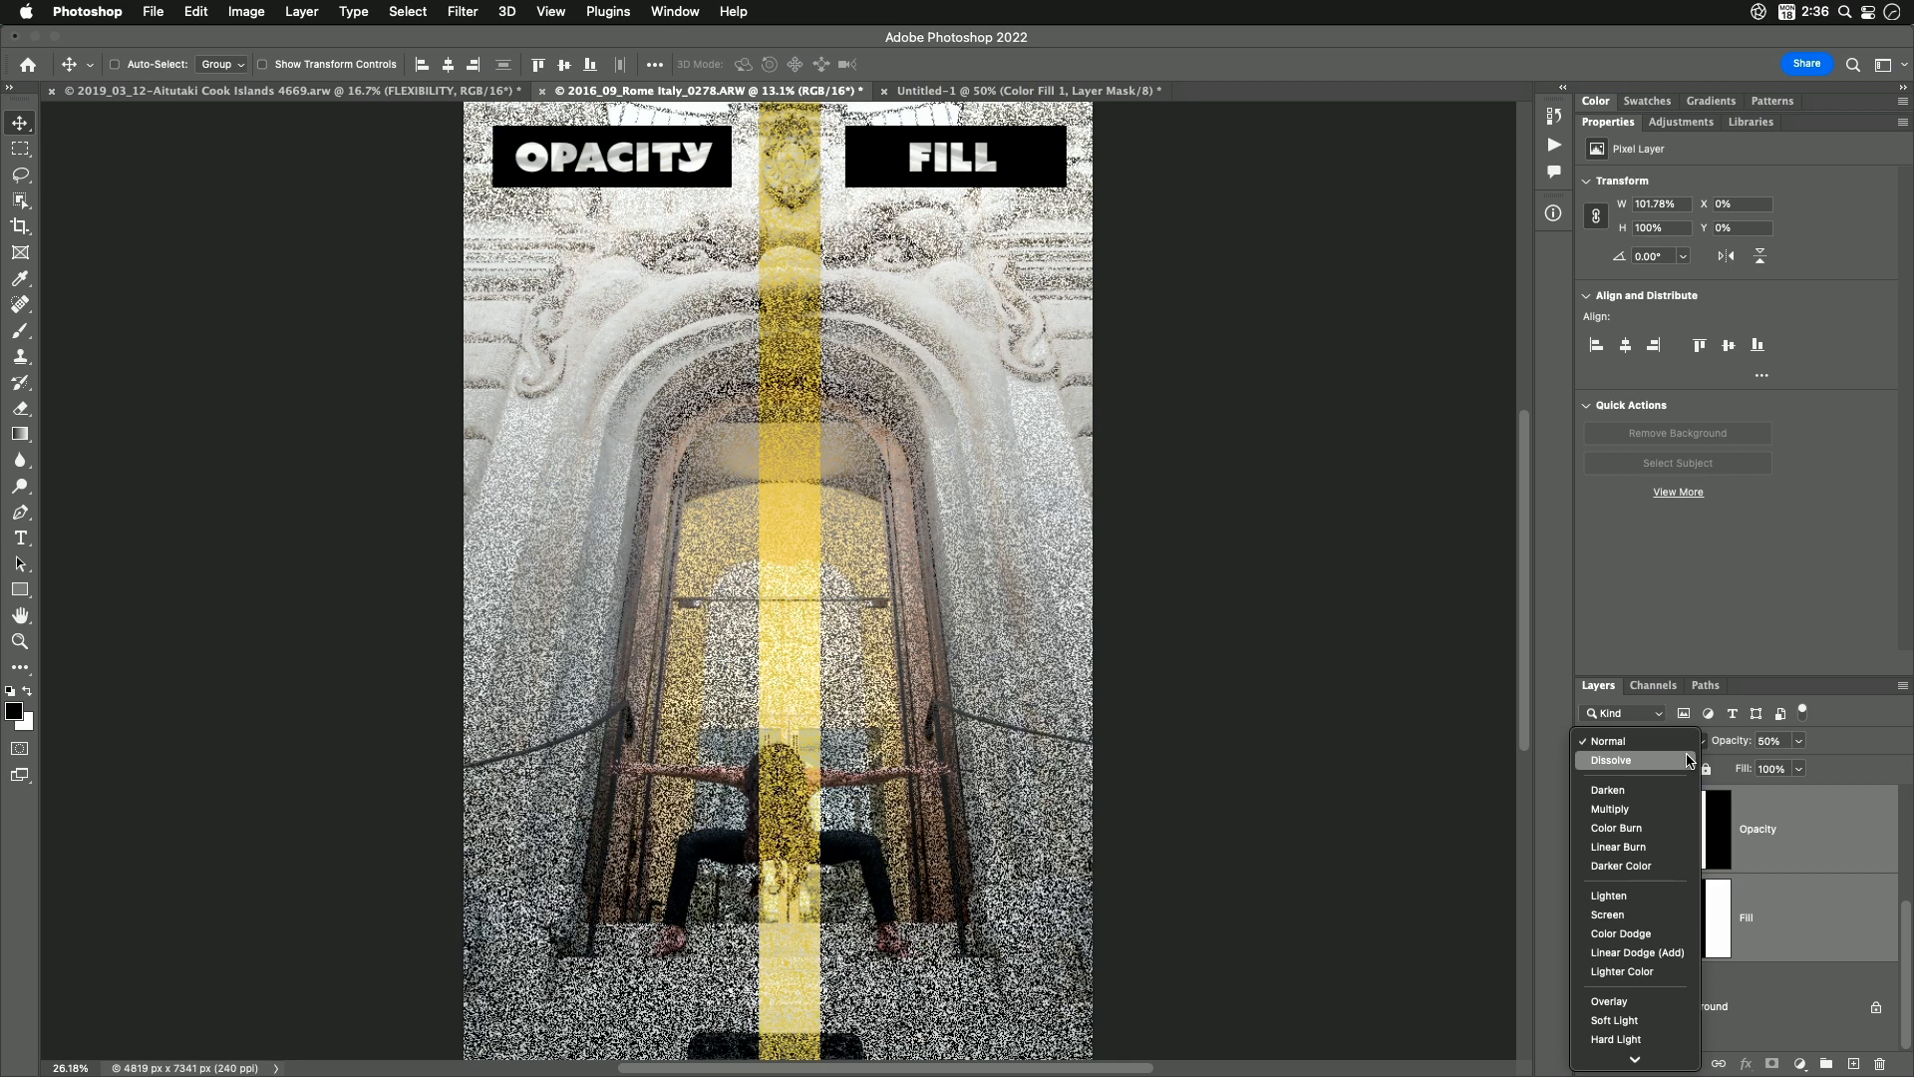
pyautogui.moveTo(1683, 782)
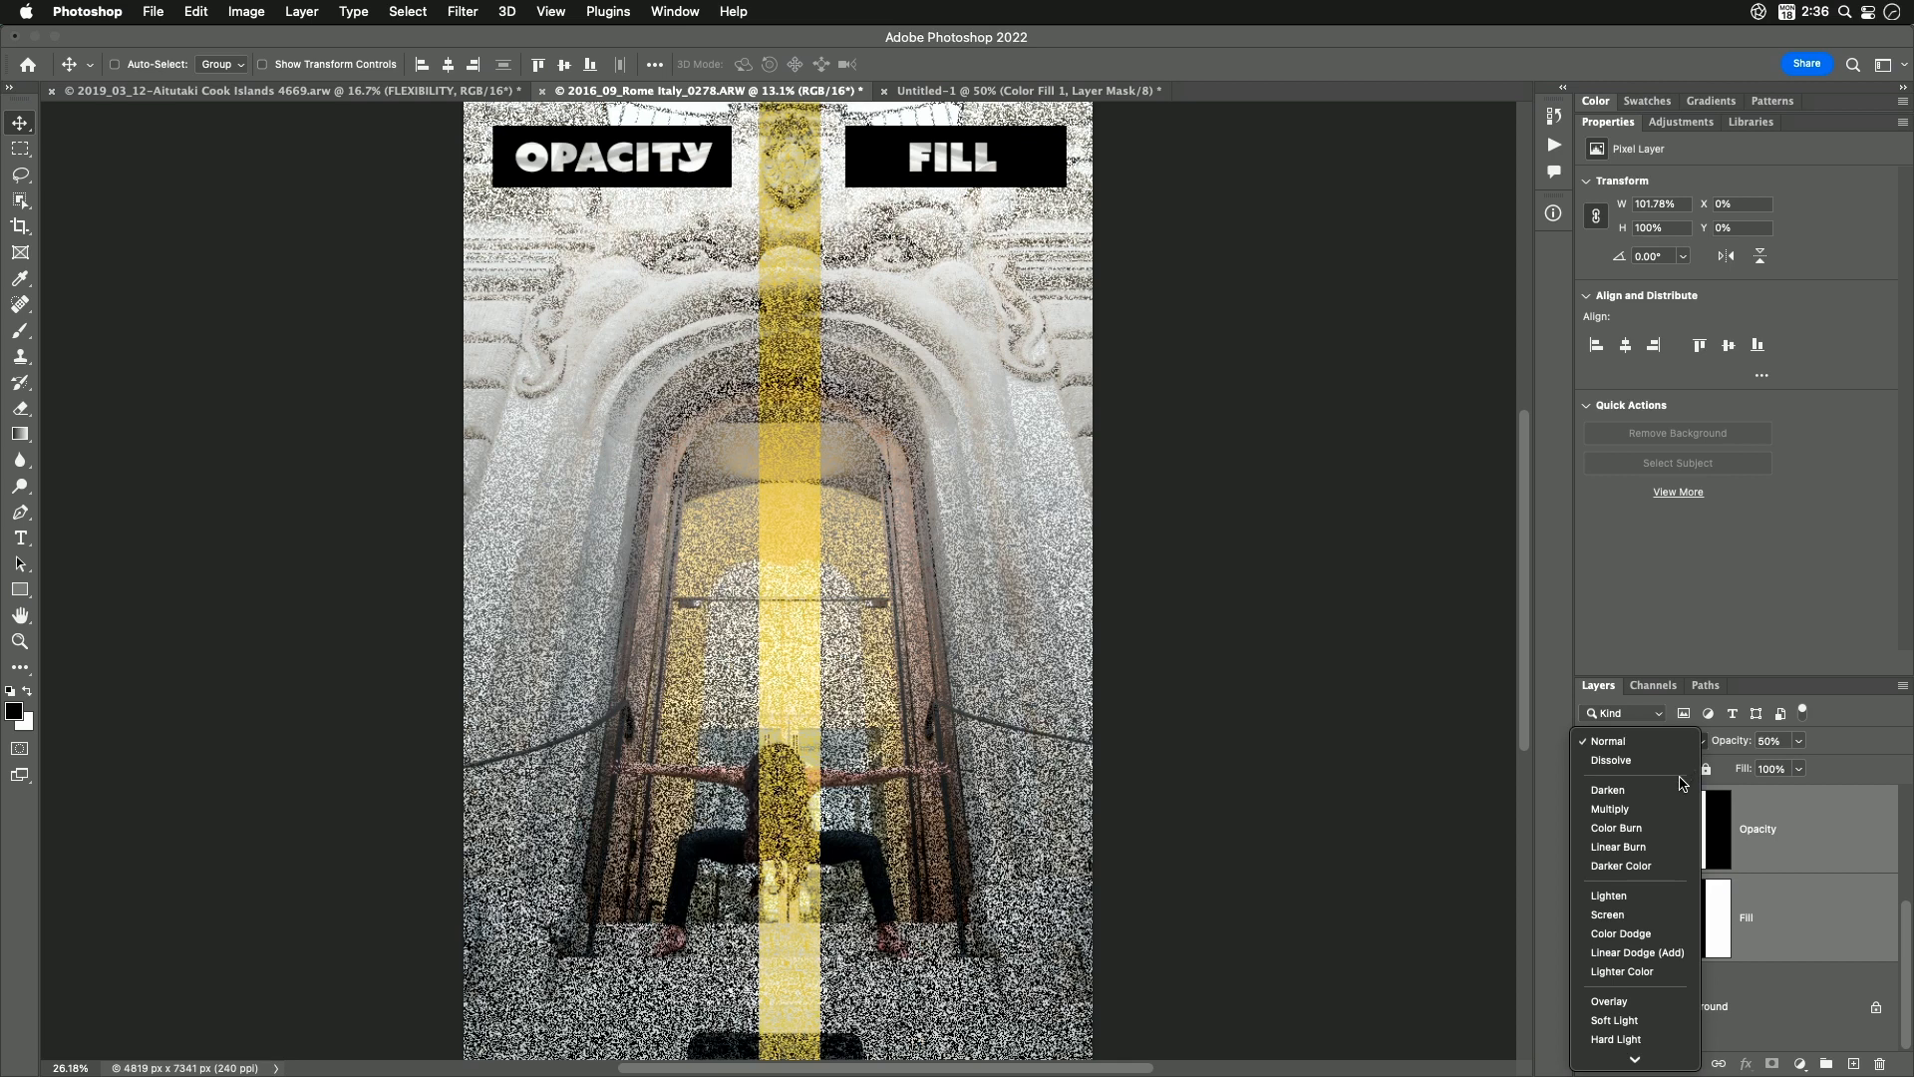
pyautogui.moveTo(1610, 808)
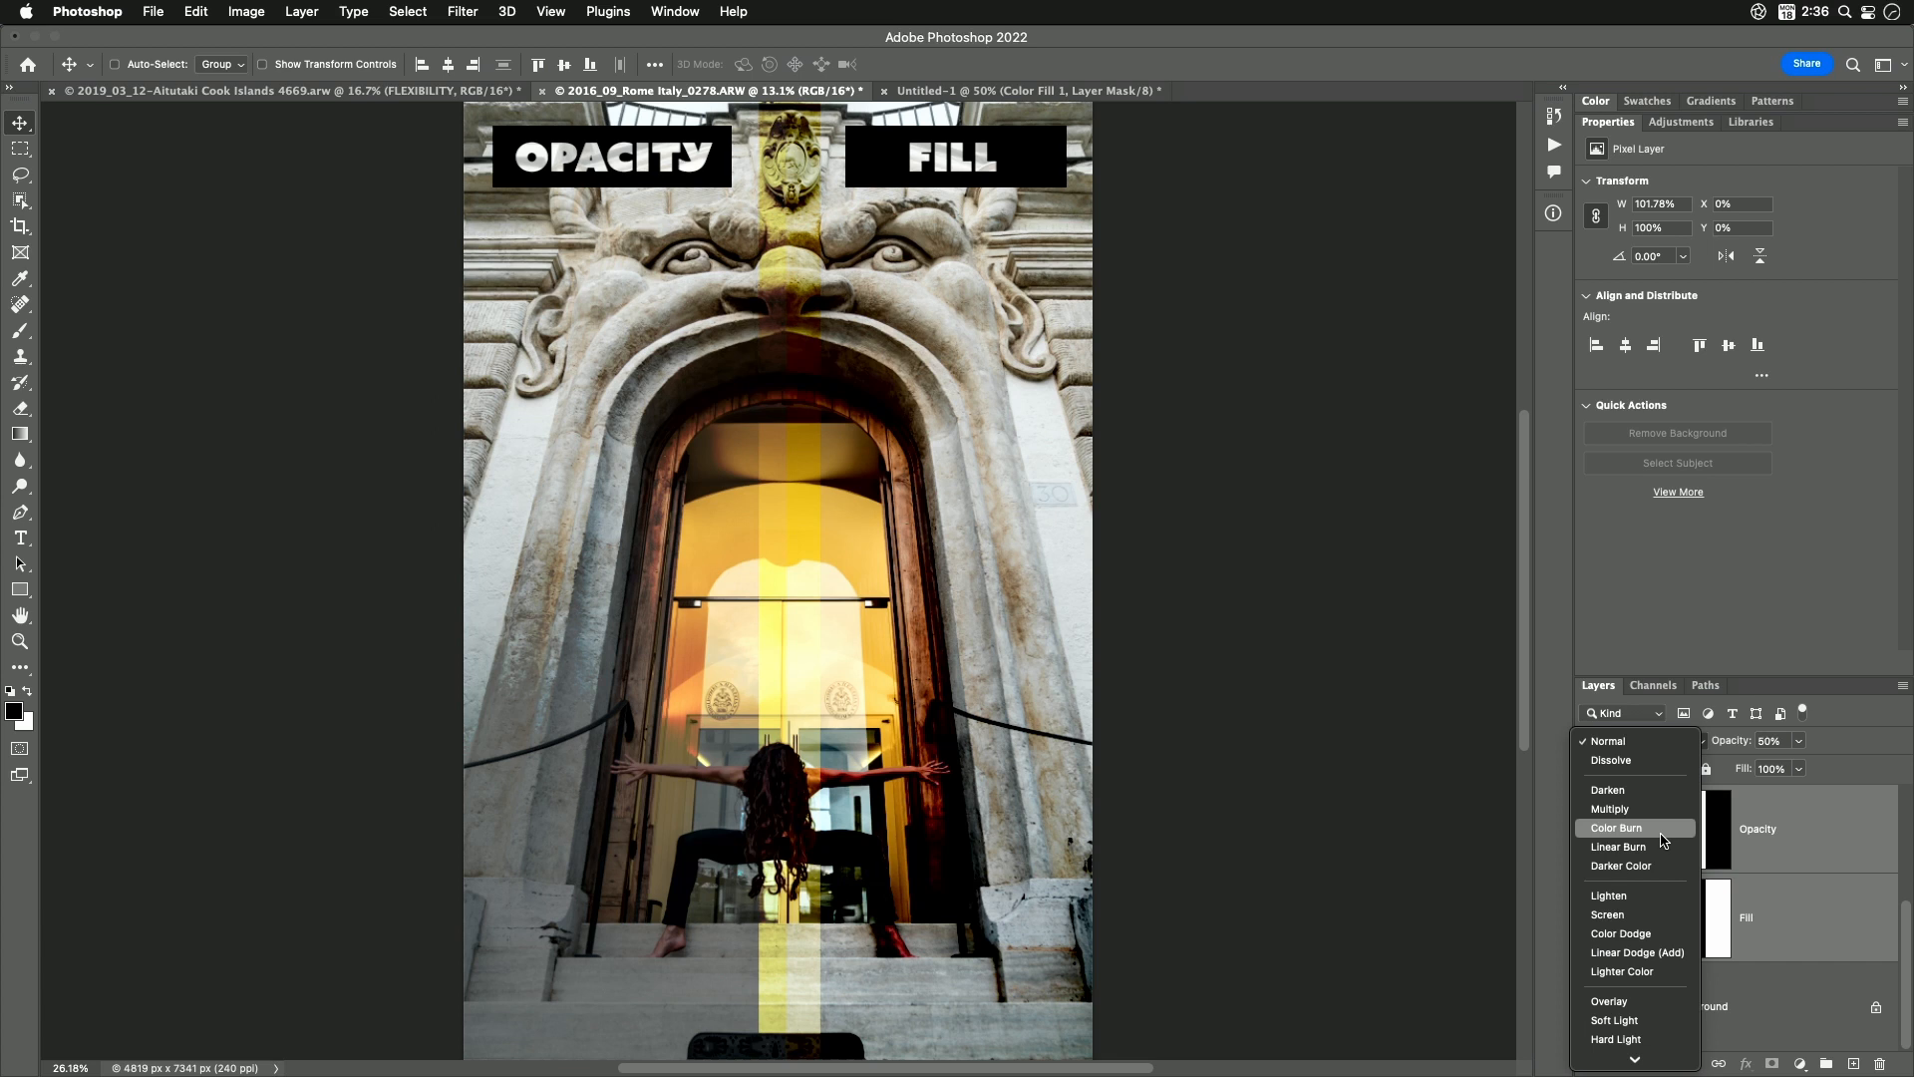
pyautogui.moveTo(1620, 845)
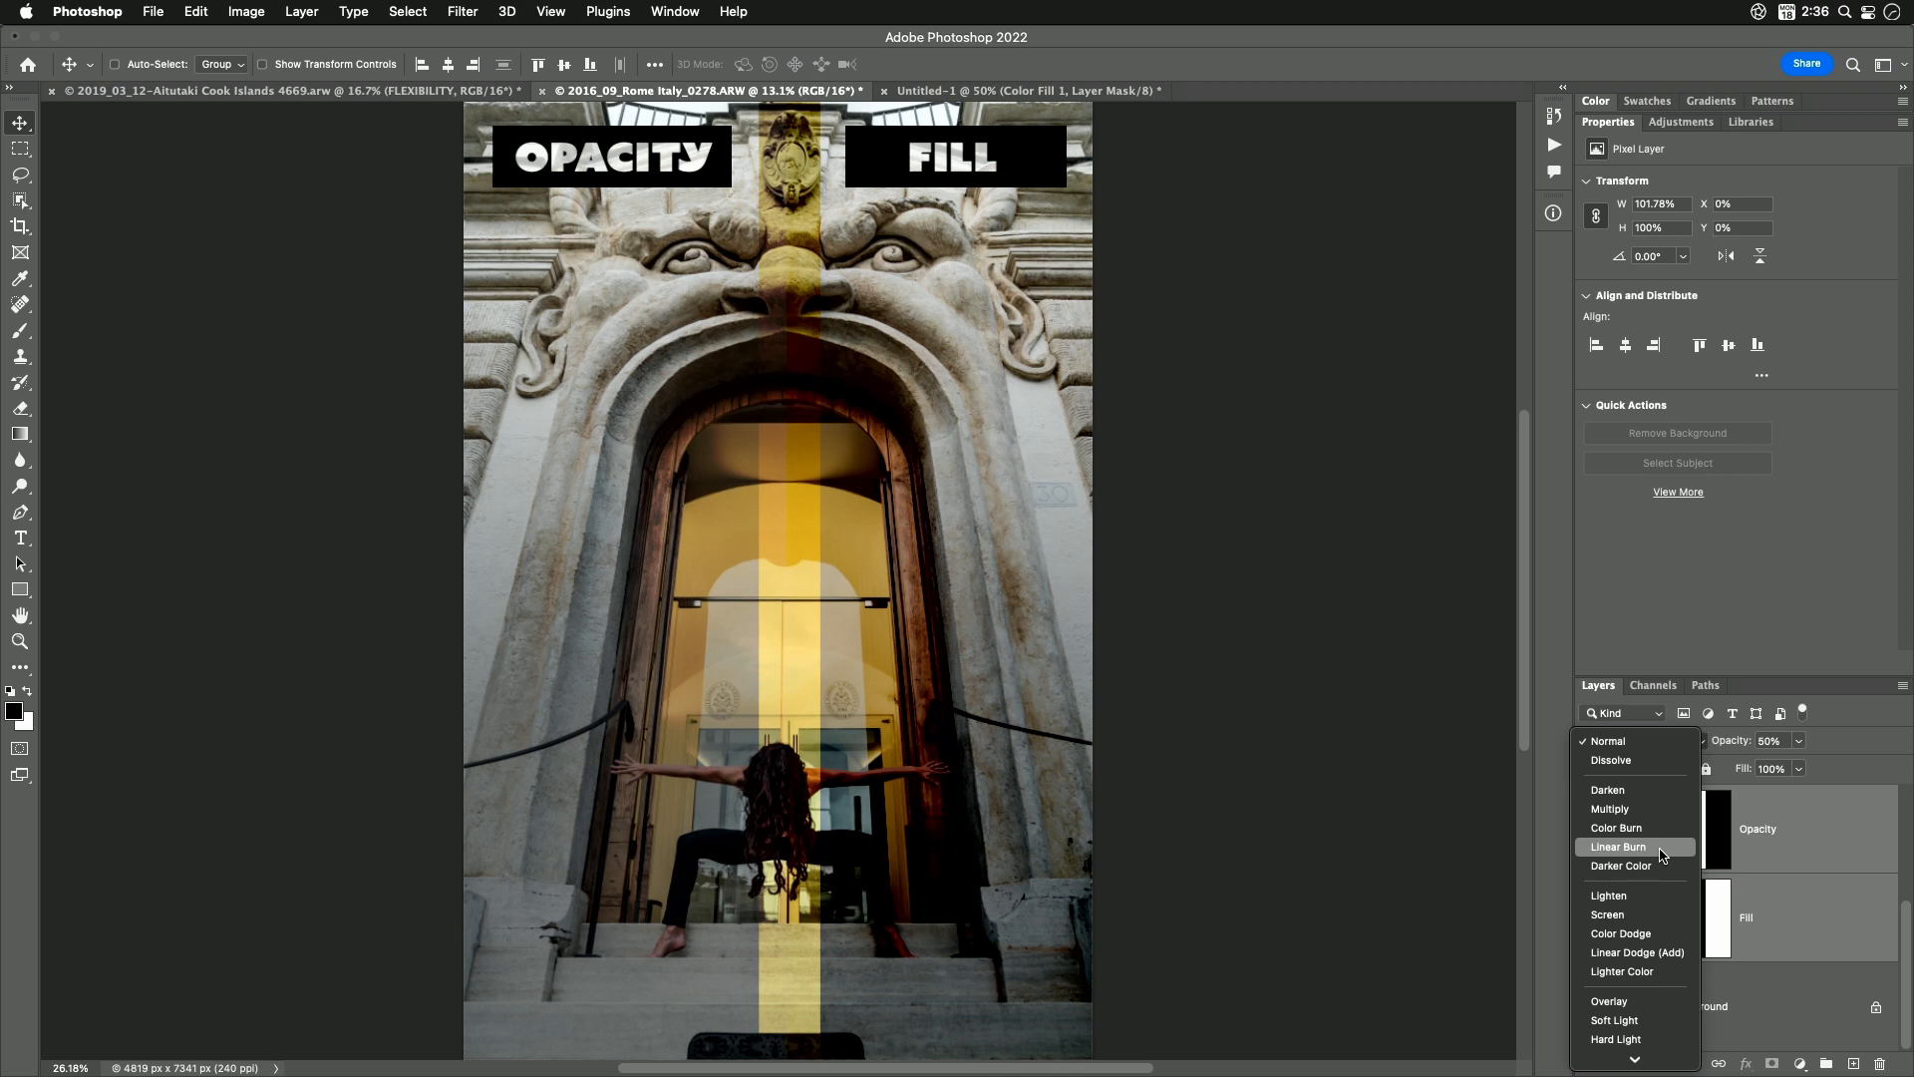
pyautogui.moveTo(1621, 865)
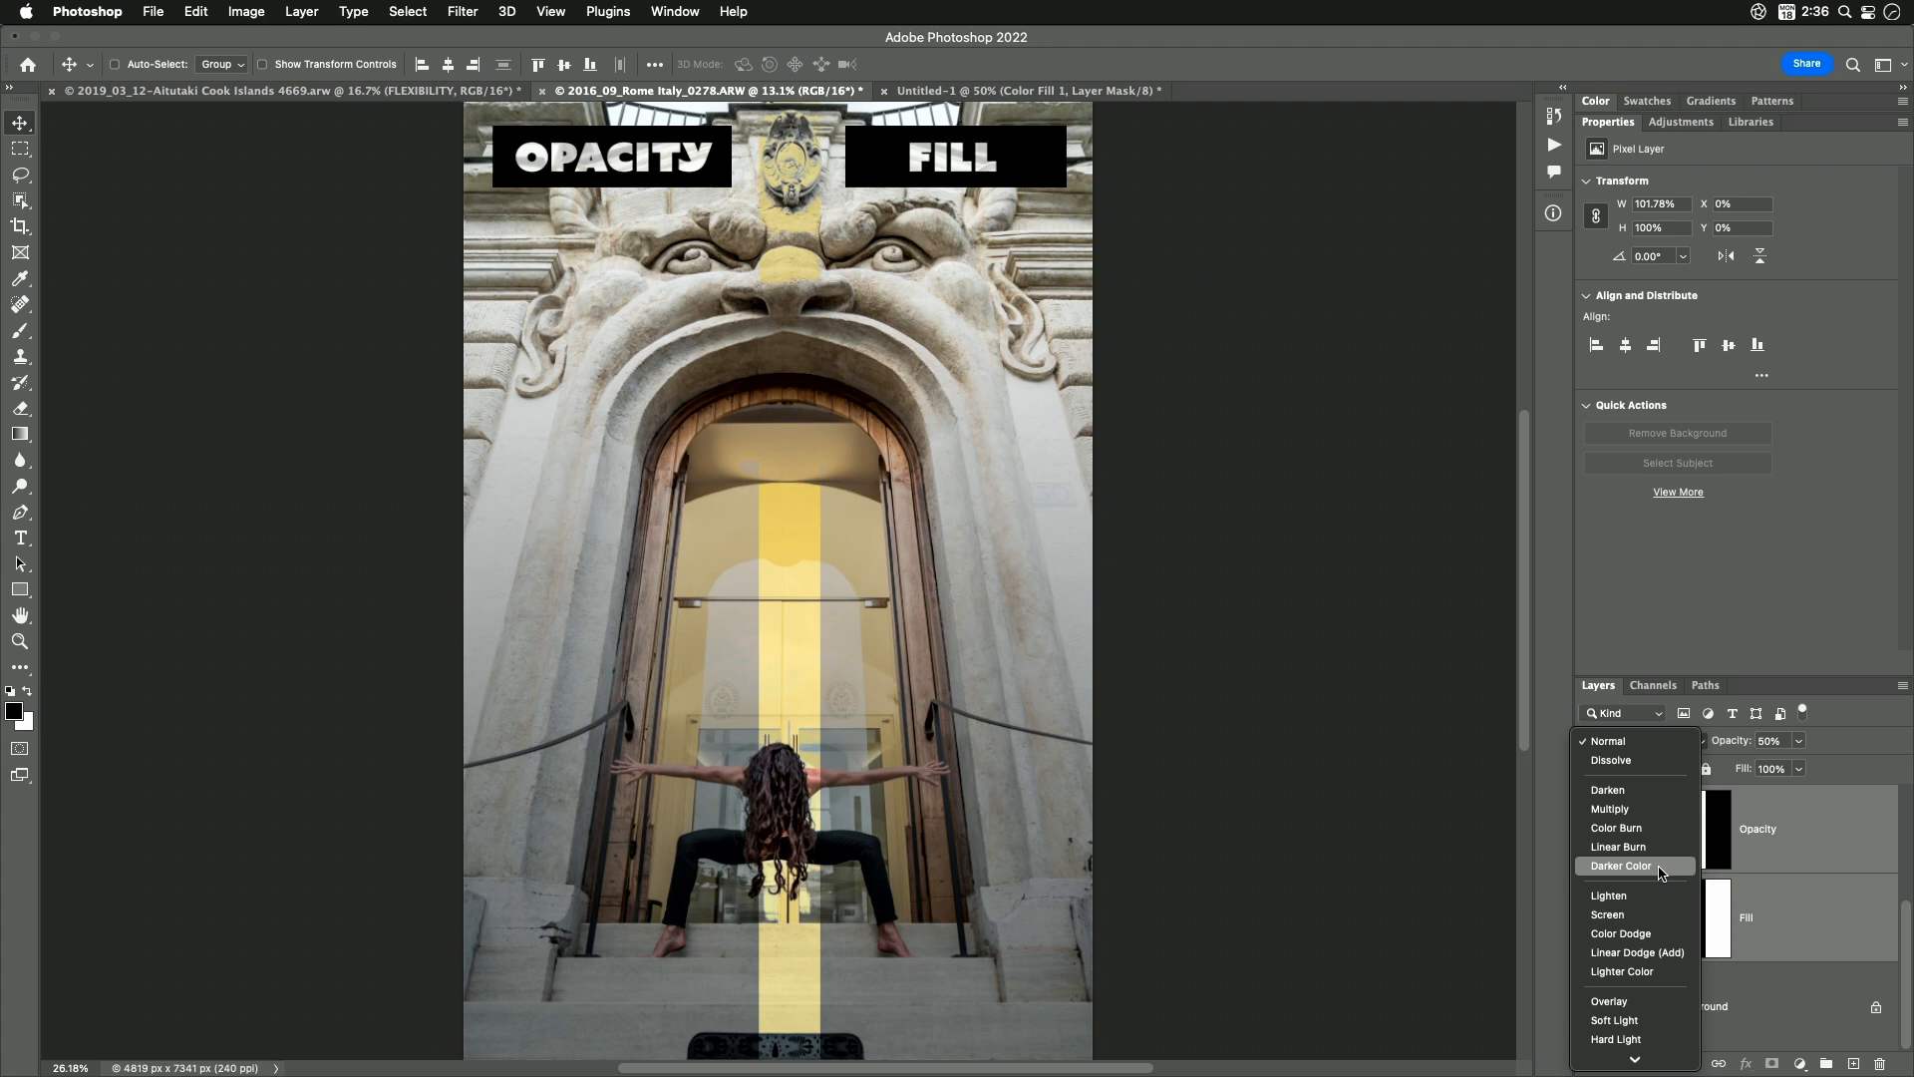
pyautogui.moveTo(1660, 880)
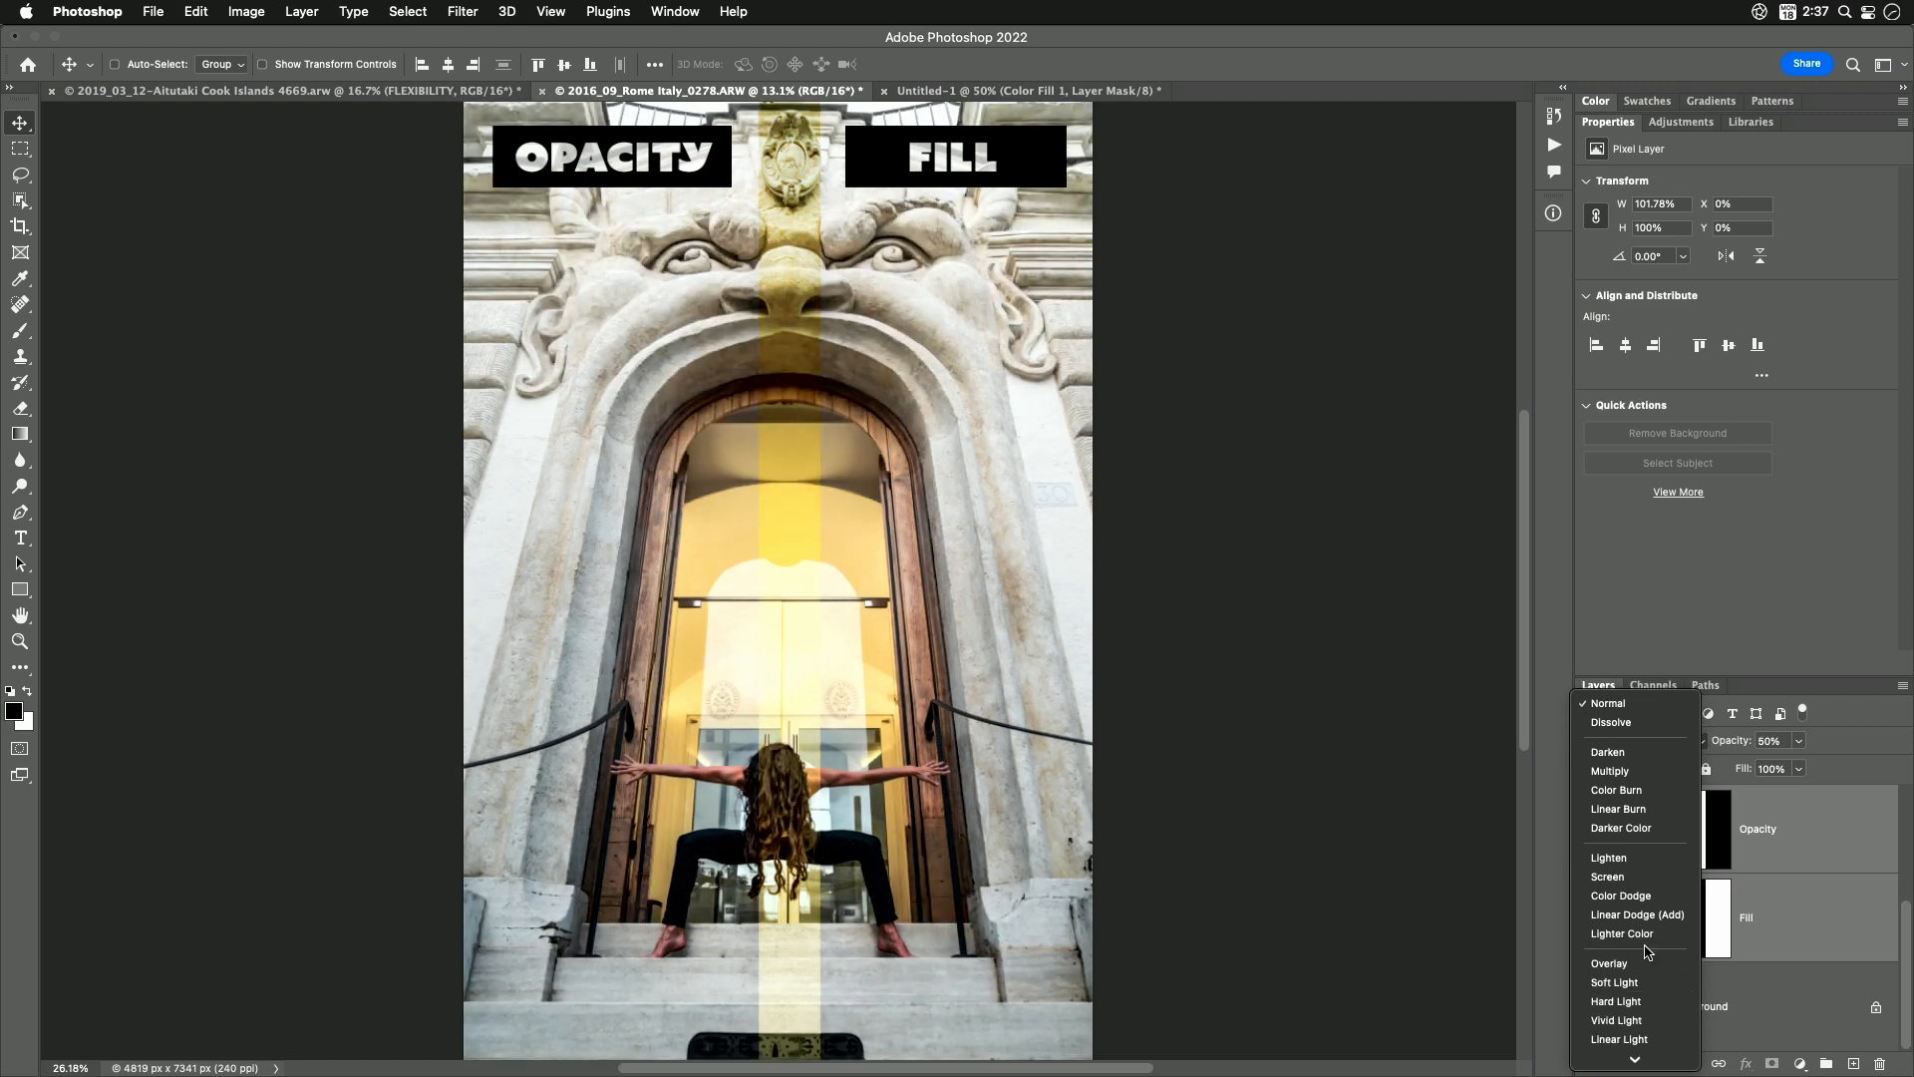
pyautogui.moveTo(1613, 943)
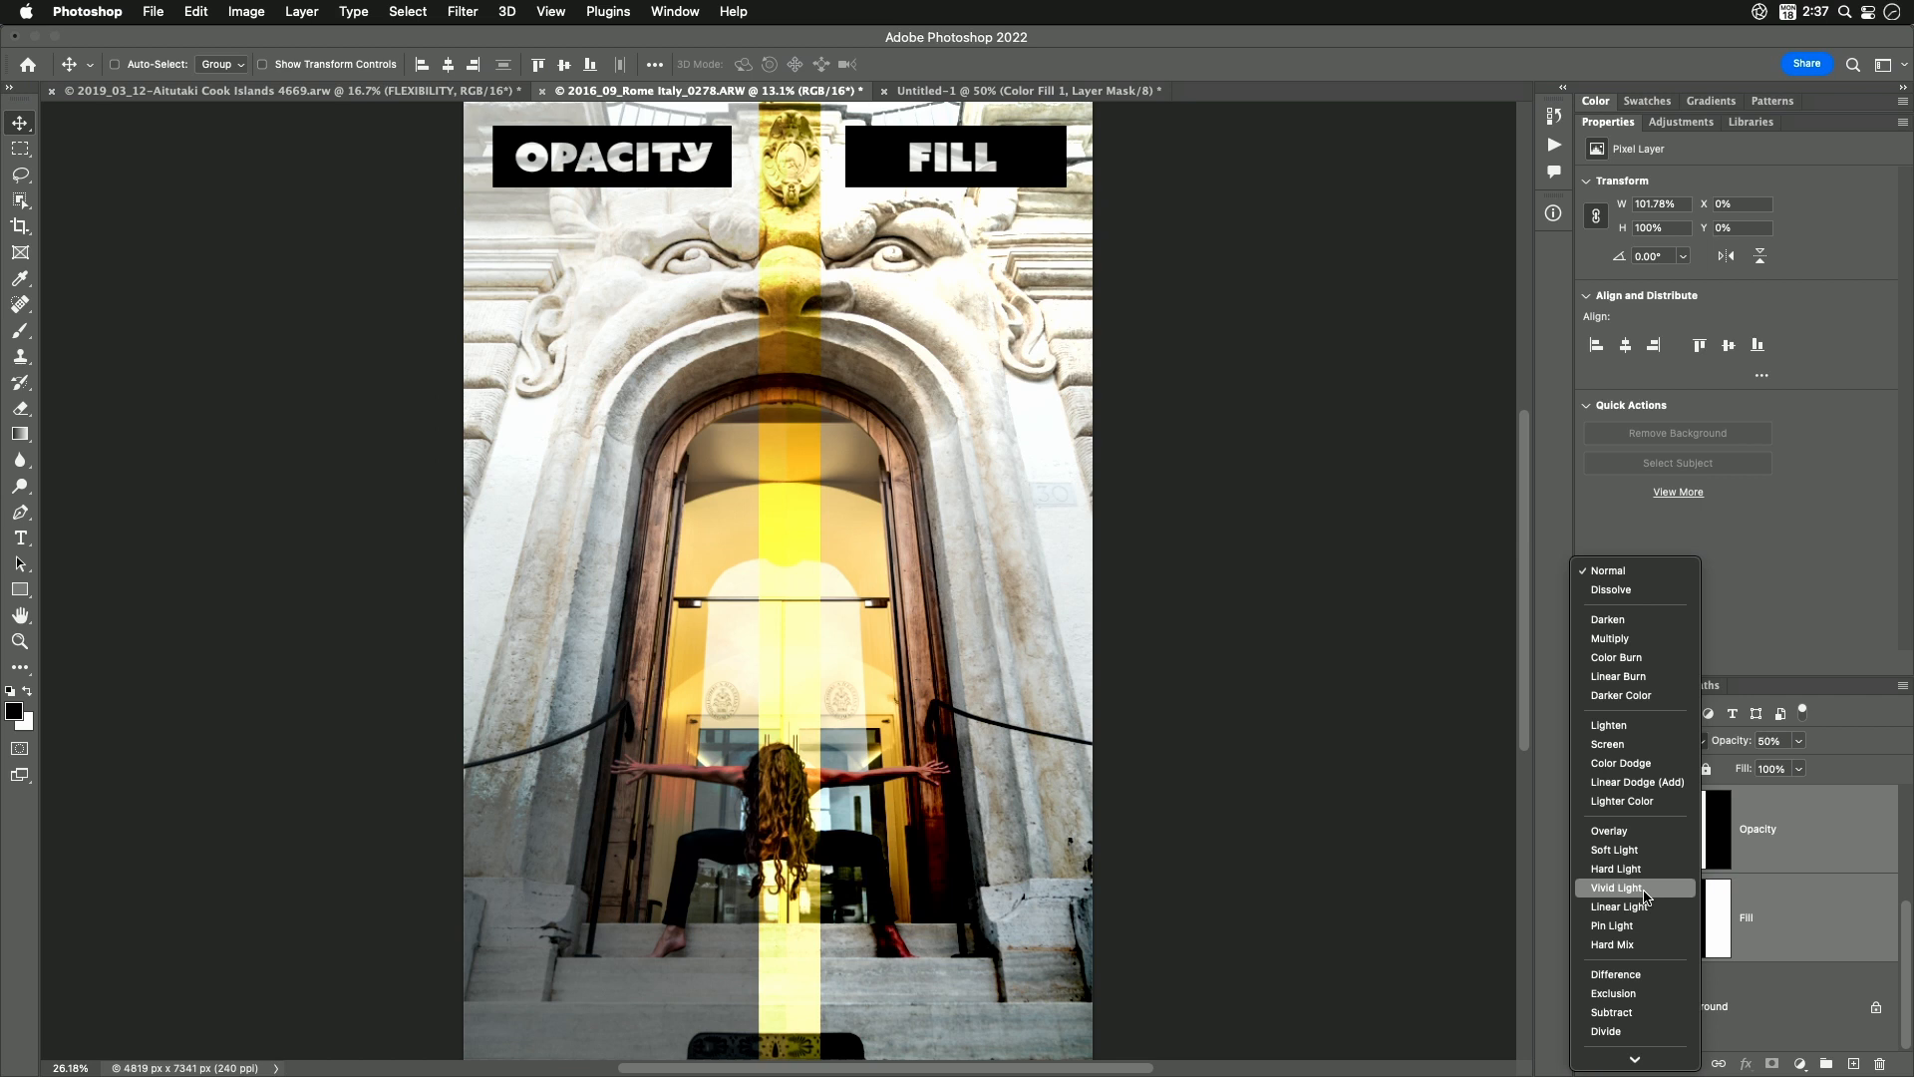
pyautogui.moveTo(1619, 905)
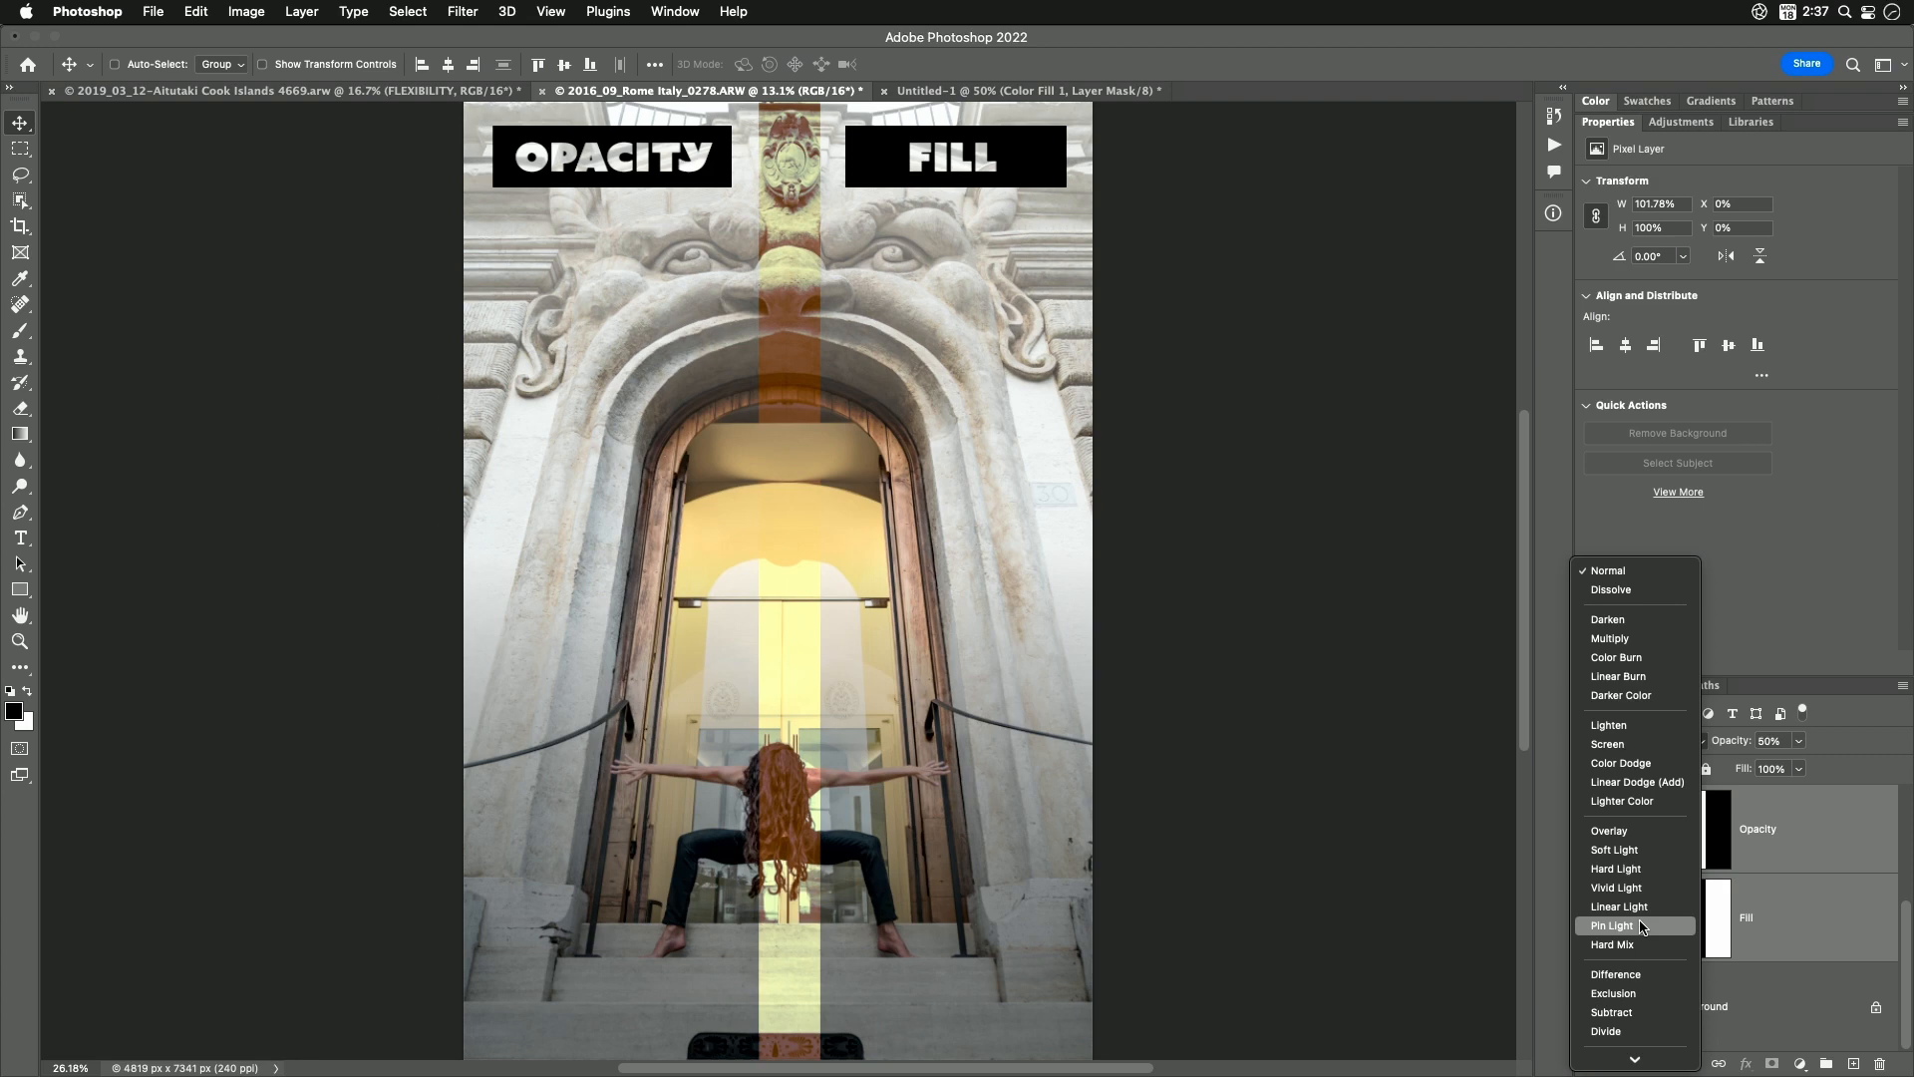
pyautogui.moveTo(1613, 943)
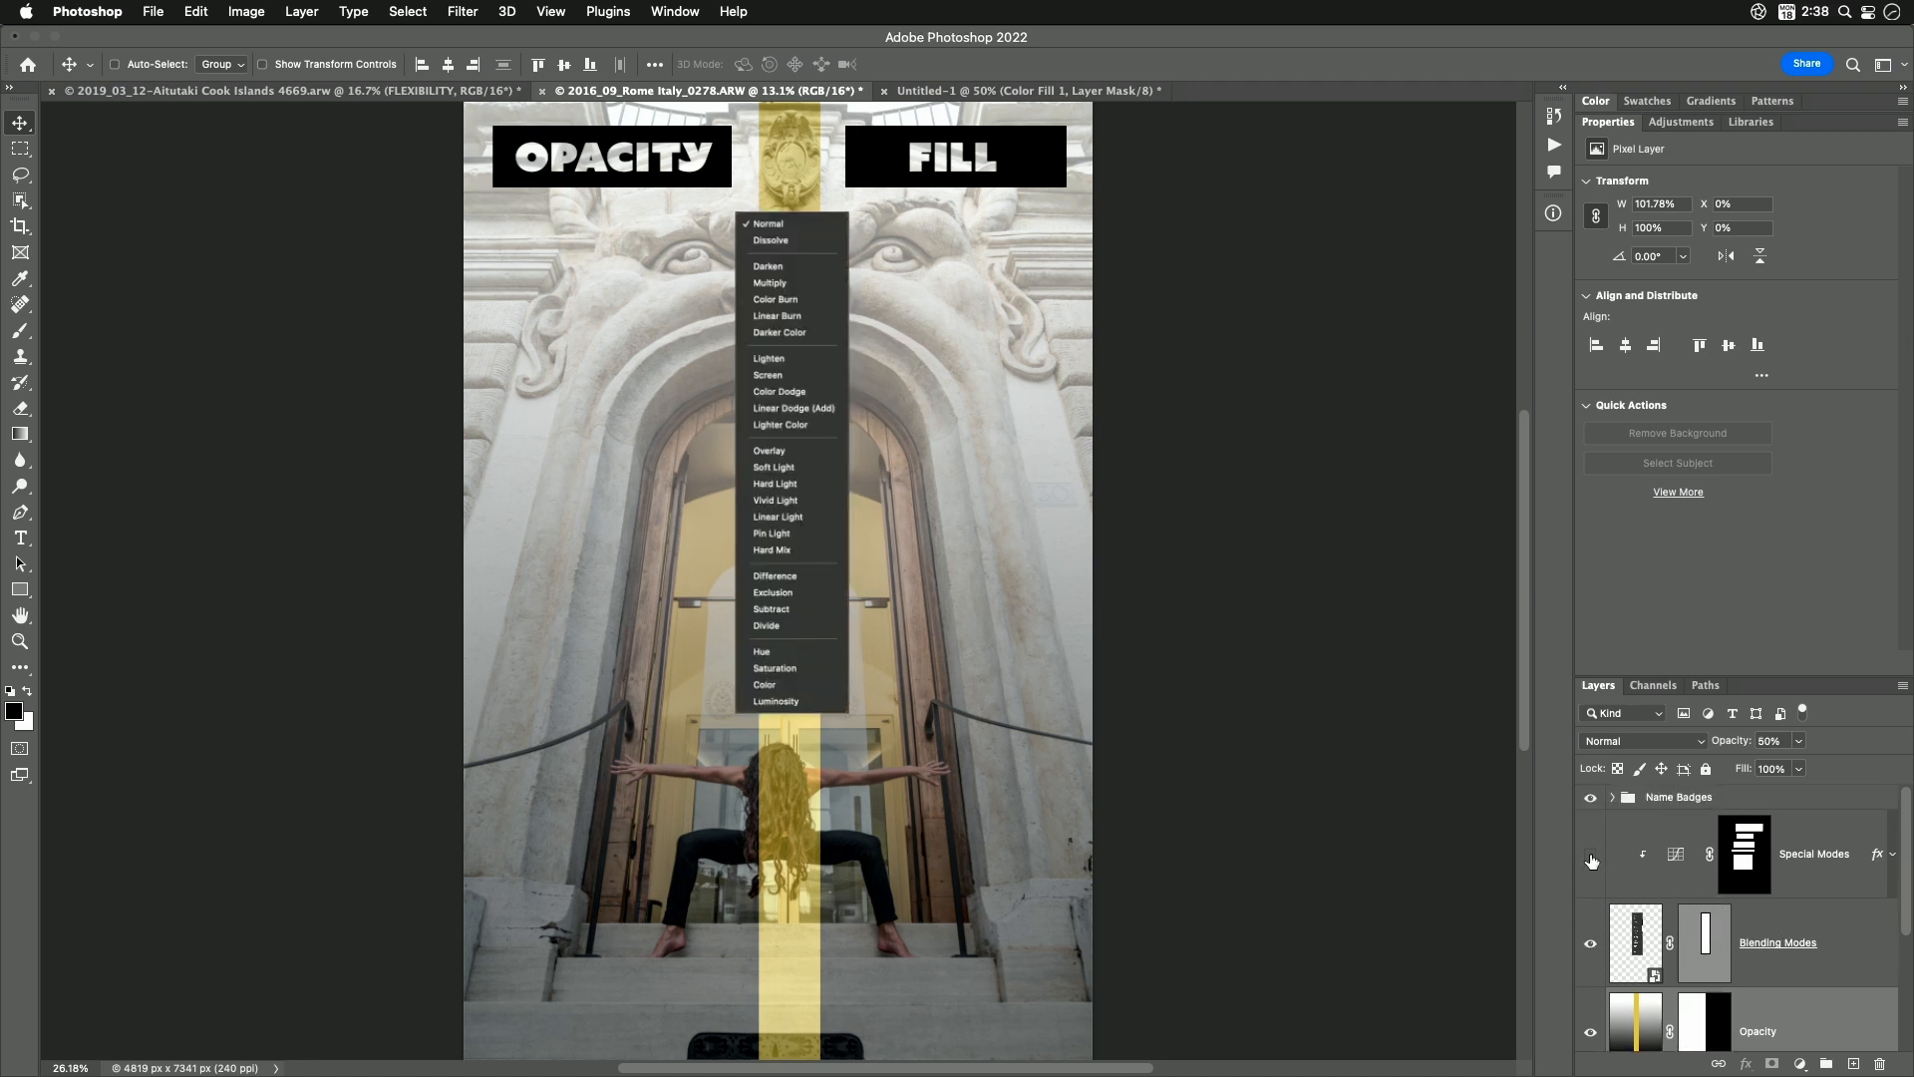
pyautogui.moveTo(1591, 857)
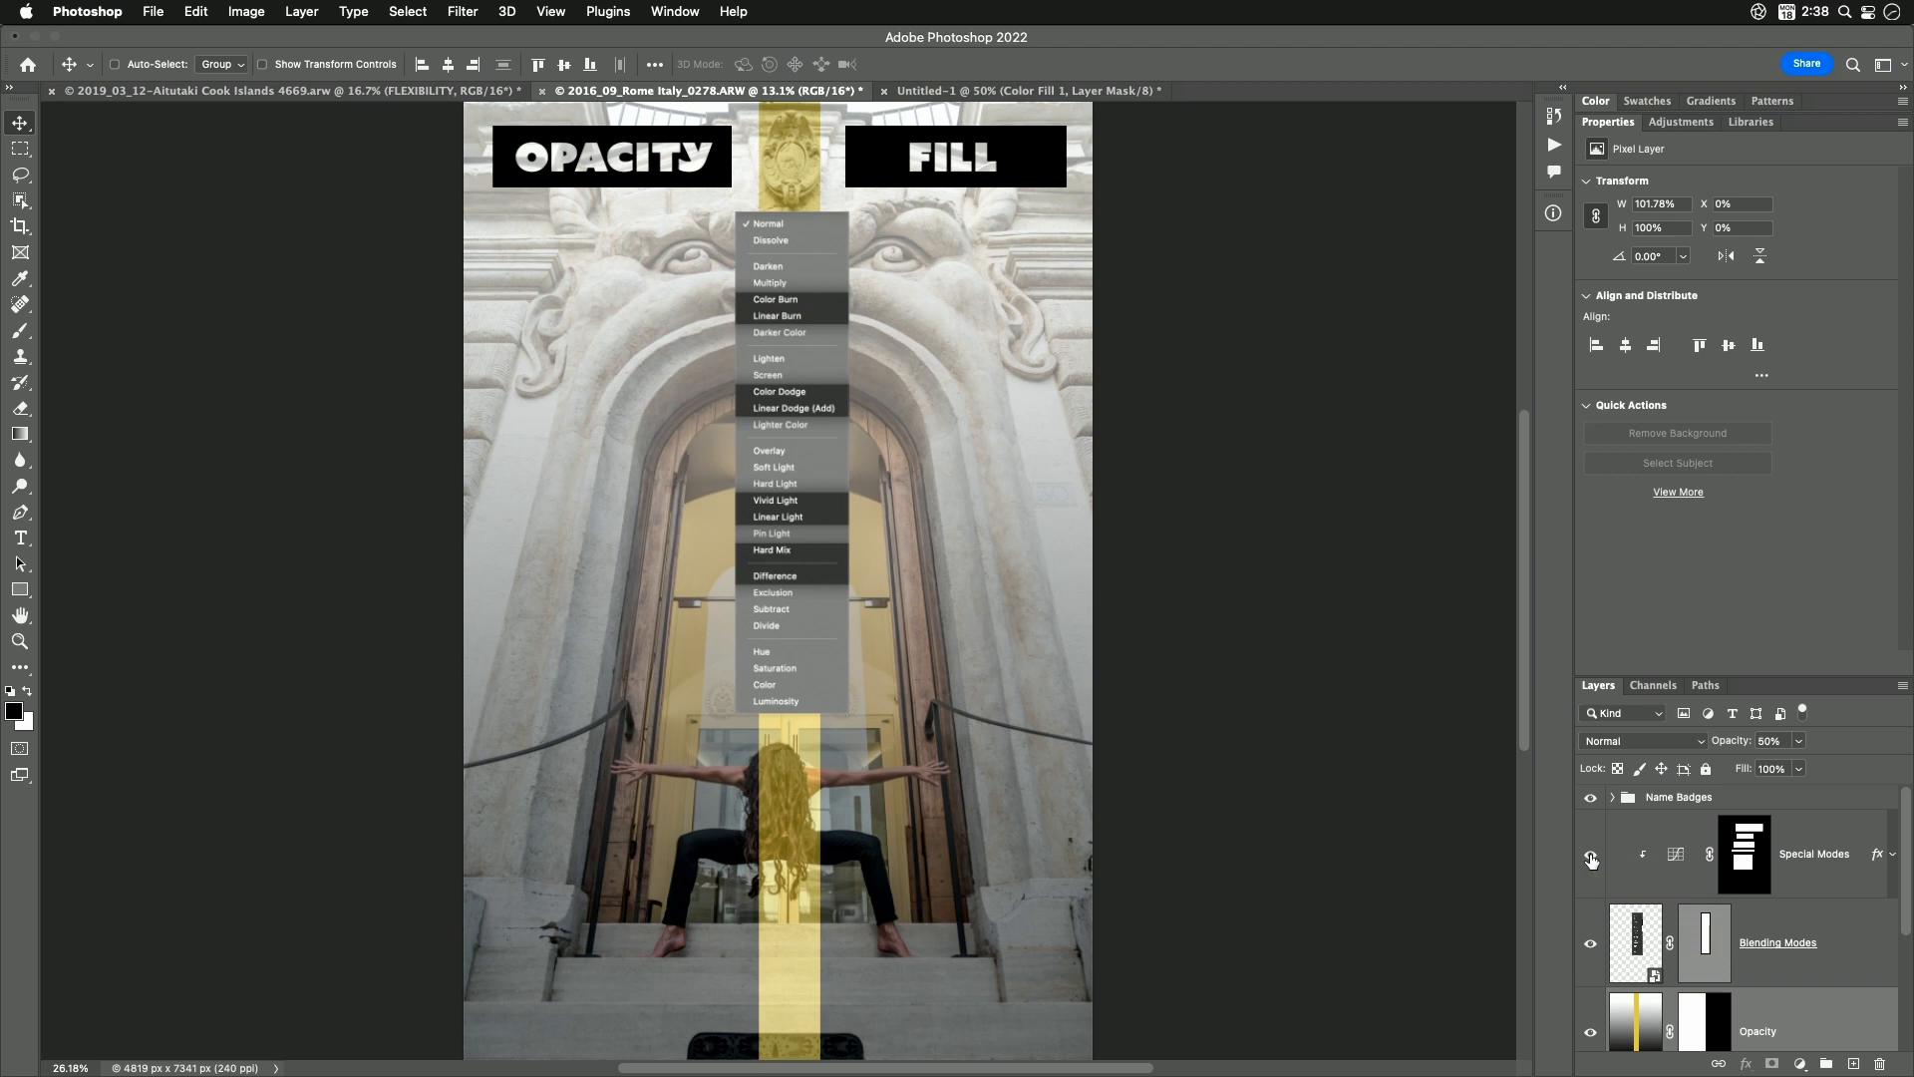
pyautogui.moveTo(1657, 862)
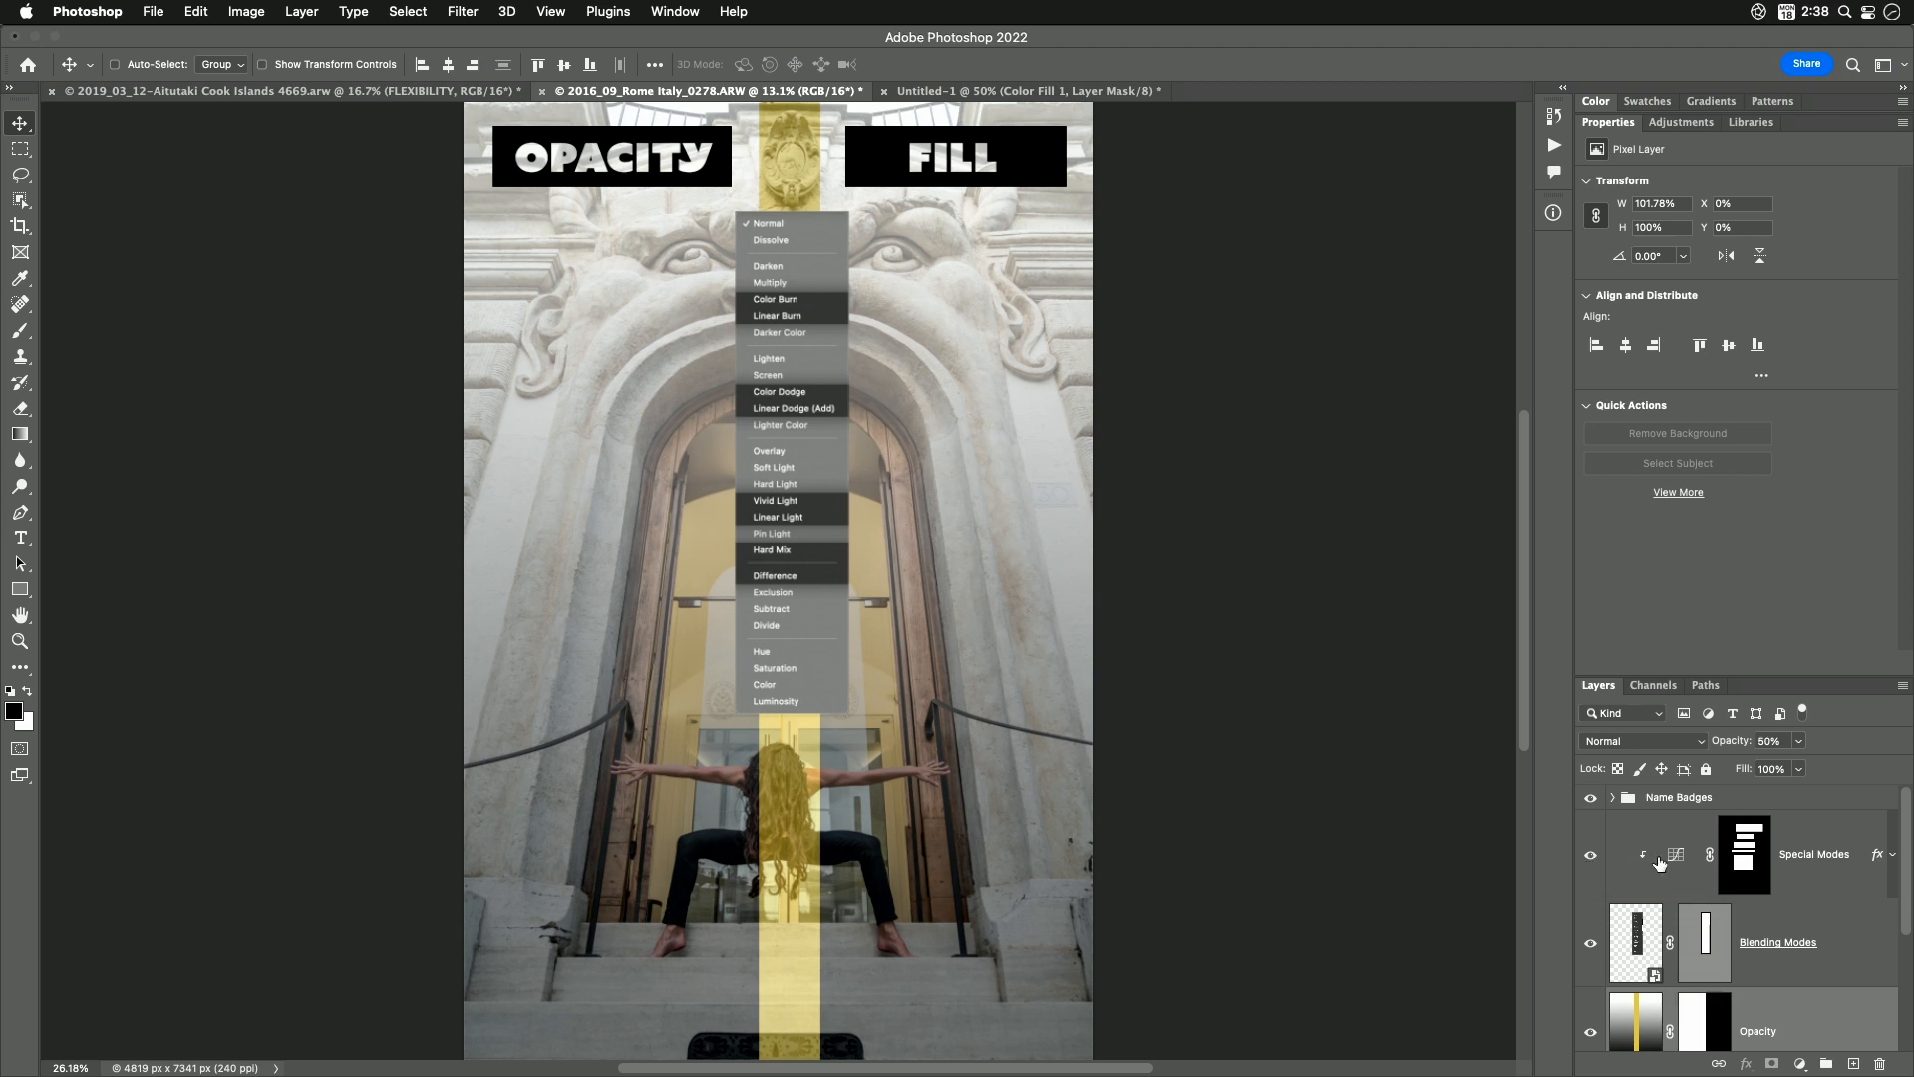
pyautogui.moveTo(1673, 854)
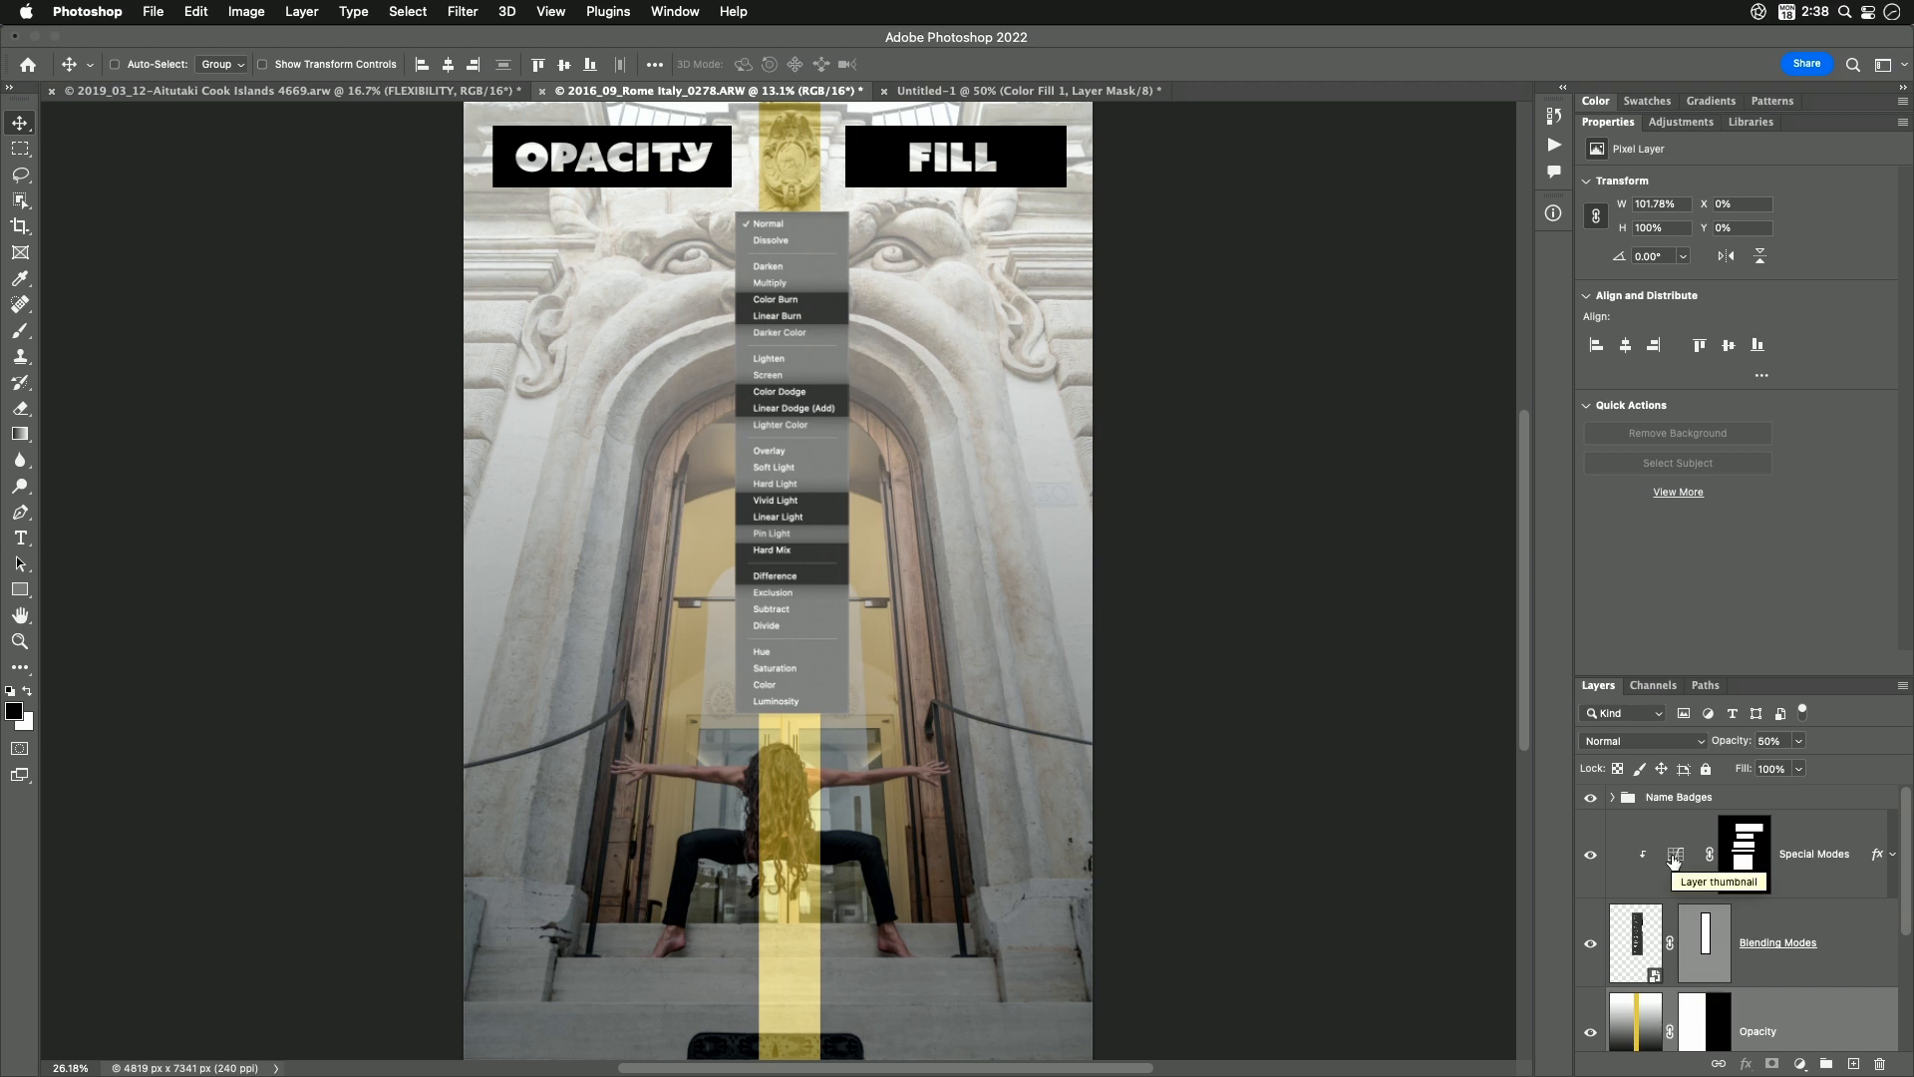
pyautogui.moveTo(1705, 935)
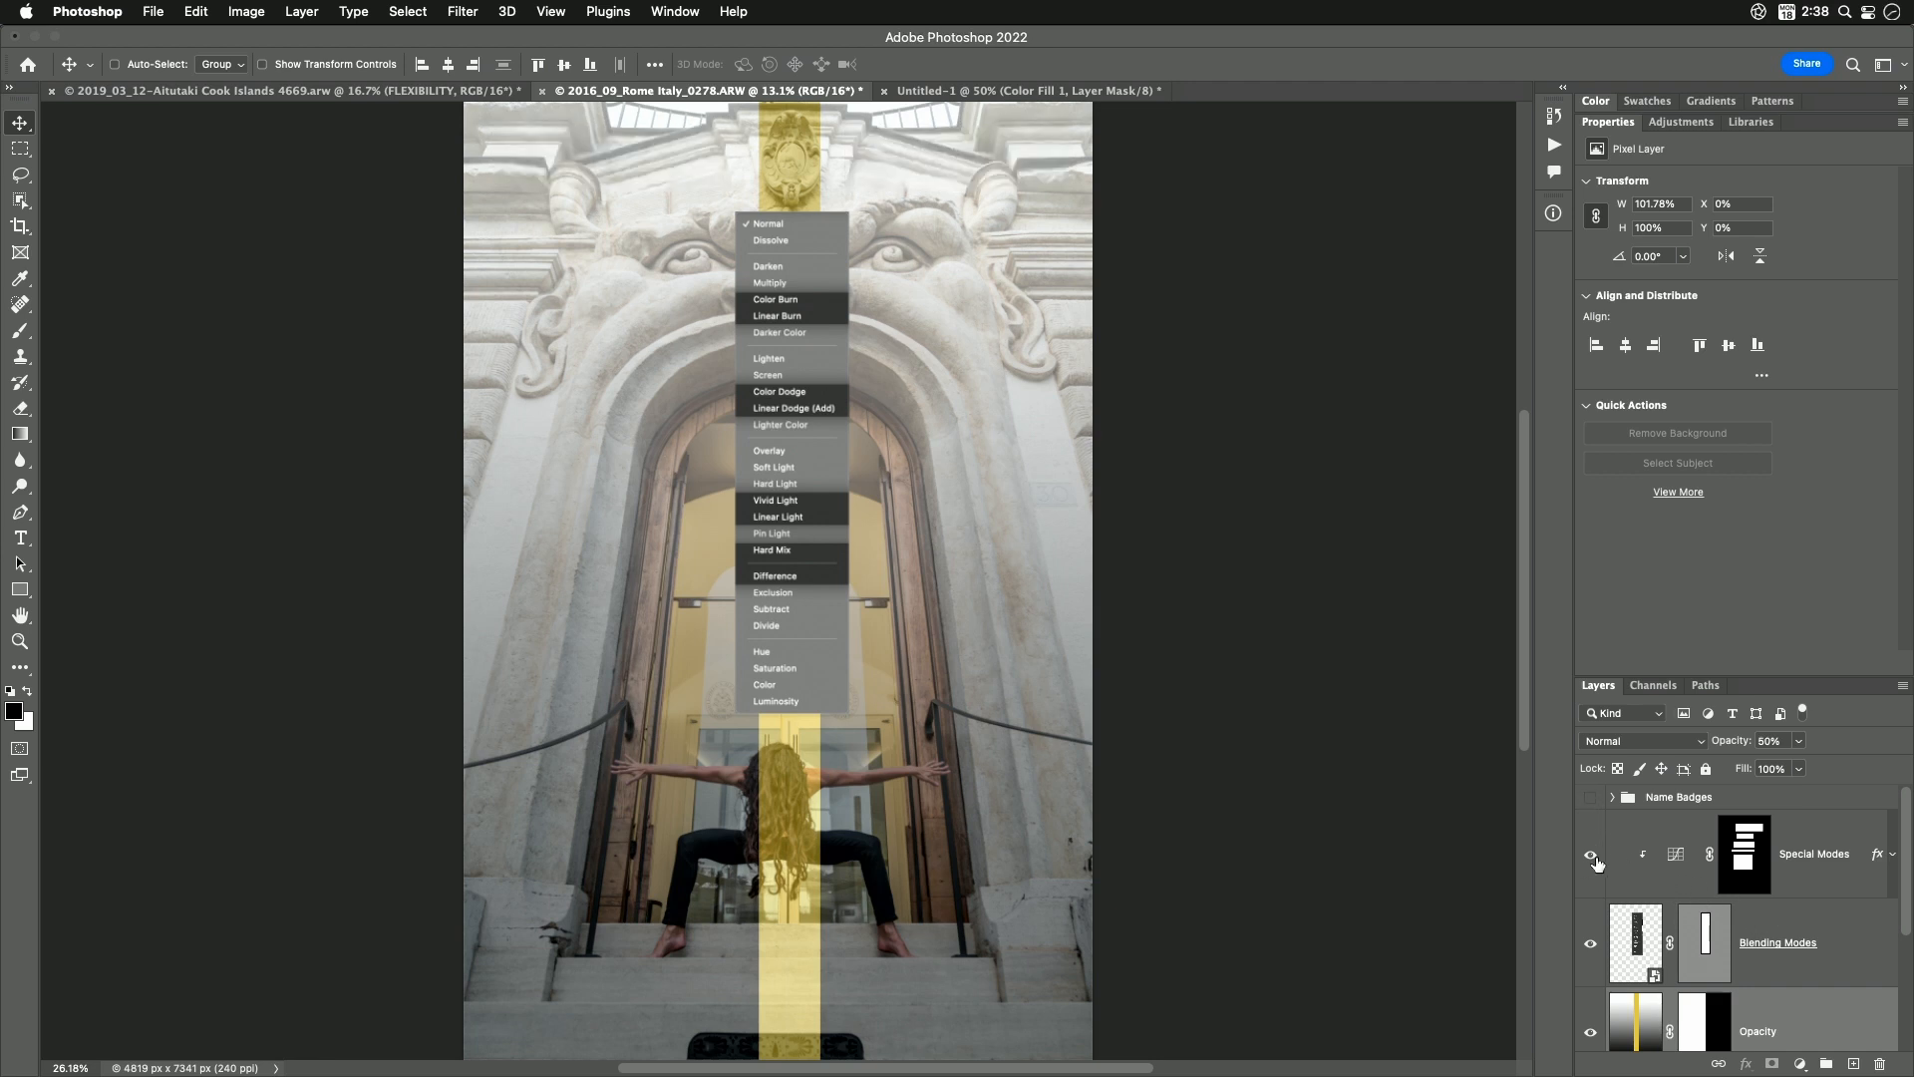
# Hide the chart overlay, set the Opacity layer to Linear Burn and the Fill layer to Color Burn
pyautogui.click(1591, 858)
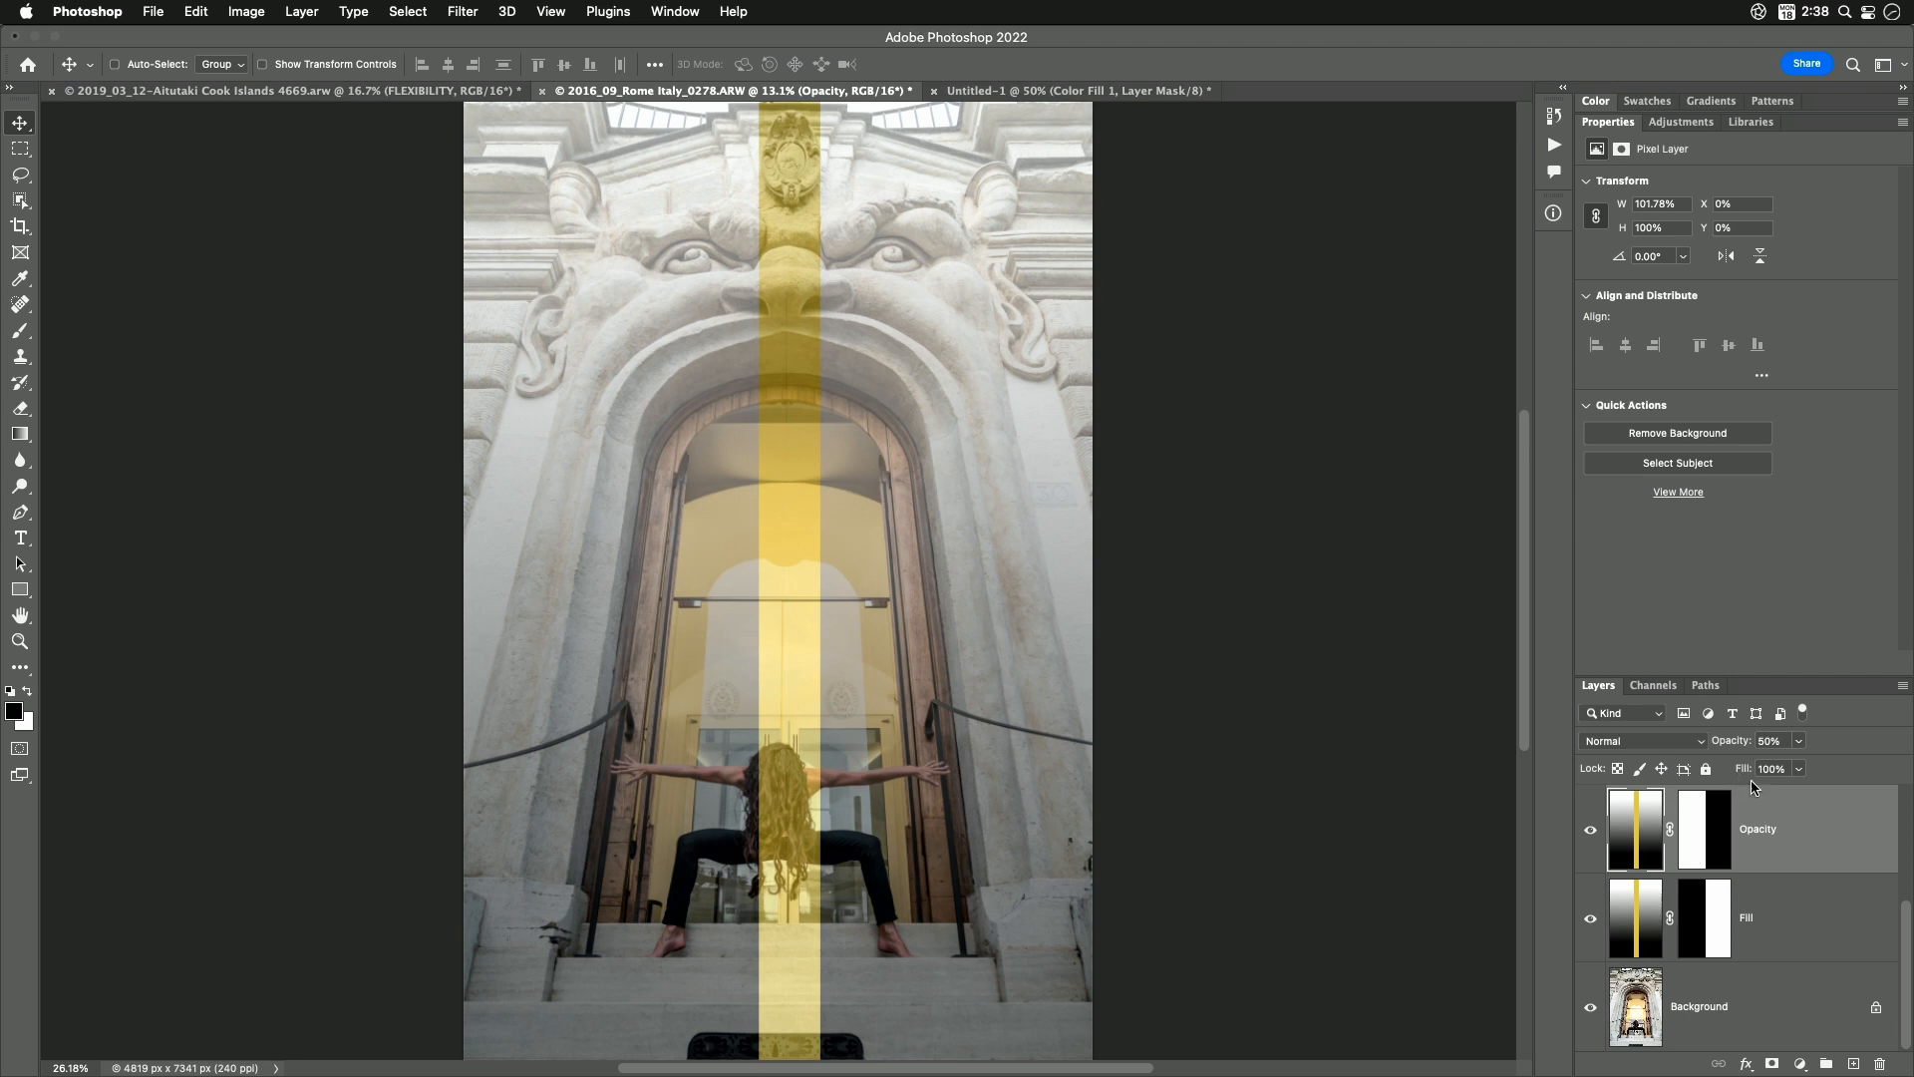
pyautogui.moveTo(1721, 744)
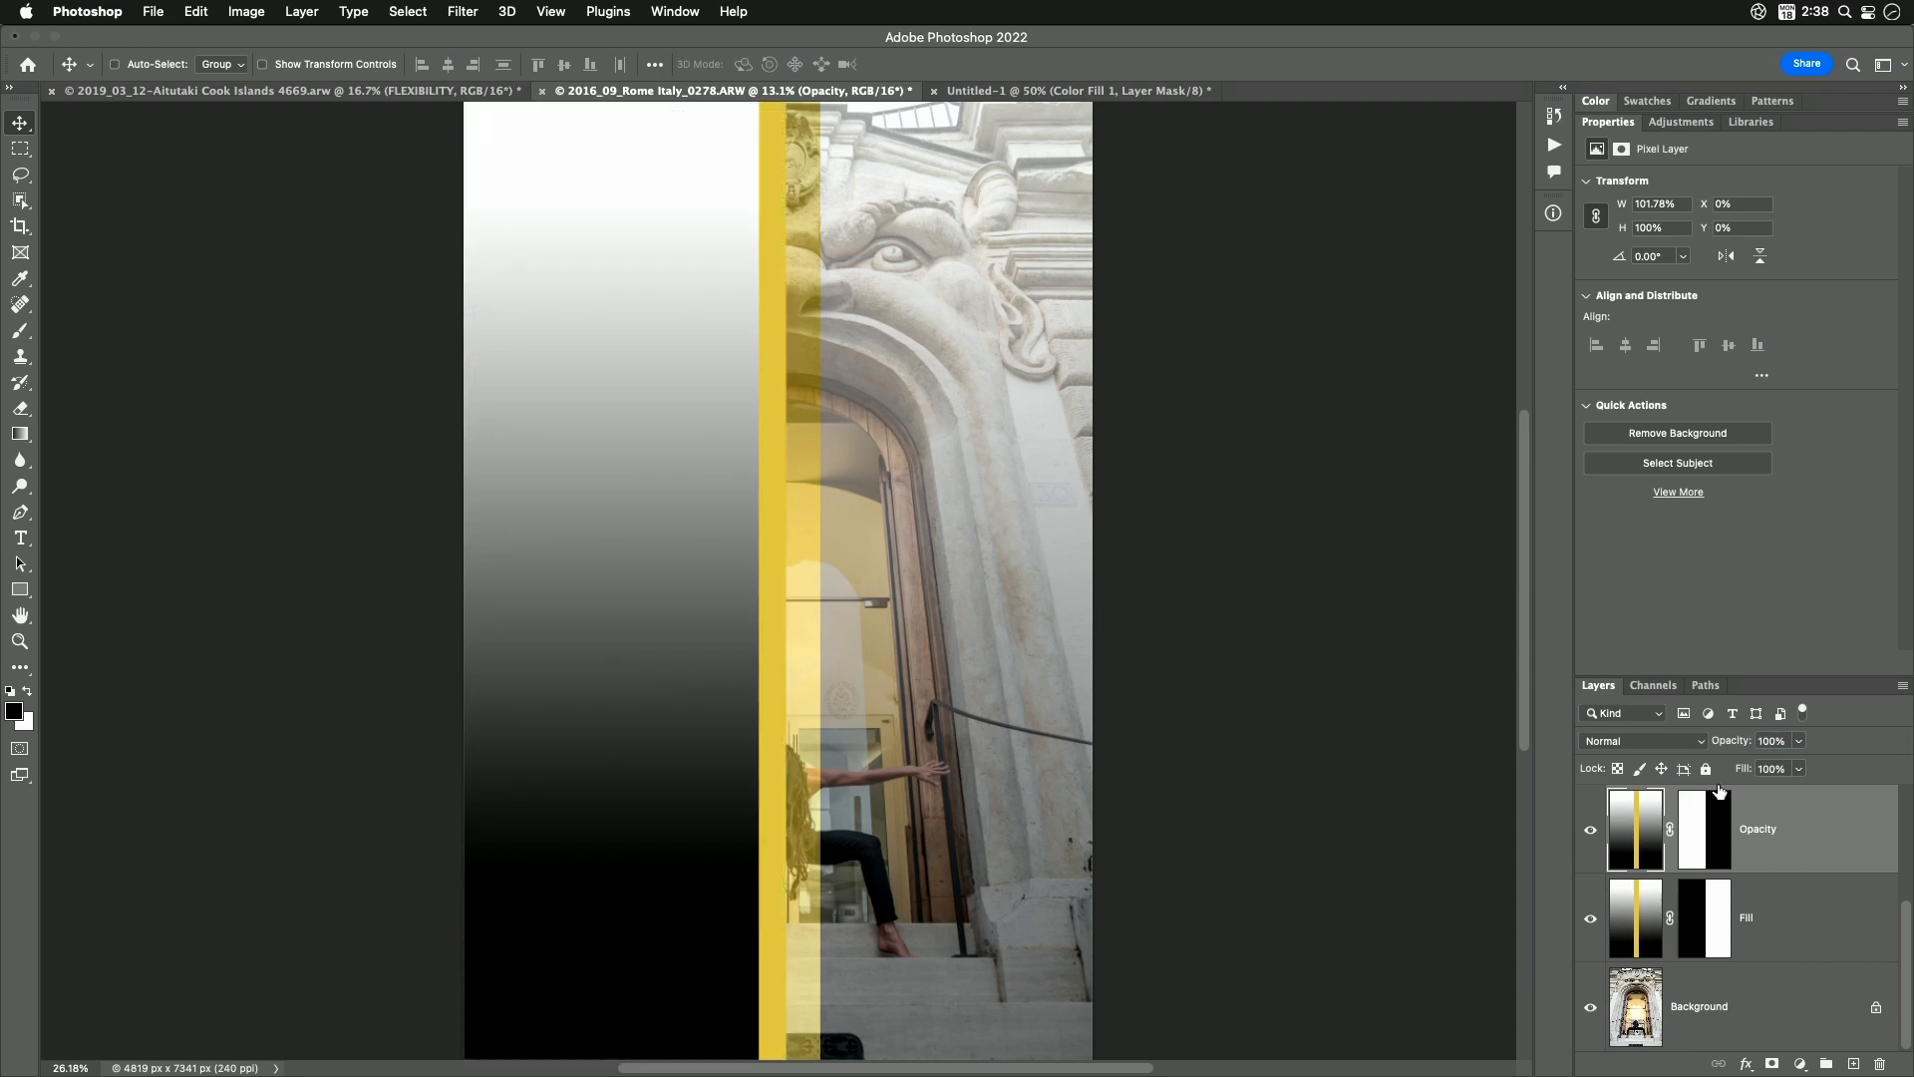
pyautogui.click(1639, 742)
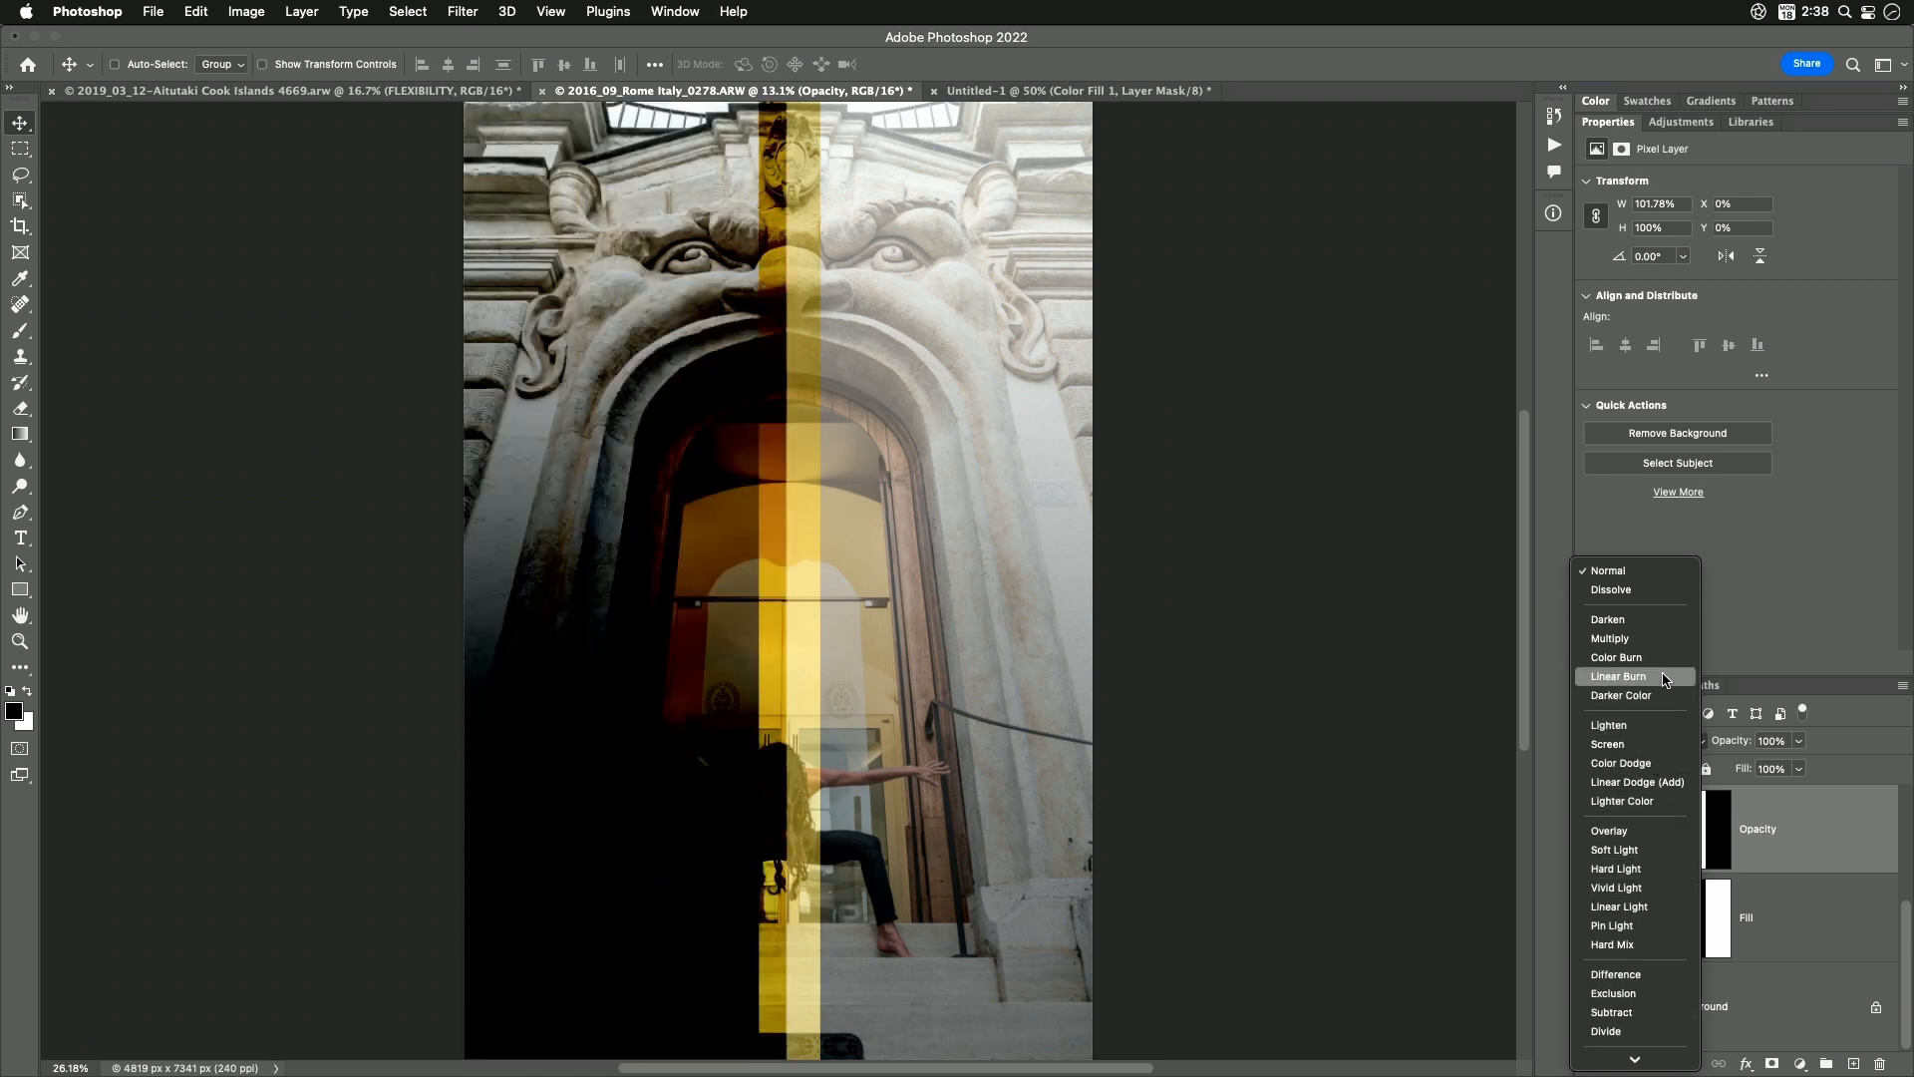
pyautogui.click(1616, 656)
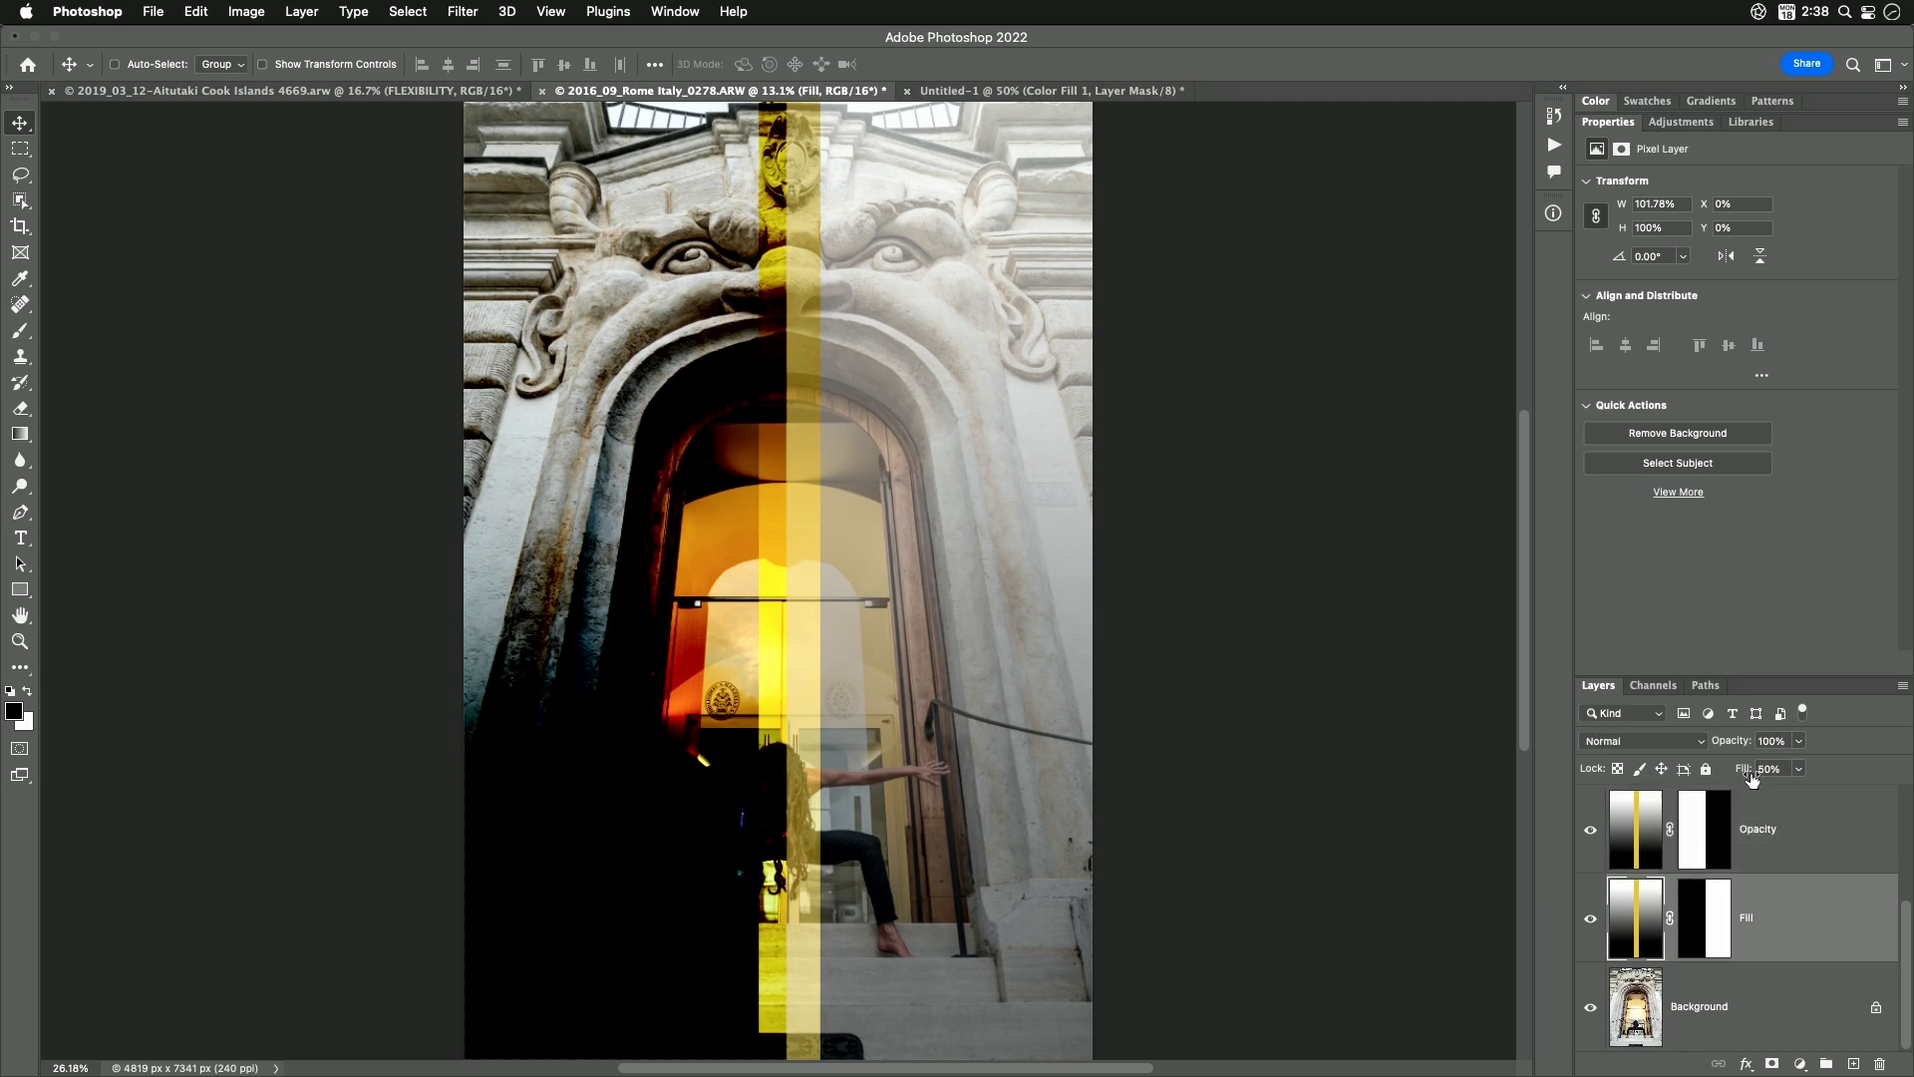
pyautogui.click(1641, 742)
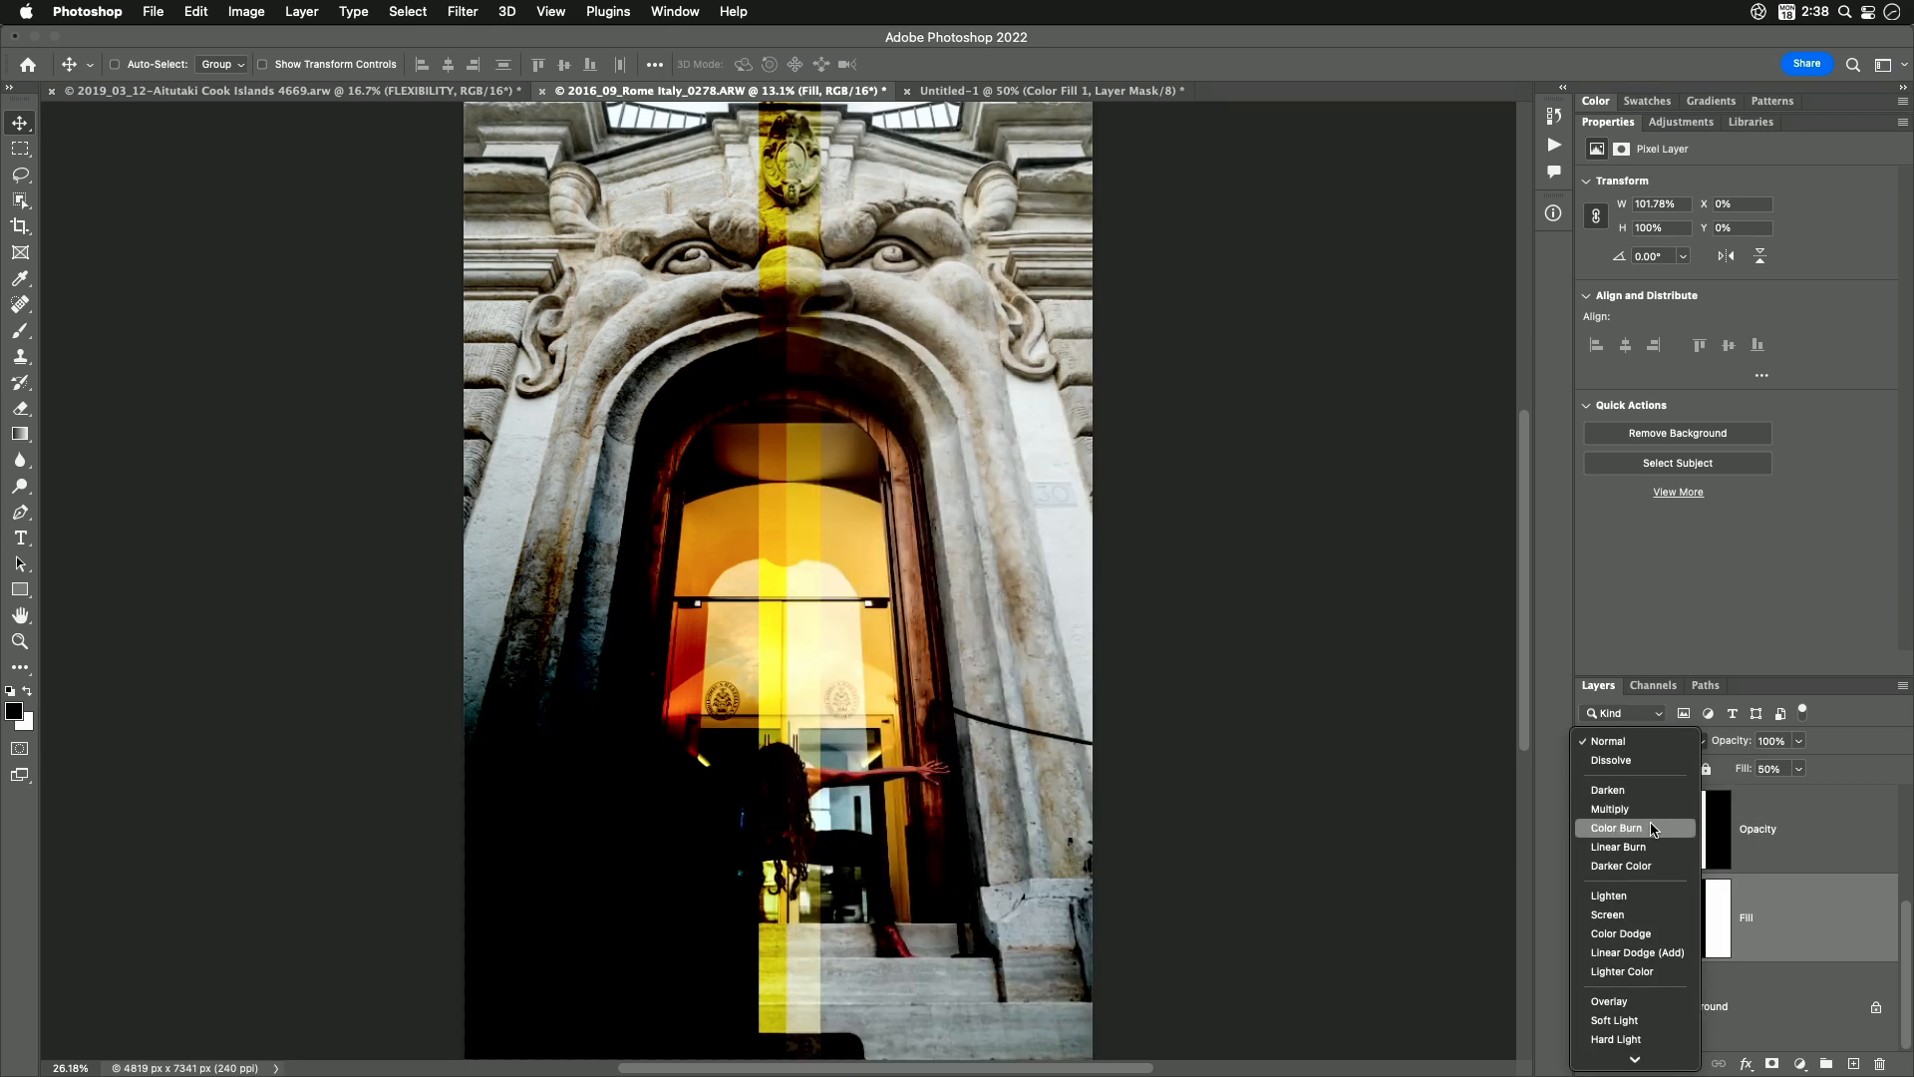
pyautogui.click(1616, 828)
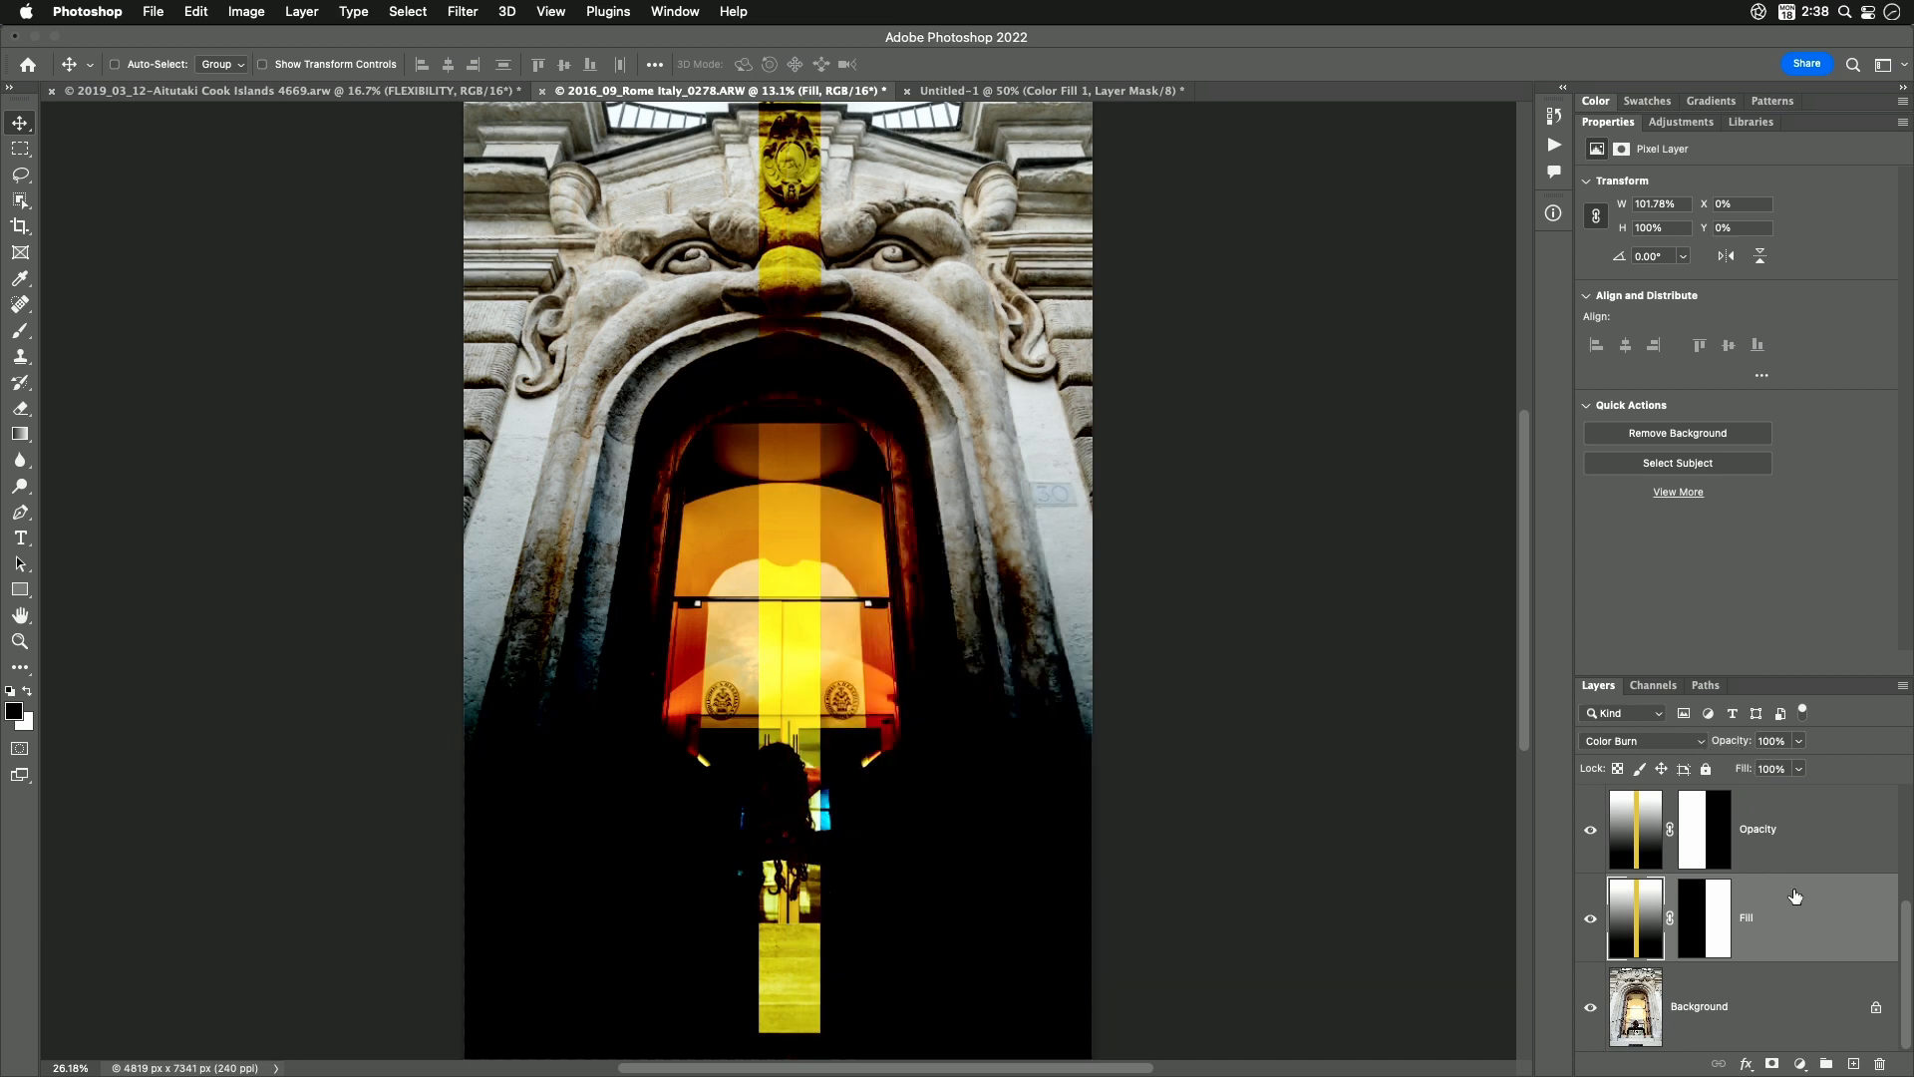
pyautogui.moveTo(1784, 918)
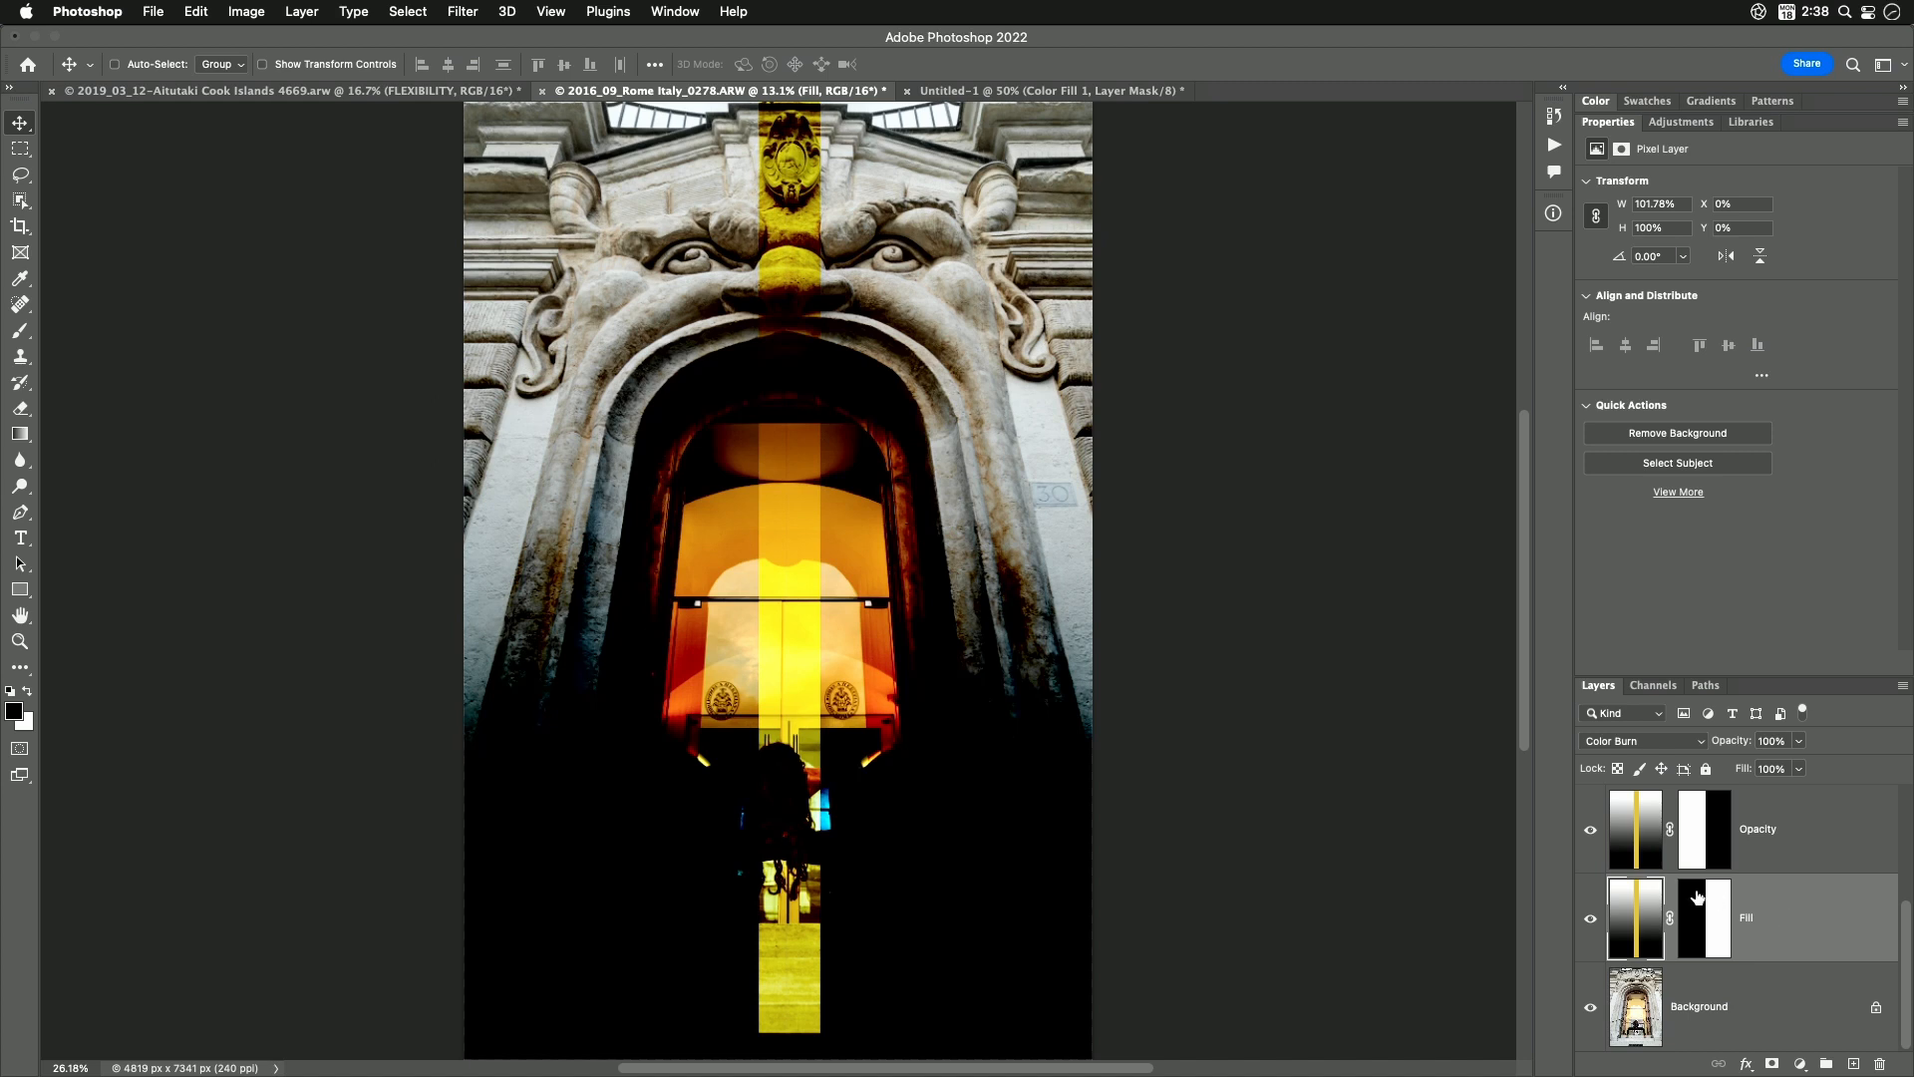
pyautogui.moveTo(1017, 449)
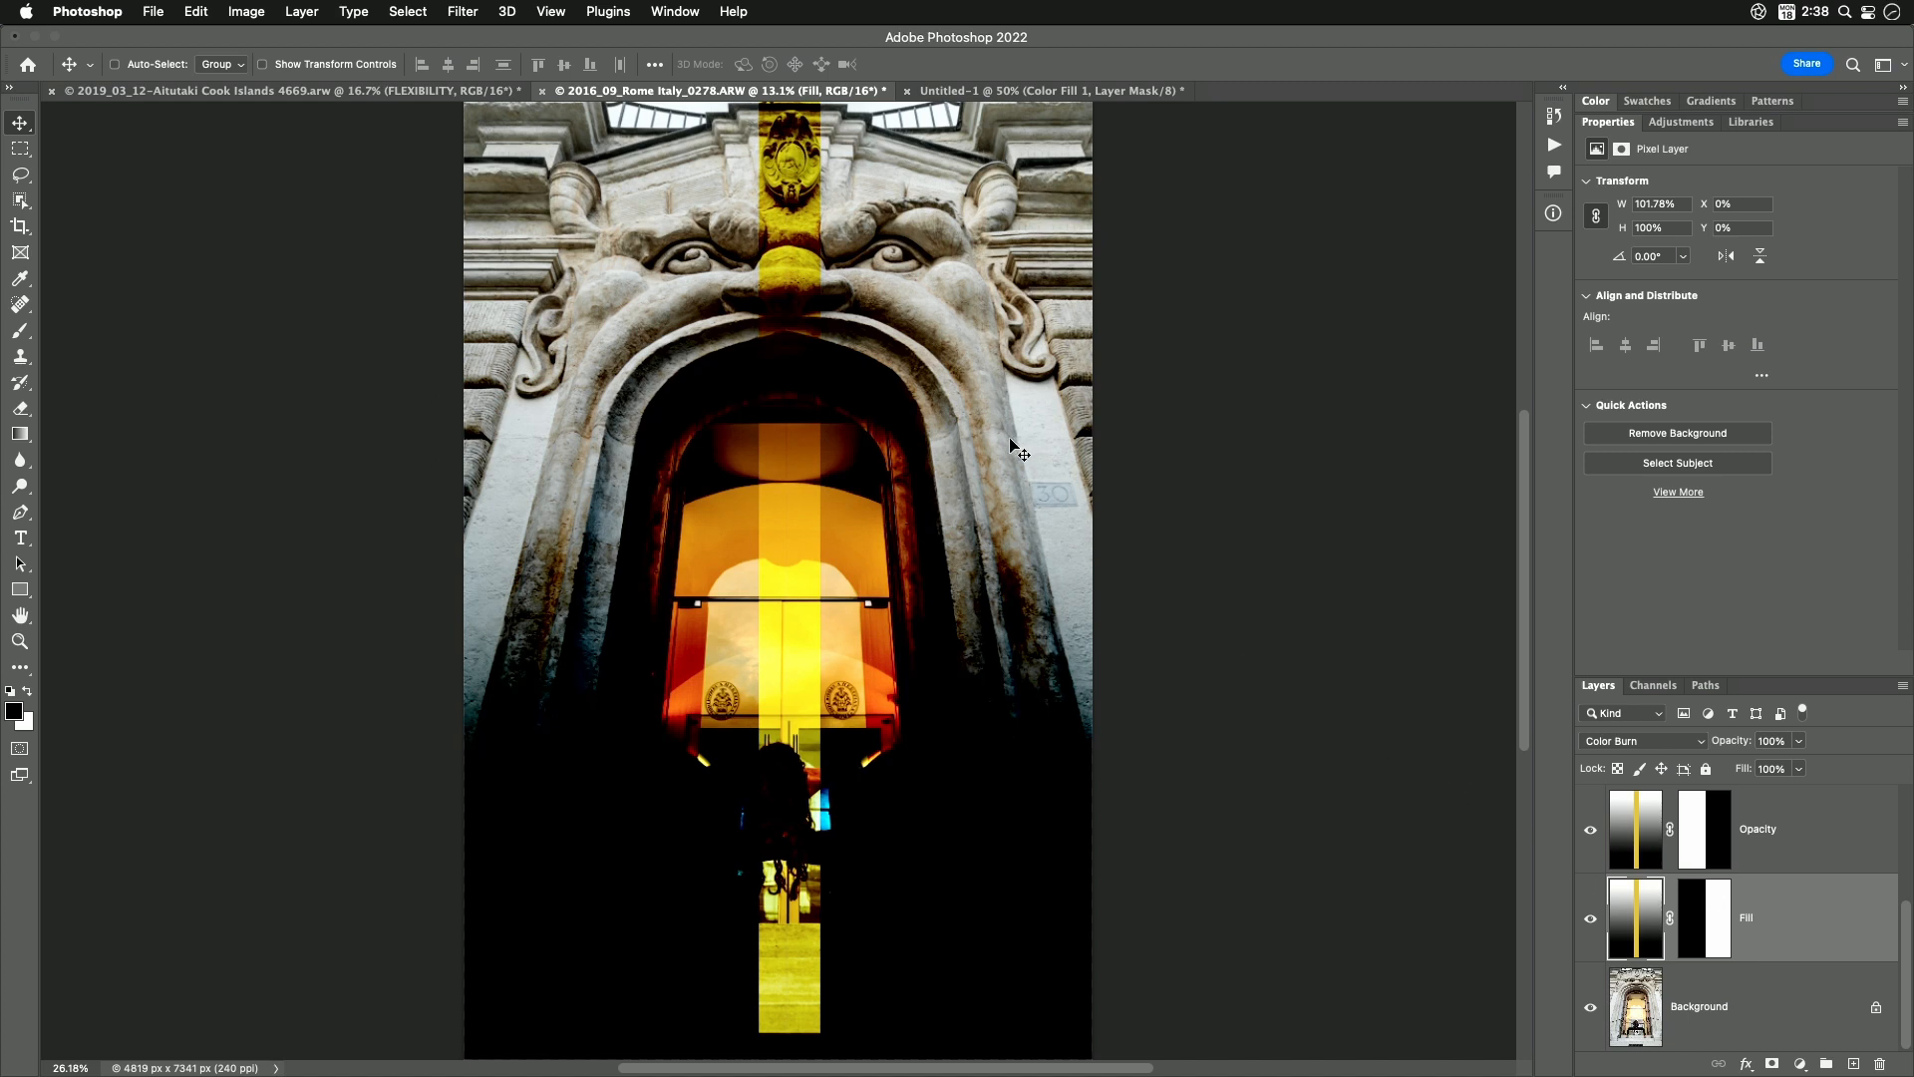
pyautogui.moveTo(989, 435)
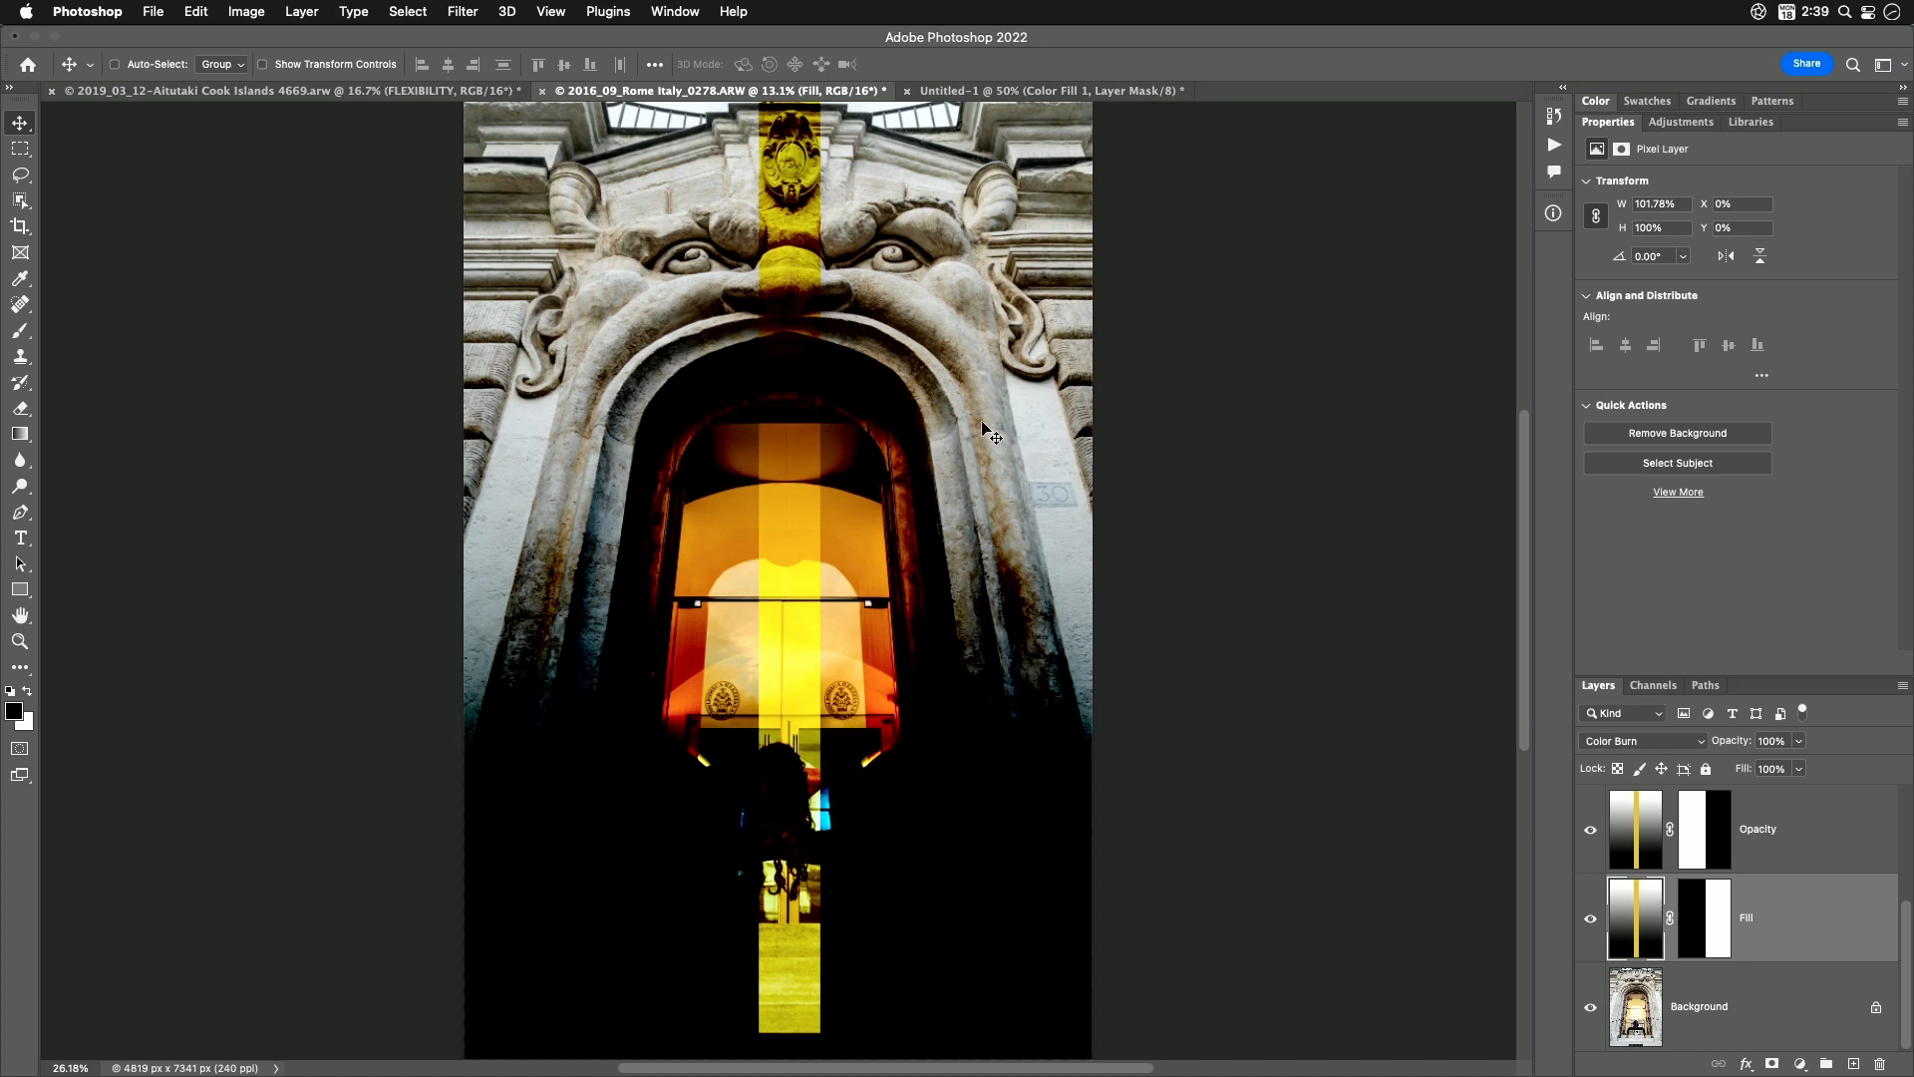
pyautogui.moveTo(686, 155)
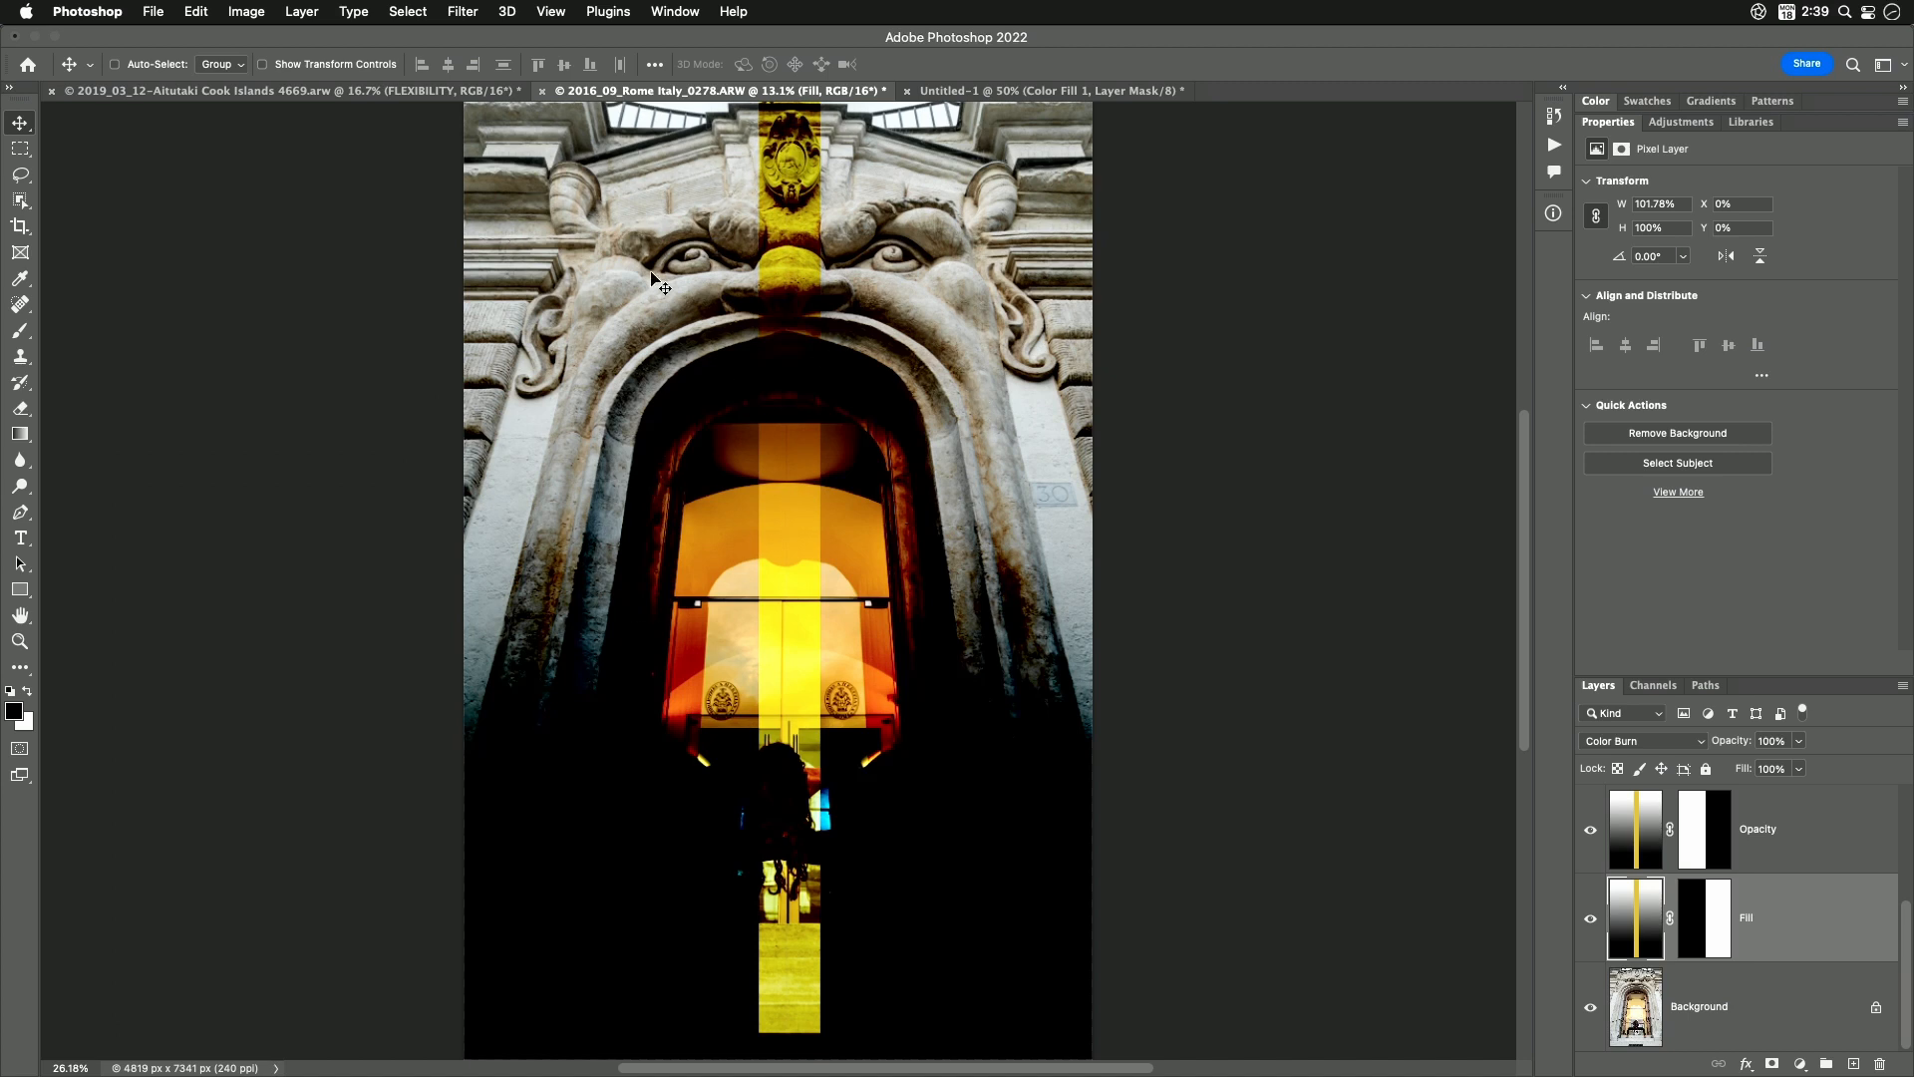
pyautogui.moveTo(678, 407)
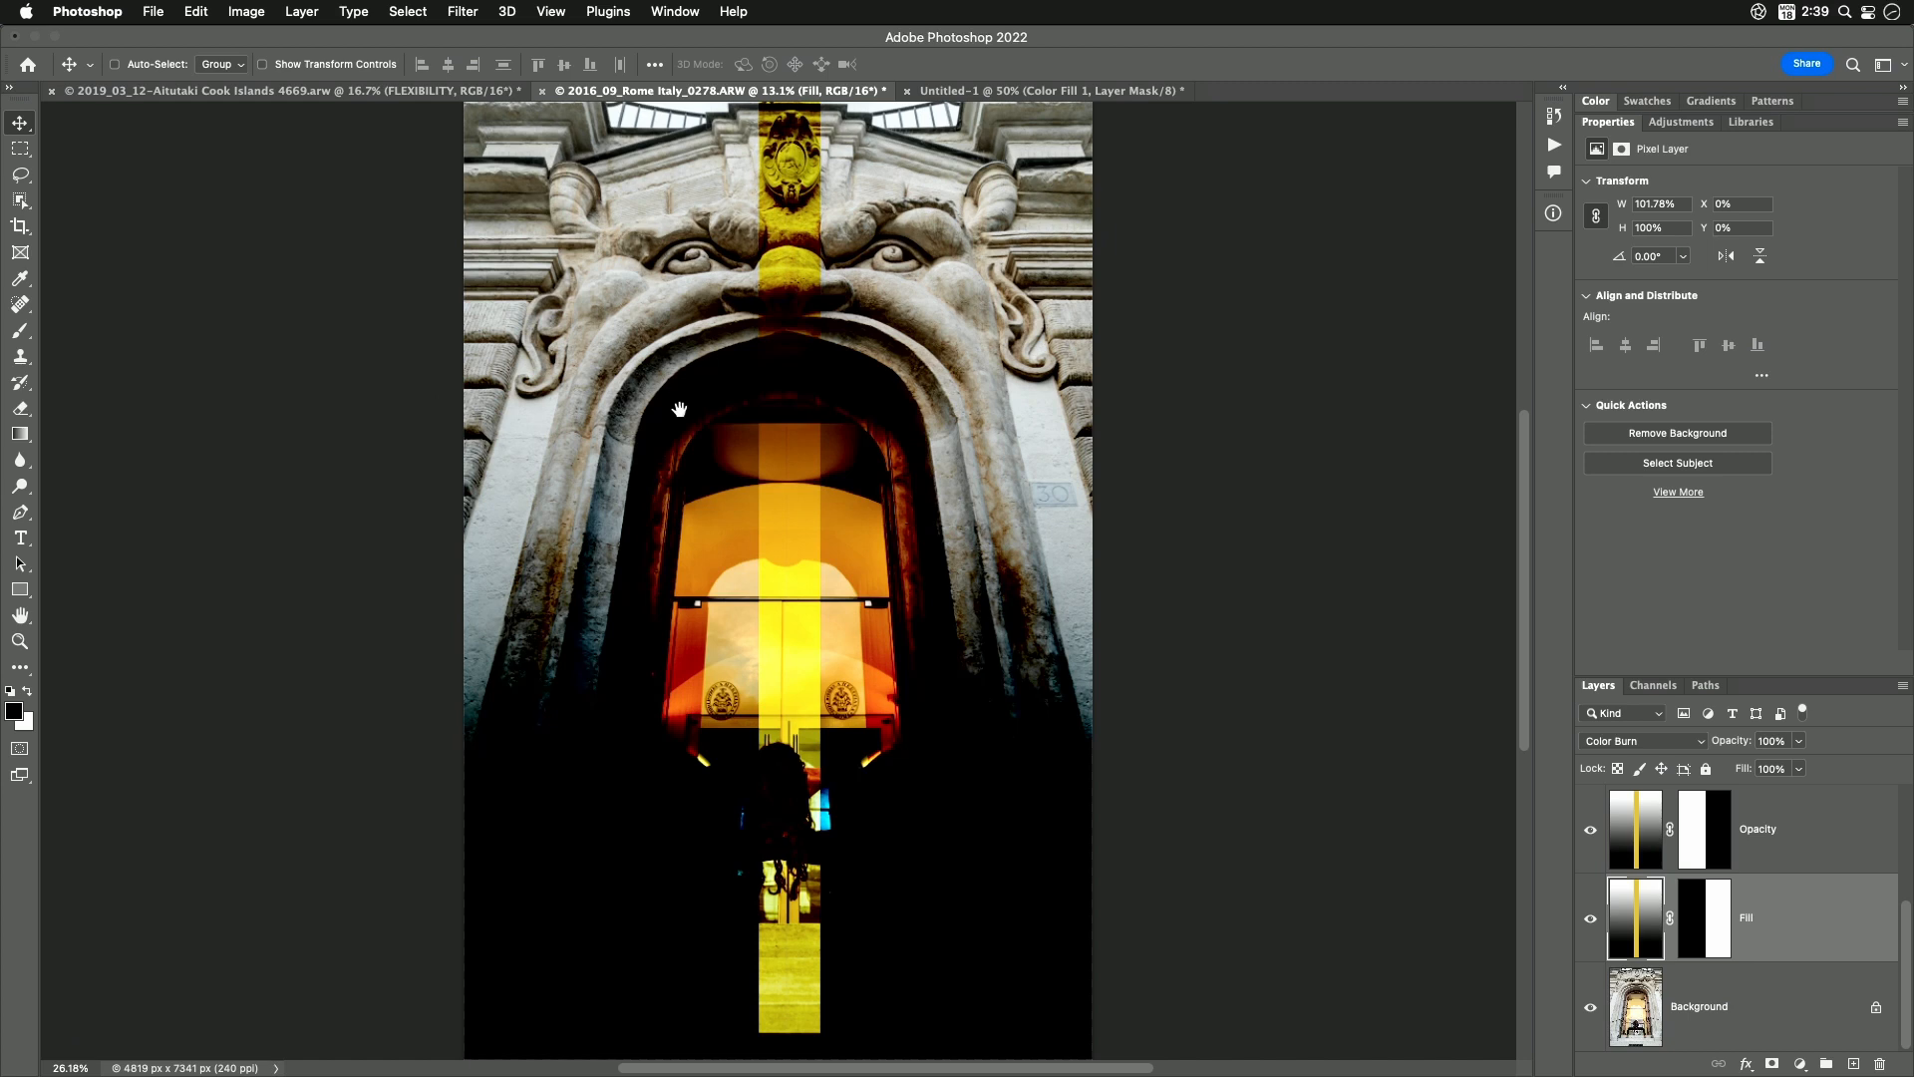
pyautogui.moveTo(1737, 754)
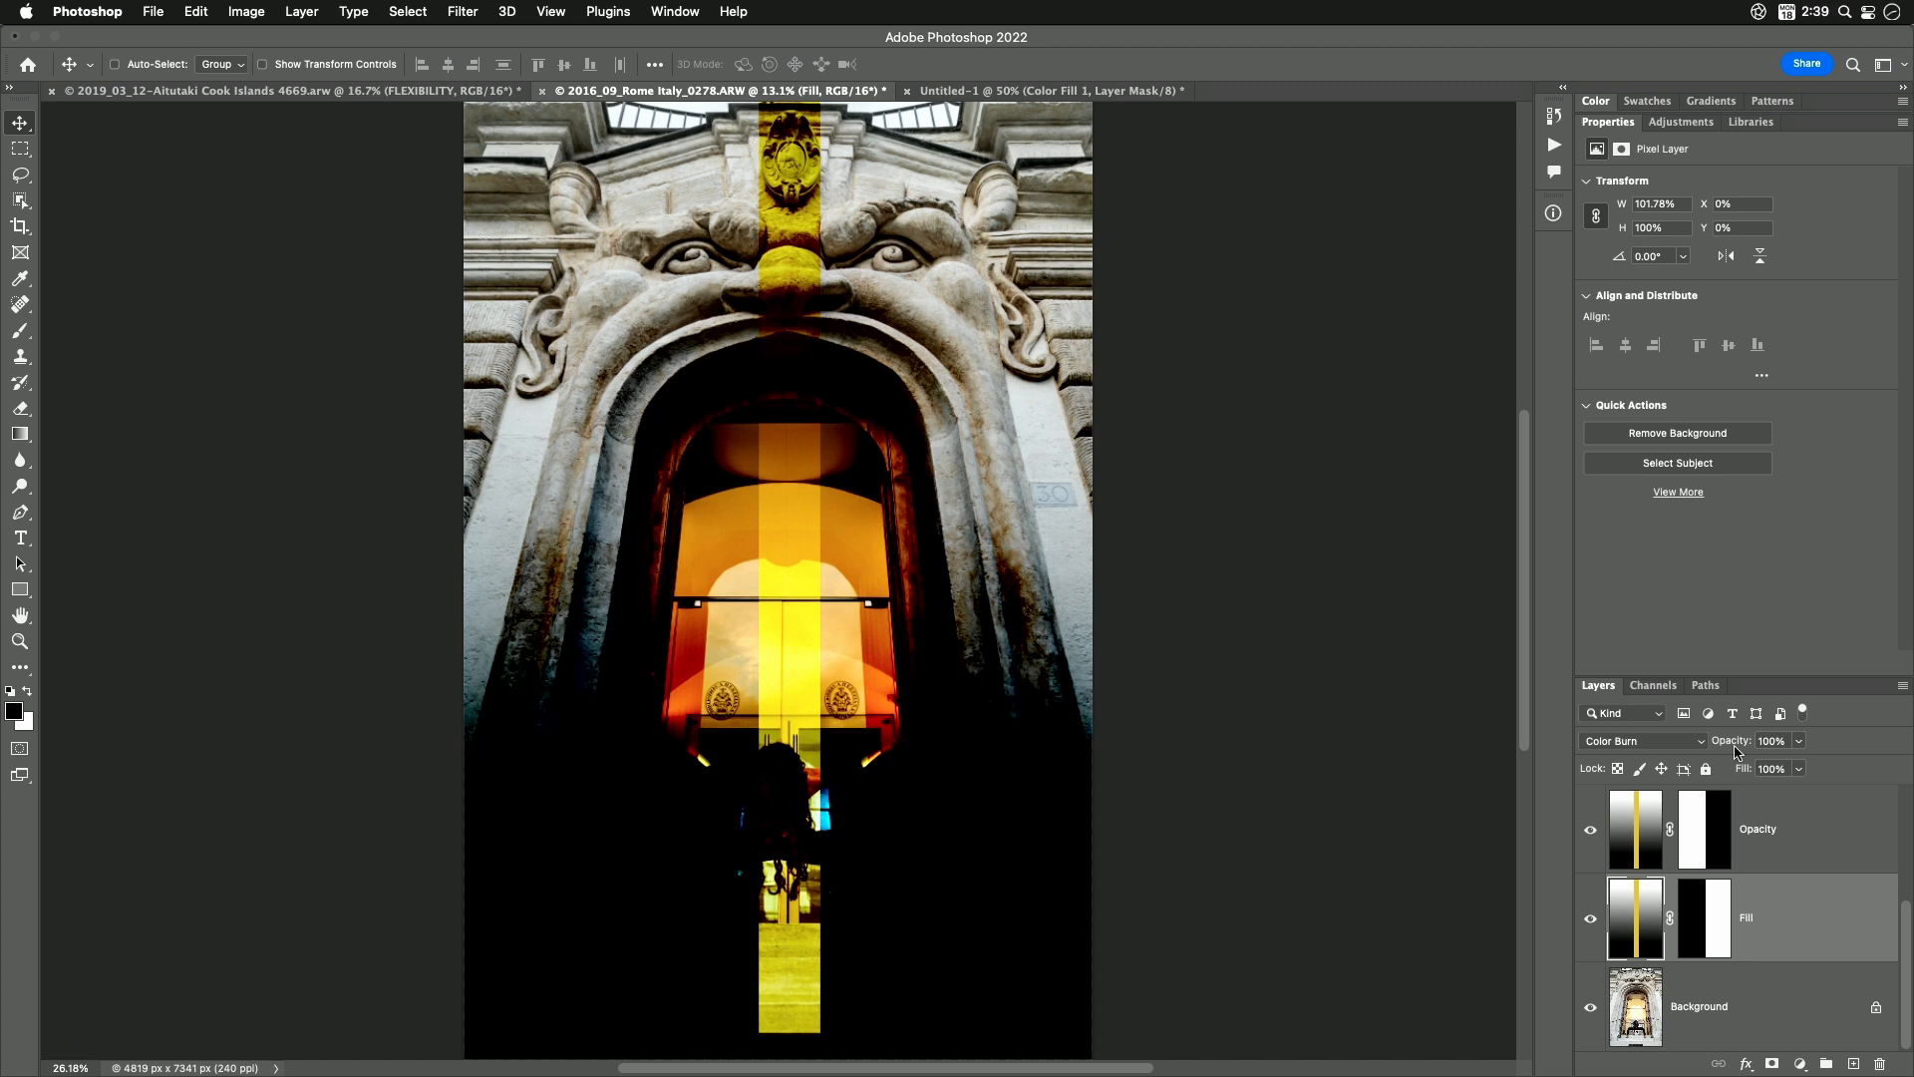
pyautogui.moveTo(1739, 784)
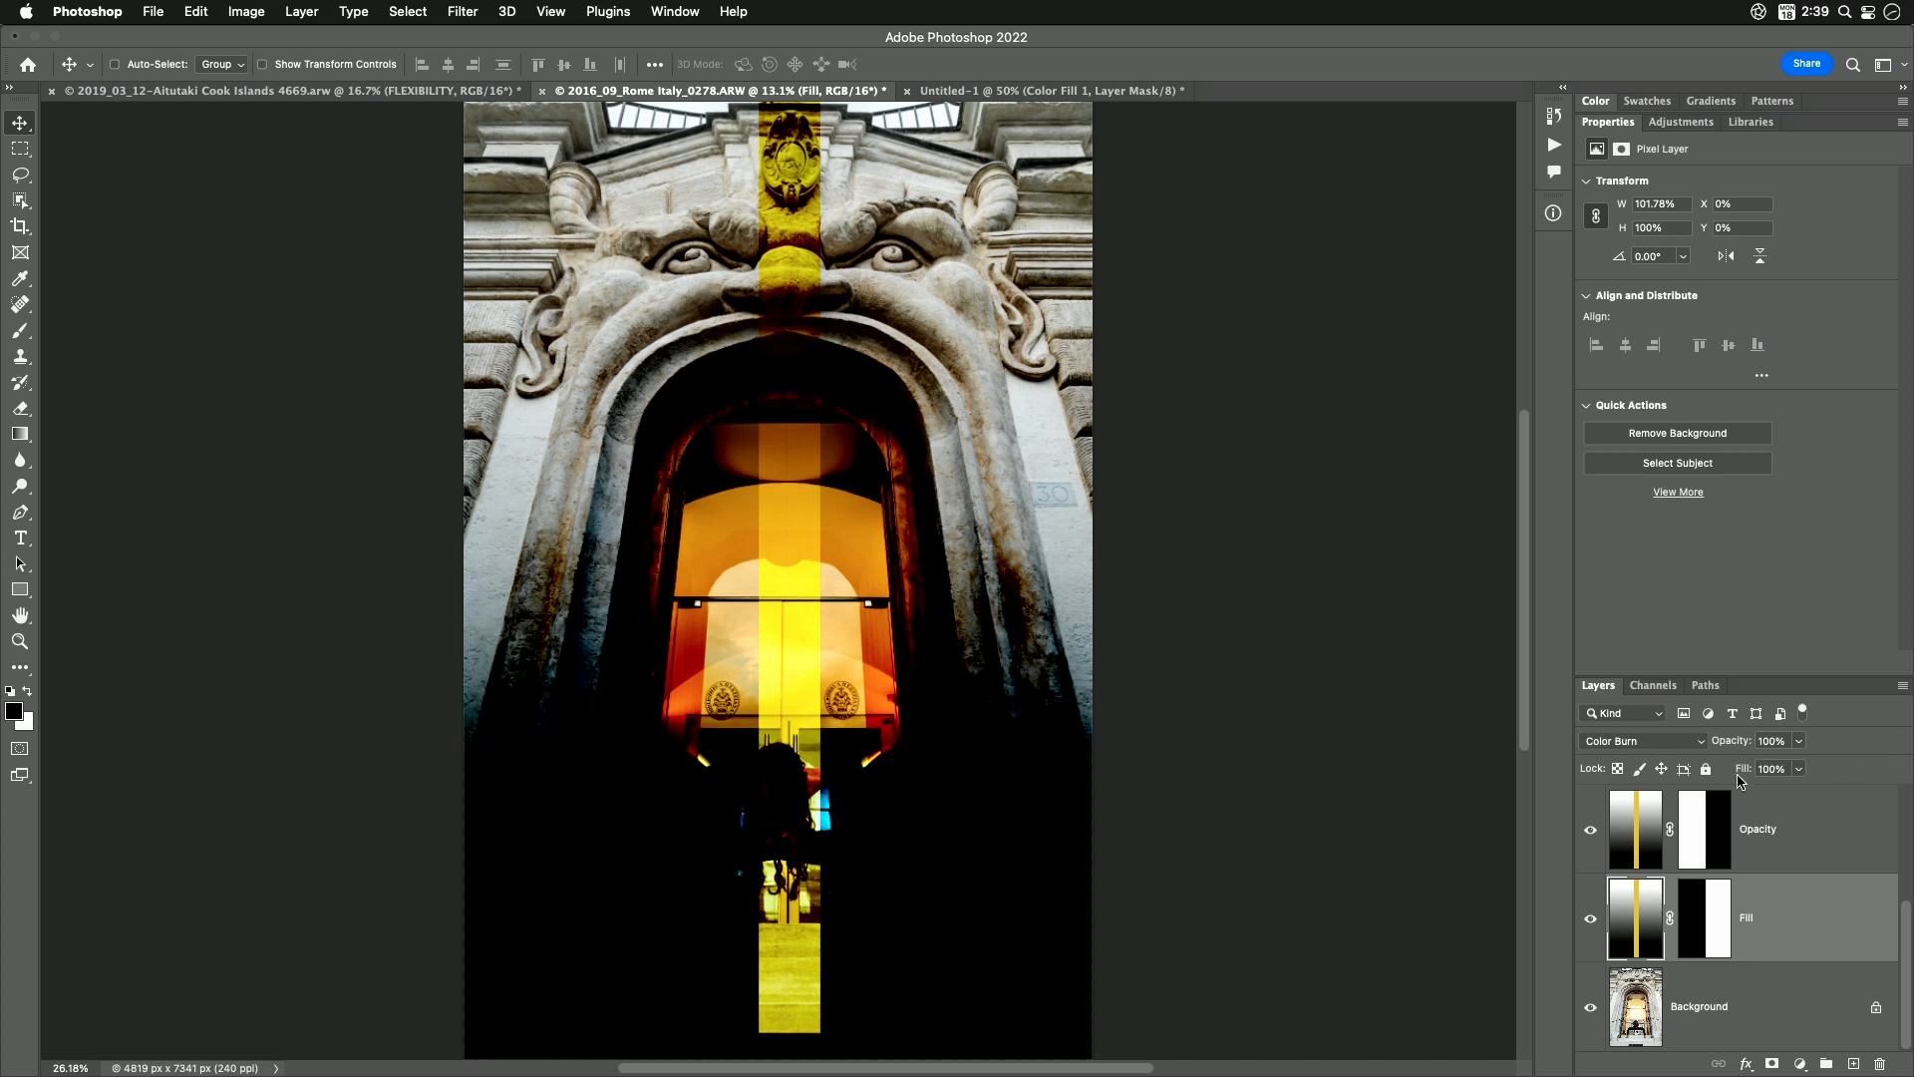
pyautogui.moveTo(722, 261)
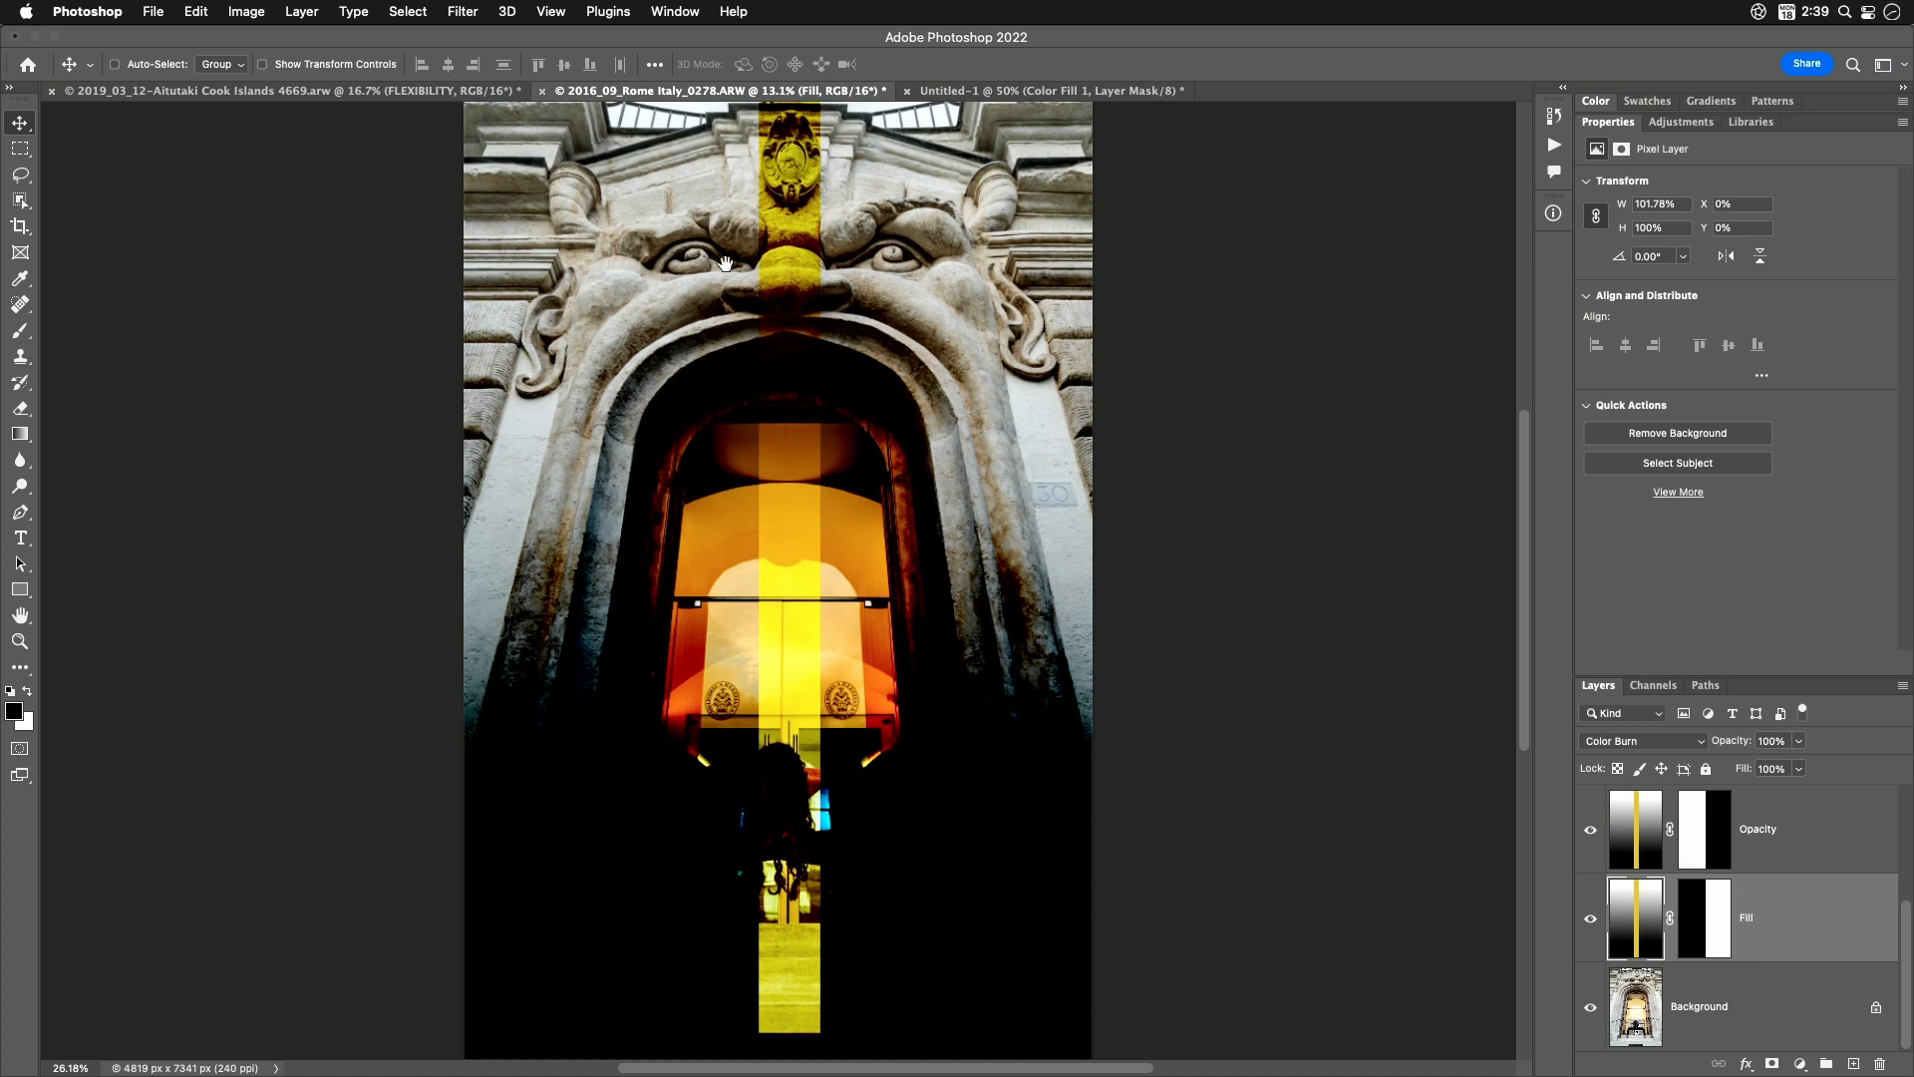
pyautogui.moveTo(532, 778)
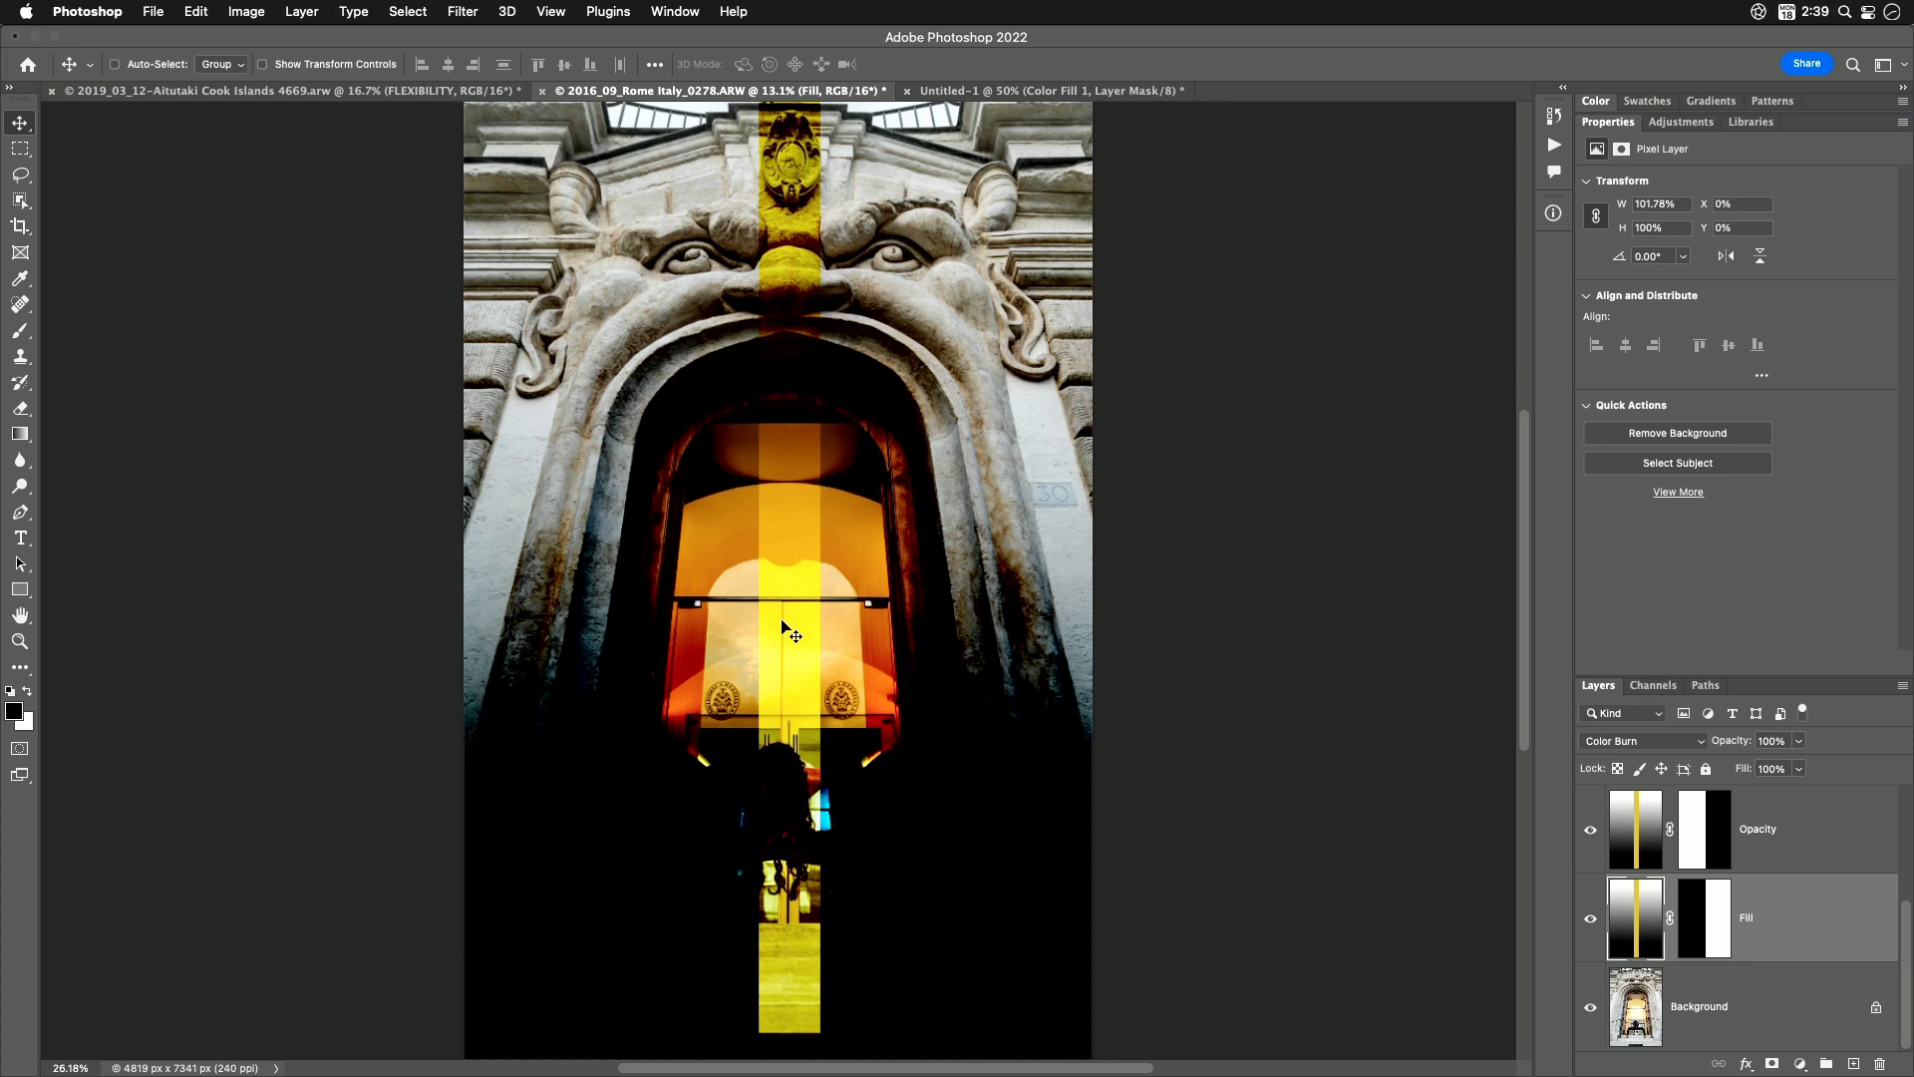
pyautogui.moveTo(1739, 857)
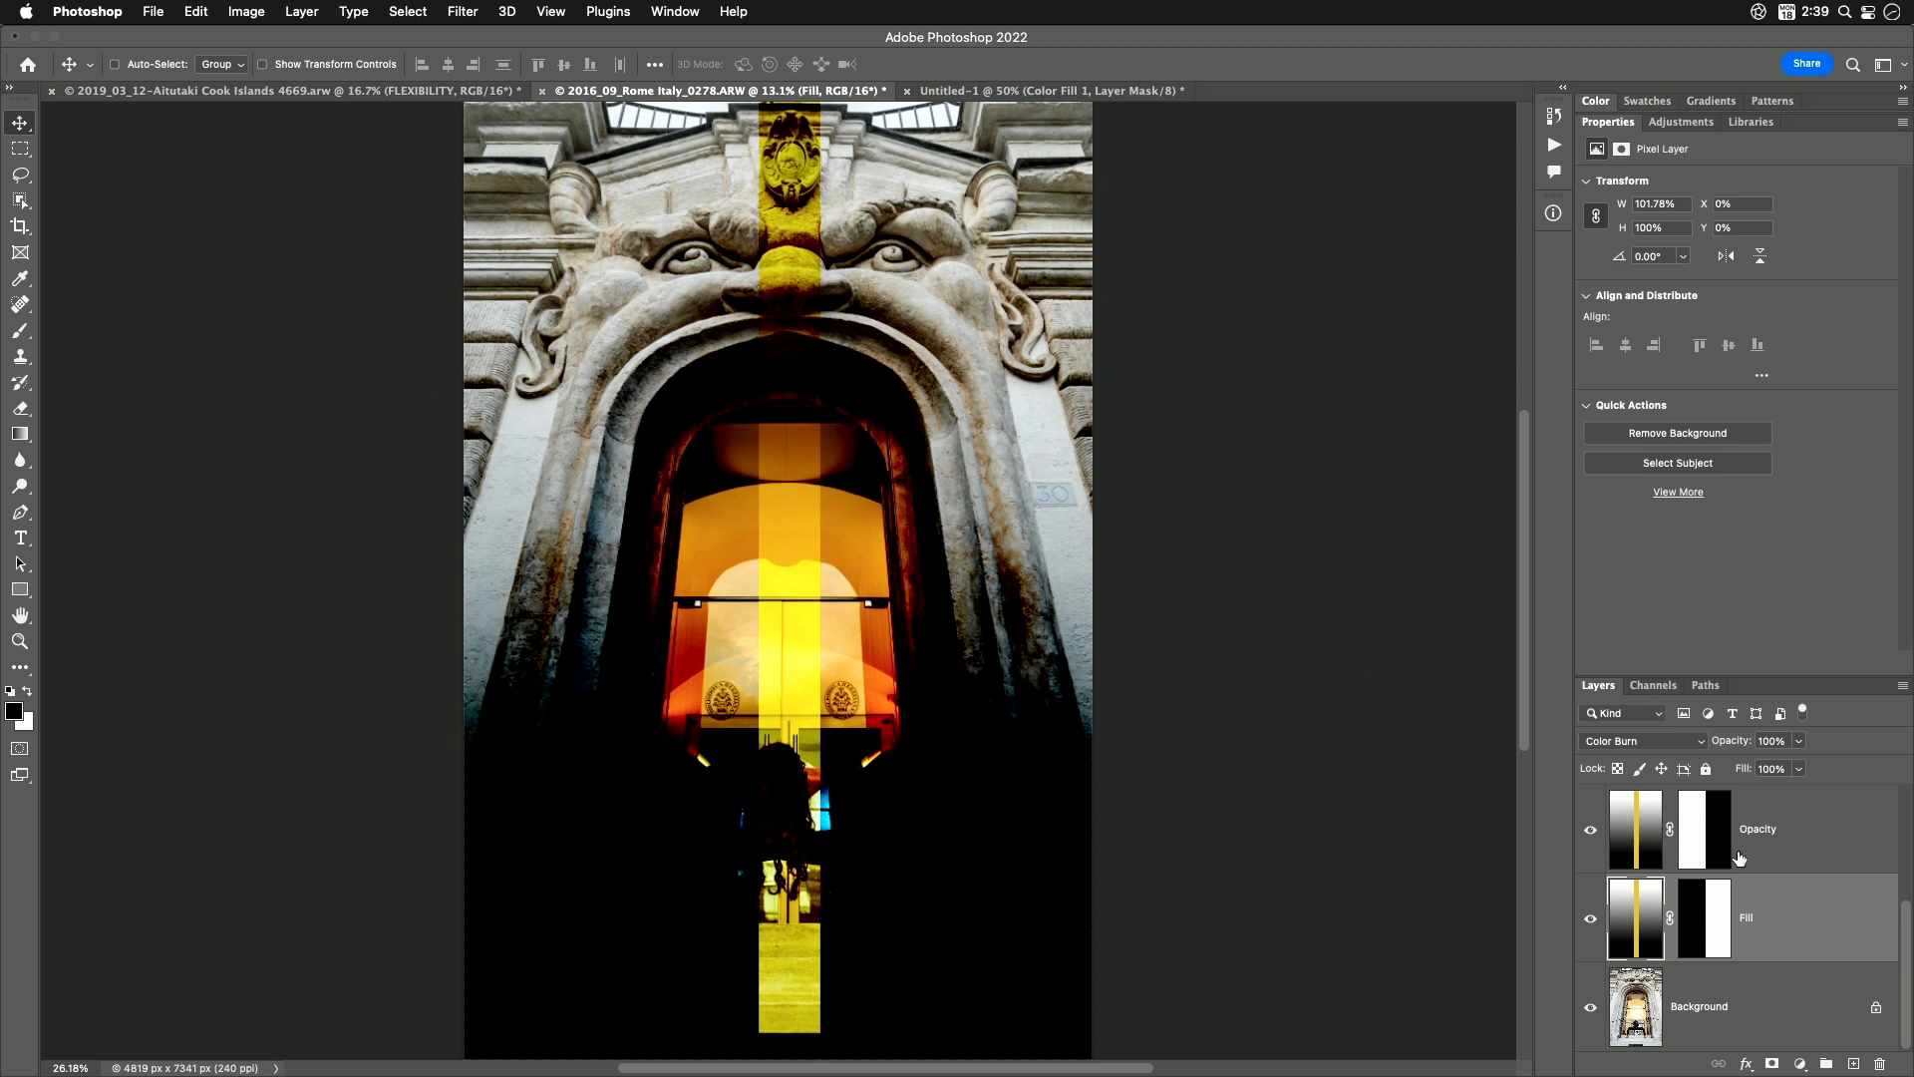
pyautogui.click(1759, 829)
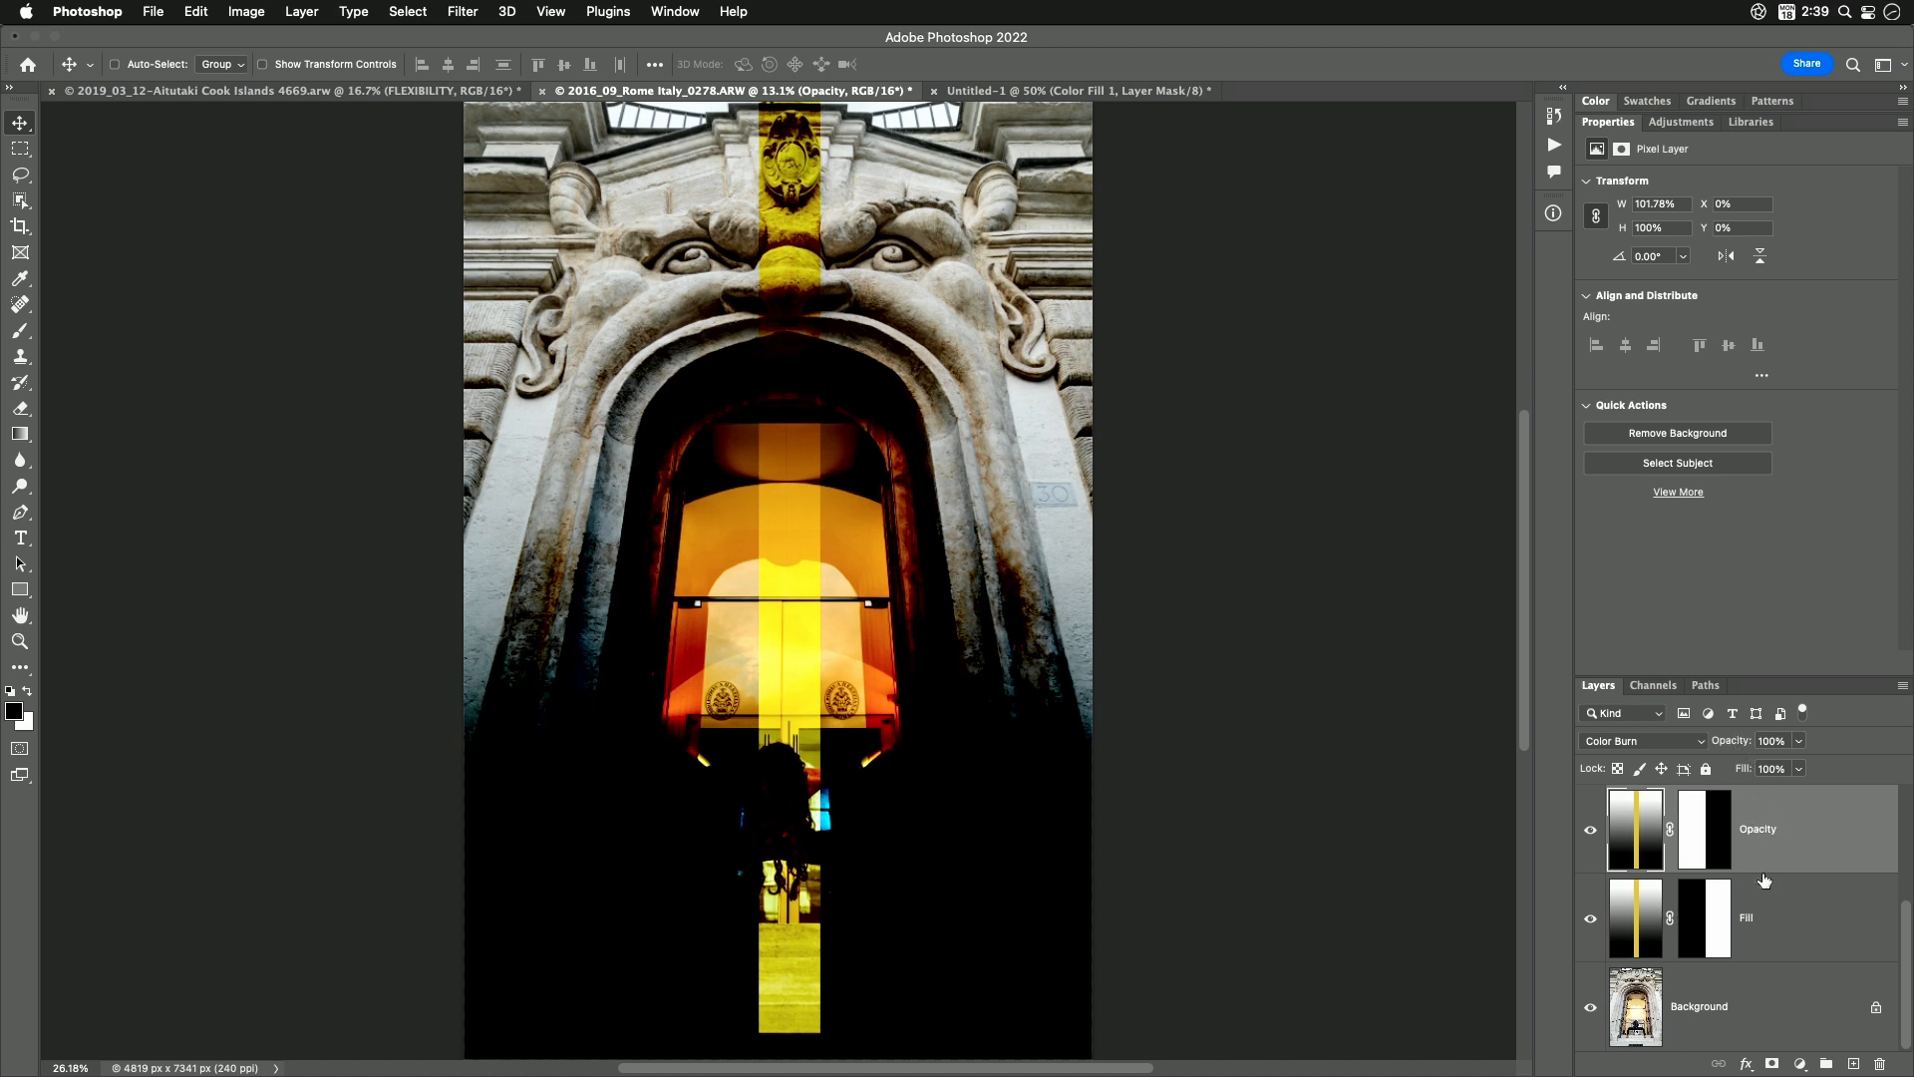
pyautogui.click(1747, 917)
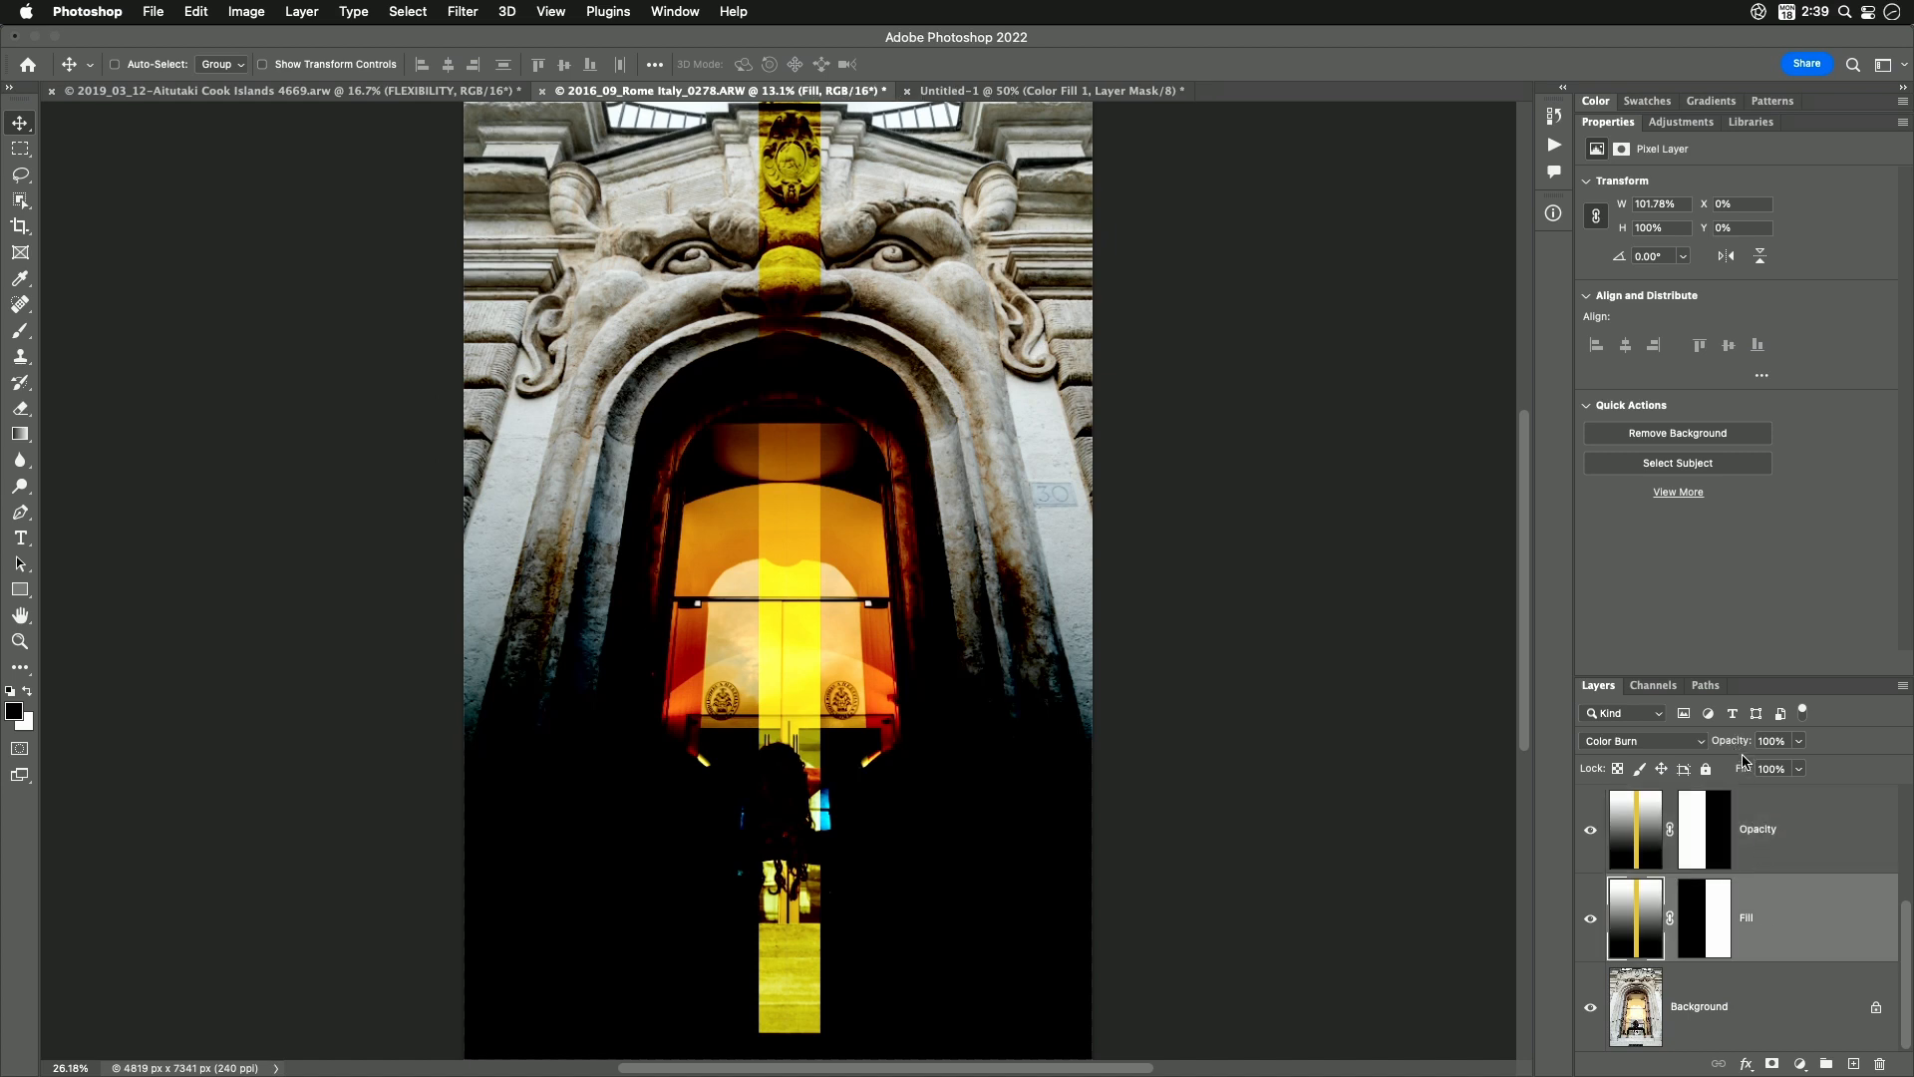
pyautogui.click(1771, 740)
pyautogui.write('71')
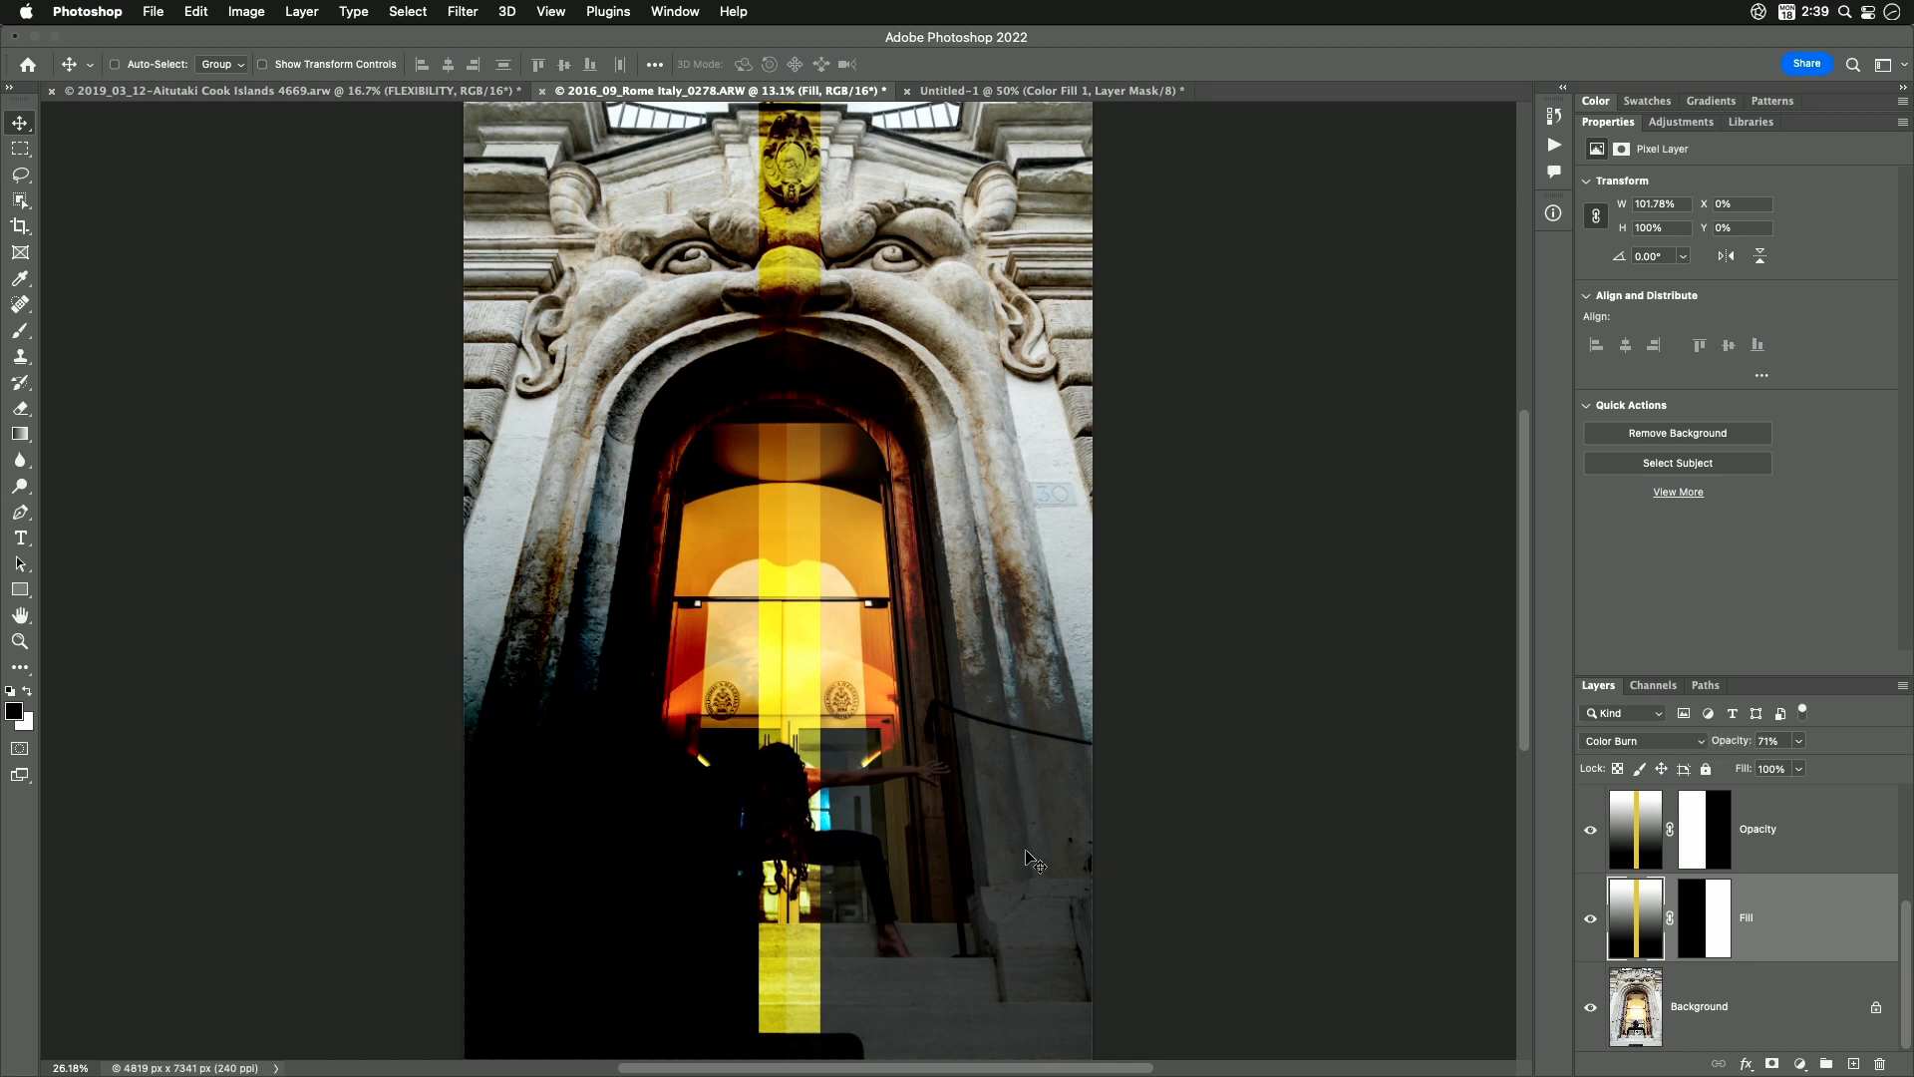
pyautogui.moveTo(999, 811)
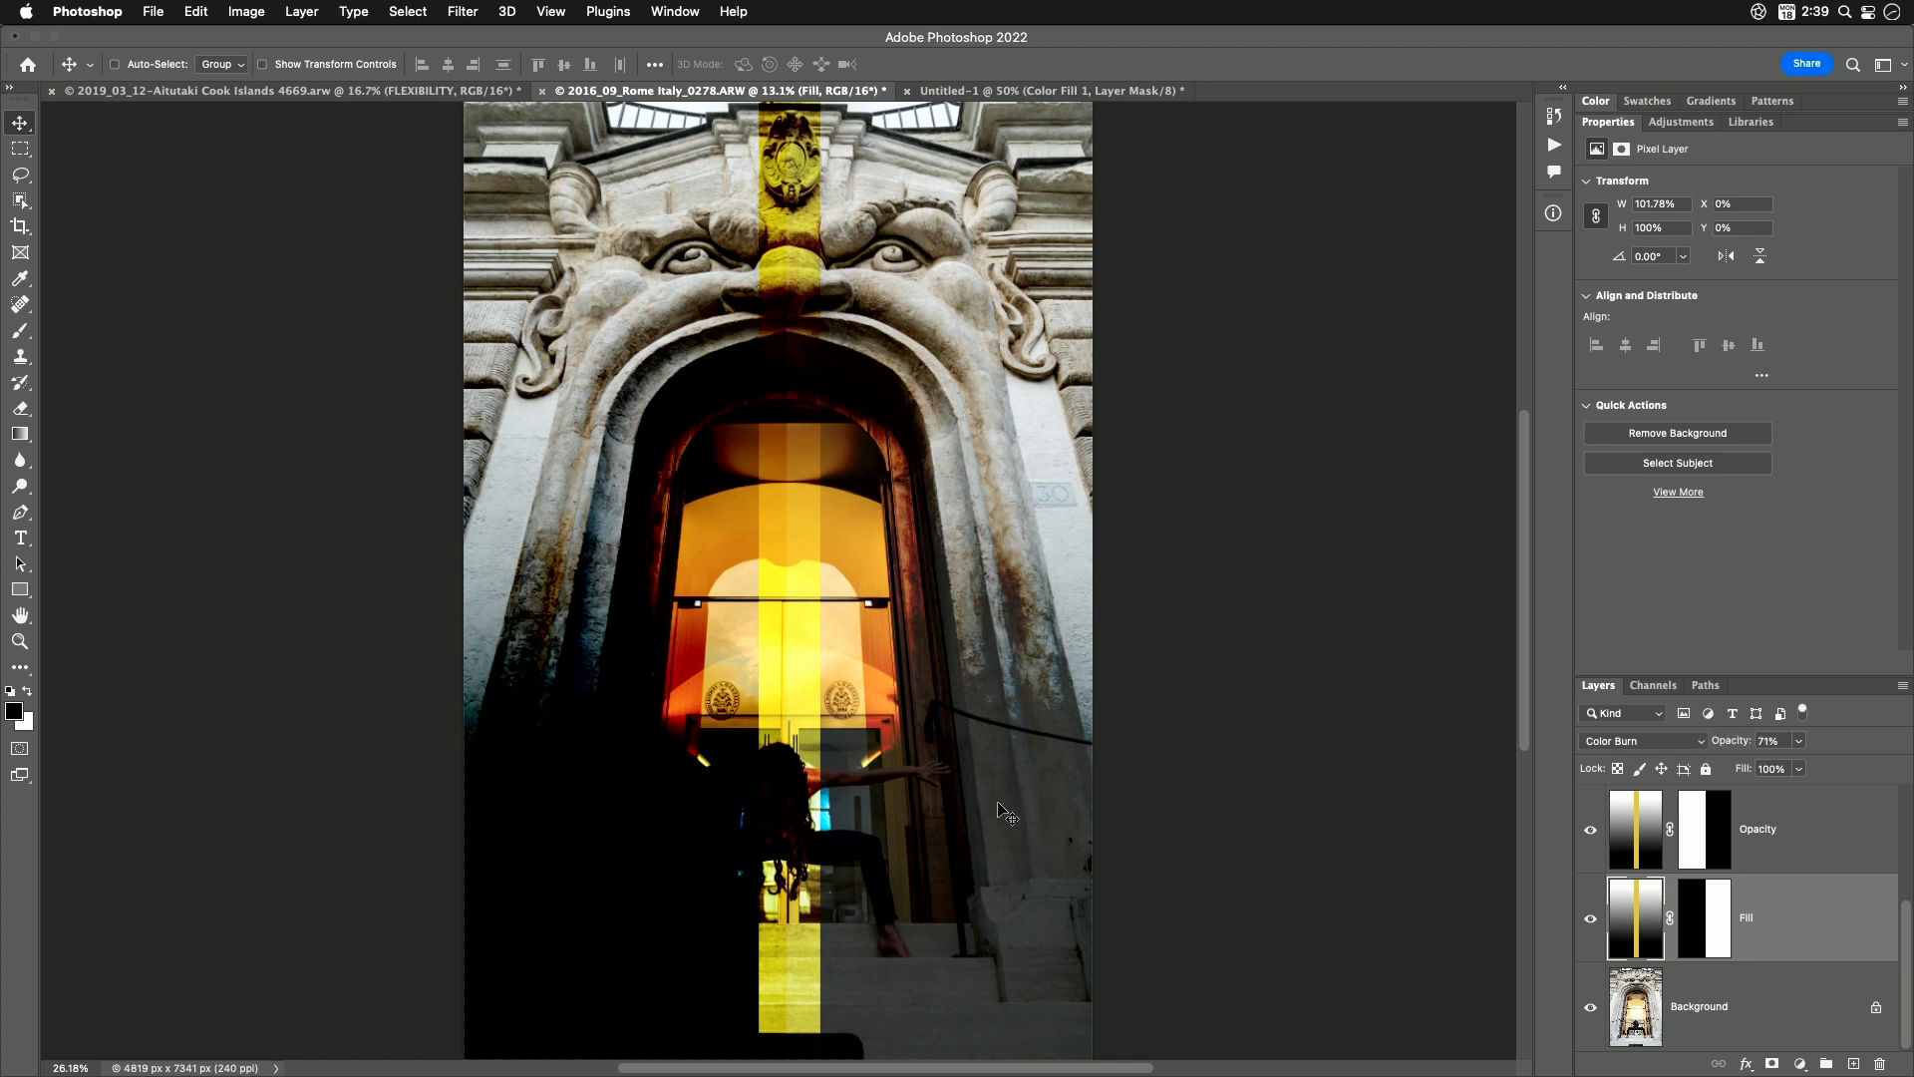
pyautogui.moveTo(1073, 873)
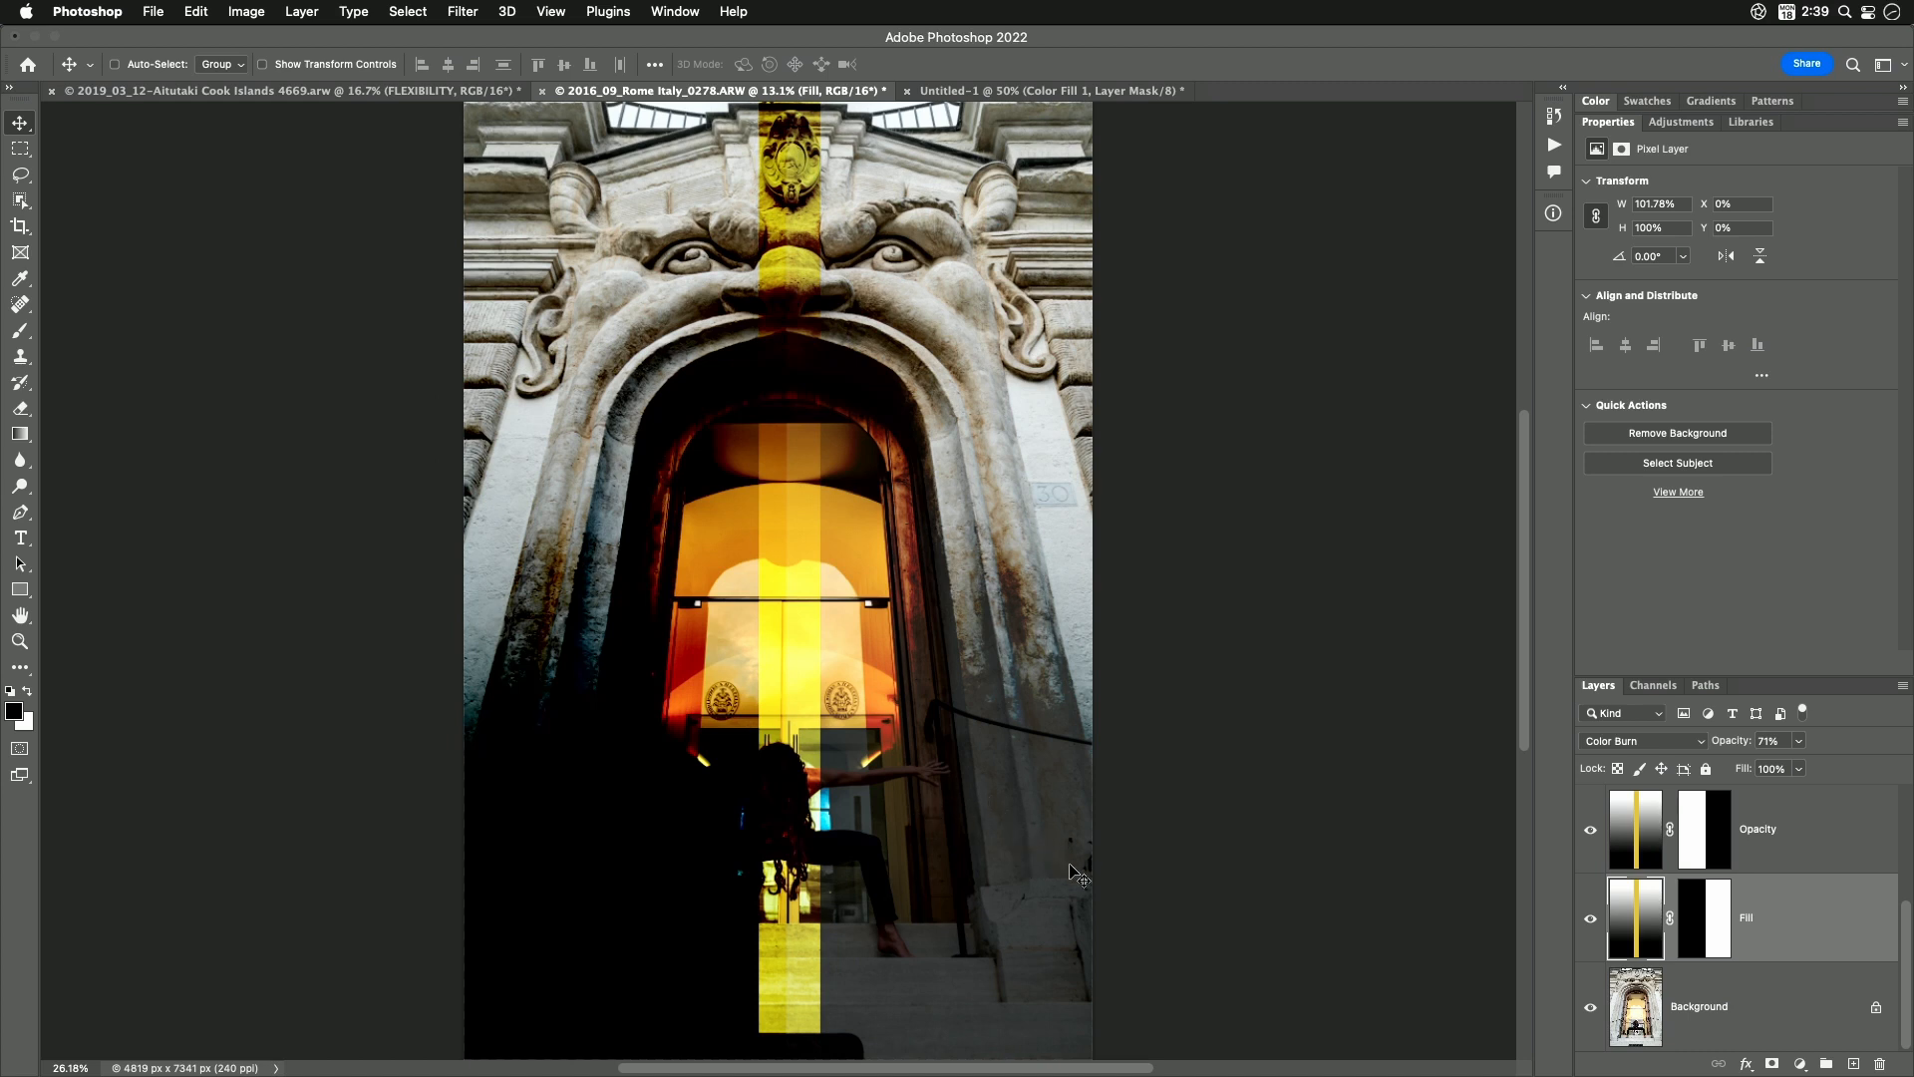
pyautogui.moveTo(1639, 817)
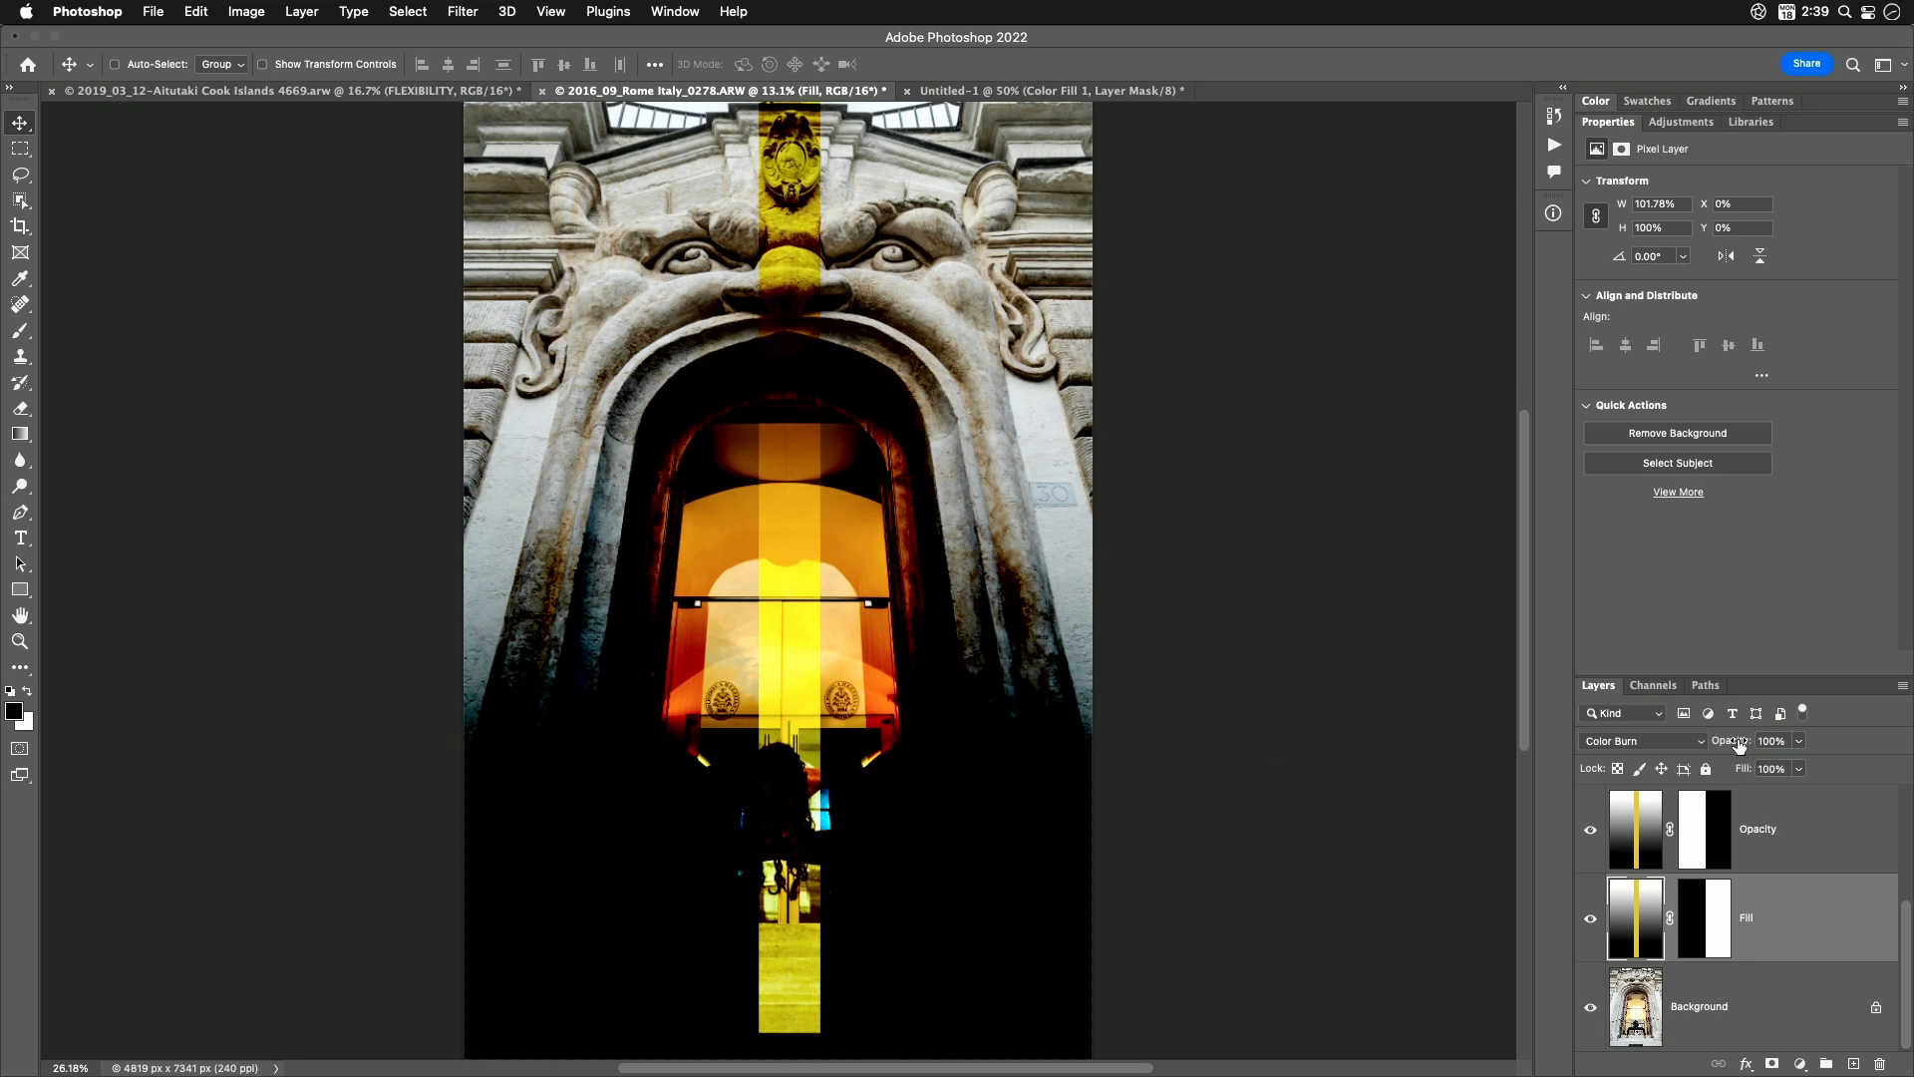
# Lower the Color Burn Fill layer's fill, then switch to the Untitled-1 gradient document
pyautogui.click(1771, 740)
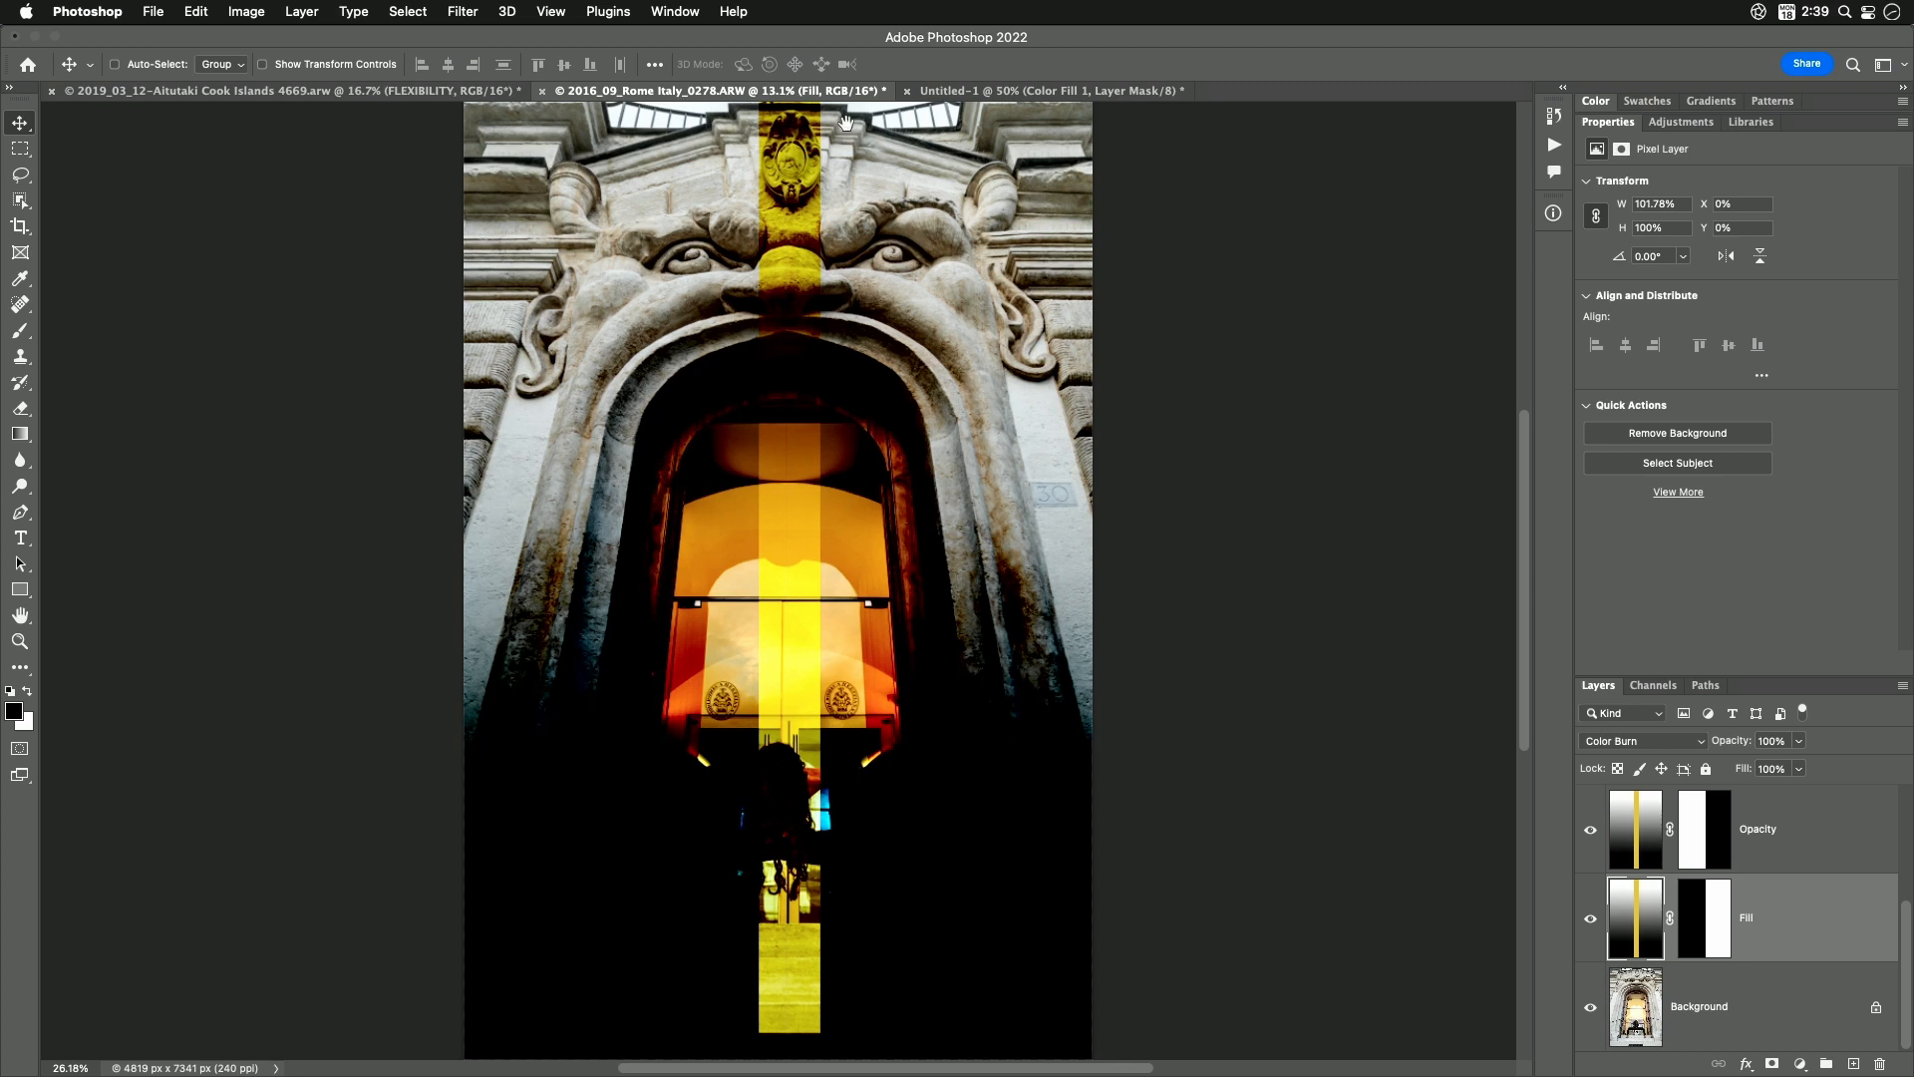
pyautogui.moveTo(1185, 1003)
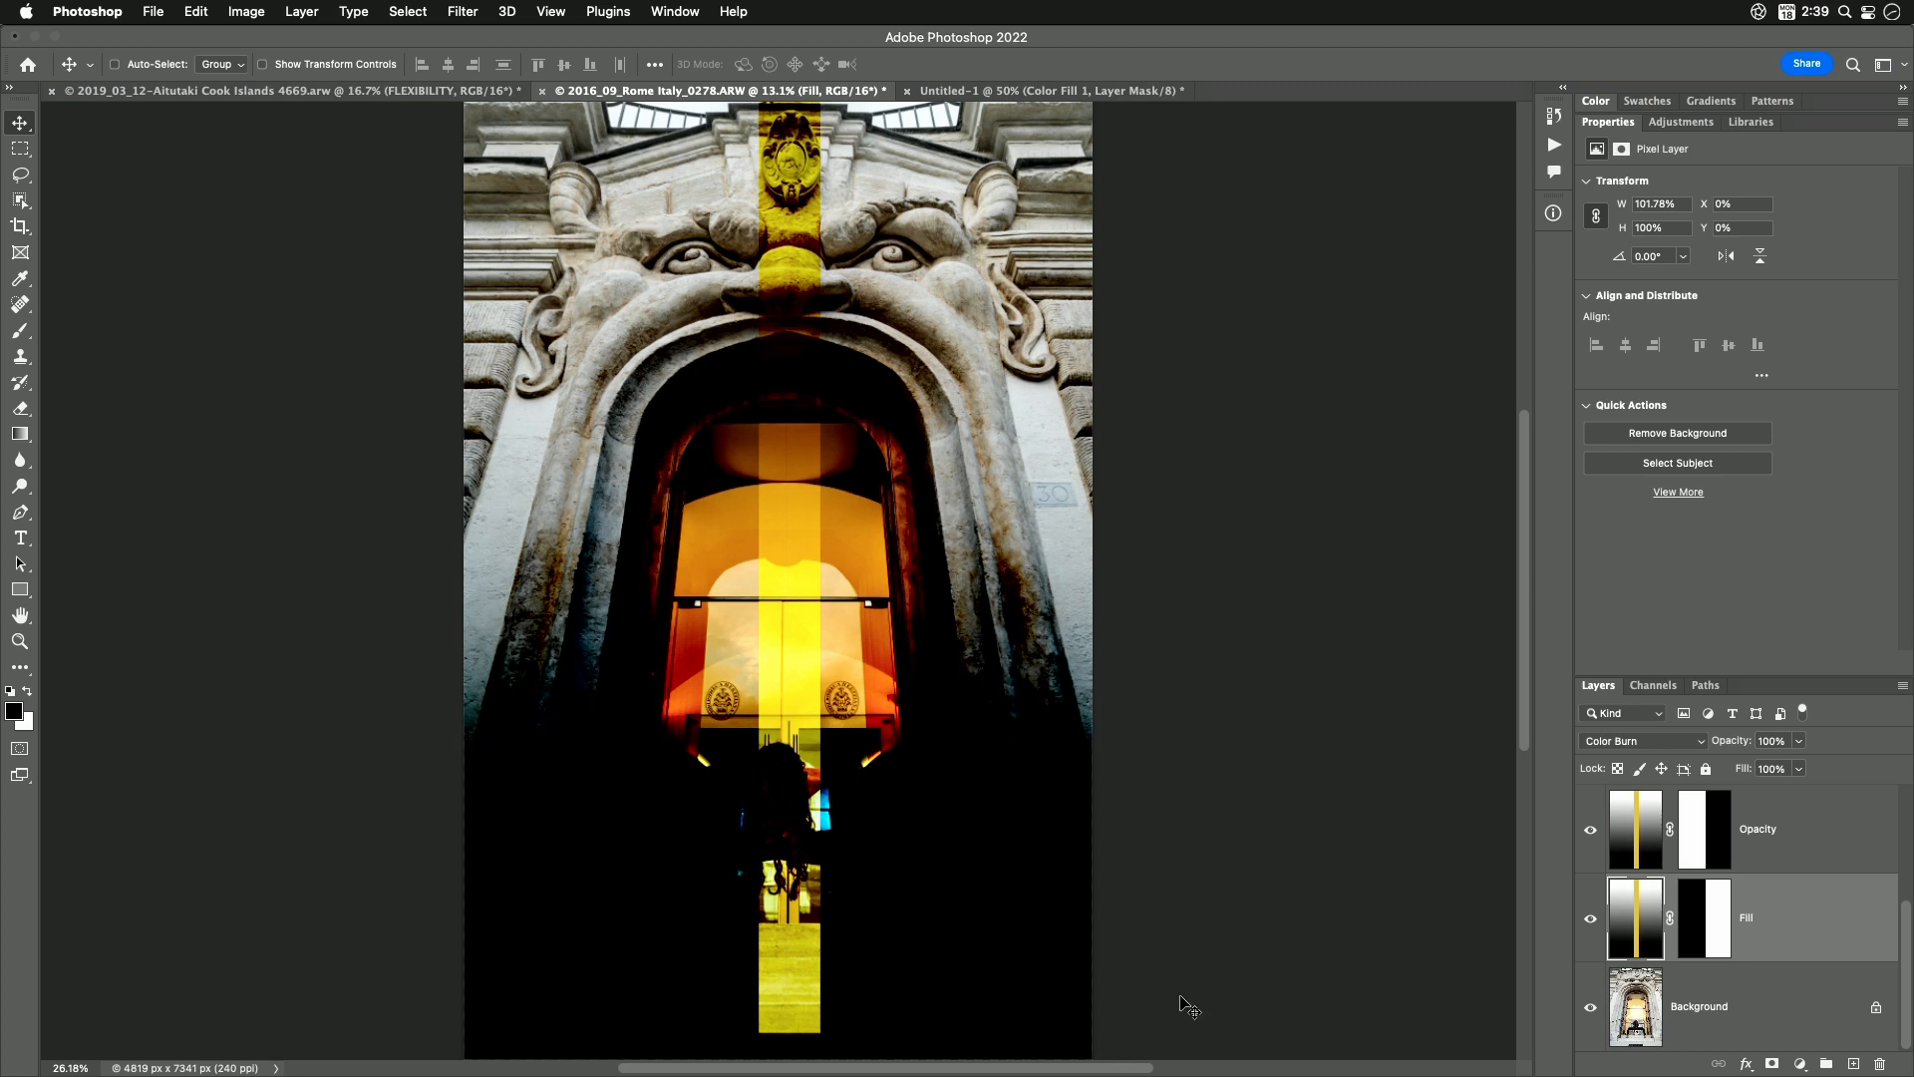
pyautogui.moveTo(1204, 704)
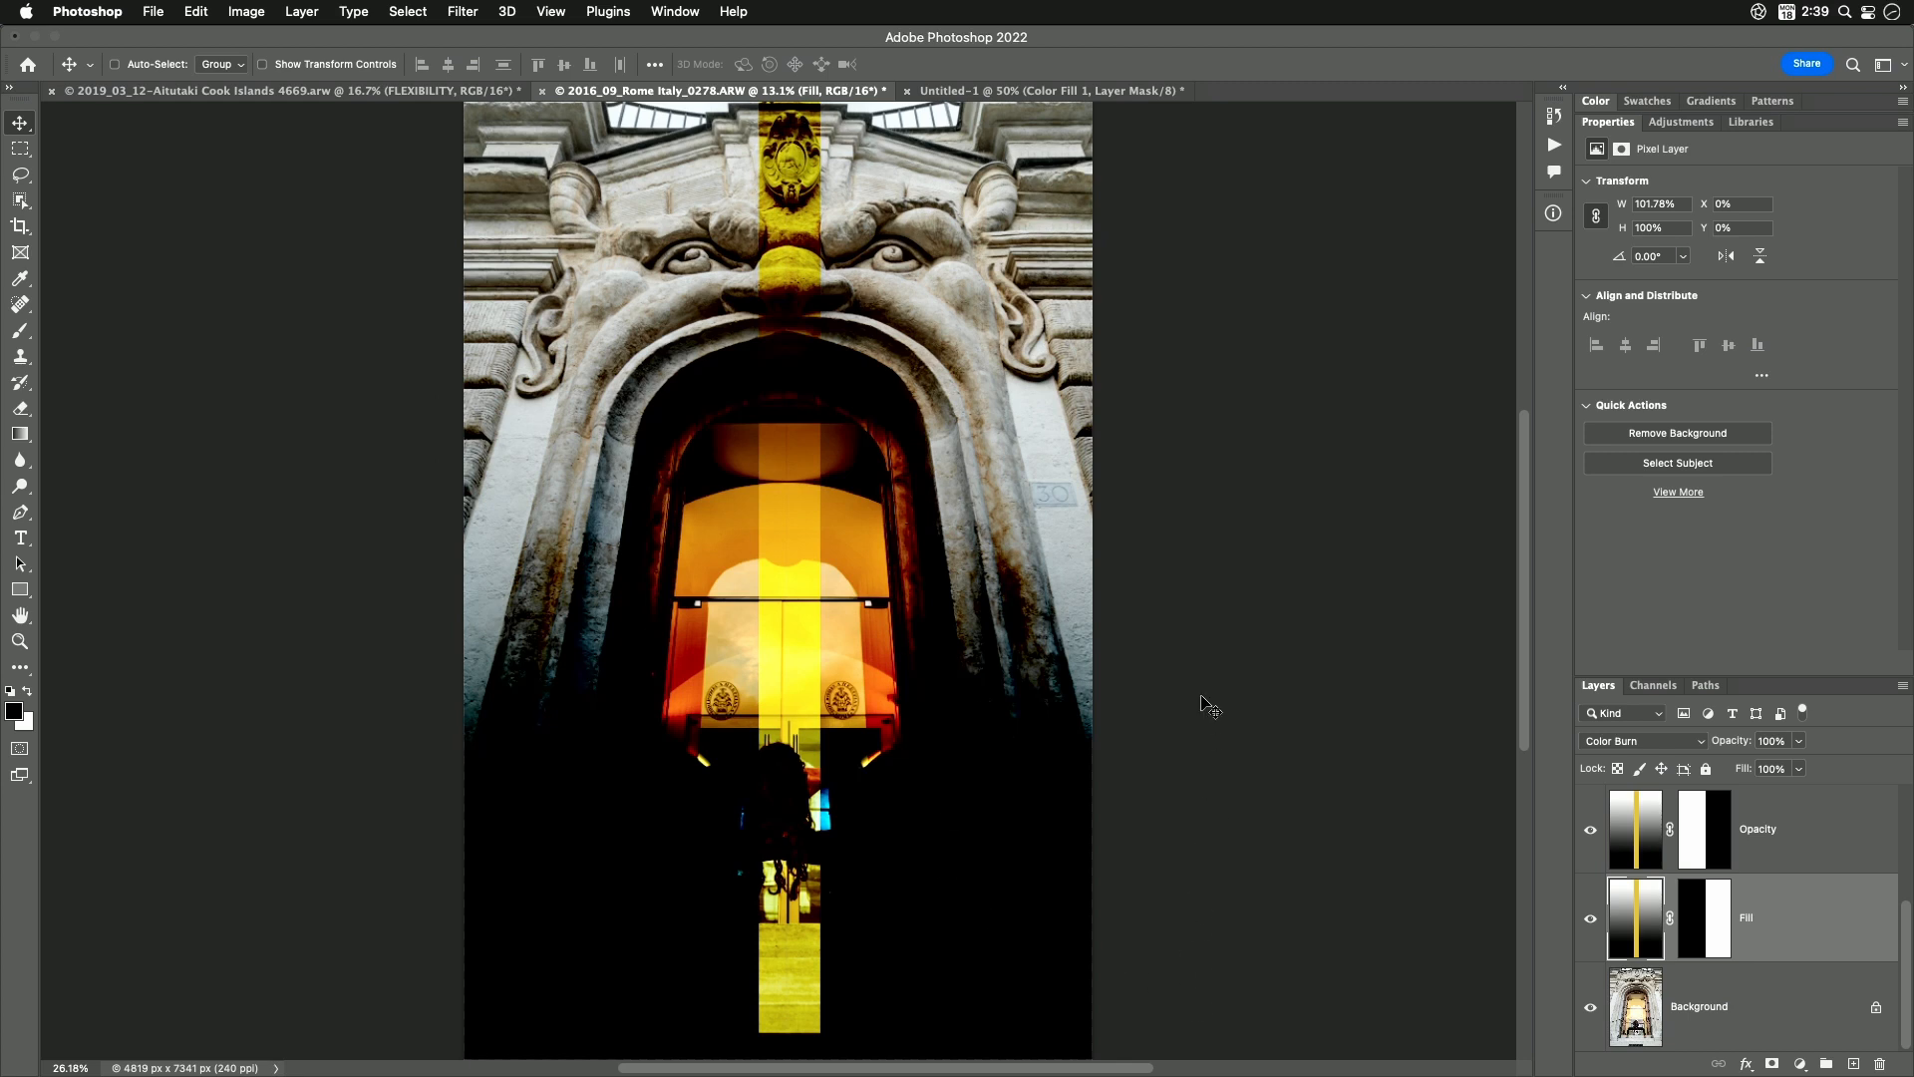
pyautogui.moveTo(1184, 528)
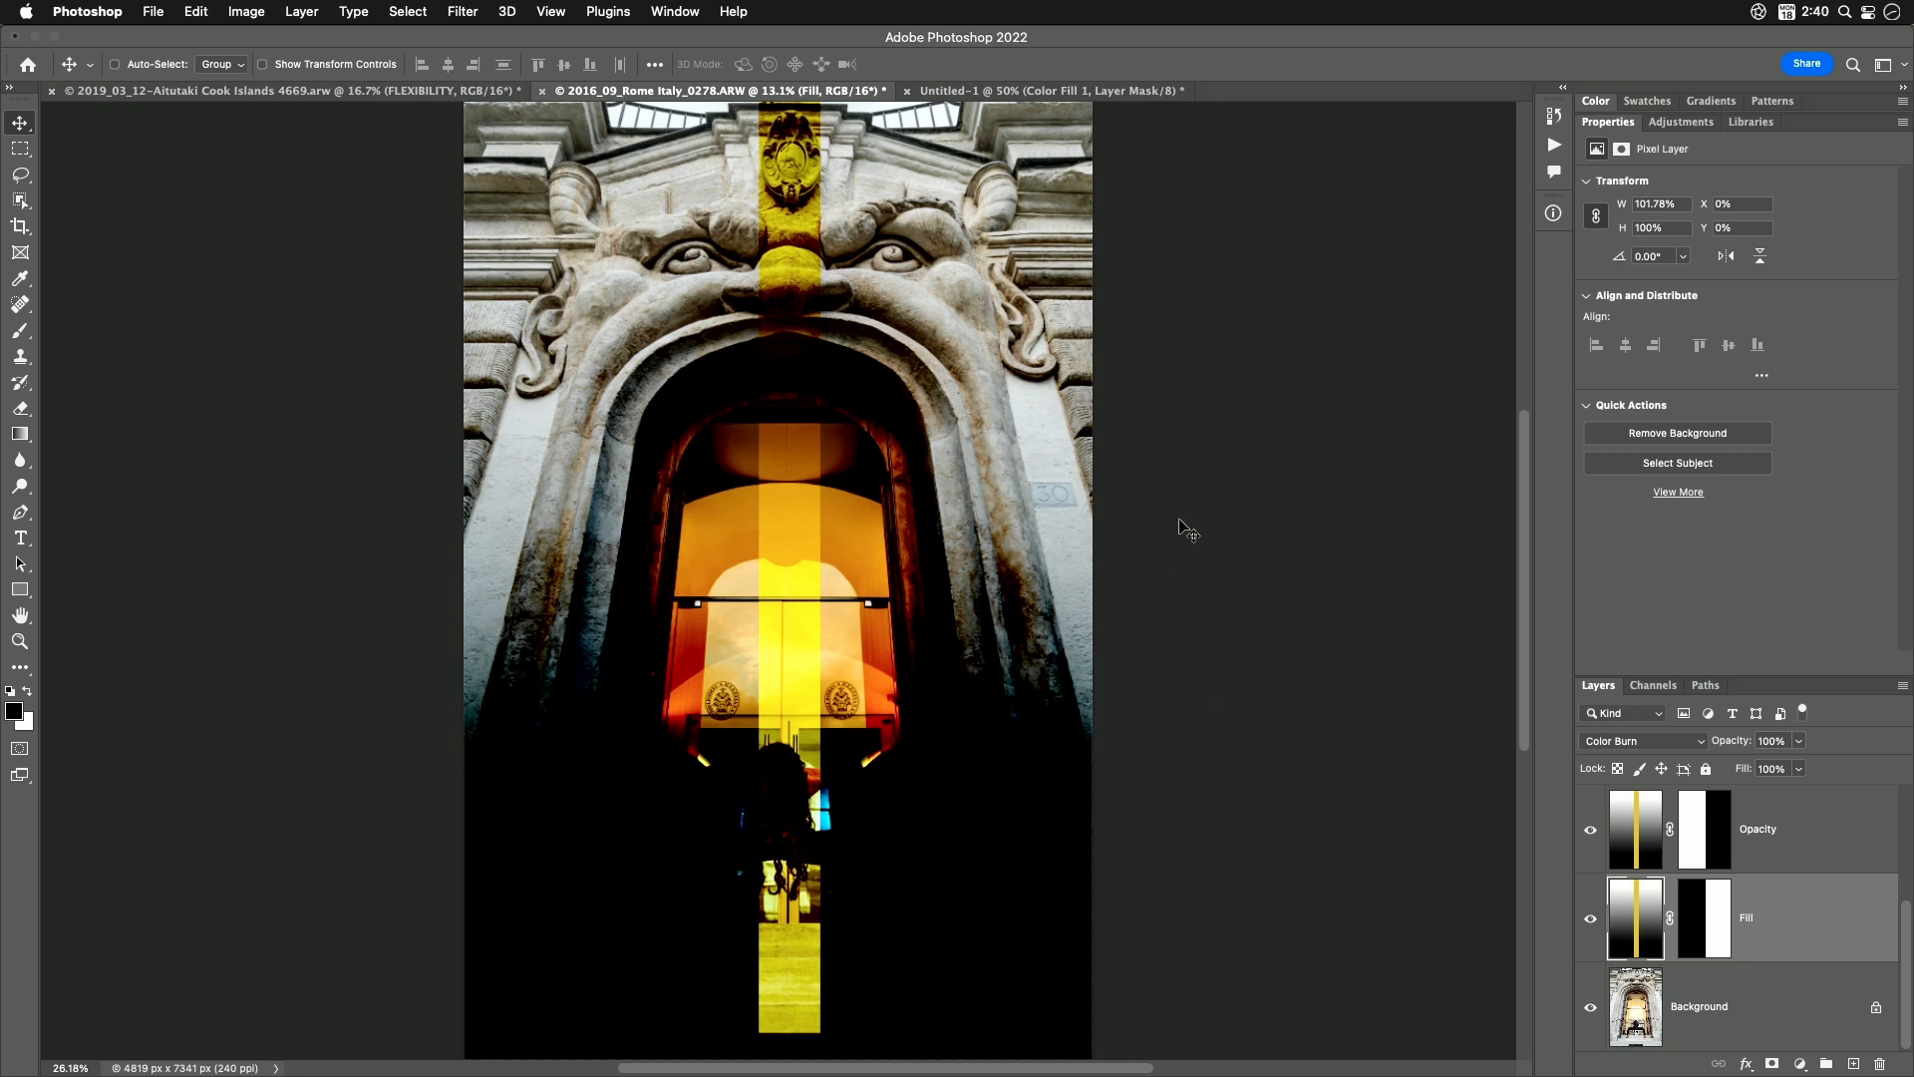
pyautogui.moveTo(834, 390)
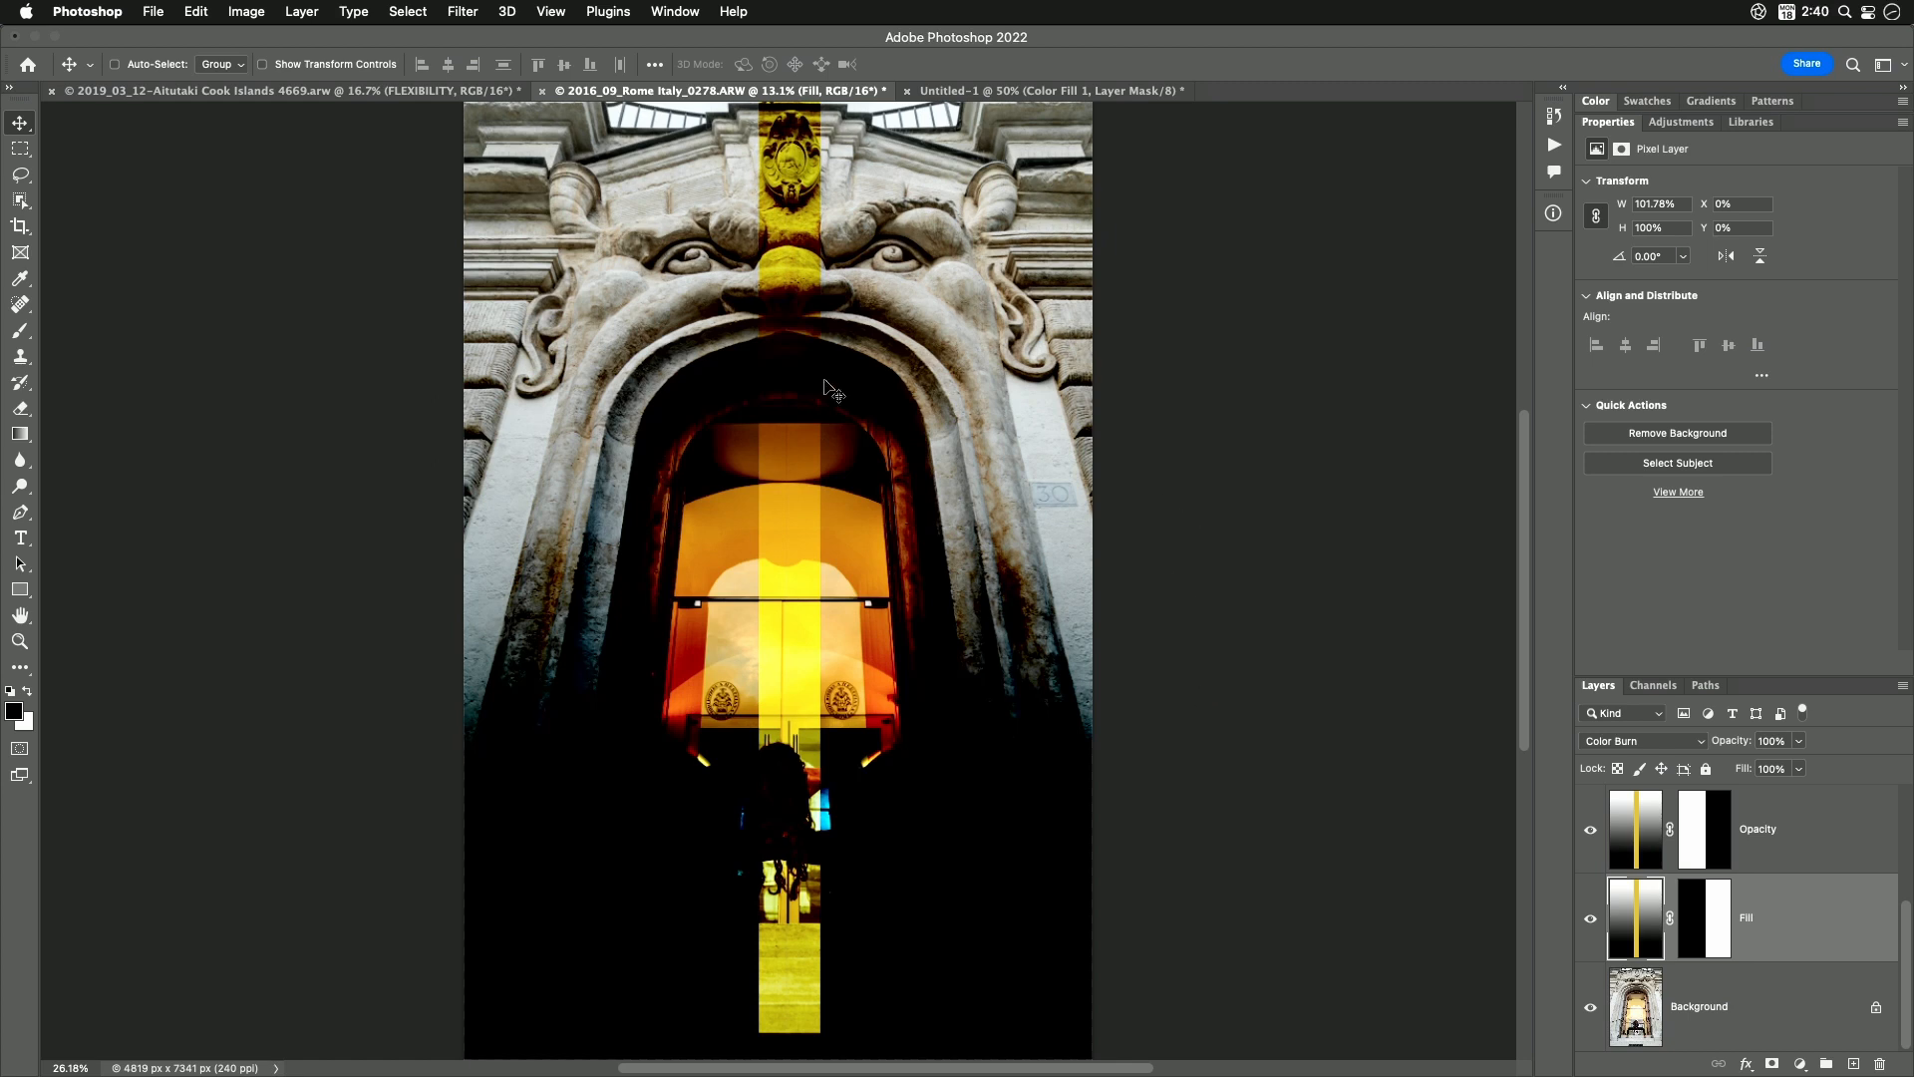
pyautogui.moveTo(1037, 654)
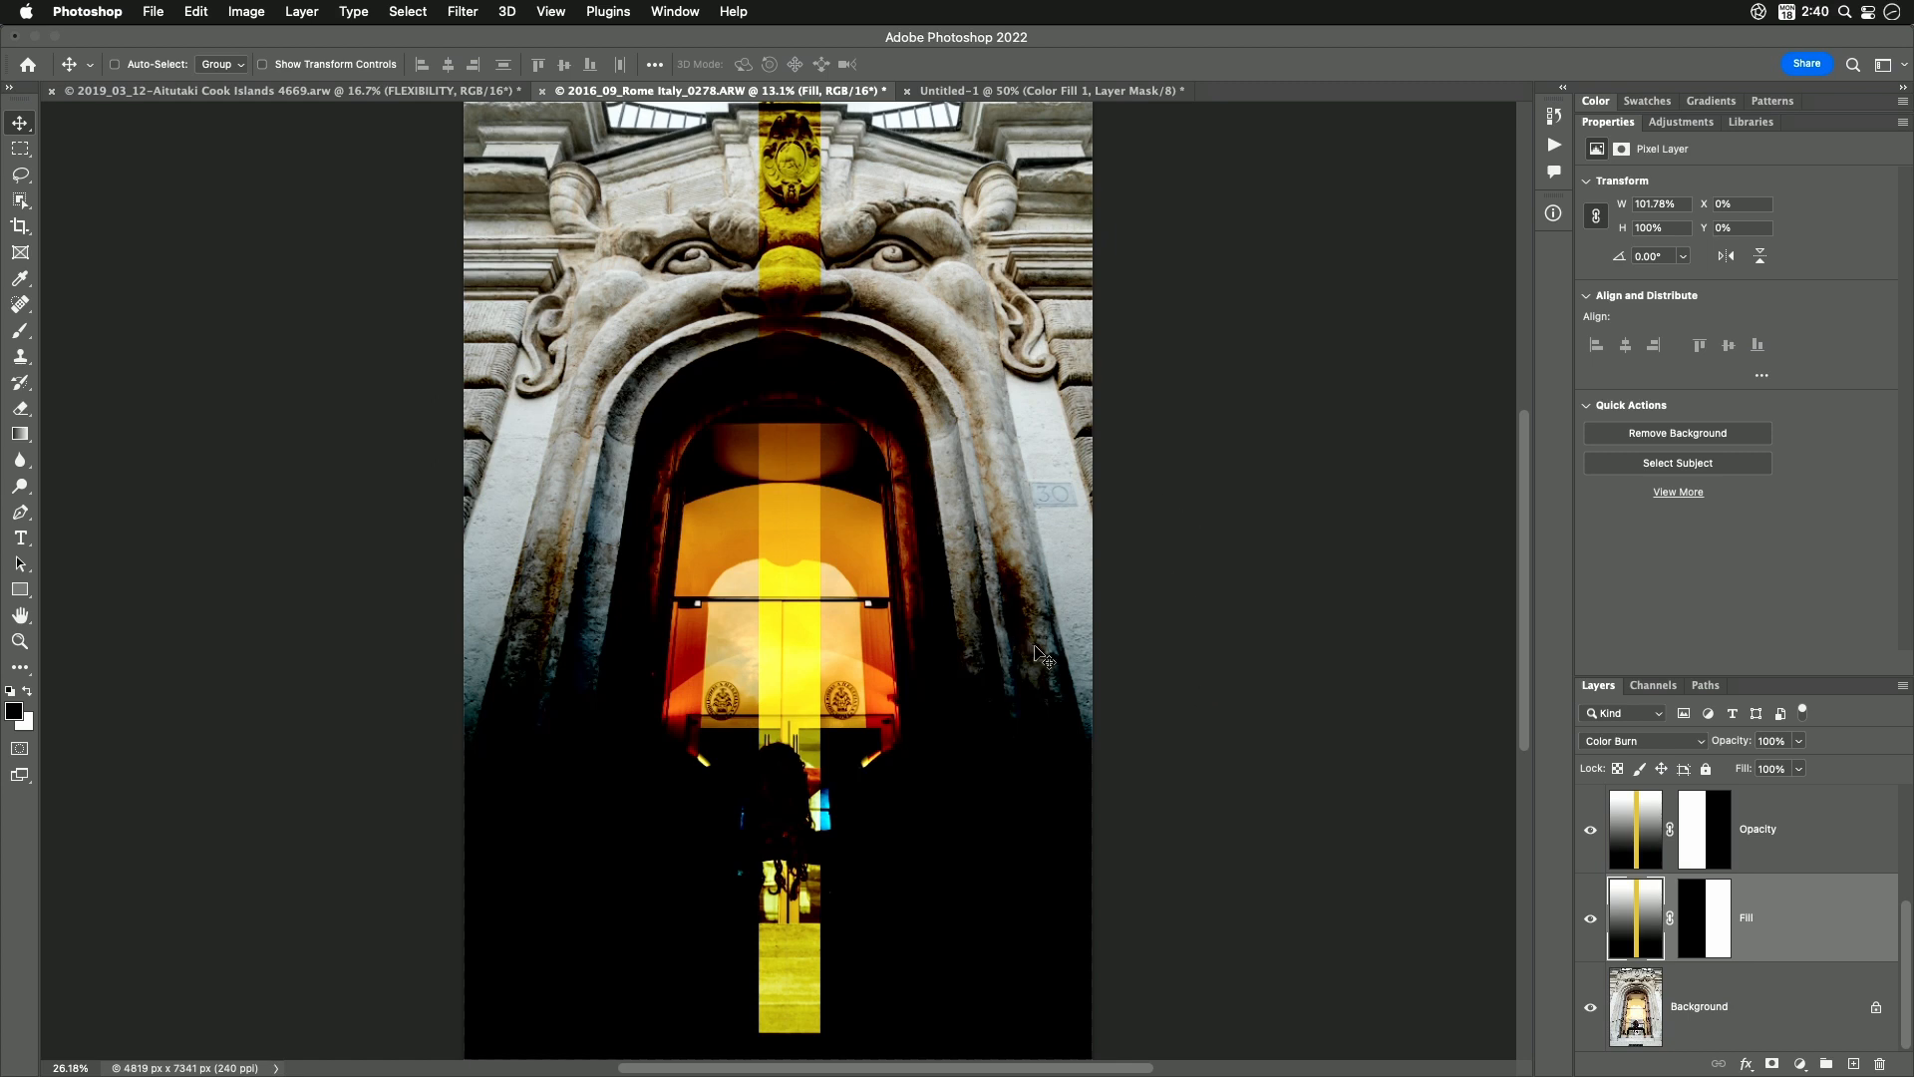
pyautogui.moveTo(1021, 862)
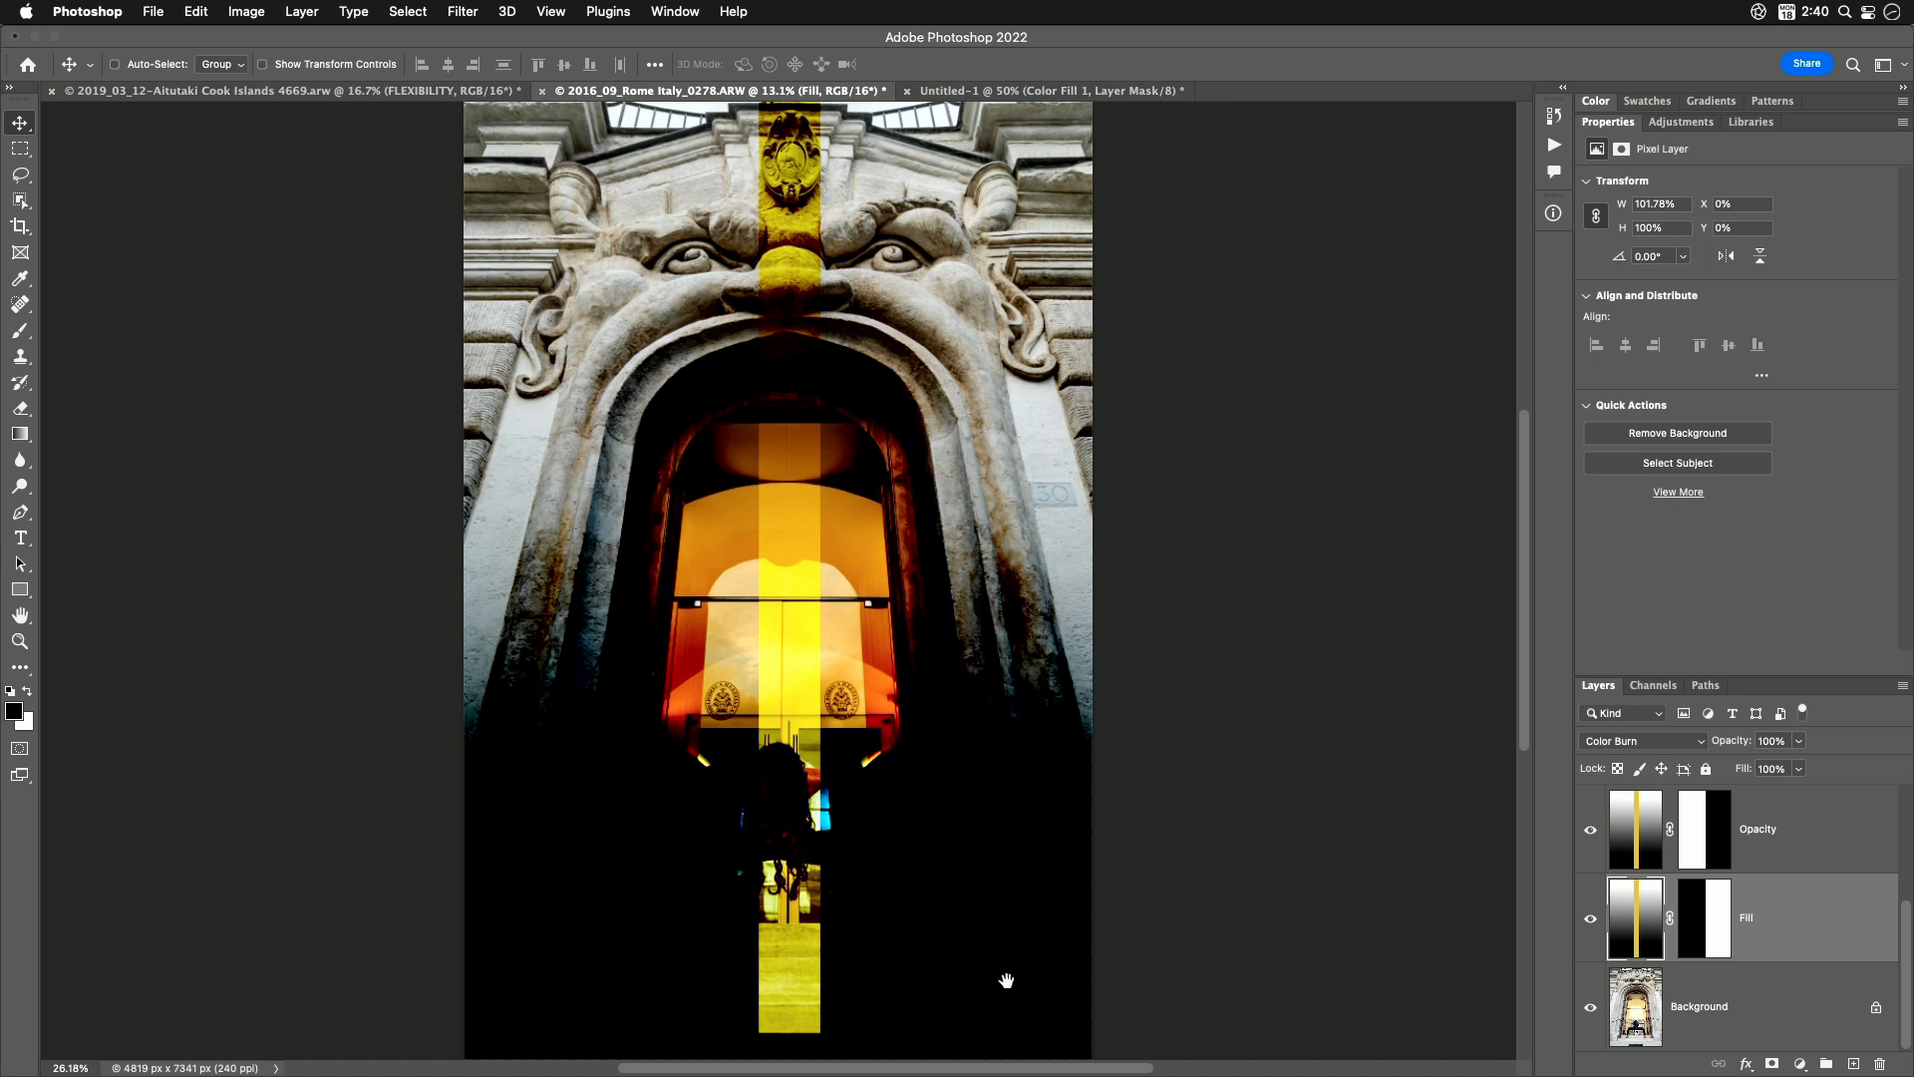
pyautogui.moveTo(1097, 698)
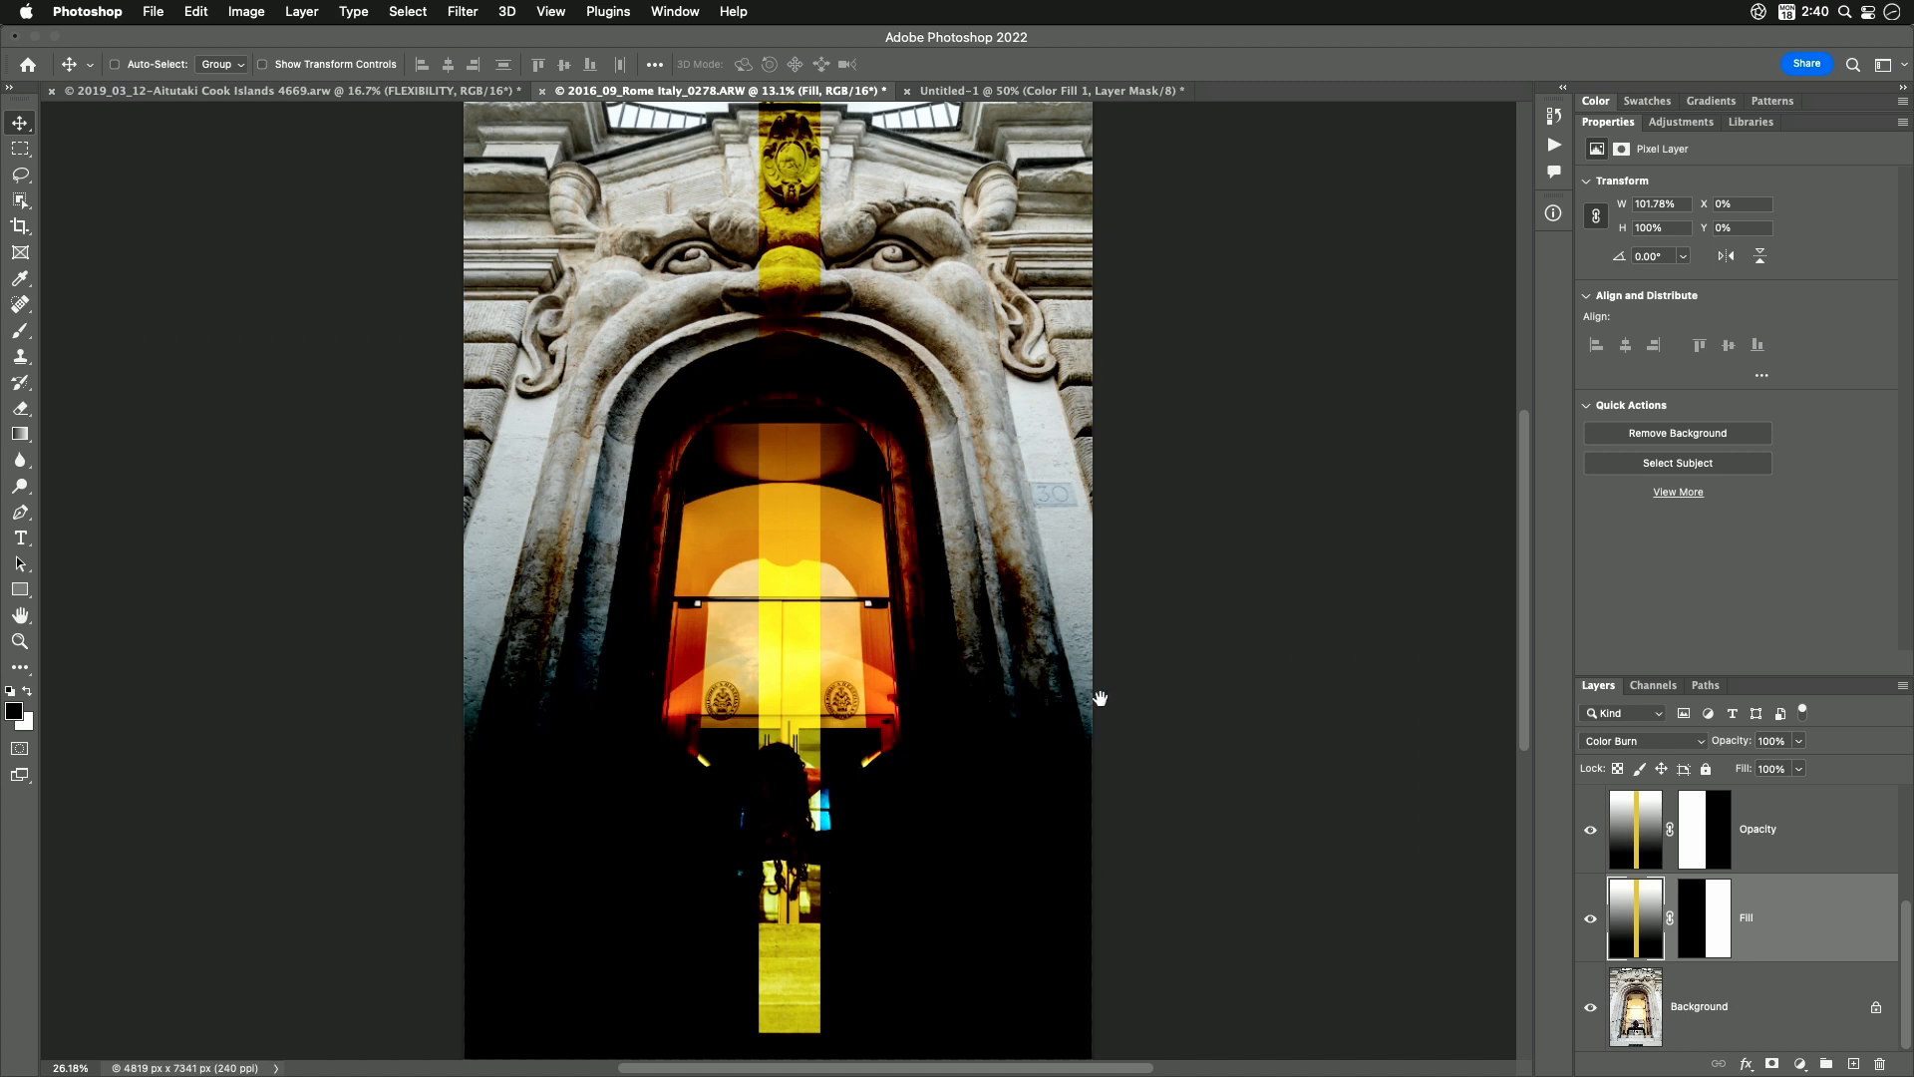
pyautogui.moveTo(1749, 776)
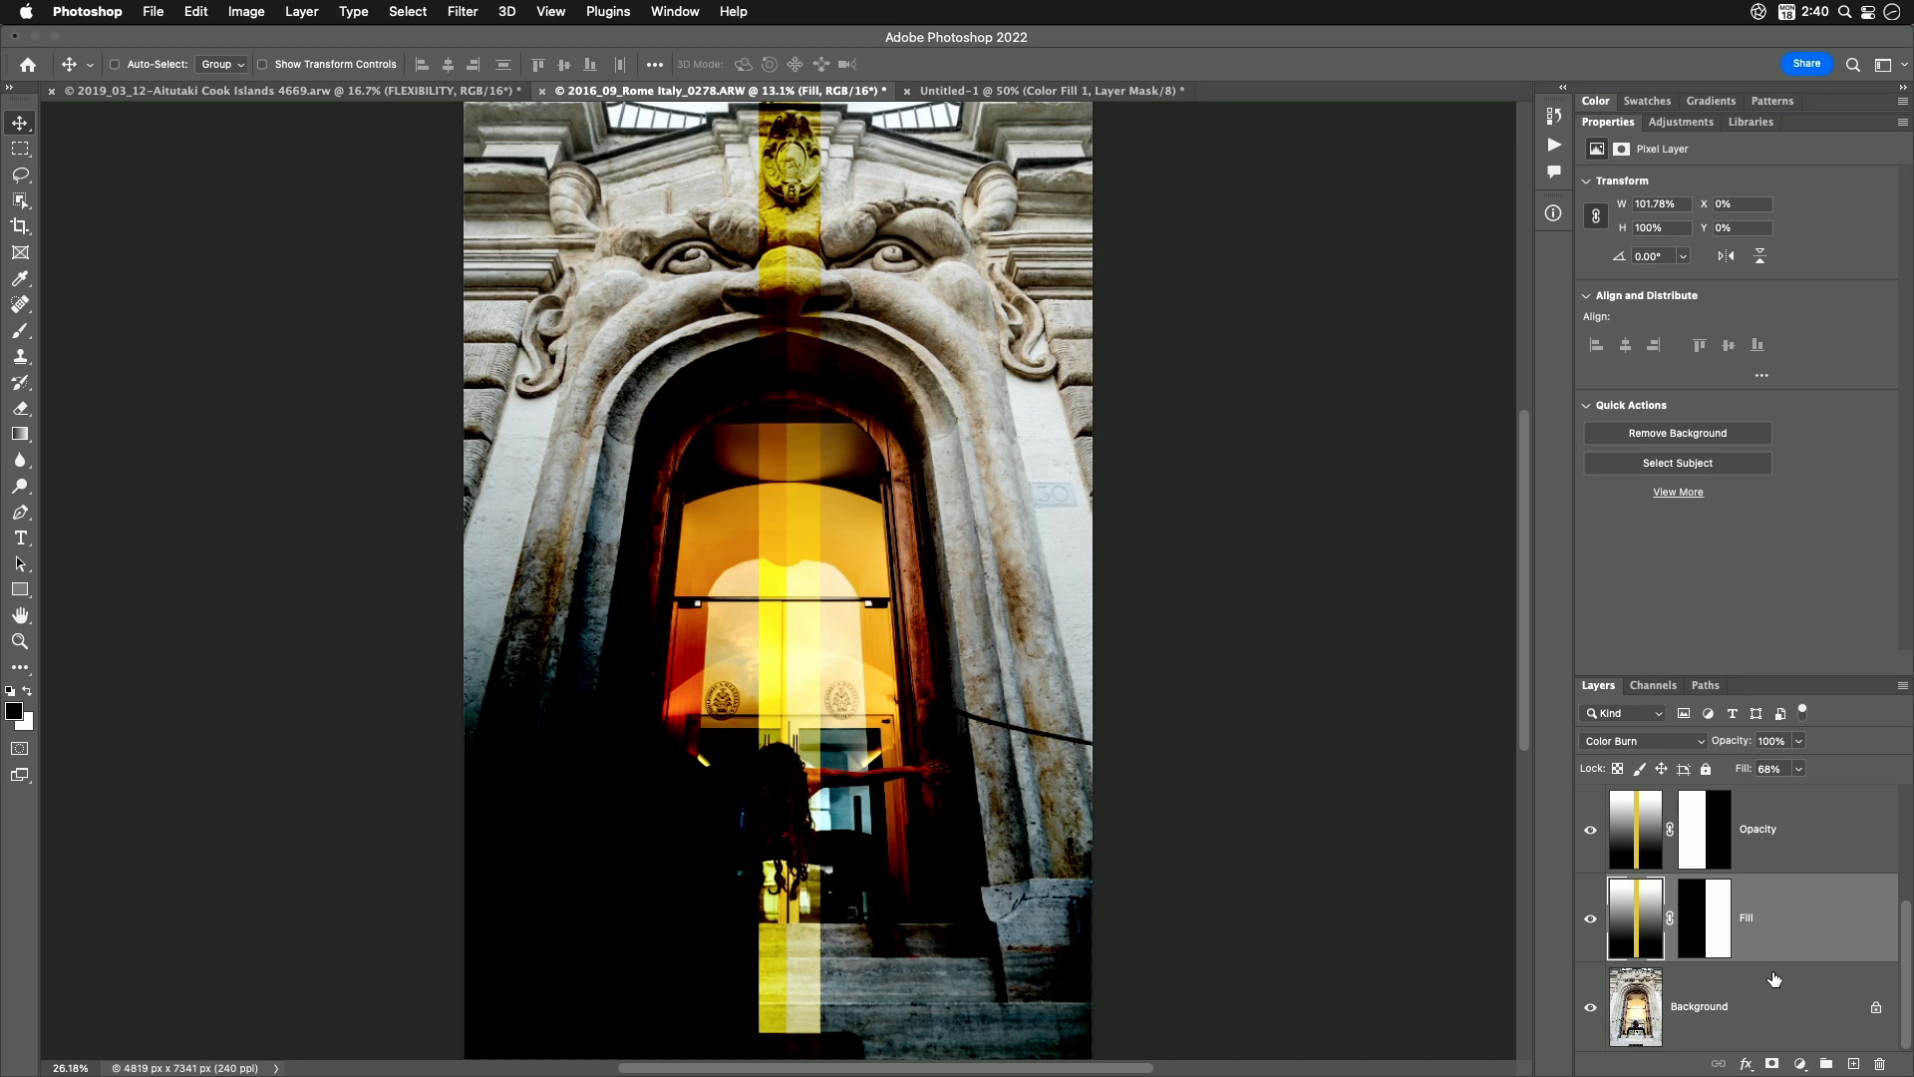
pyautogui.click(995, 90)
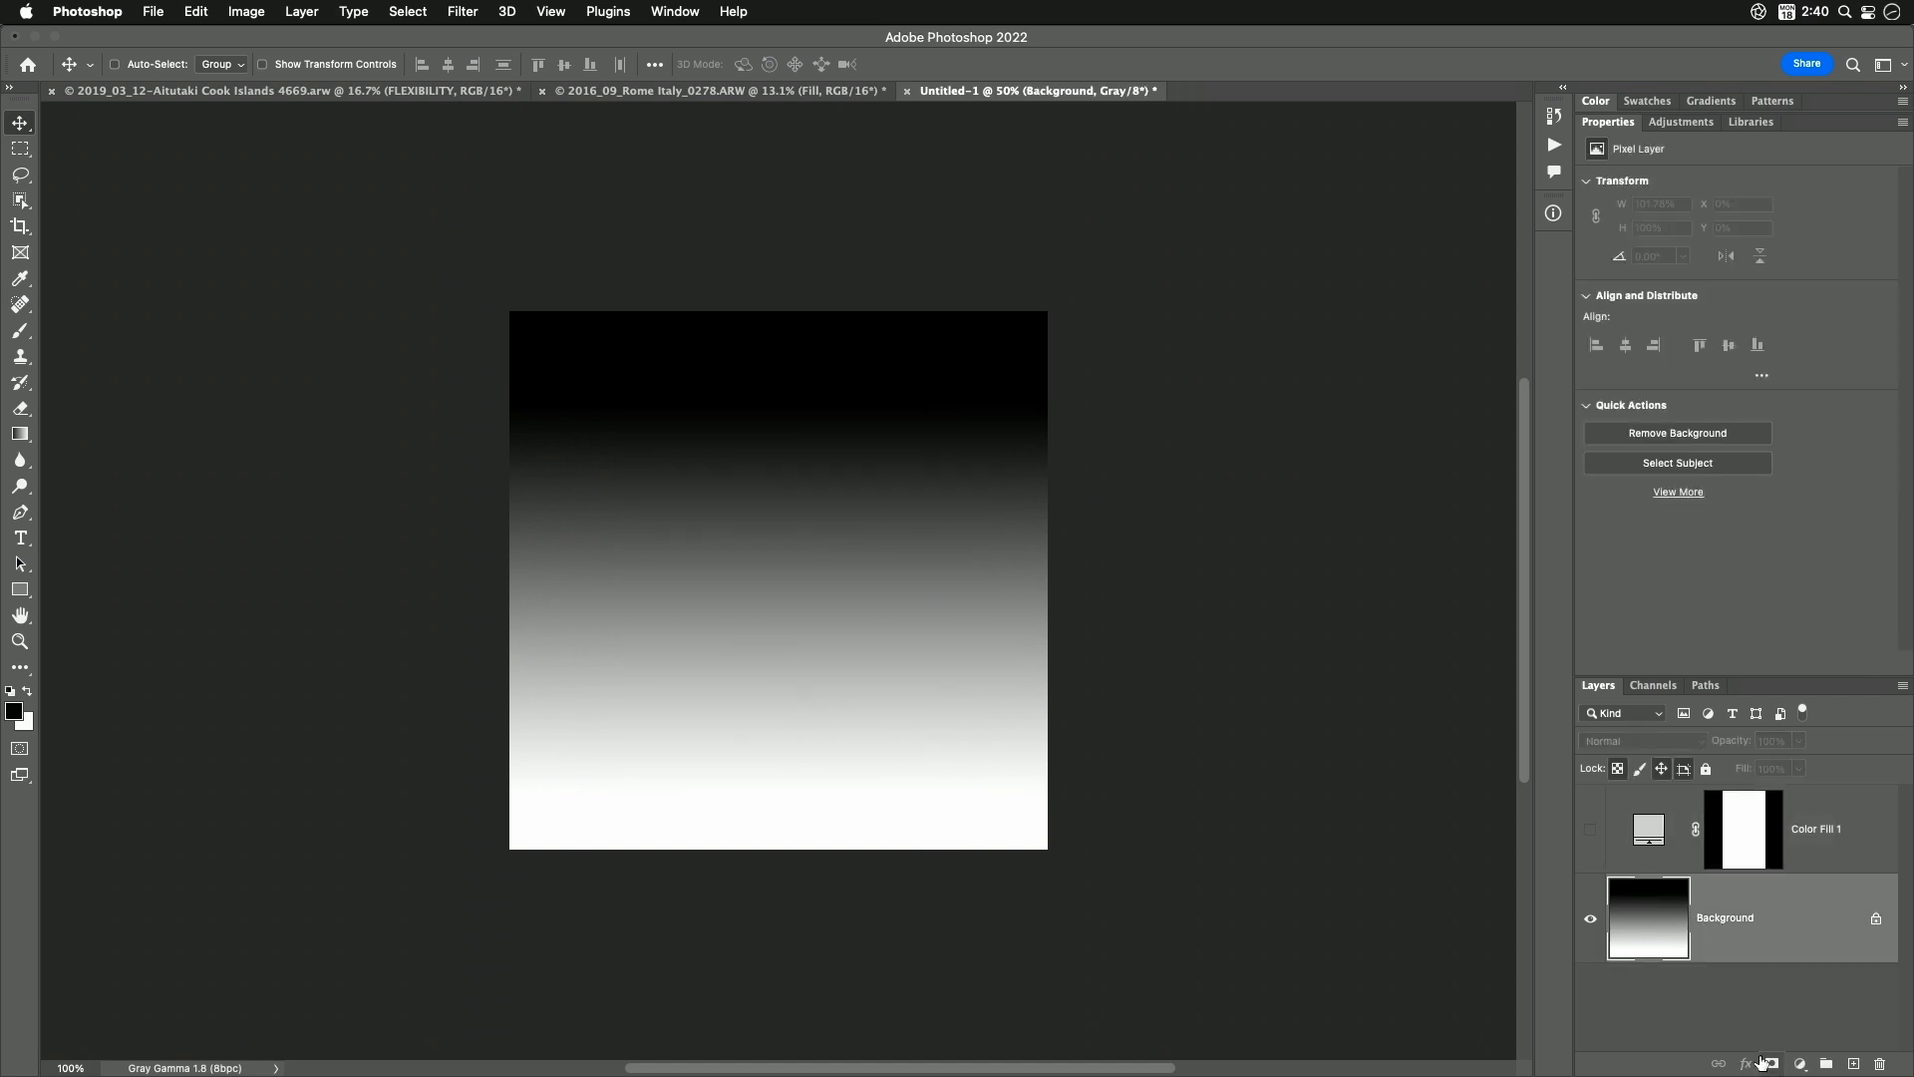
pyautogui.moveTo(1765, 1063)
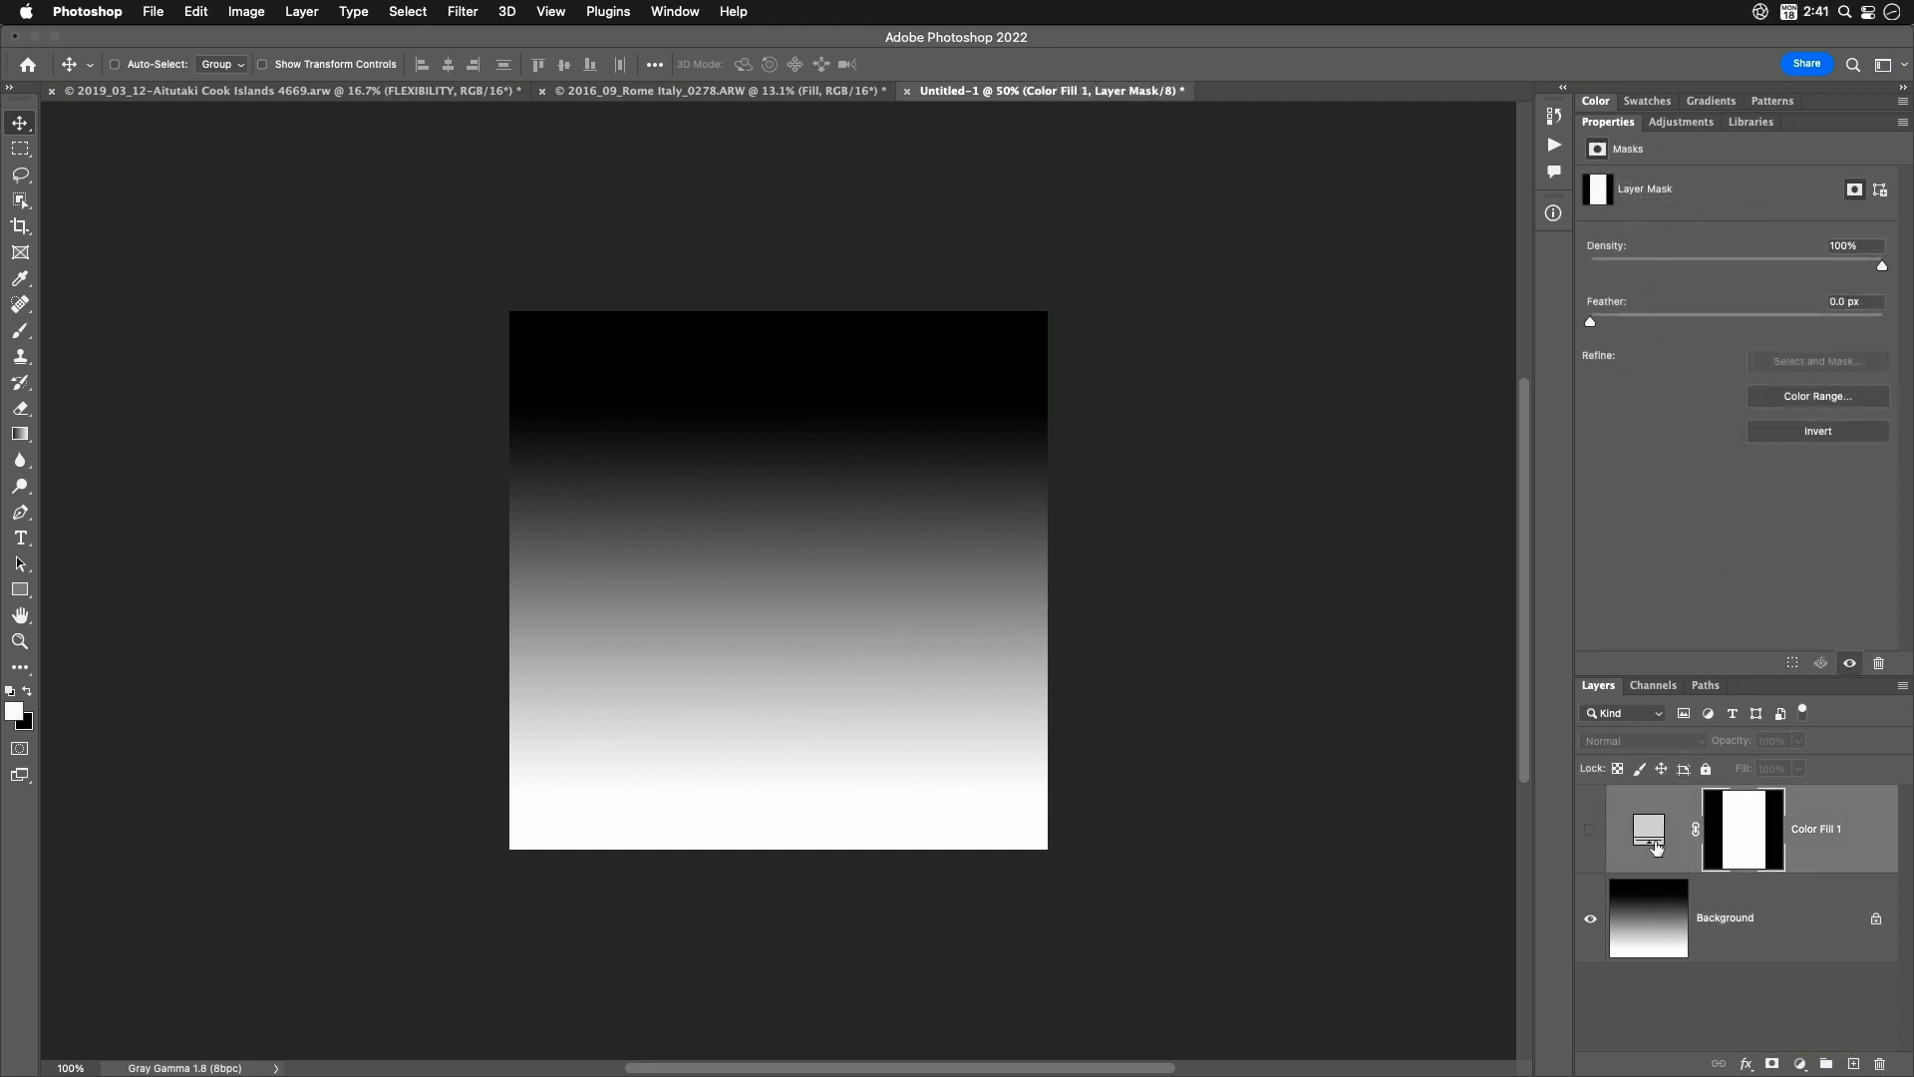
pyautogui.moveTo(1590, 836)
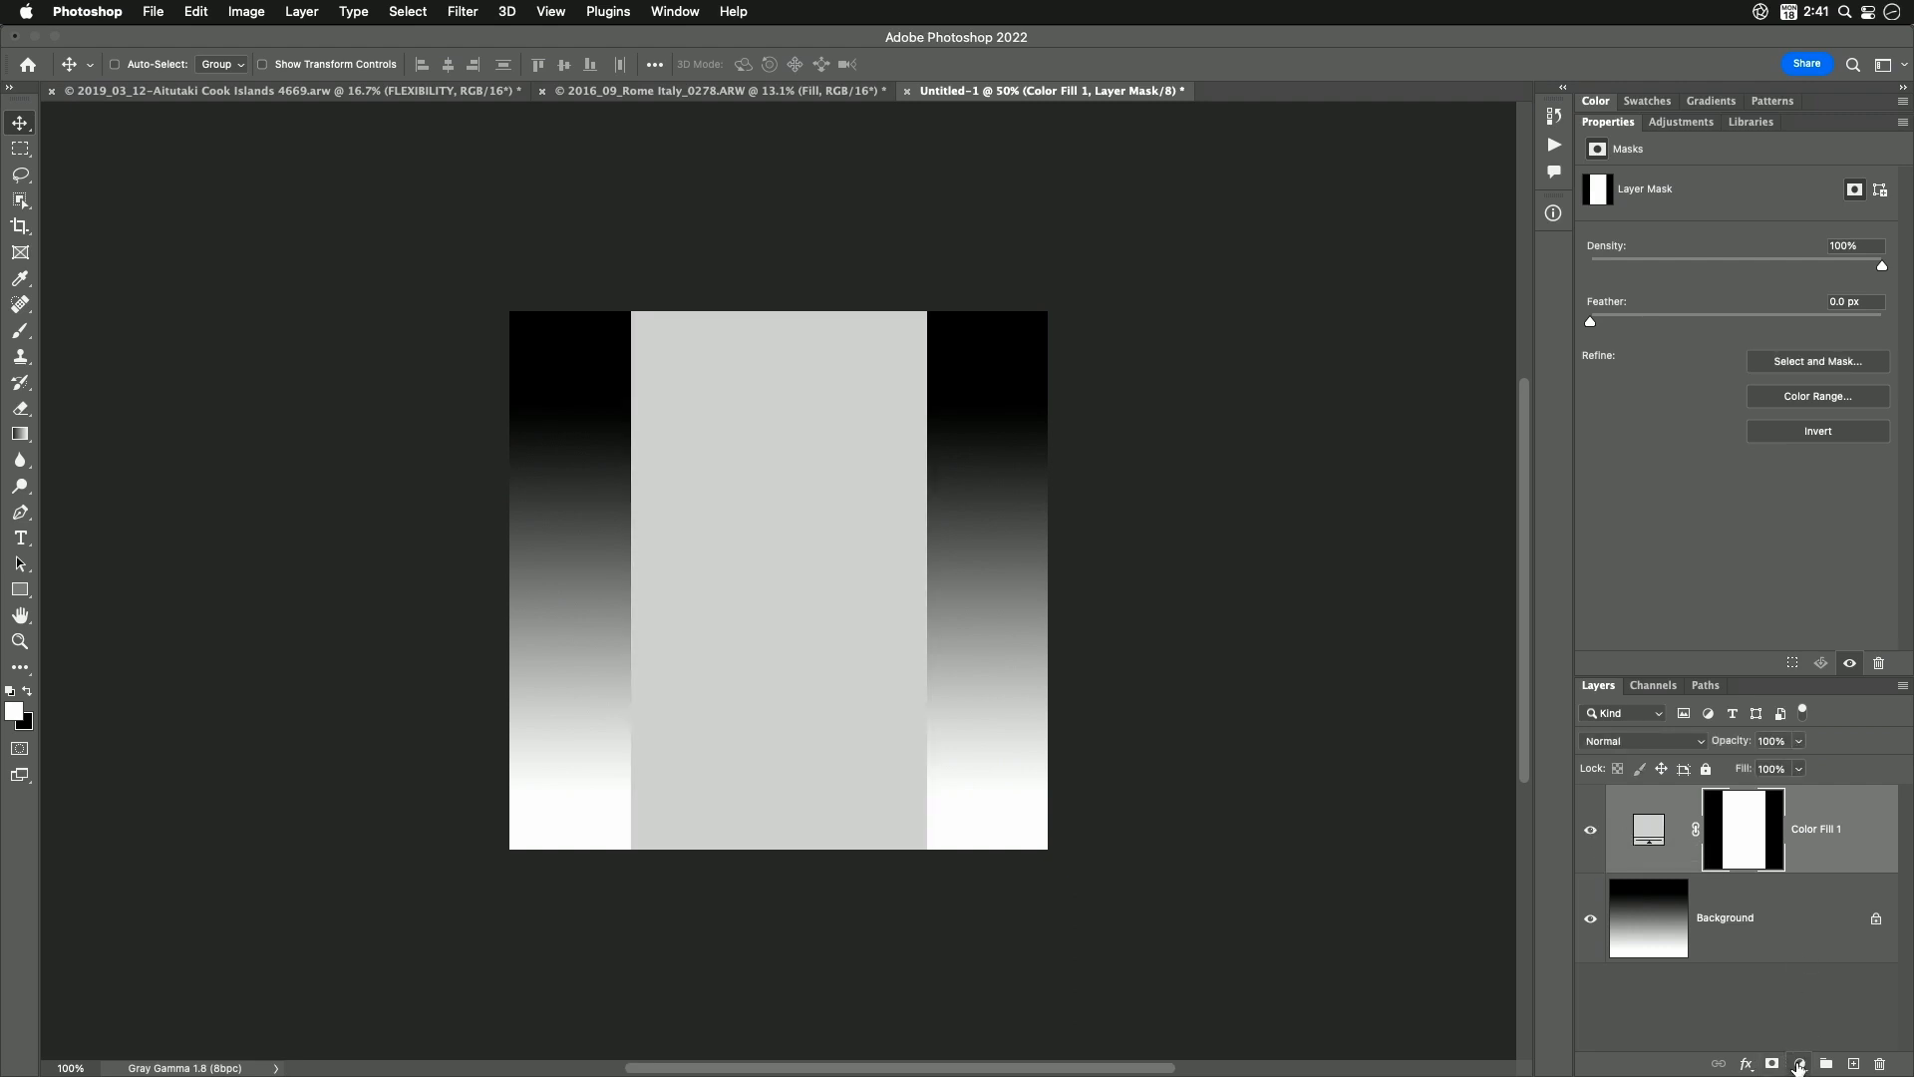
# Show the gray Color Fill 1 band over the middle of the gradient
pyautogui.click(1799, 1063)
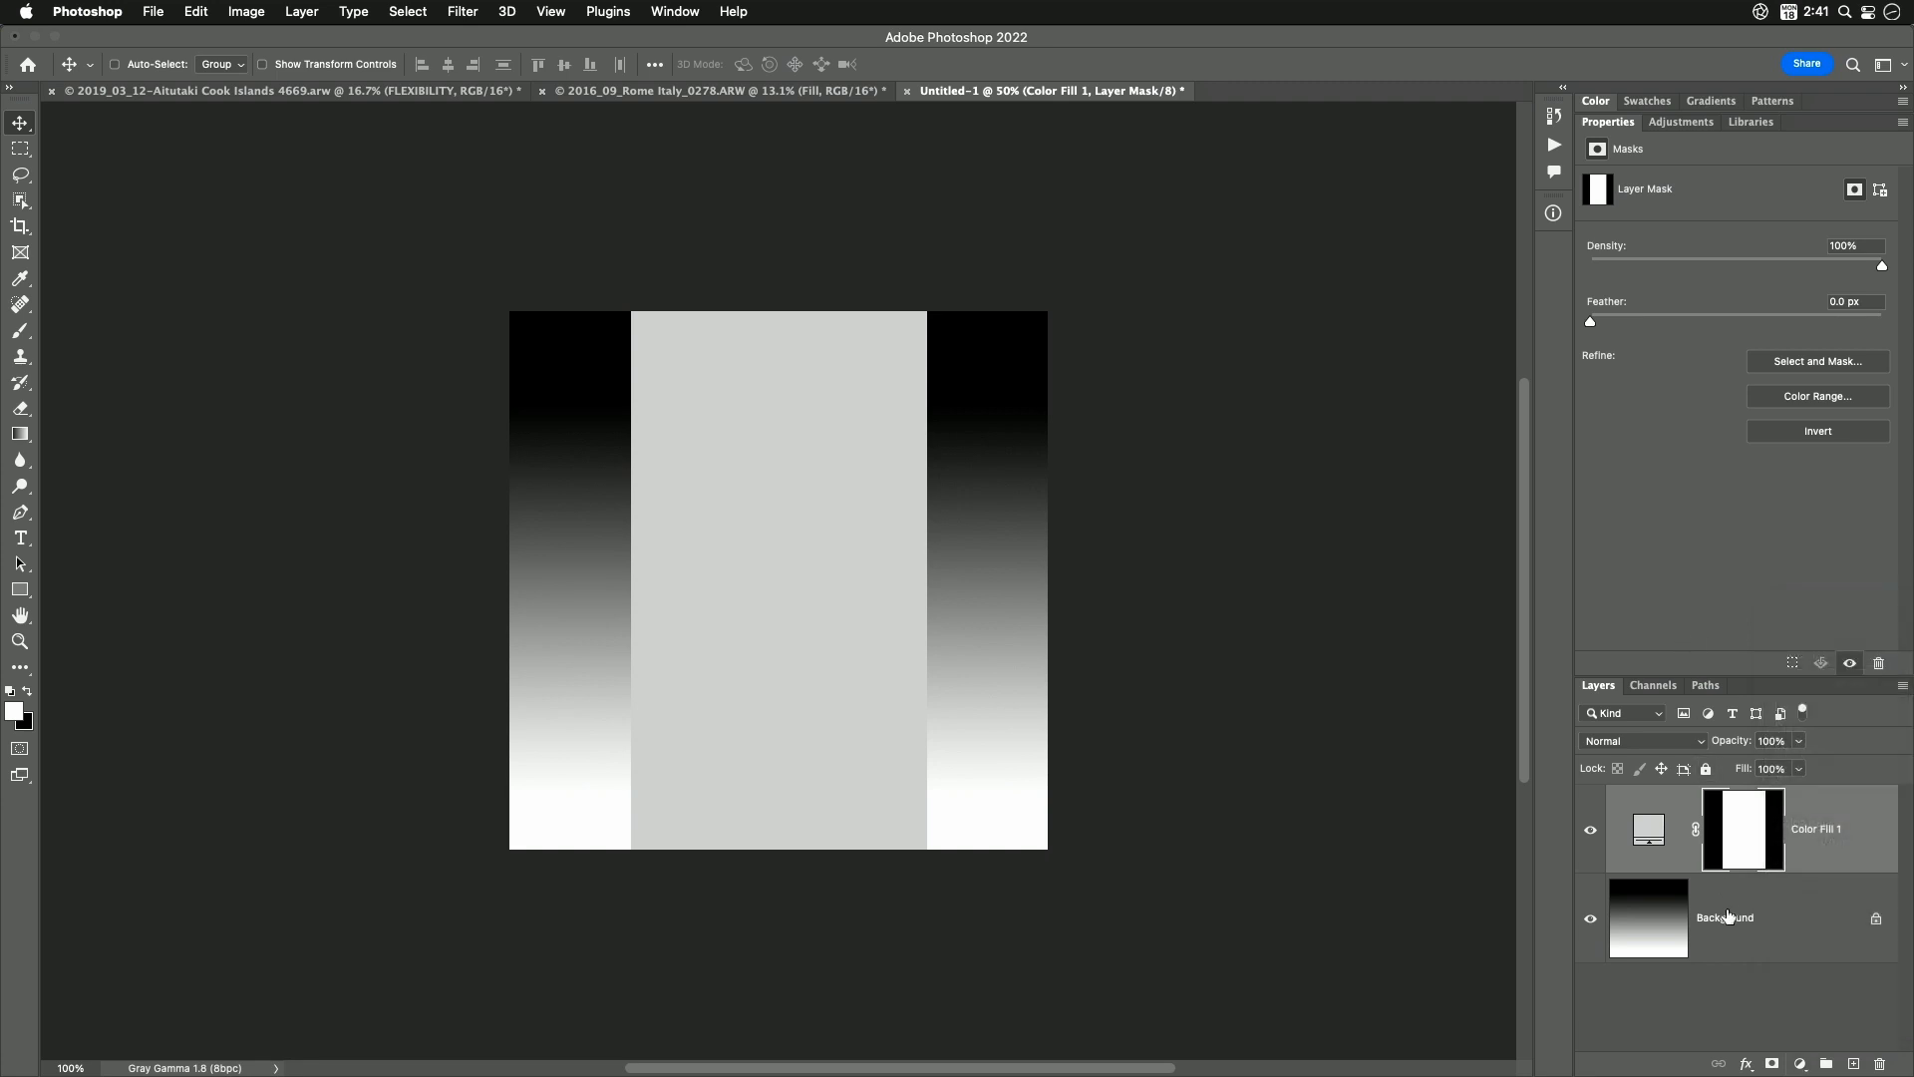
pyautogui.moveTo(1725, 917)
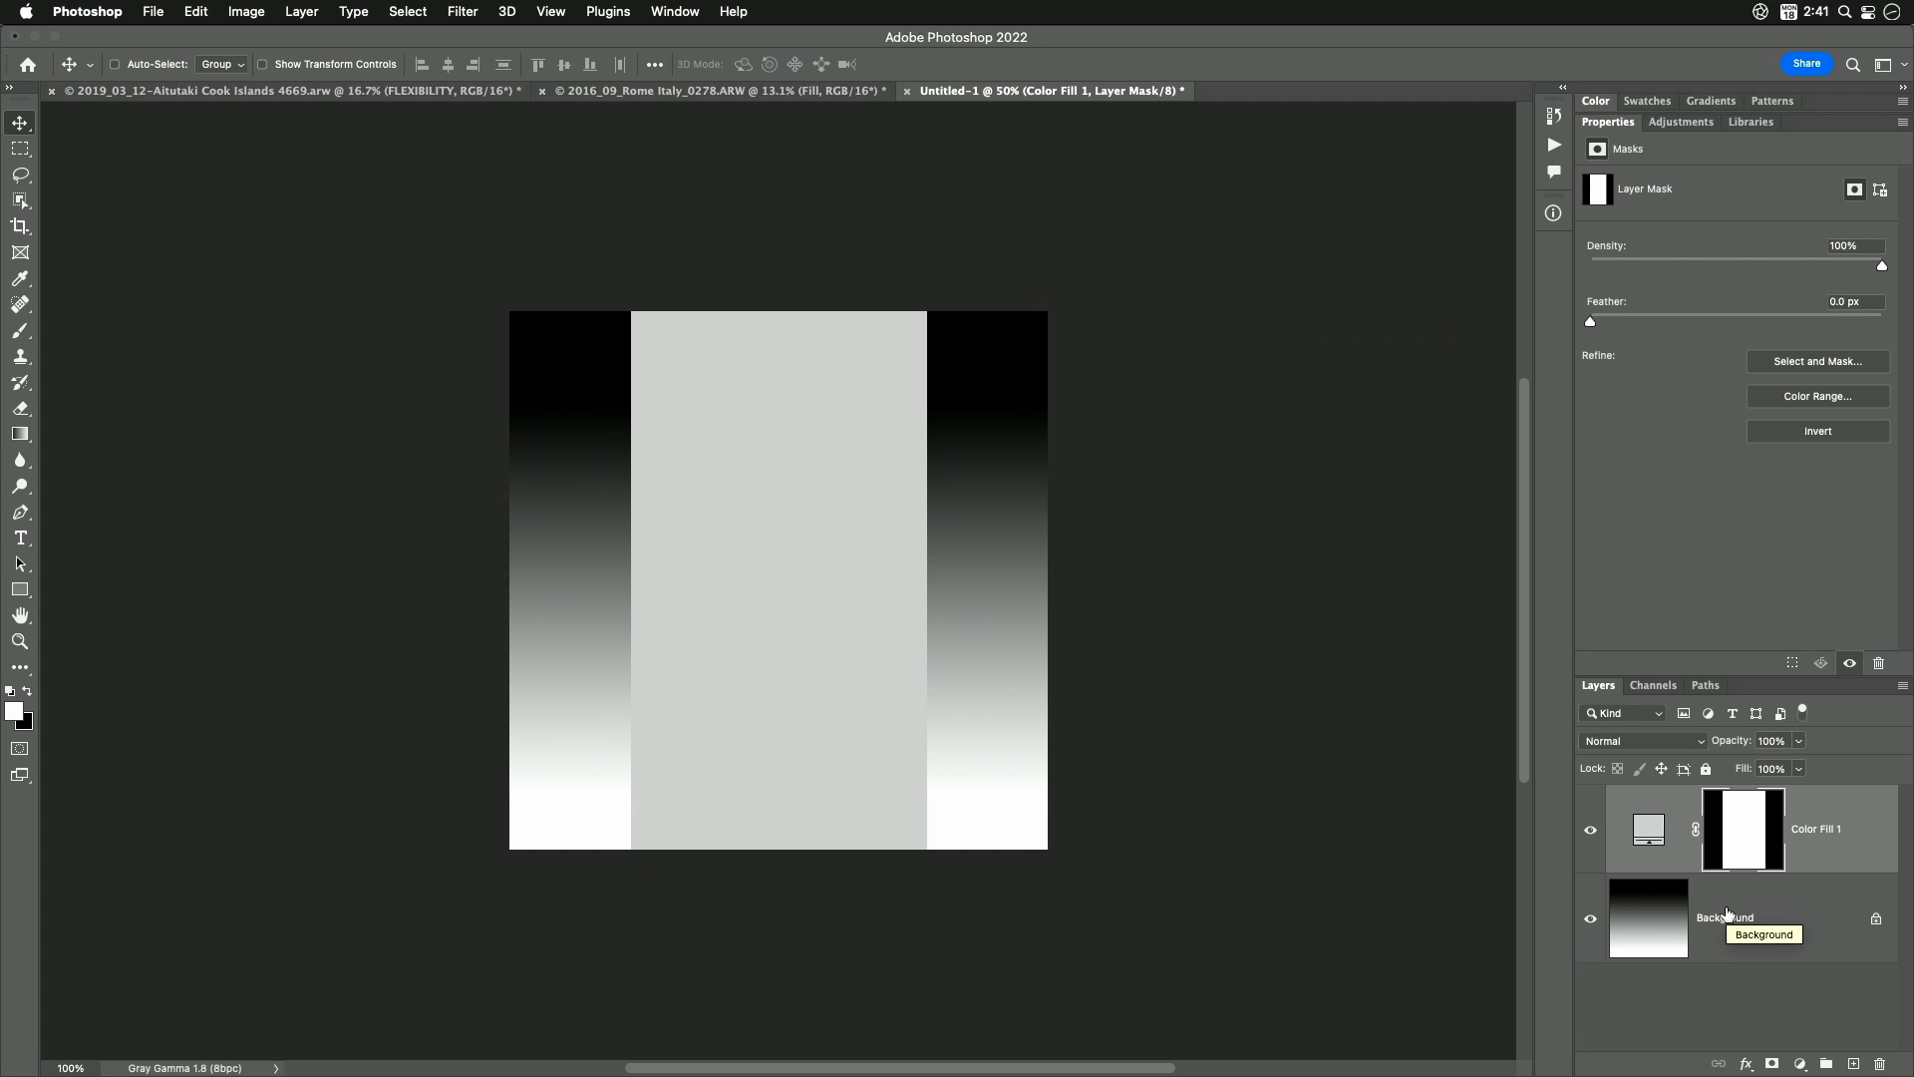
pyautogui.moveTo(1735, 847)
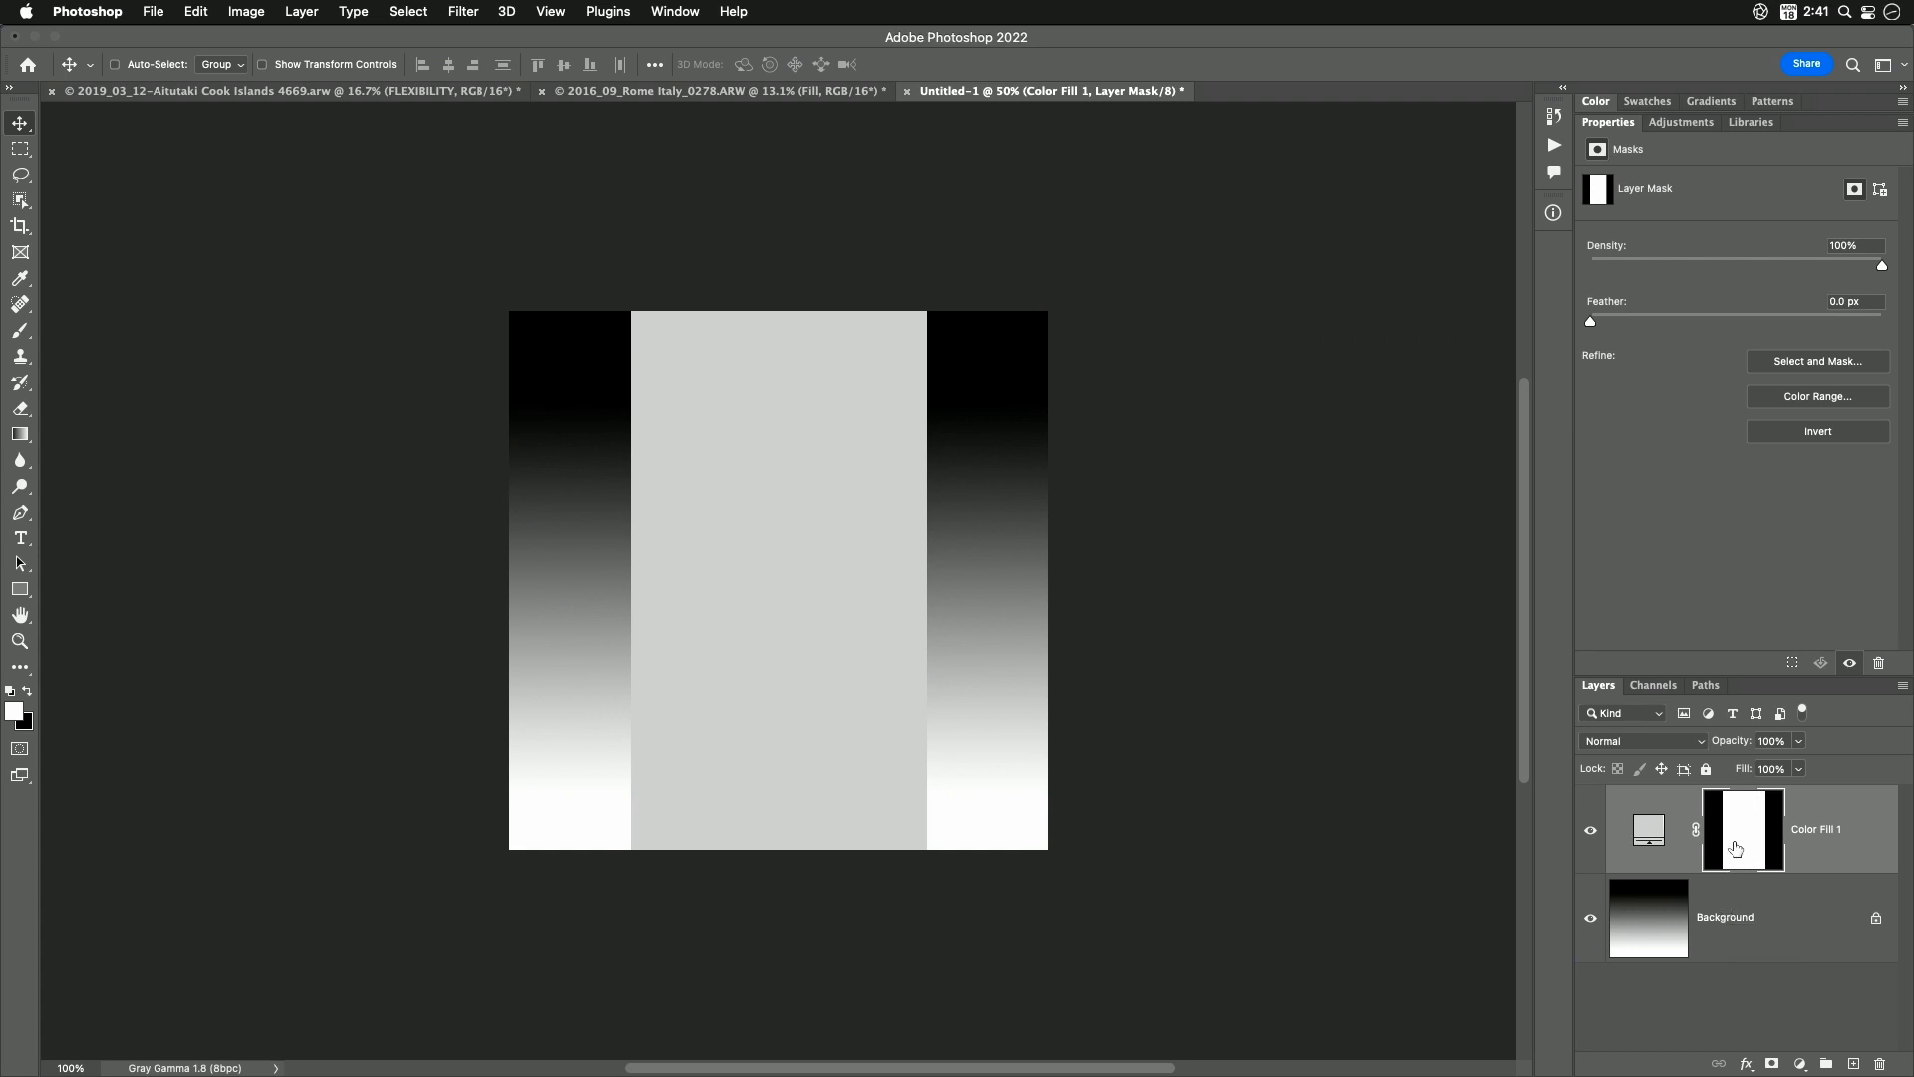
pyautogui.moveTo(1753, 834)
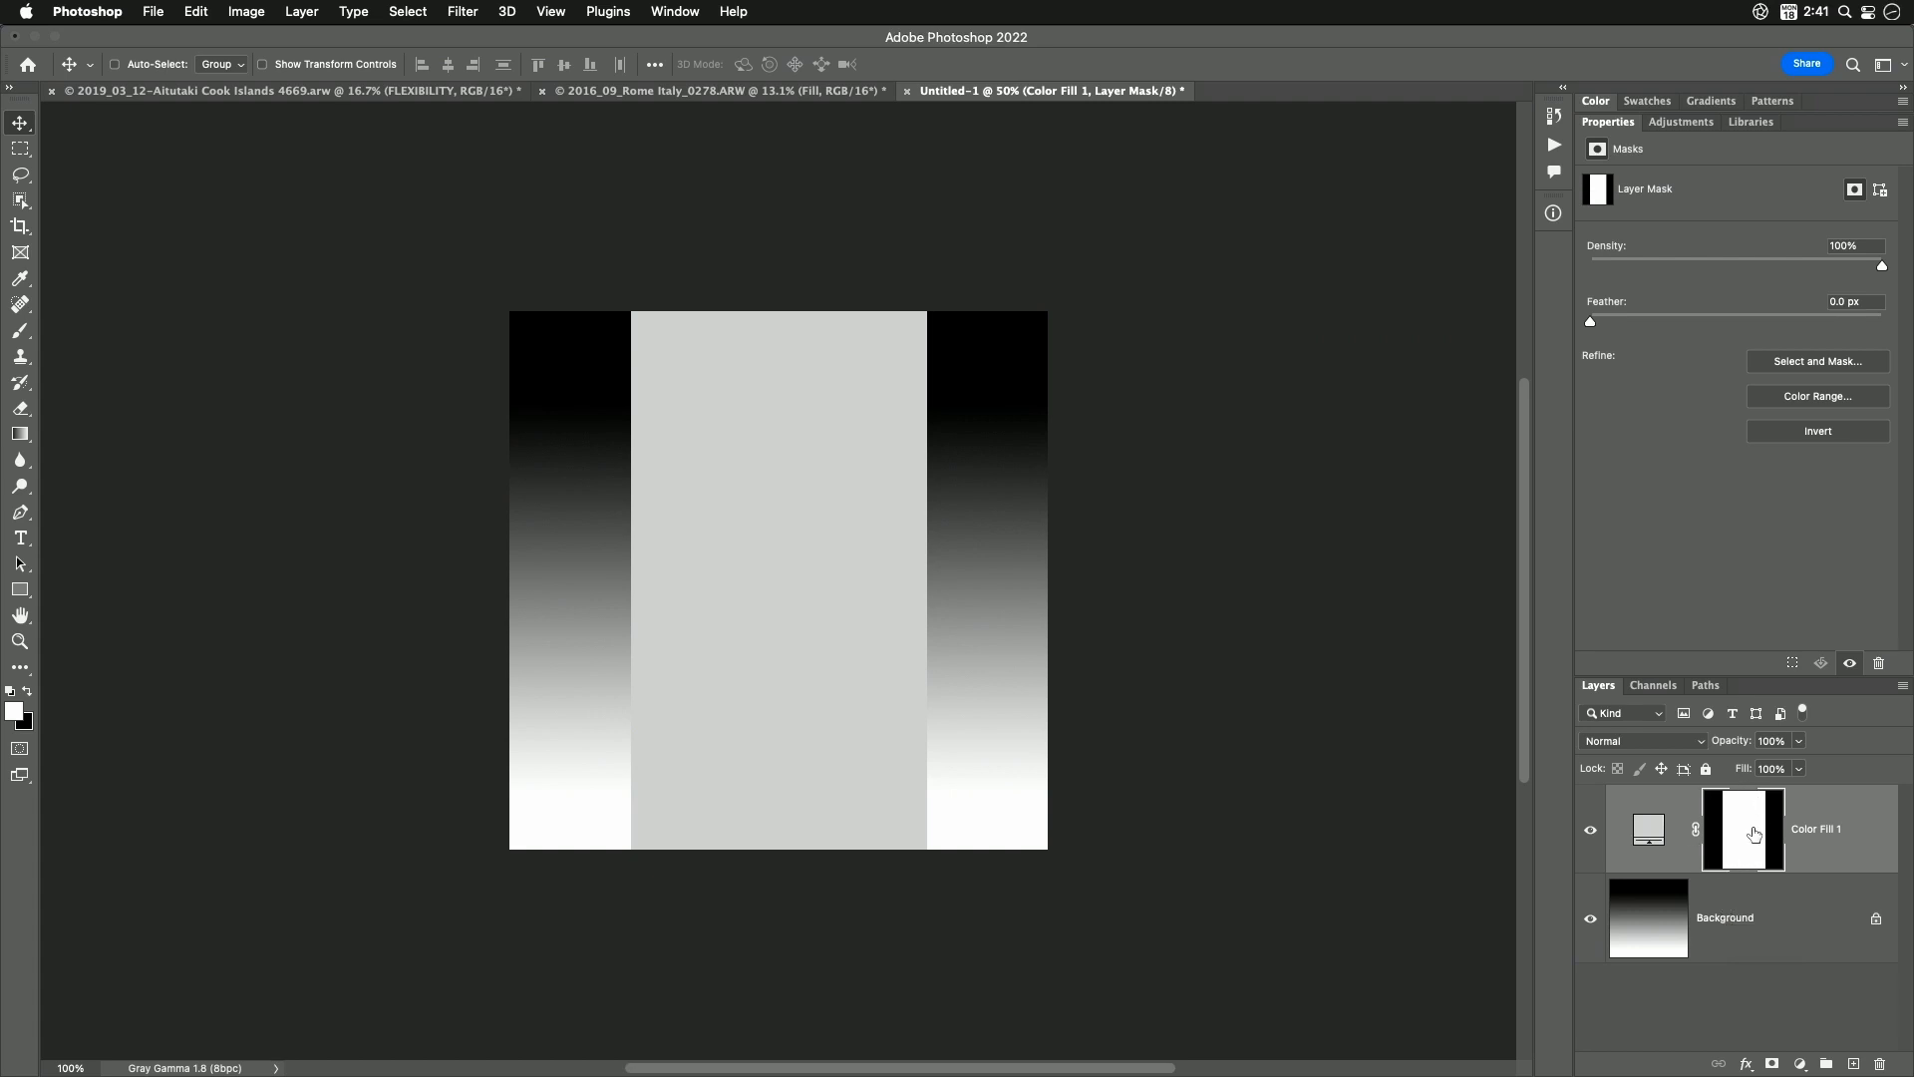
pyautogui.moveTo(1775, 837)
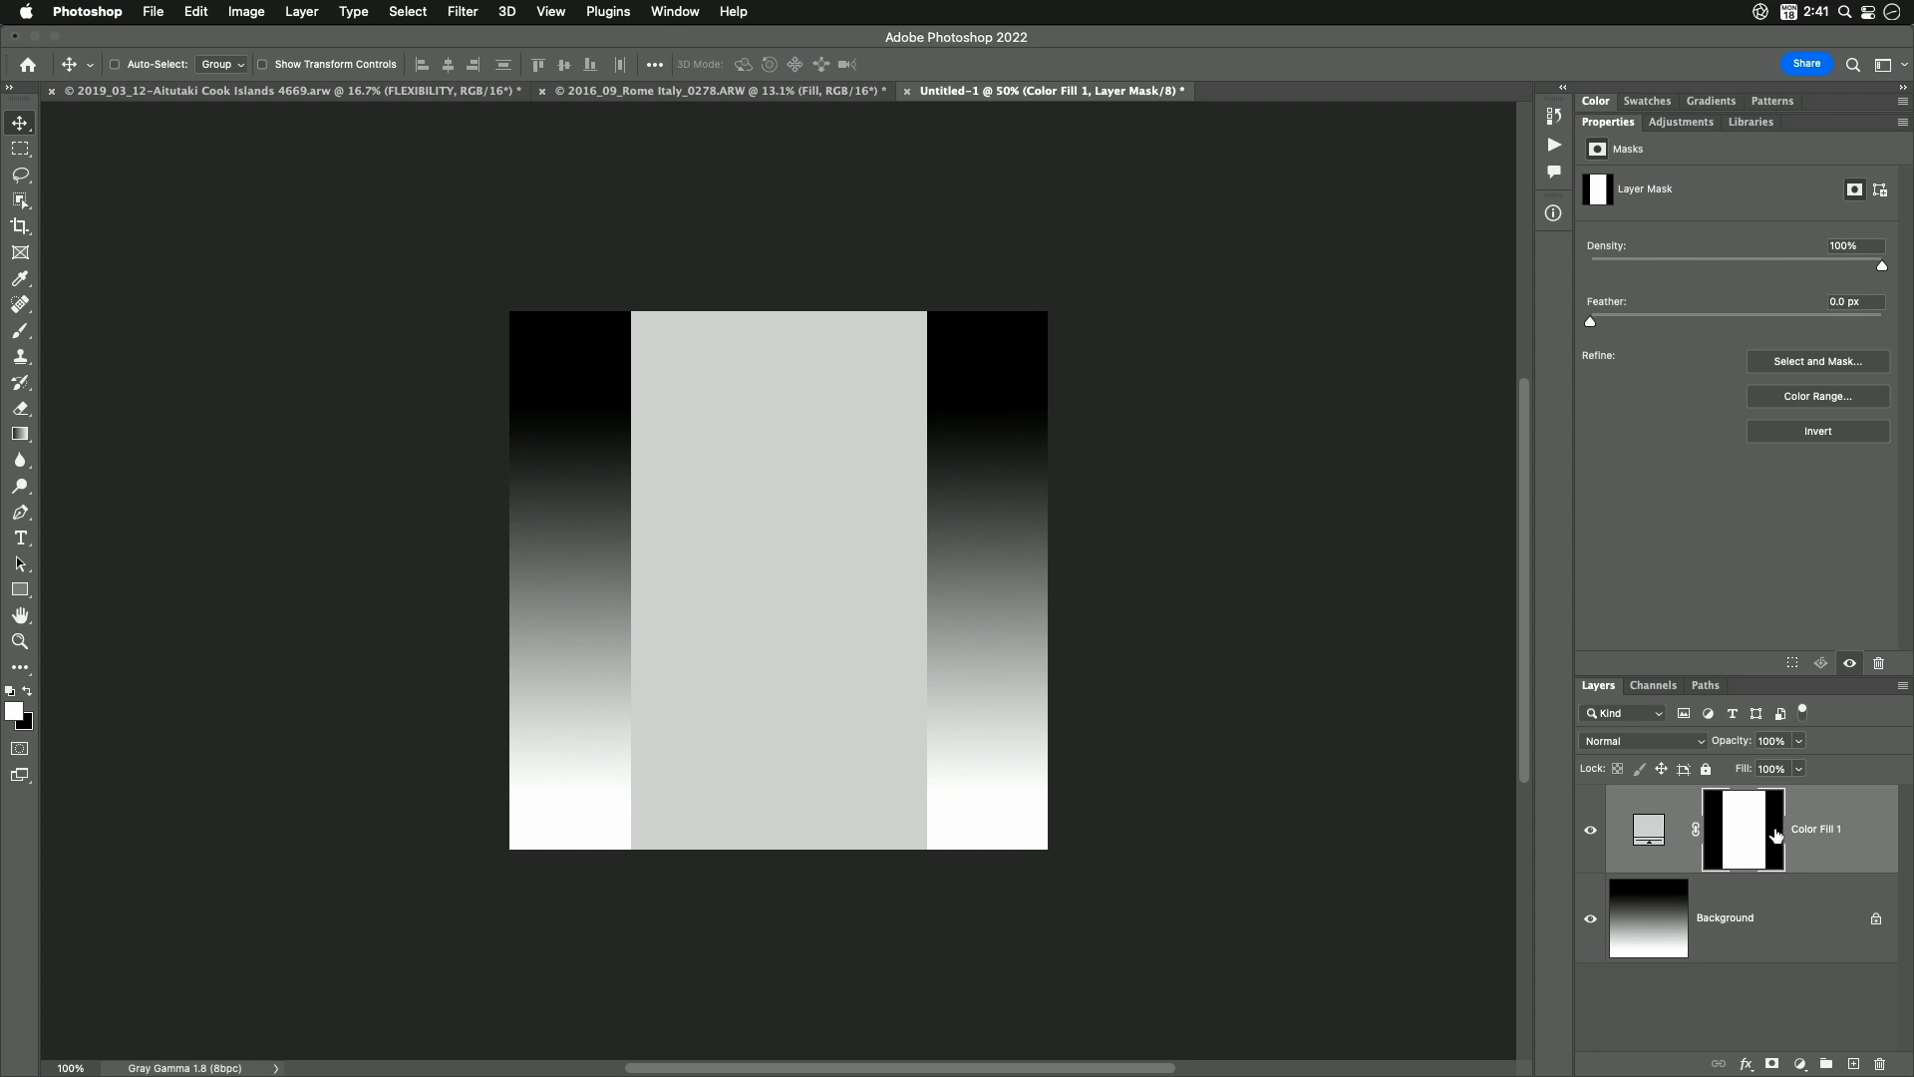
pyautogui.moveTo(1791, 867)
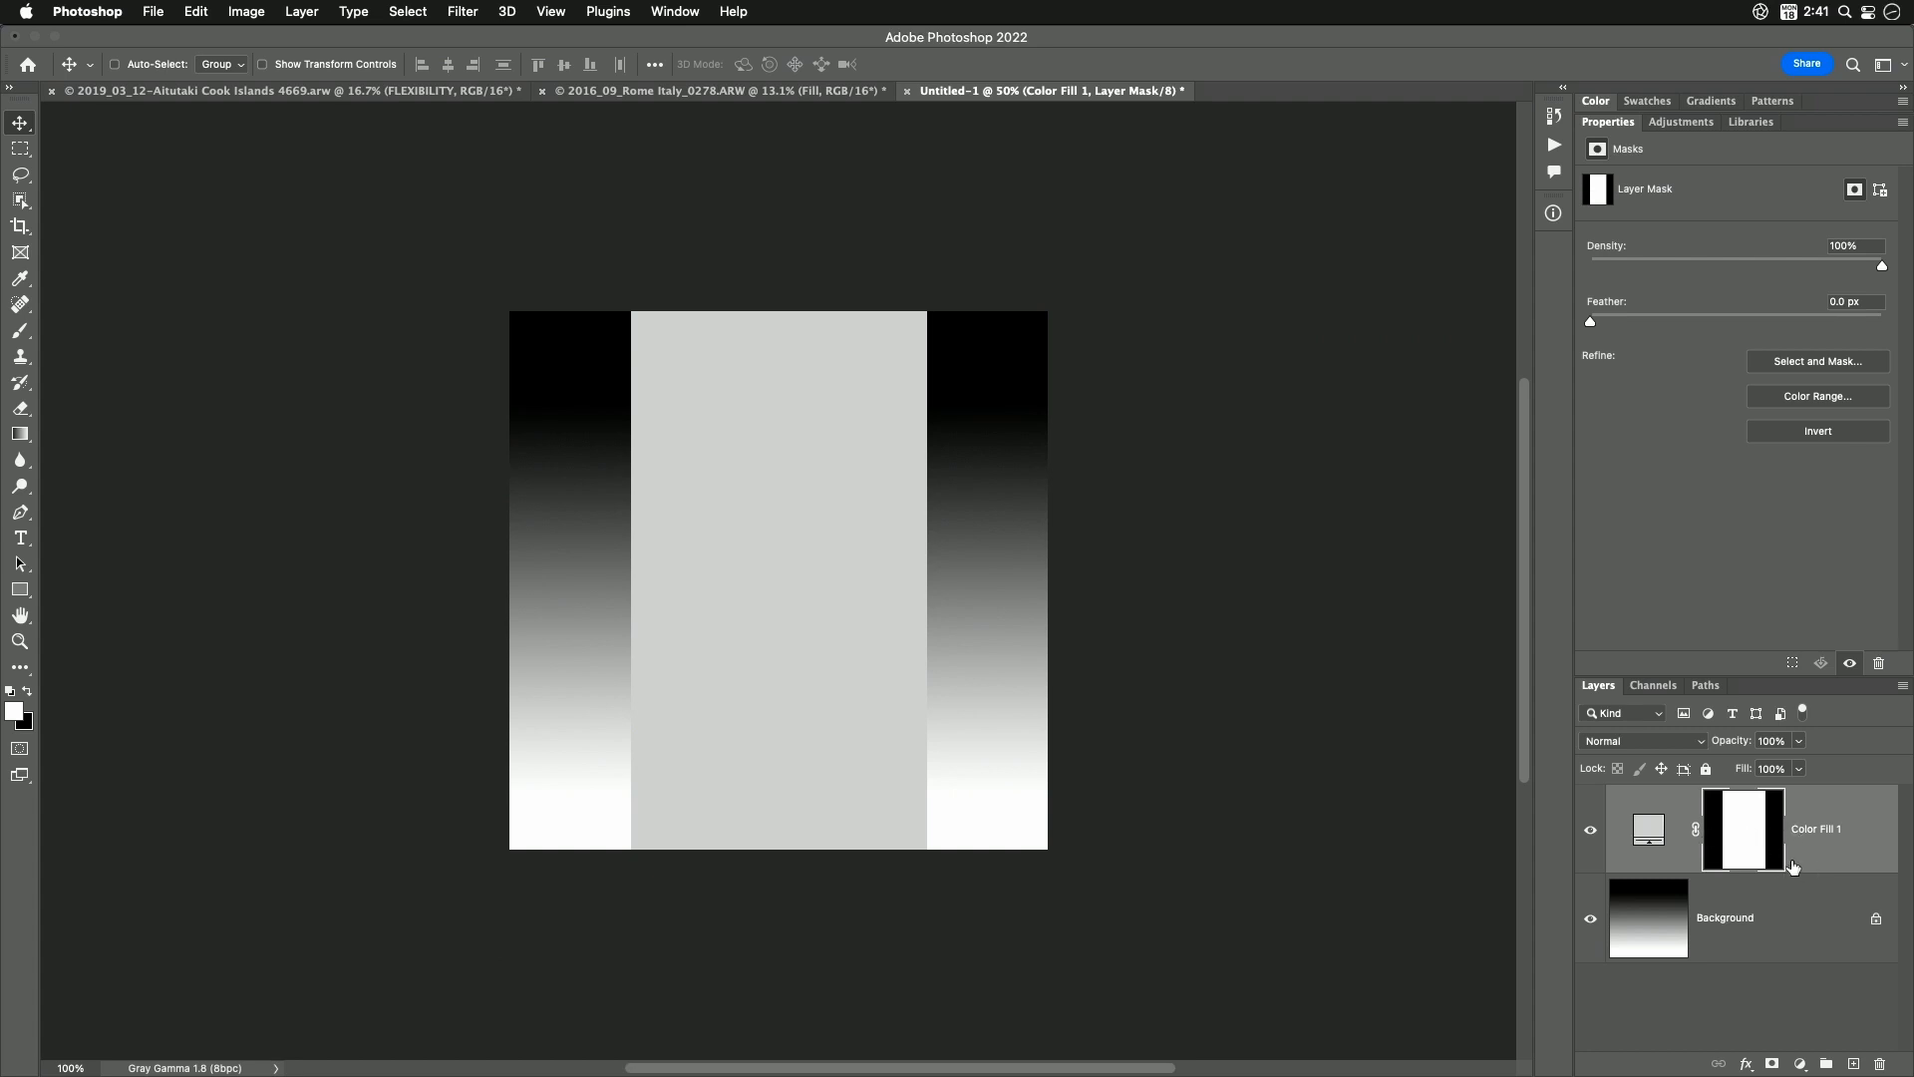
pyautogui.moveTo(1791, 876)
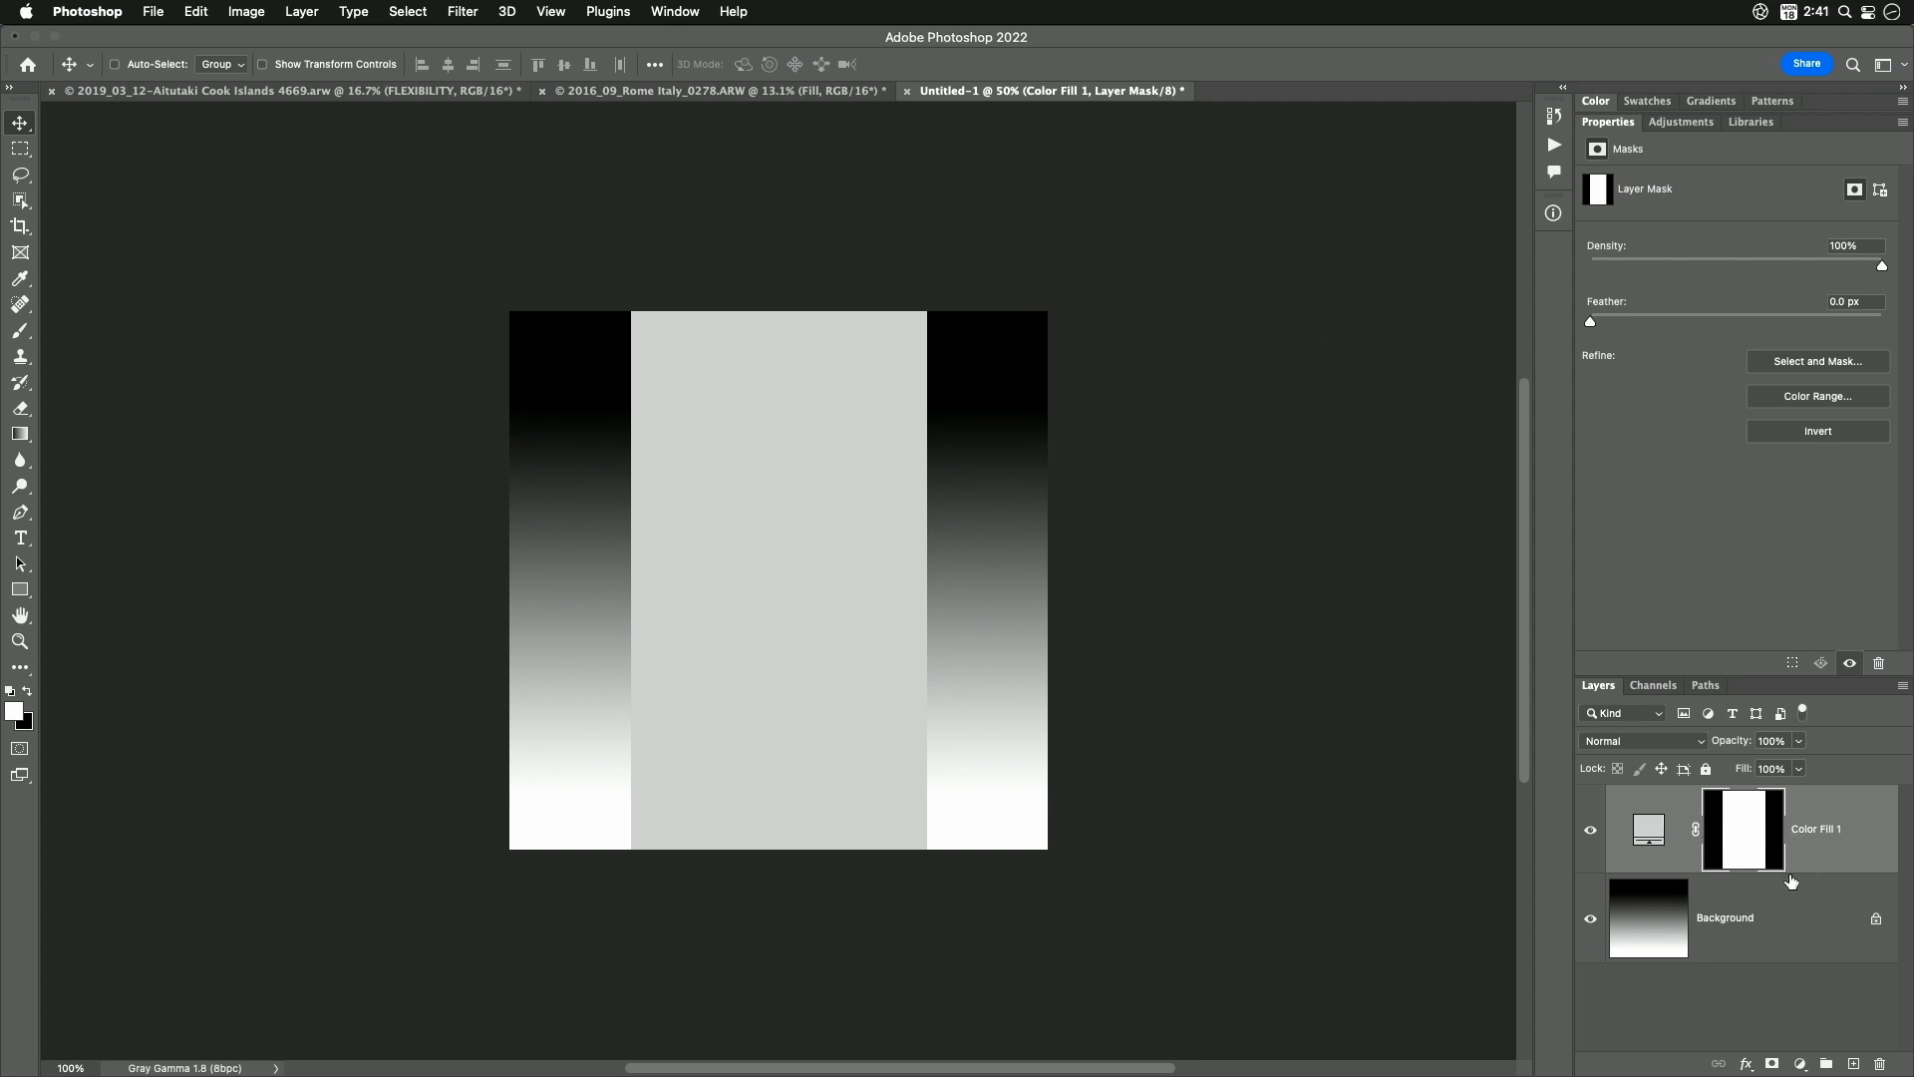
pyautogui.click(1644, 740)
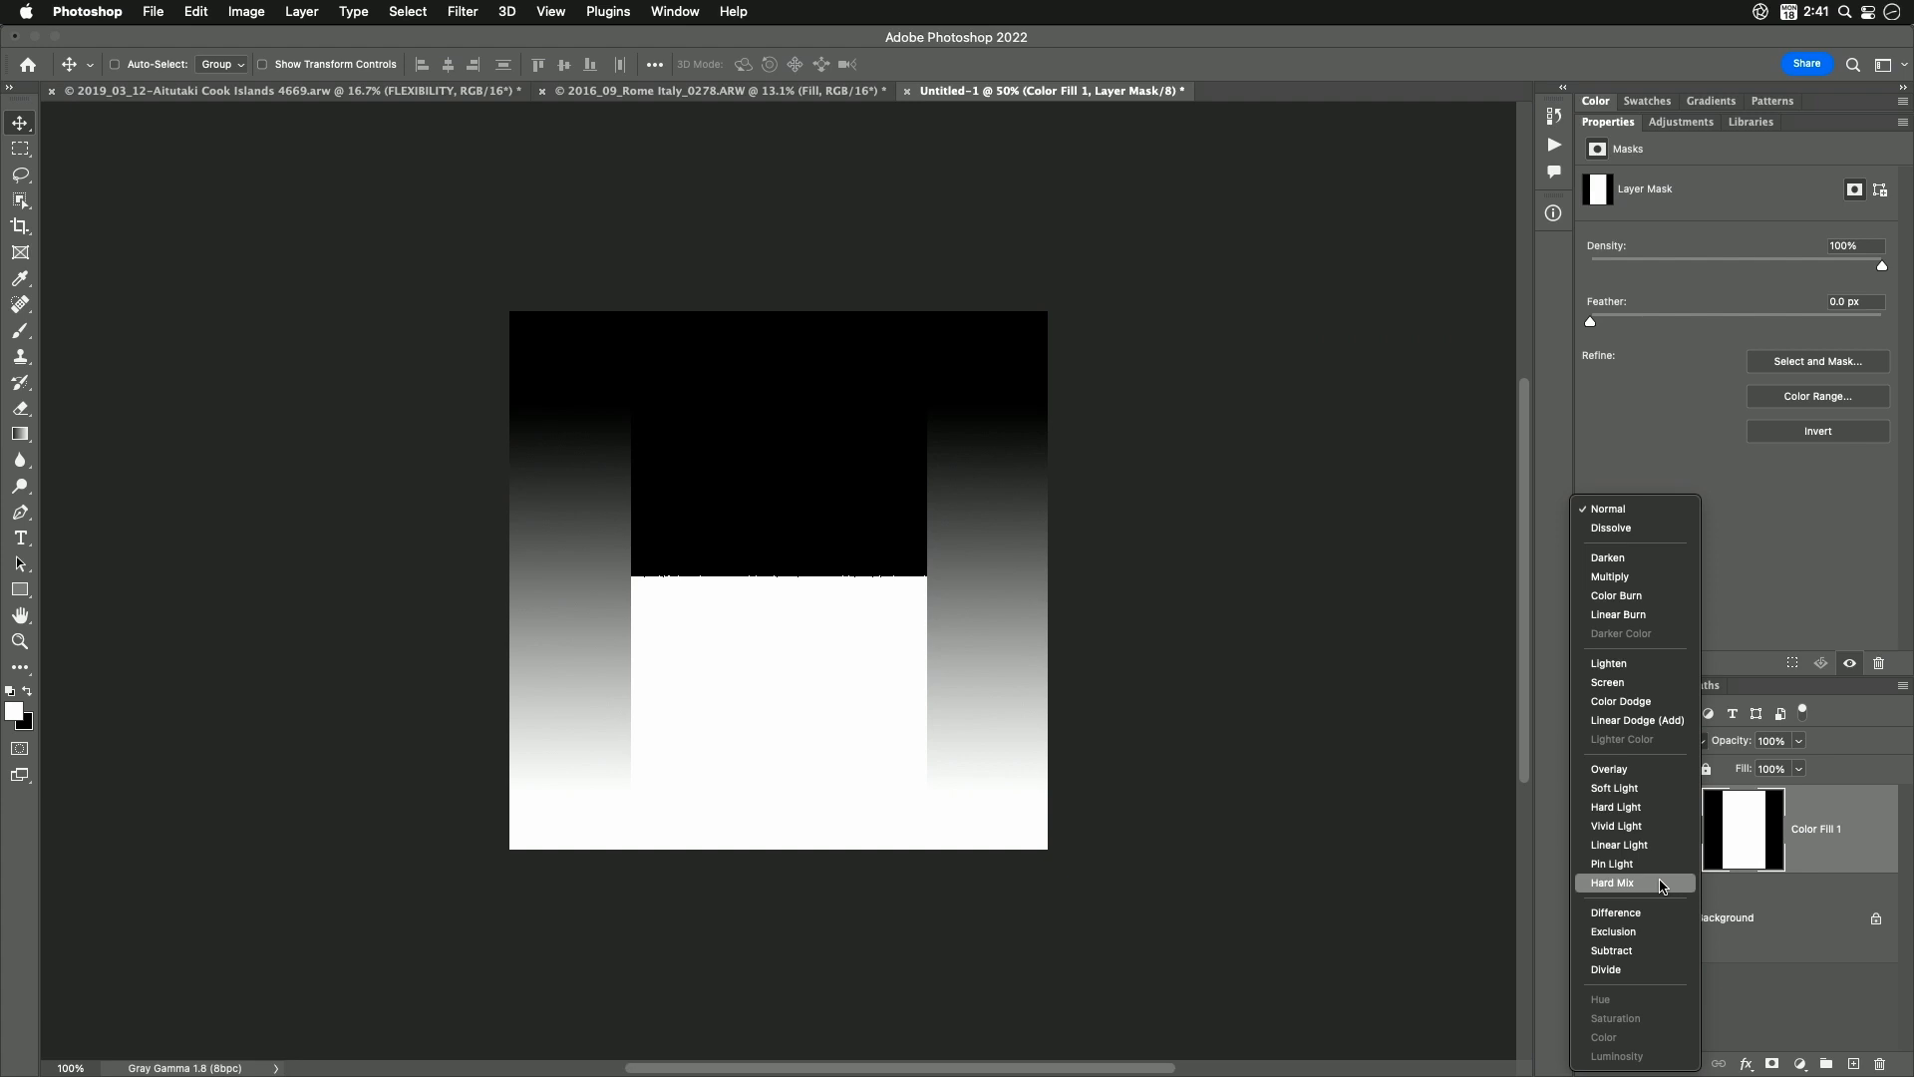
pyautogui.click(1613, 884)
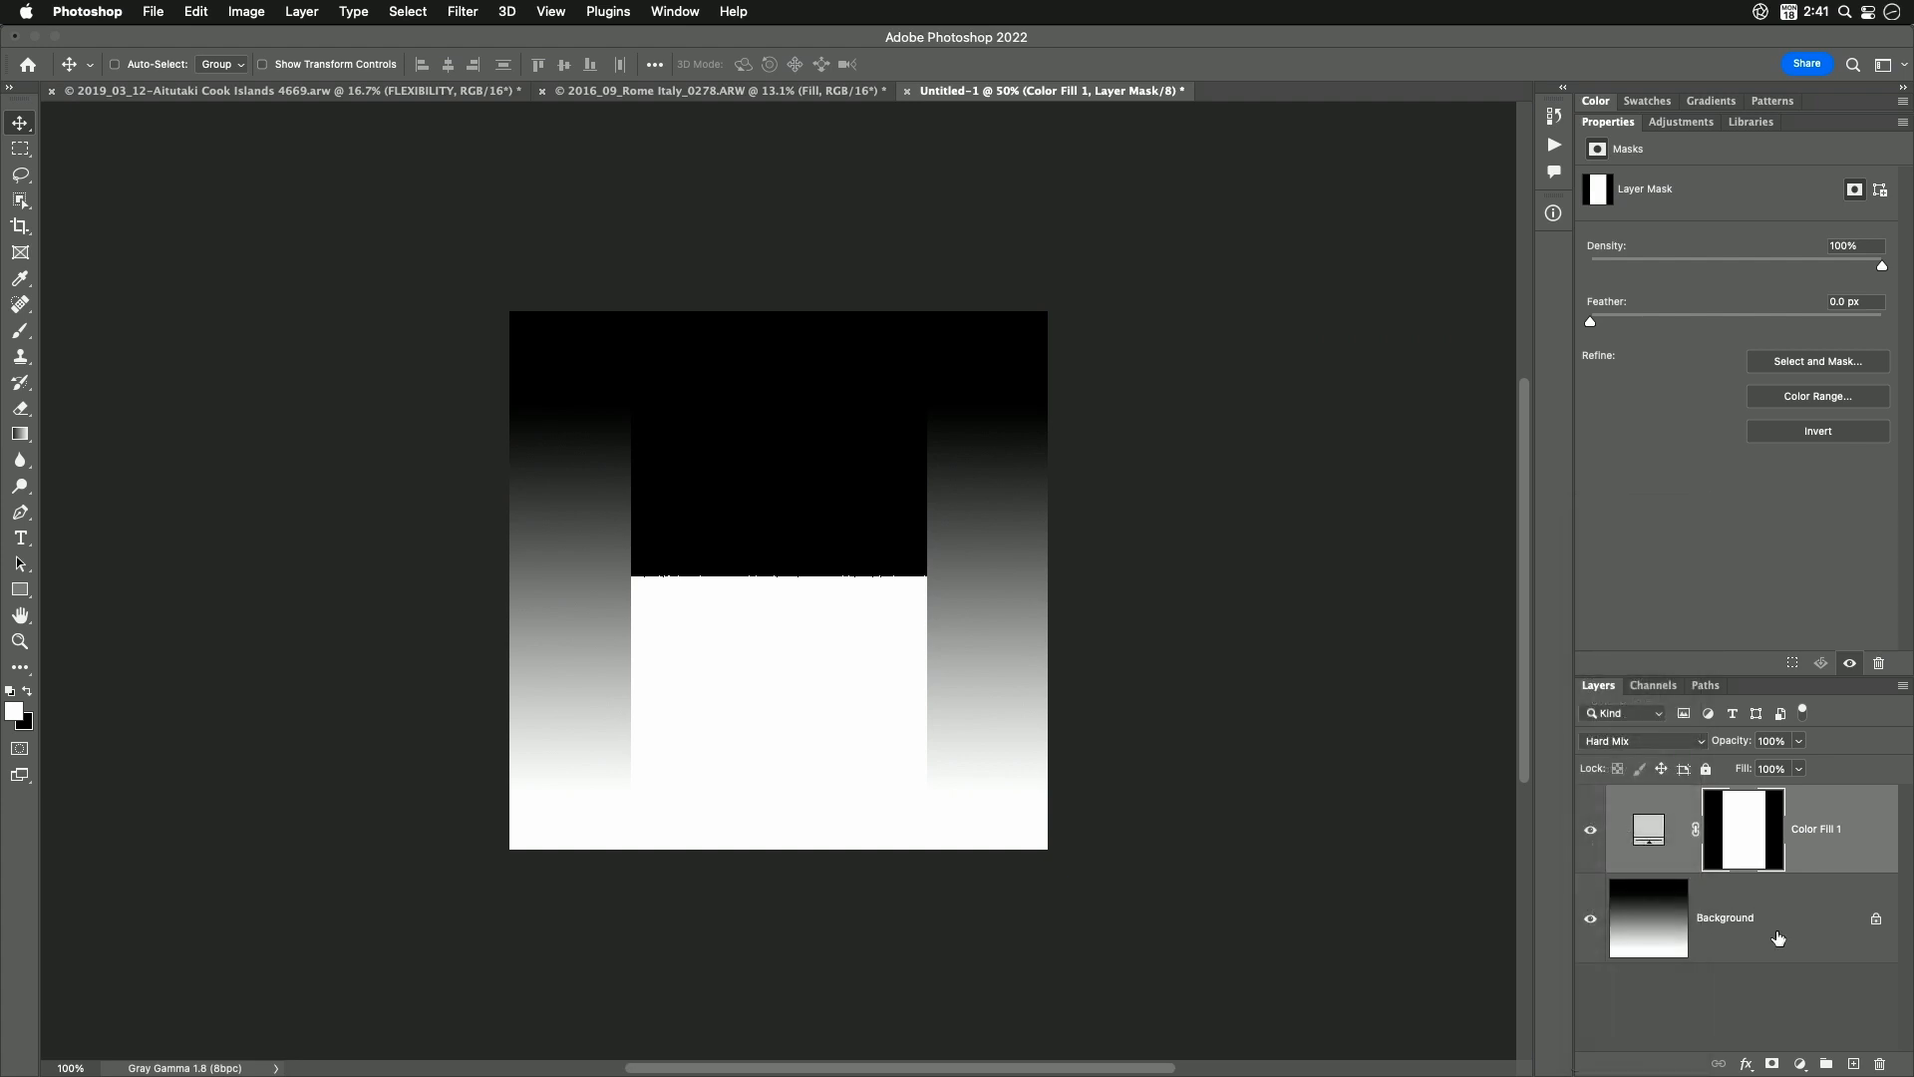
pyautogui.moveTo(966, 546)
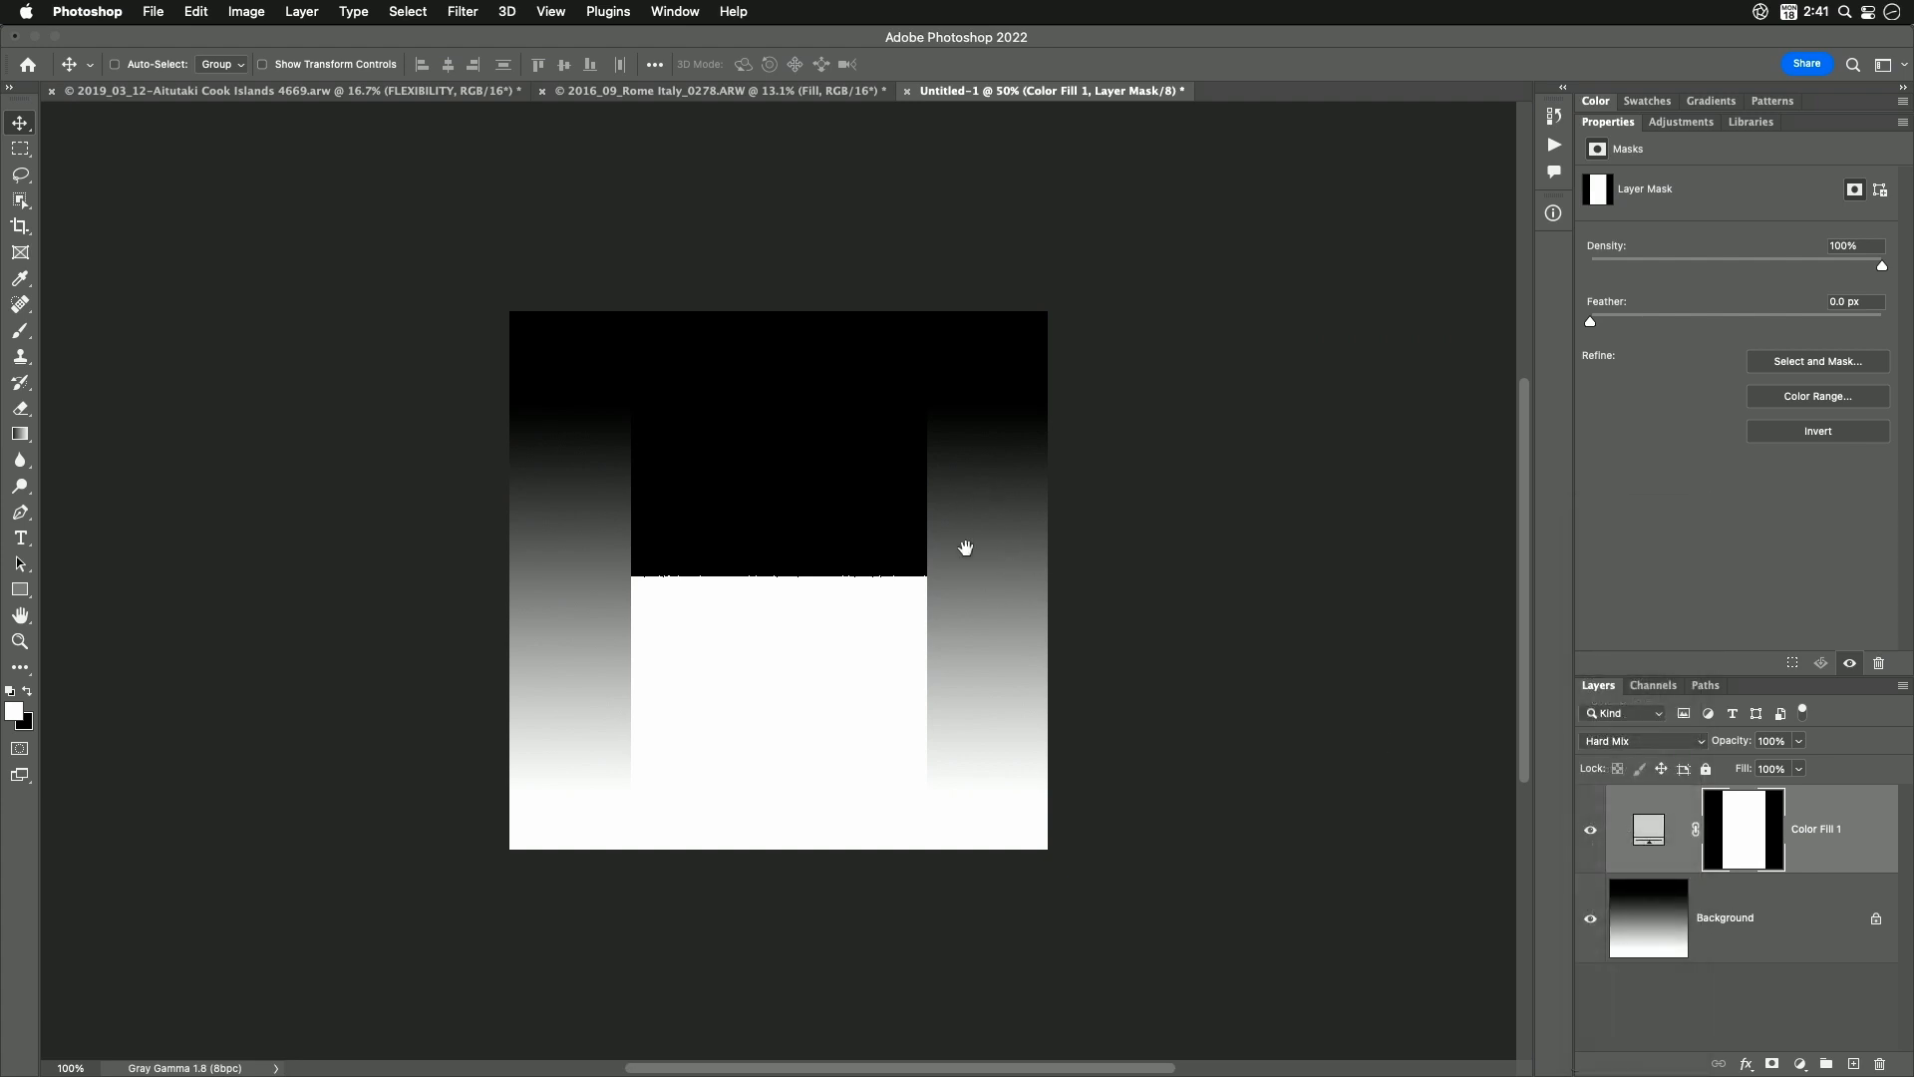
pyautogui.moveTo(556, 764)
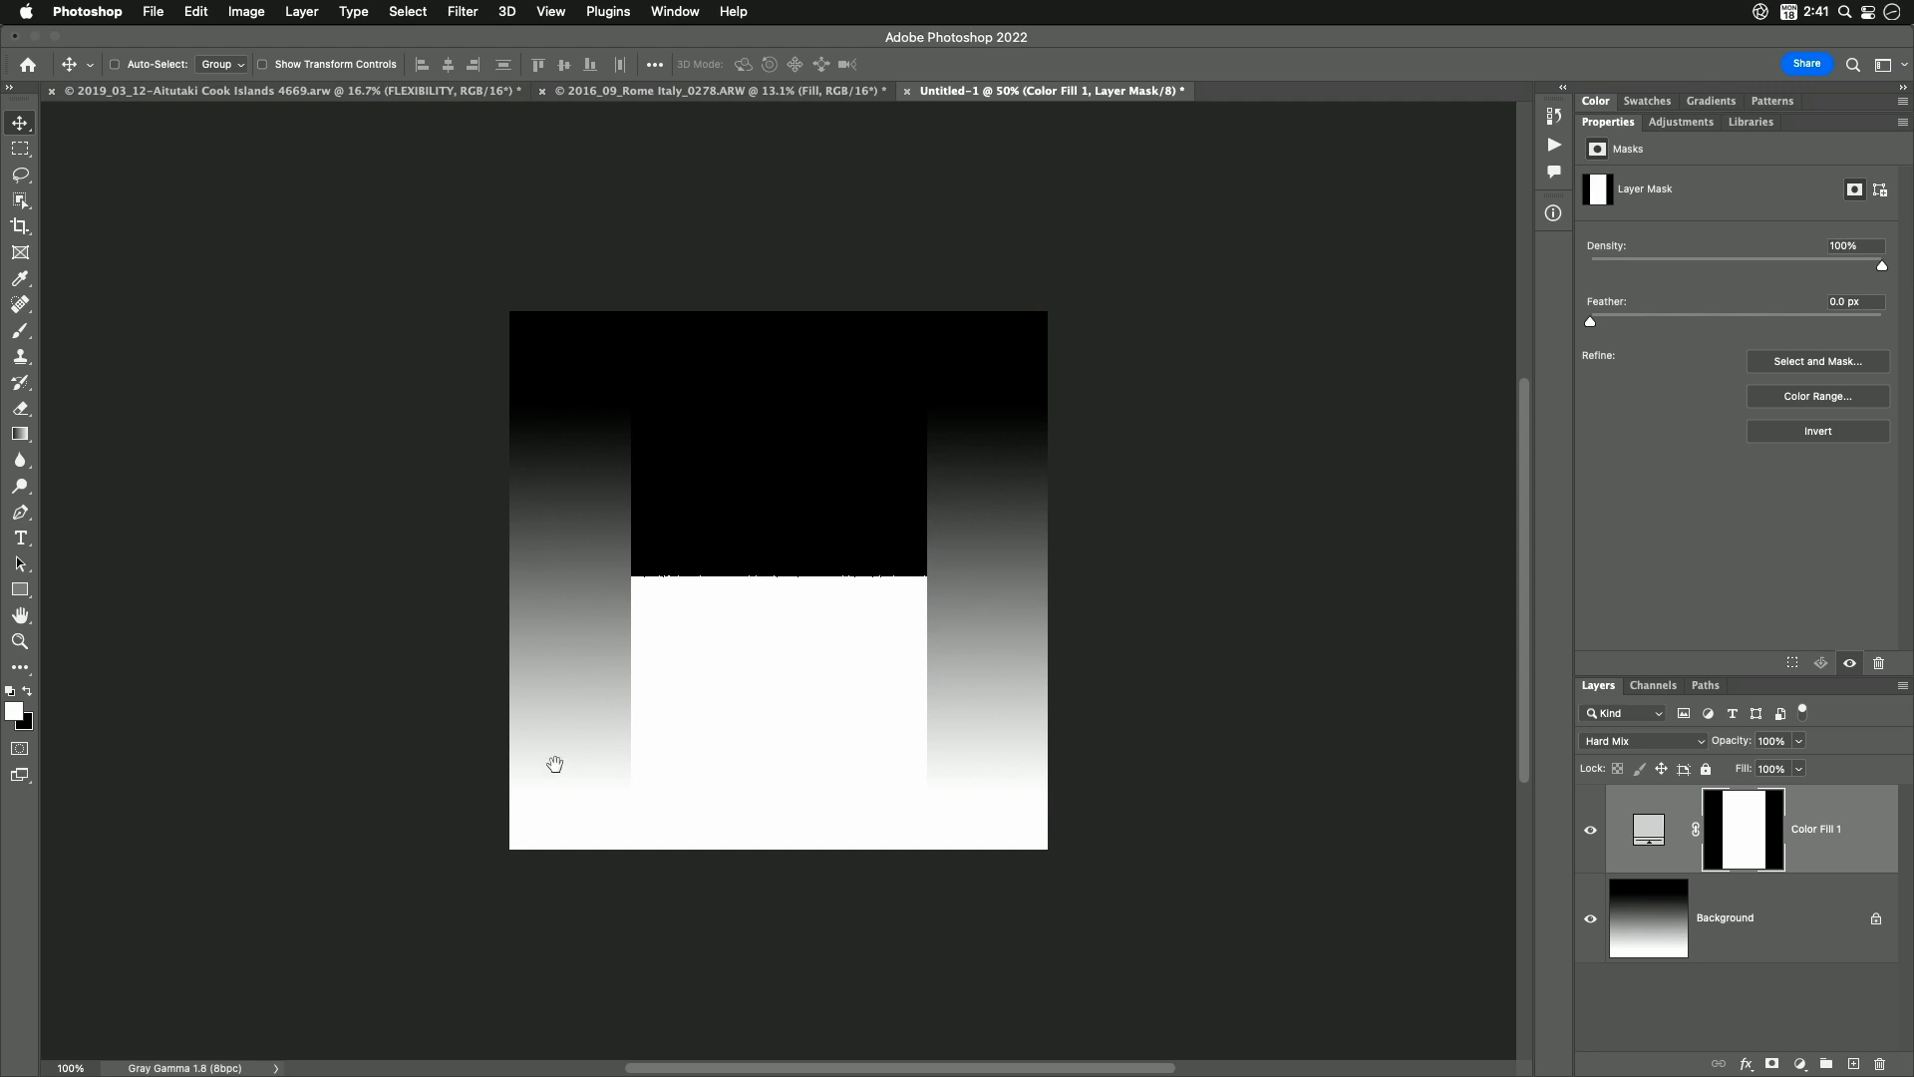
pyautogui.moveTo(1013, 846)
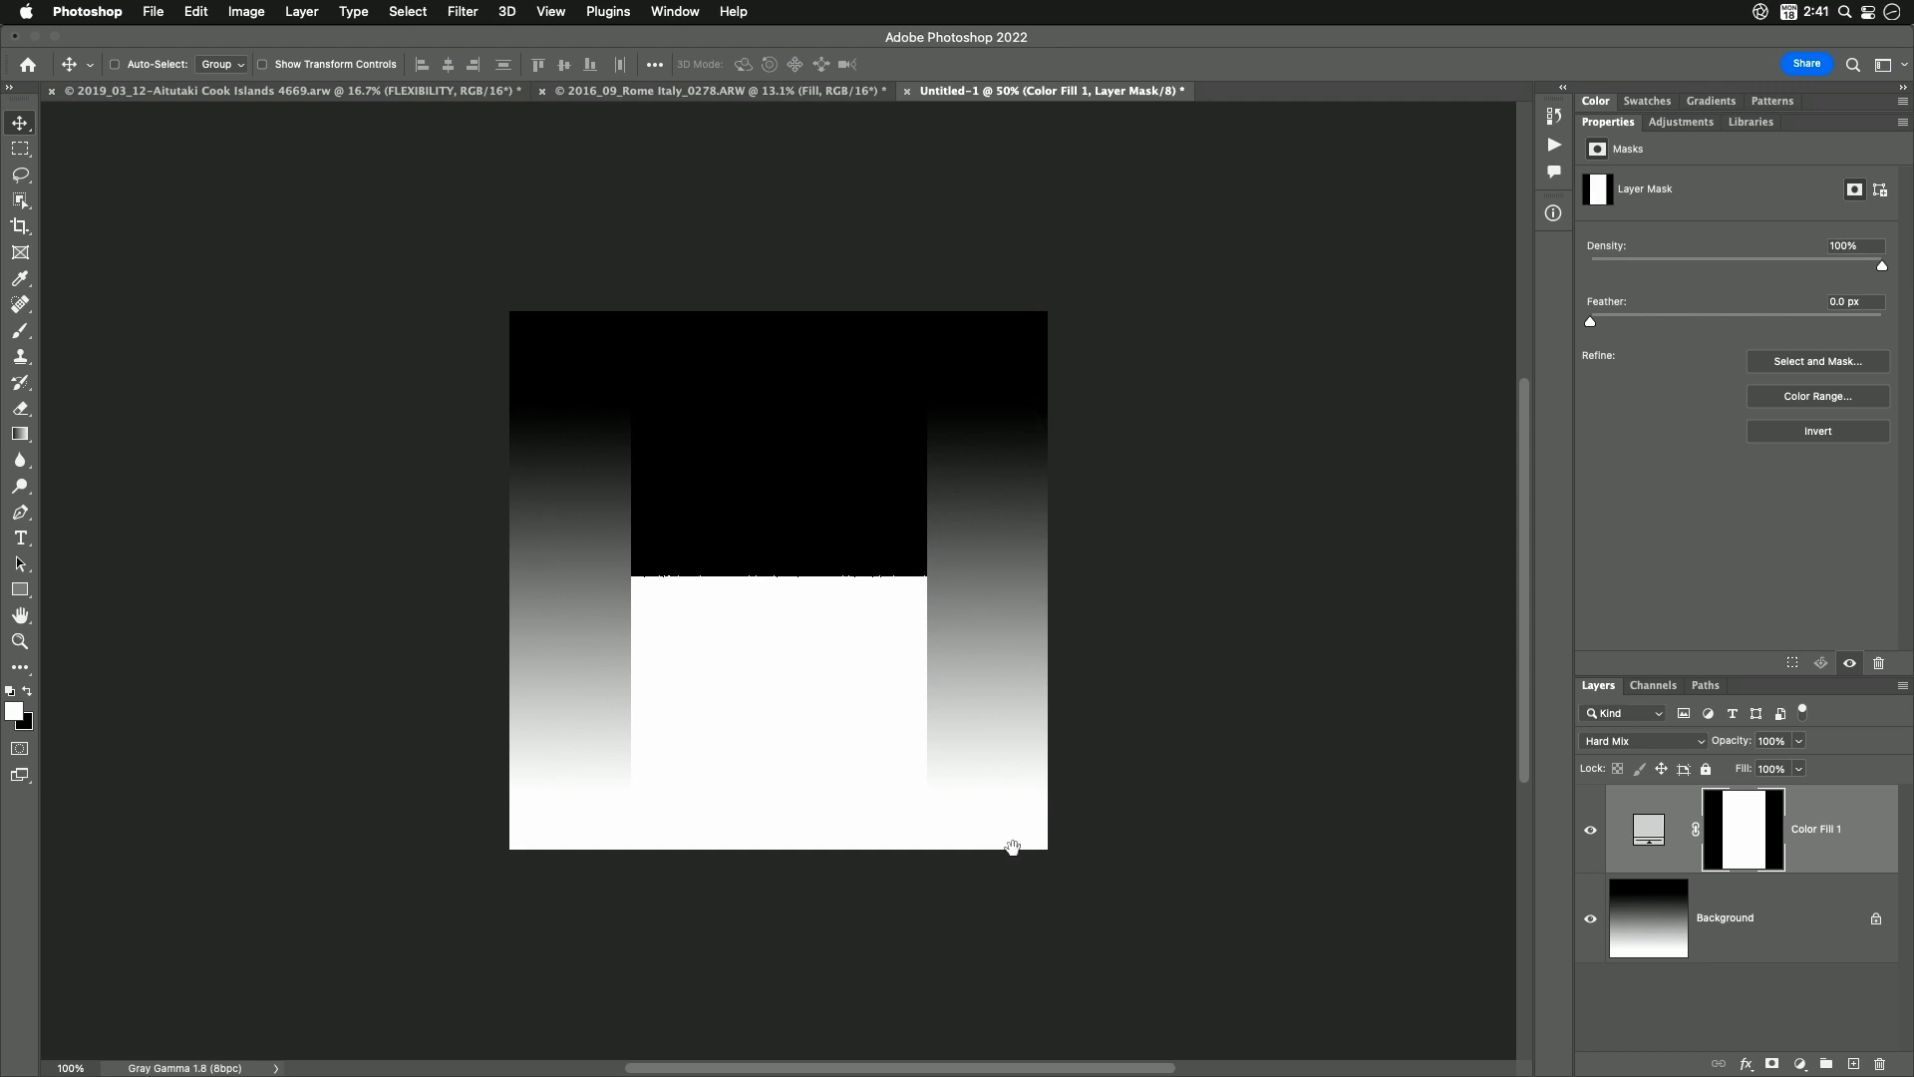
pyautogui.moveTo(1169, 862)
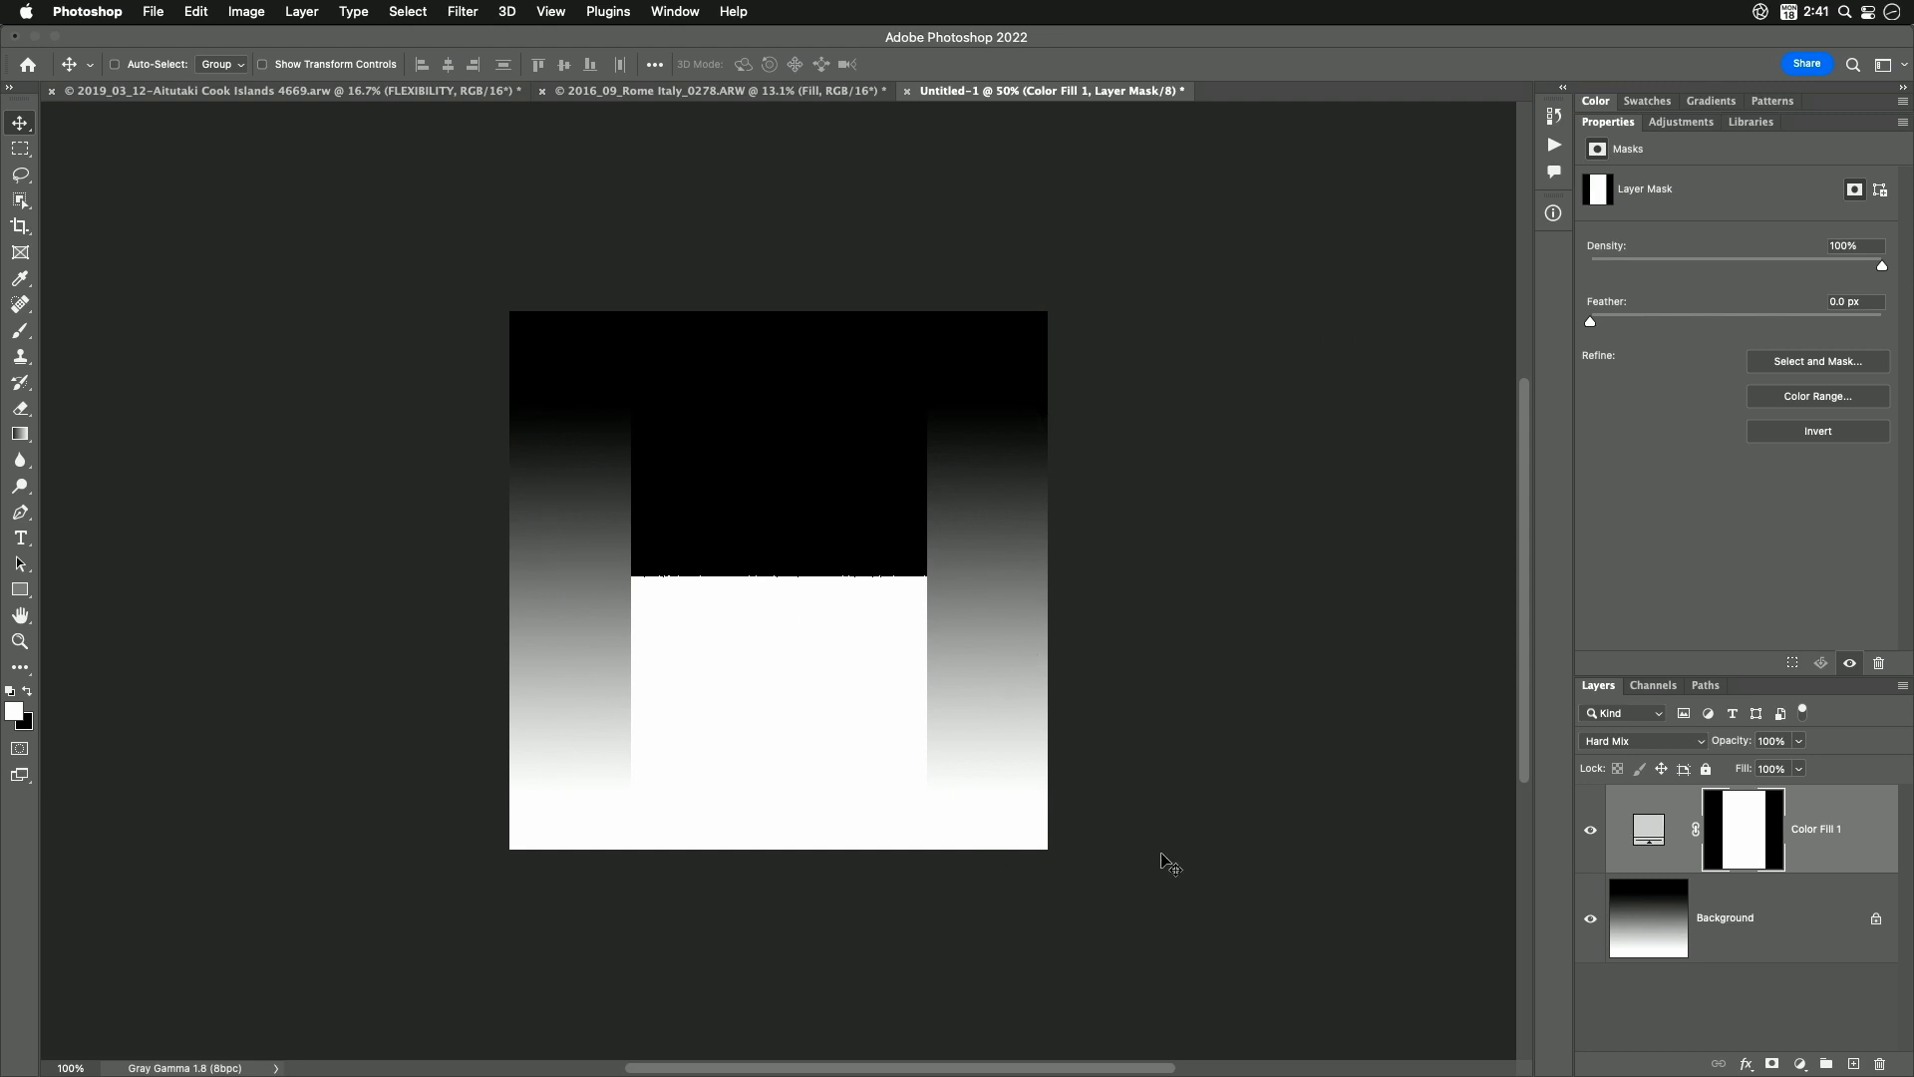
pyautogui.moveTo(1069, 736)
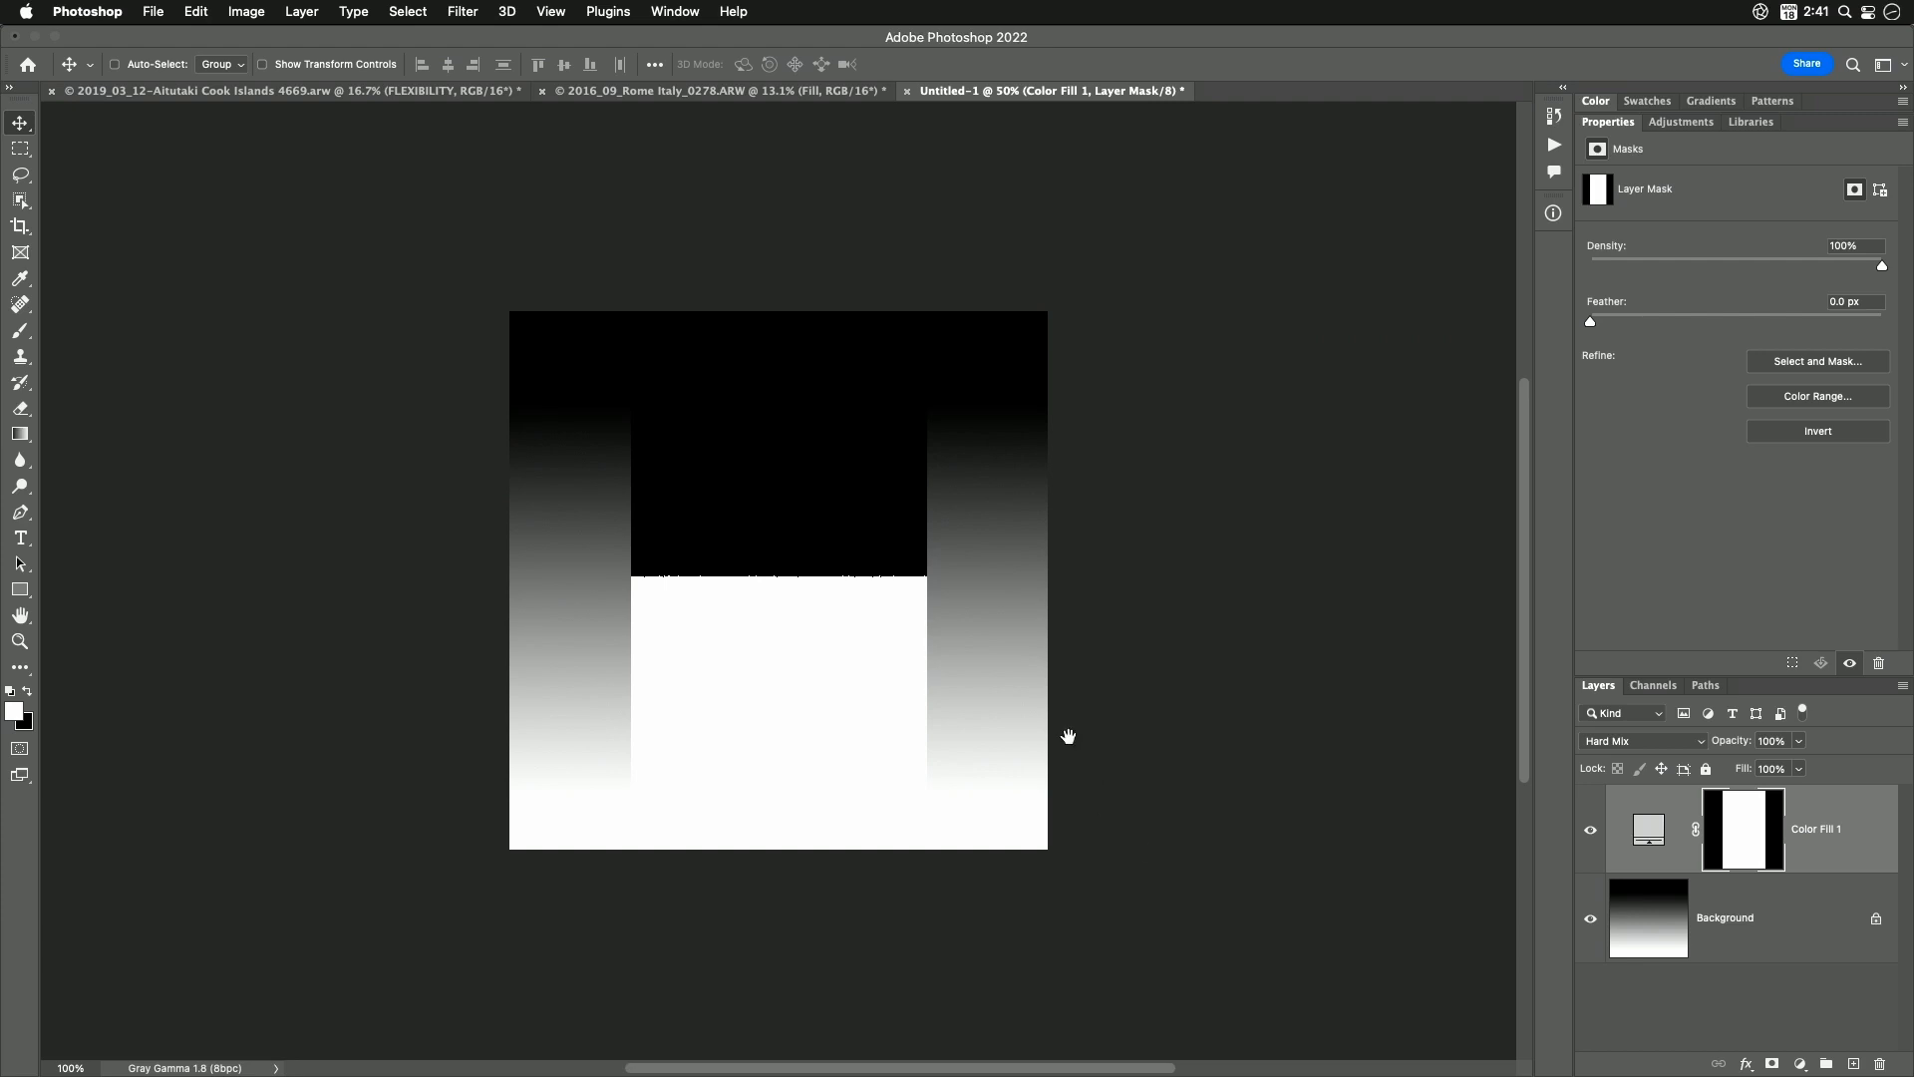
pyautogui.moveTo(1069, 734)
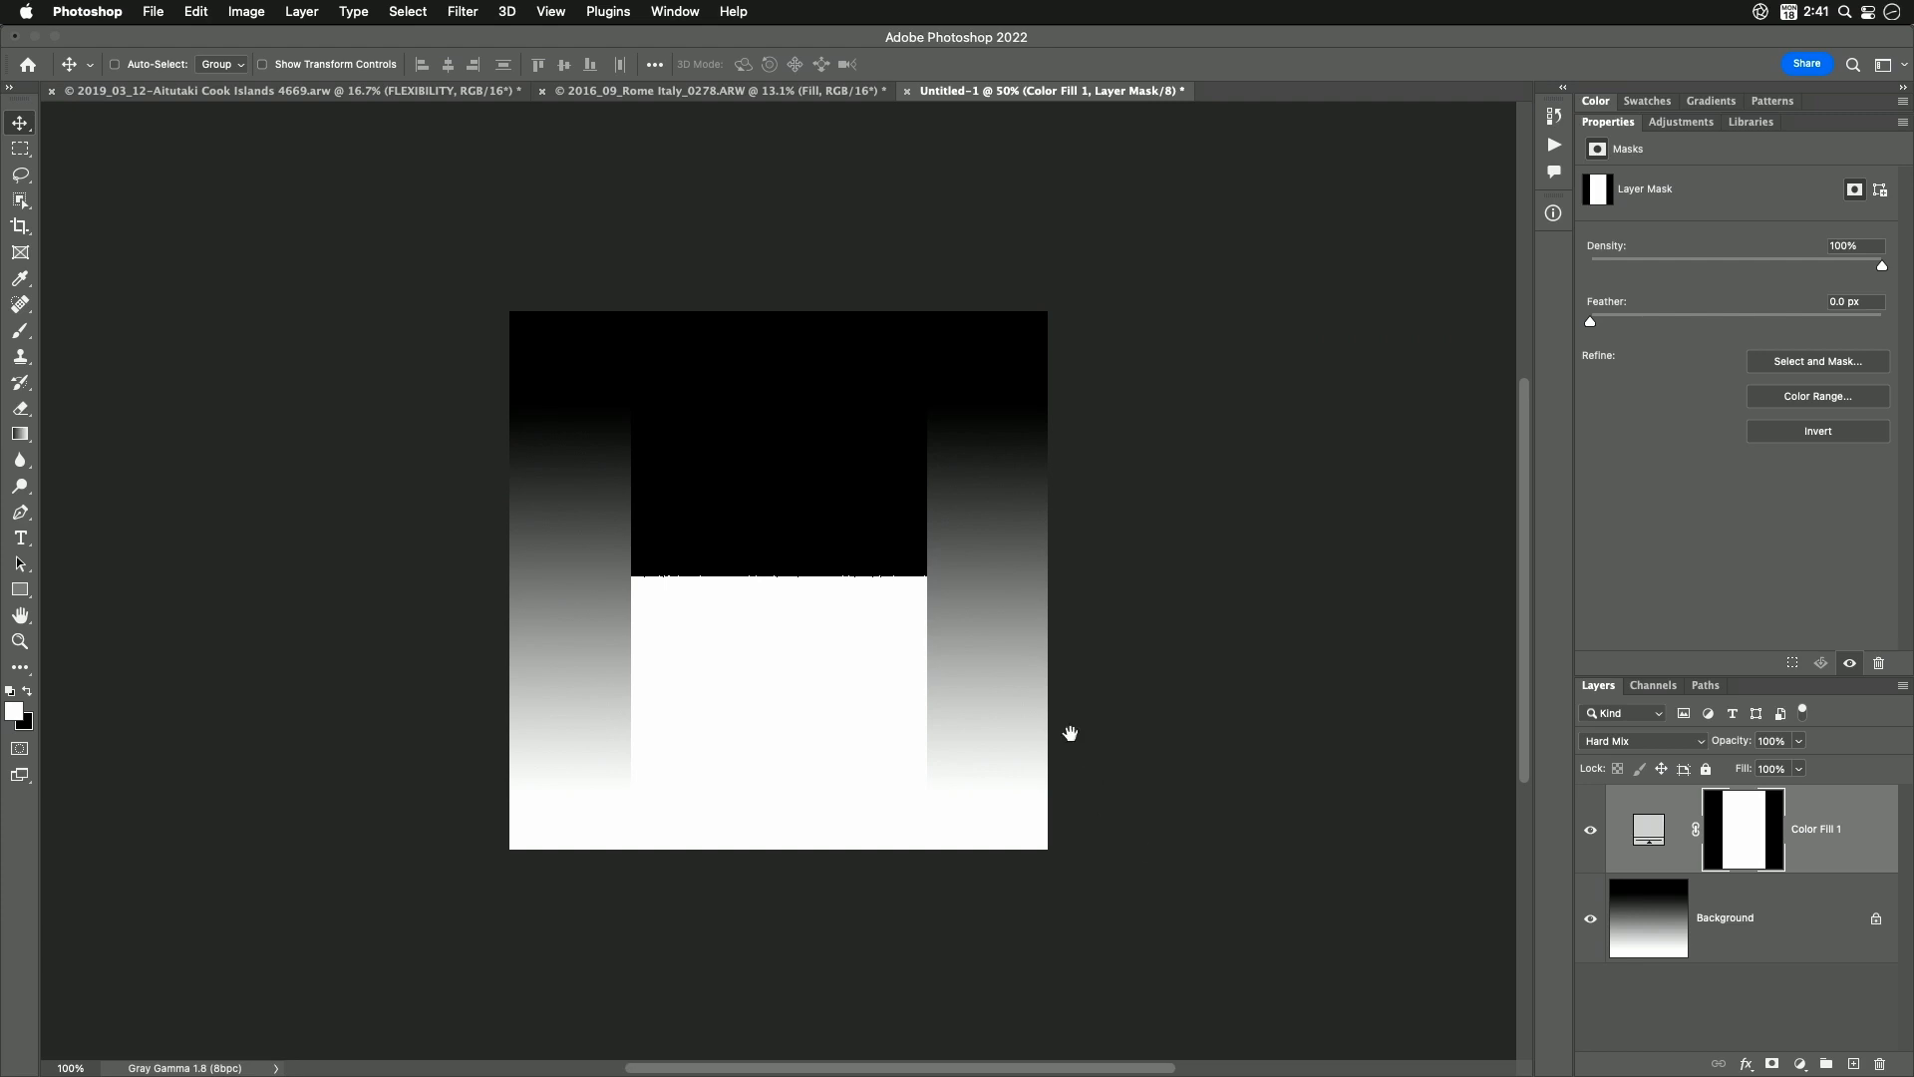
pyautogui.moveTo(1096, 676)
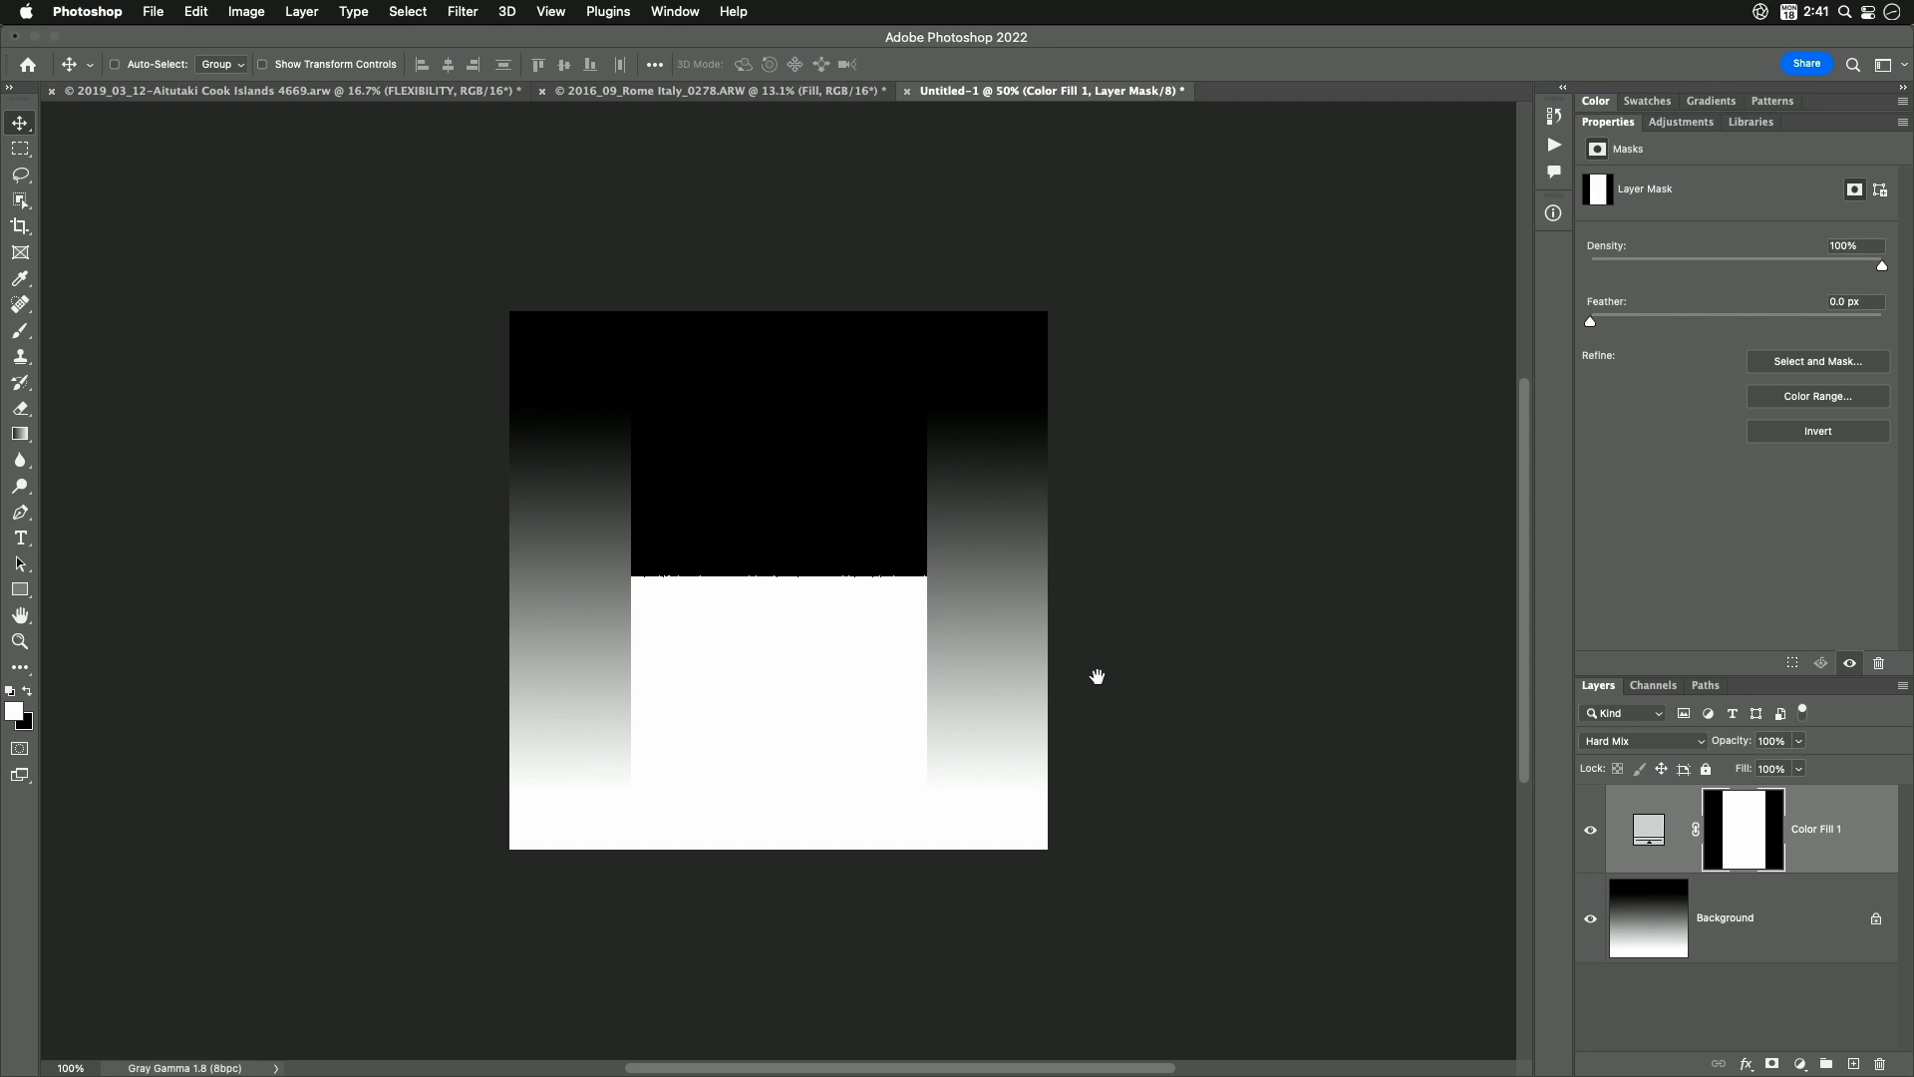
pyautogui.moveTo(941, 583)
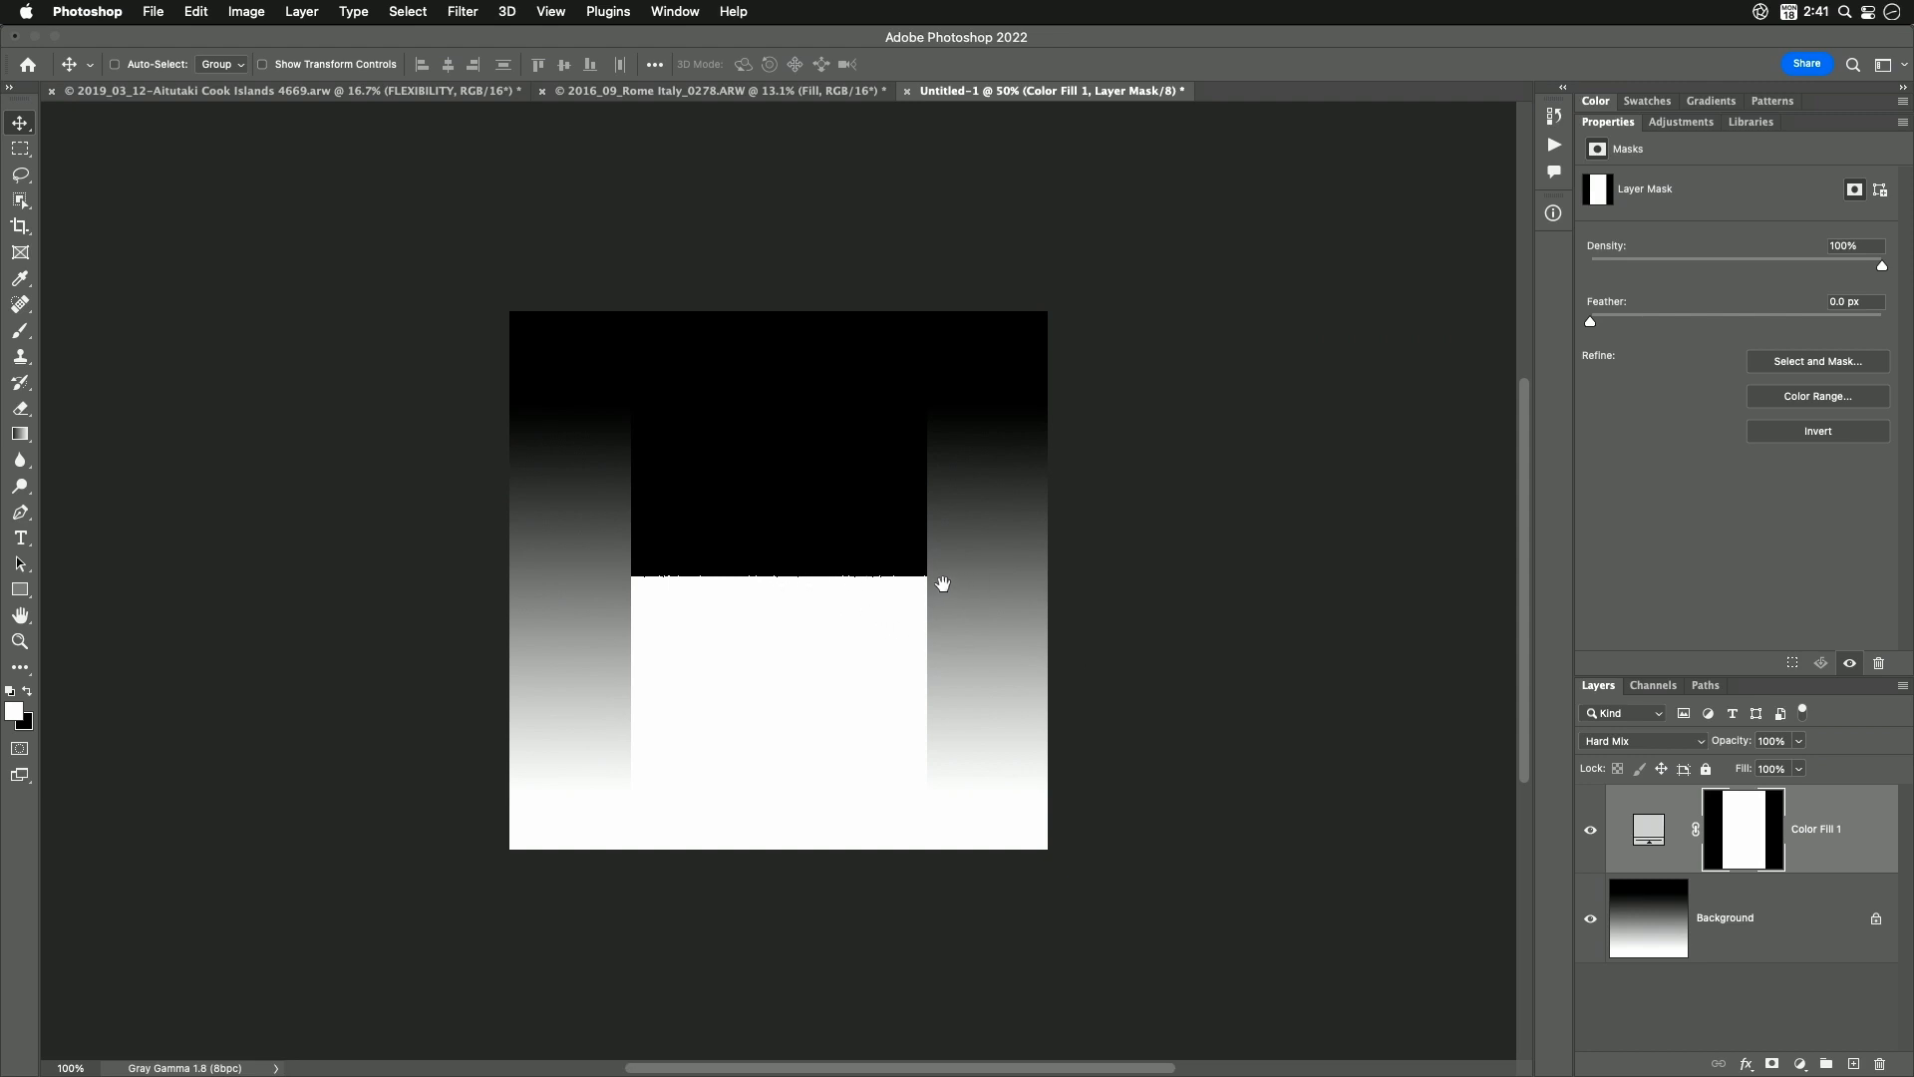
pyautogui.moveTo(955, 575)
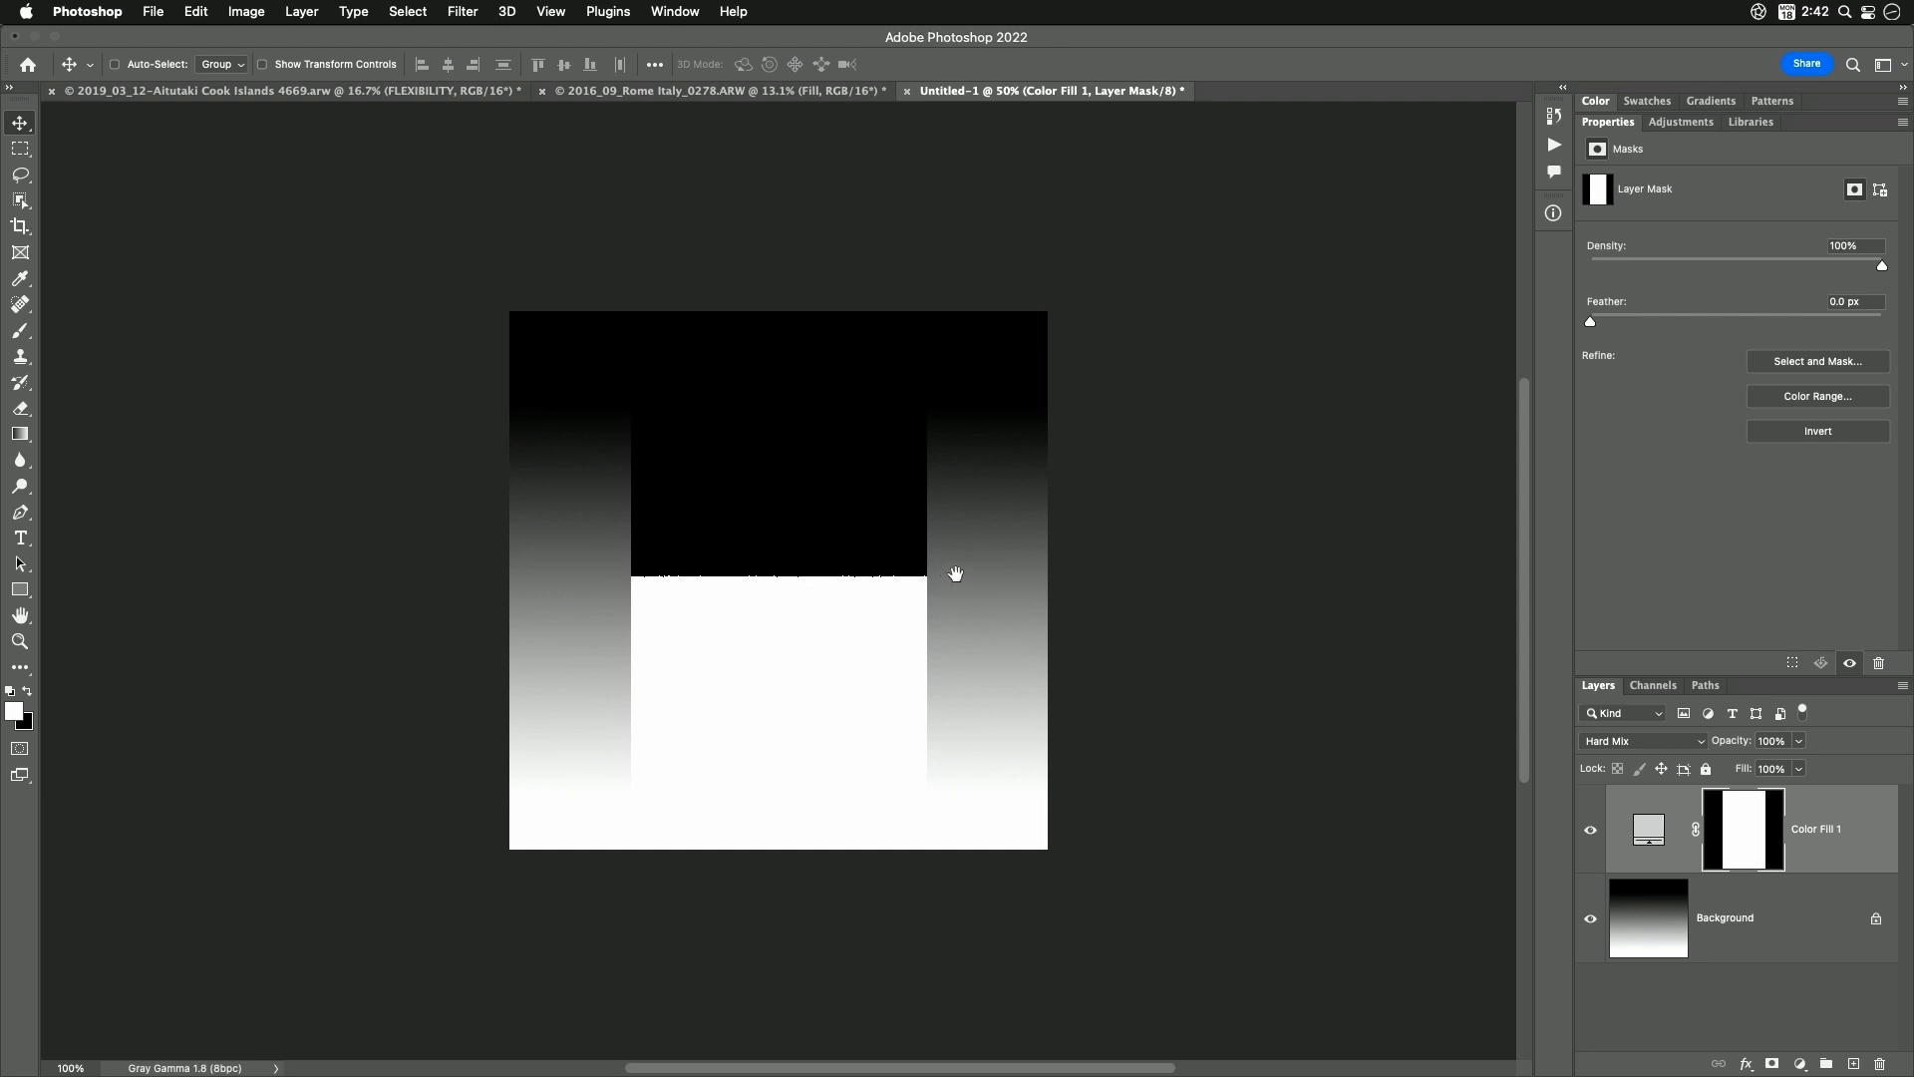
pyautogui.moveTo(971, 577)
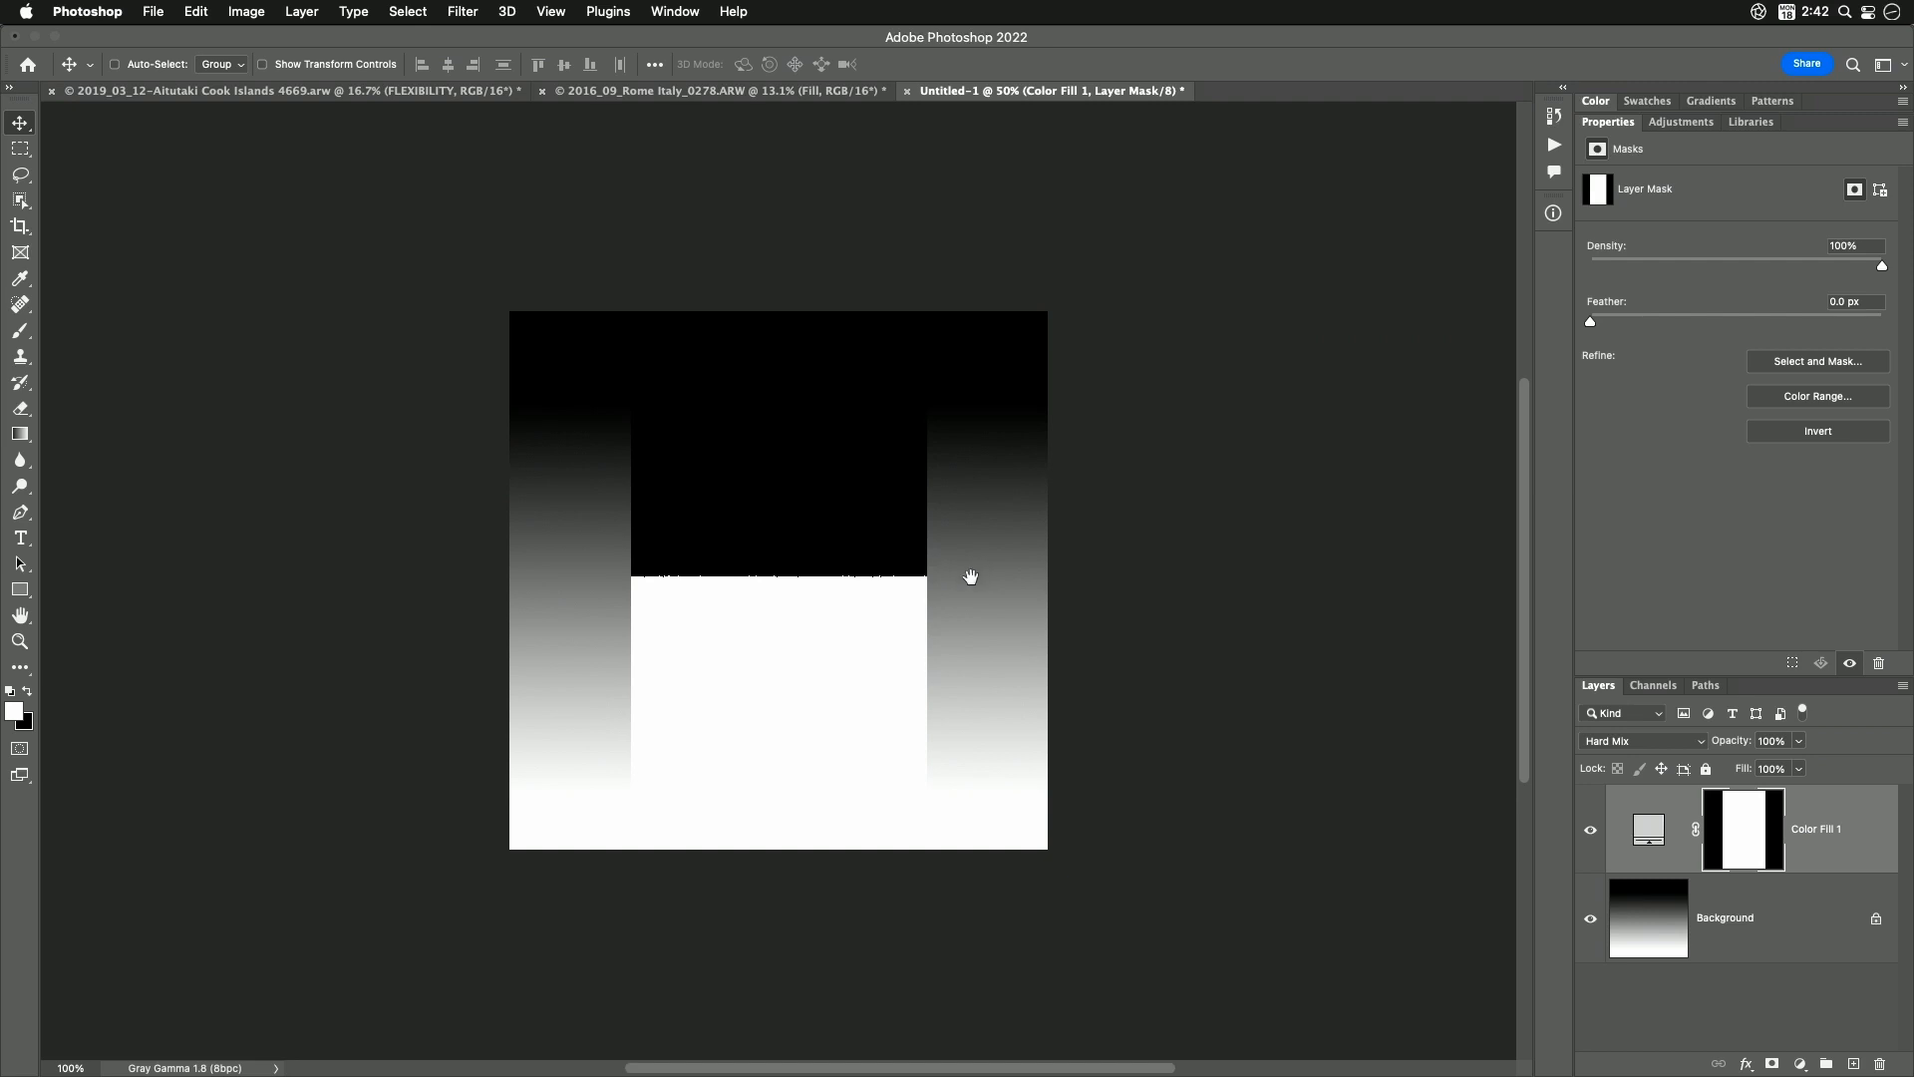
pyautogui.moveTo(977, 357)
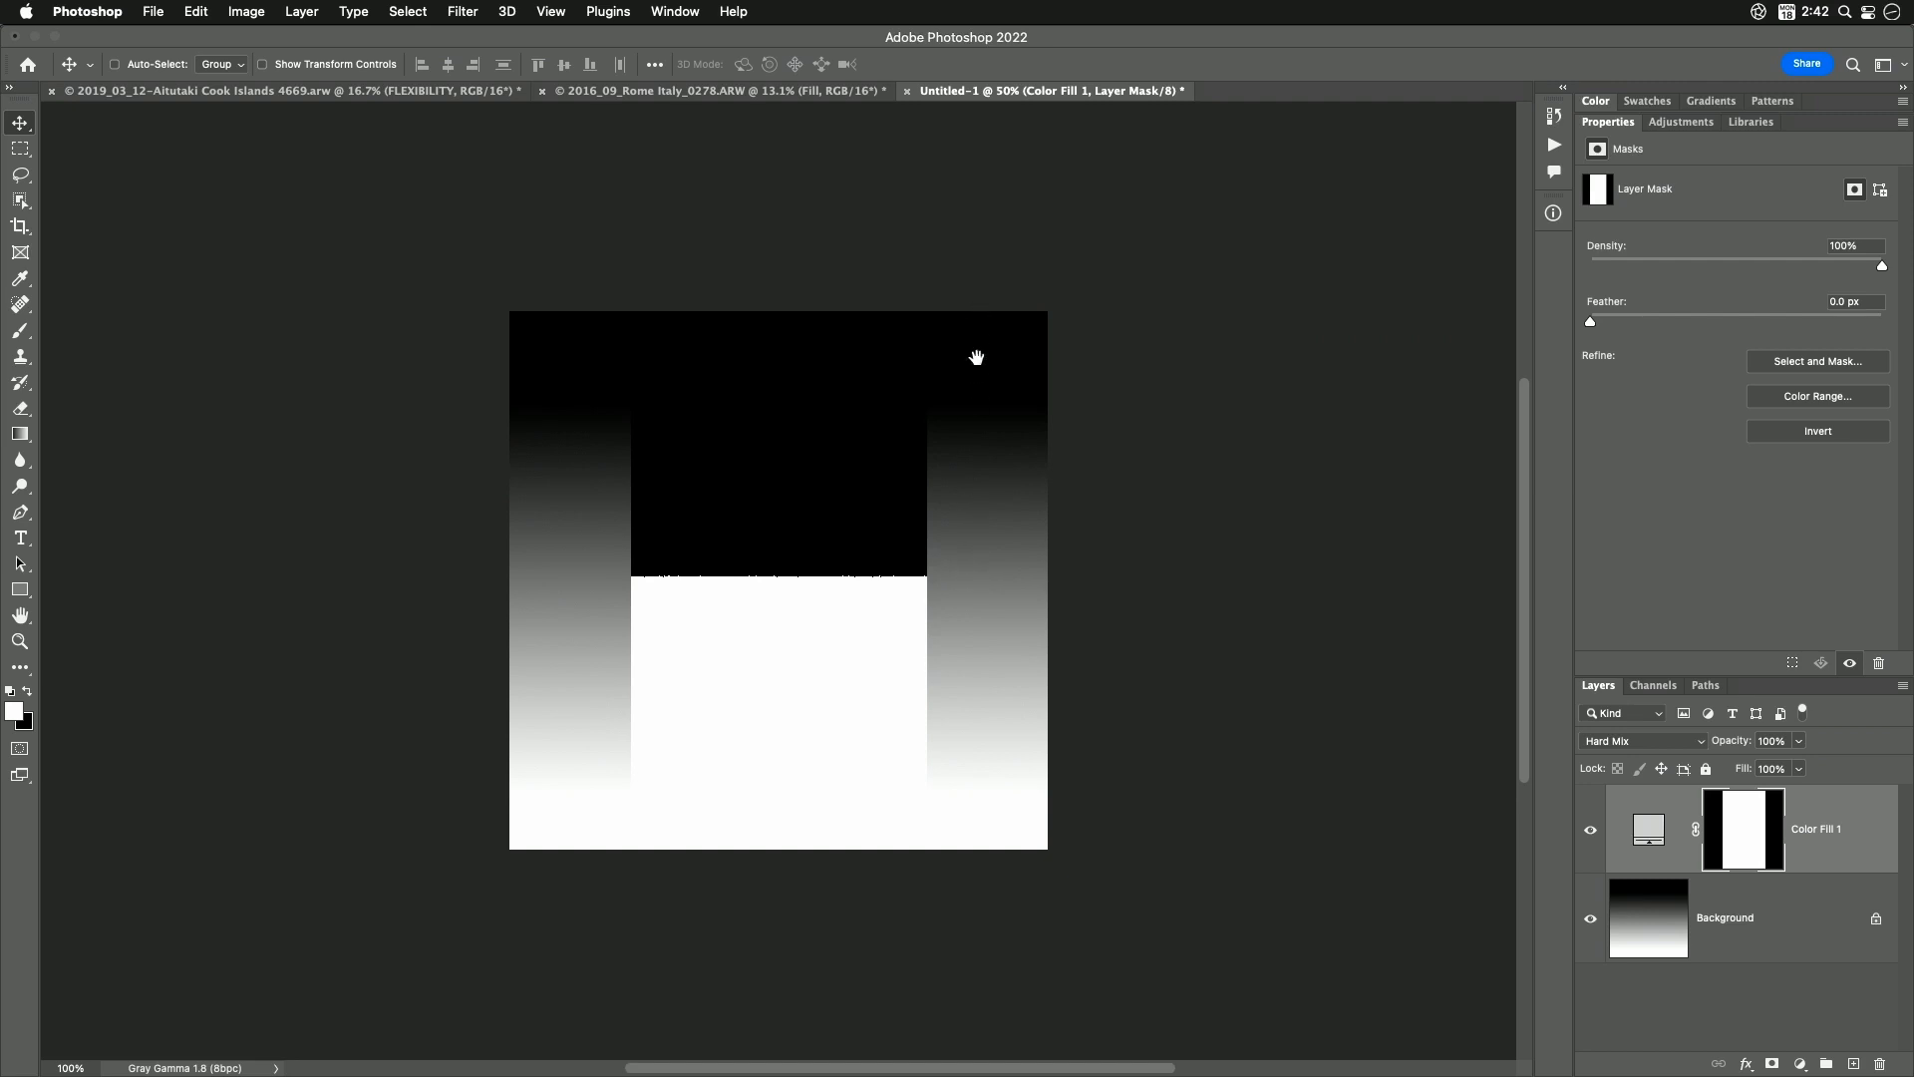
pyautogui.moveTo(962, 656)
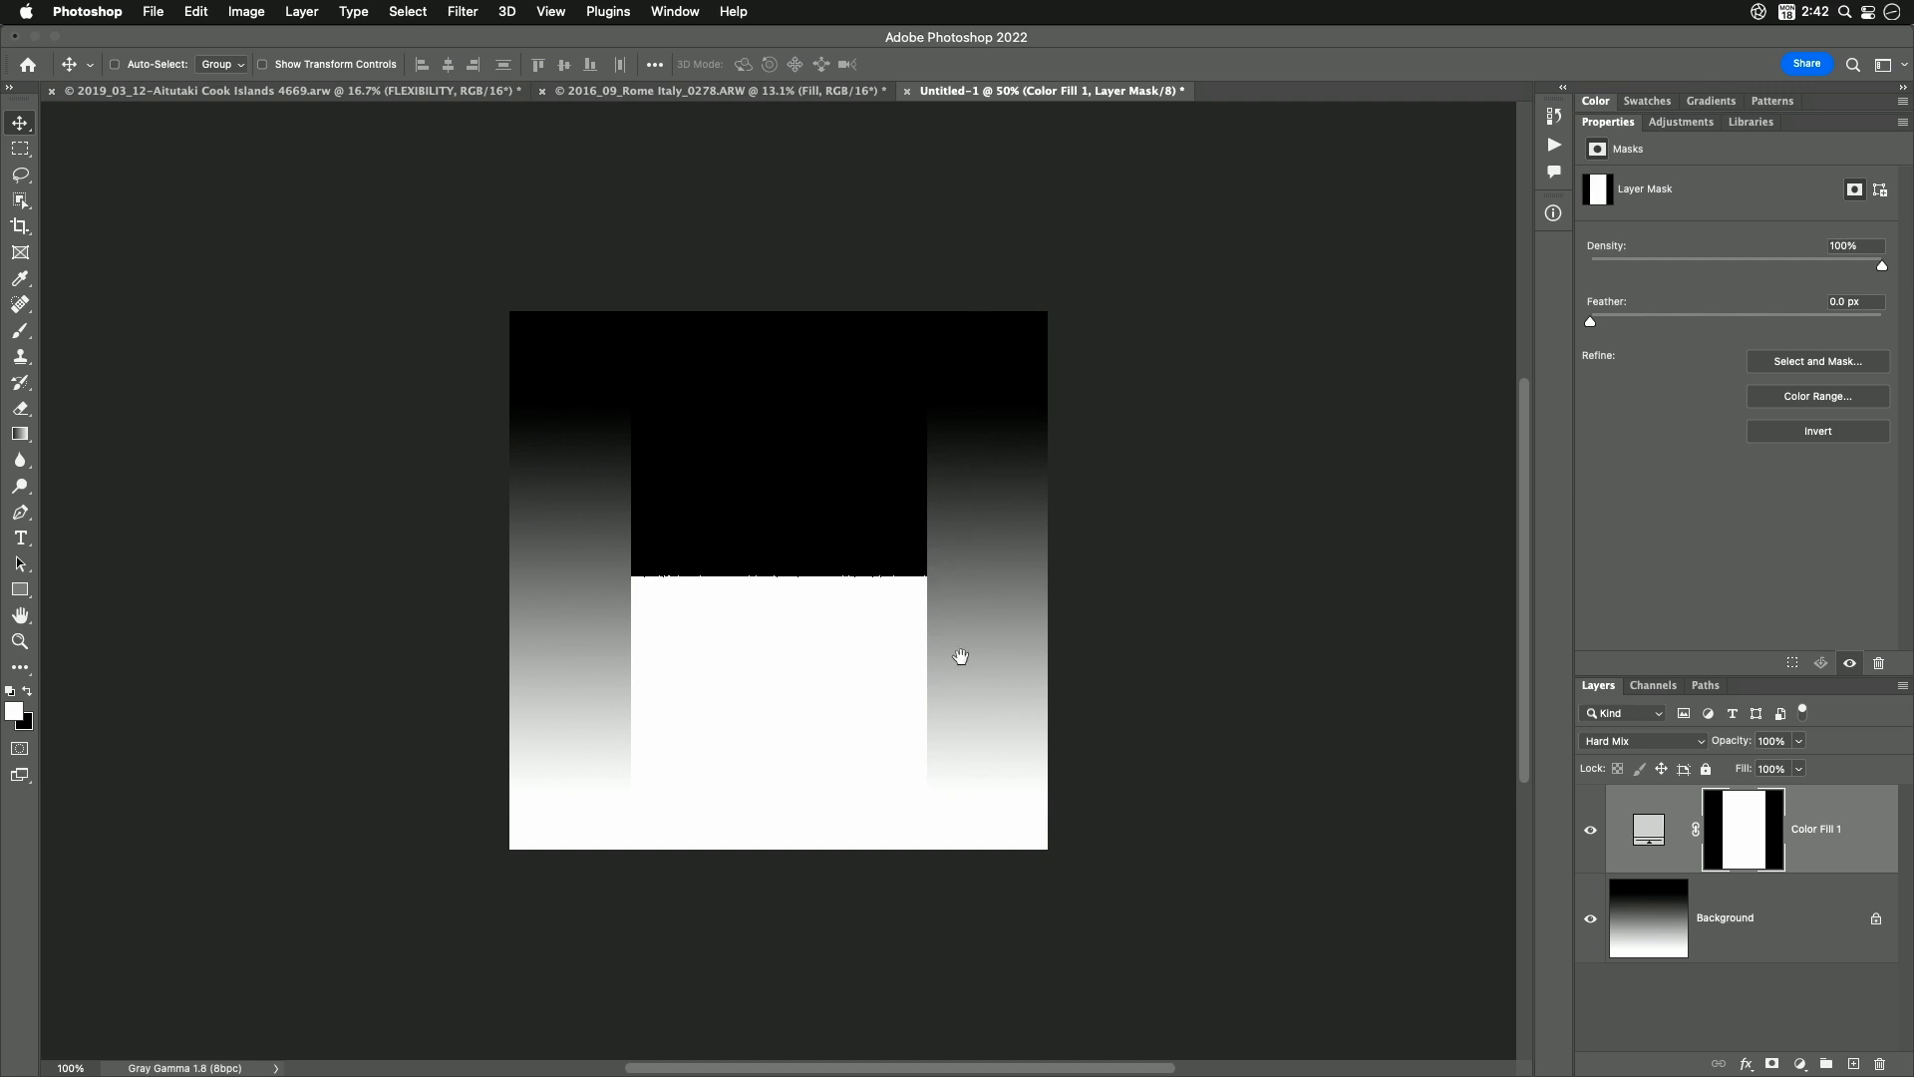
pyautogui.moveTo(942, 574)
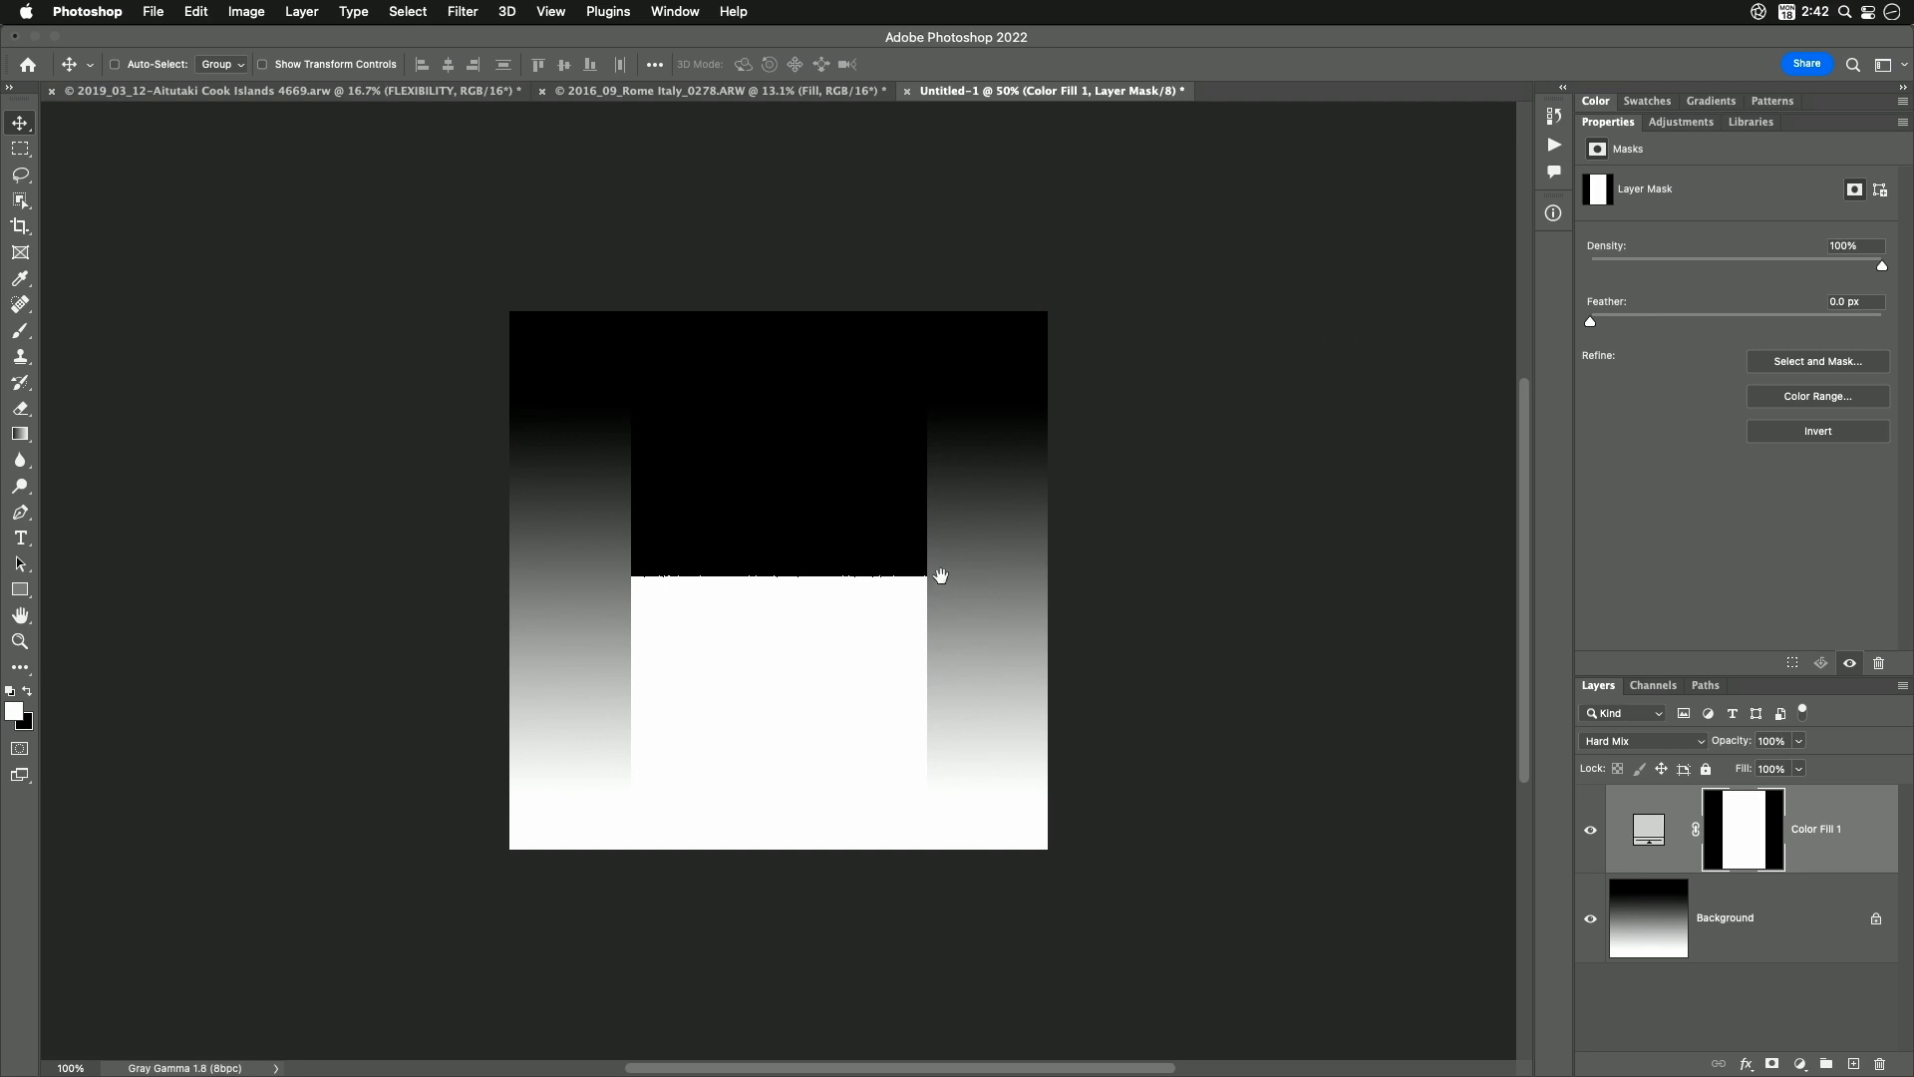
pyautogui.moveTo(1061, 572)
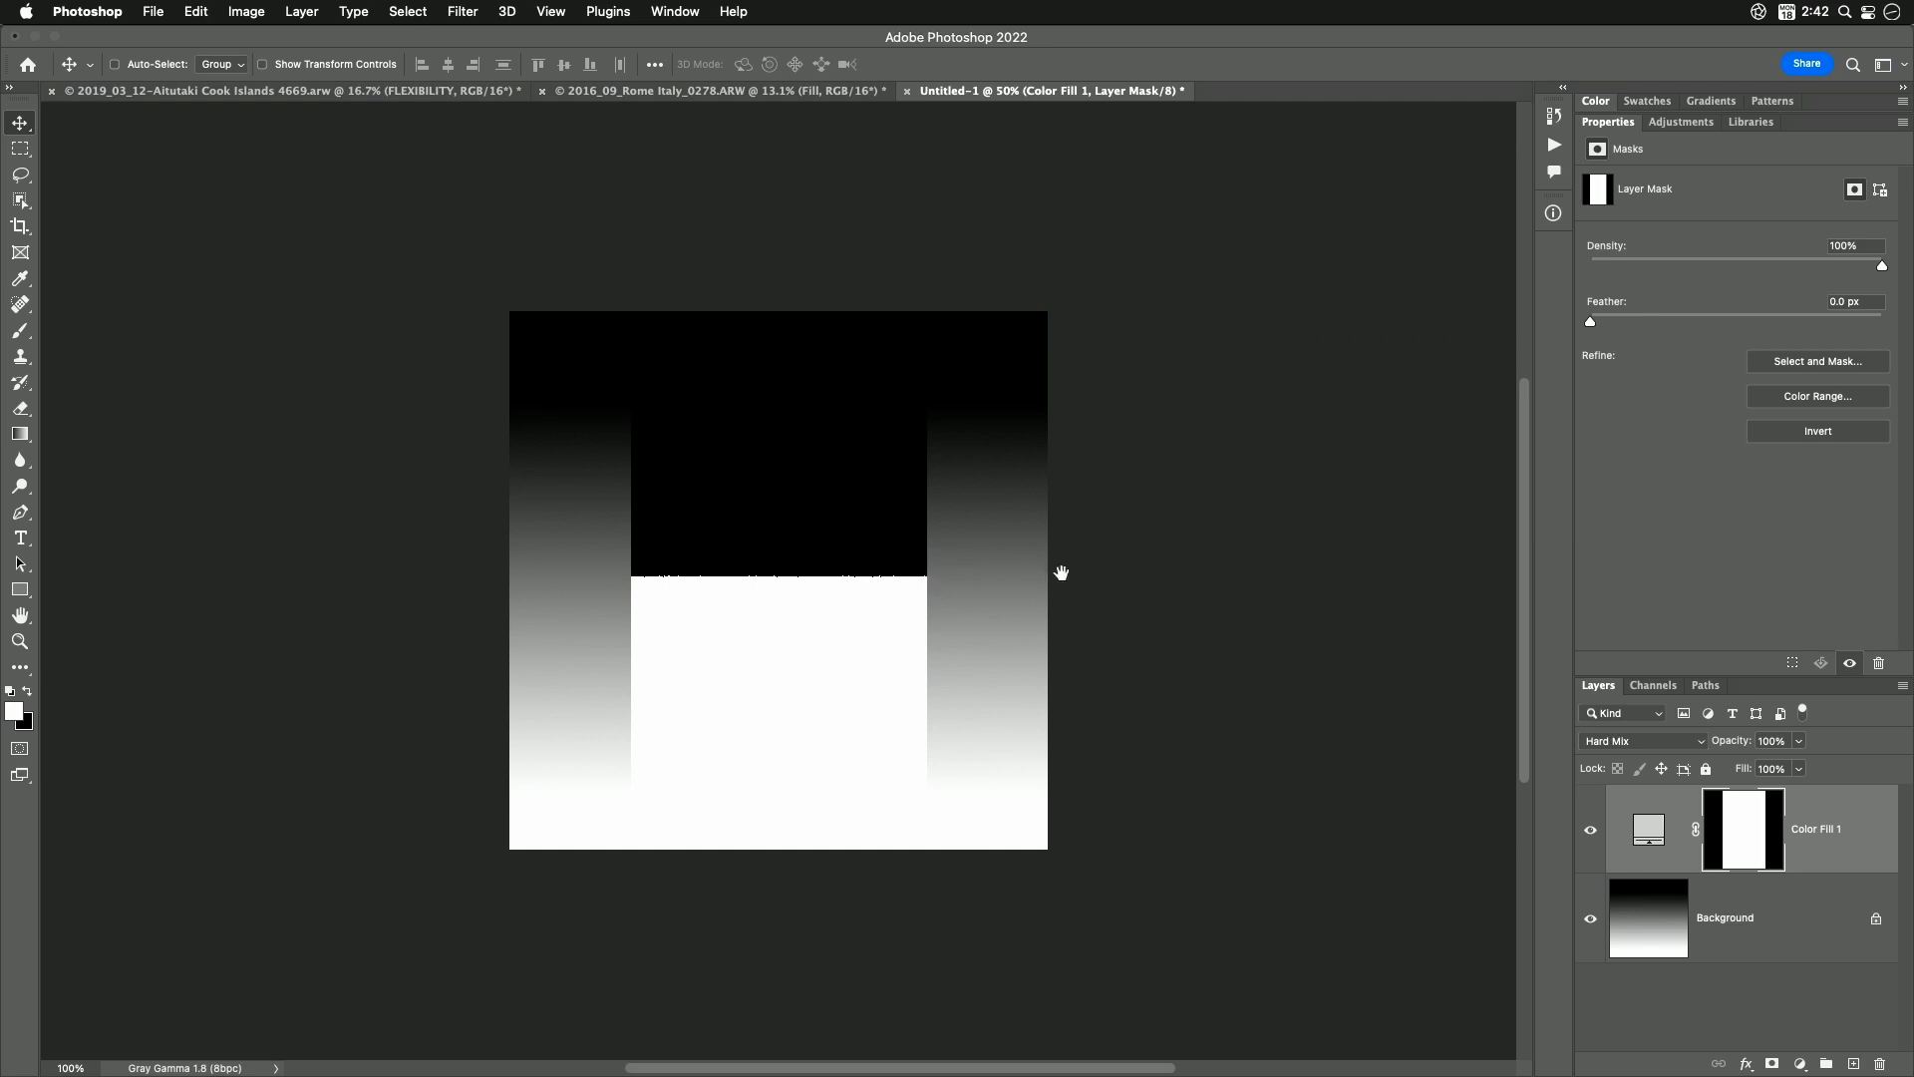
pyautogui.moveTo(959, 540)
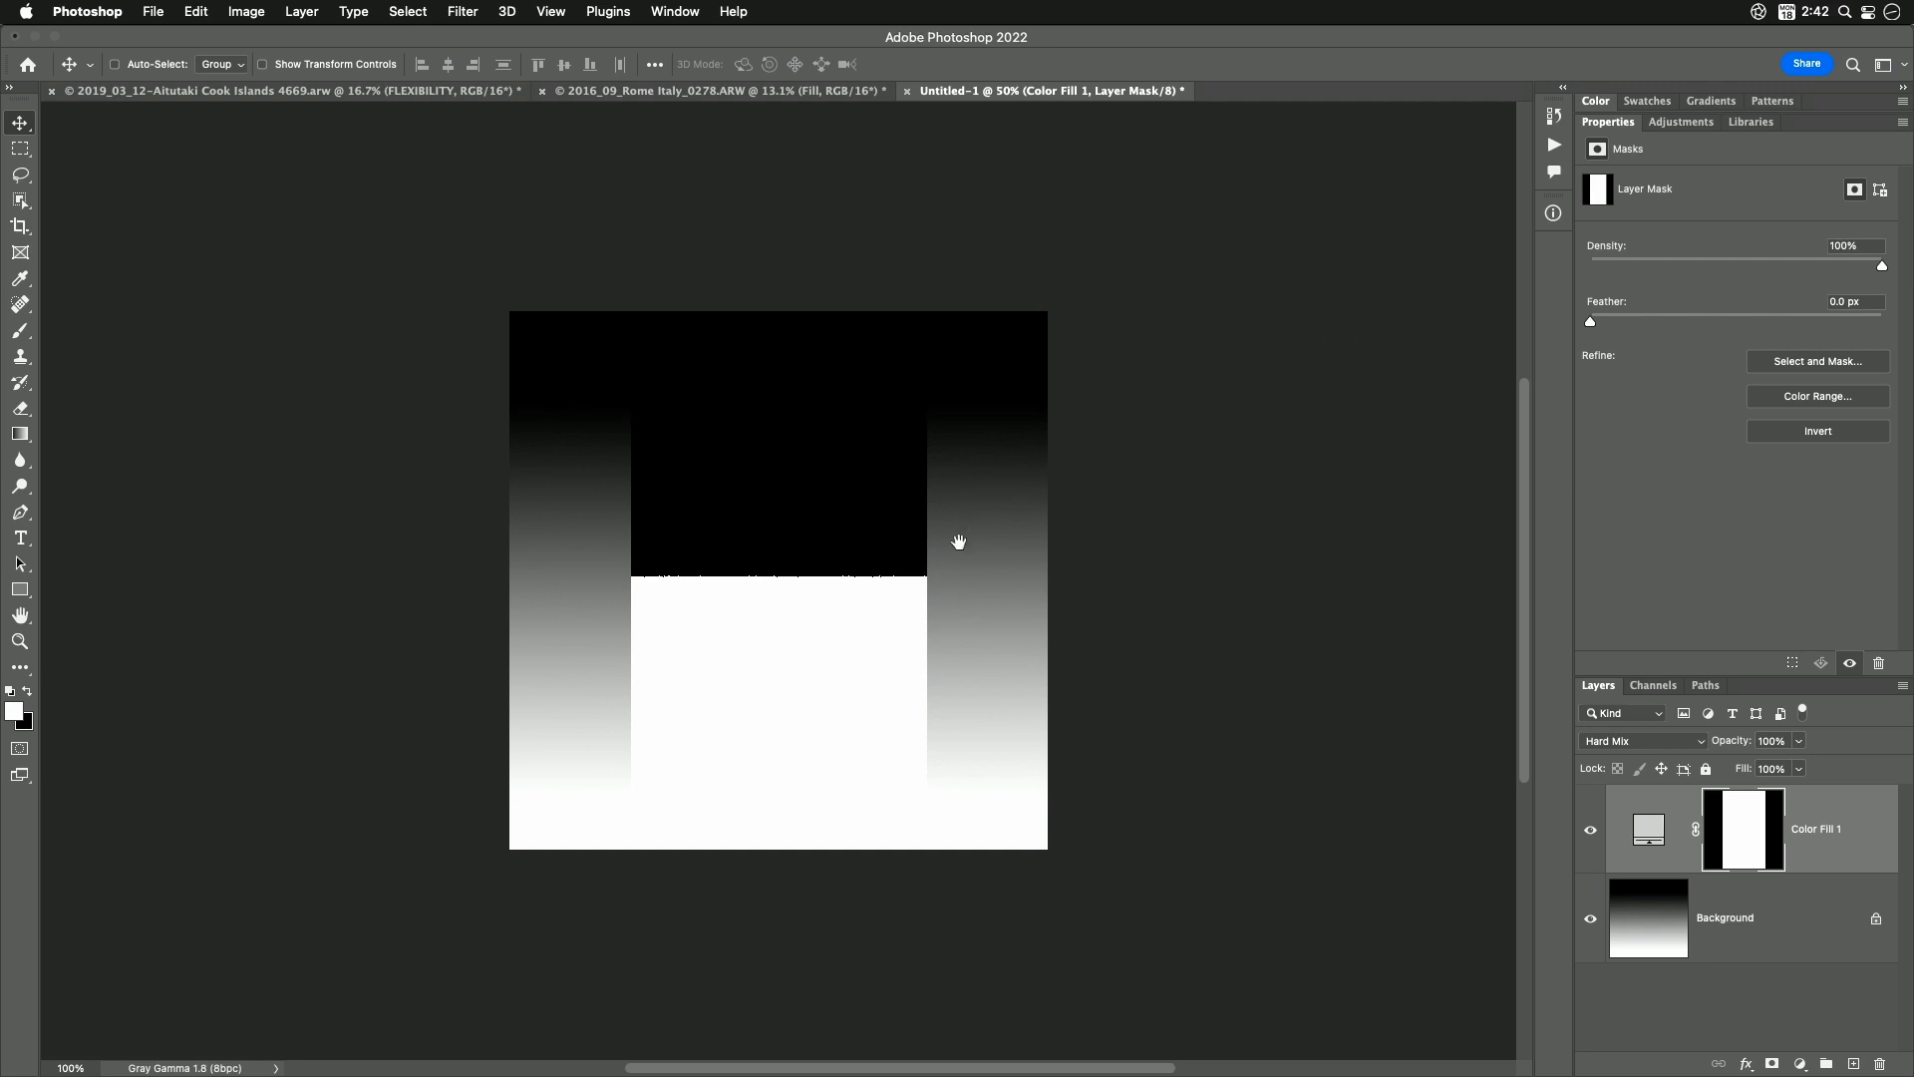
pyautogui.moveTo(1627, 832)
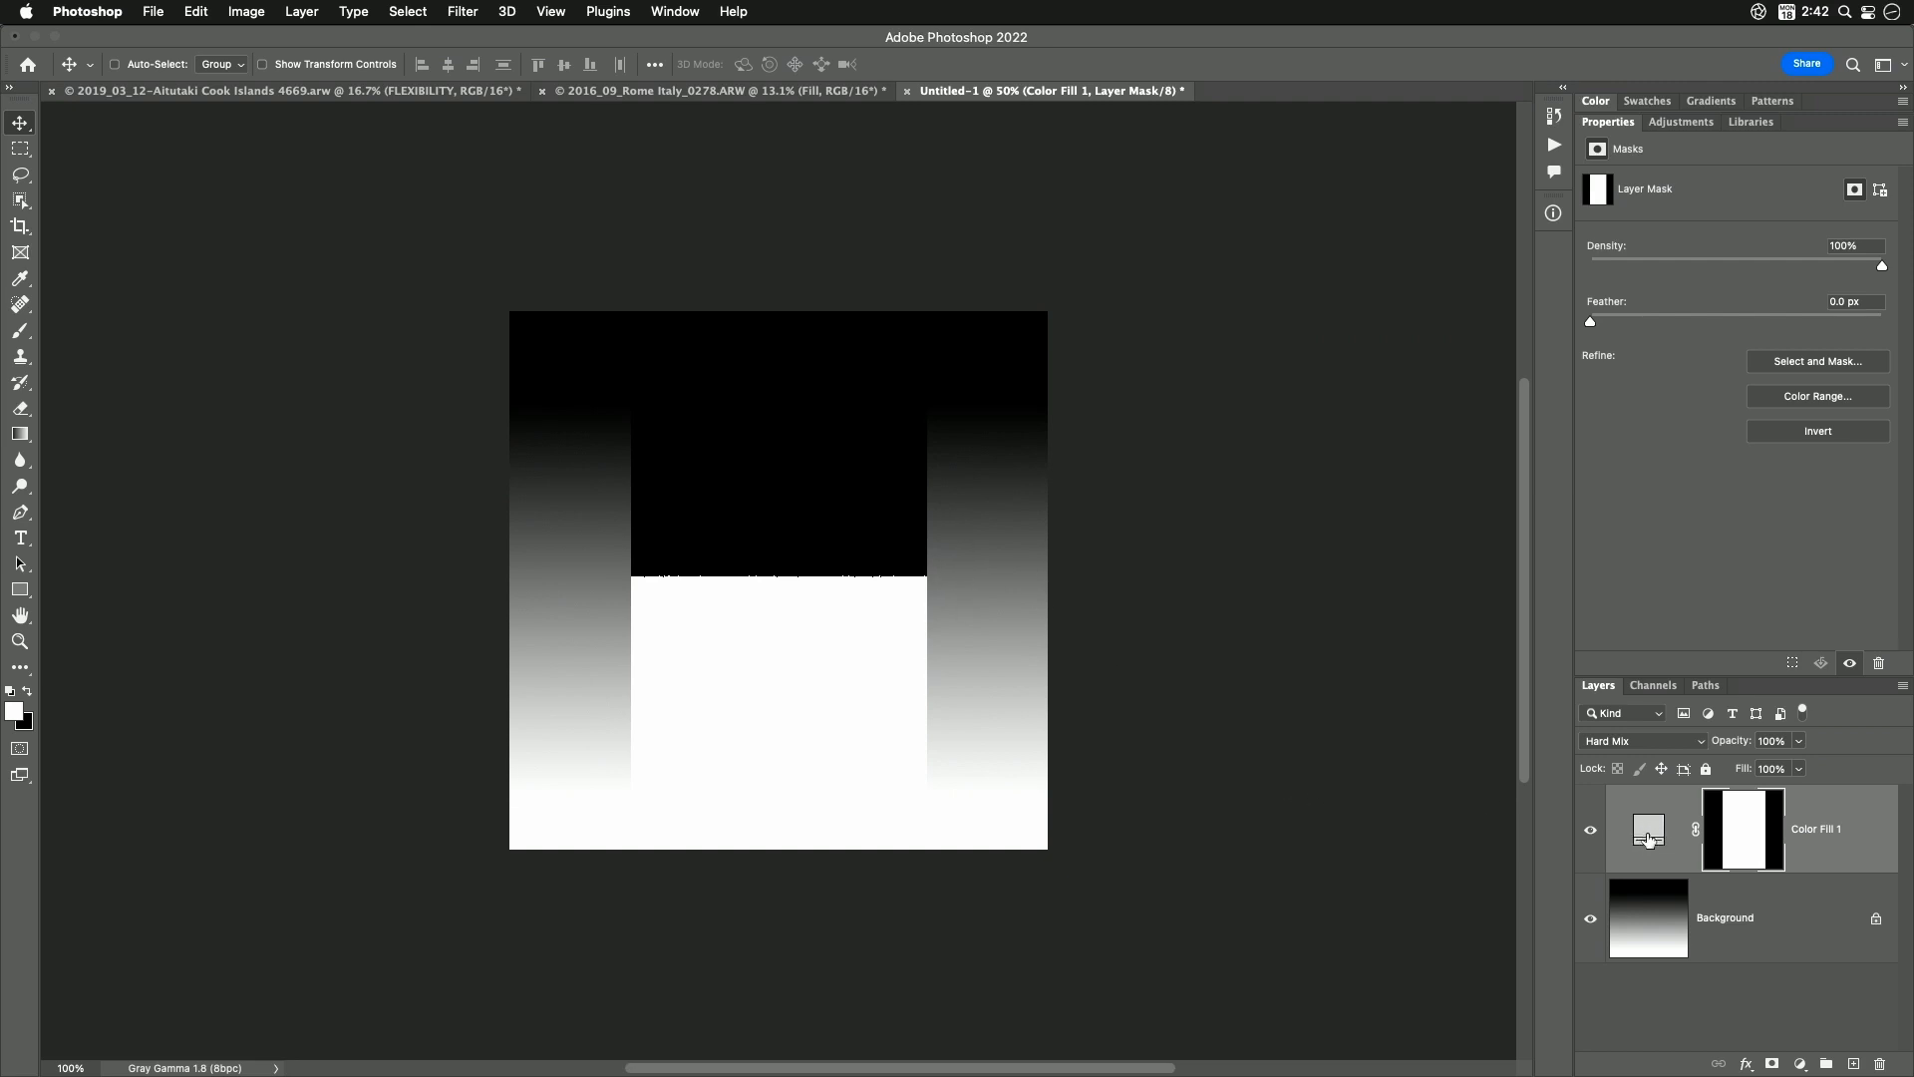
pyautogui.moveTo(1649, 836)
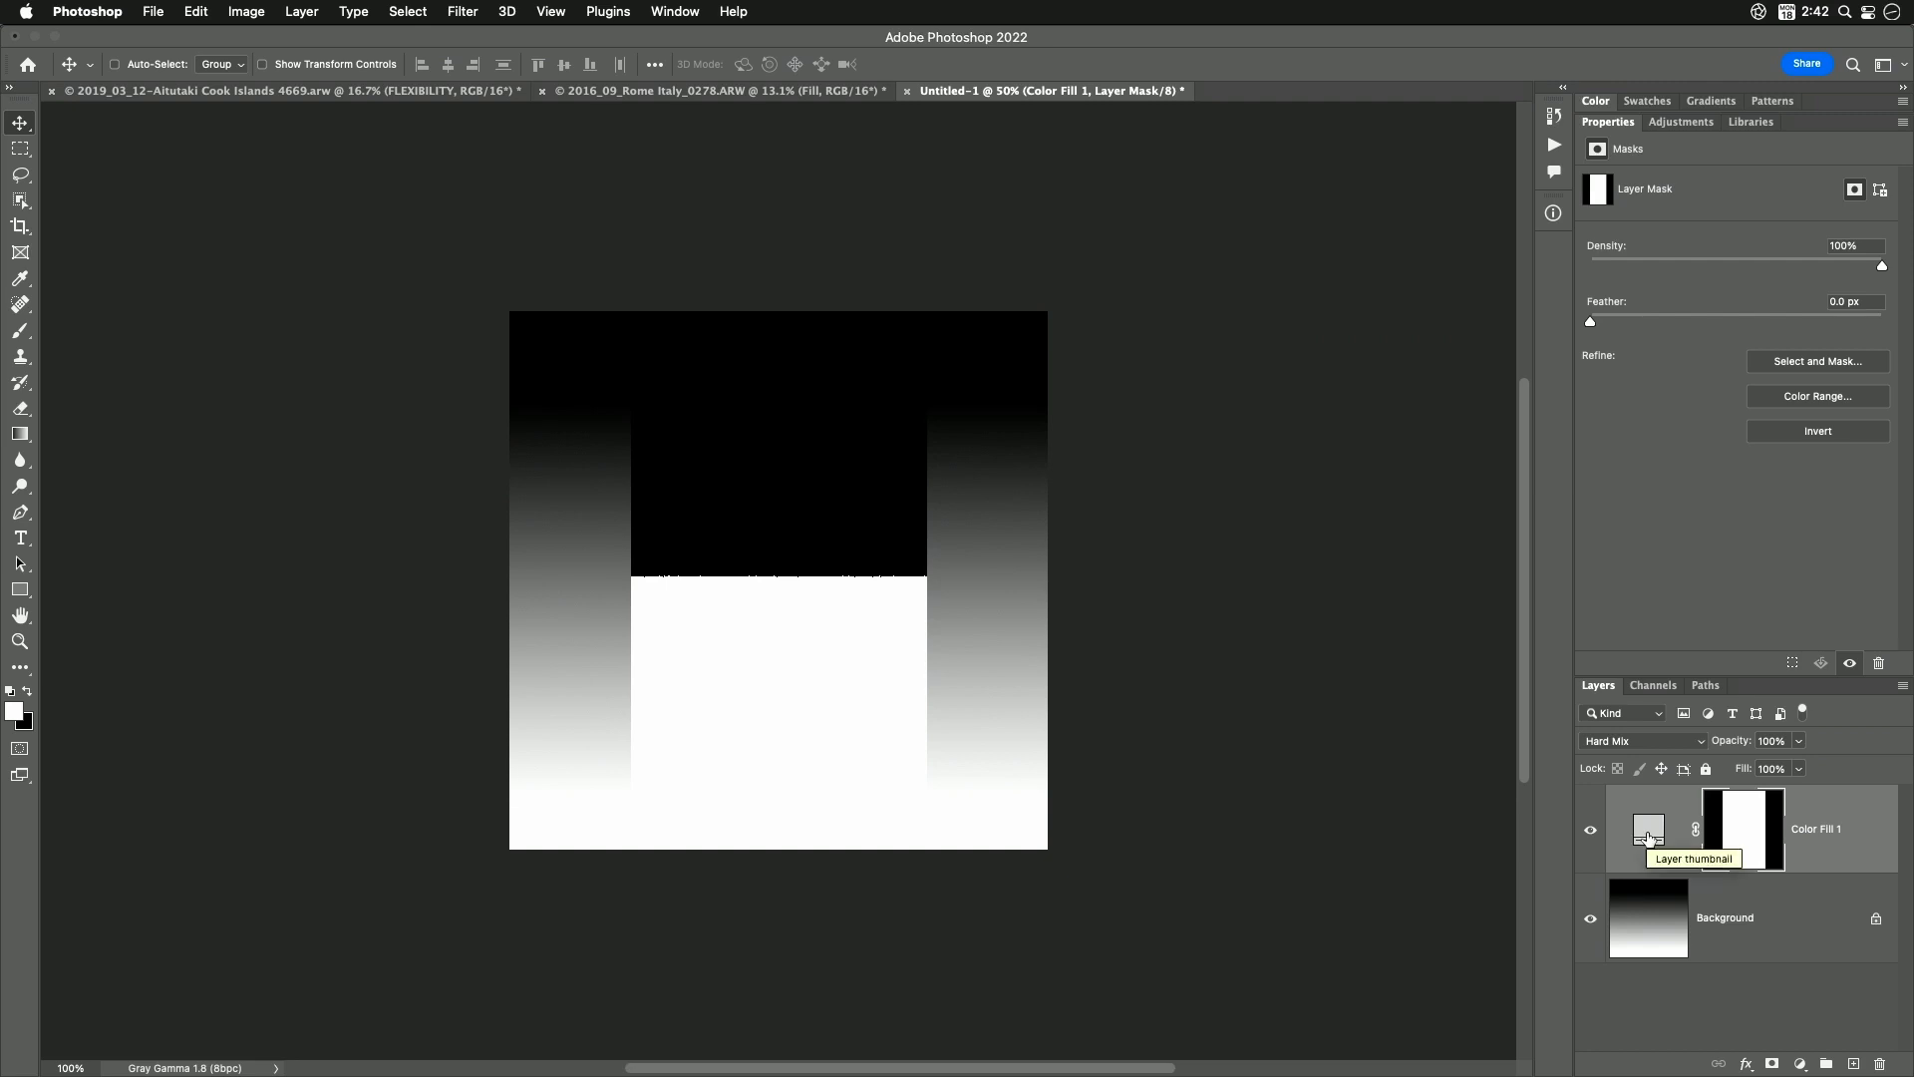
# Change Color Fill 1's colour to a lighter gray in the Color Picker and confirm
pyautogui.doubleClick(1649, 830)
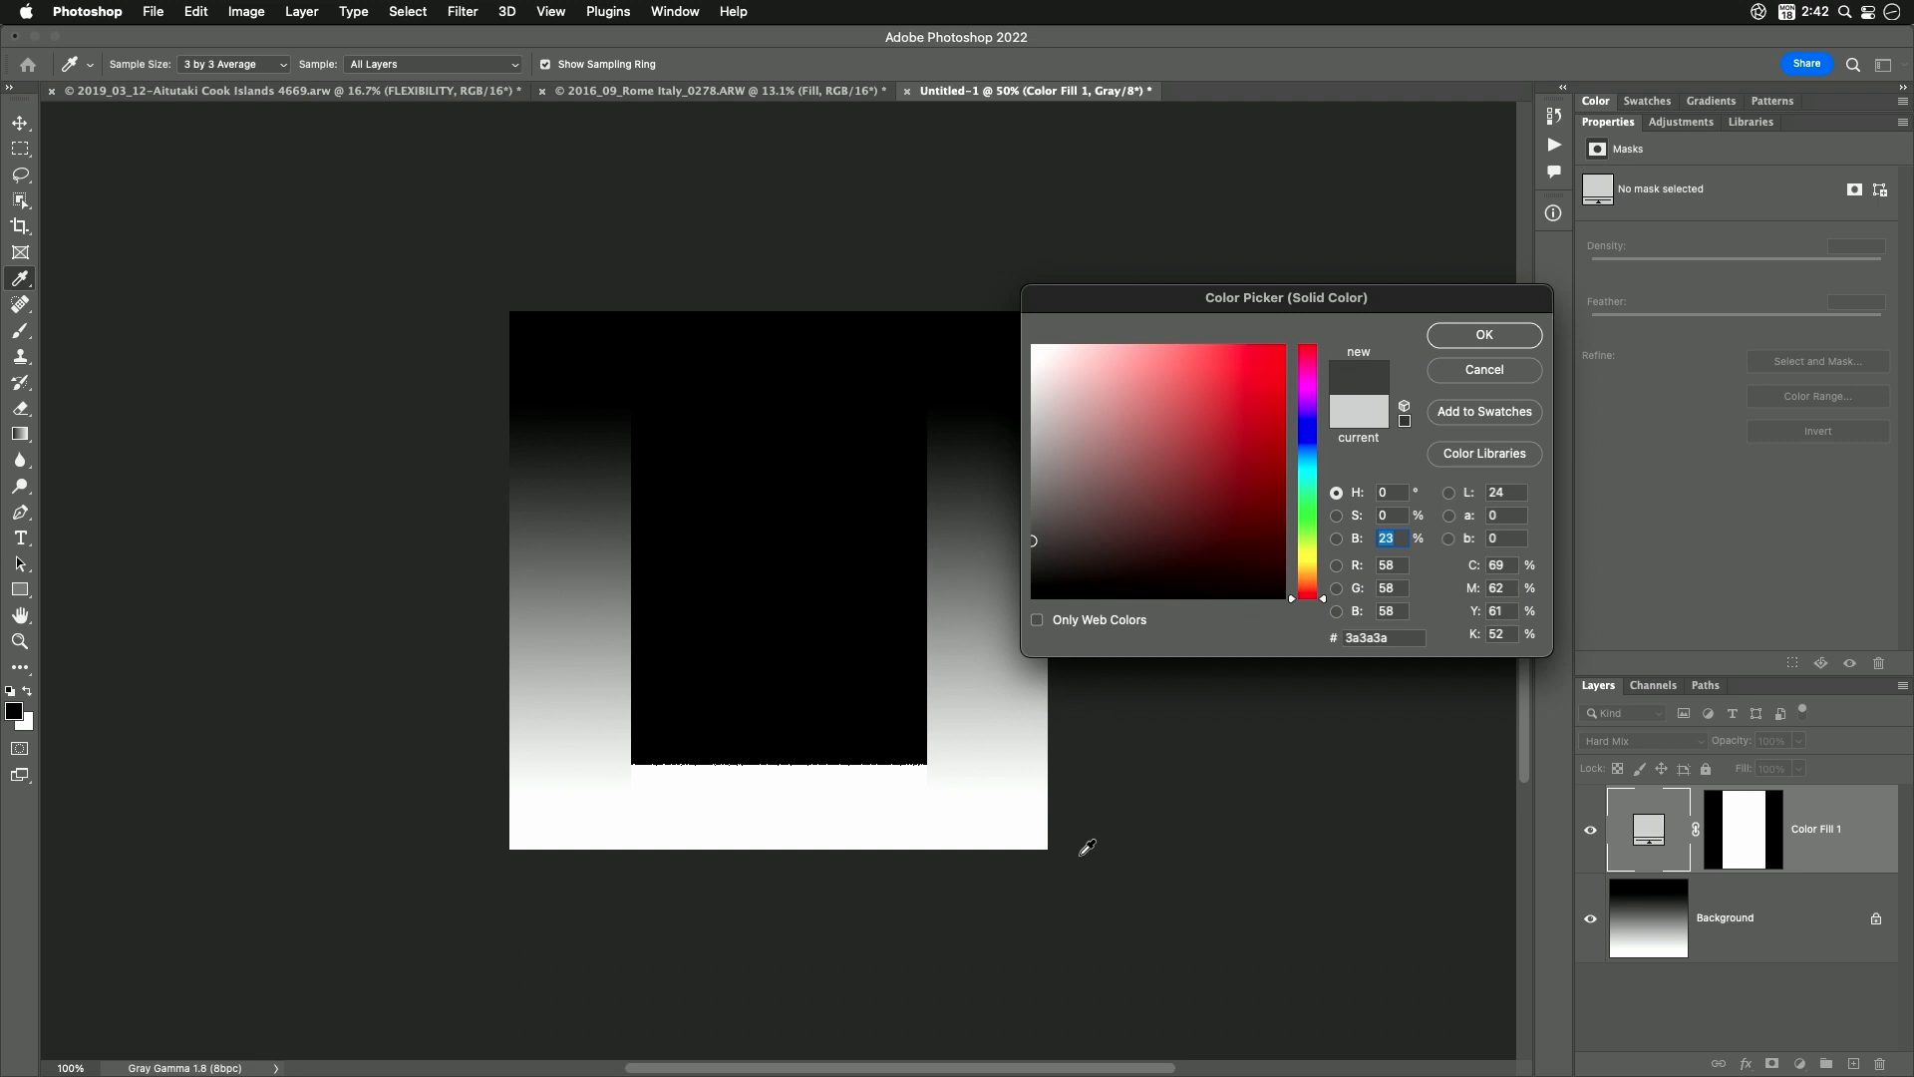
pyautogui.moveTo(981, 766)
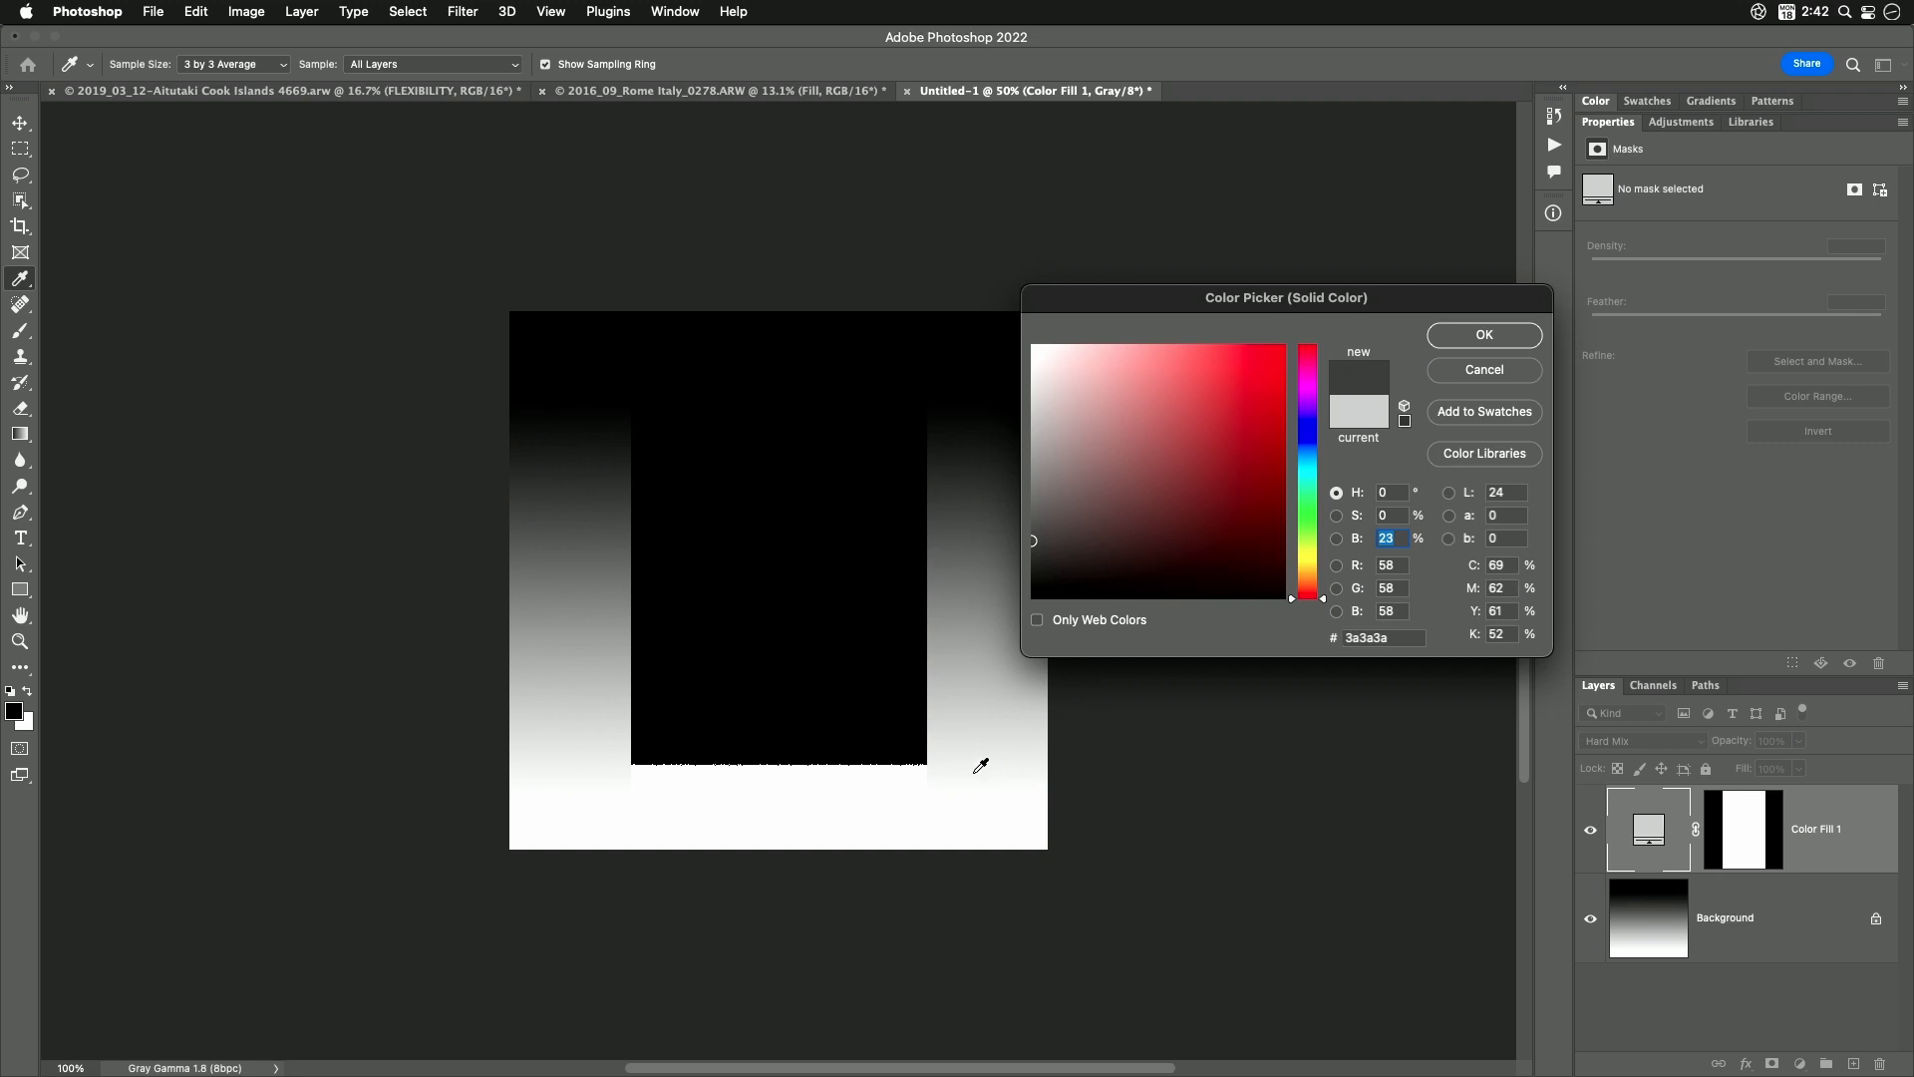
pyautogui.moveTo(1023, 757)
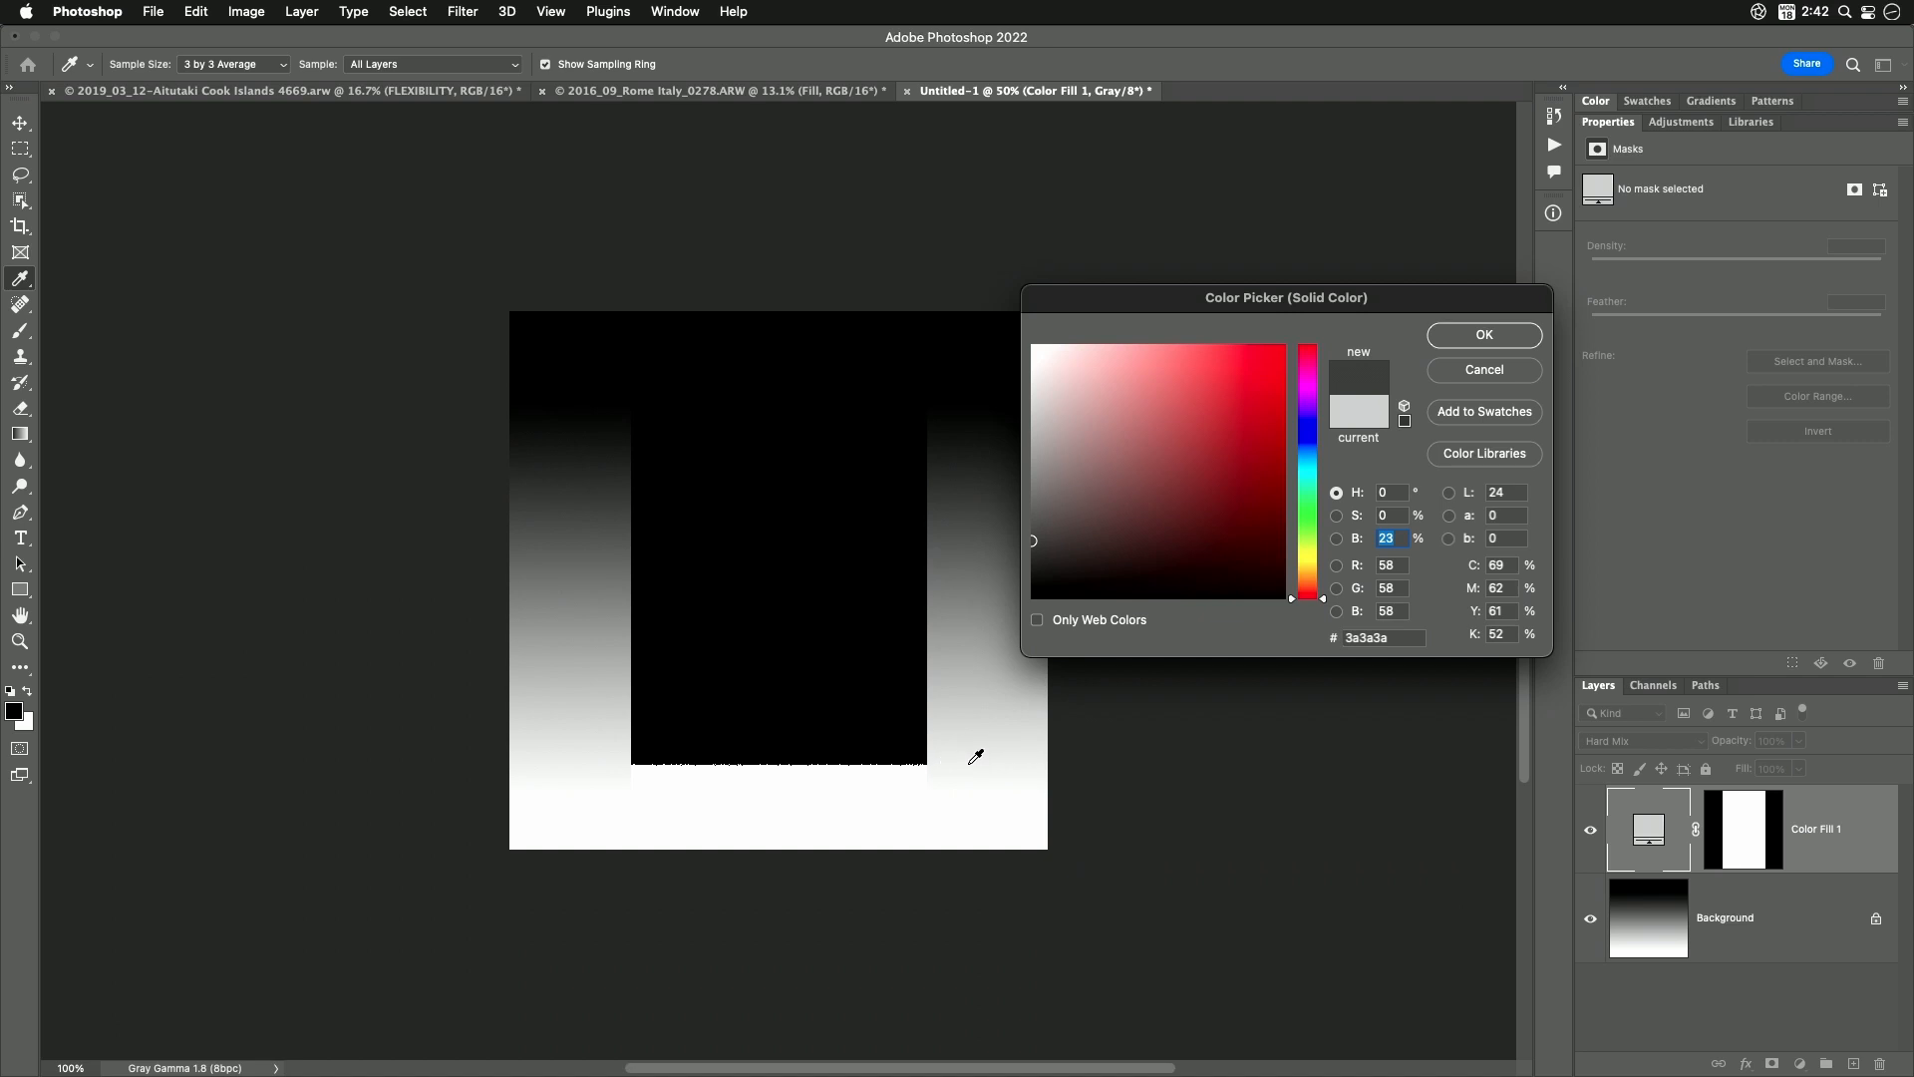
pyautogui.moveTo(949, 758)
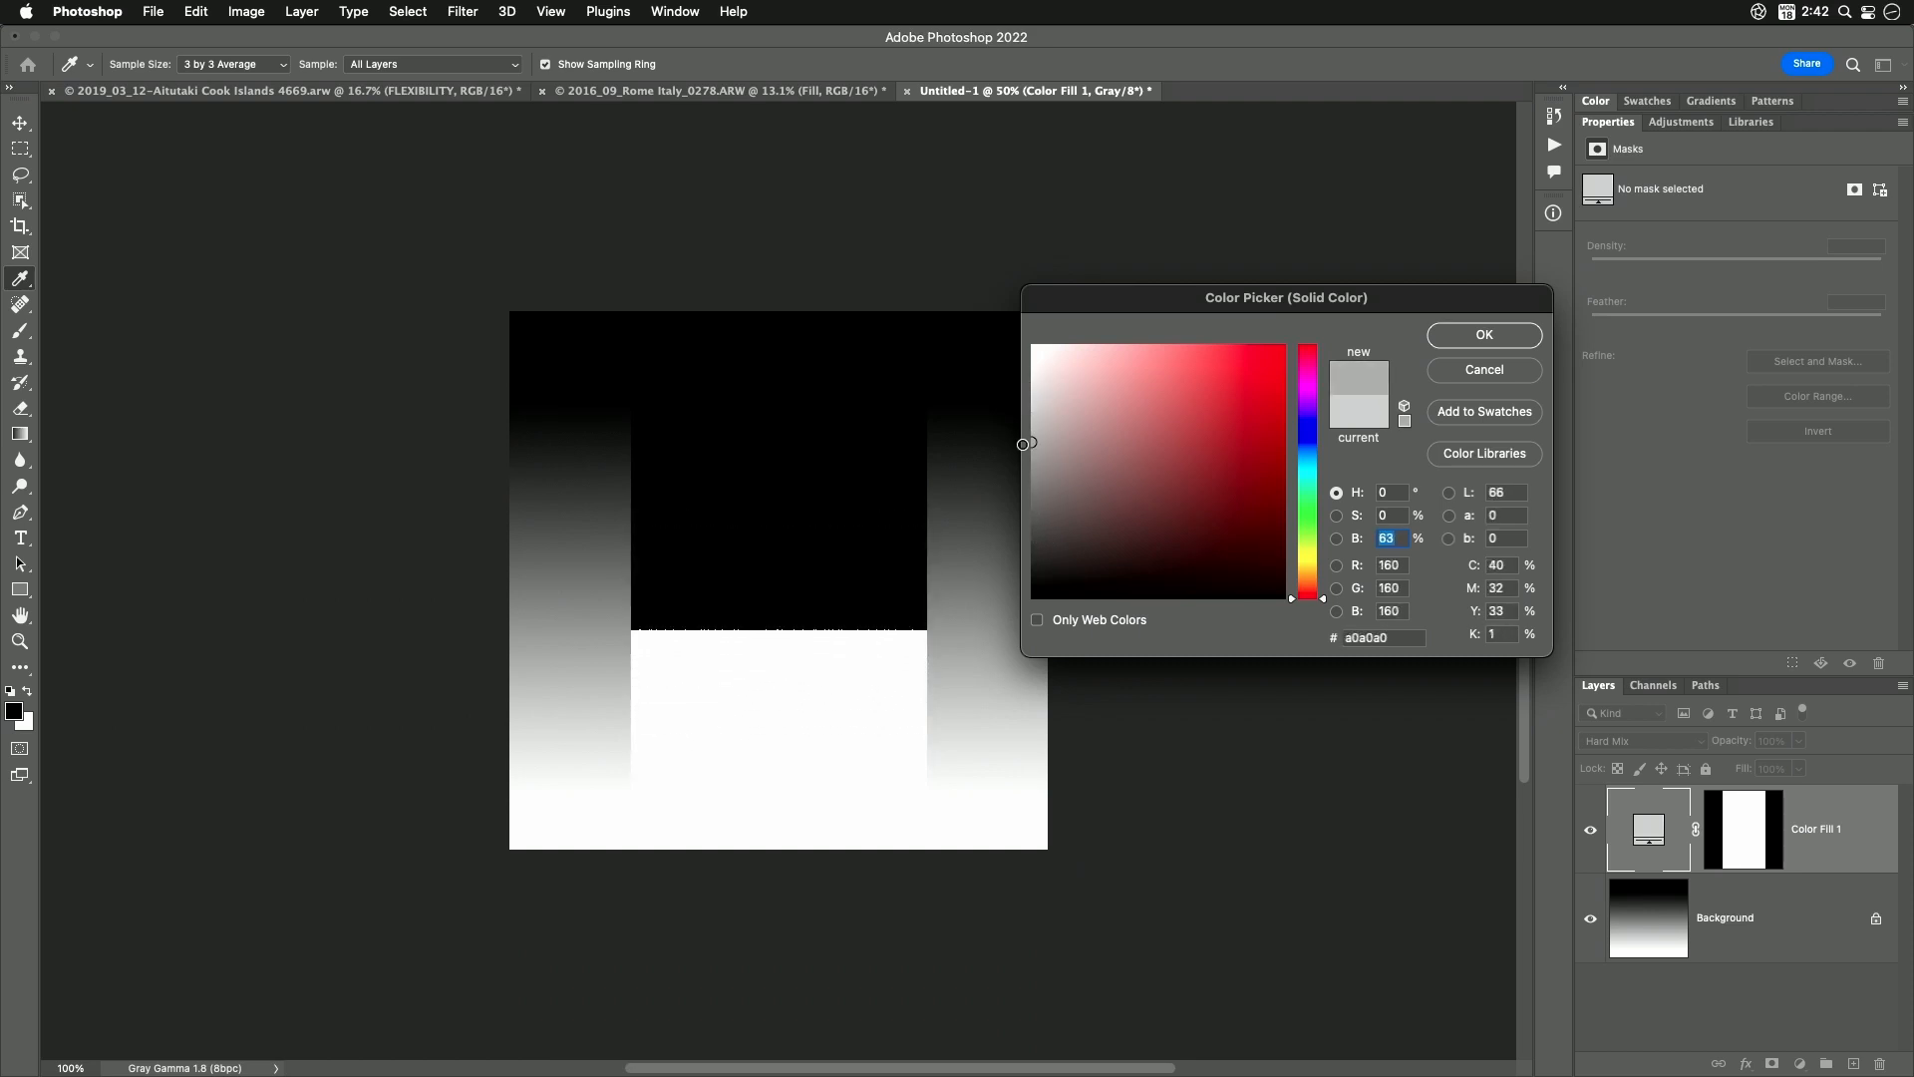
pyautogui.click(1215, 377)
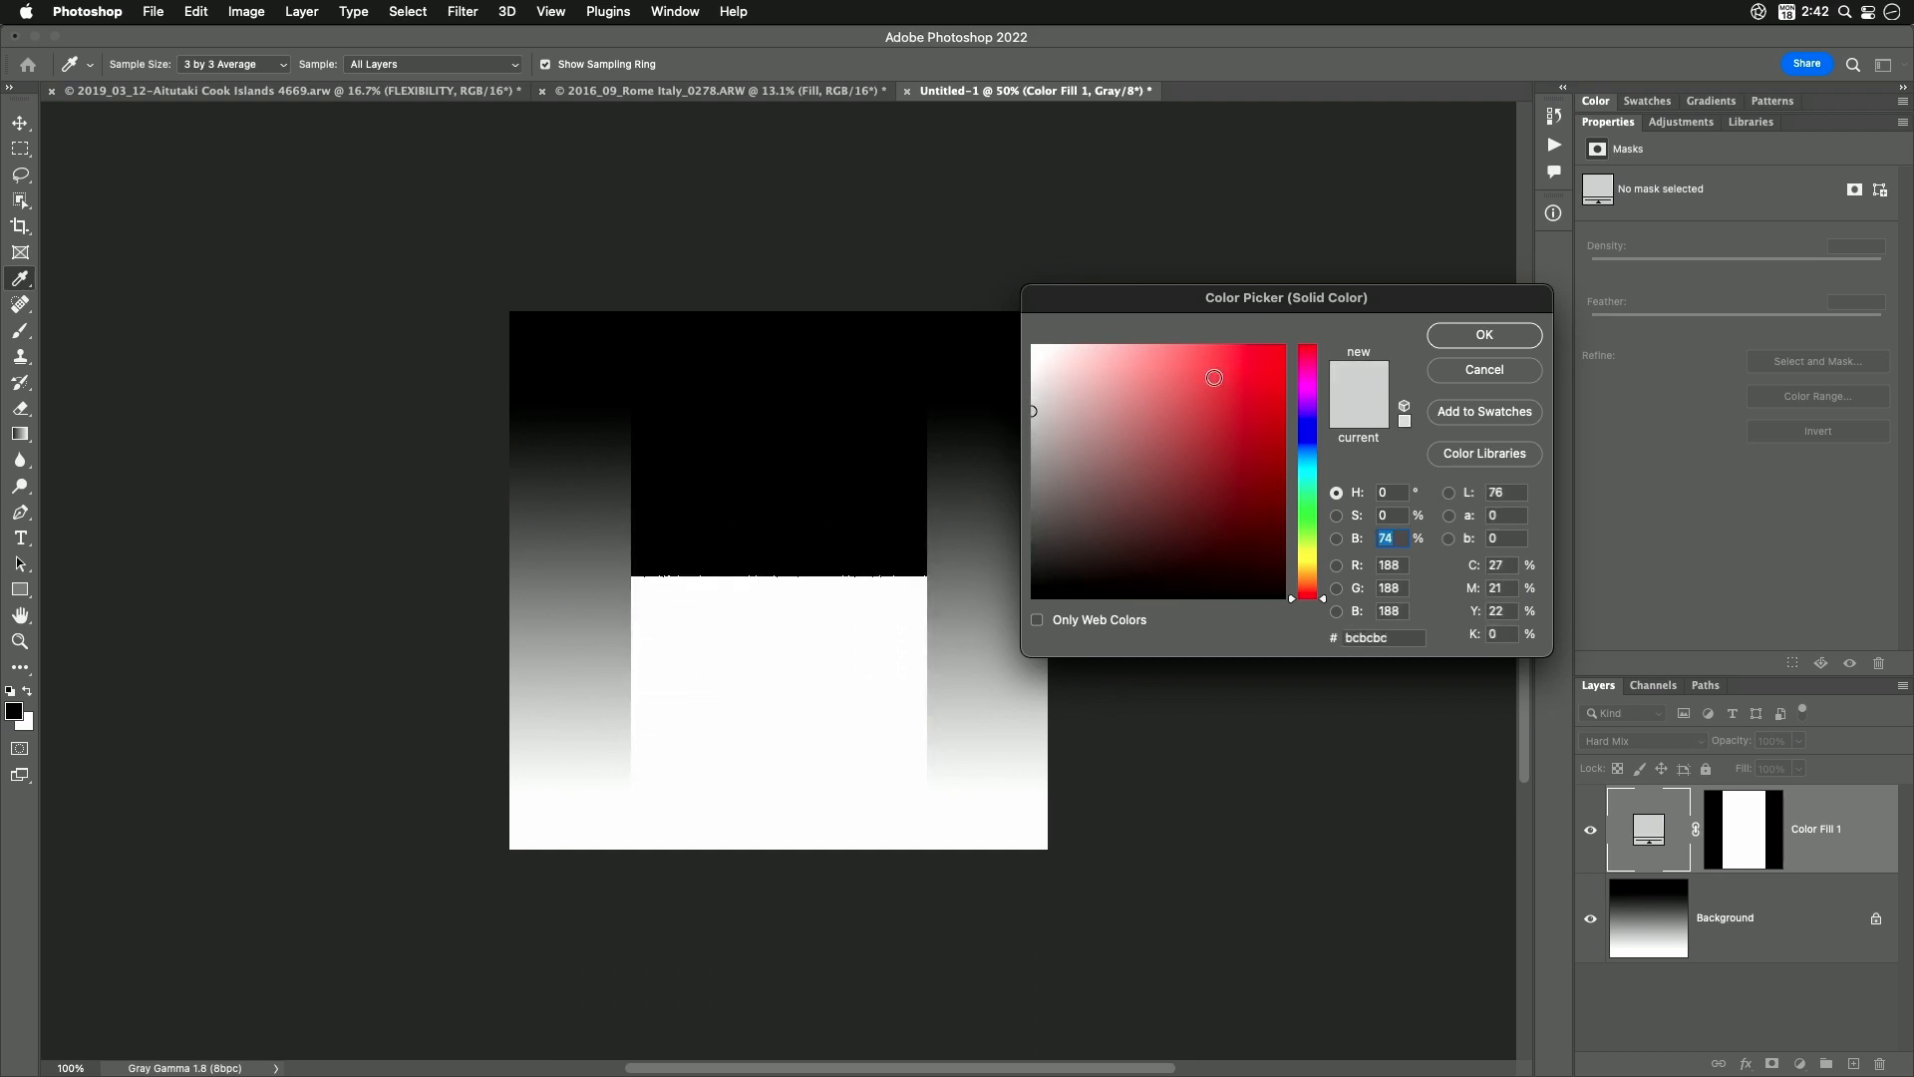
pyautogui.click(1483, 335)
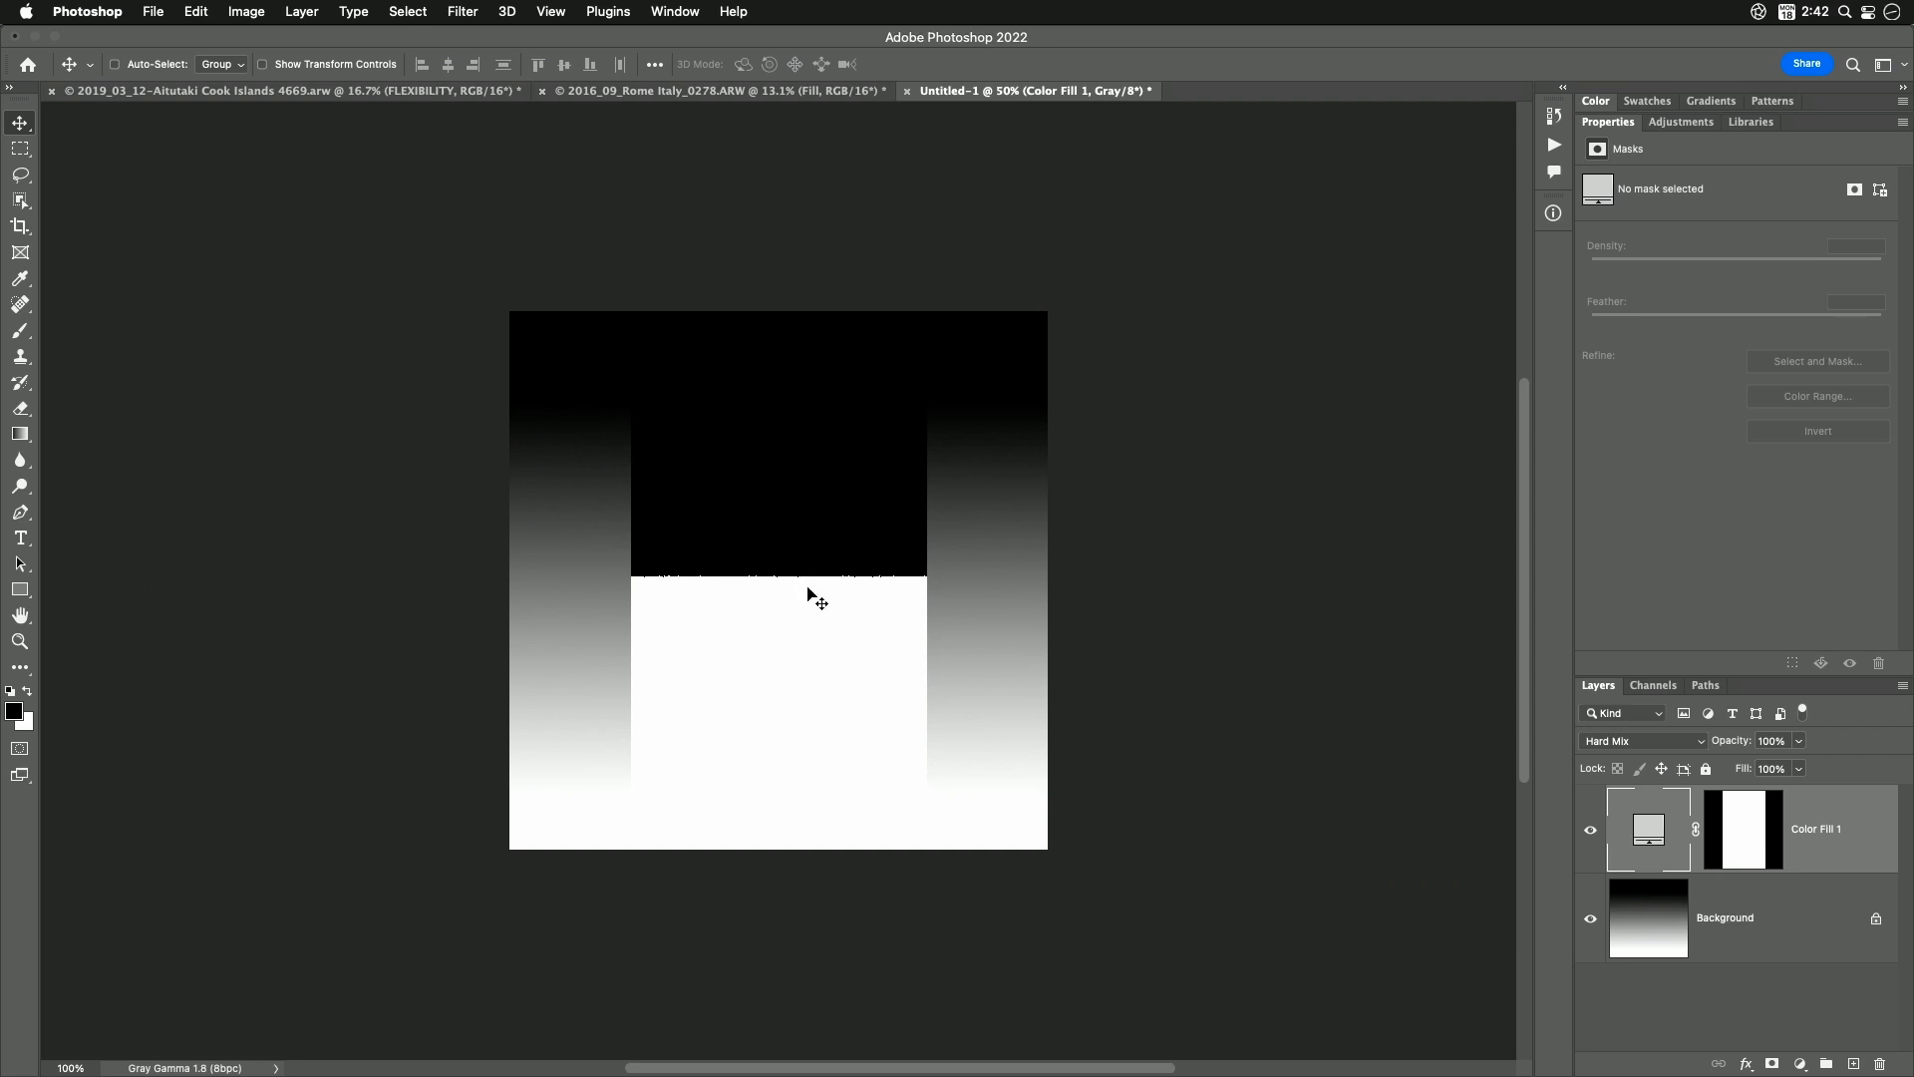
pyautogui.moveTo(838, 584)
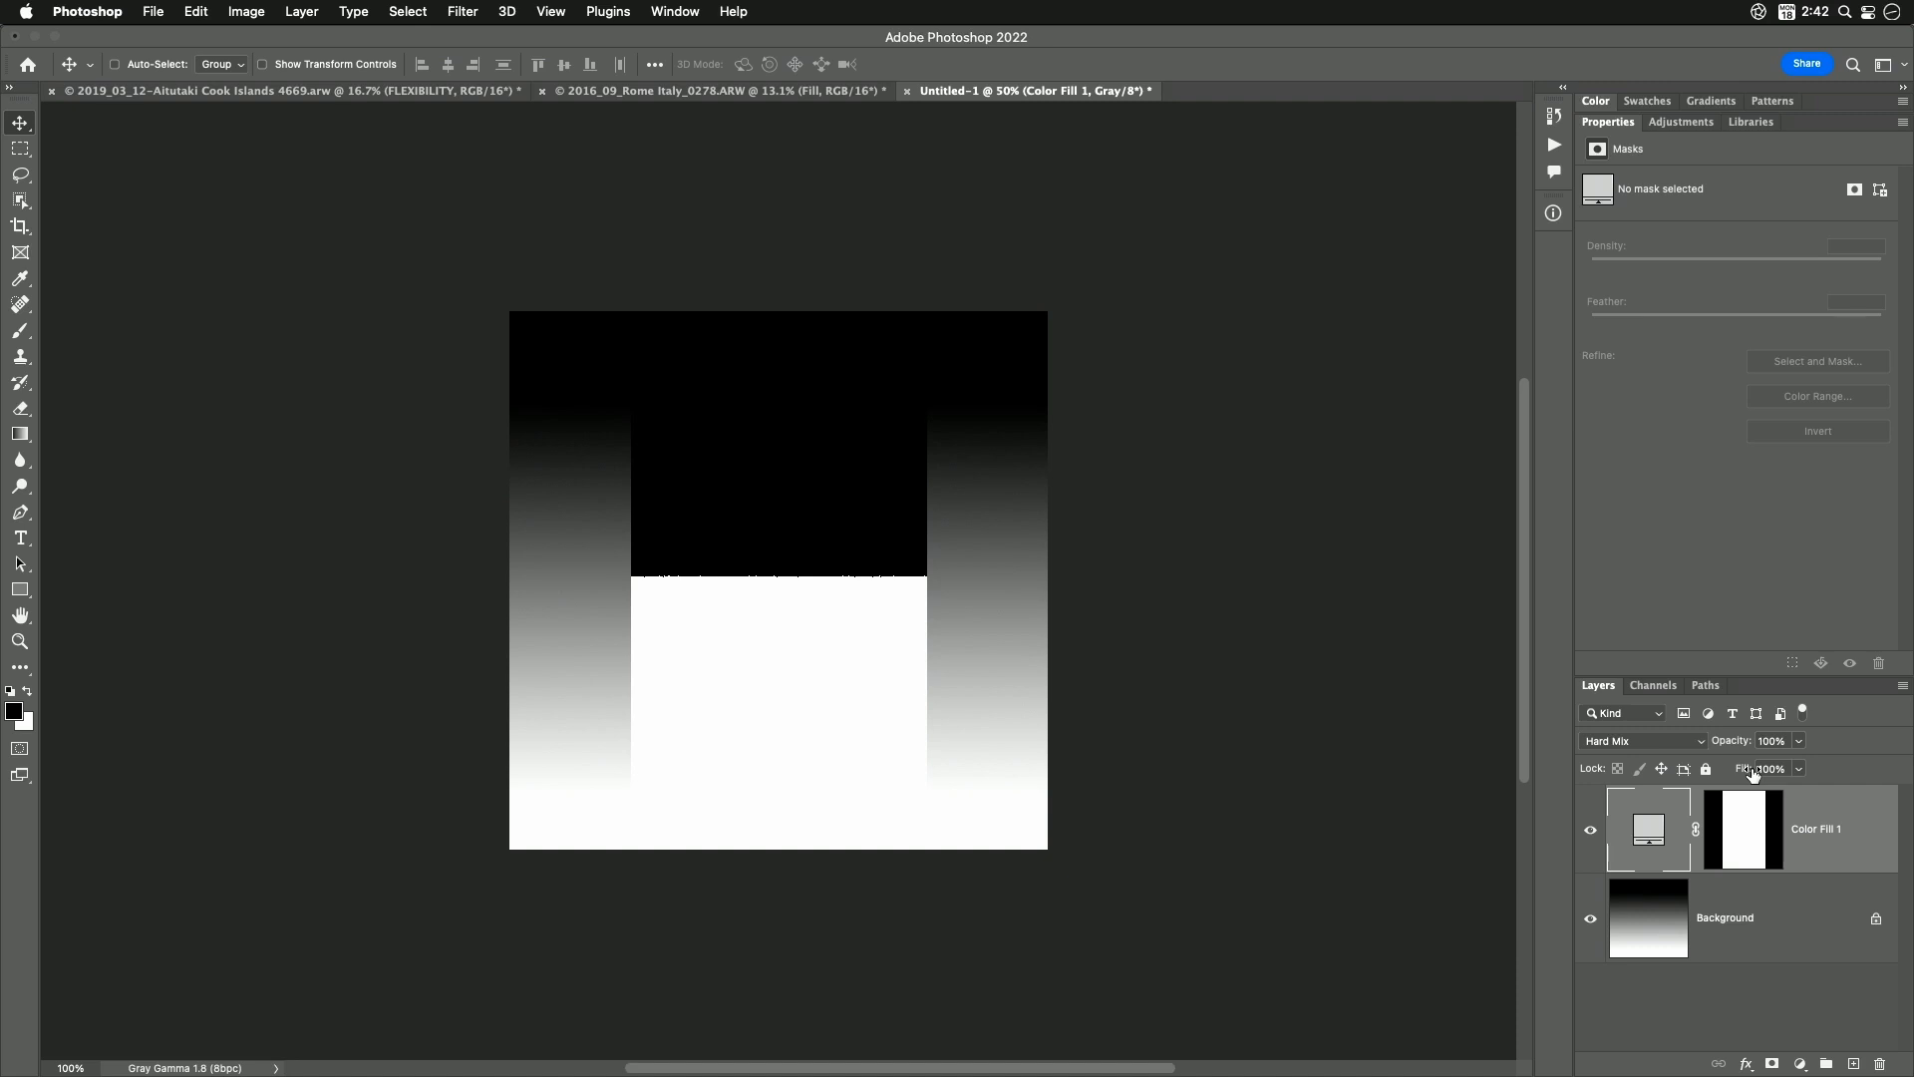
pyautogui.moveTo(1438, 737)
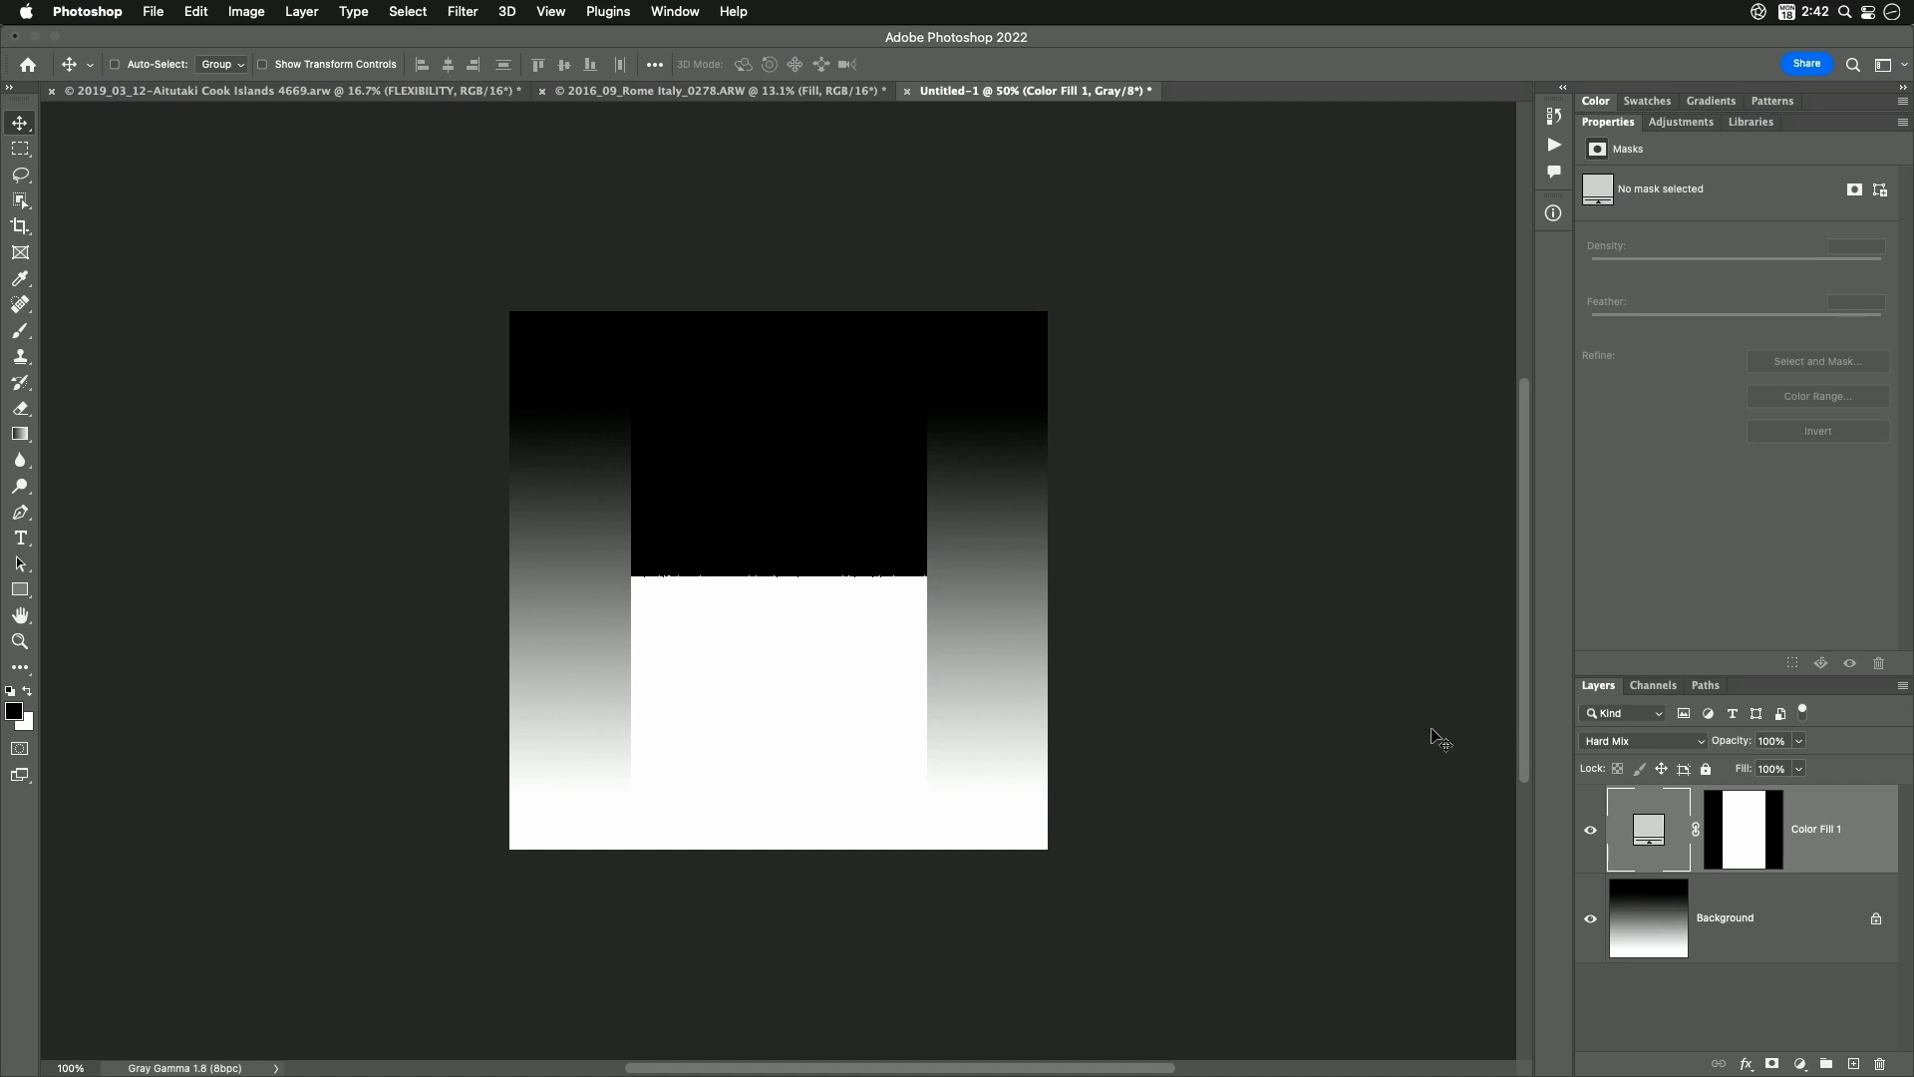
pyautogui.moveTo(872, 541)
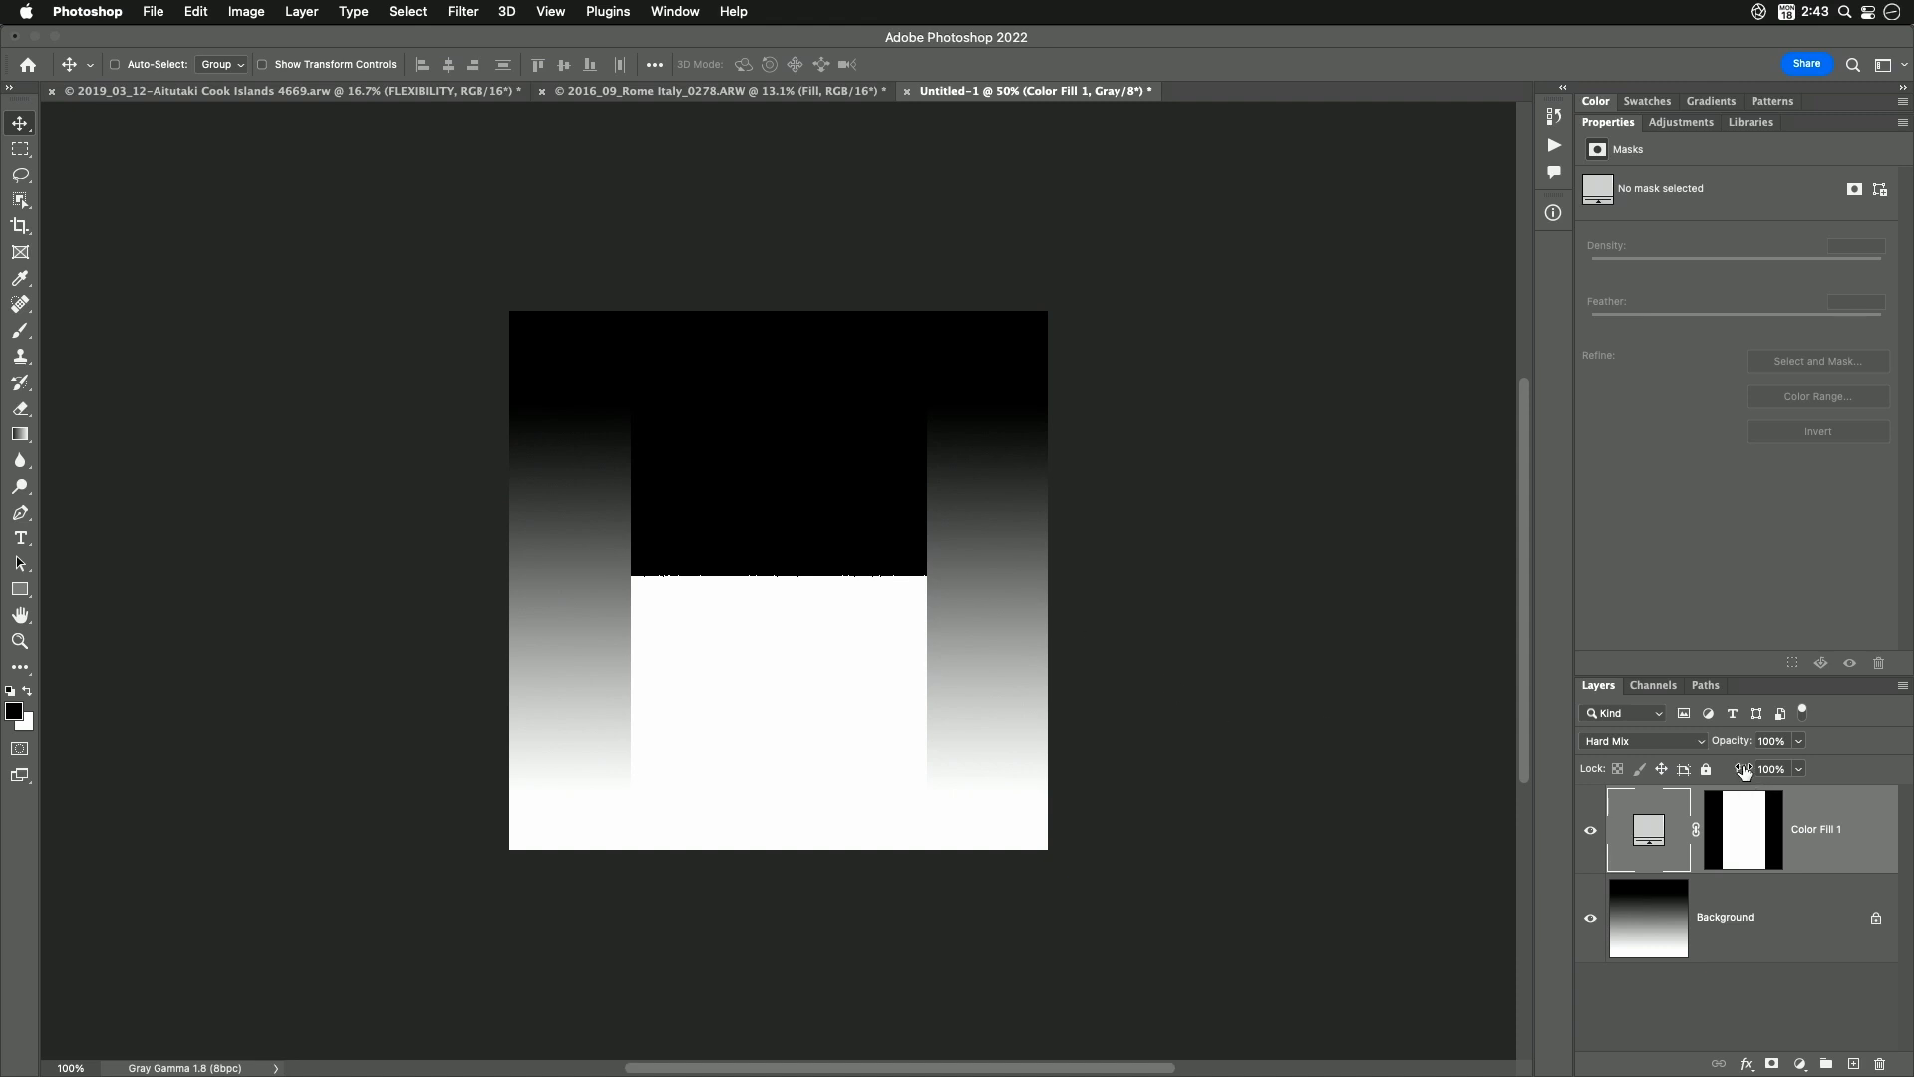
pyautogui.moveTo(1773, 769); pyautogui.dragTo(1769, 770)
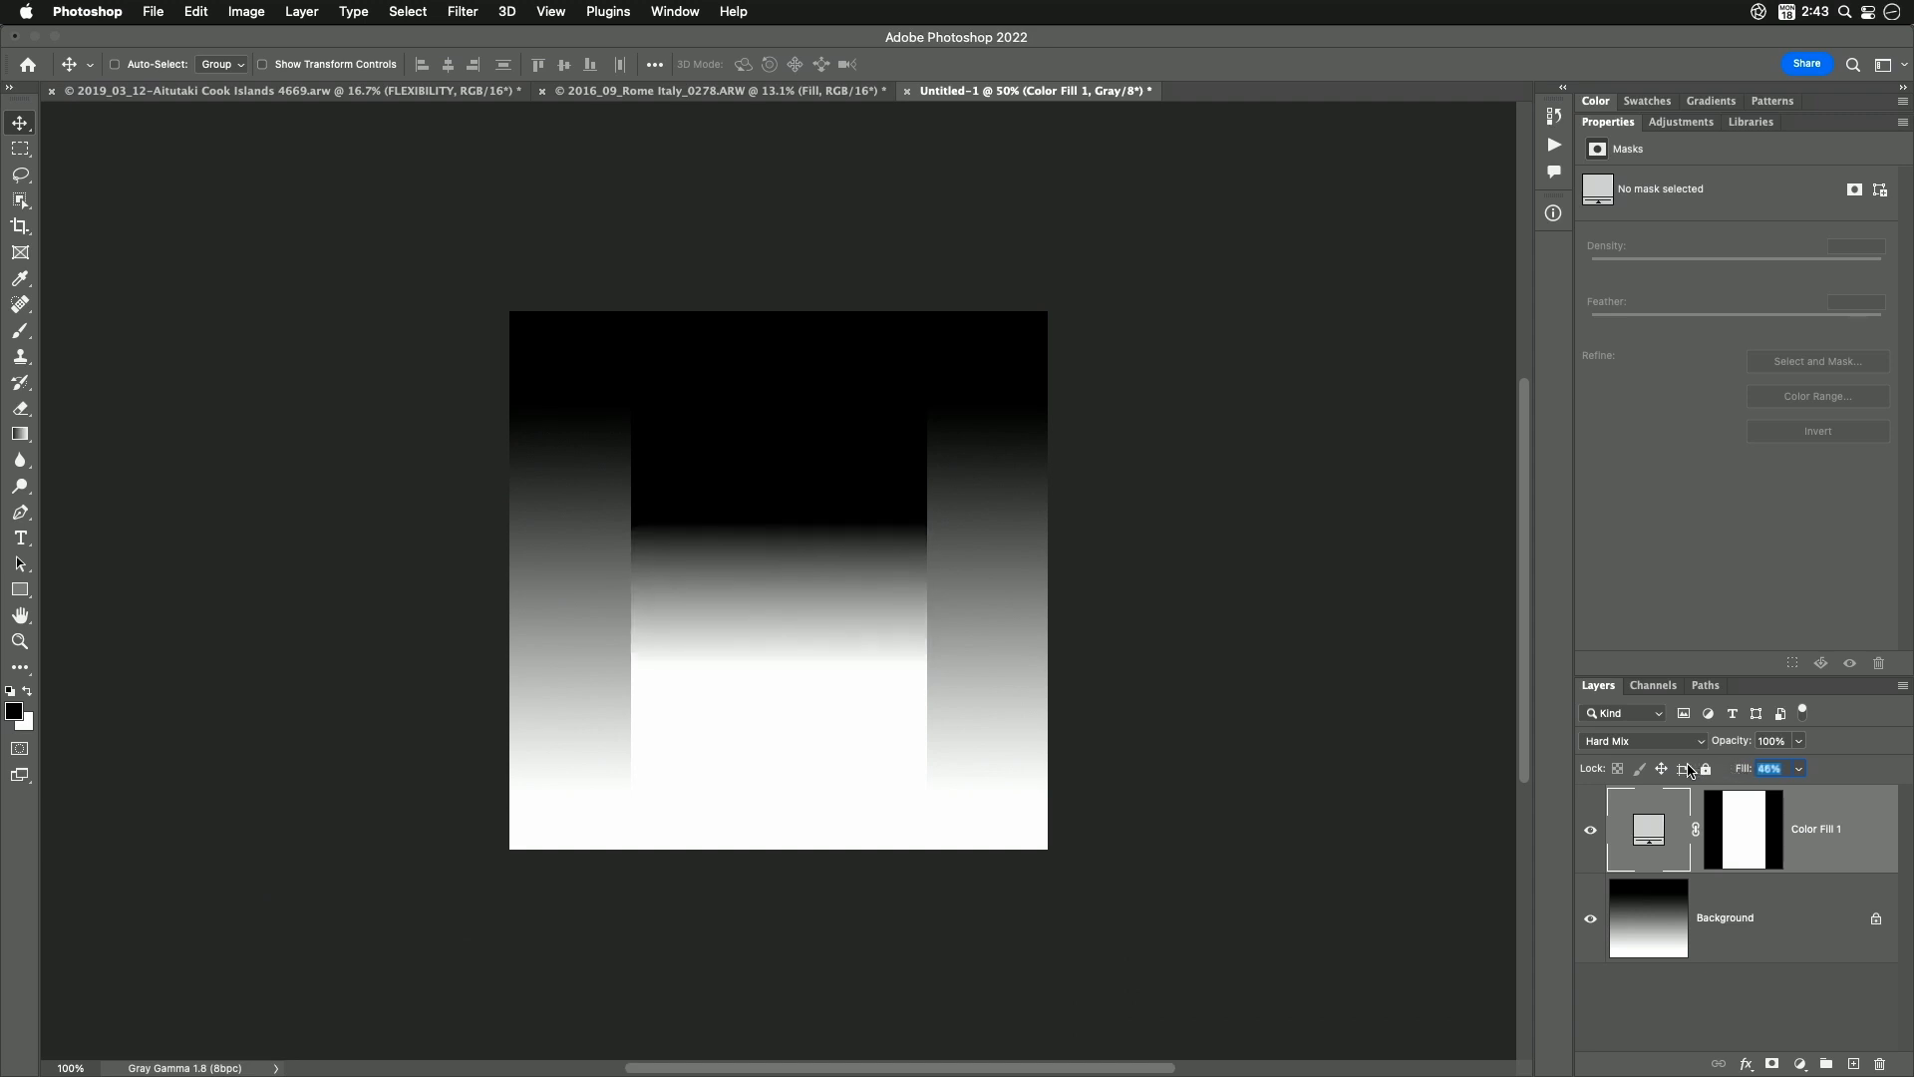
pyautogui.write('10%')
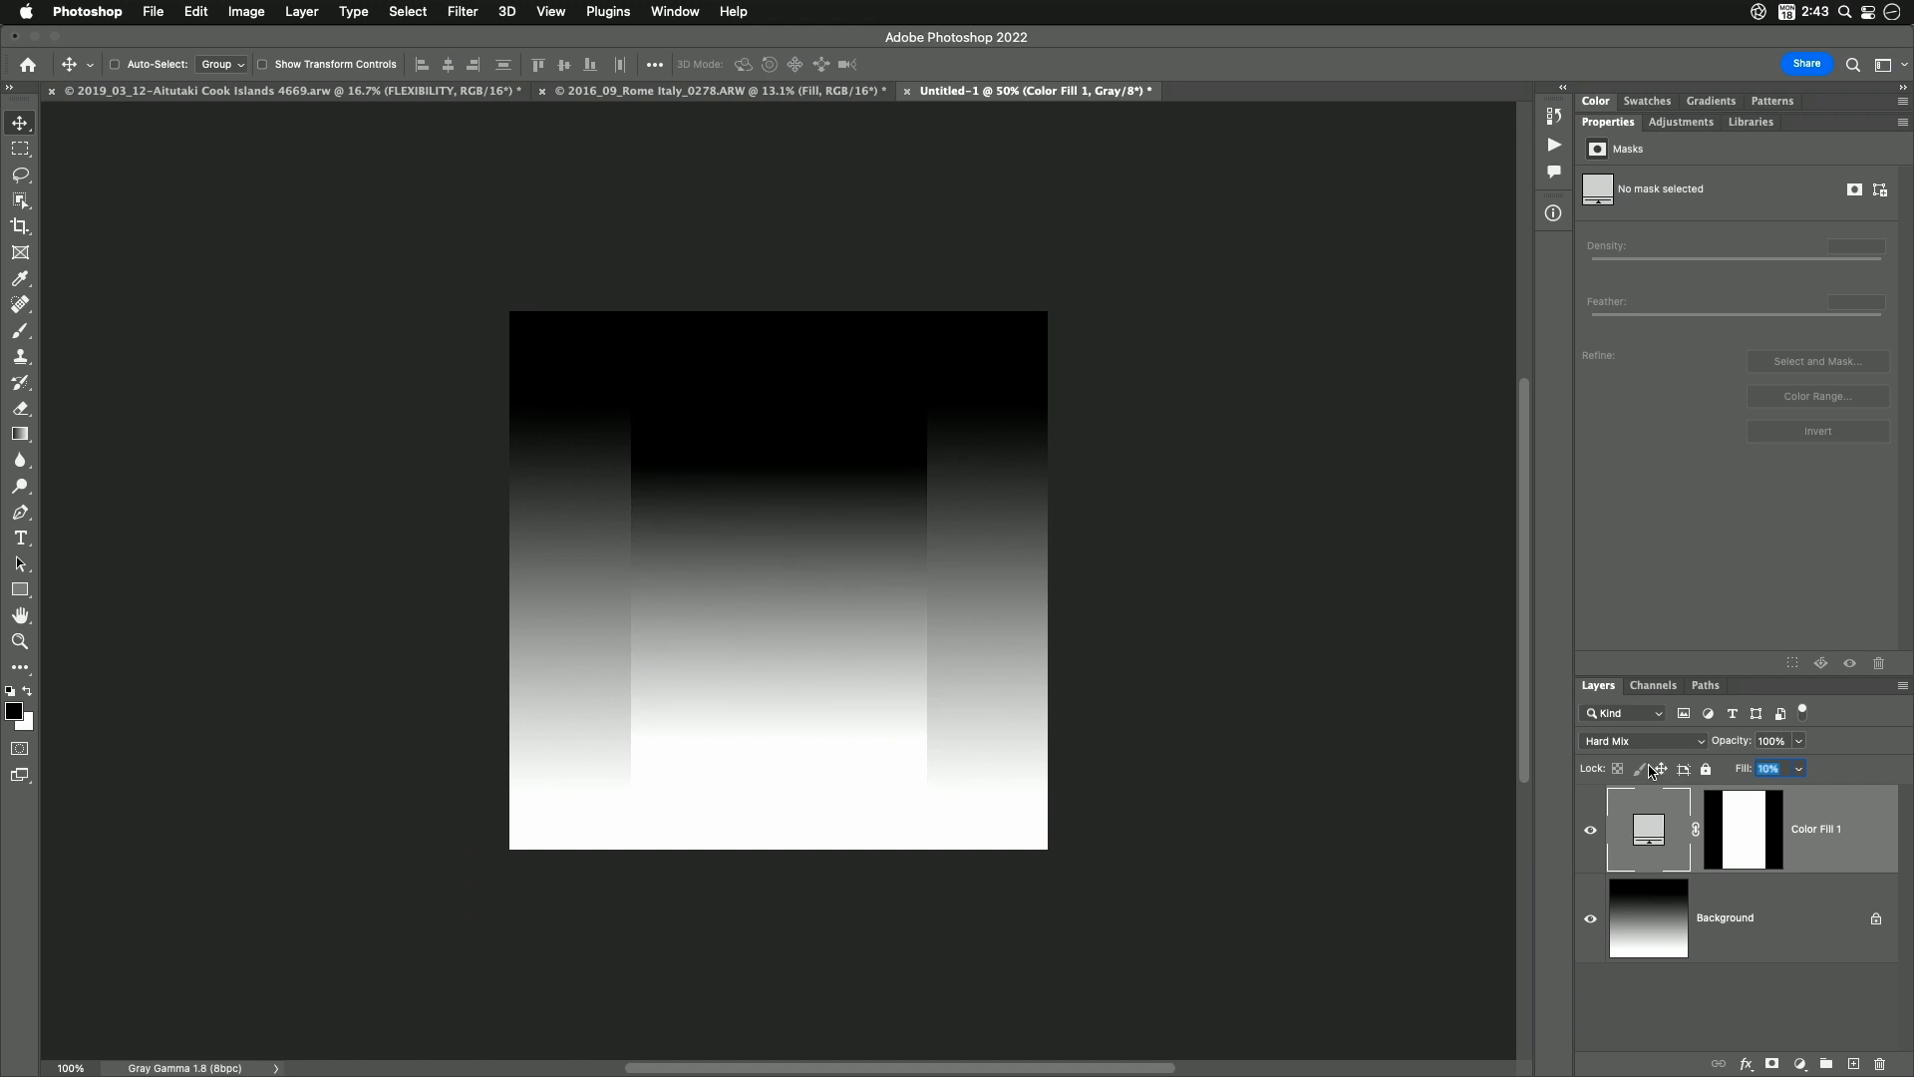
pyautogui.write('35%')
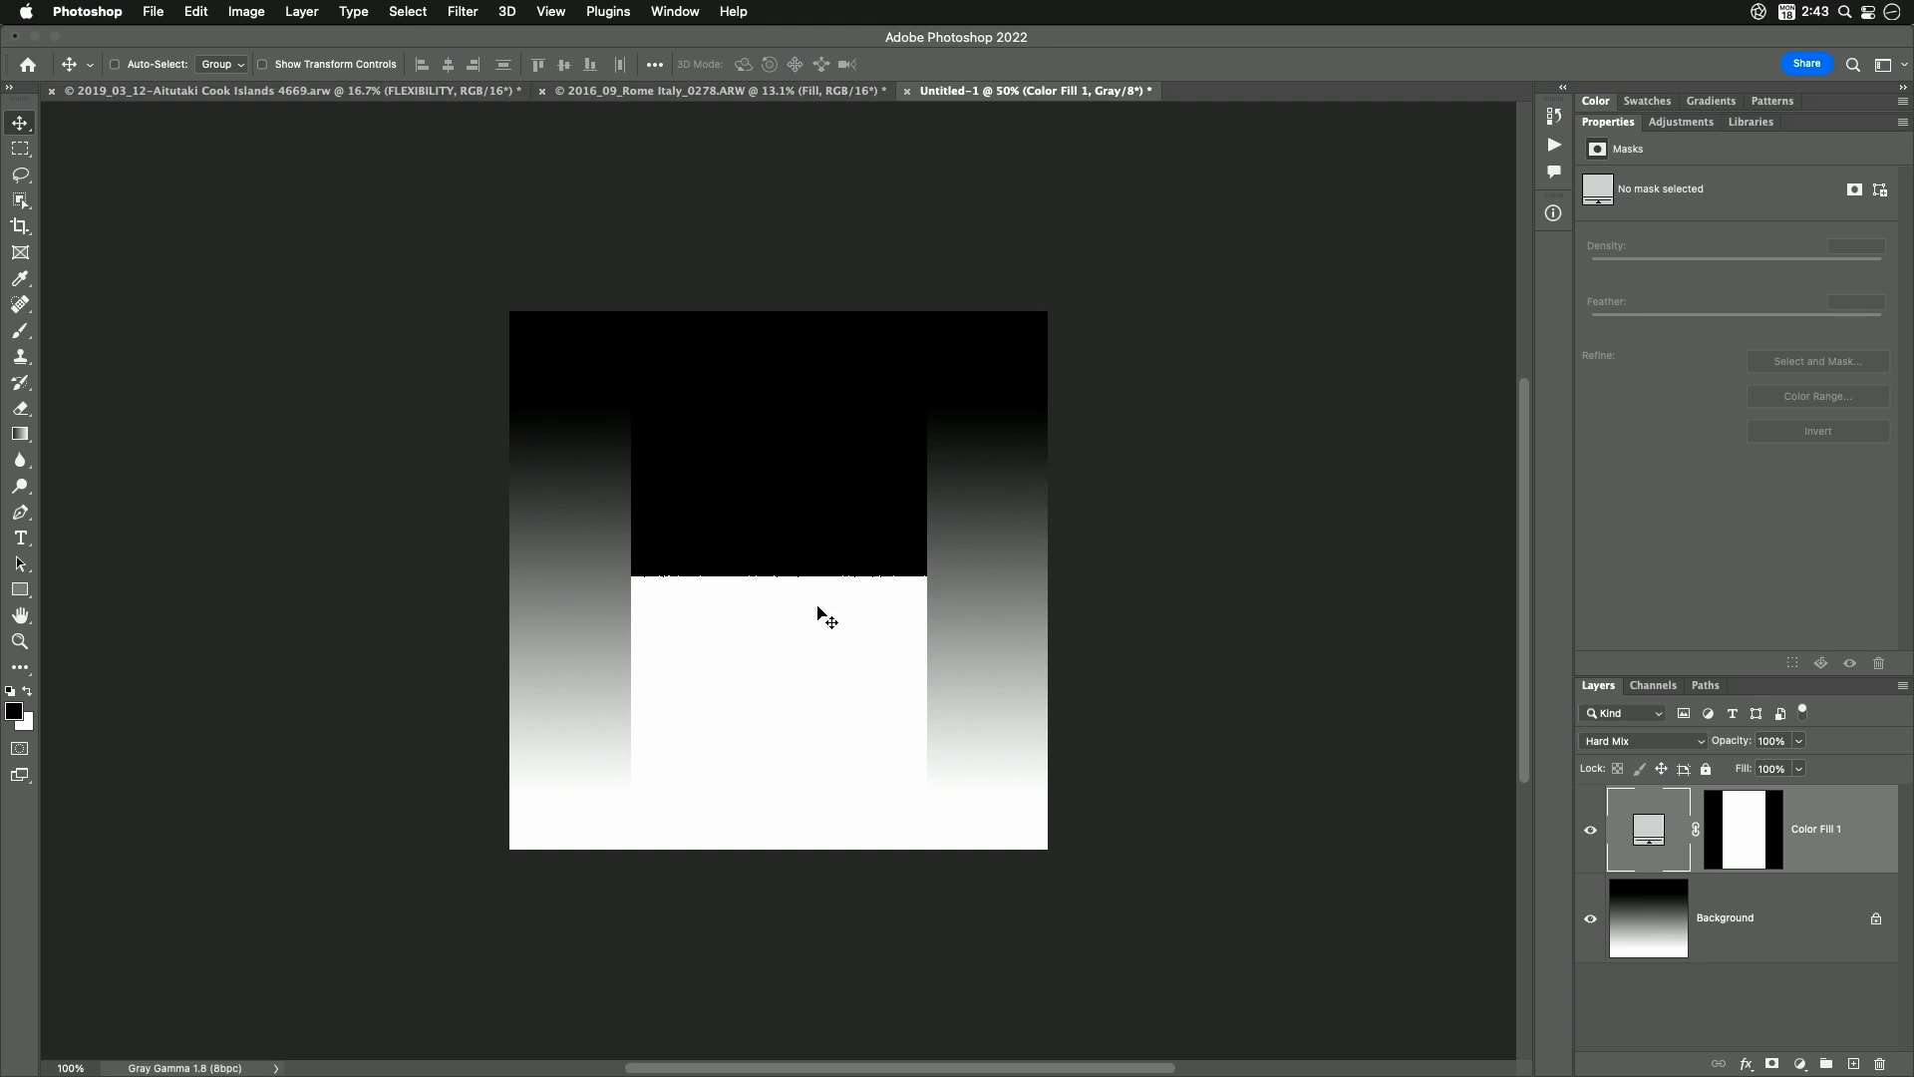
pyautogui.moveTo(1510, 769)
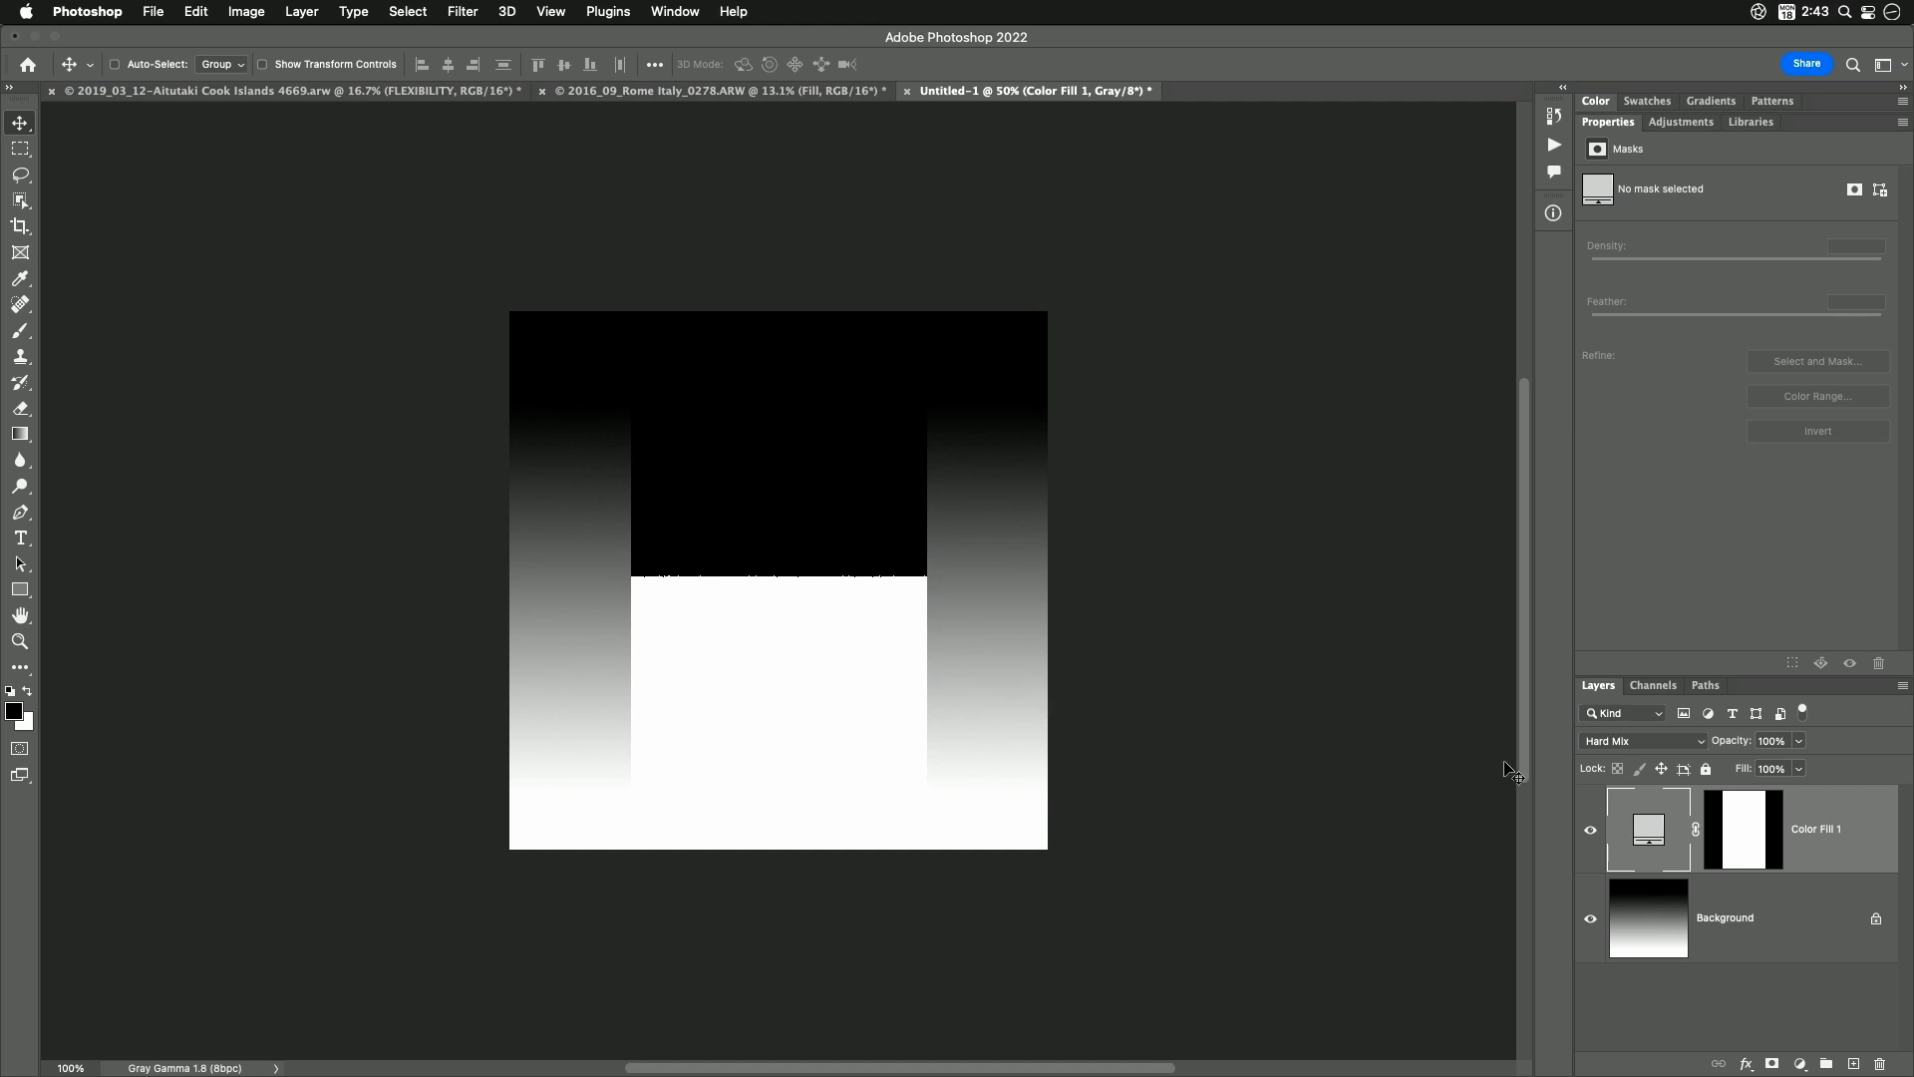
pyautogui.moveTo(931, 616)
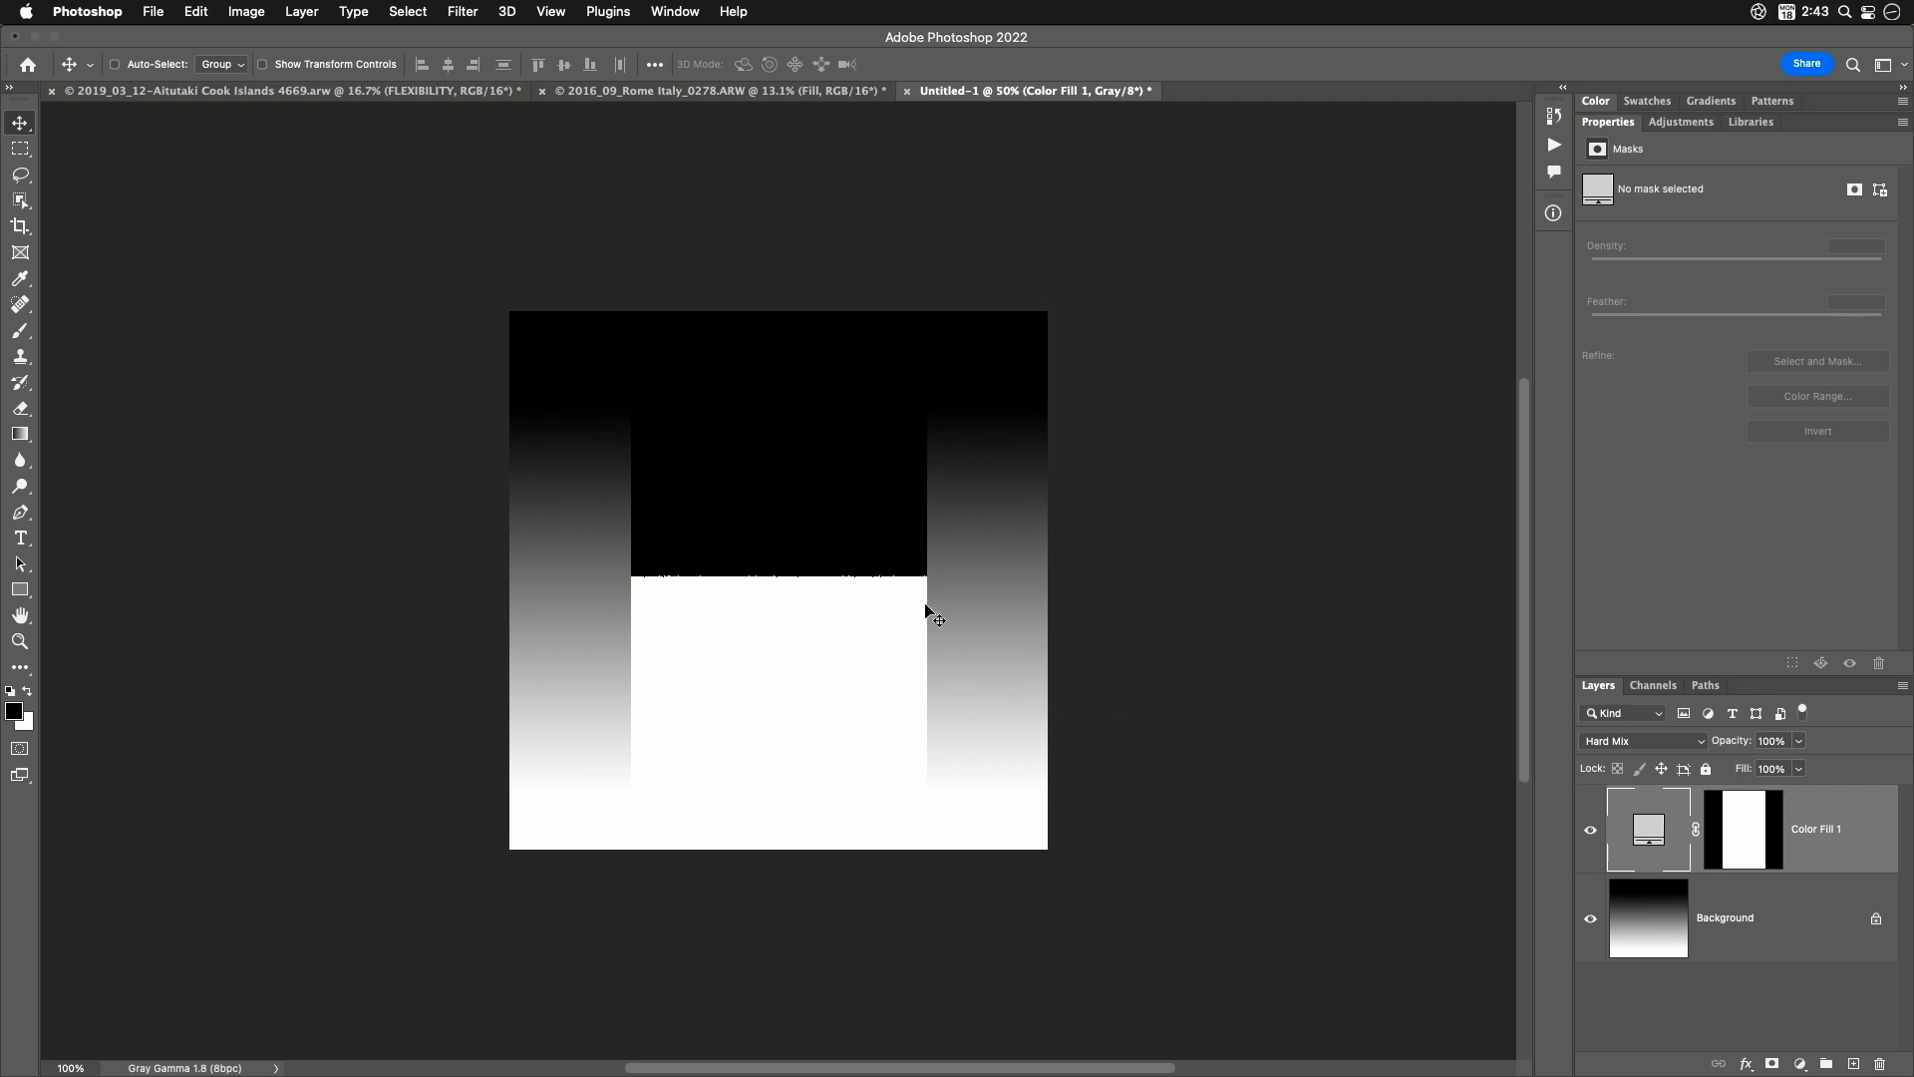
pyautogui.moveTo(1476, 817)
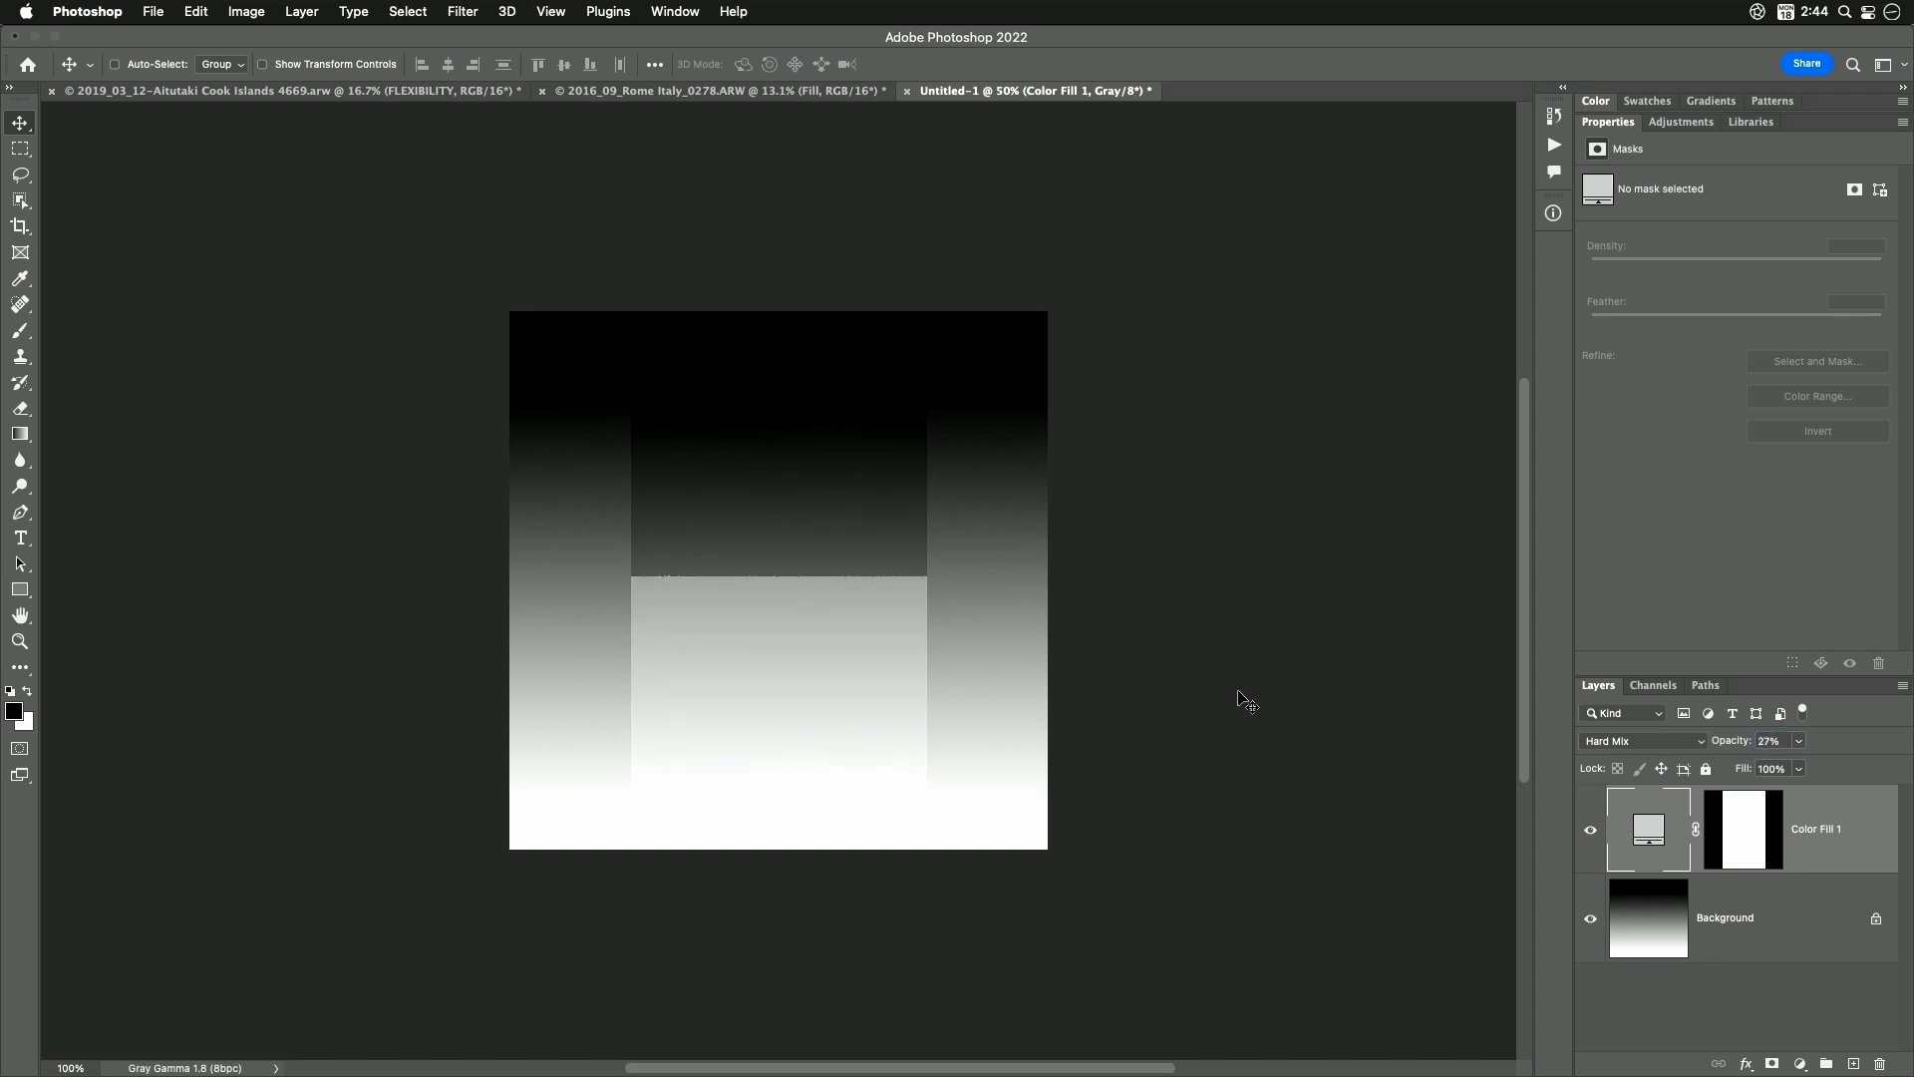
pyautogui.moveTo(794, 604)
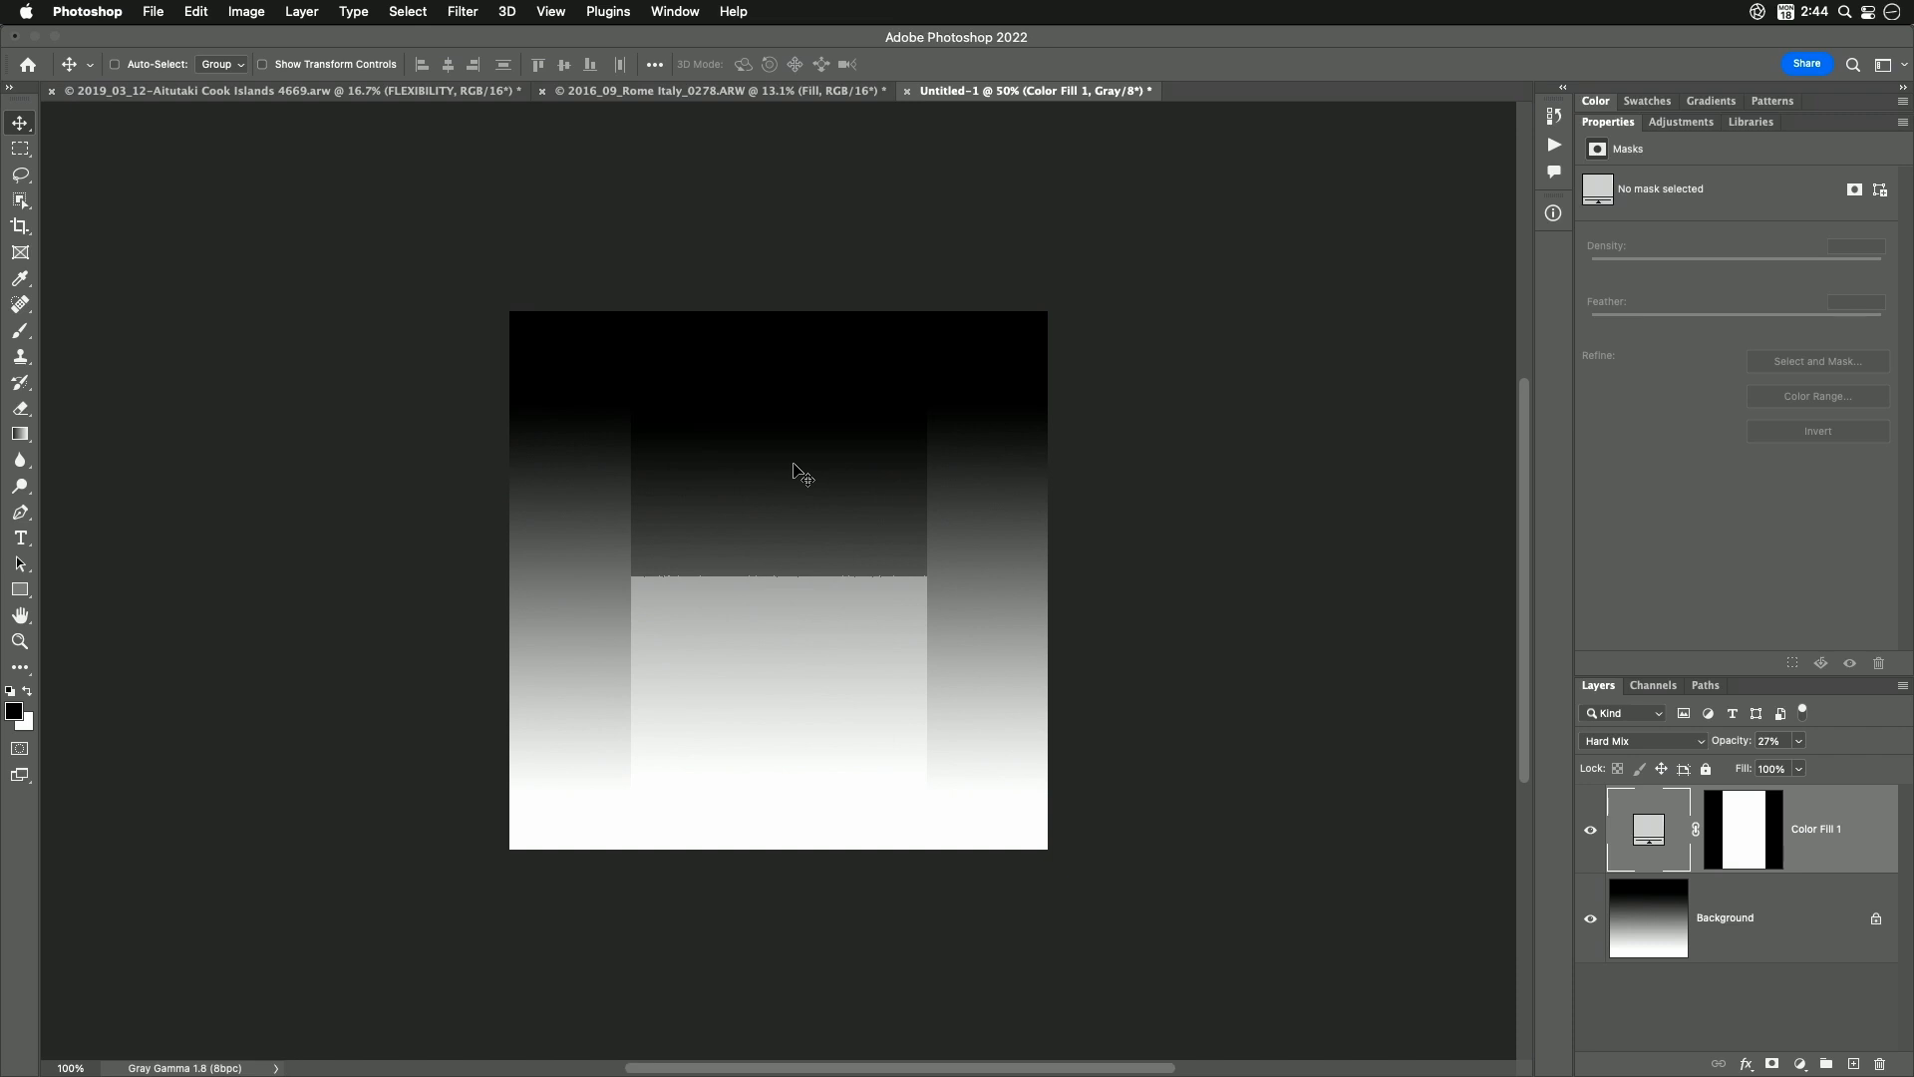
pyautogui.moveTo(840, 668)
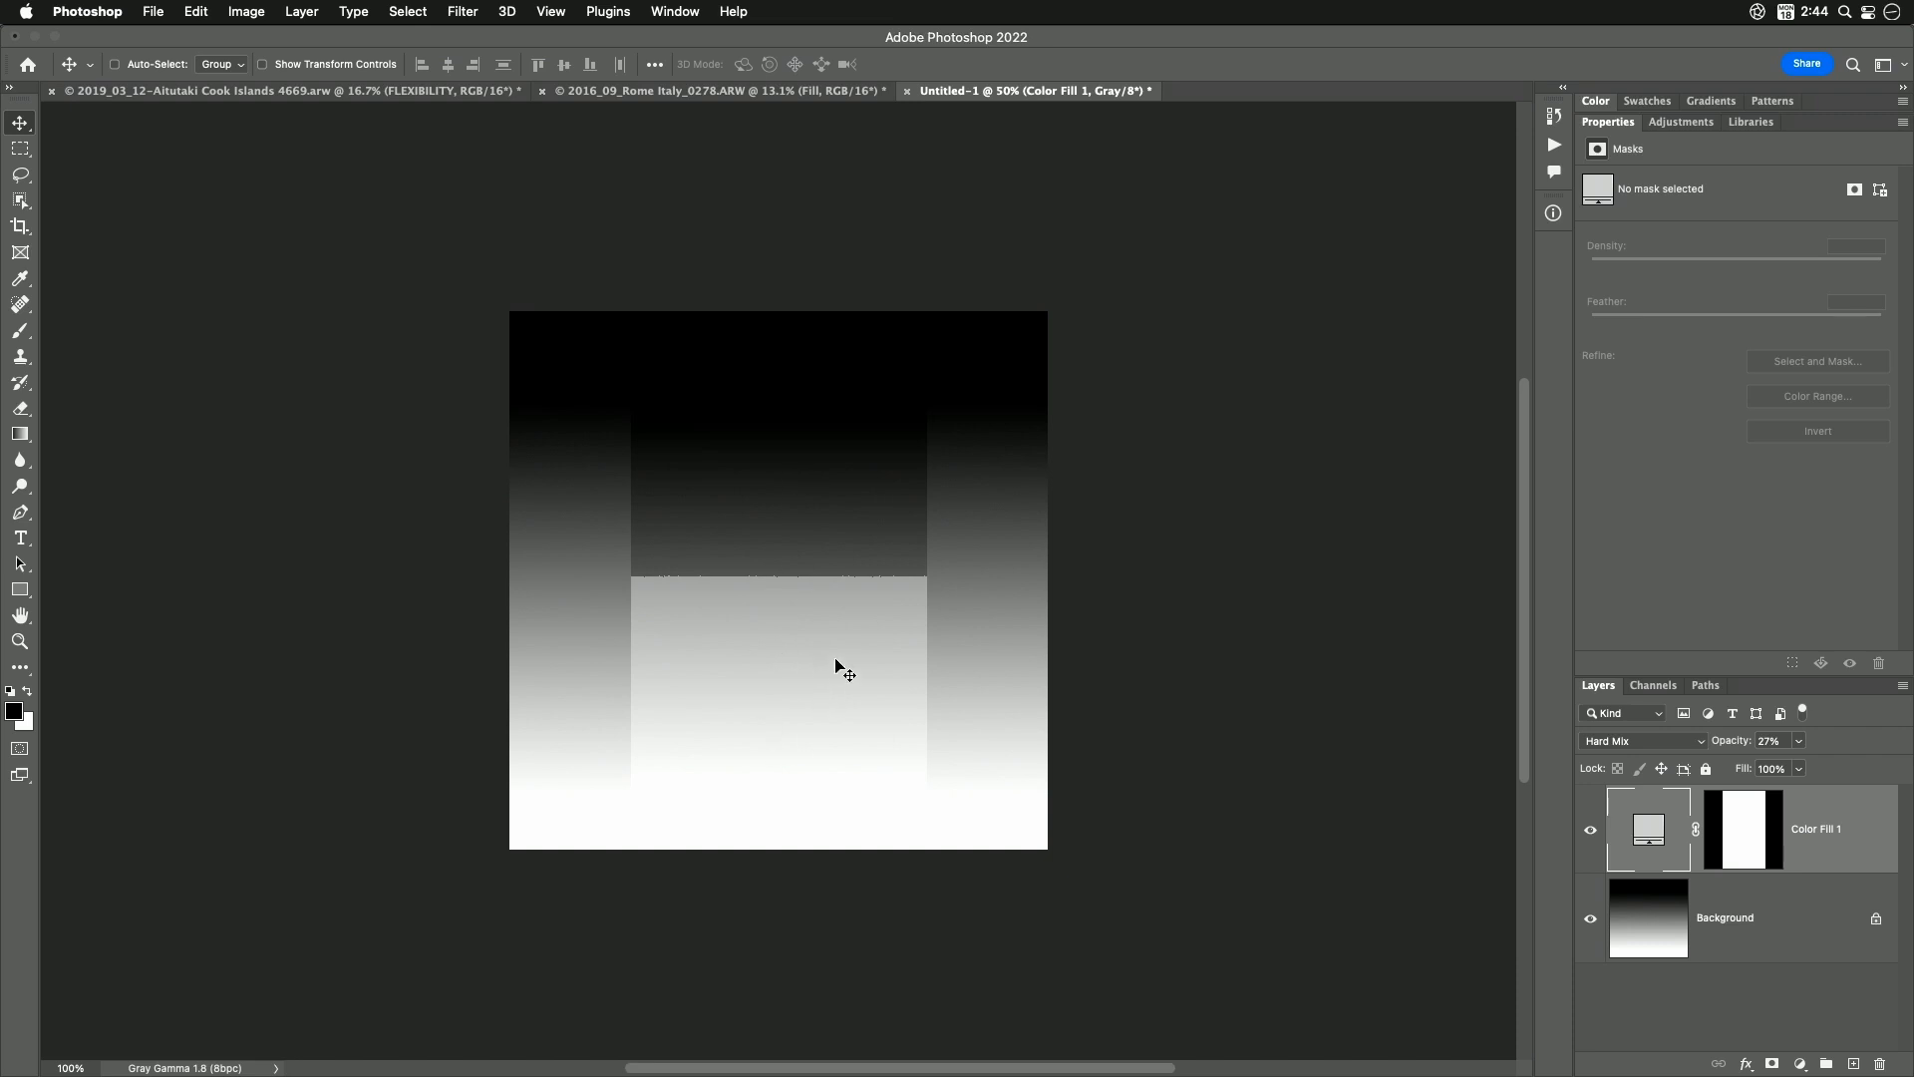
pyautogui.moveTo(780, 718)
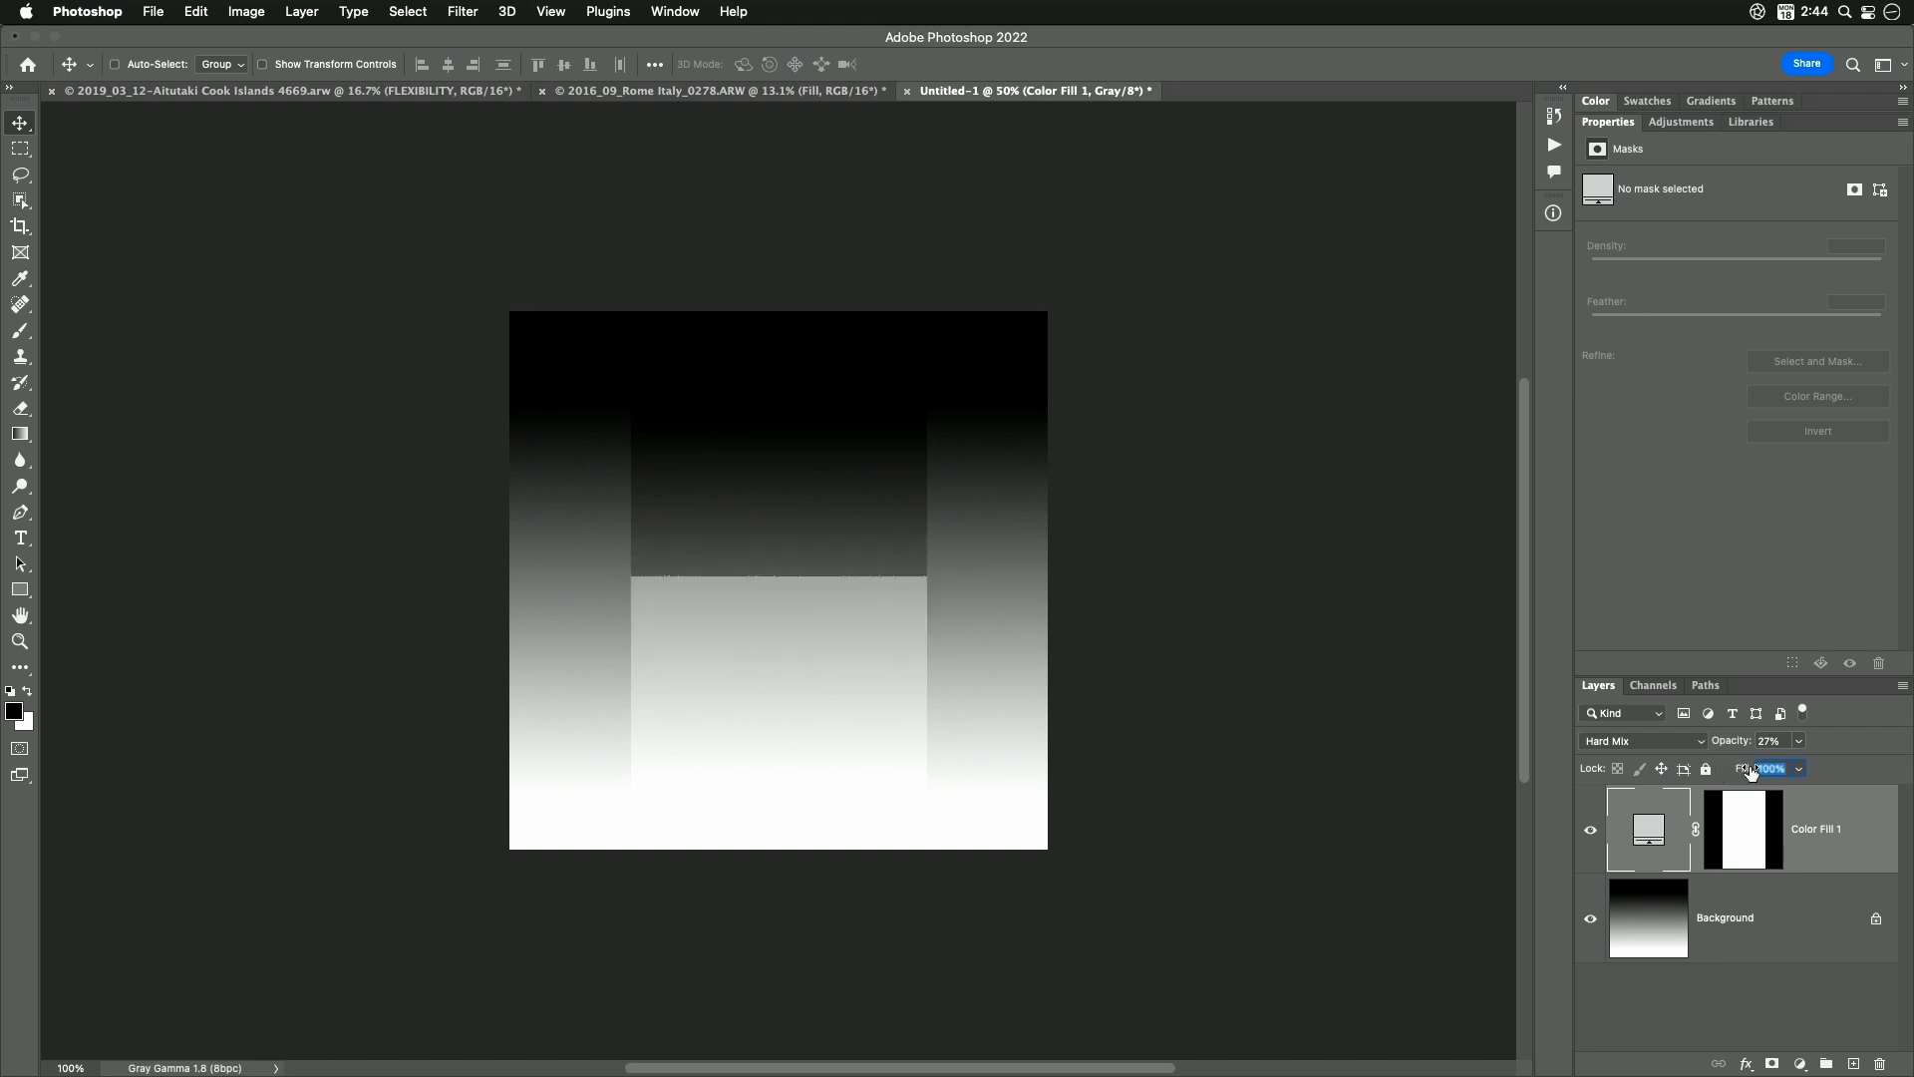
# Enter 72 for the Color Fill 1 layer's Hard Mix blend value
pyautogui.write('72')
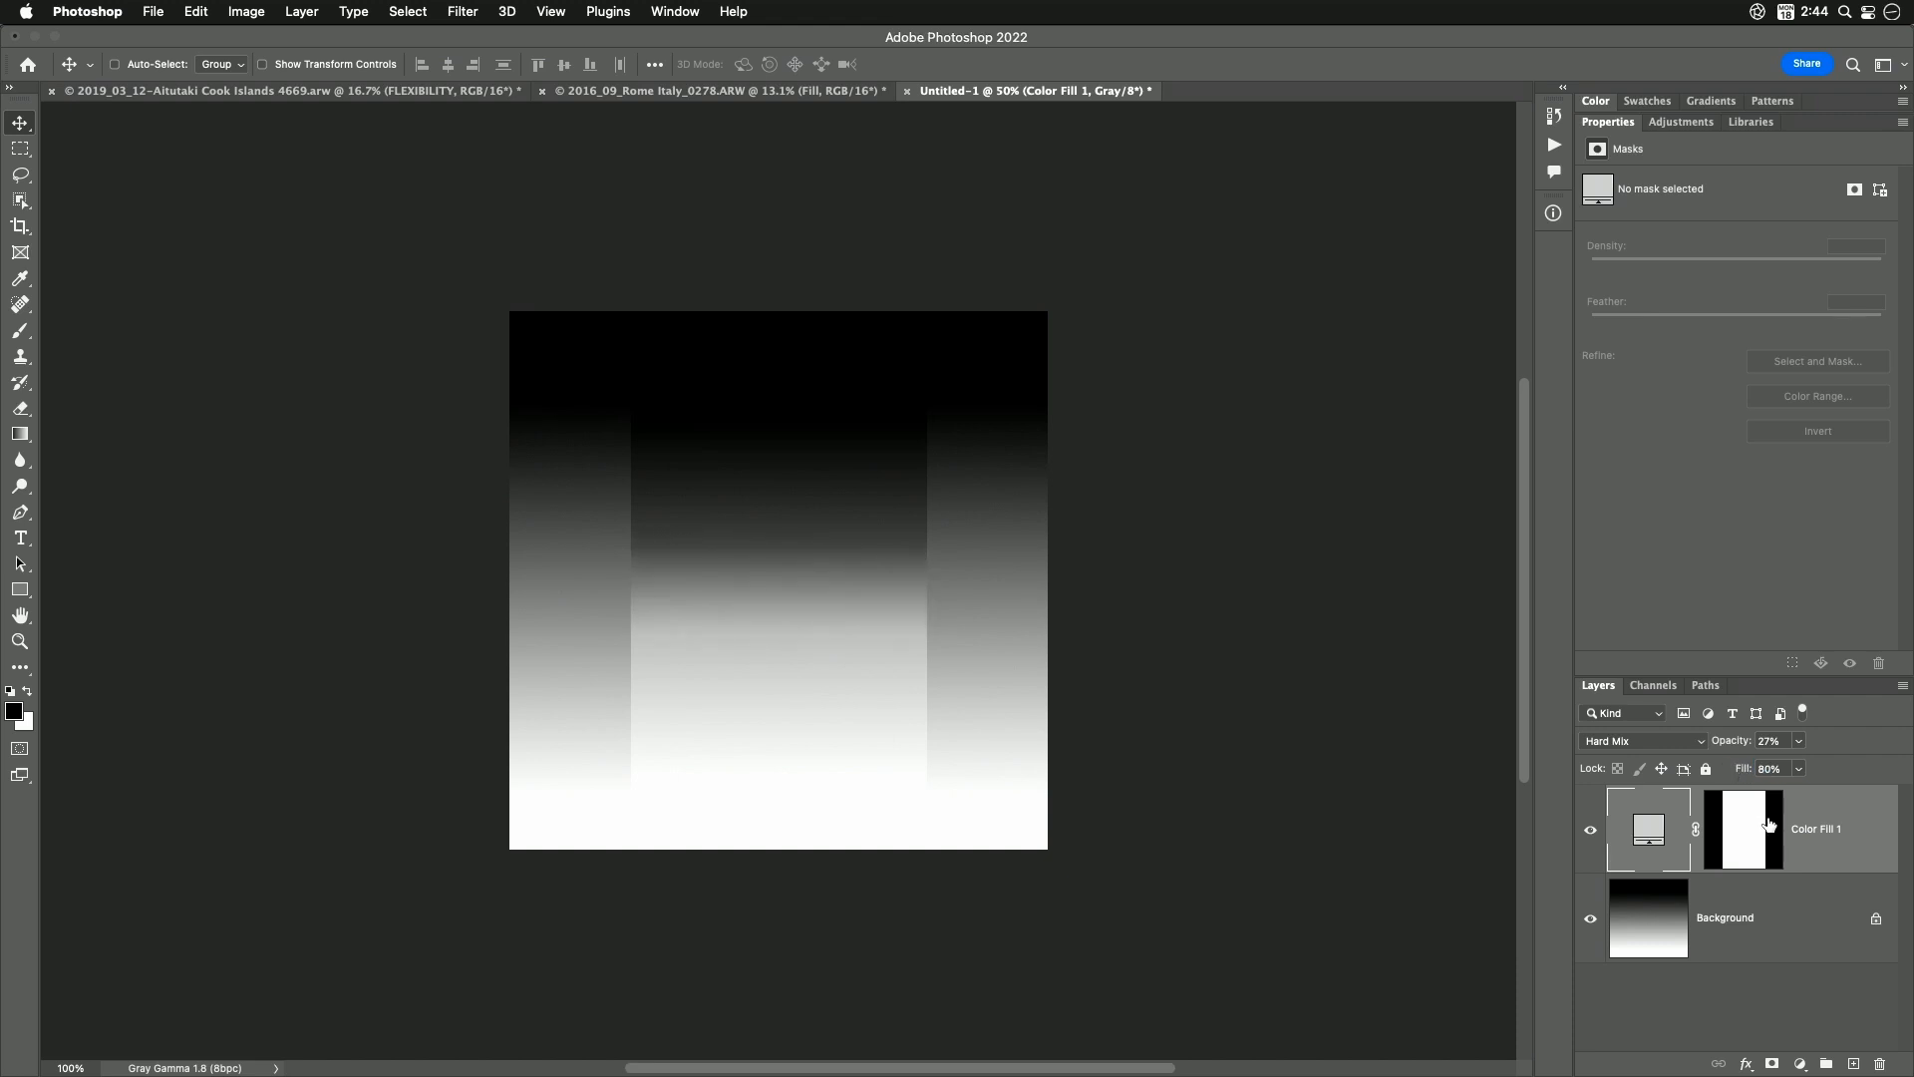
pyautogui.moveTo(1746, 830)
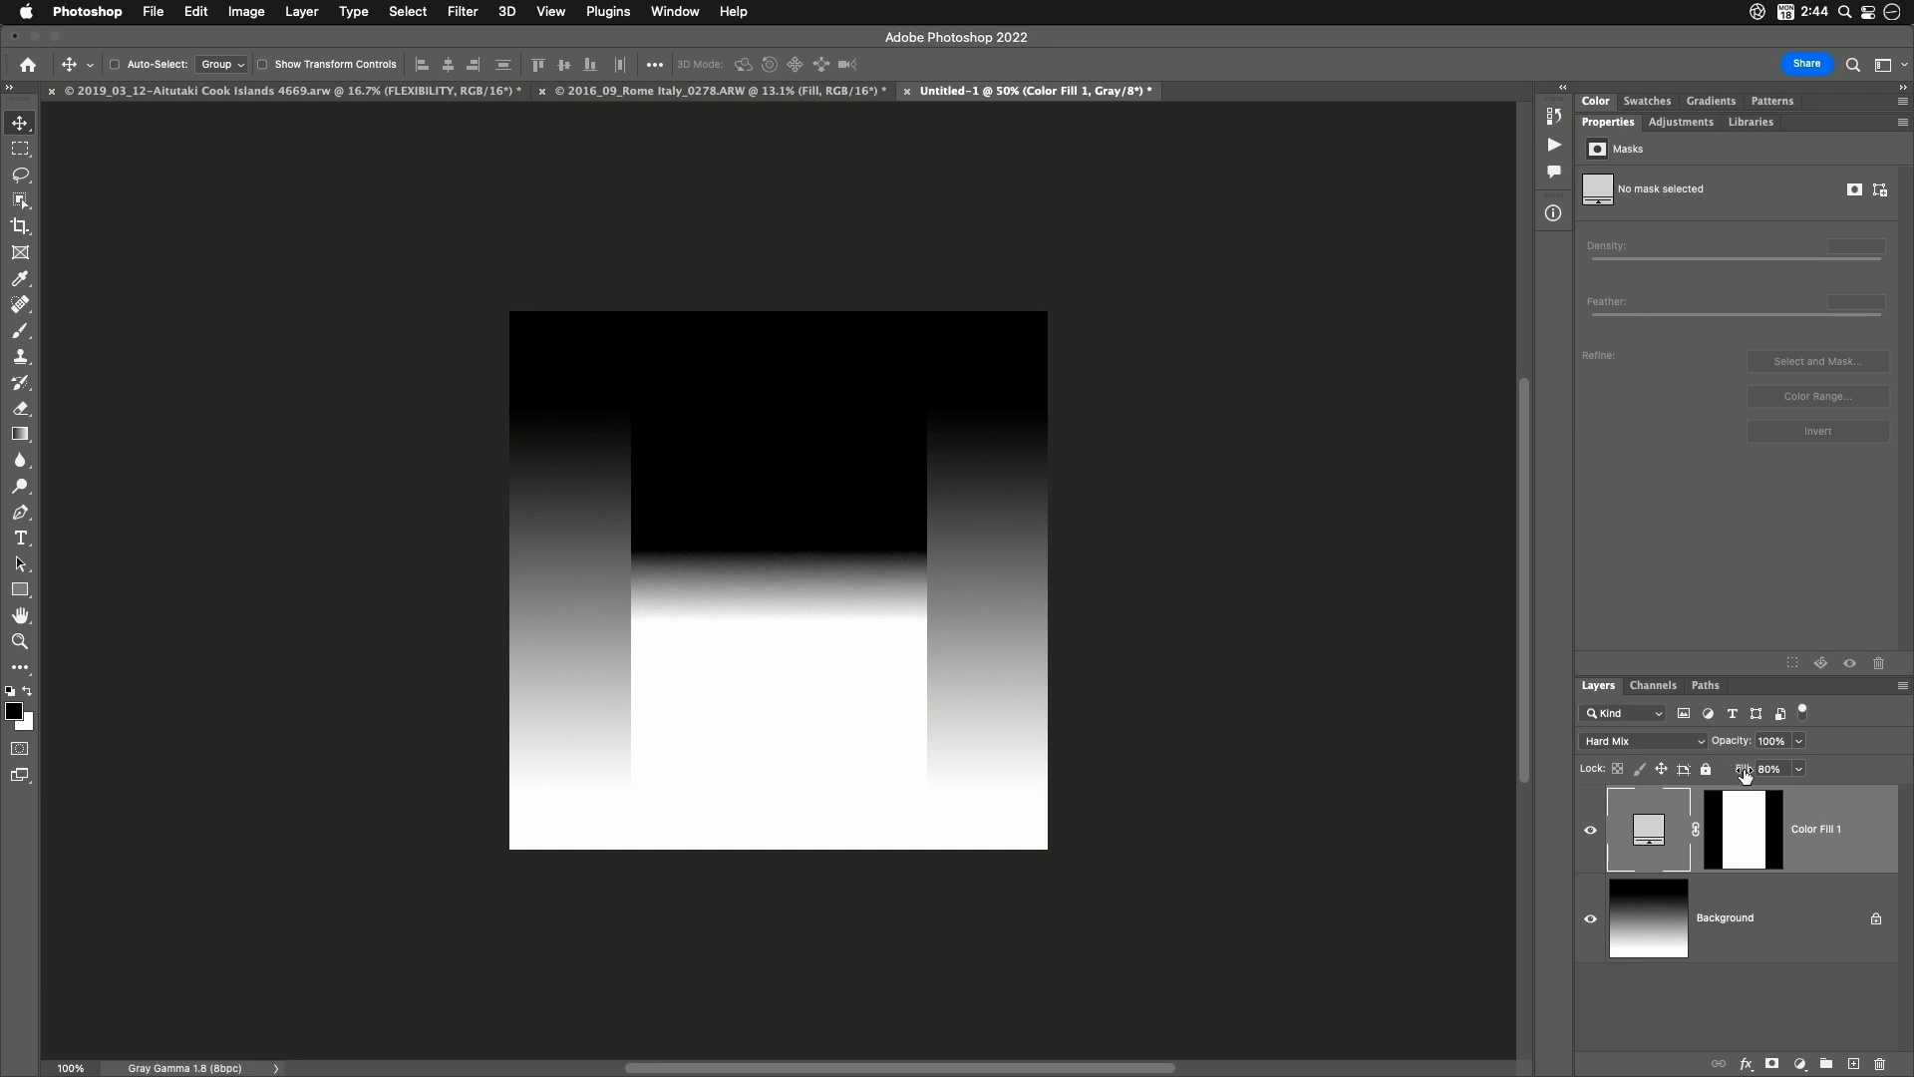
pyautogui.moveTo(1743, 784)
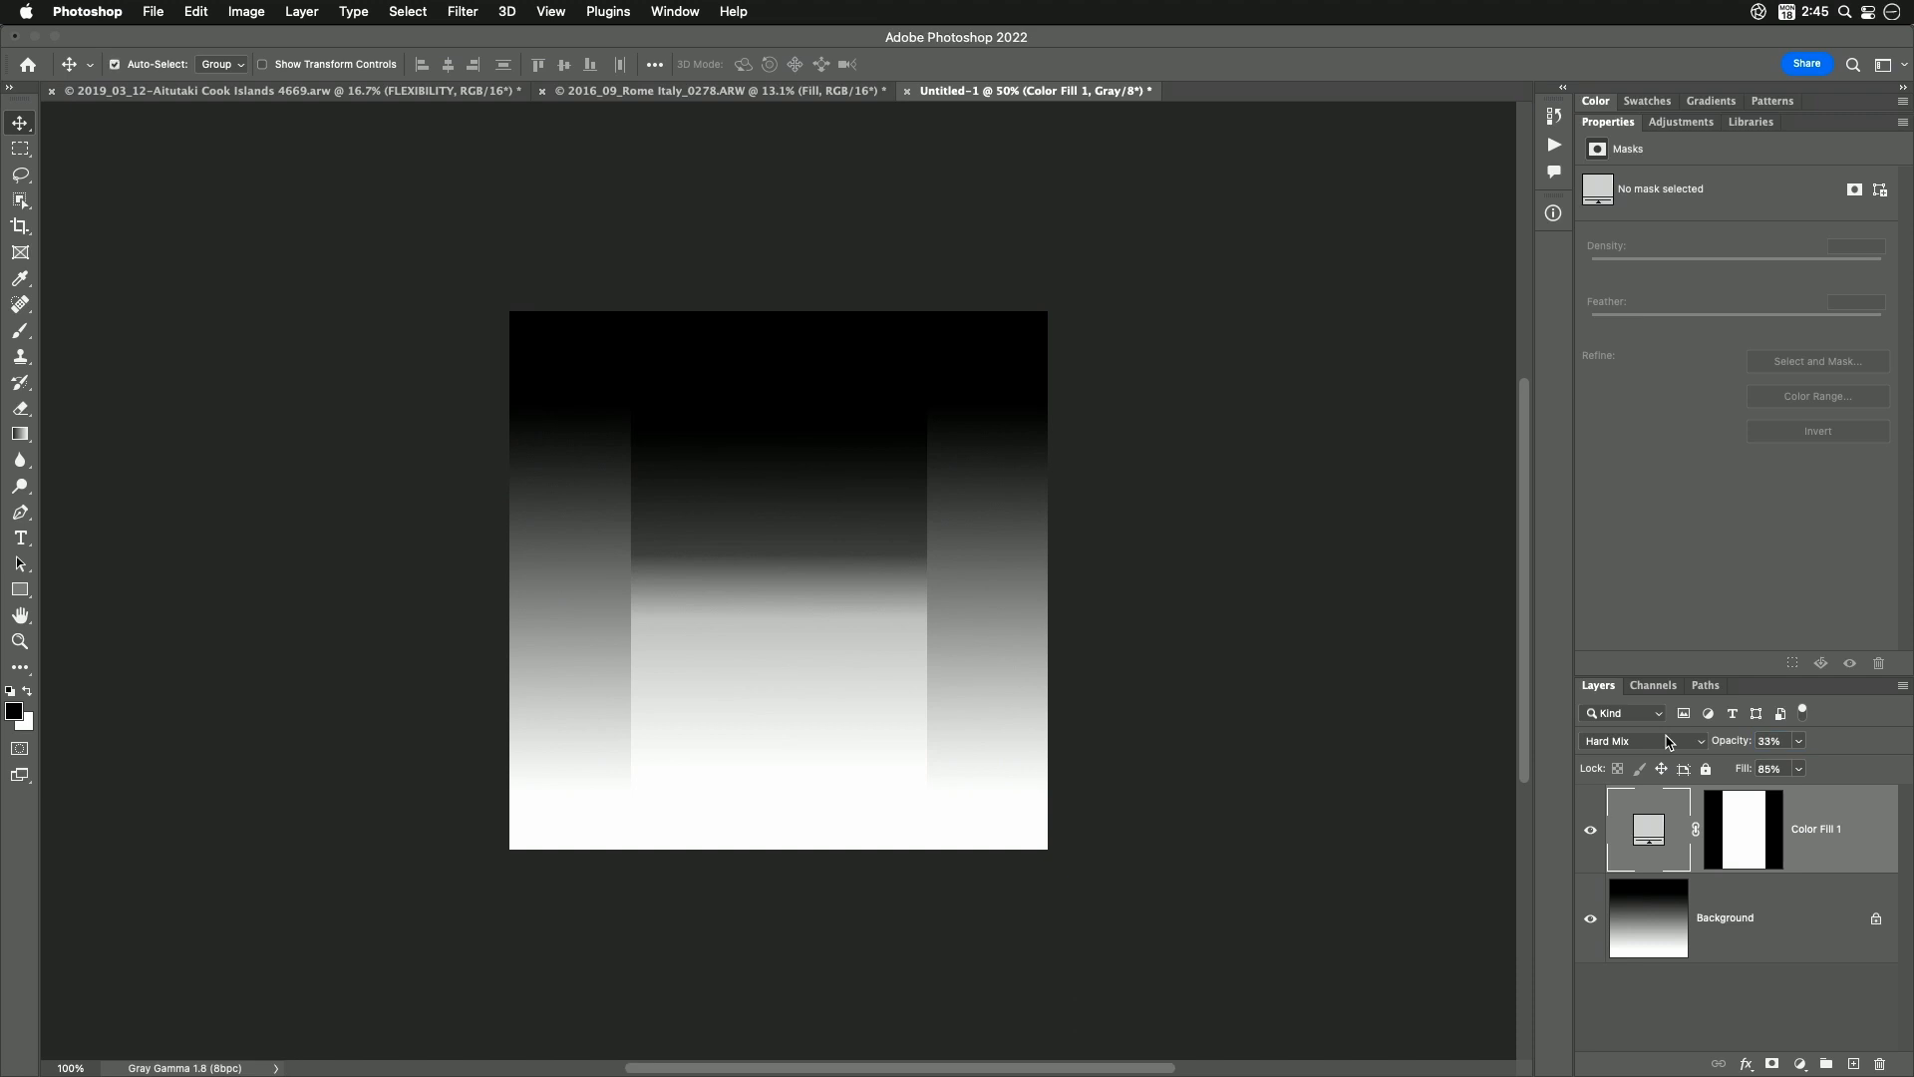
# Return to the 2016_09_Rome Italy_0278.ARW document and drop down the Layers blend mode list
pyautogui.click(718, 90)
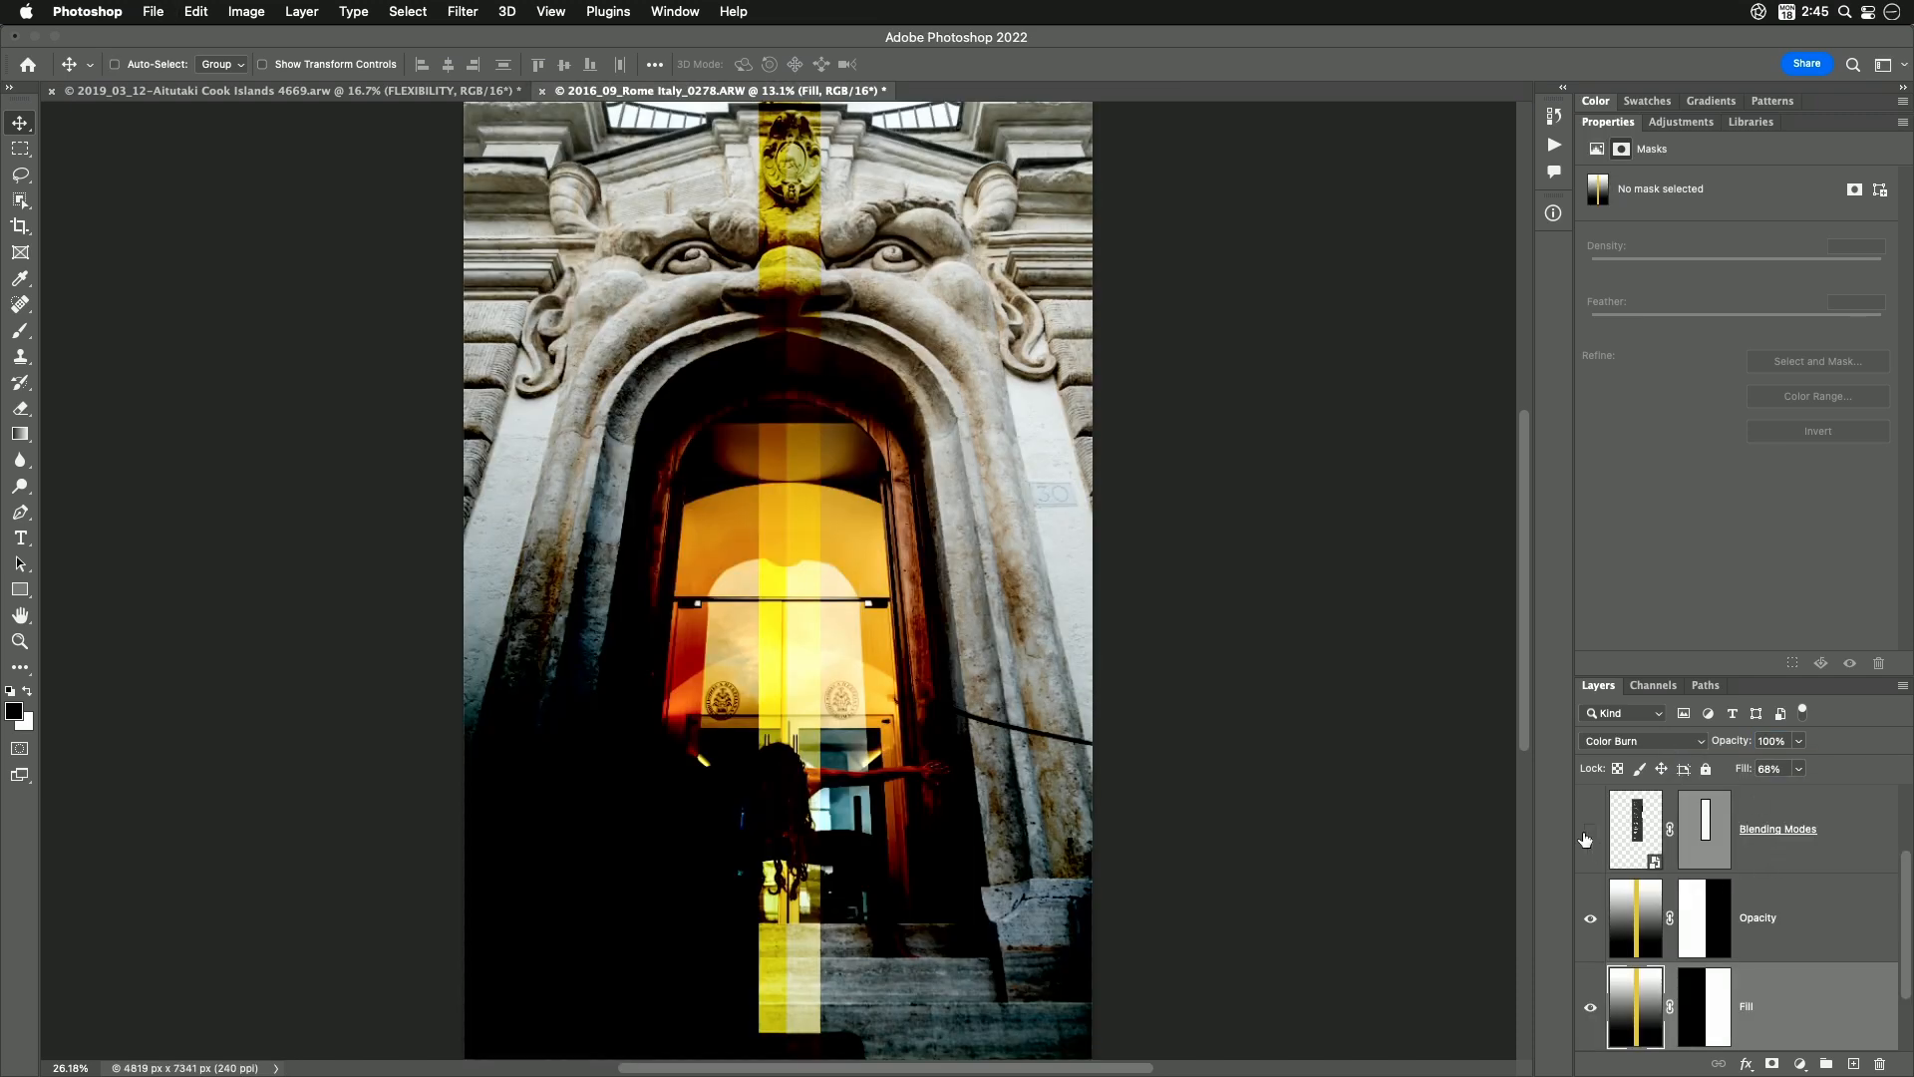
pyautogui.click(1641, 740)
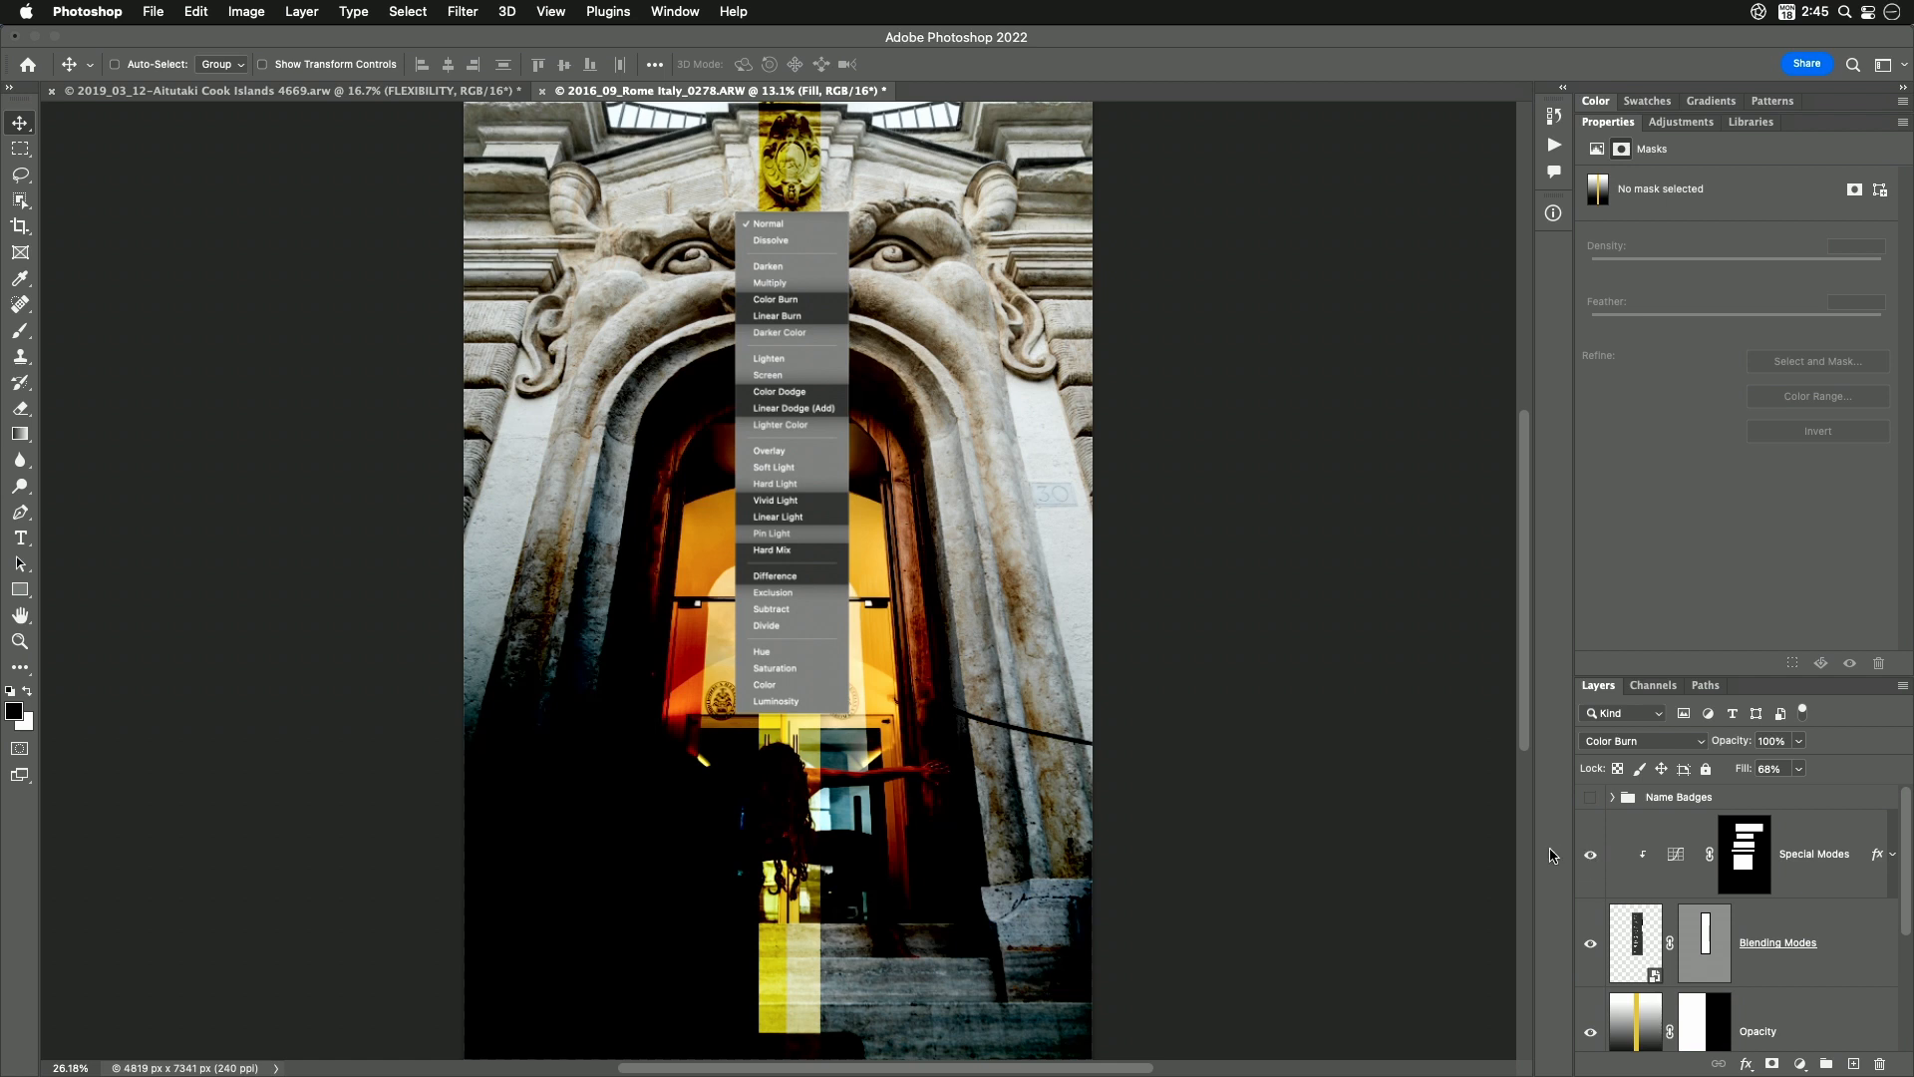
pyautogui.moveTo(1304, 565)
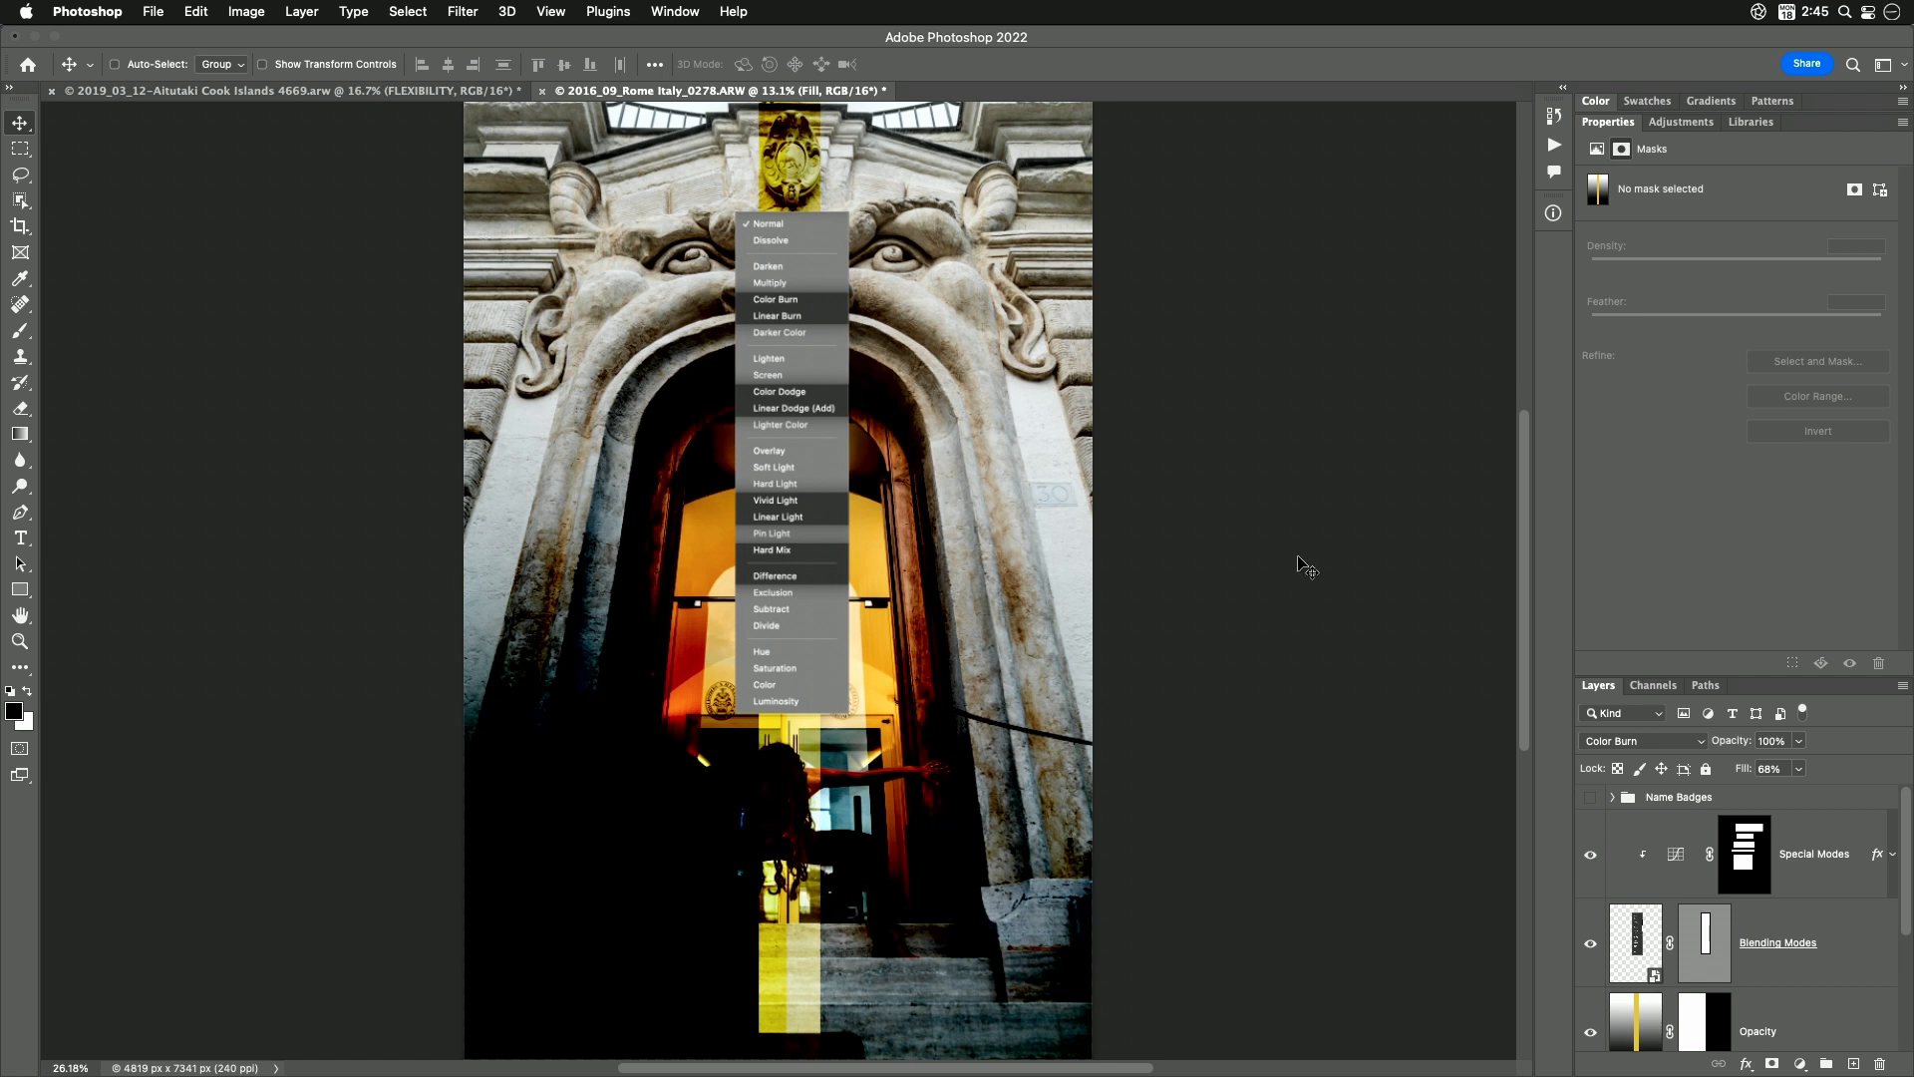